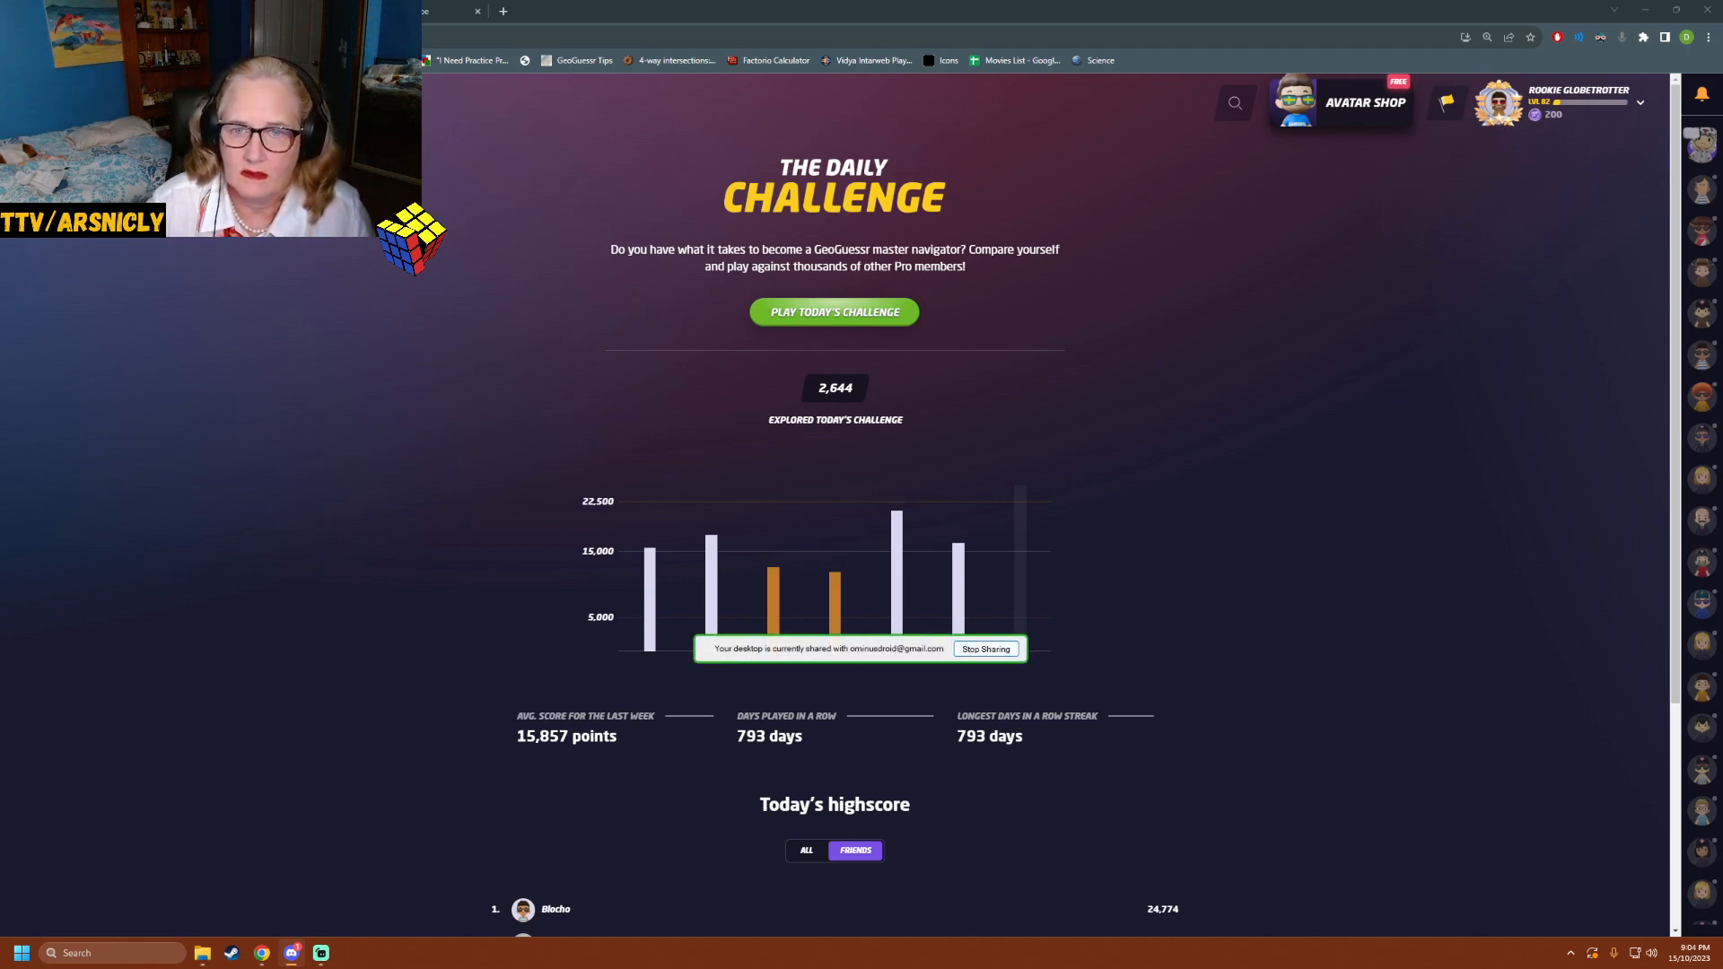
- Bring up the start page for today's Daily Challenge with its world, 3-minute settings
{"action": "left_click", "coordinate": [985, 648]}
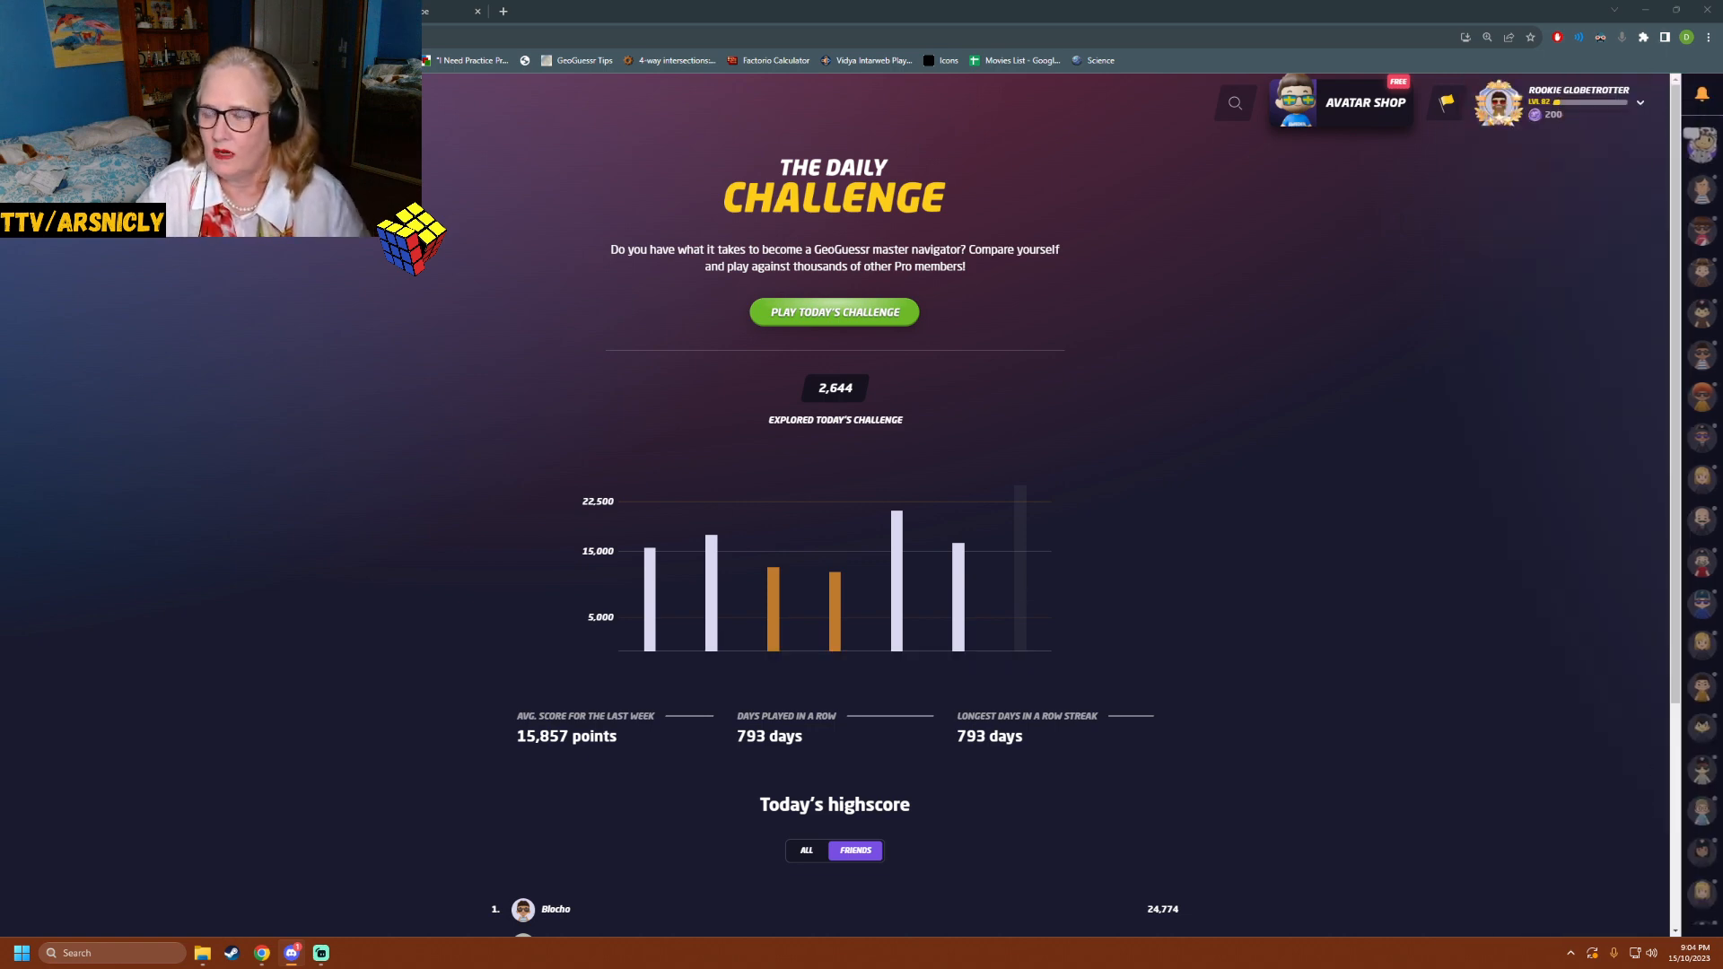
{"action": "mouse_move", "coordinate": [1113, 273]}
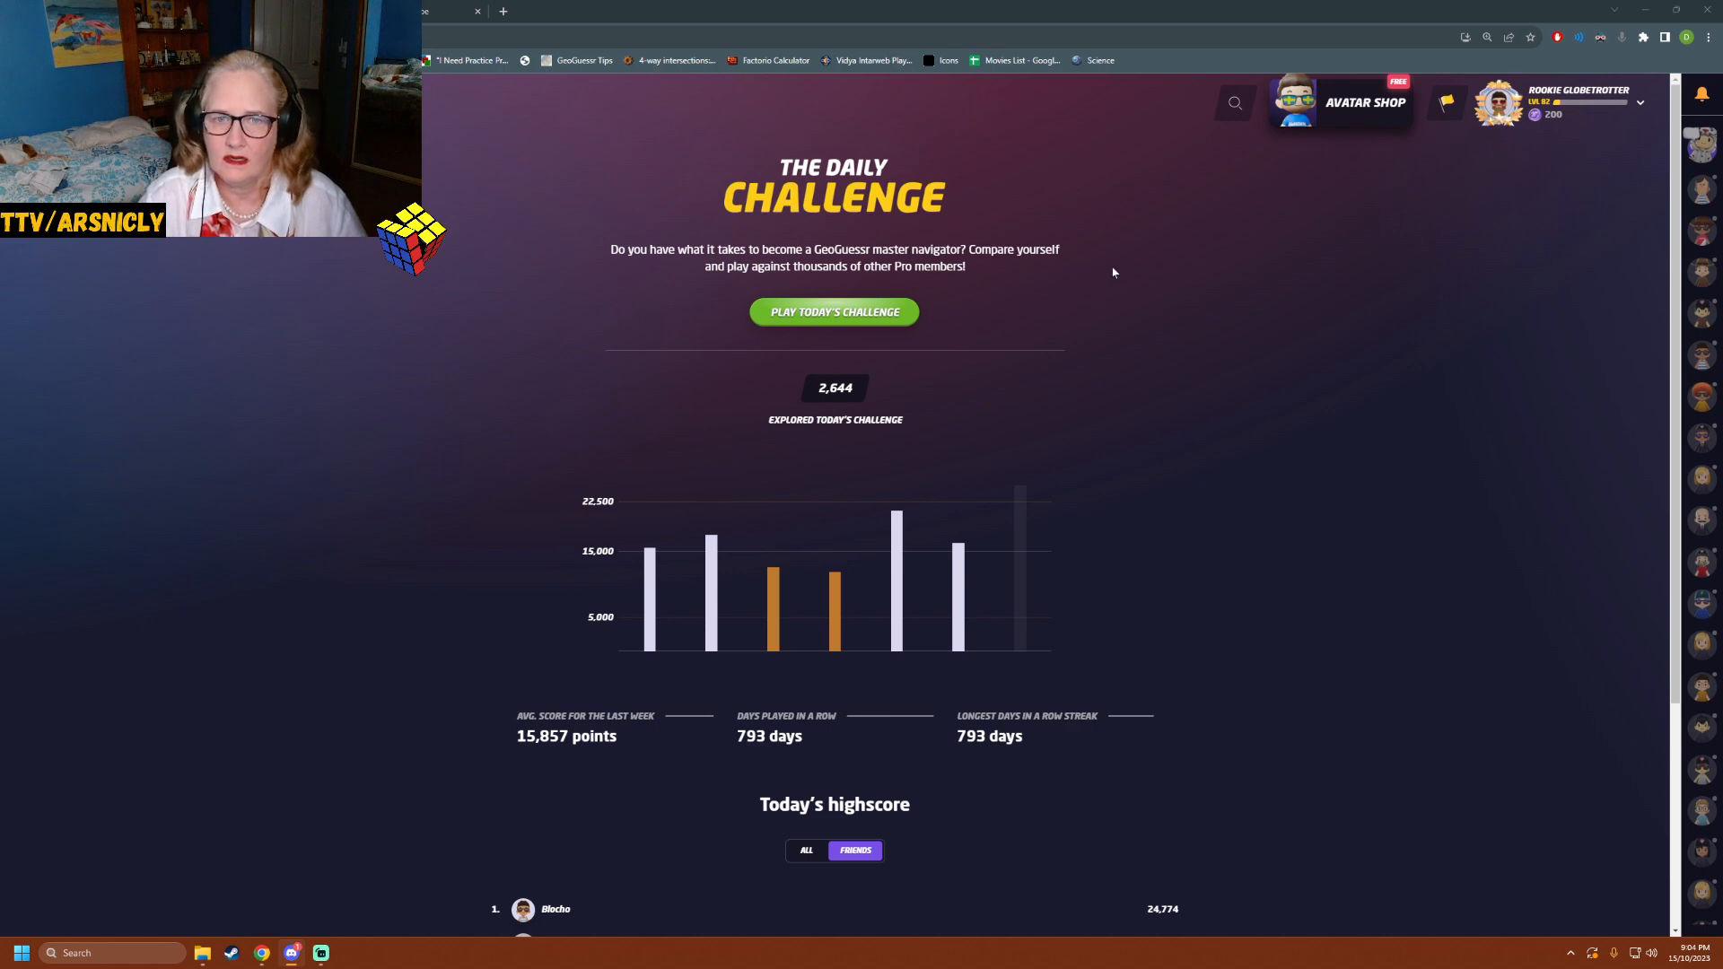
{"action": "mouse_move", "coordinate": [1073, 177]}
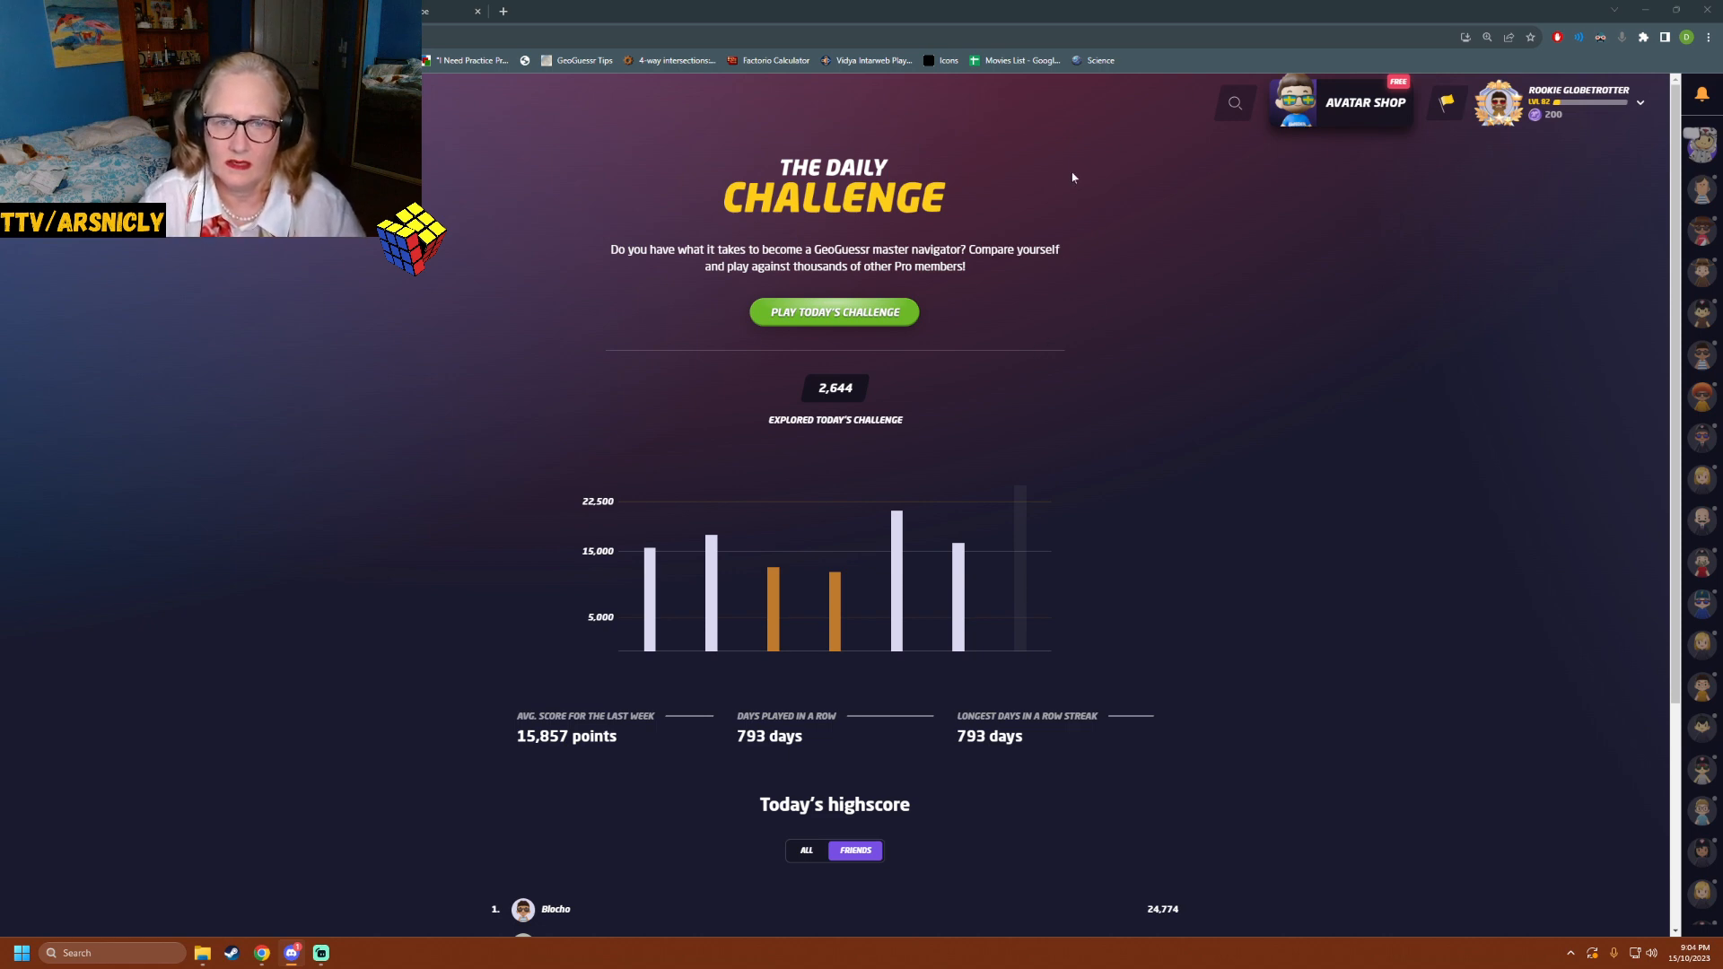
{"action": "mouse_move", "coordinate": [835, 312]}
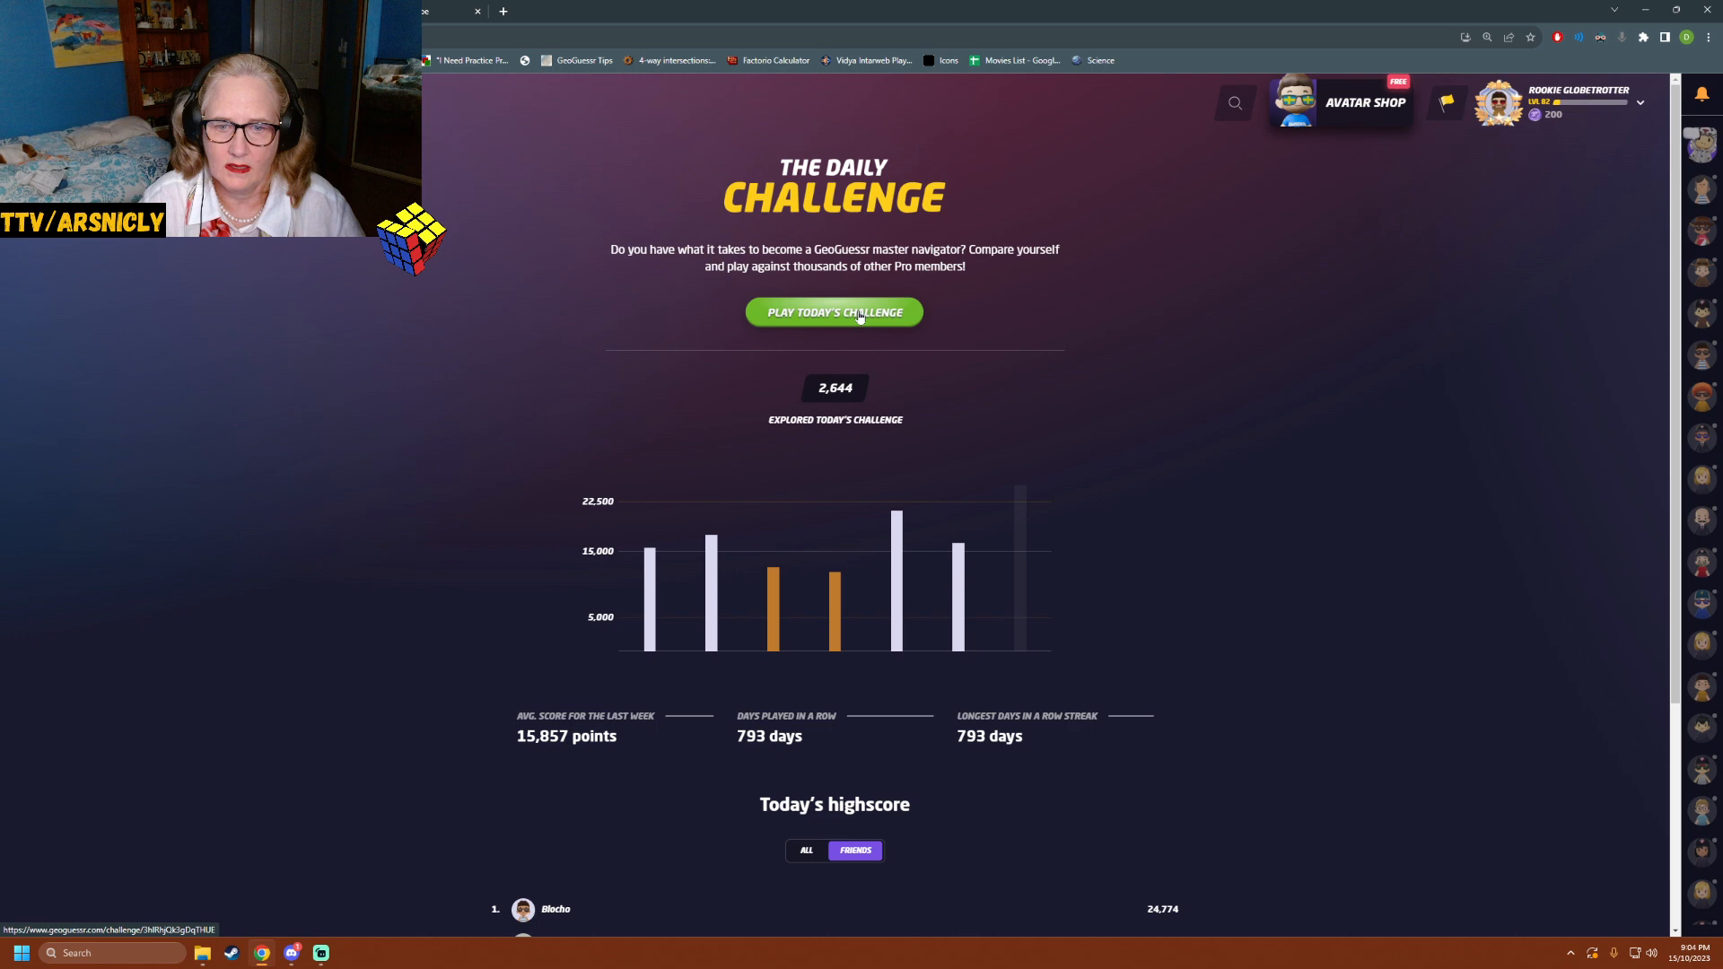
{"action": "left_click", "coordinate": [835, 313]}
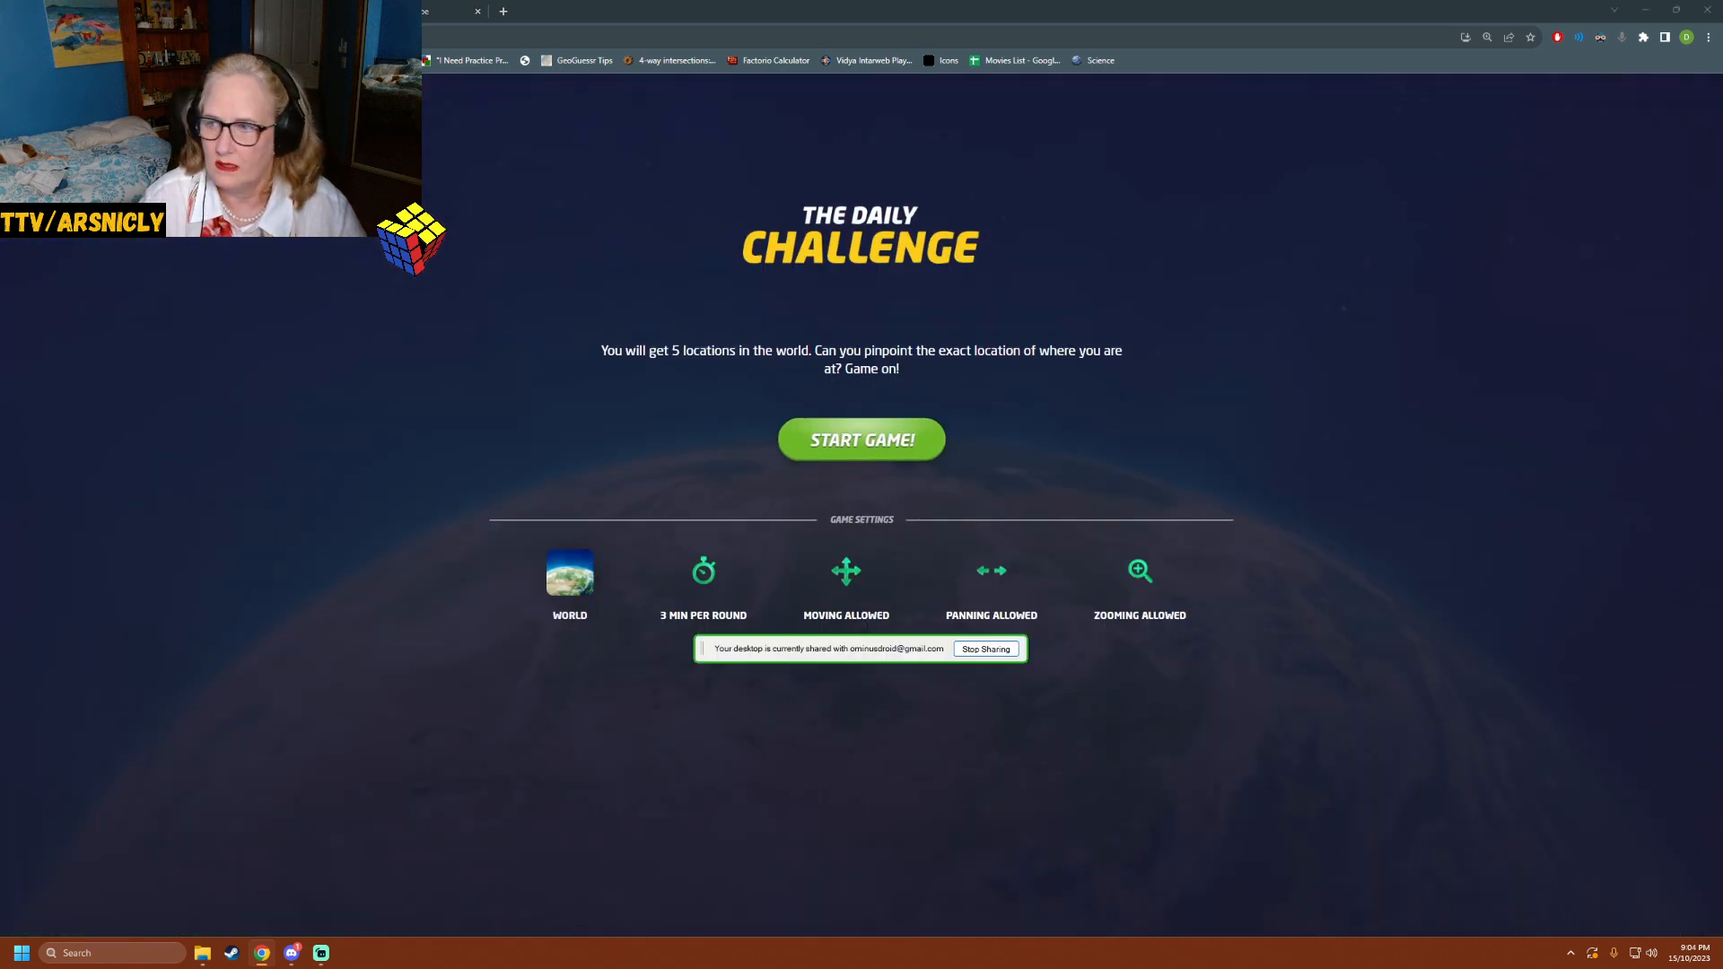
{"action": "mouse_move", "coordinate": [764, 302]}
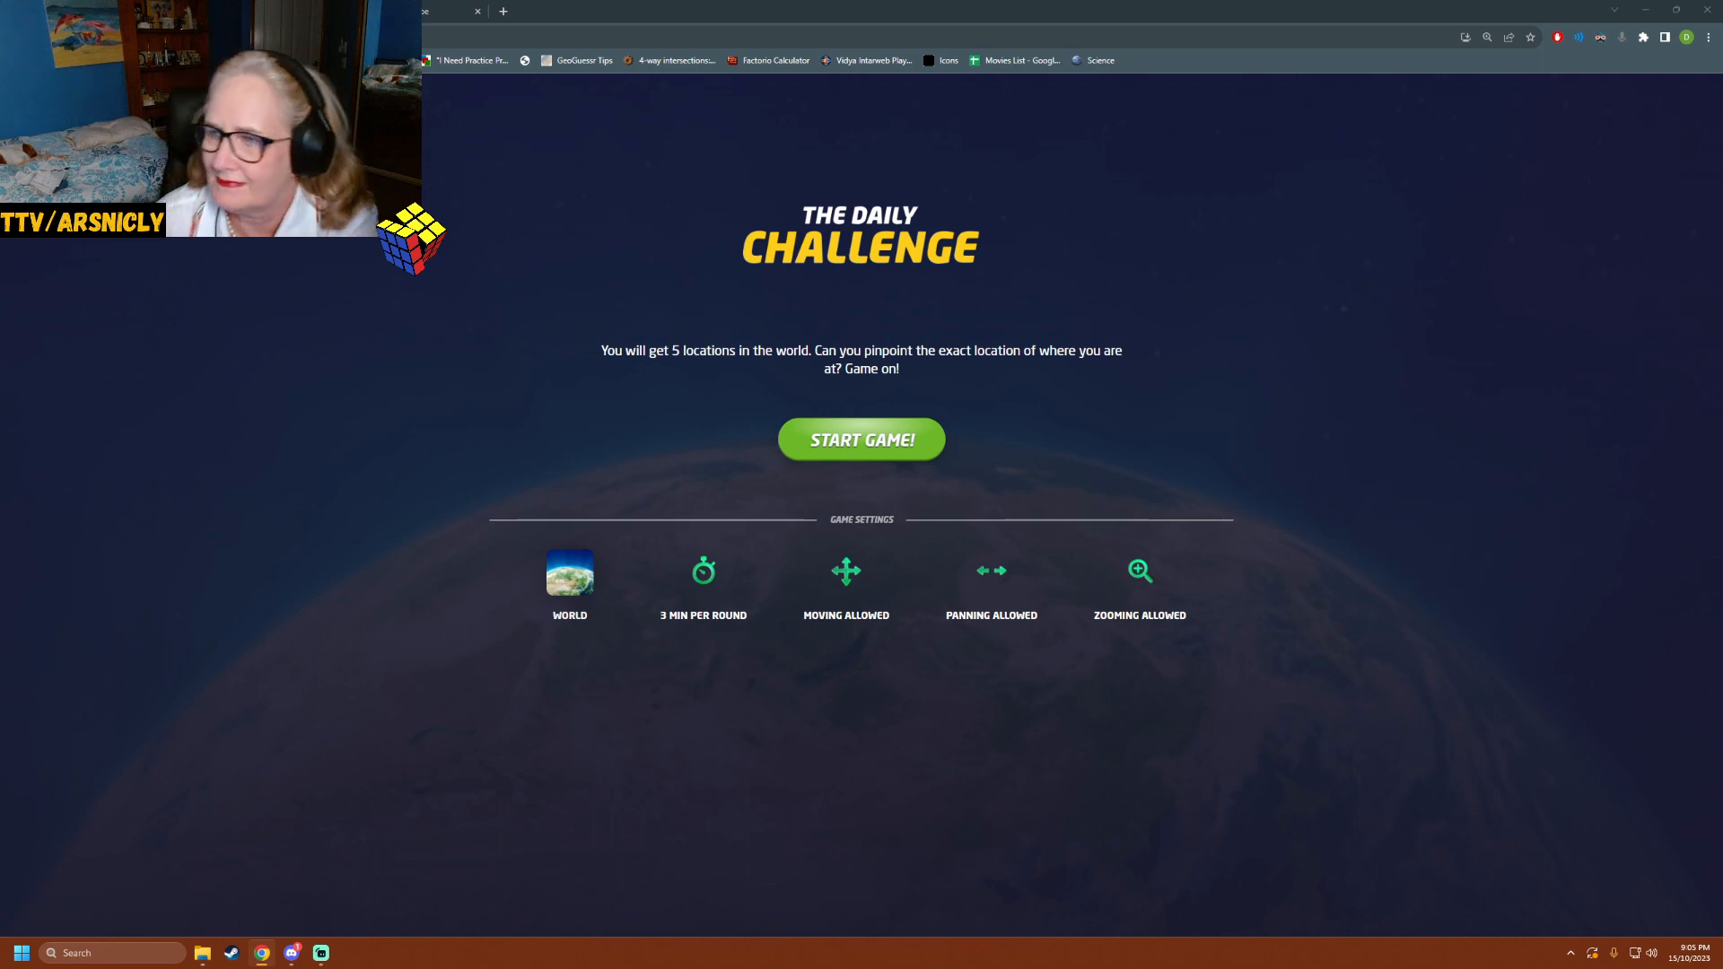
{"action": "mouse_move", "coordinate": [1138, 749]}
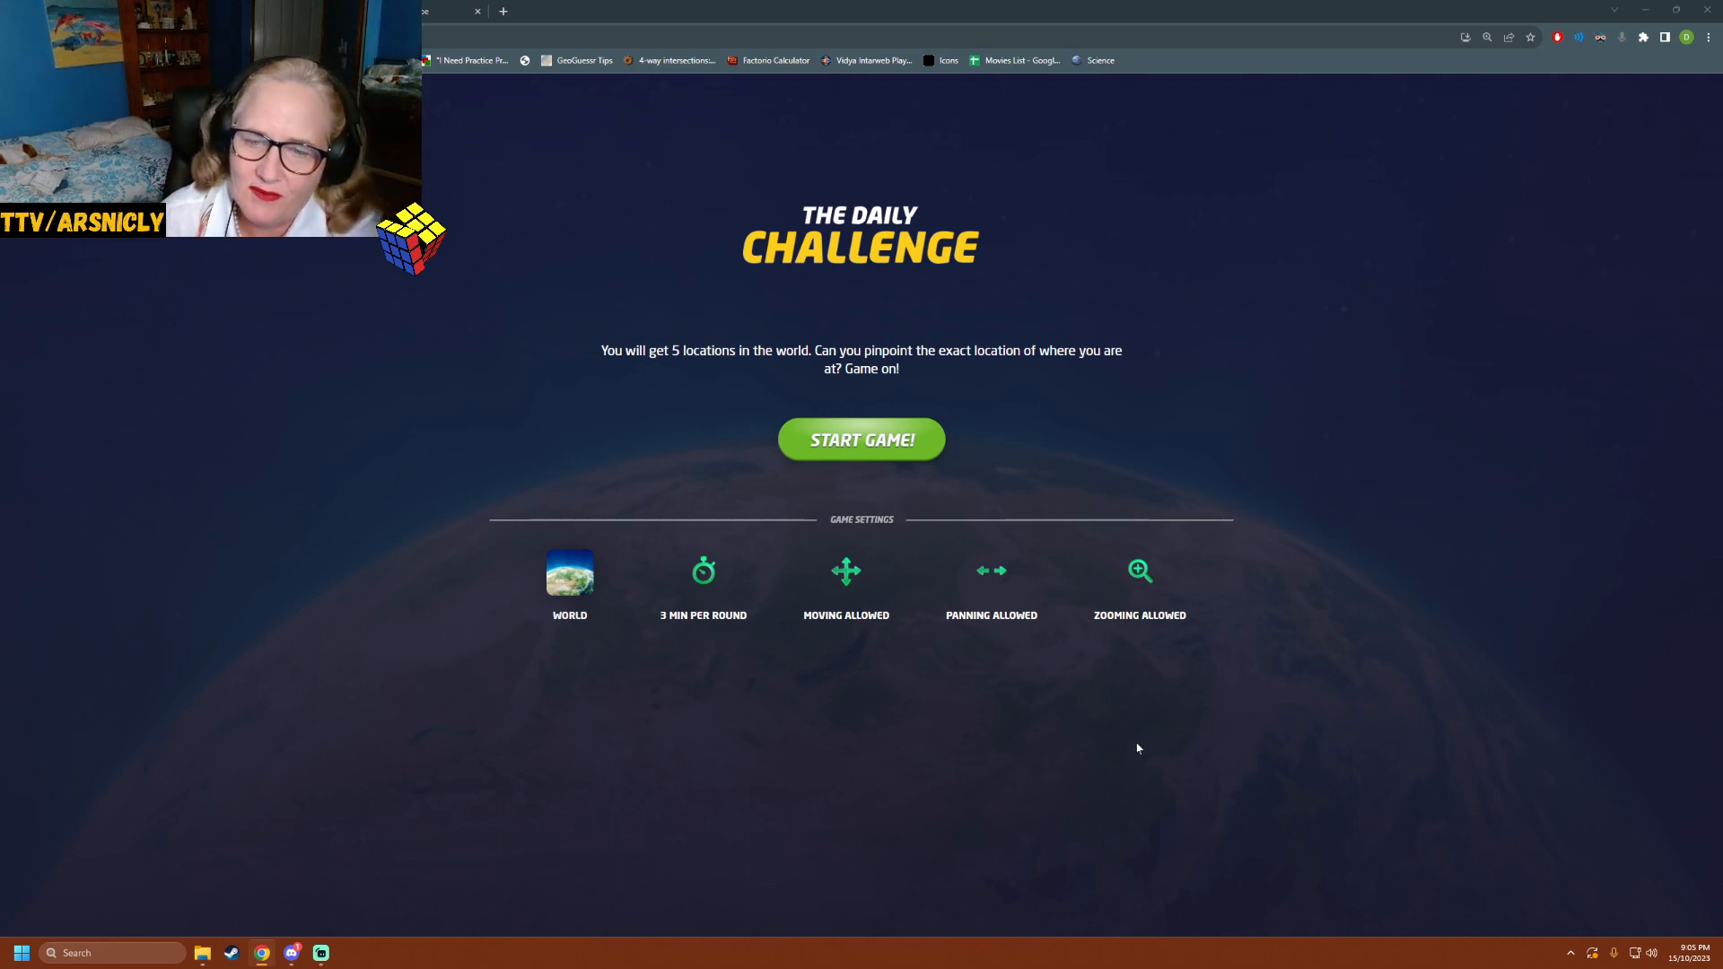
{"action": "mouse_move", "coordinate": [1126, 673]}
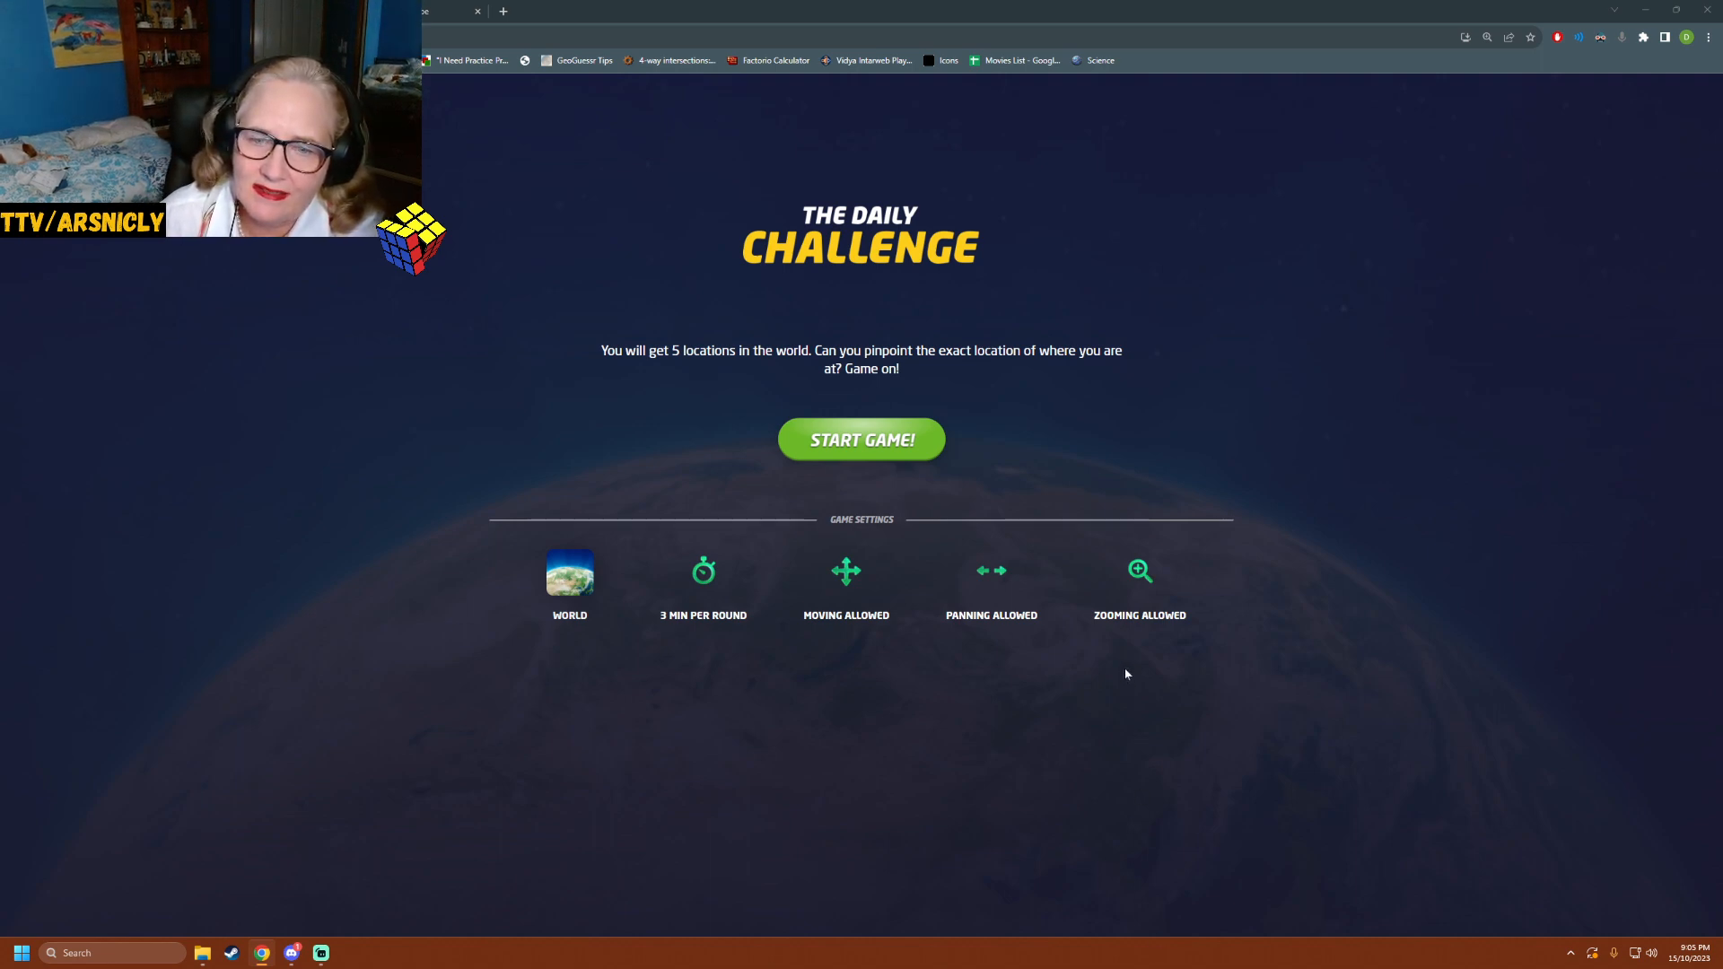
{"action": "mouse_move", "coordinate": [1122, 673]}
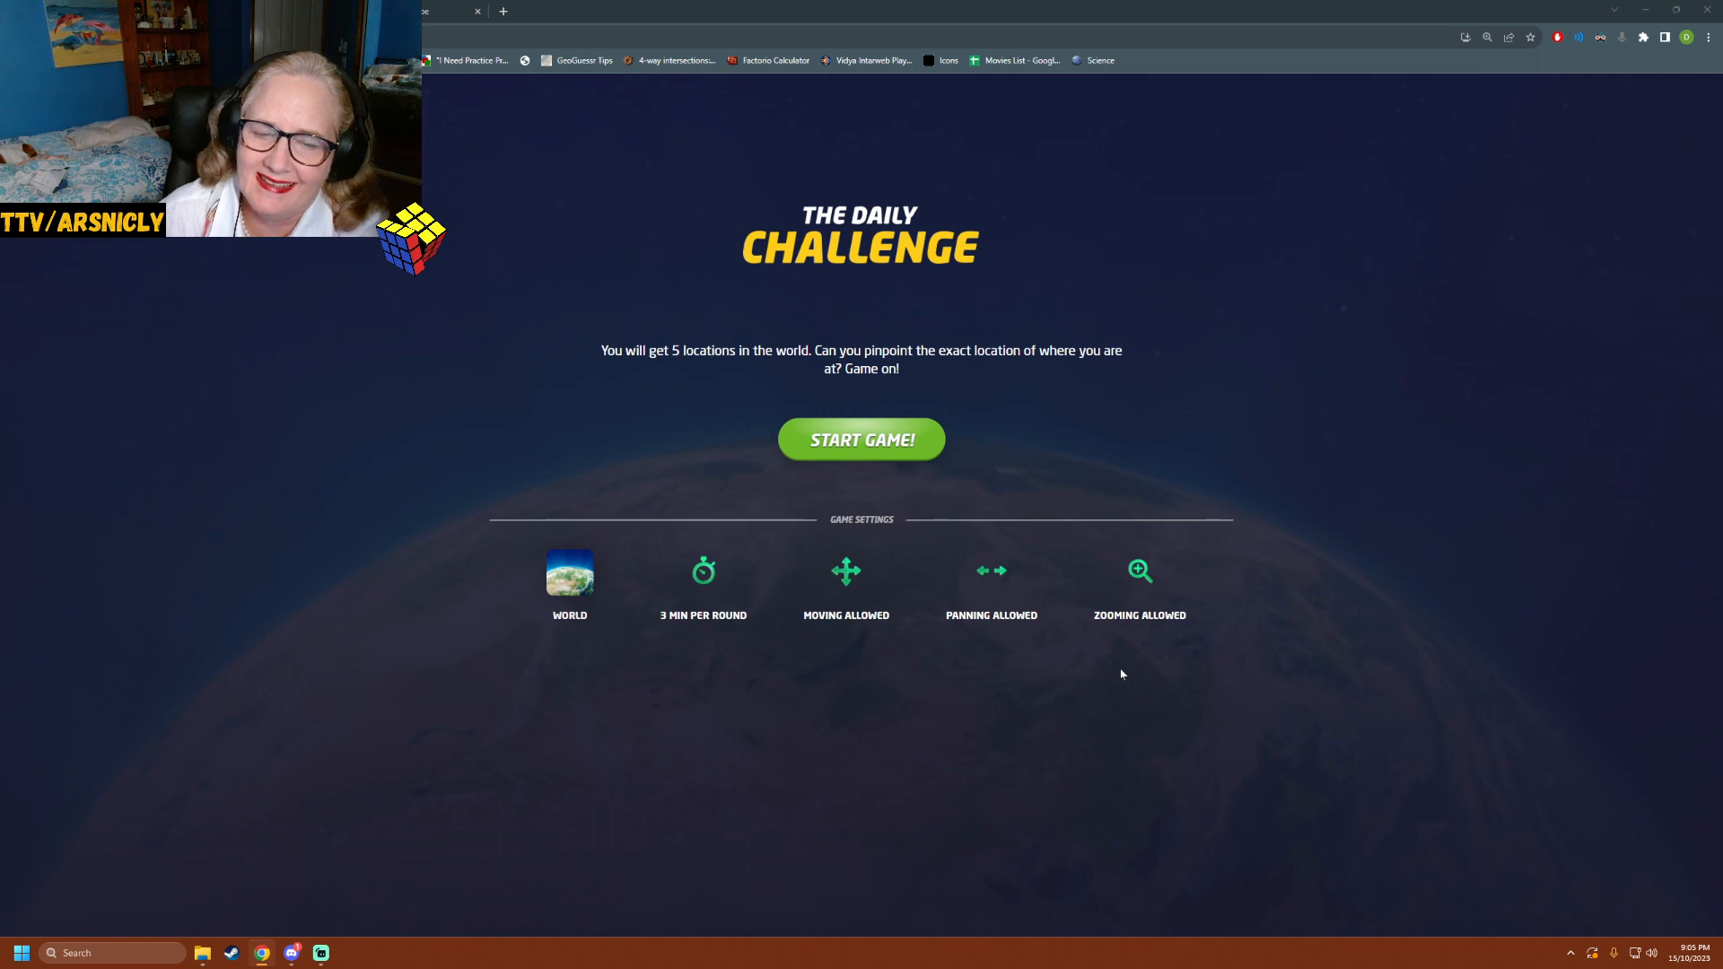
{"action": "mouse_move", "coordinate": [1072, 693]}
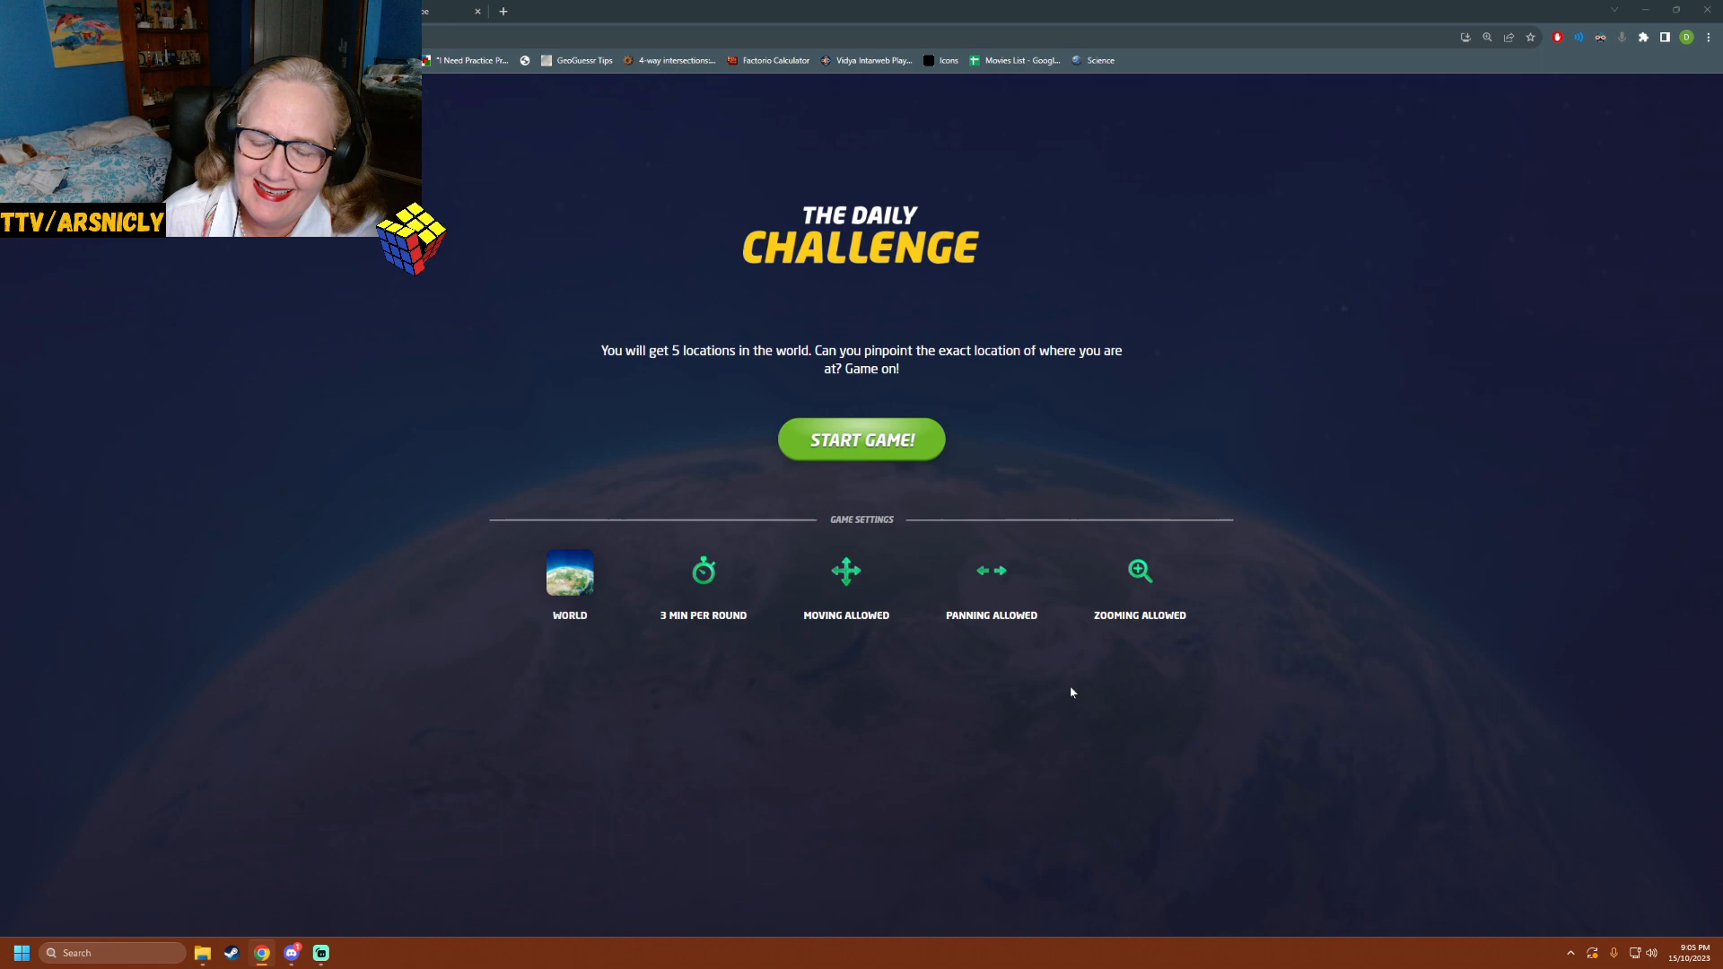
{"action": "mouse_move", "coordinate": [1039, 484]}
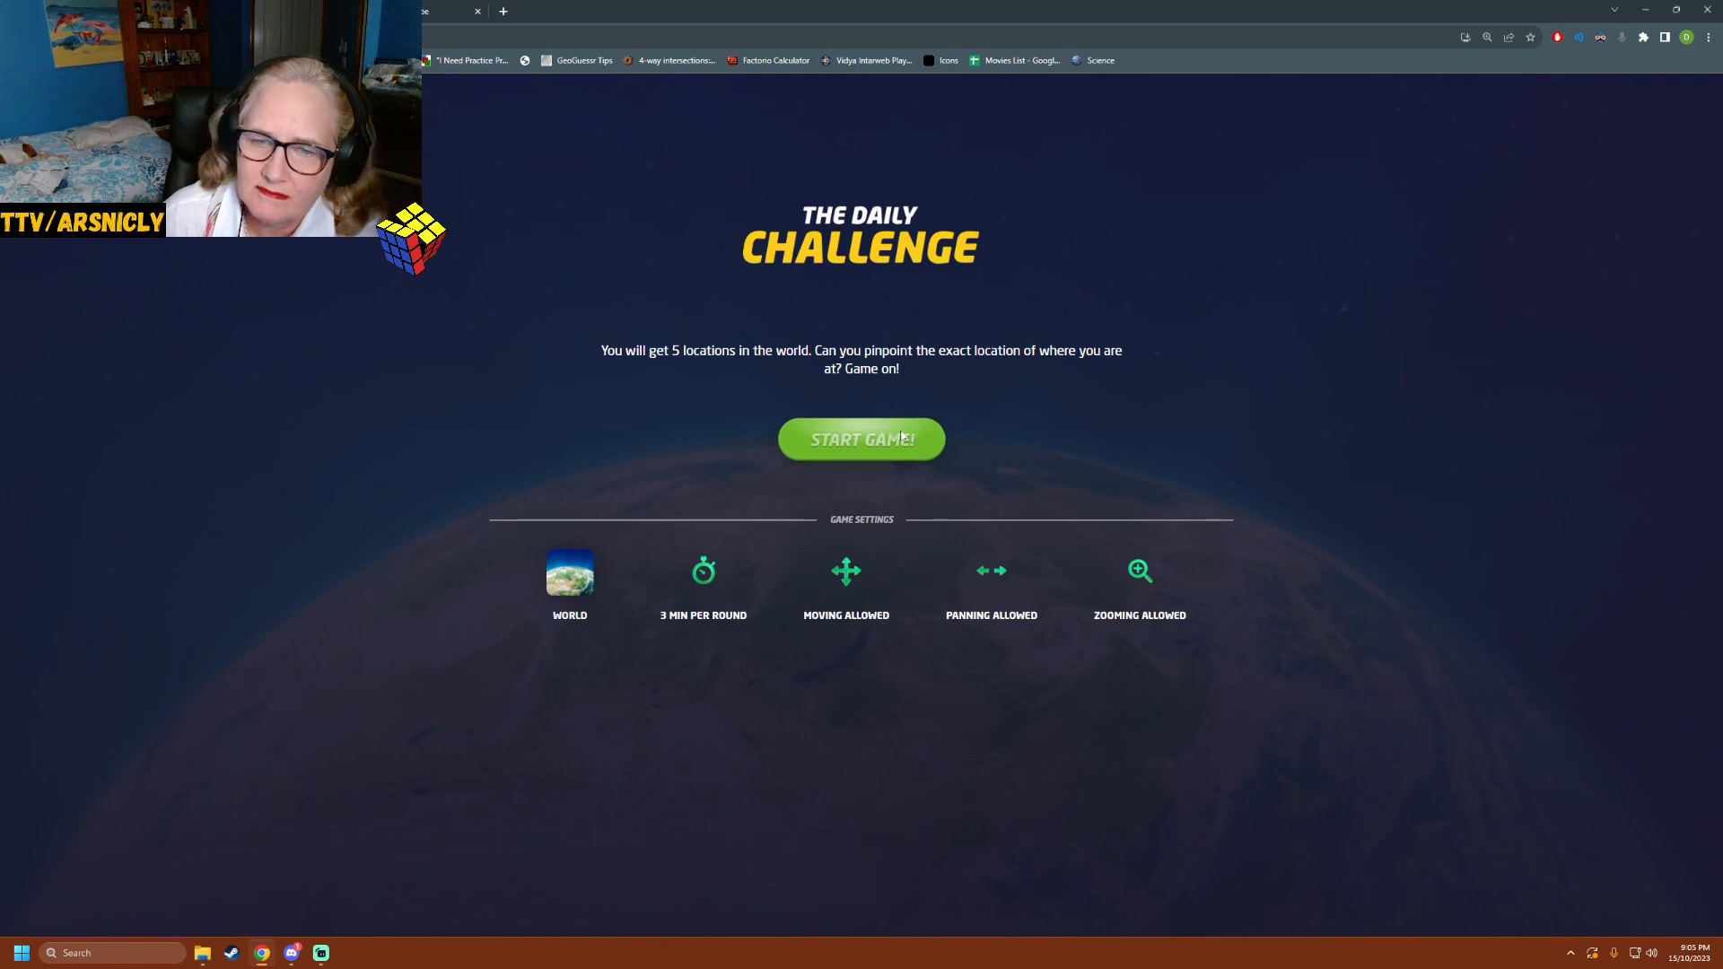
- Start round 1 and walk along the curving suburban street around the first corner
{"action": "left_click", "coordinate": [862, 440]}
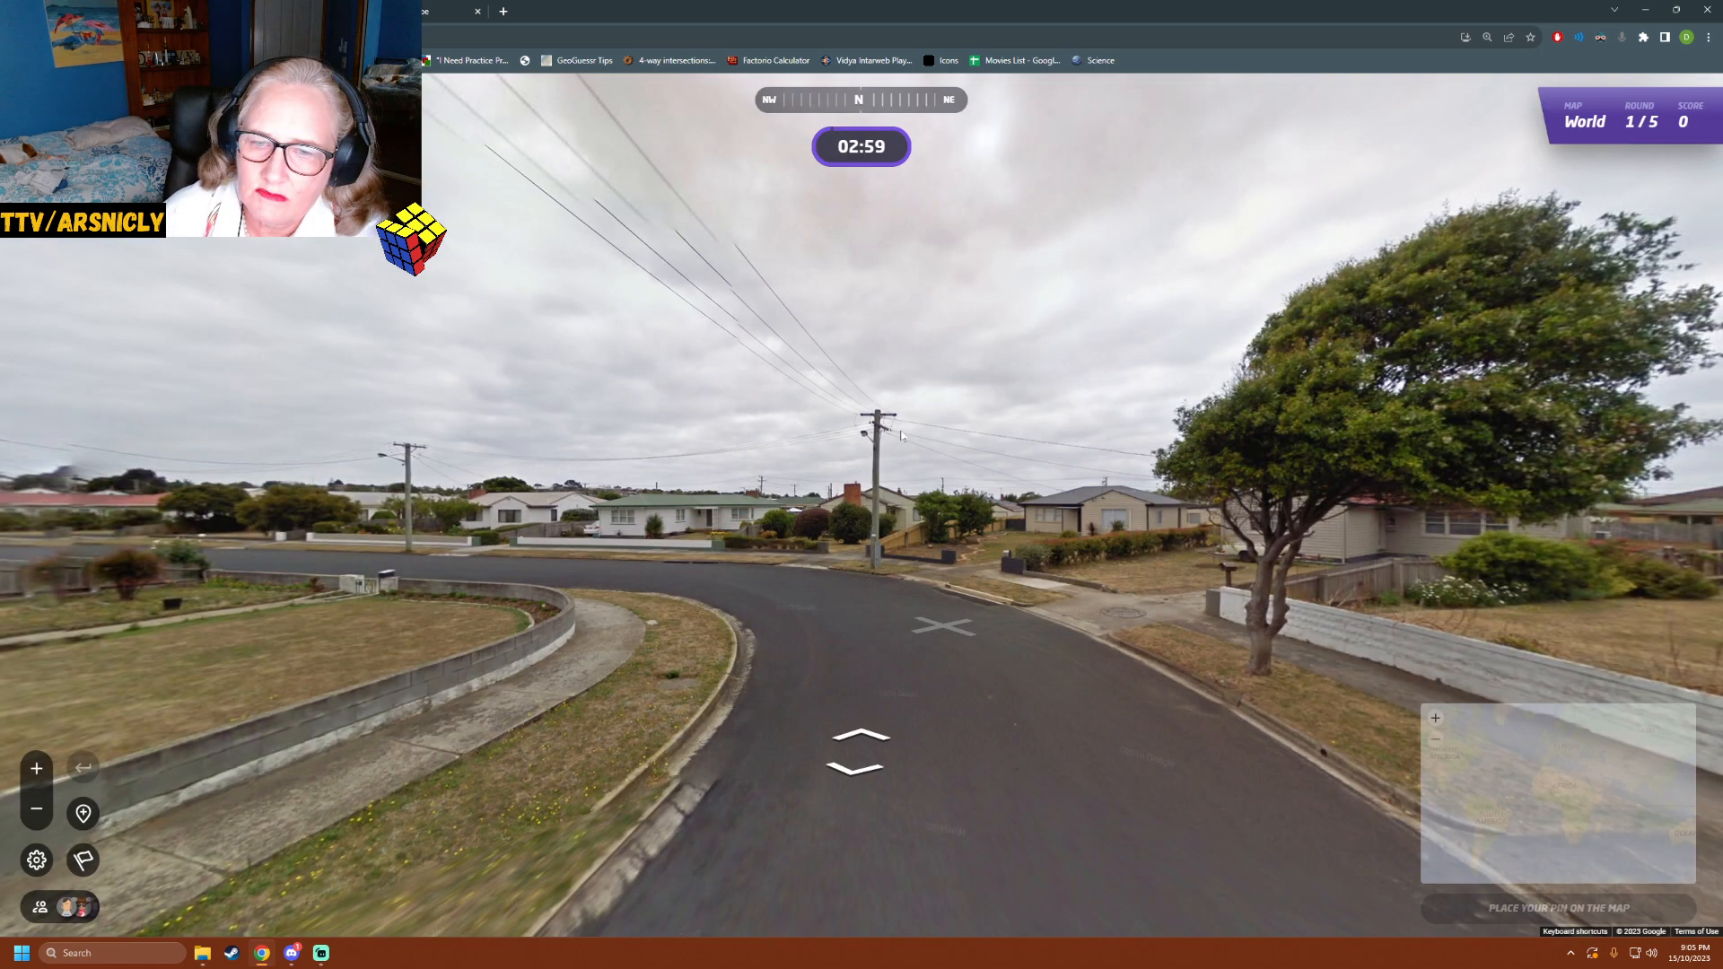
{"action": "left_click", "coordinate": [939, 680]}
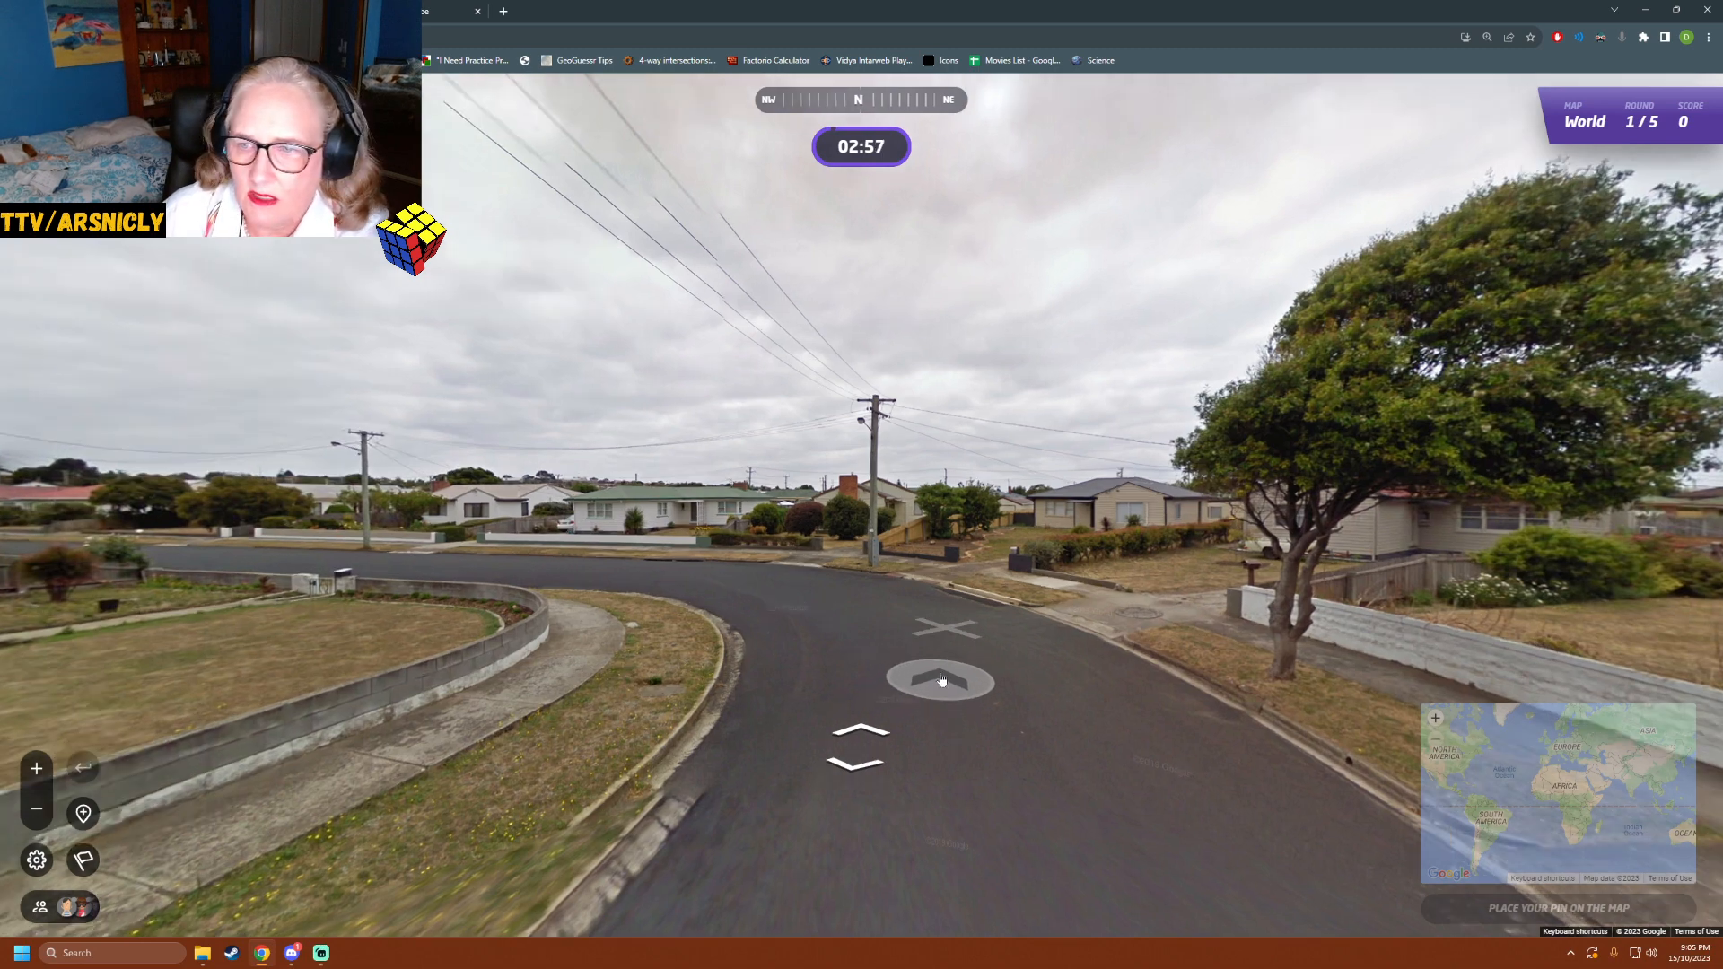
{"action": "left_click", "coordinate": [939, 679]}
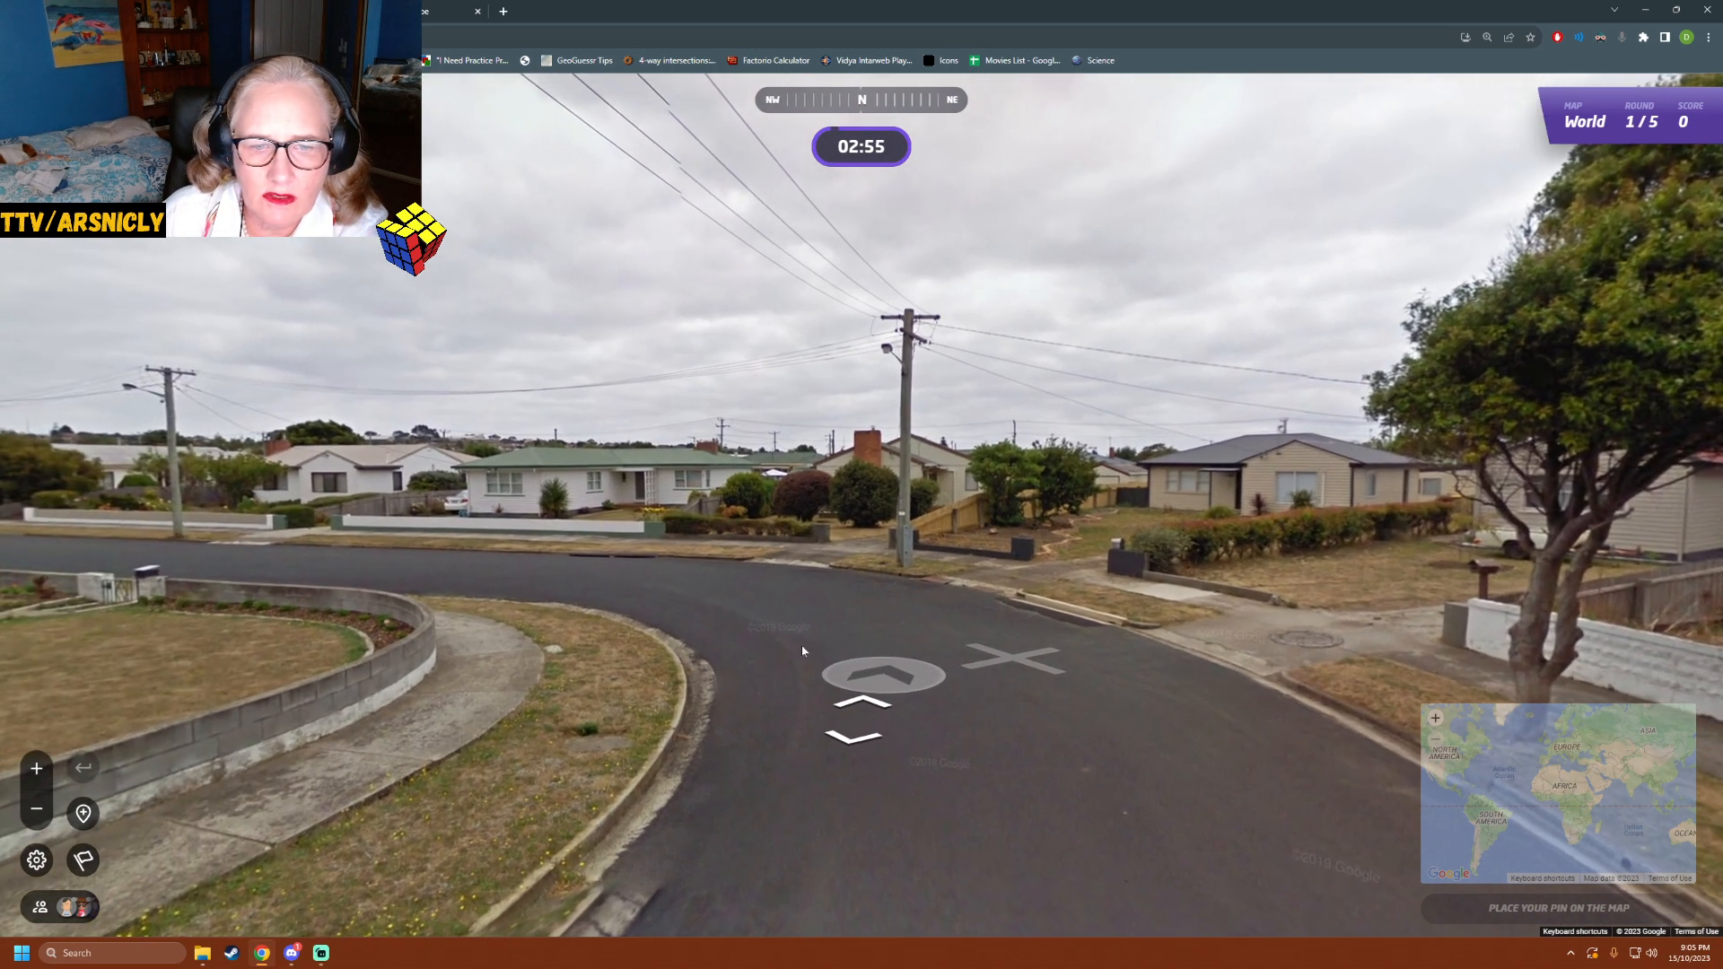
{"action": "left_click", "coordinate": [881, 664]}
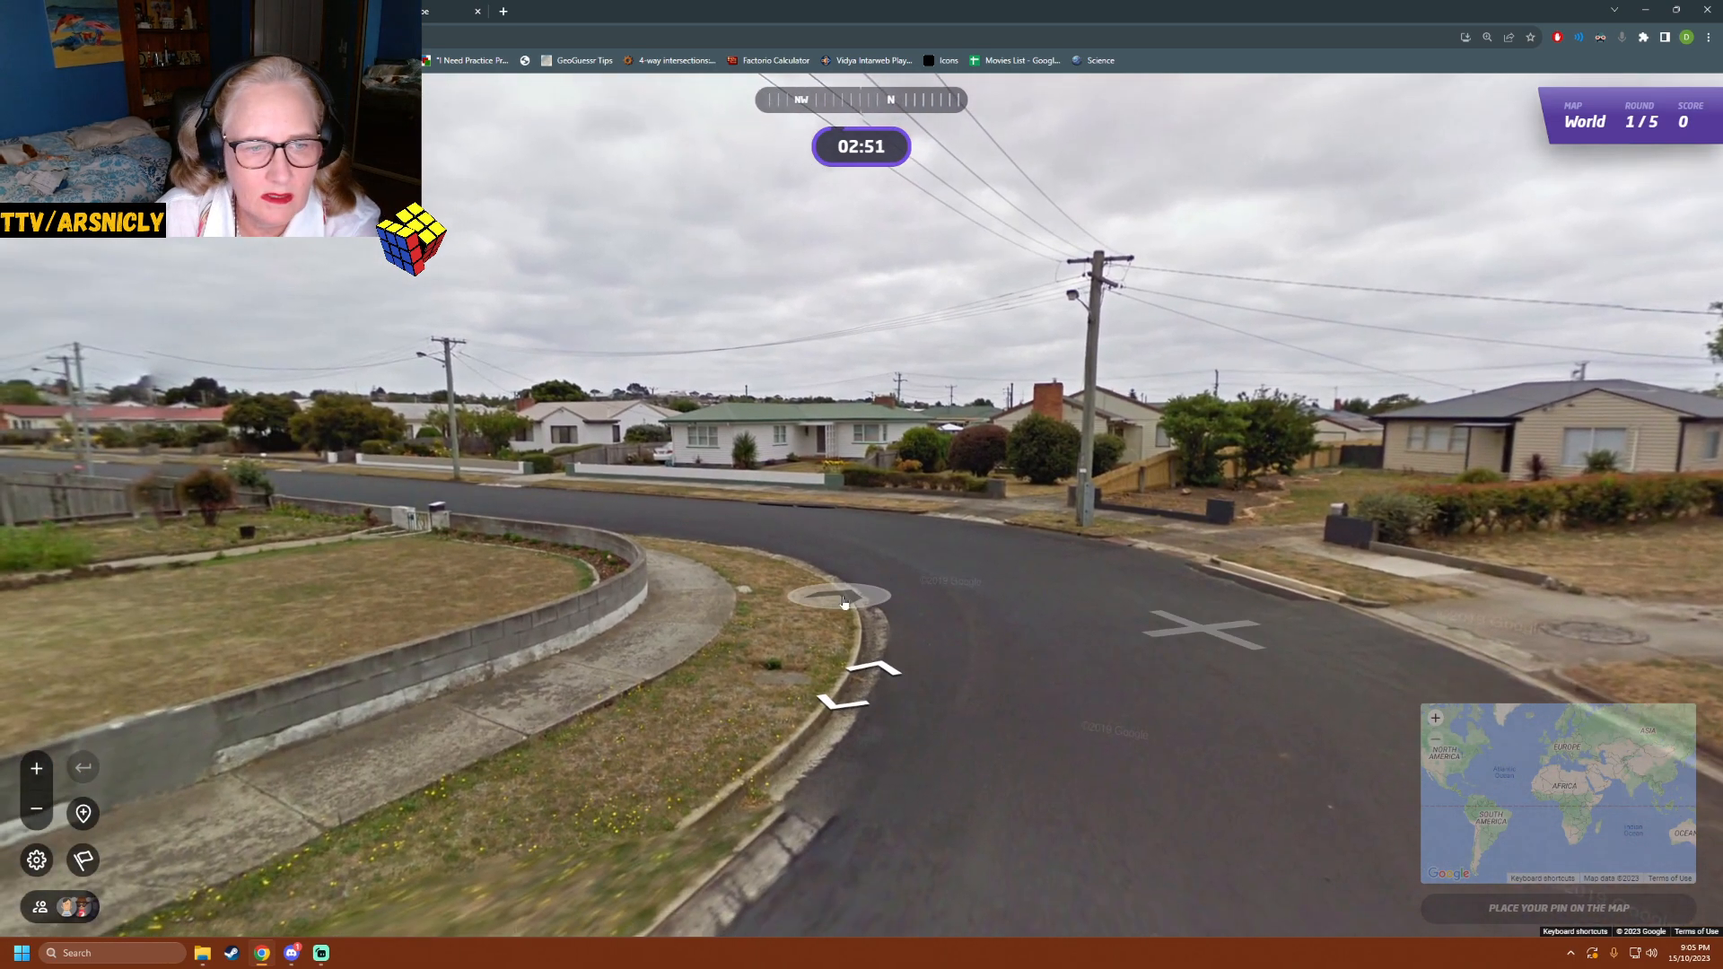
{"action": "left_click", "coordinate": [841, 596]}
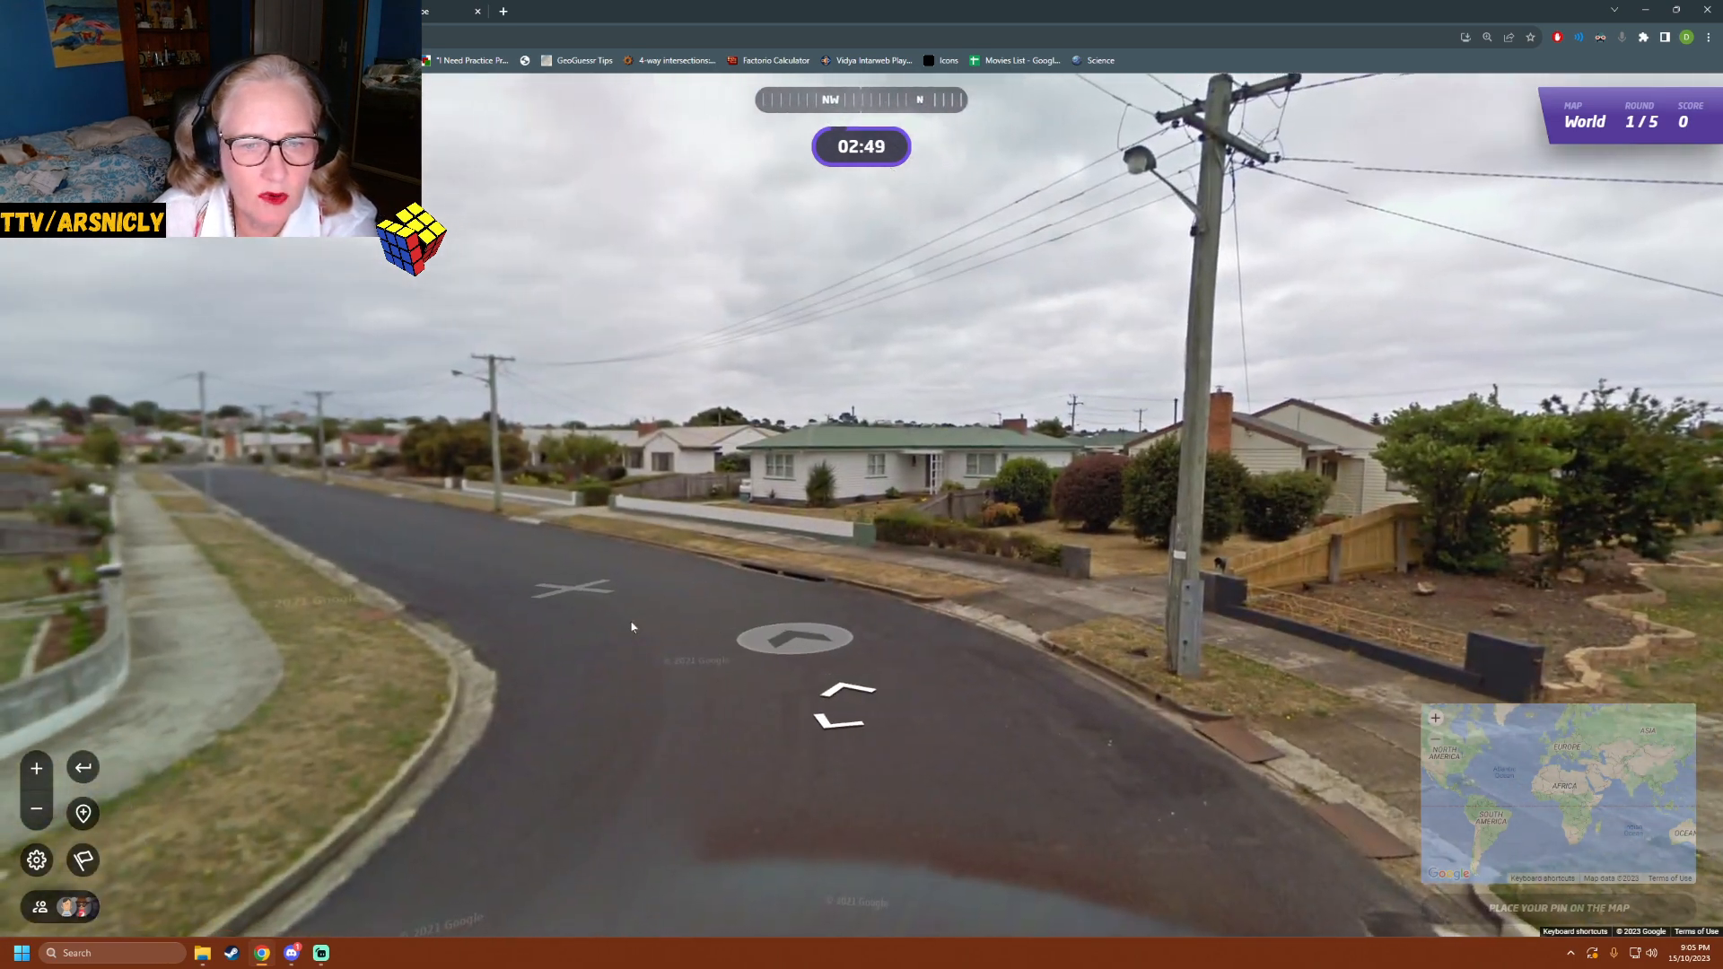
{"action": "left_click", "coordinate": [795, 637]}
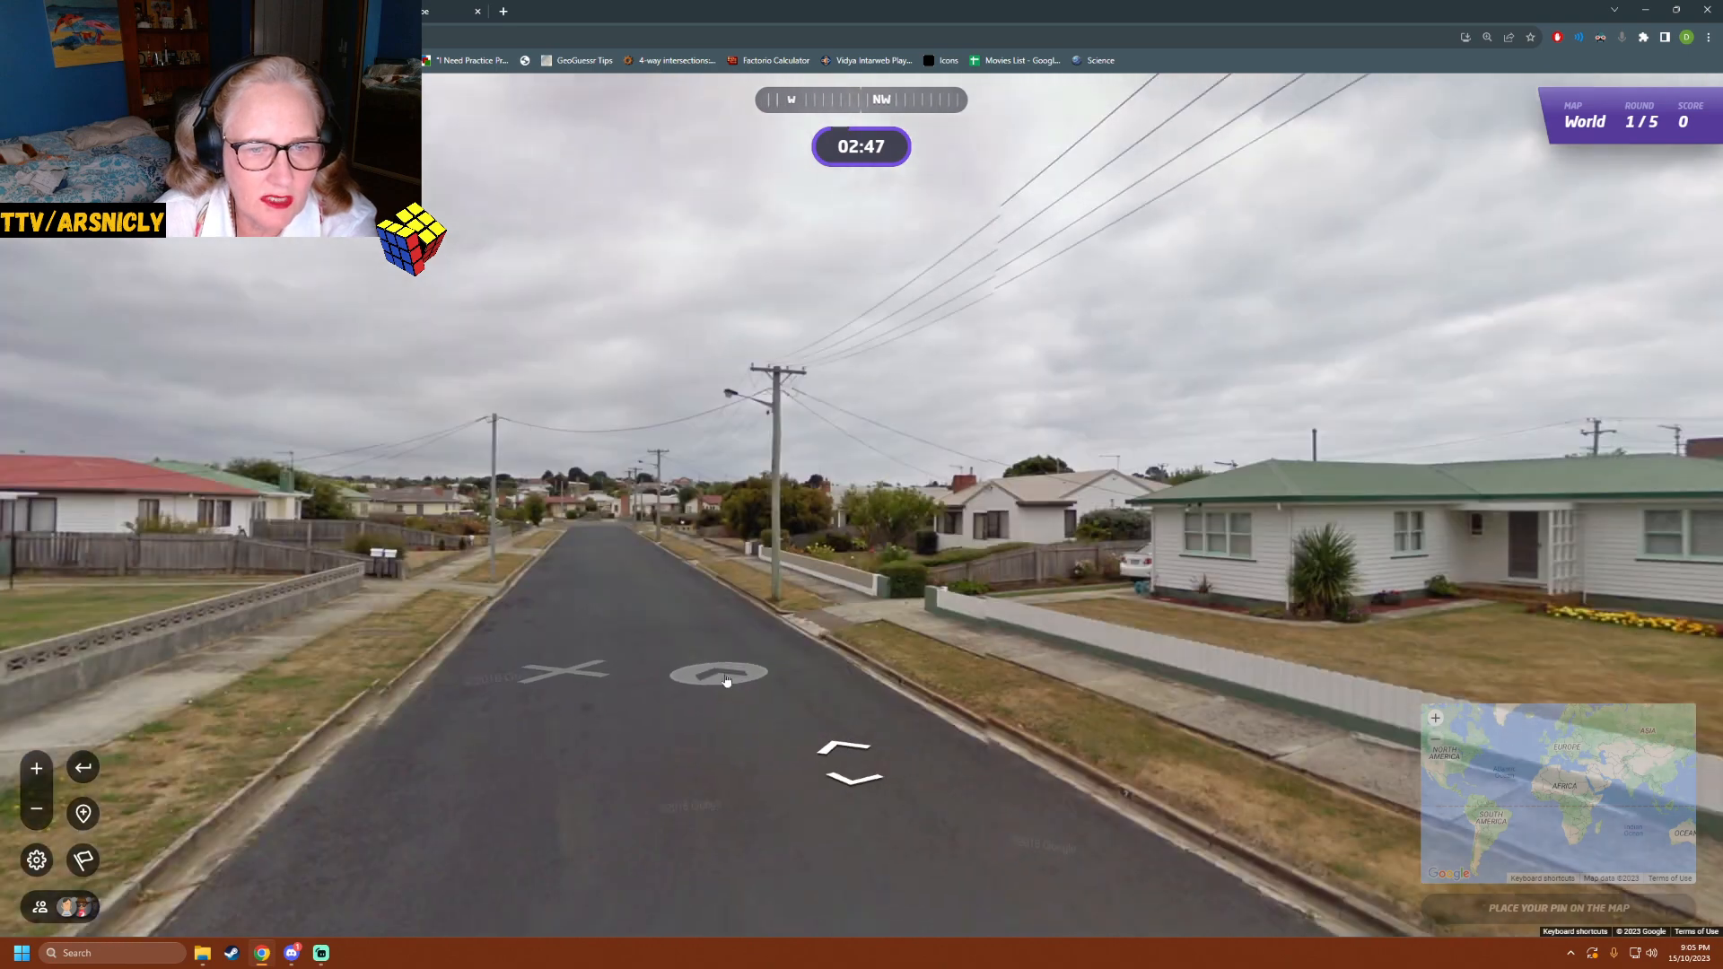
{"action": "left_click", "coordinate": [720, 673]}
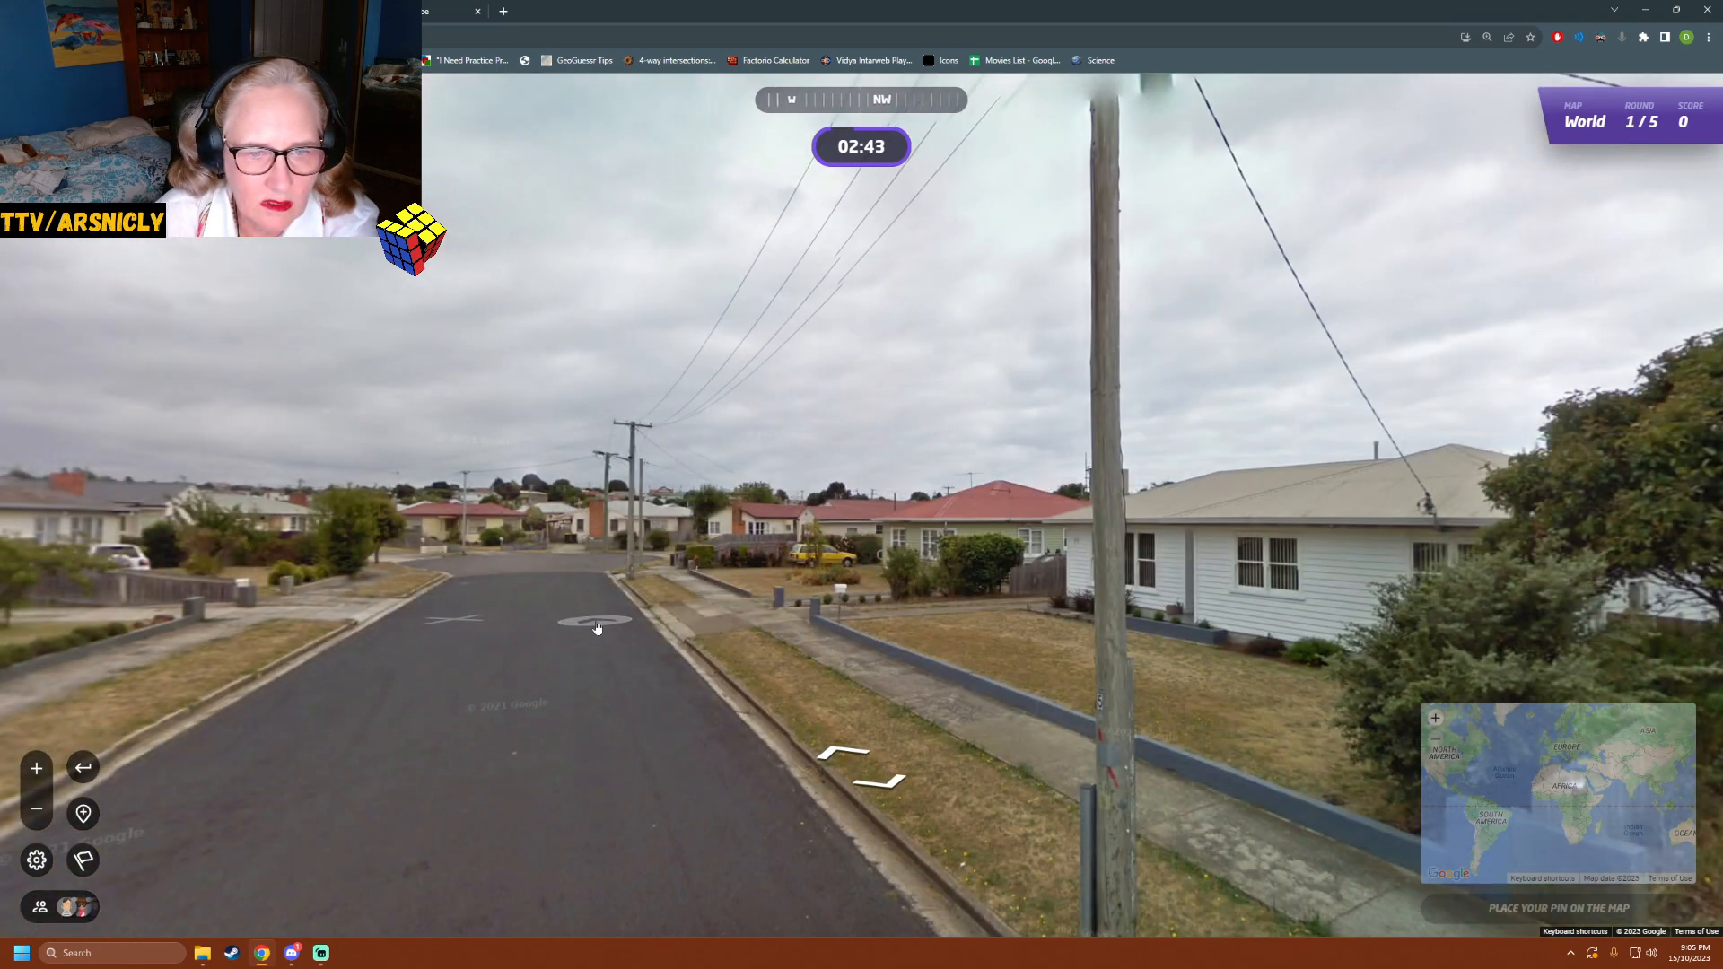
{"action": "left_click", "coordinate": [594, 624]}
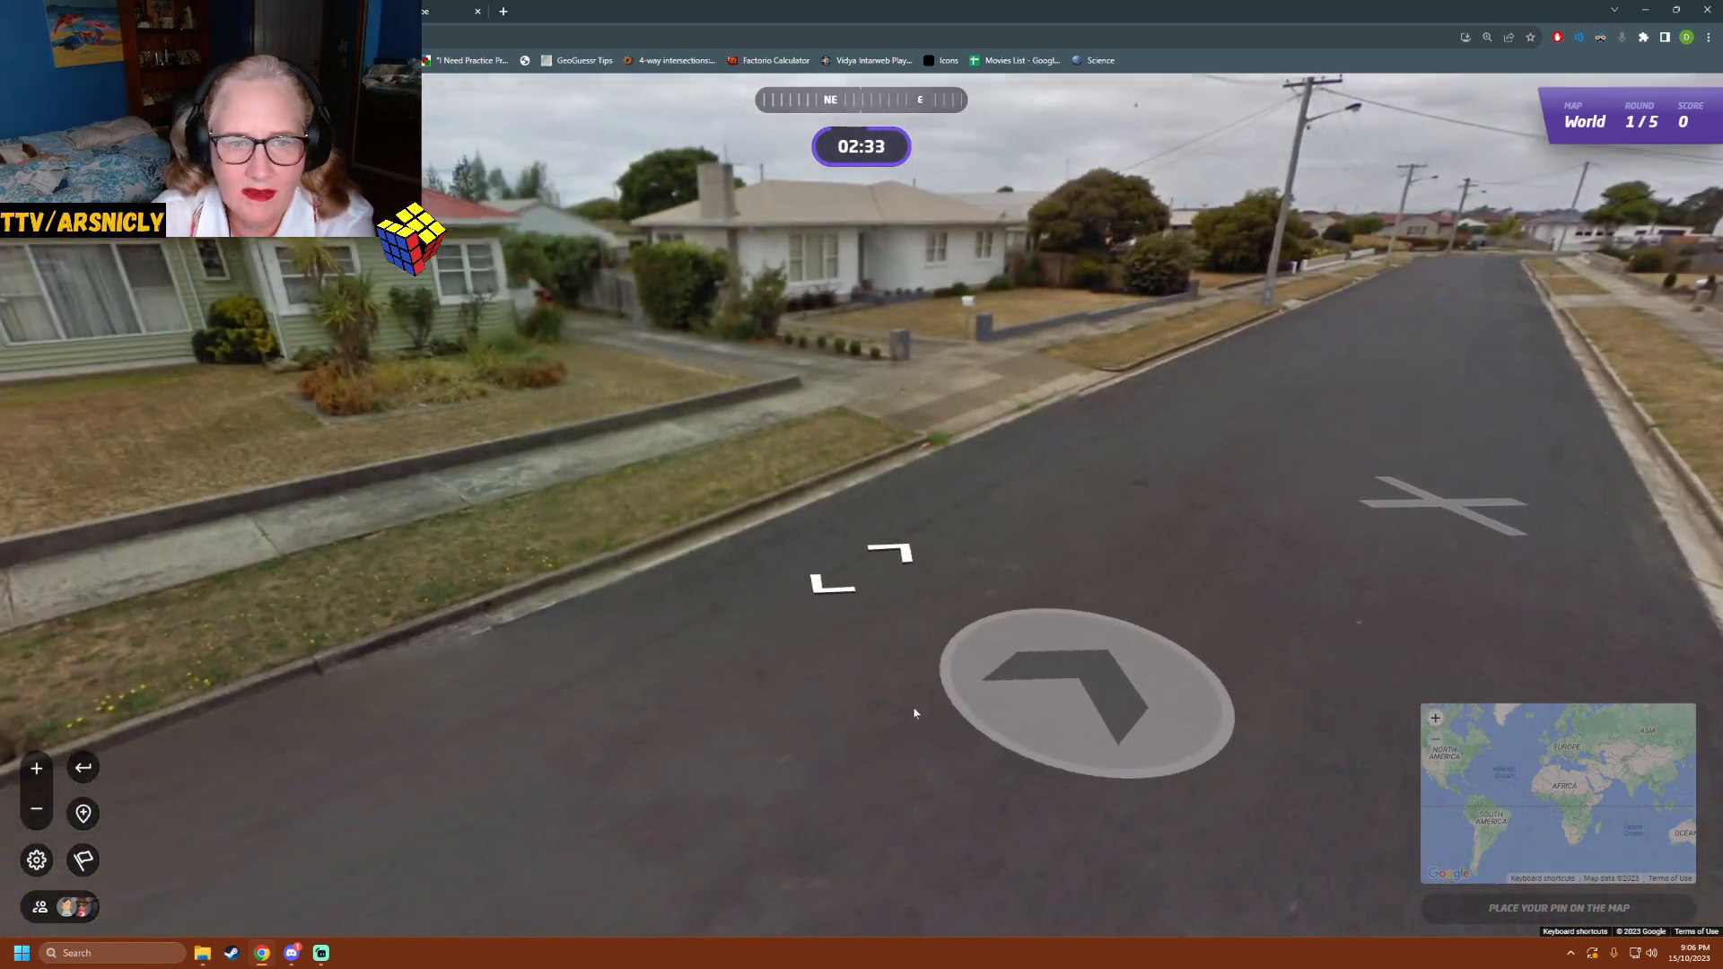
- Continue down the residential street around the bend past the parked cars
{"action": "left_click", "coordinate": [1088, 687]}
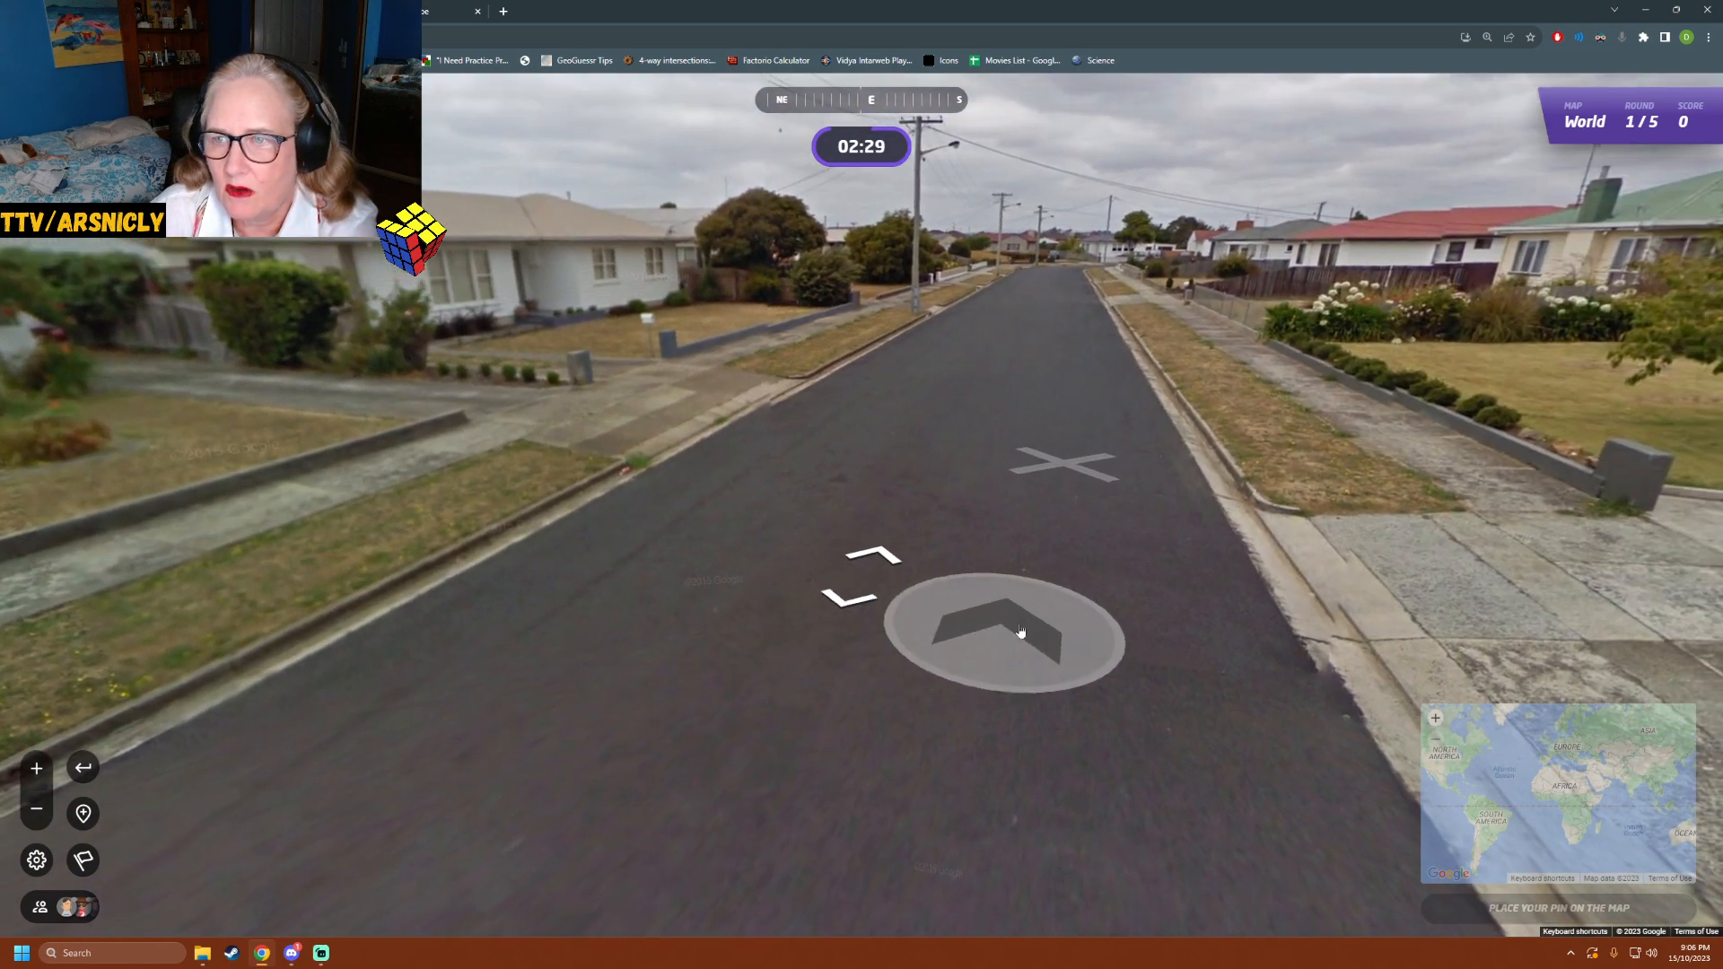
{"action": "left_click", "coordinate": [1000, 627]}
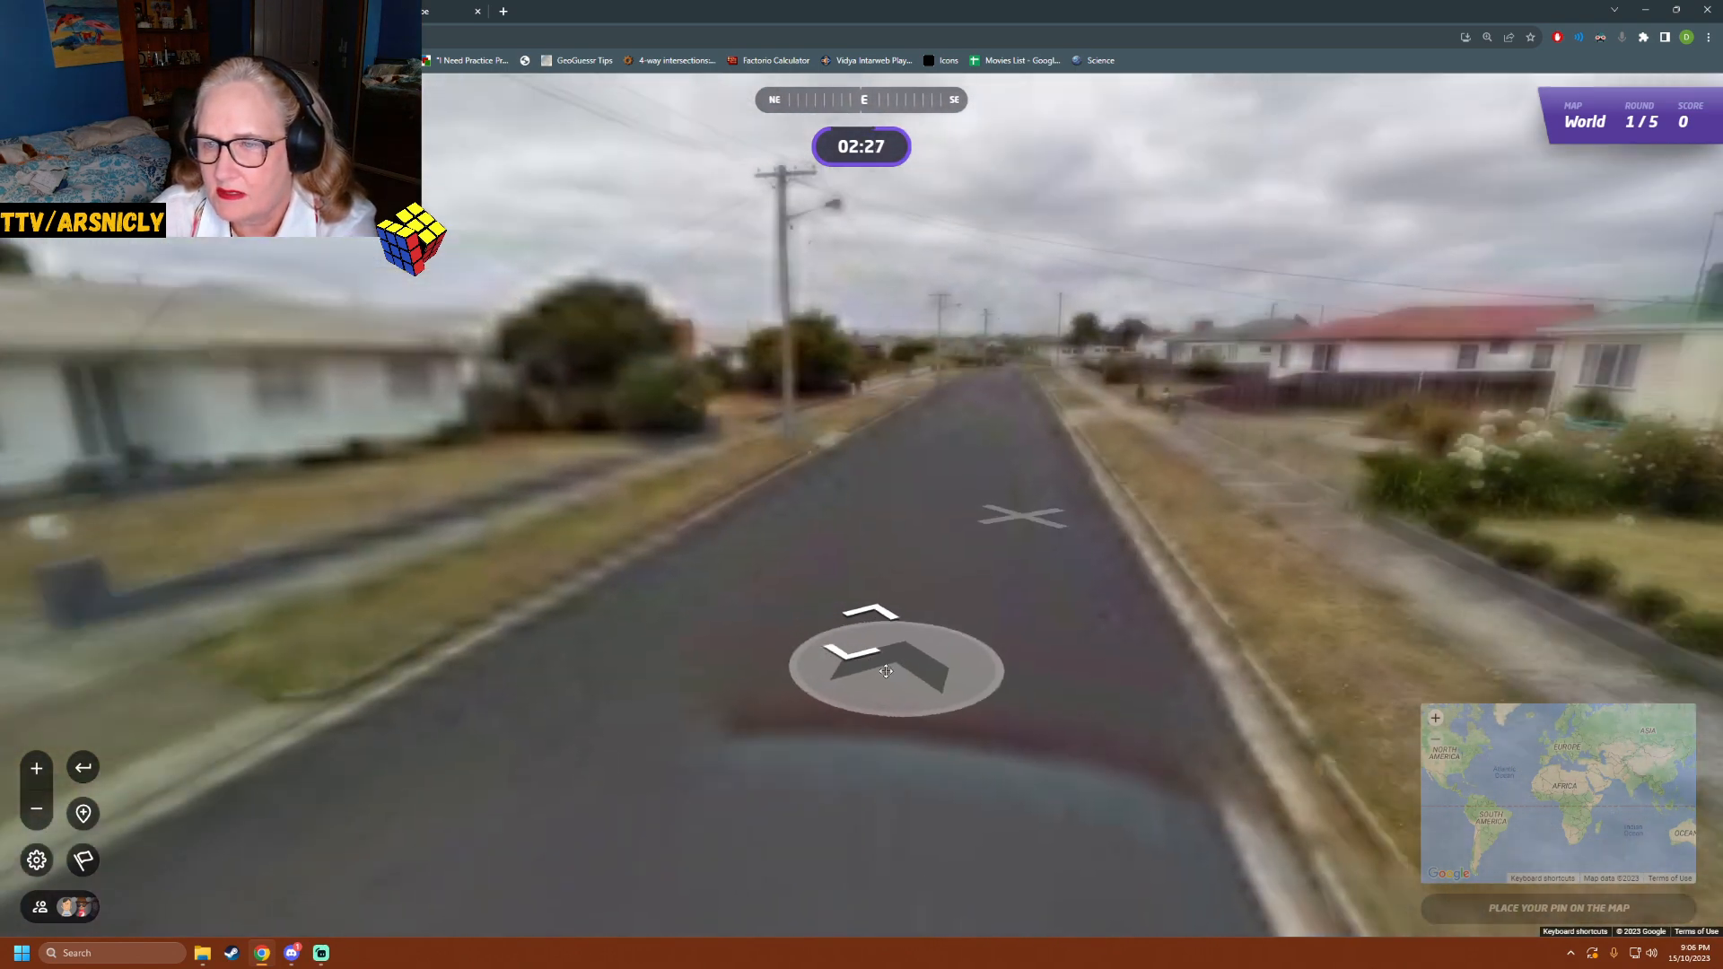
{"action": "left_click", "coordinate": [894, 654]}
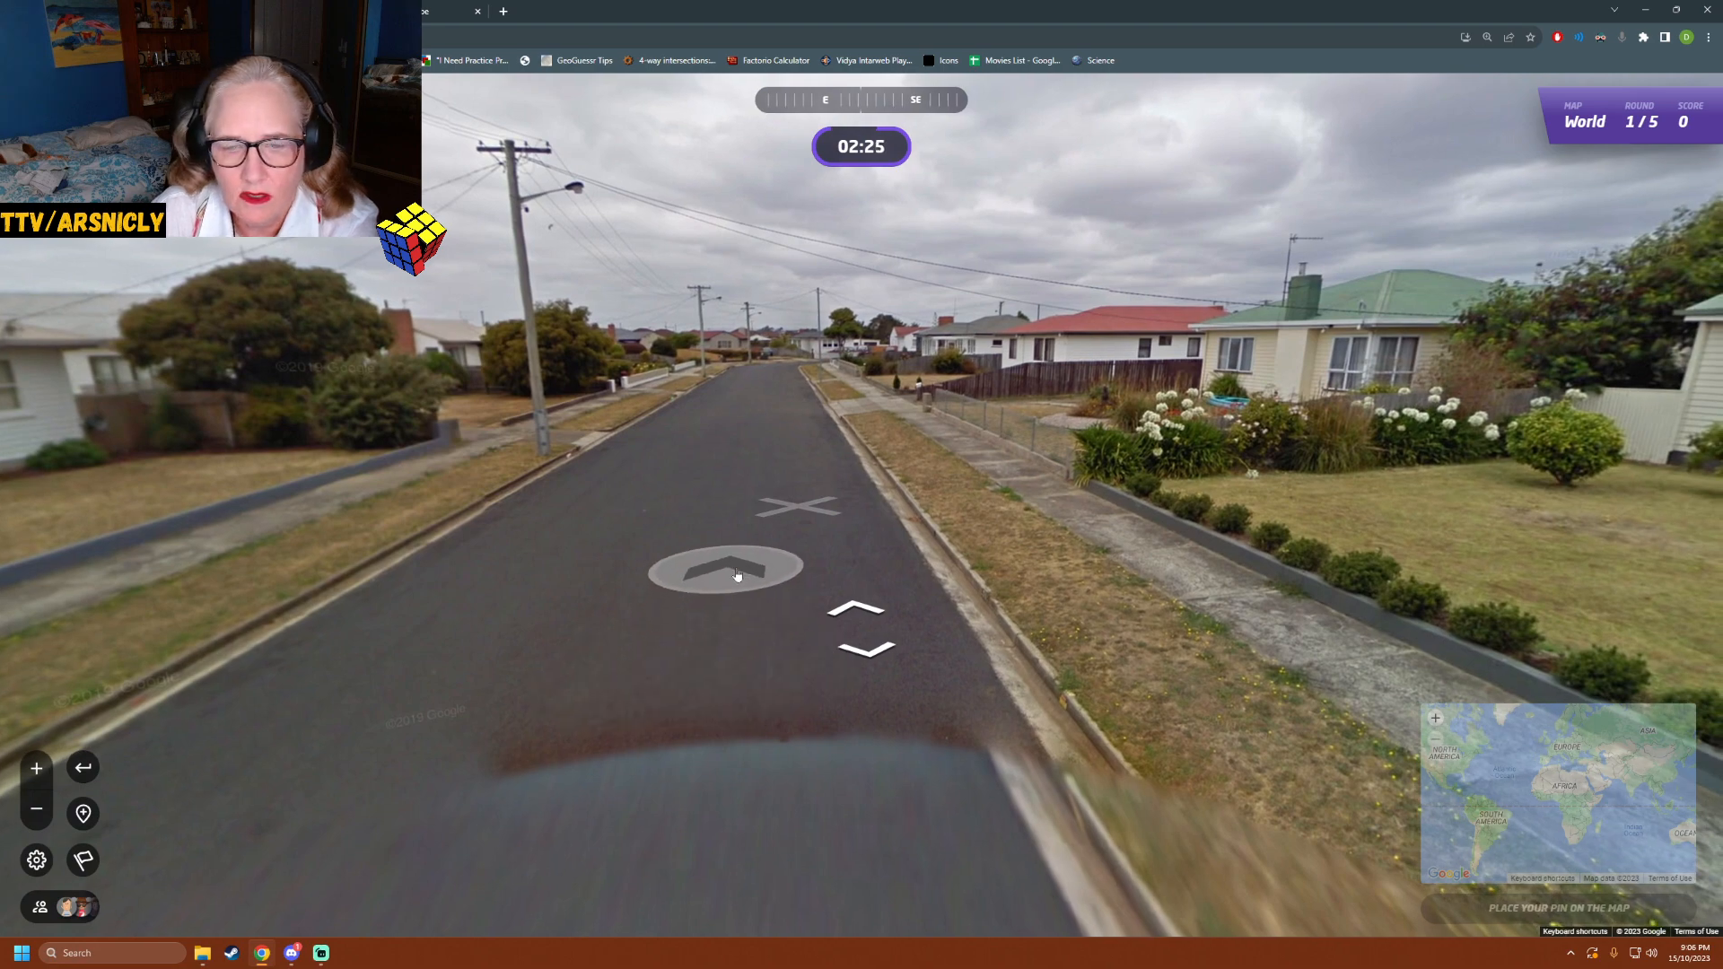
{"action": "left_click", "coordinate": [723, 569]}
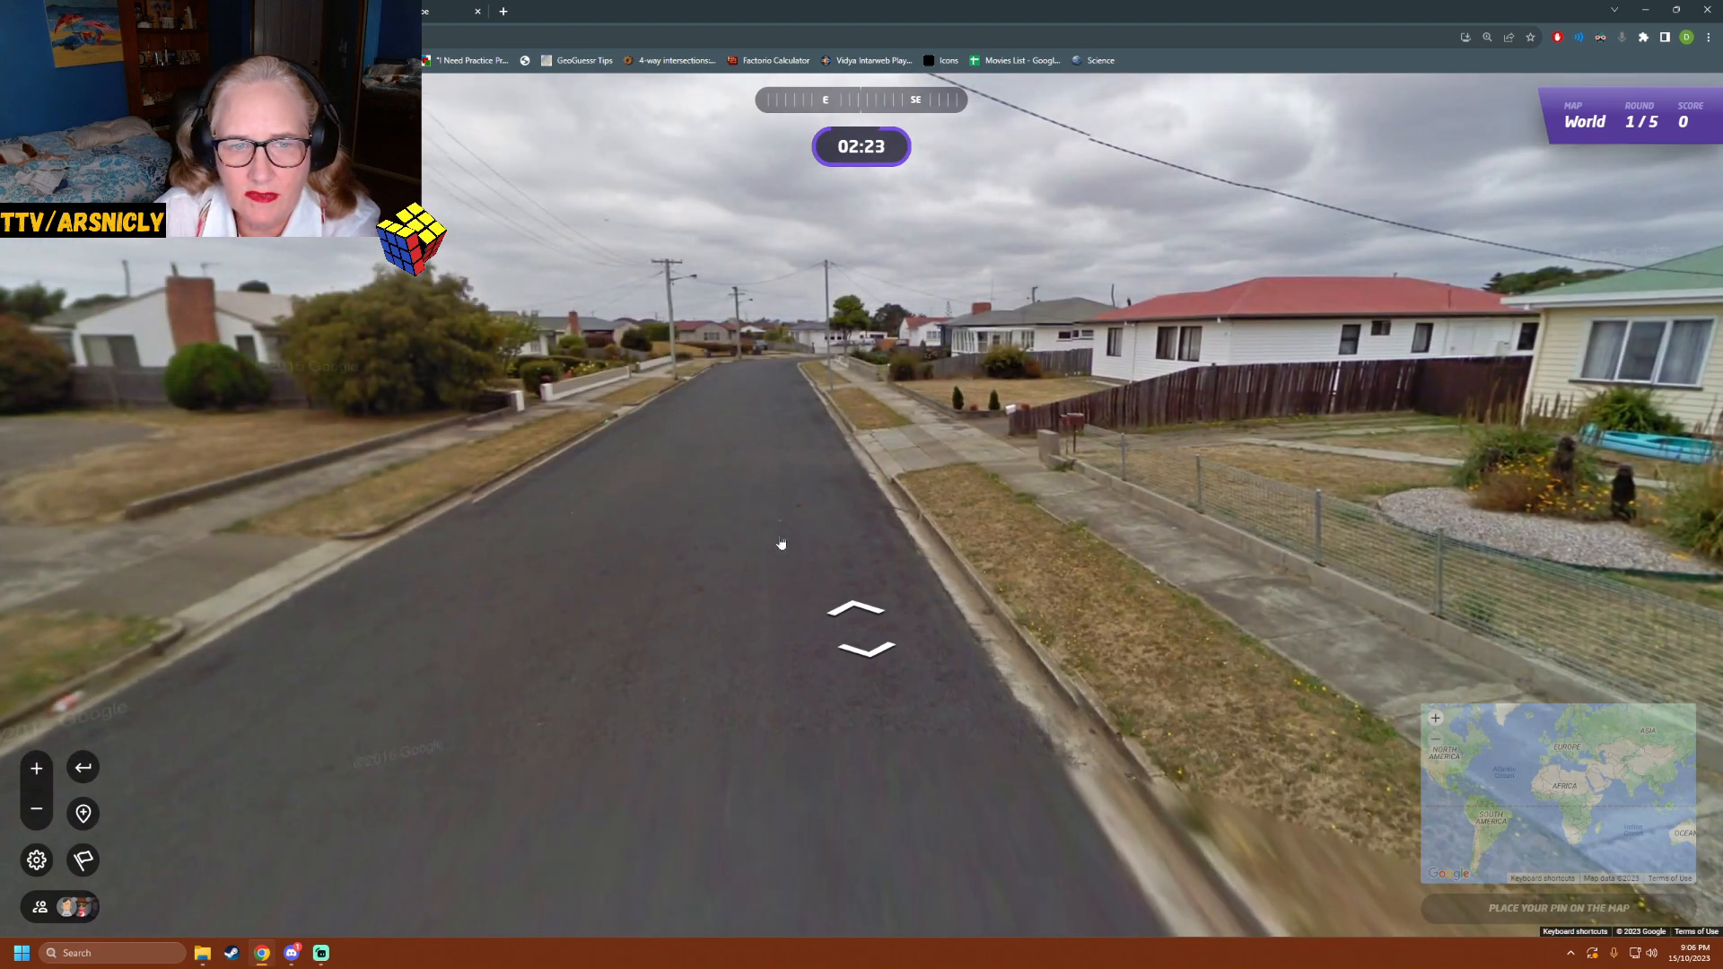
{"action": "left_click", "coordinate": [781, 543]}
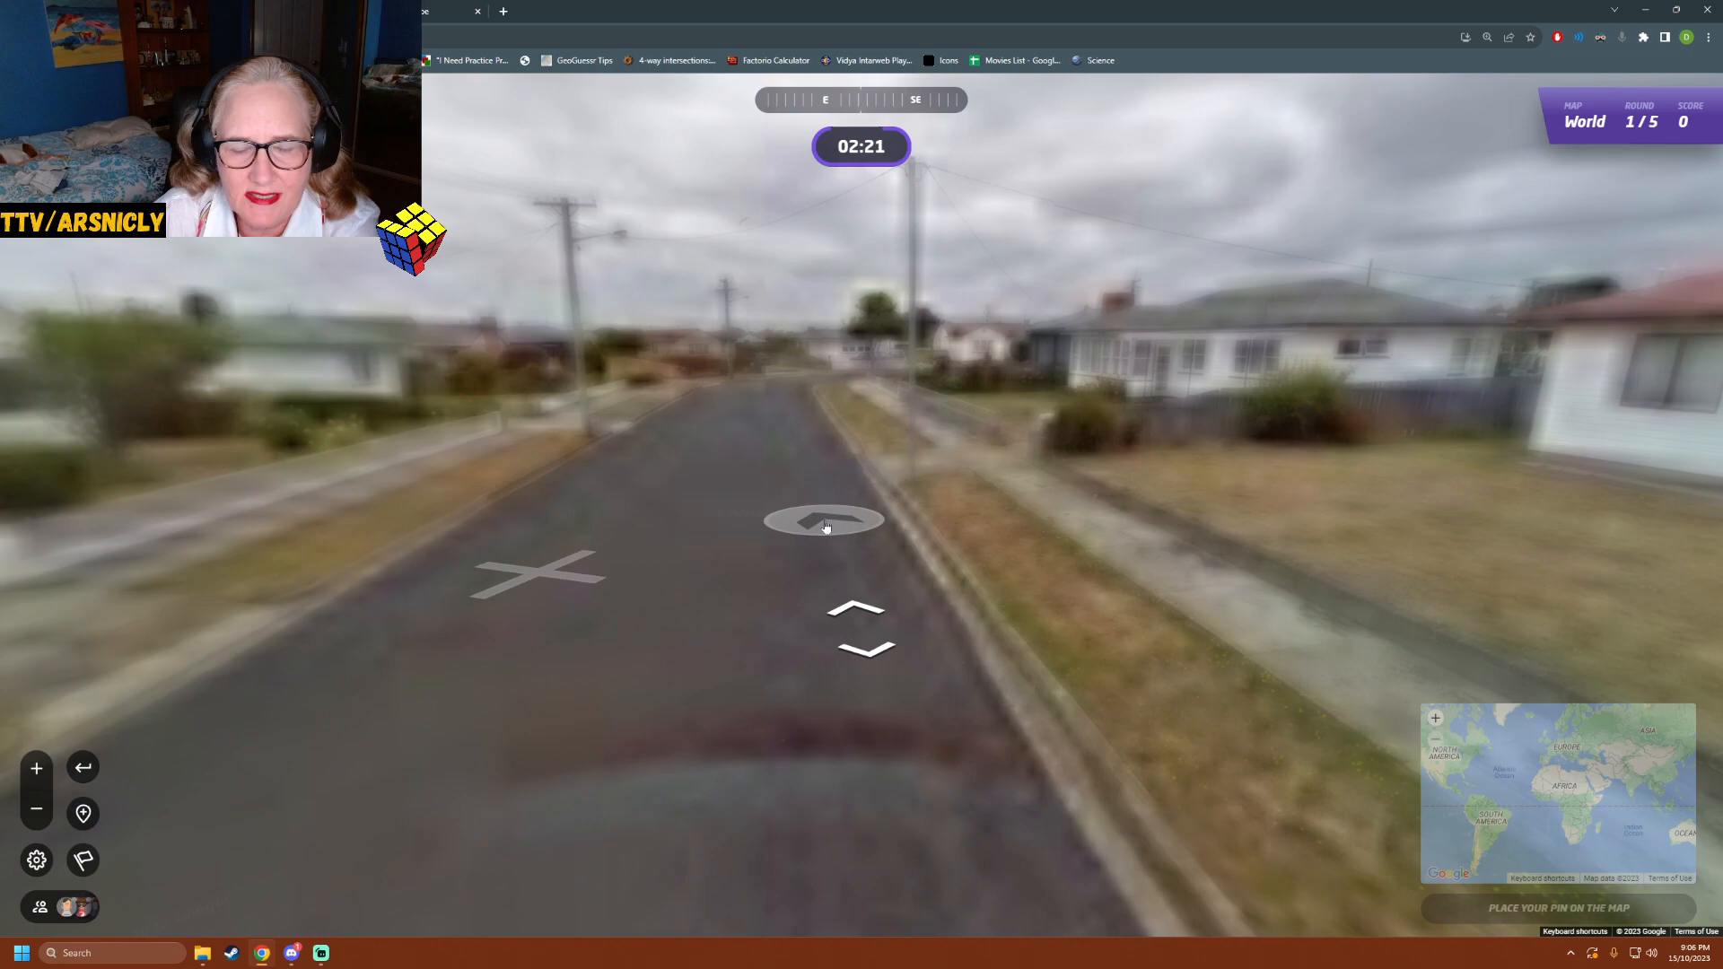
{"action": "left_click", "coordinate": [822, 521]}
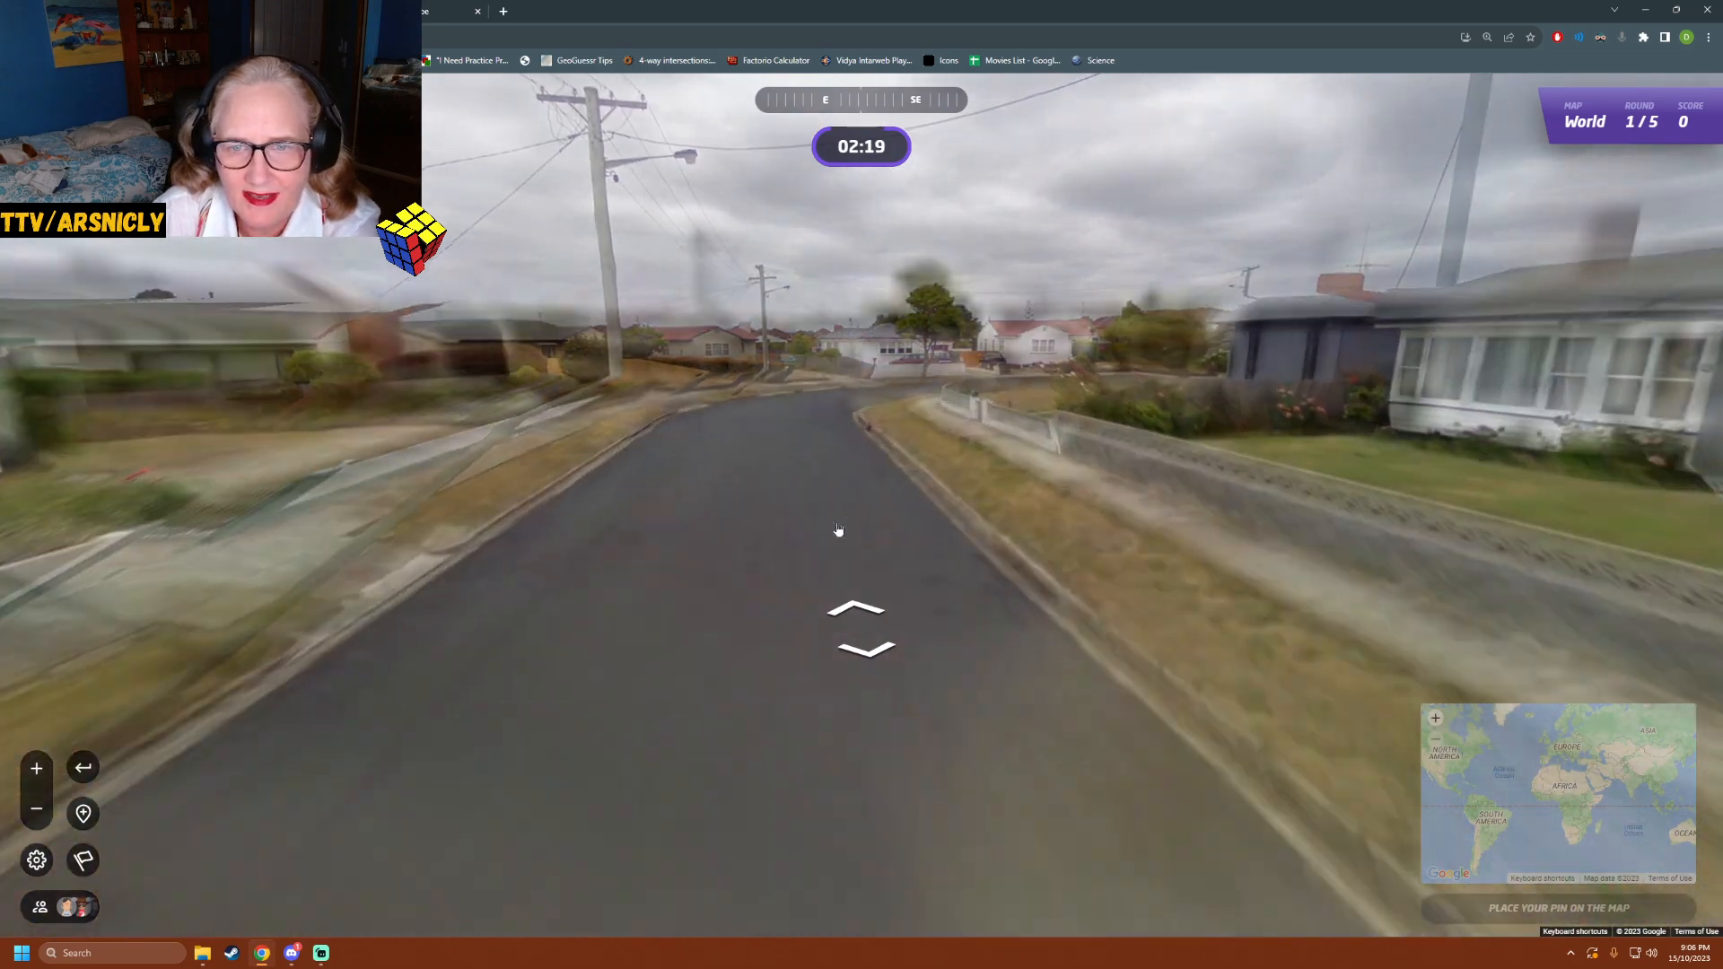
{"action": "left_click", "coordinate": [858, 626]}
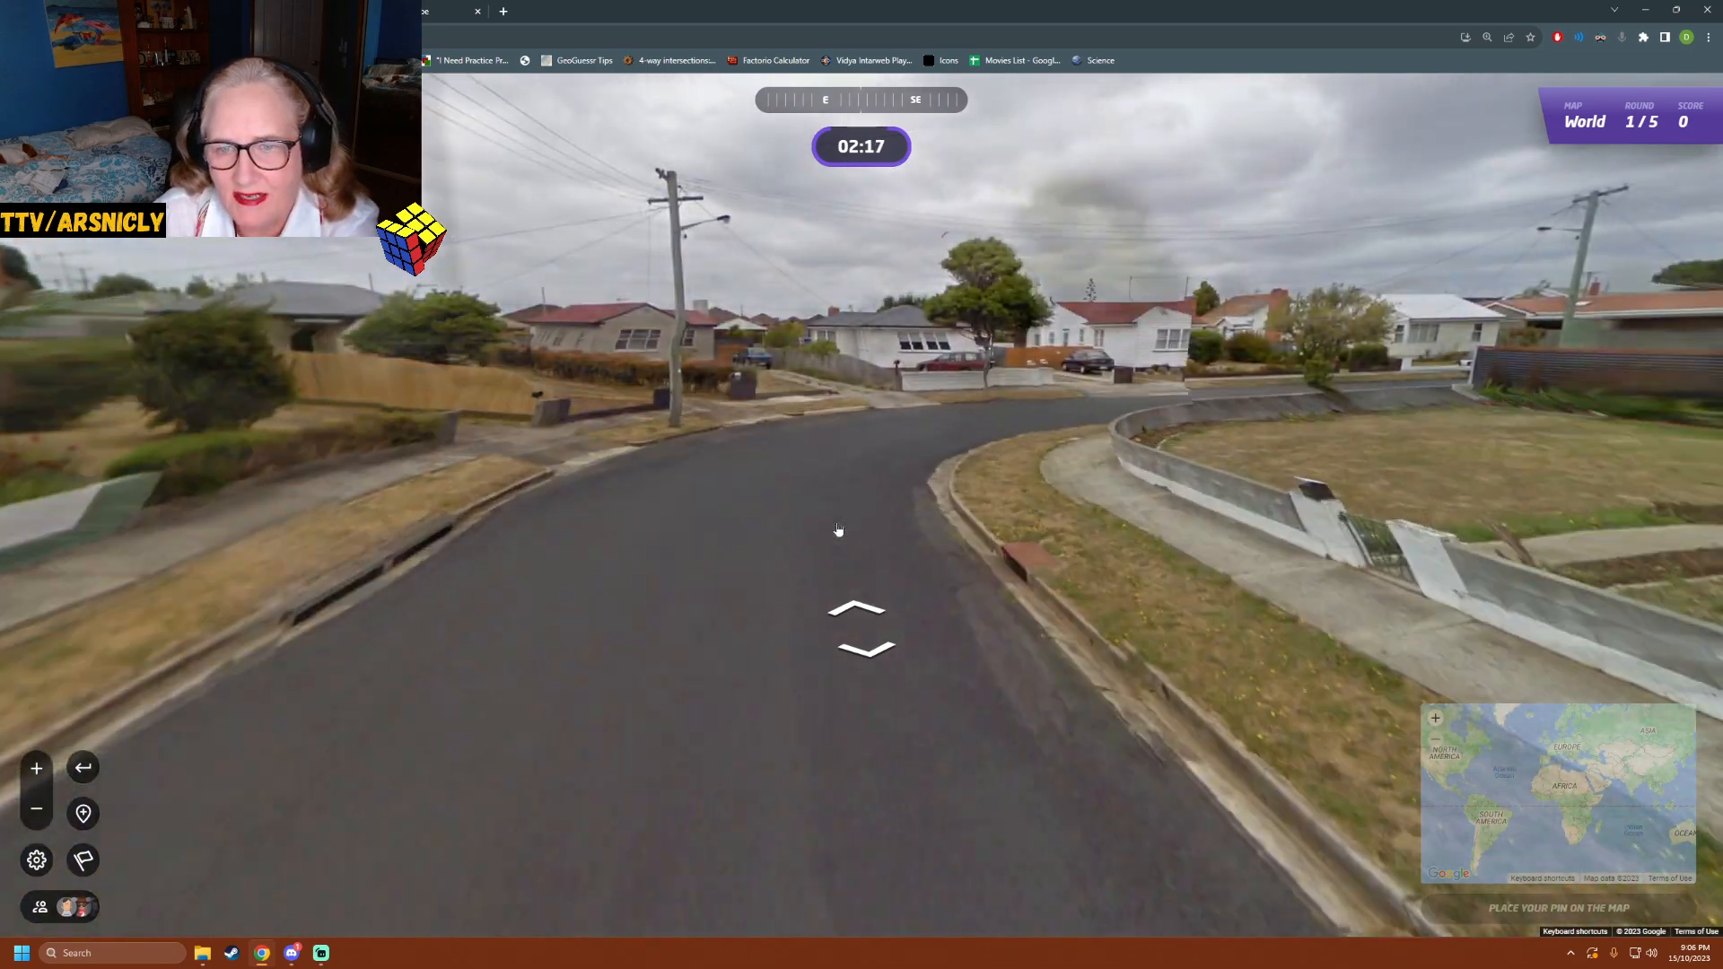
{"action": "left_click", "coordinate": [858, 627]}
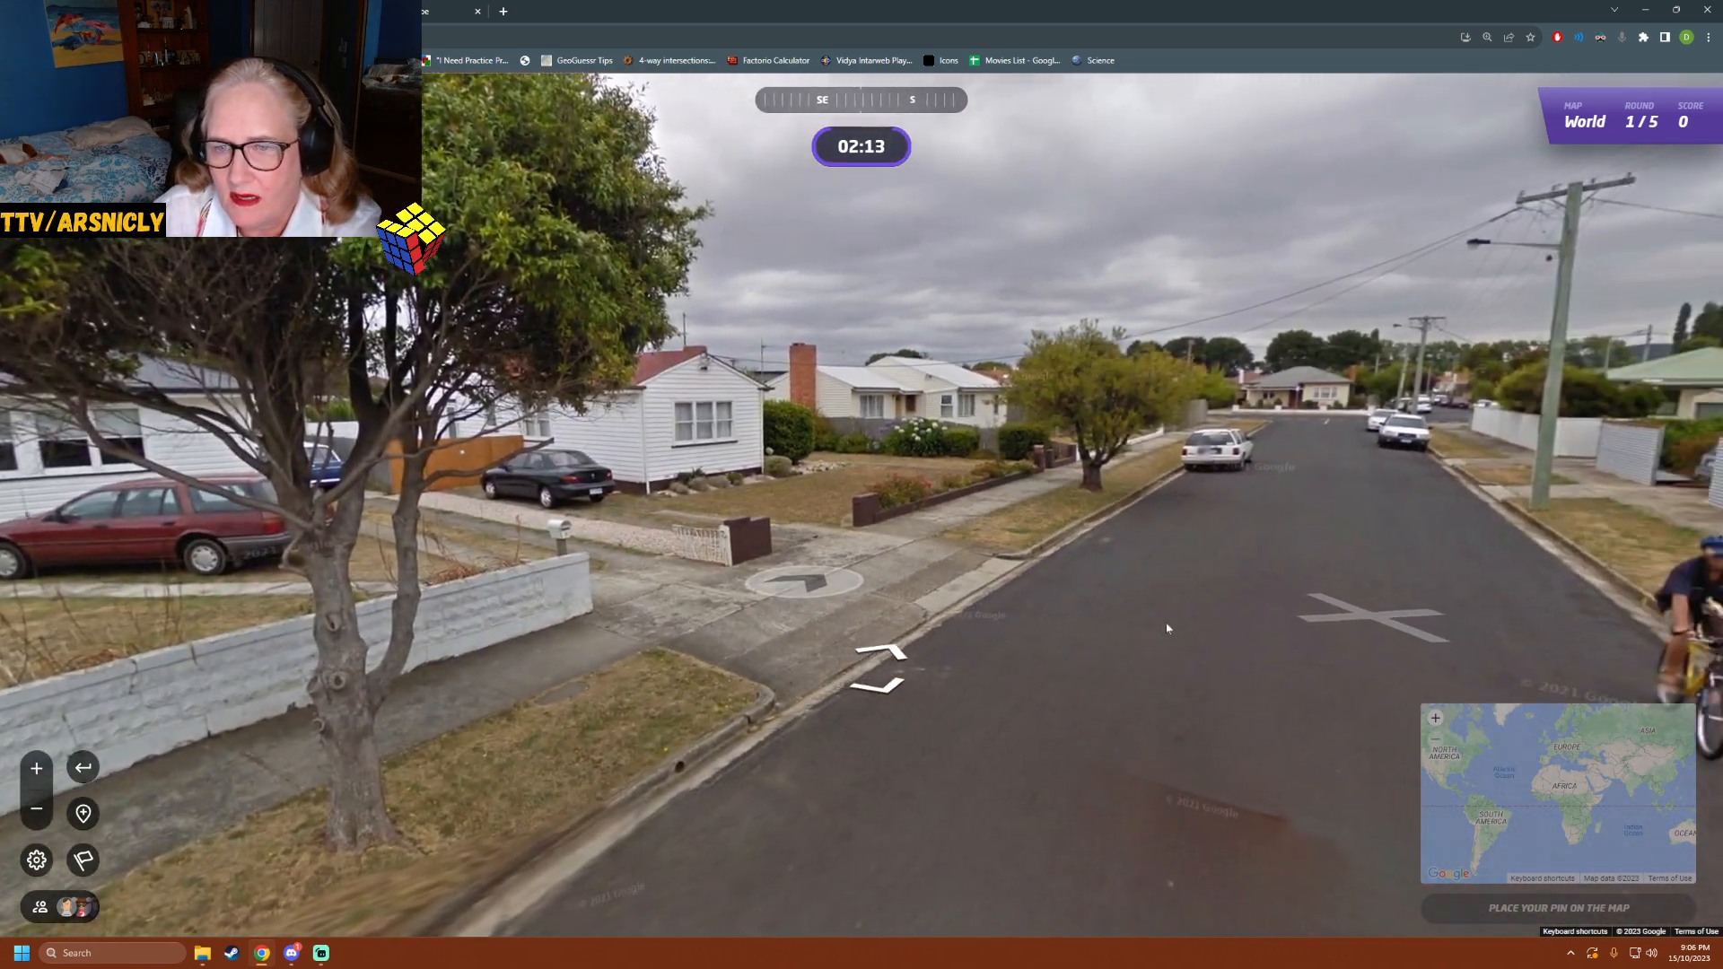
{"action": "left_click", "coordinate": [803, 576]}
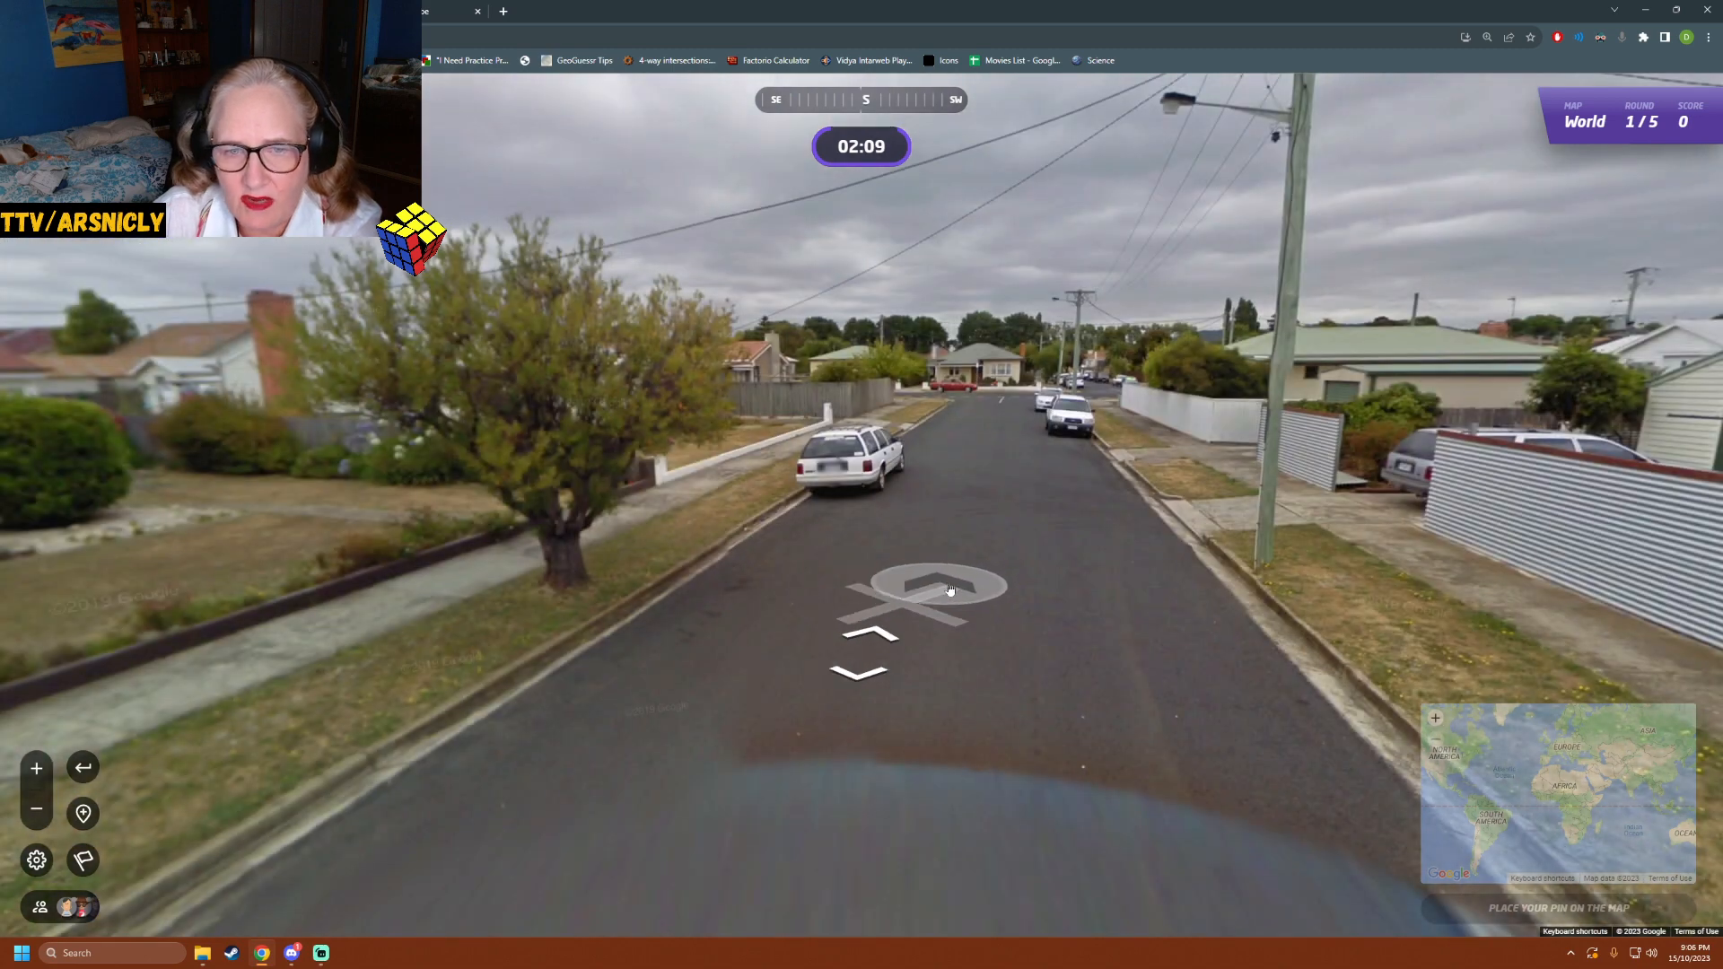
{"action": "left_click", "coordinate": [933, 589]}
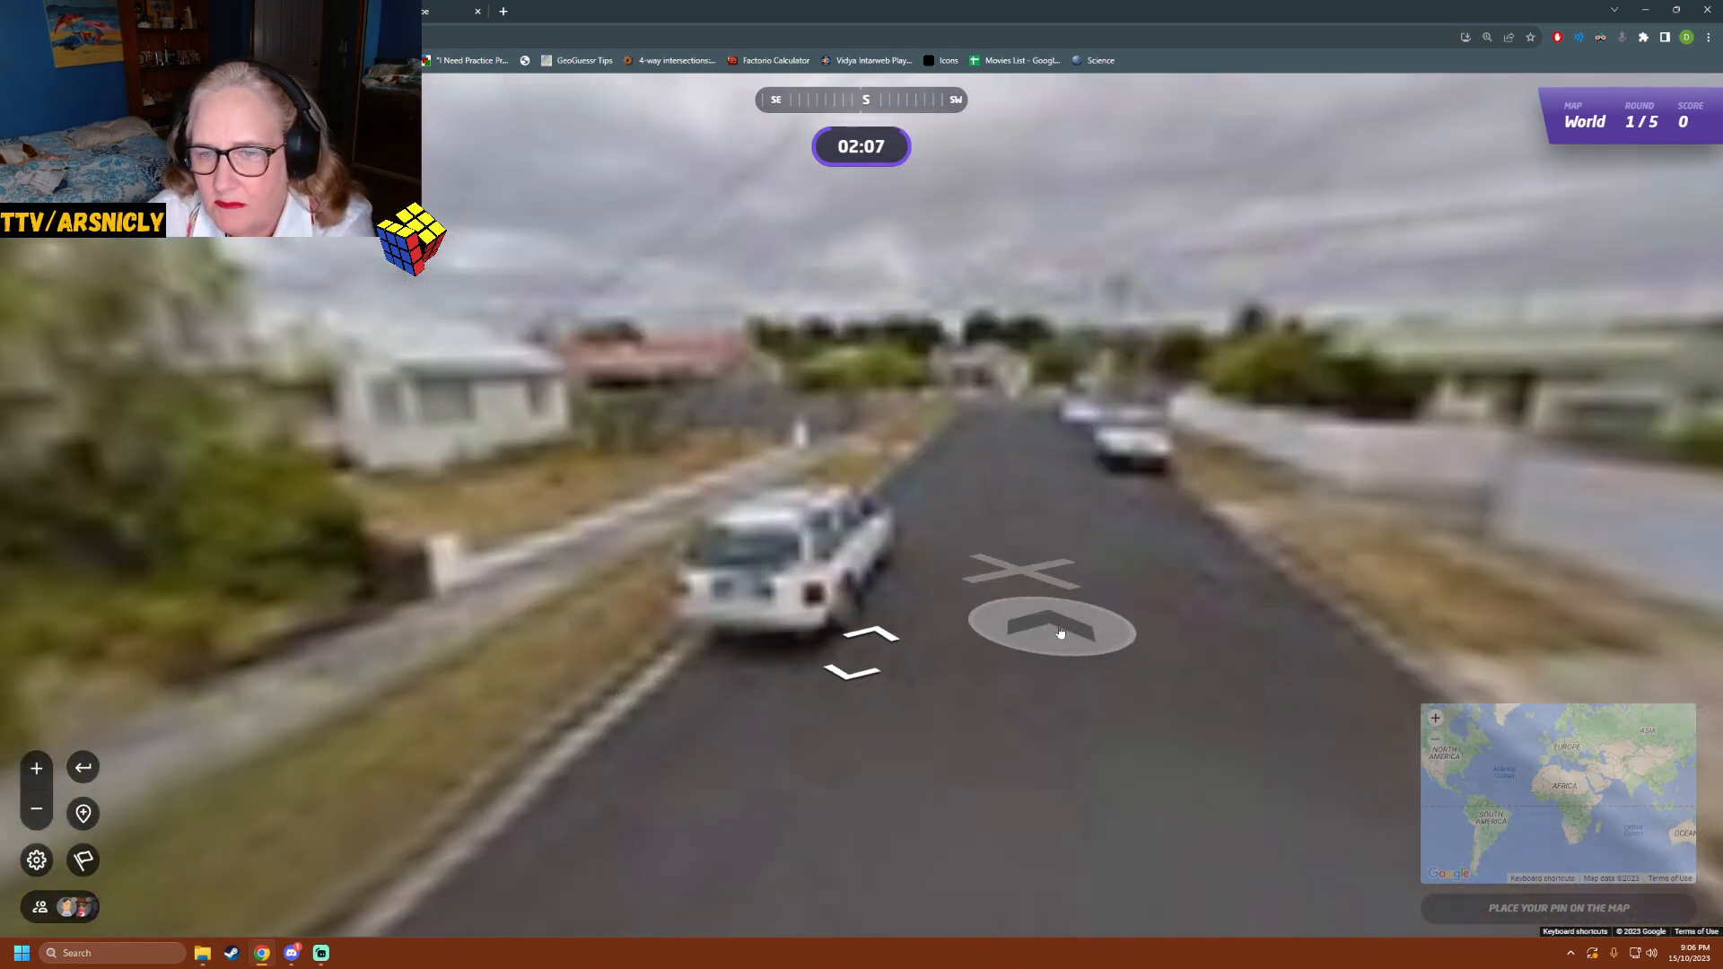
- Walk up to and across the intersection toward the houses and parked cars
{"action": "left_click", "coordinate": [1050, 611]}
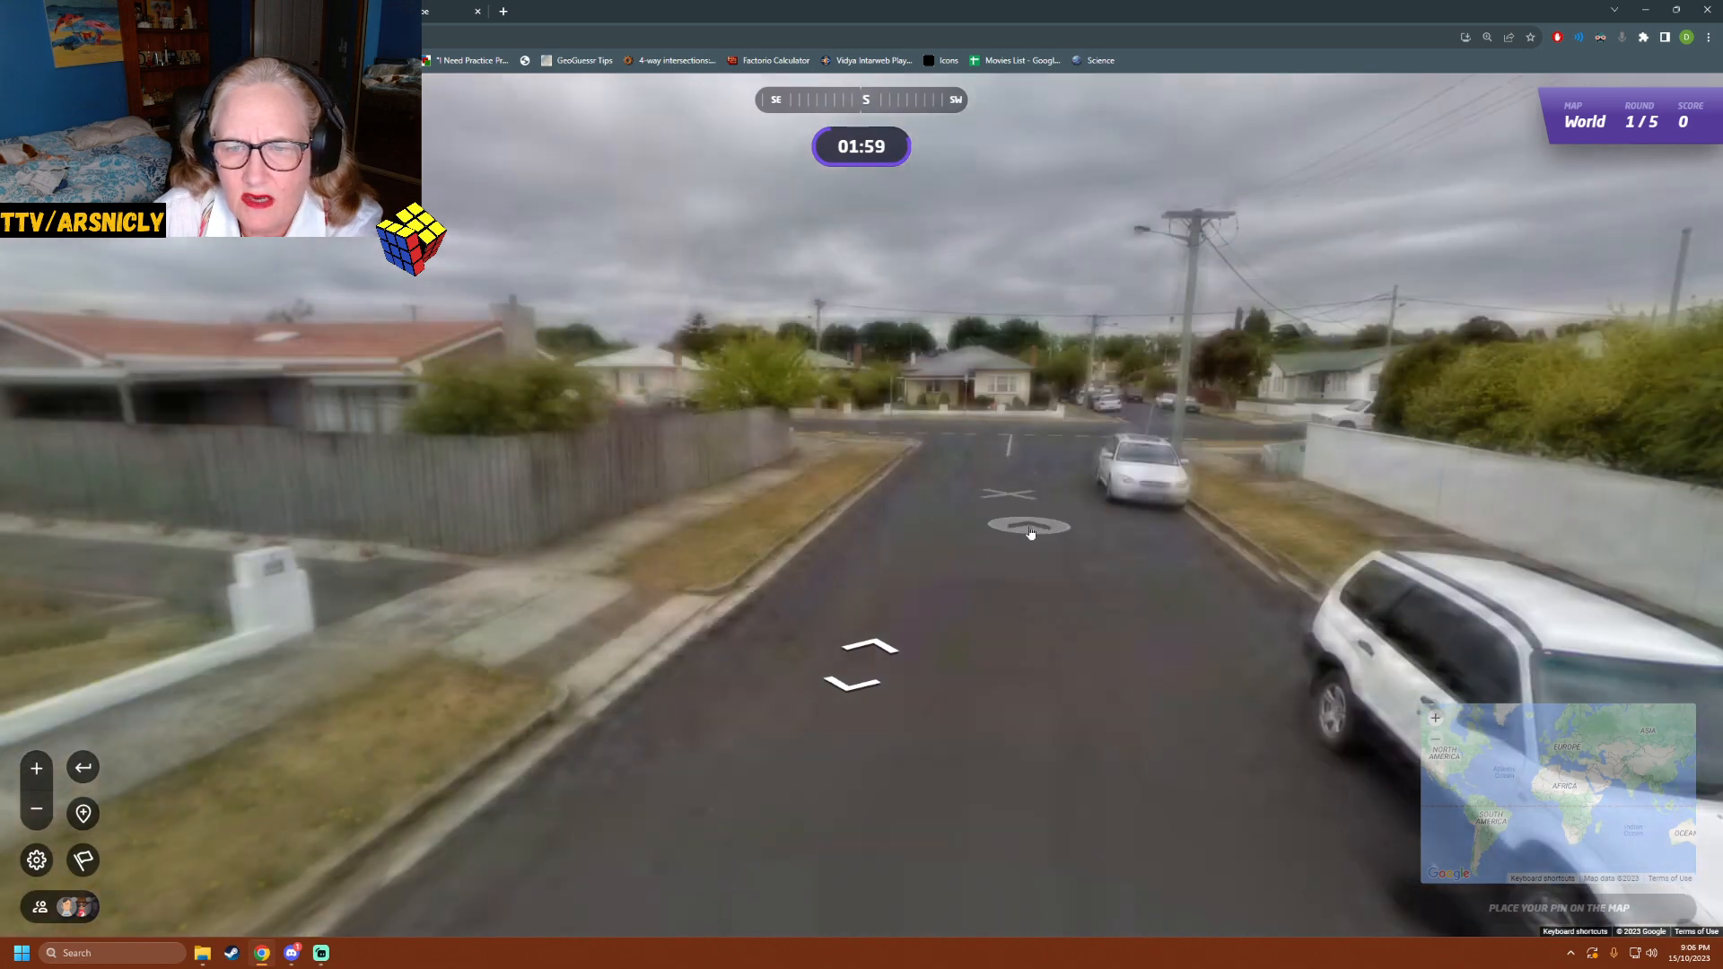
{"action": "left_click", "coordinate": [1030, 532]}
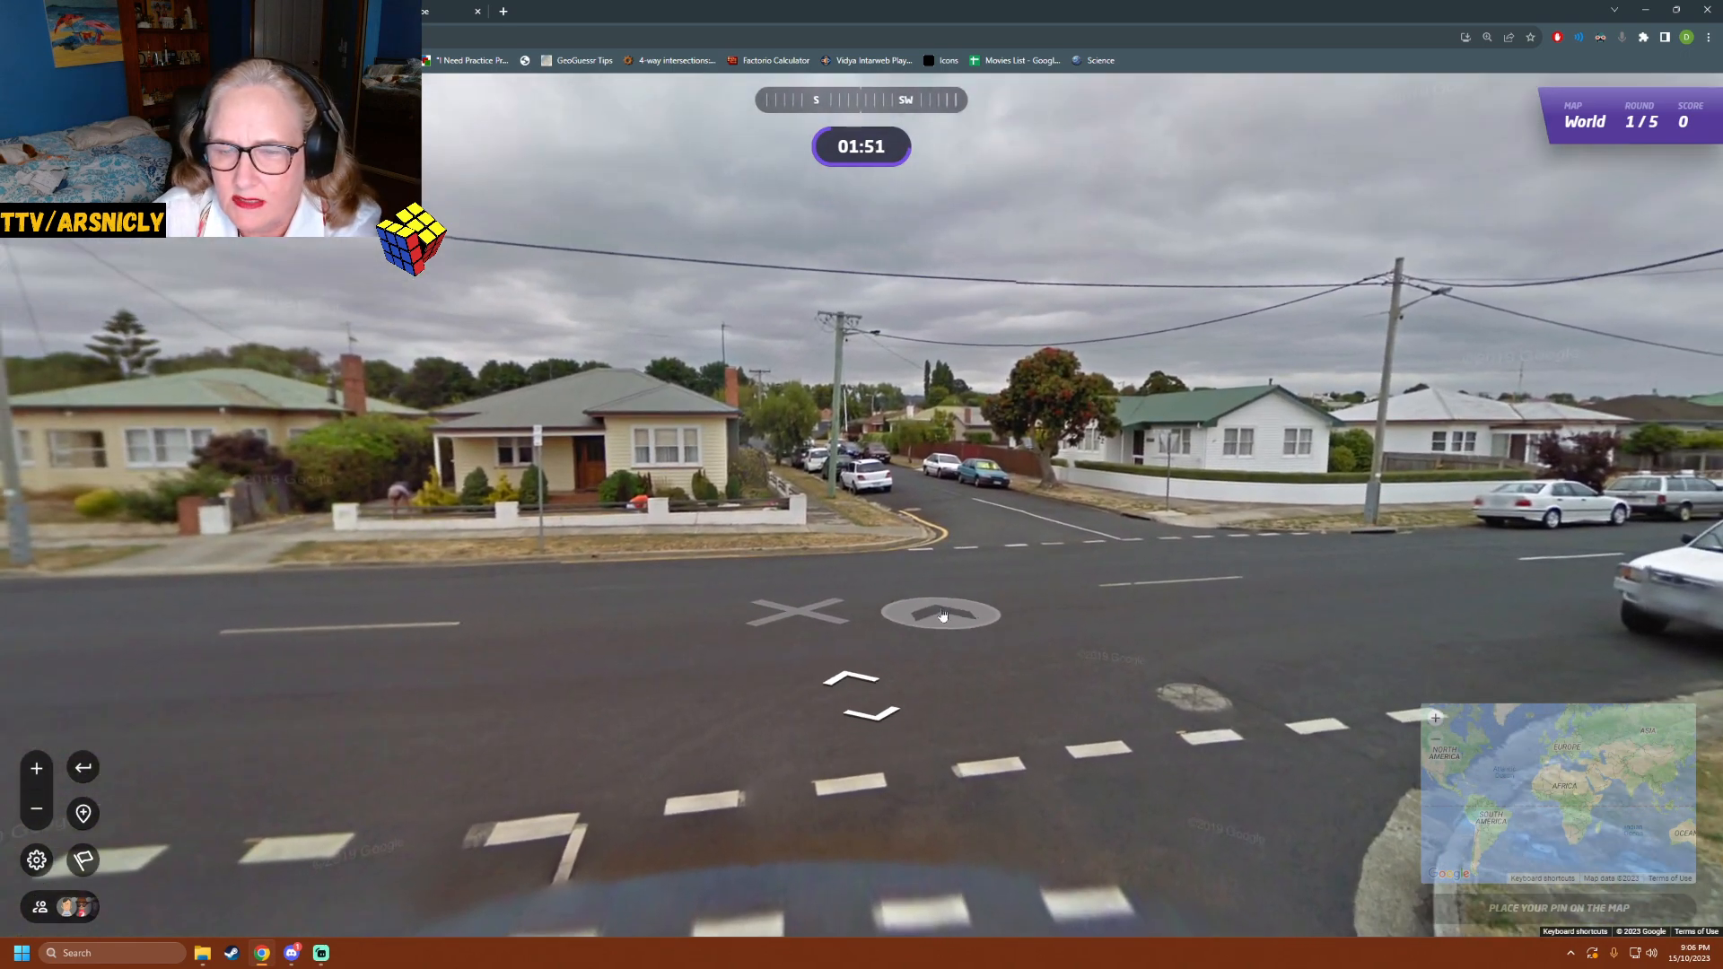
{"action": "left_click", "coordinate": [939, 613]}
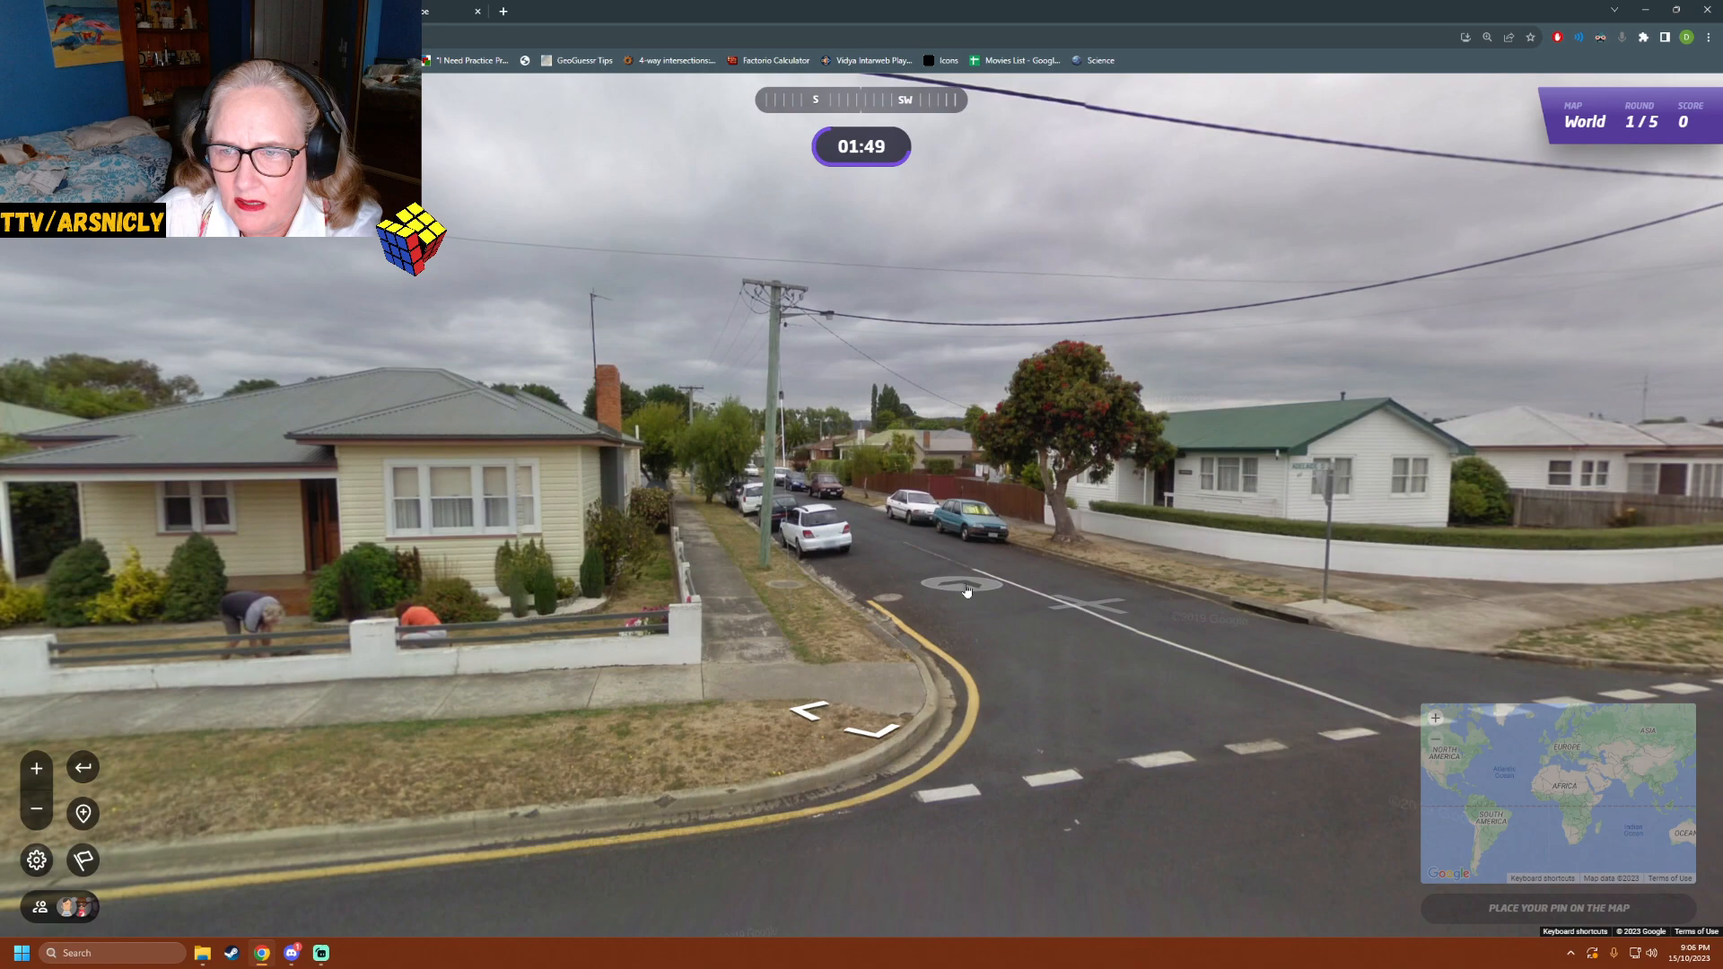
{"action": "left_click", "coordinate": [966, 589]}
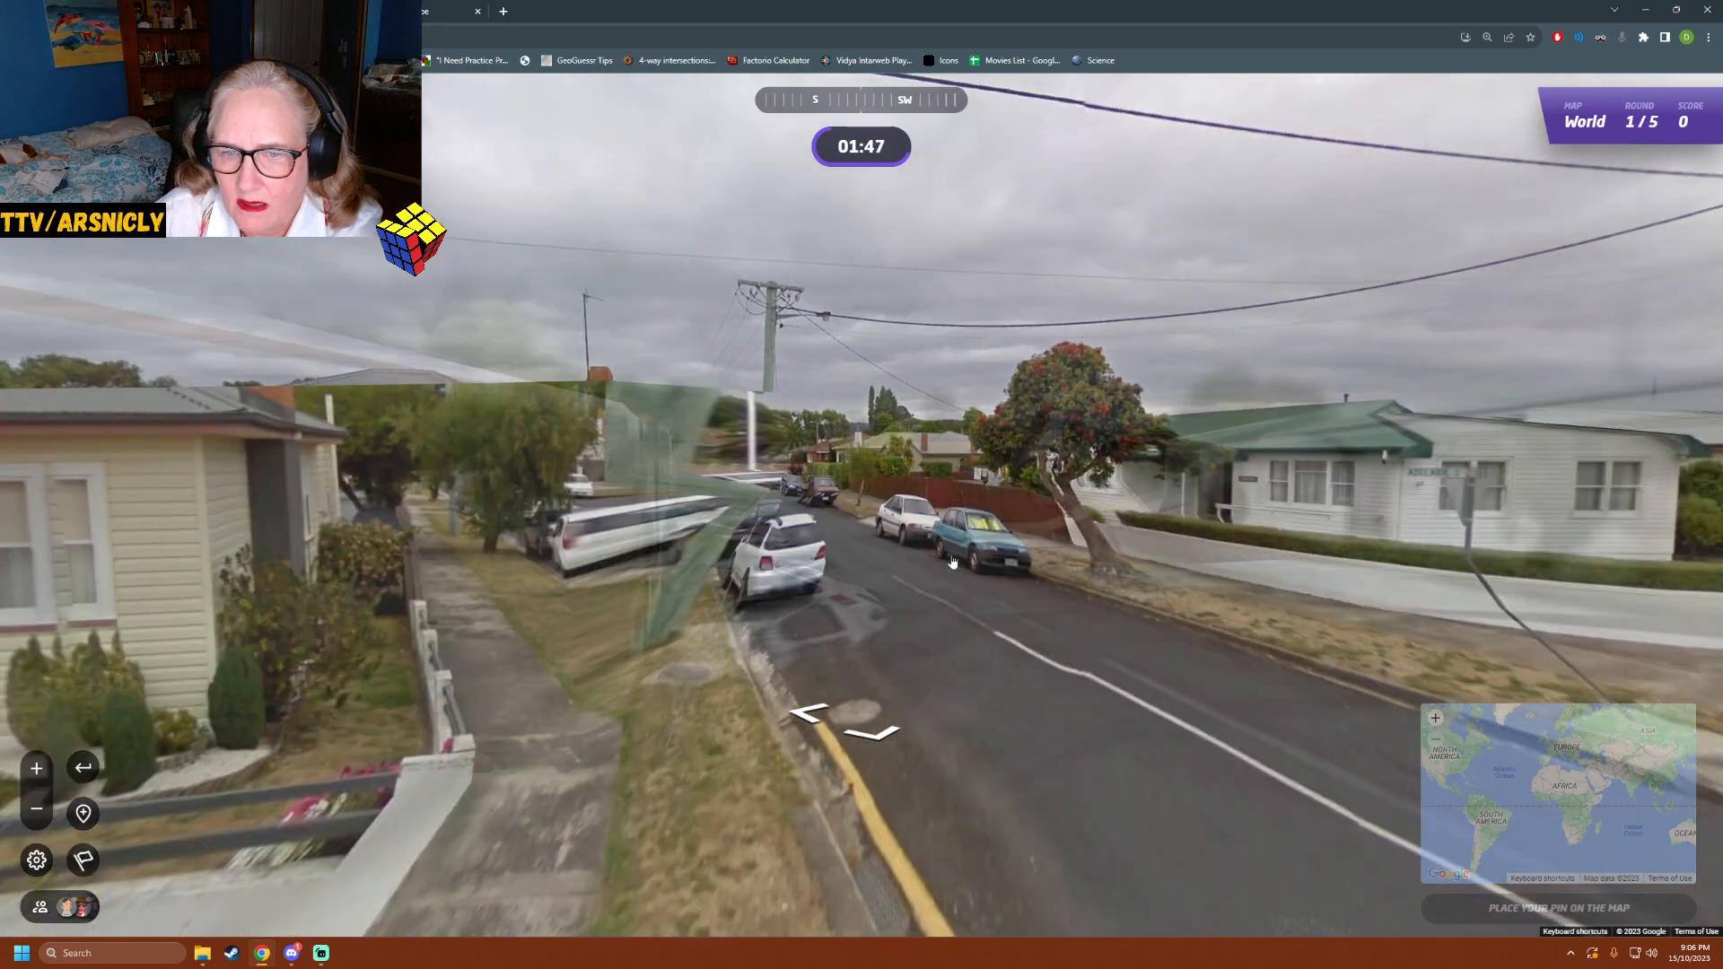
{"action": "left_click", "coordinate": [840, 715]}
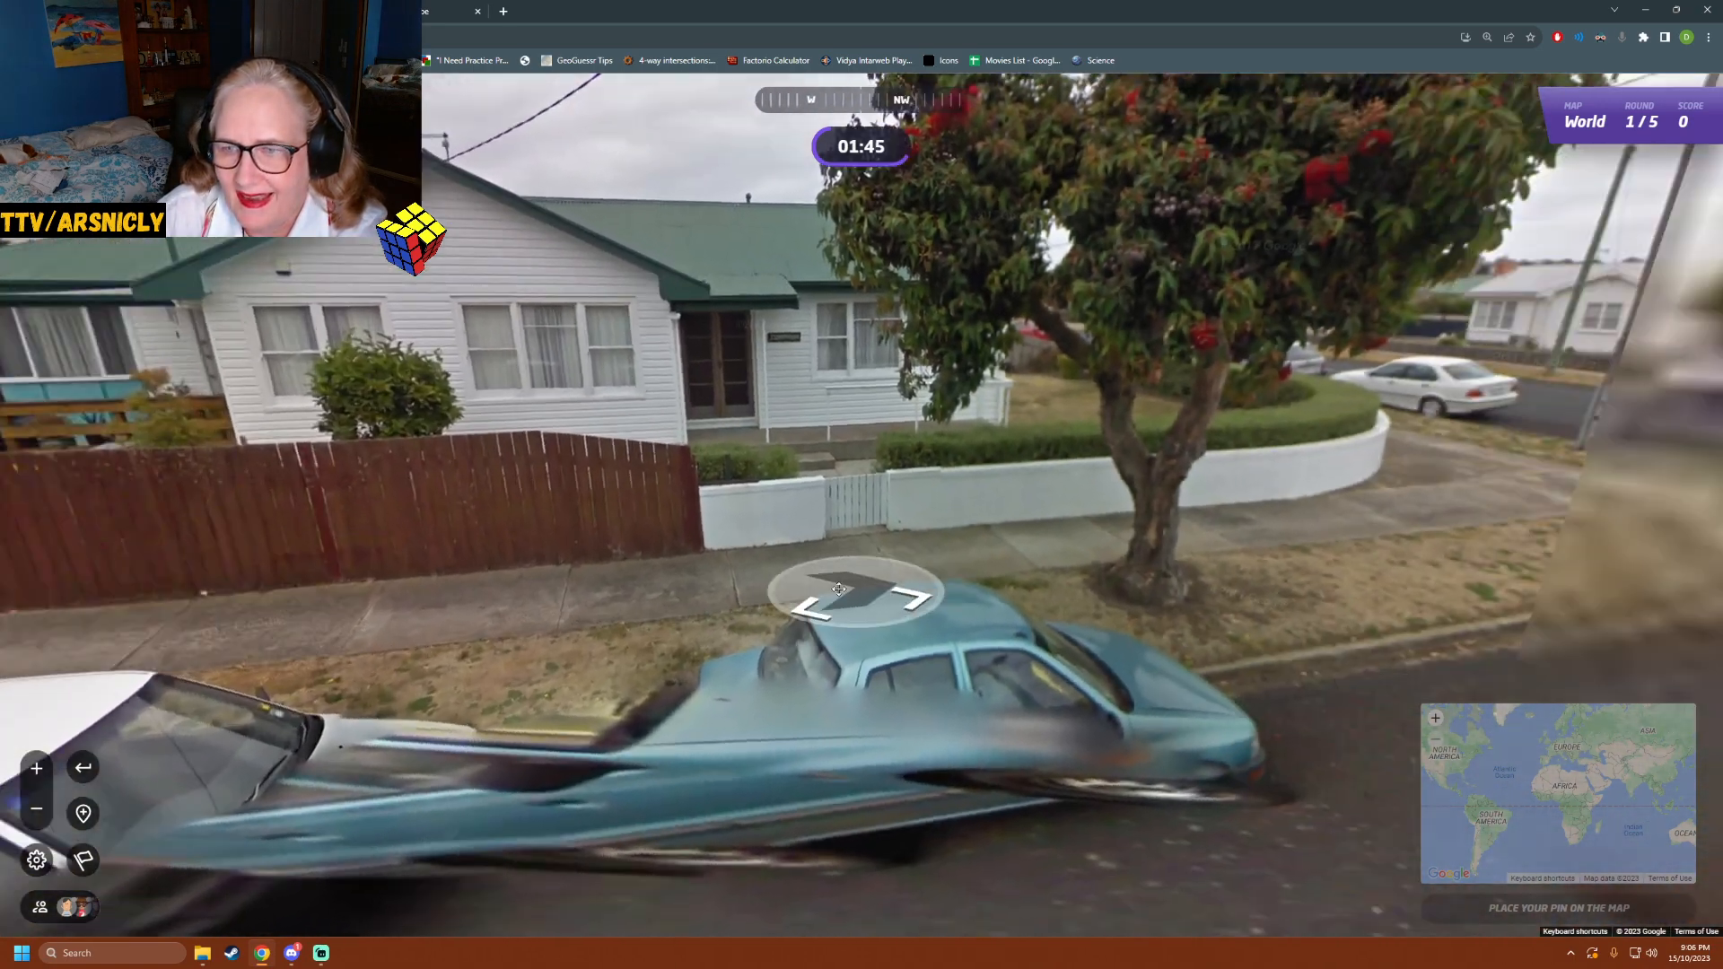
{"action": "left_click", "coordinate": [858, 594]}
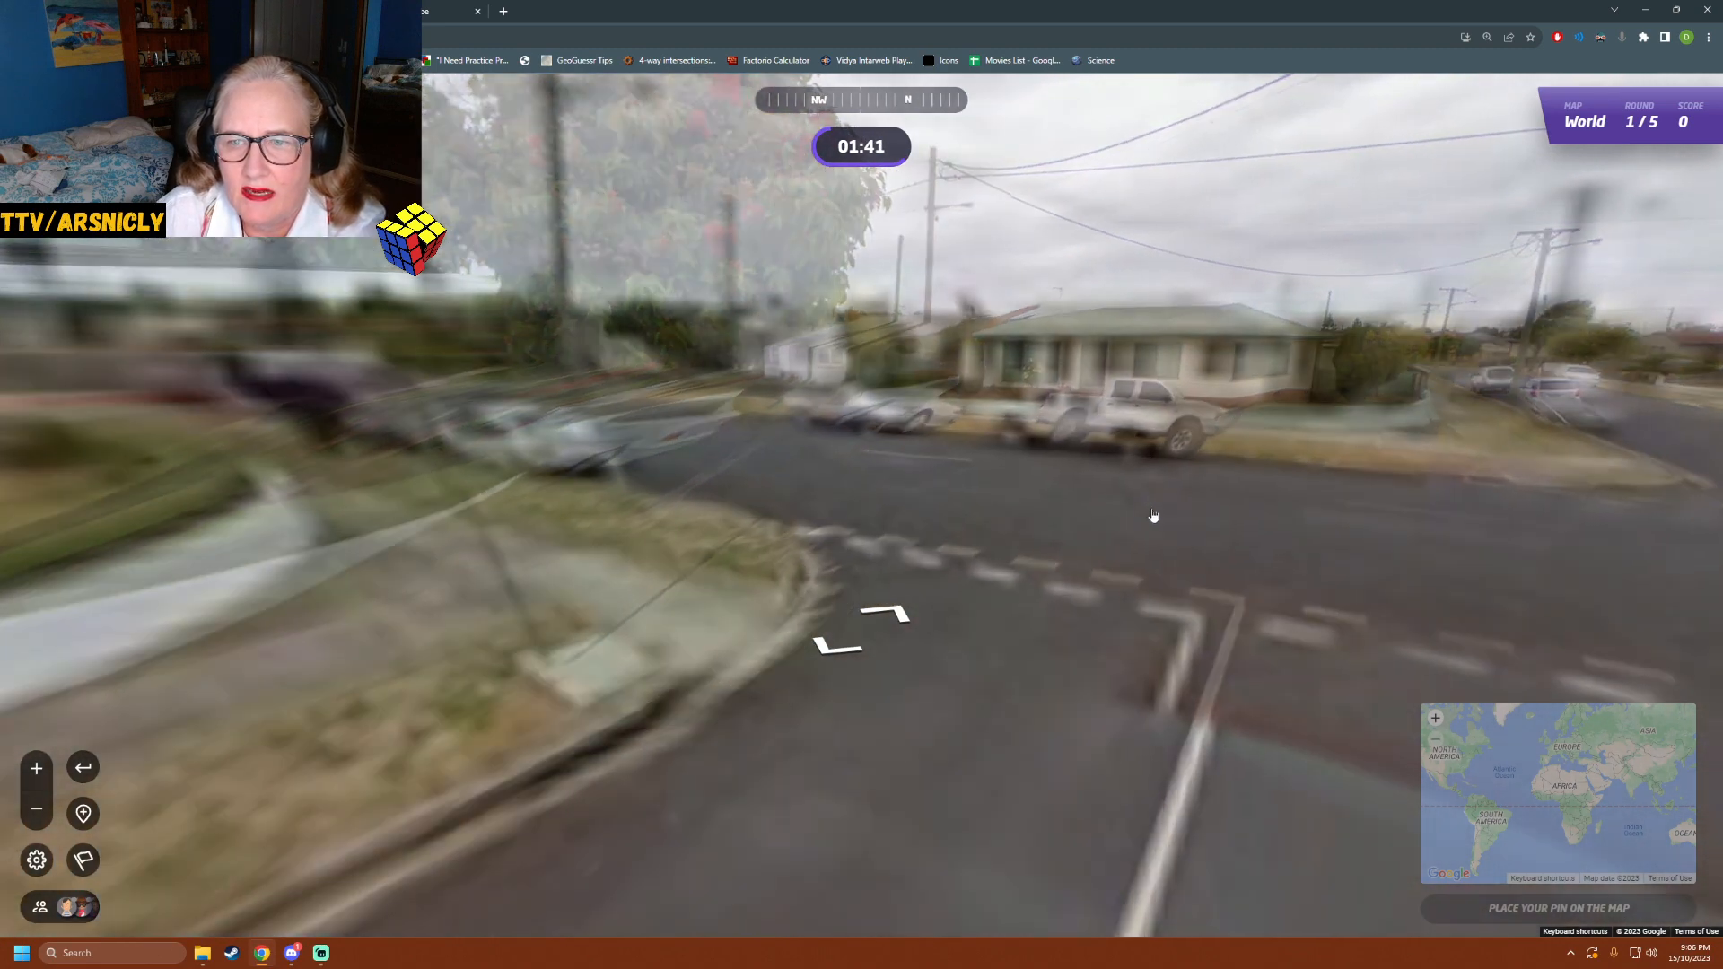
- Move past the street sign at the next intersection and head down the long straight road
{"action": "left_click", "coordinate": [932, 526]}
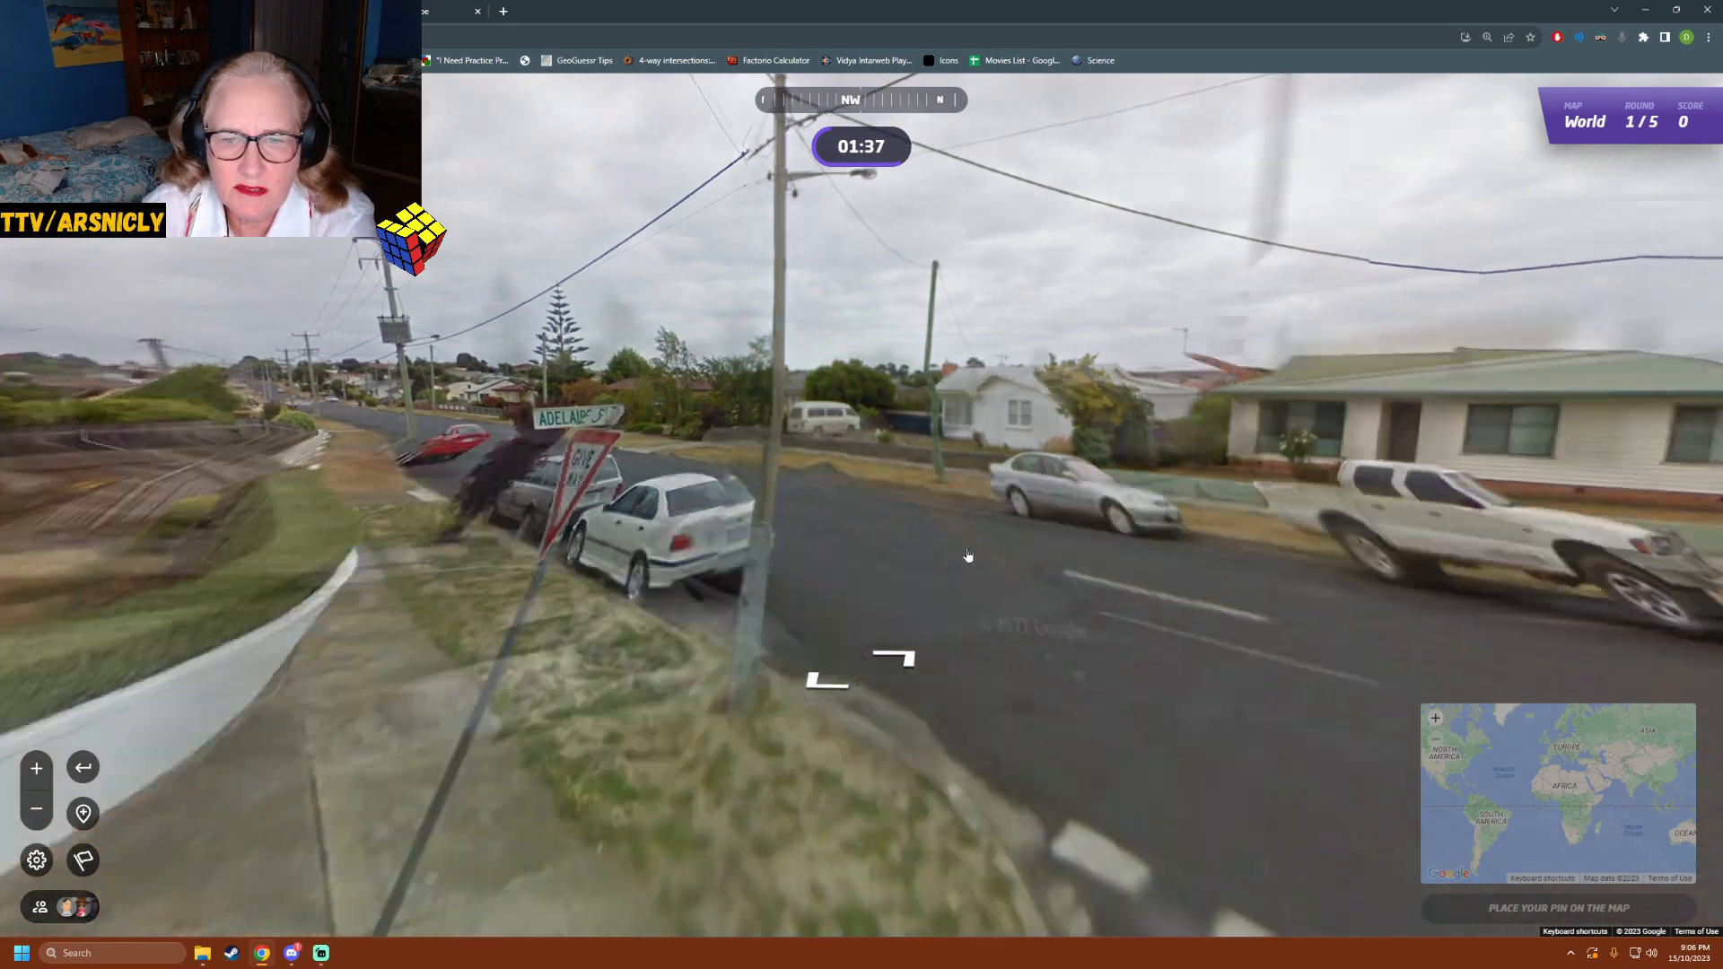
{"action": "left_click", "coordinate": [860, 669]}
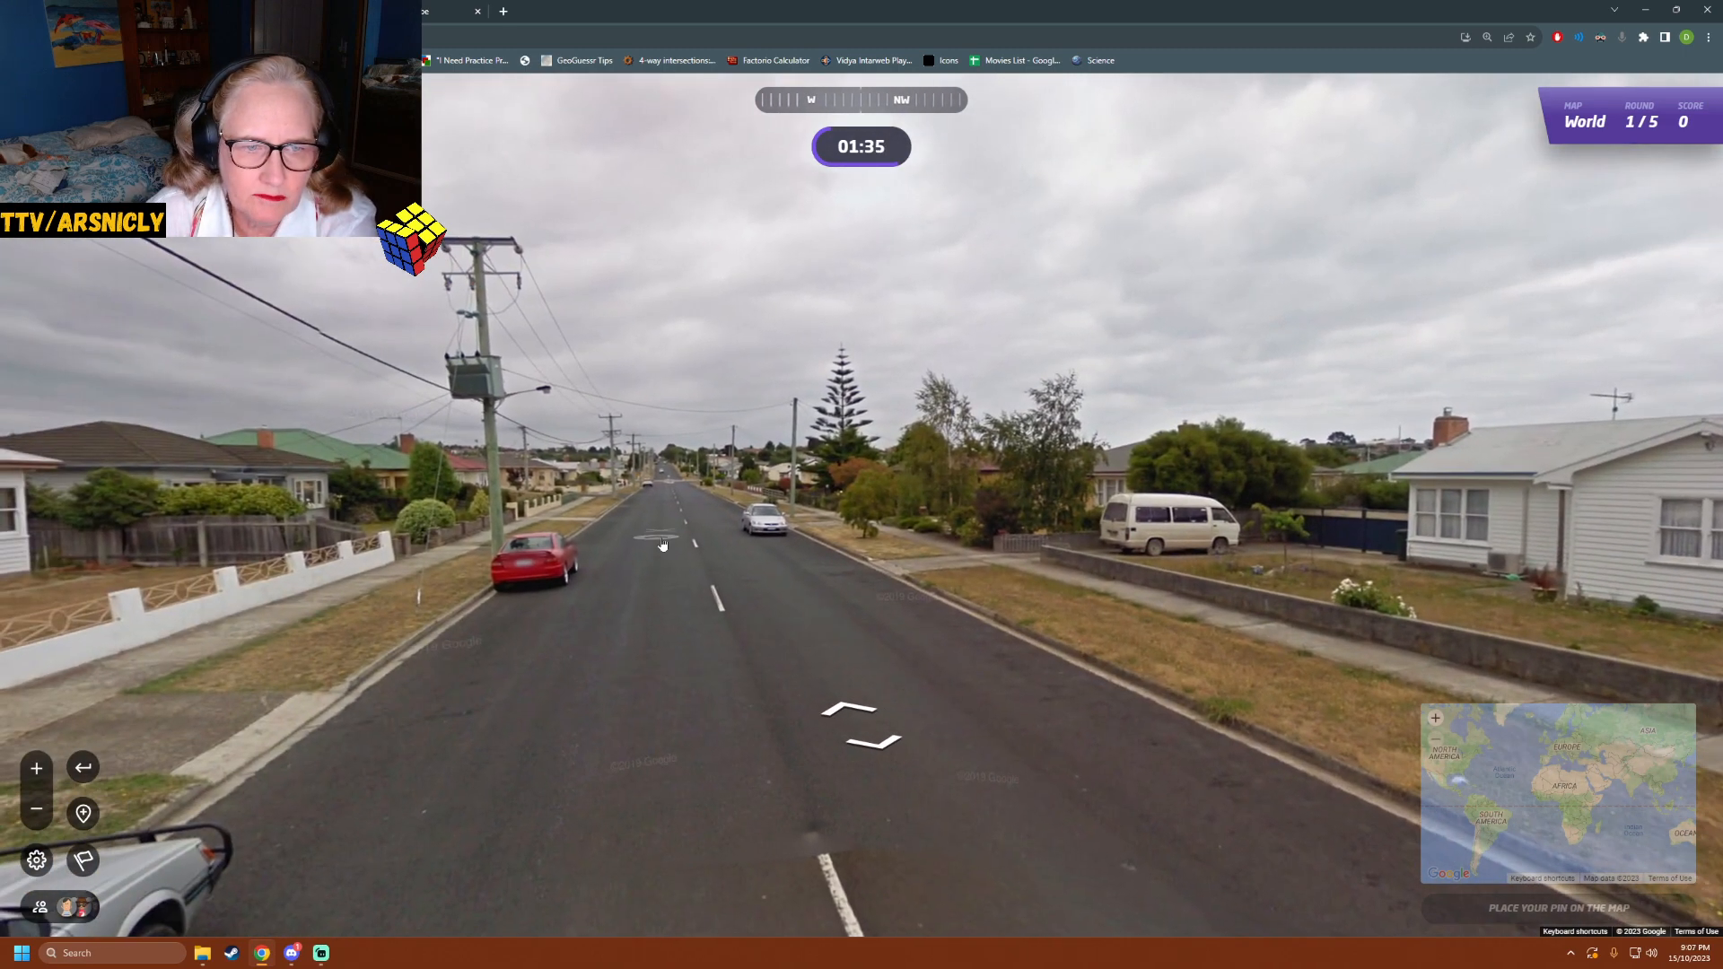
{"action": "left_click", "coordinate": [659, 538]}
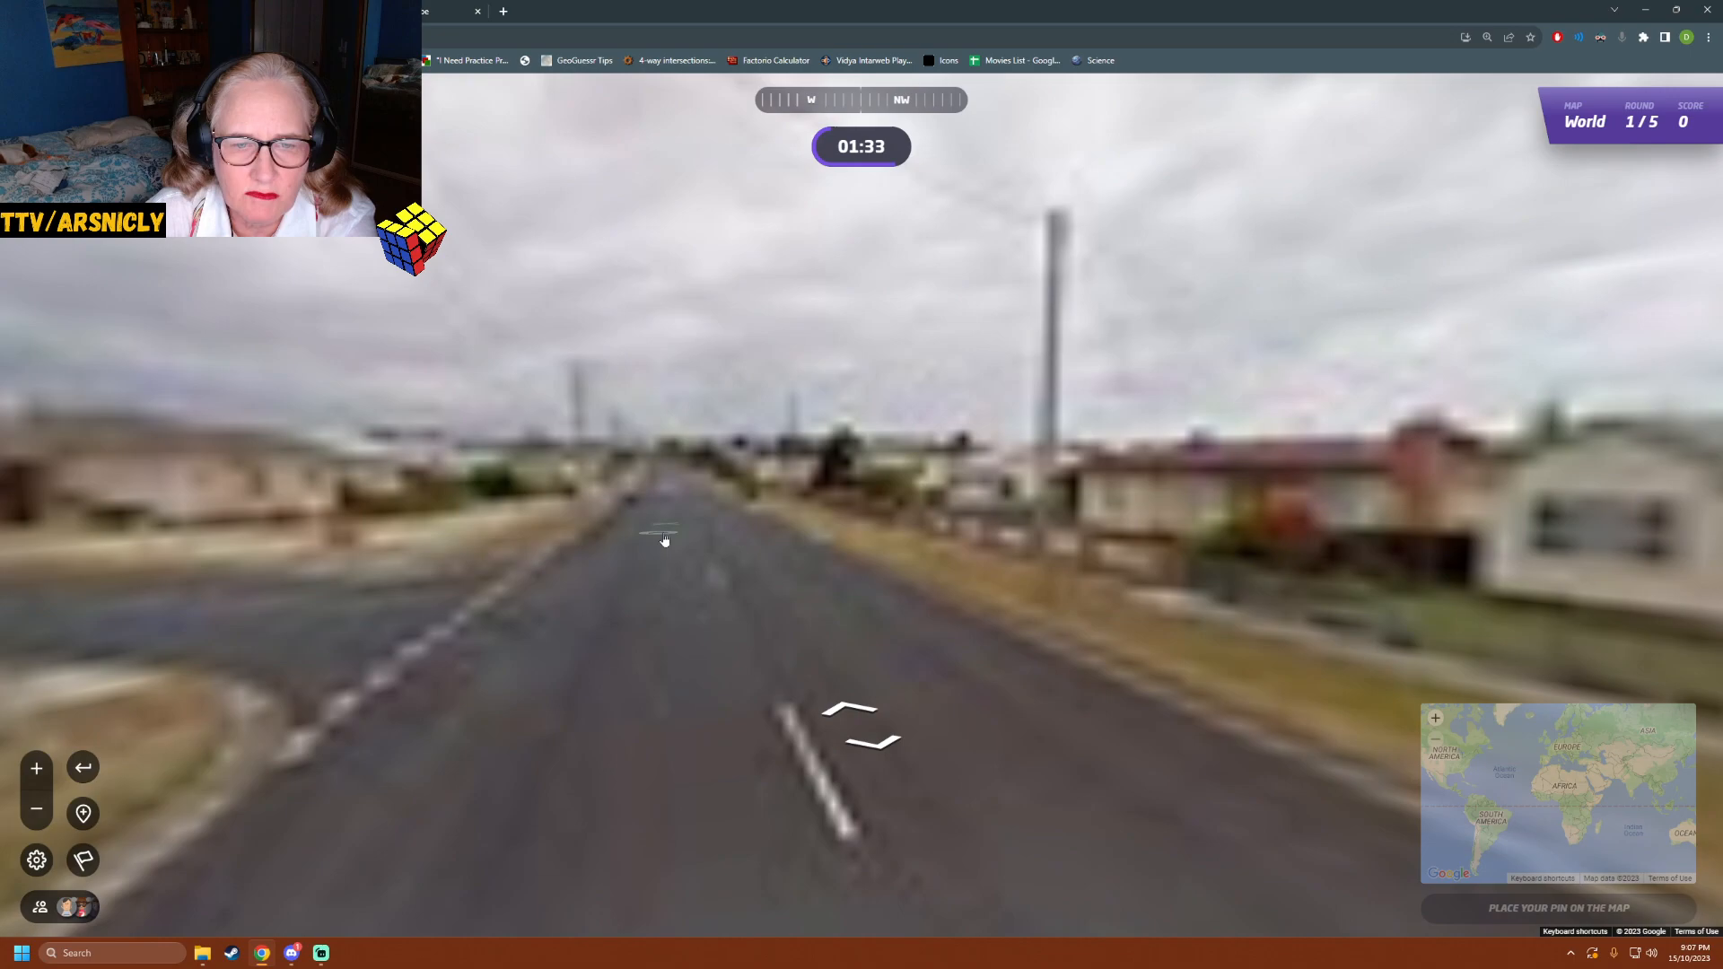
{"action": "left_click", "coordinate": [664, 541]}
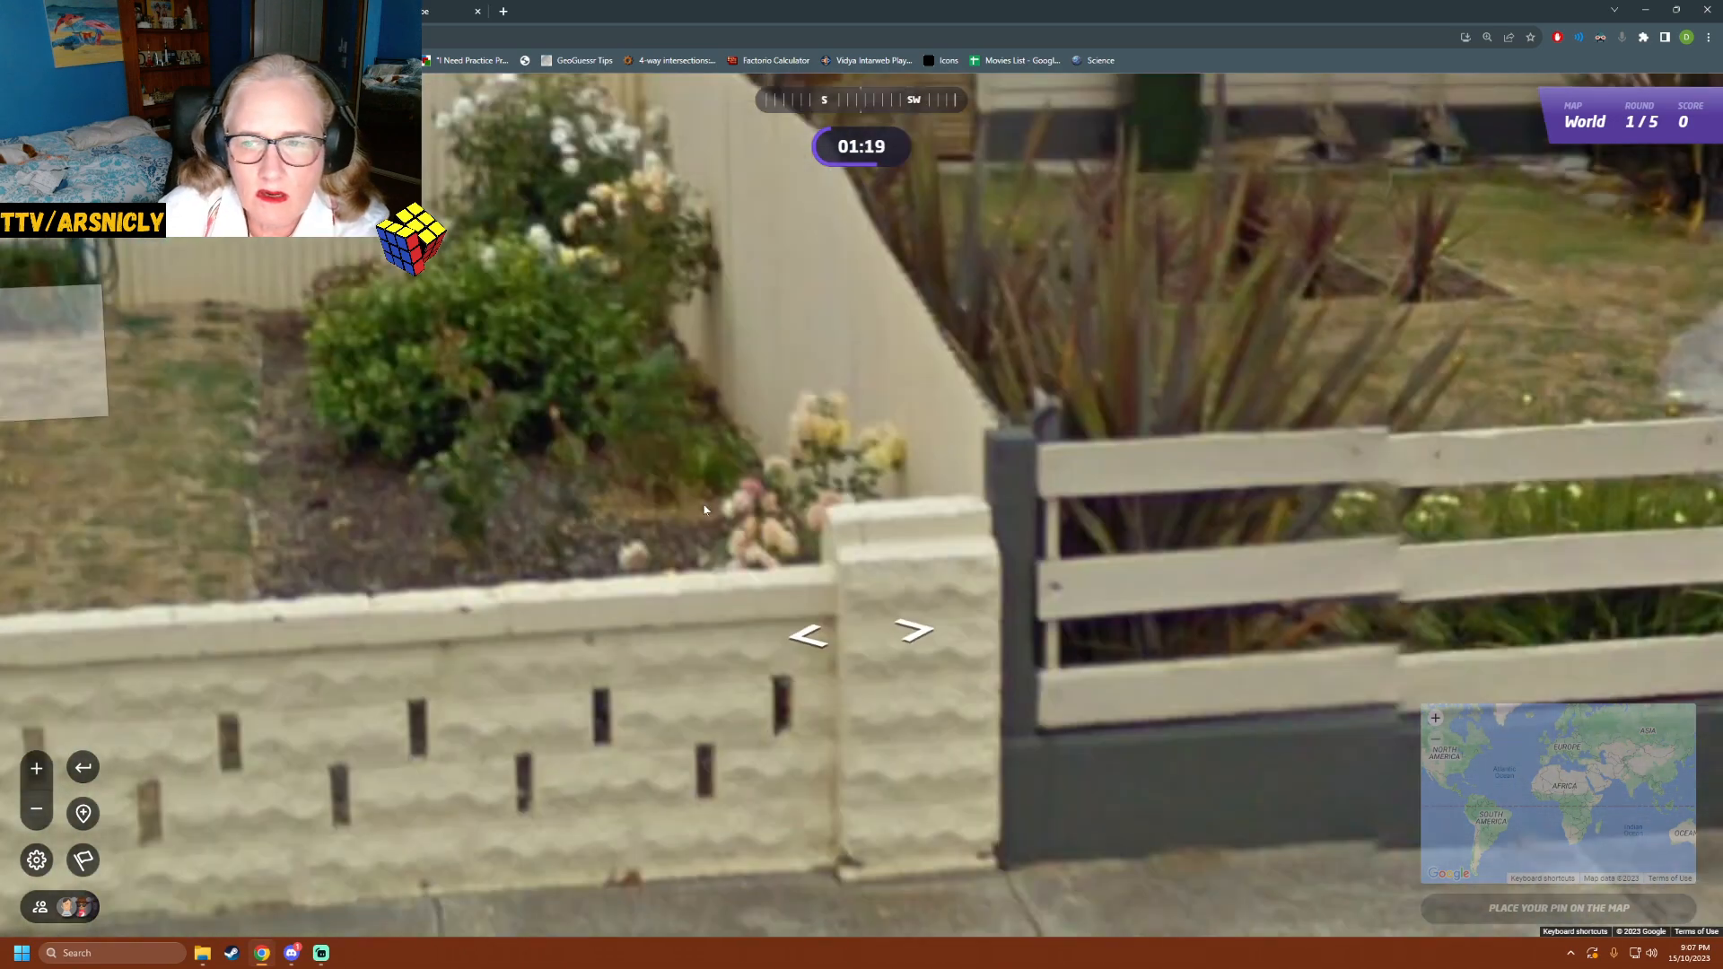
- Reach the roundabout junction and step up to the Oldaker St sign
{"action": "left_click", "coordinate": [846, 544]}
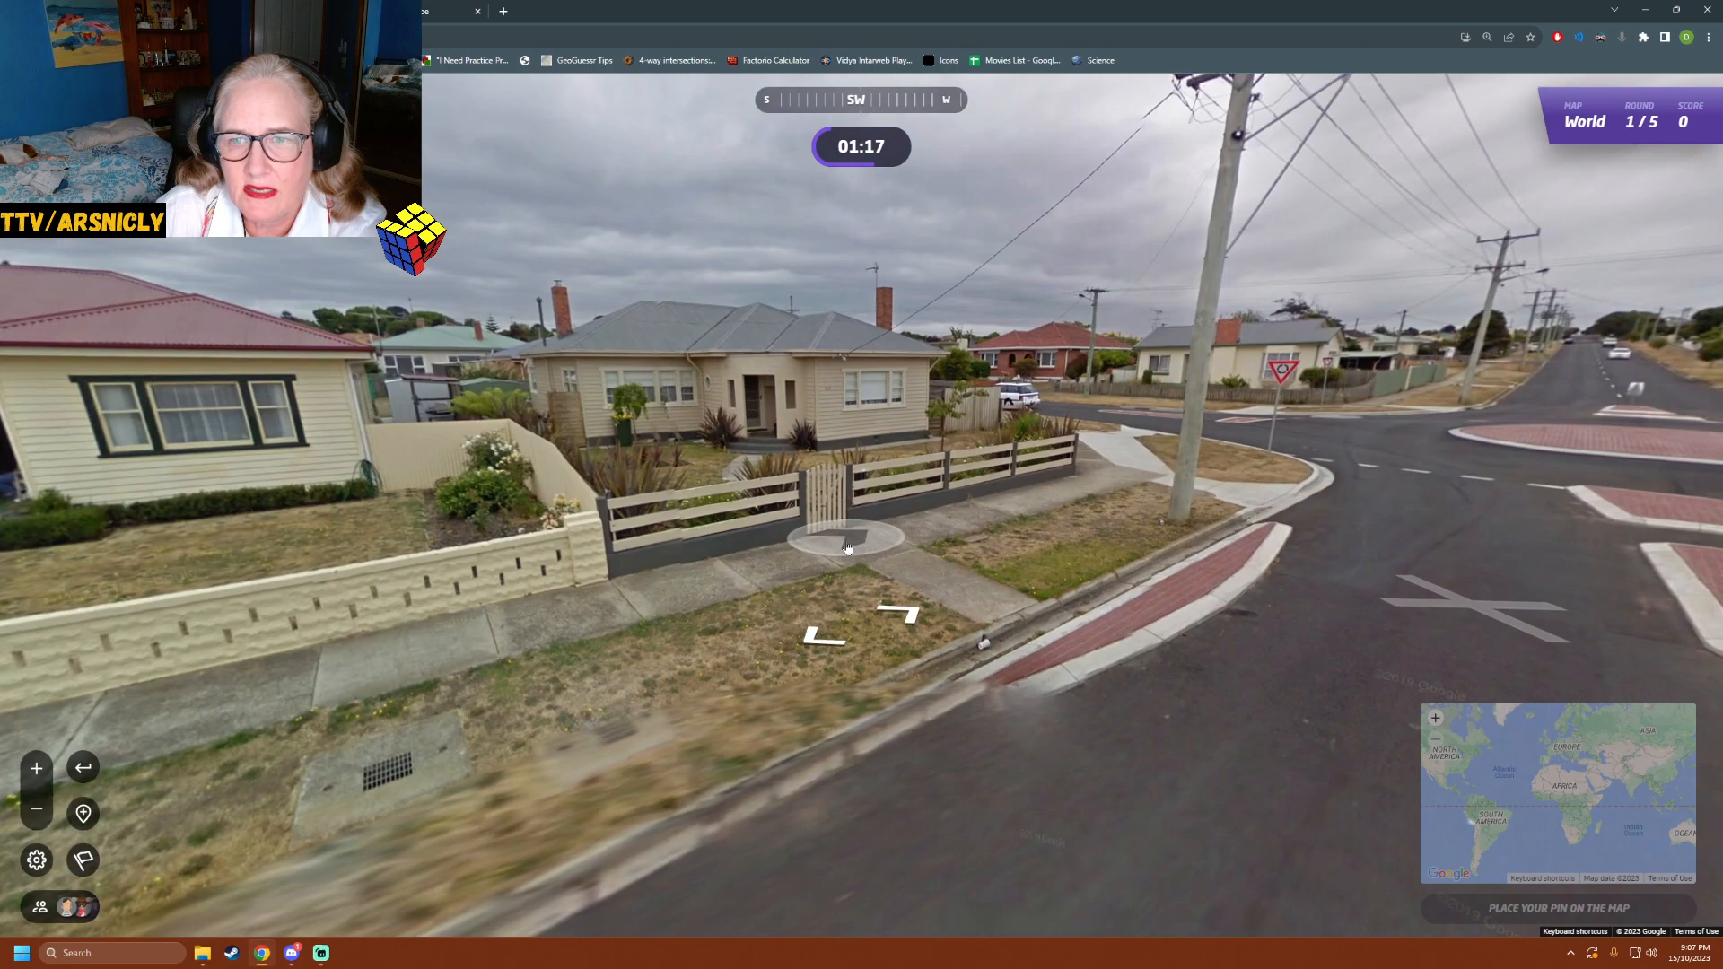
{"action": "left_click", "coordinate": [846, 546]}
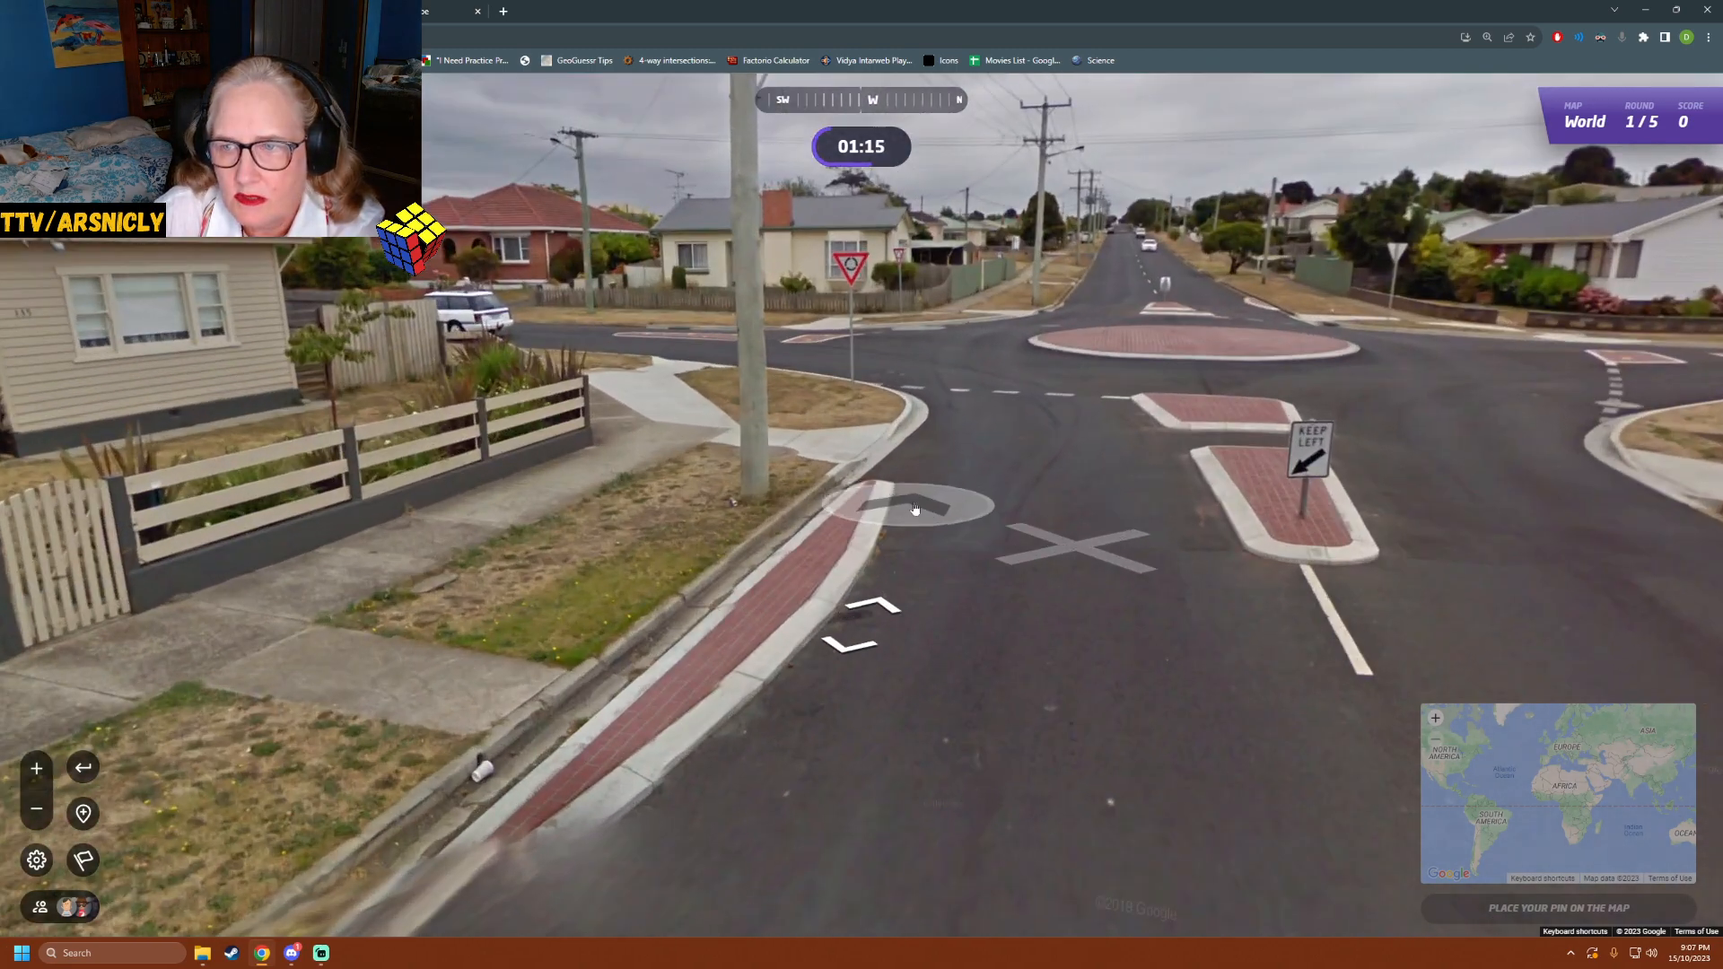
{"action": "left_click", "coordinate": [914, 508]}
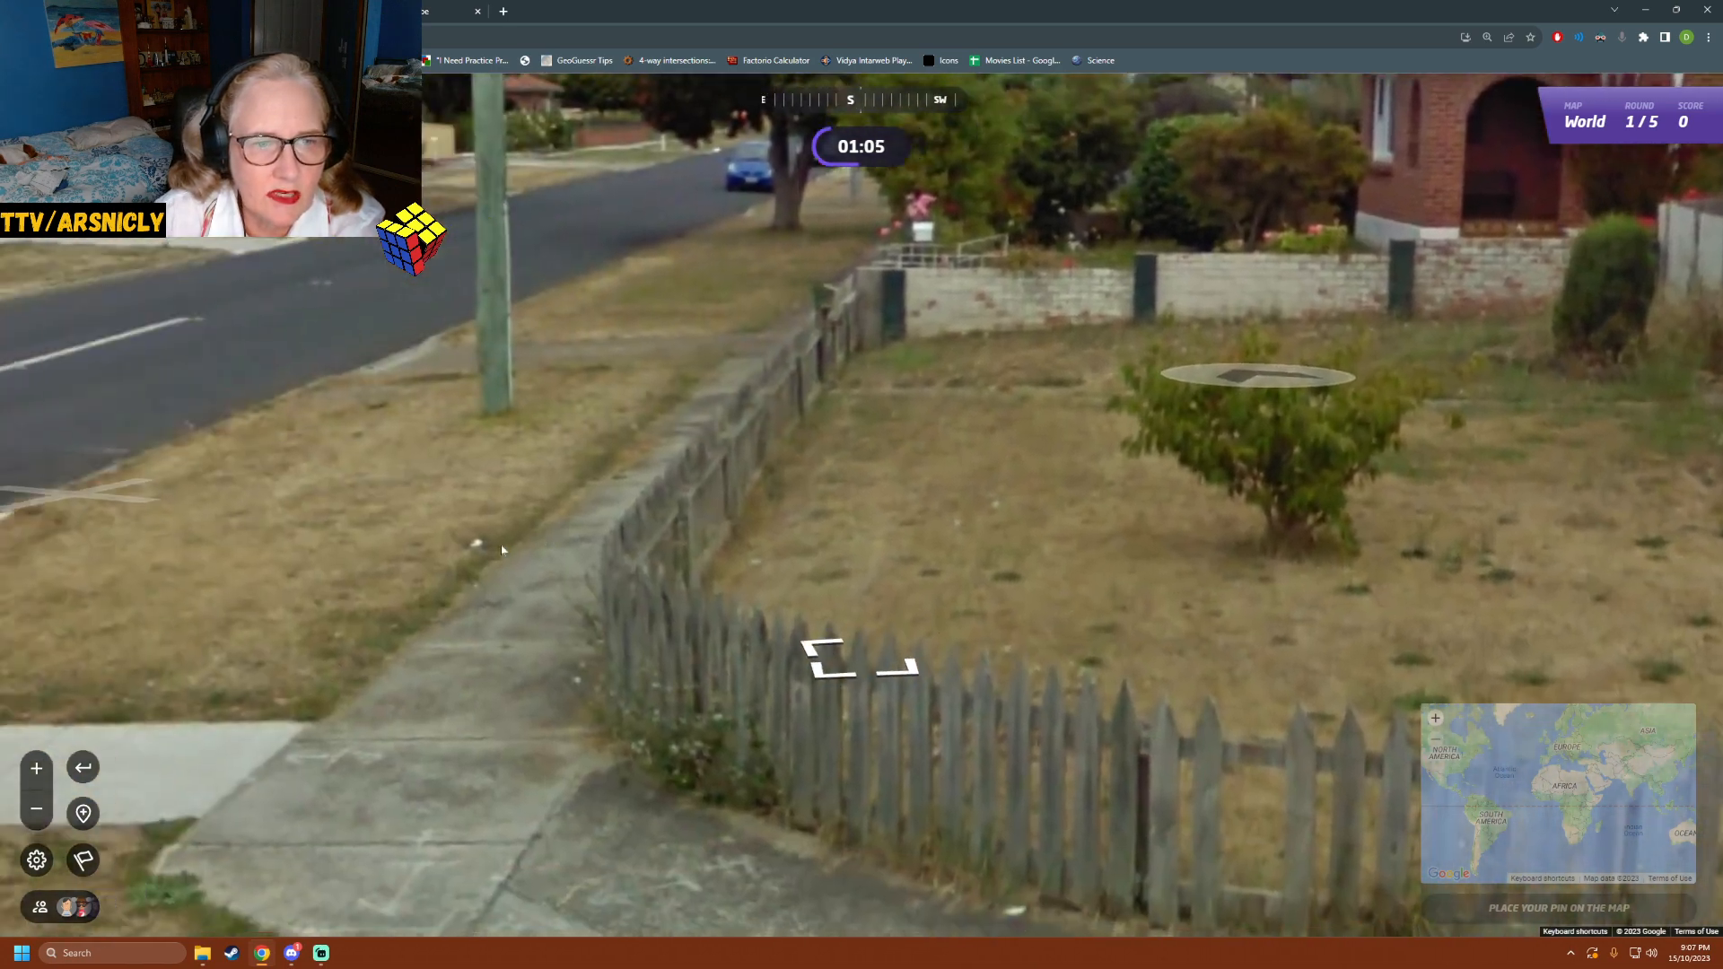
{"action": "left_click", "coordinate": [860, 659]}
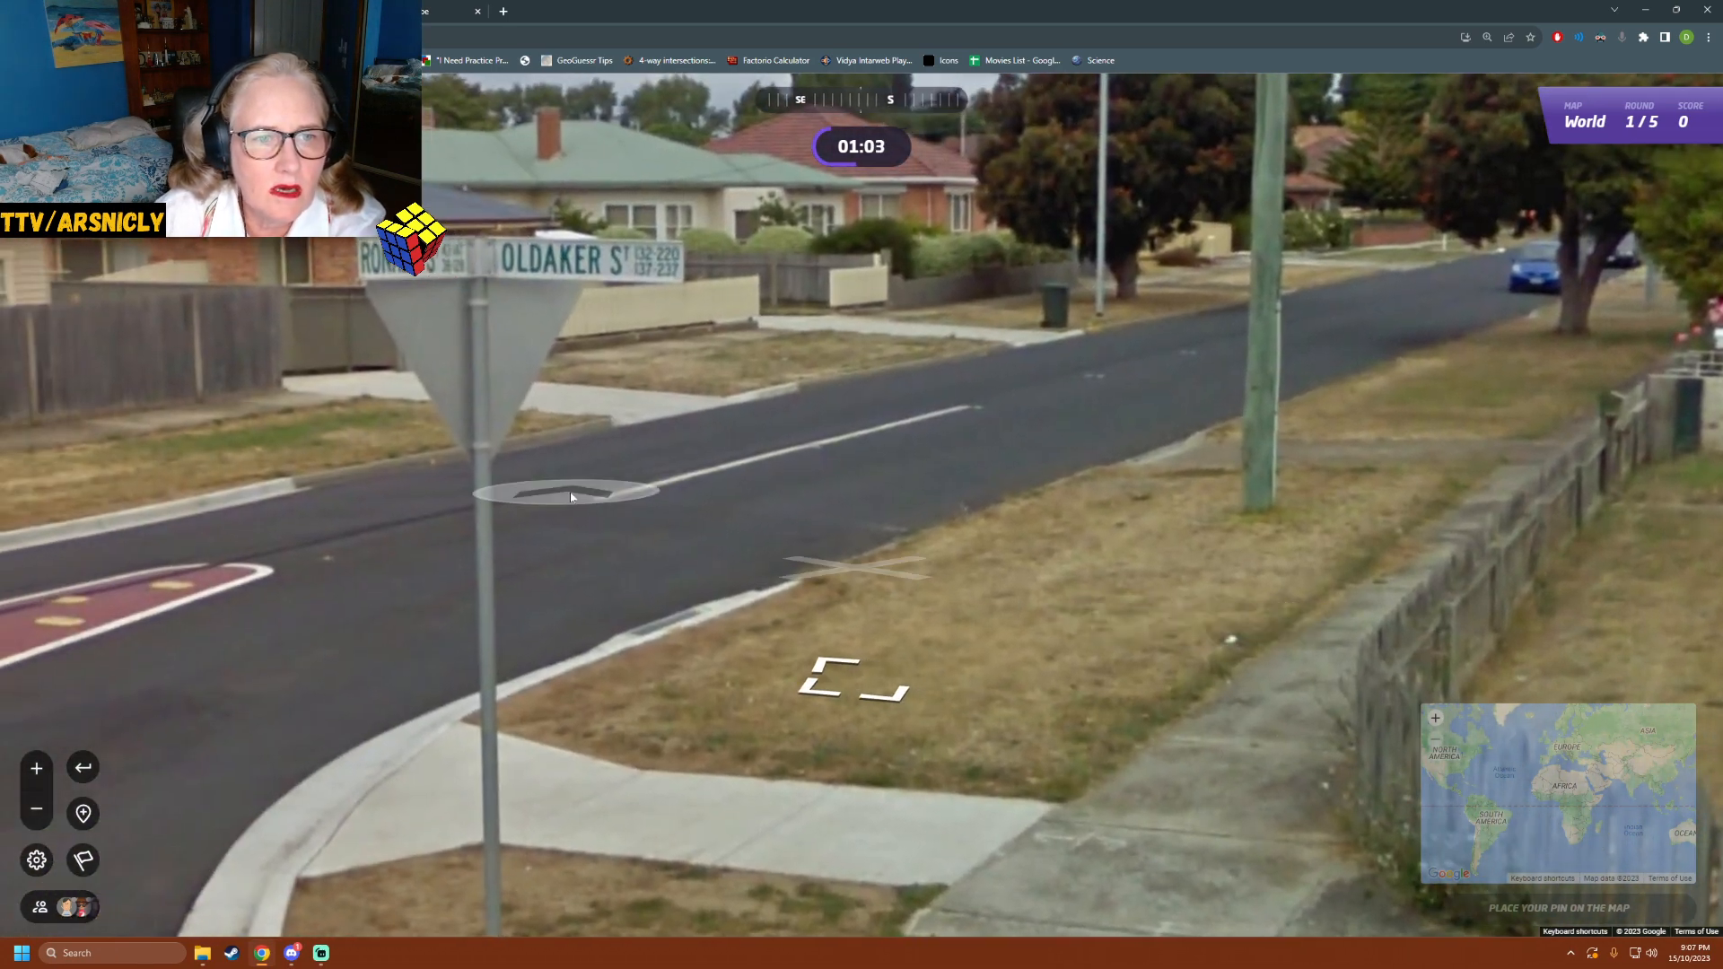
{"action": "left_click", "coordinate": [570, 494]}
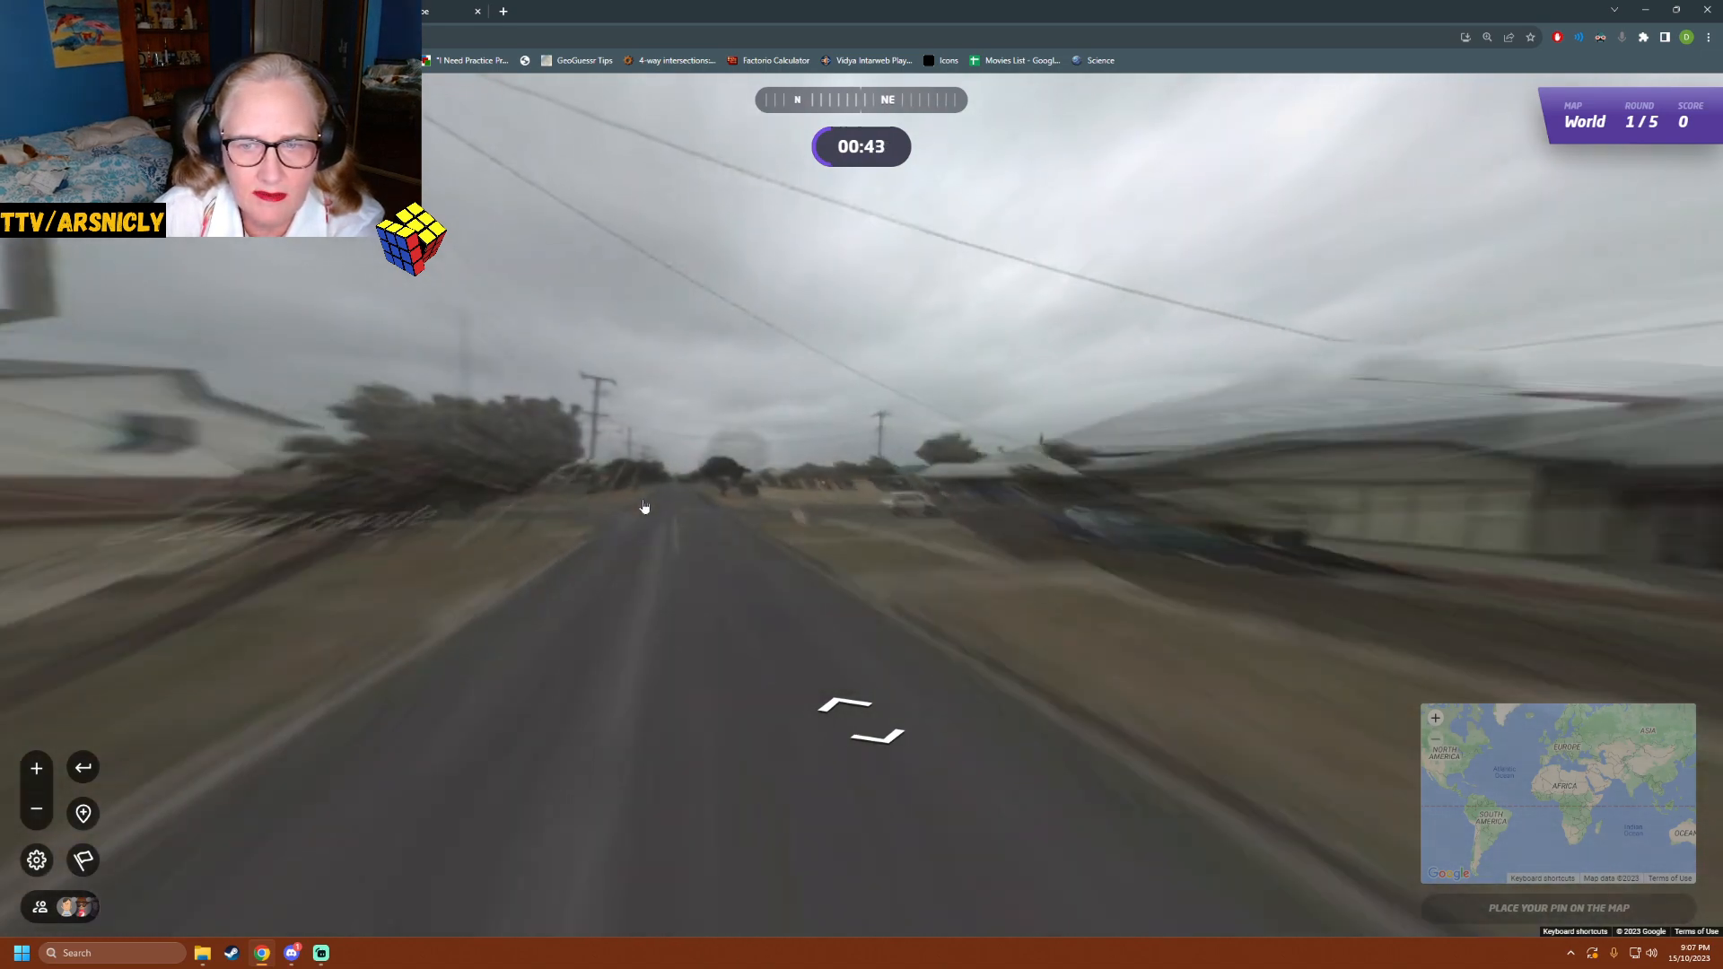
- Continue along the straight road and across the intersection toward the corner houses
{"action": "left_click", "coordinate": [645, 507]}
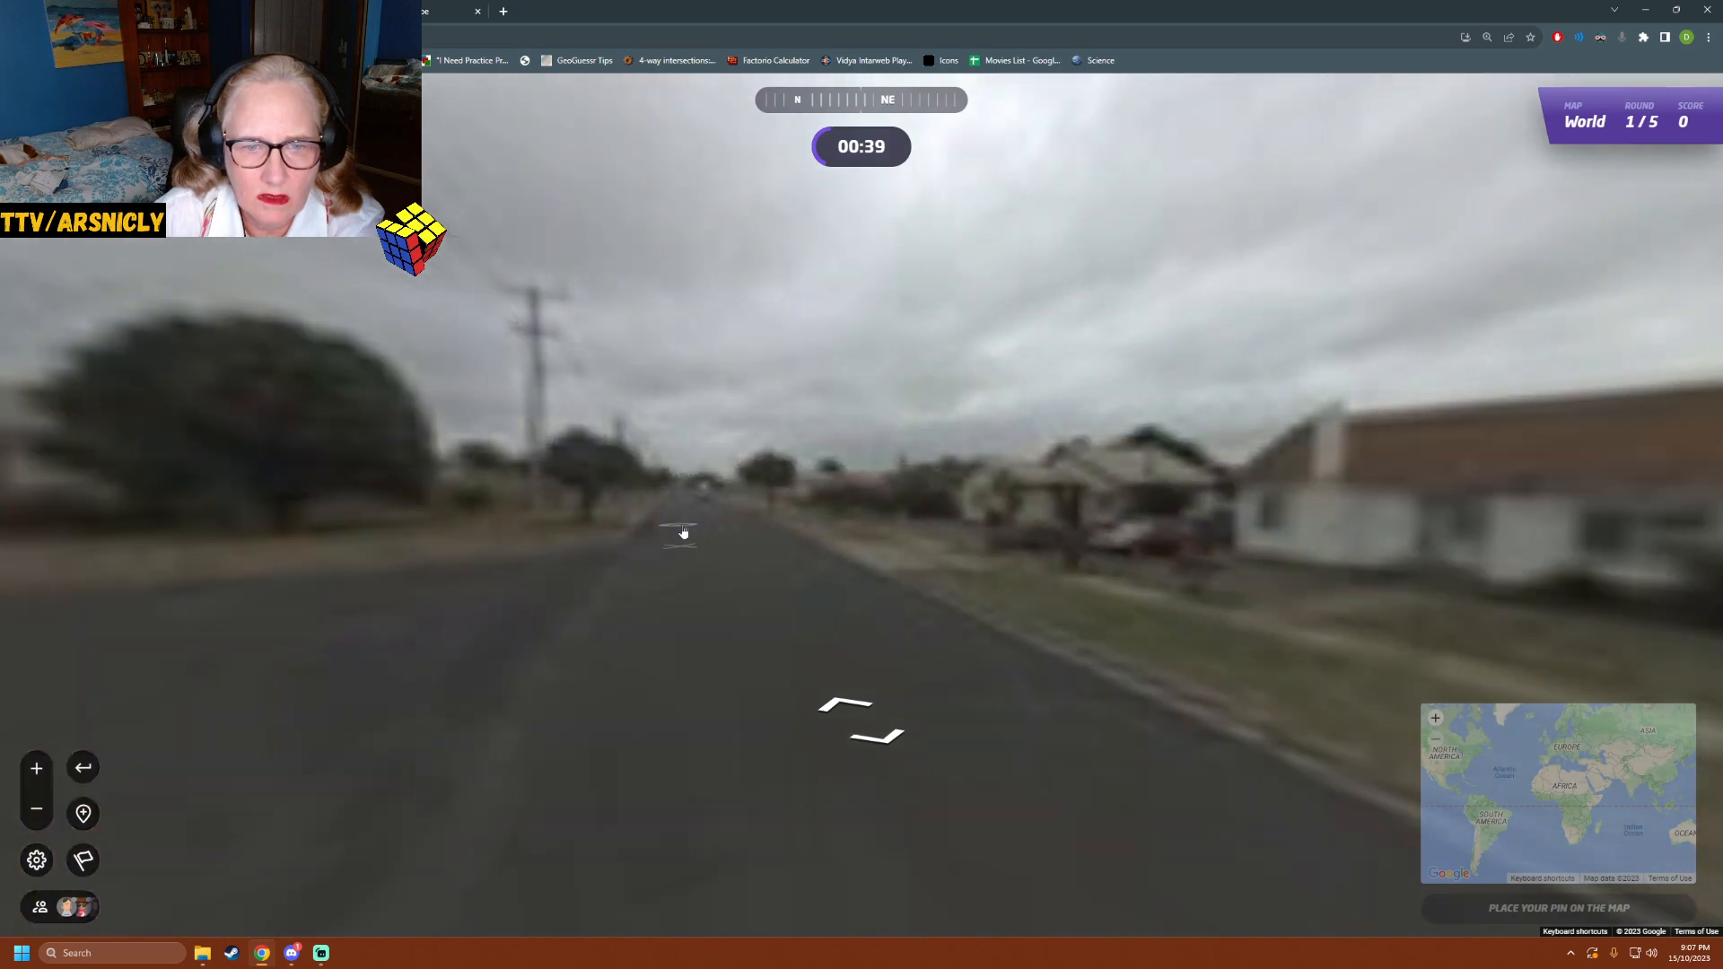
{"action": "left_click", "coordinate": [678, 535]}
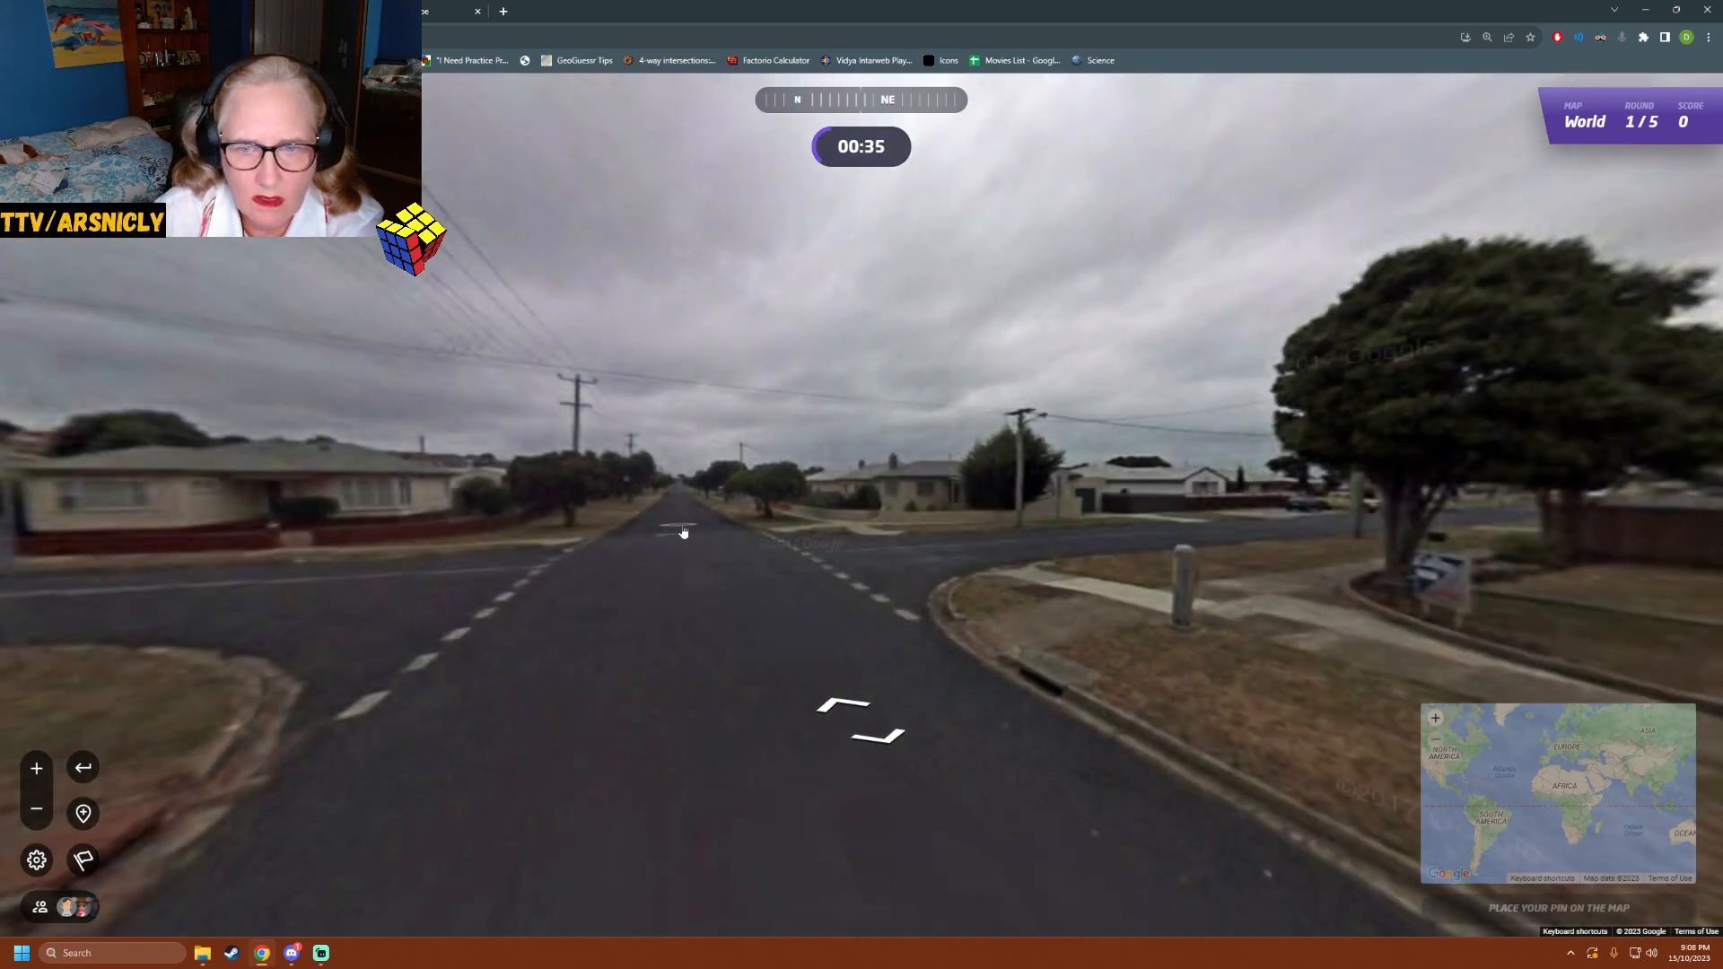
{"action": "left_click", "coordinate": [683, 533]}
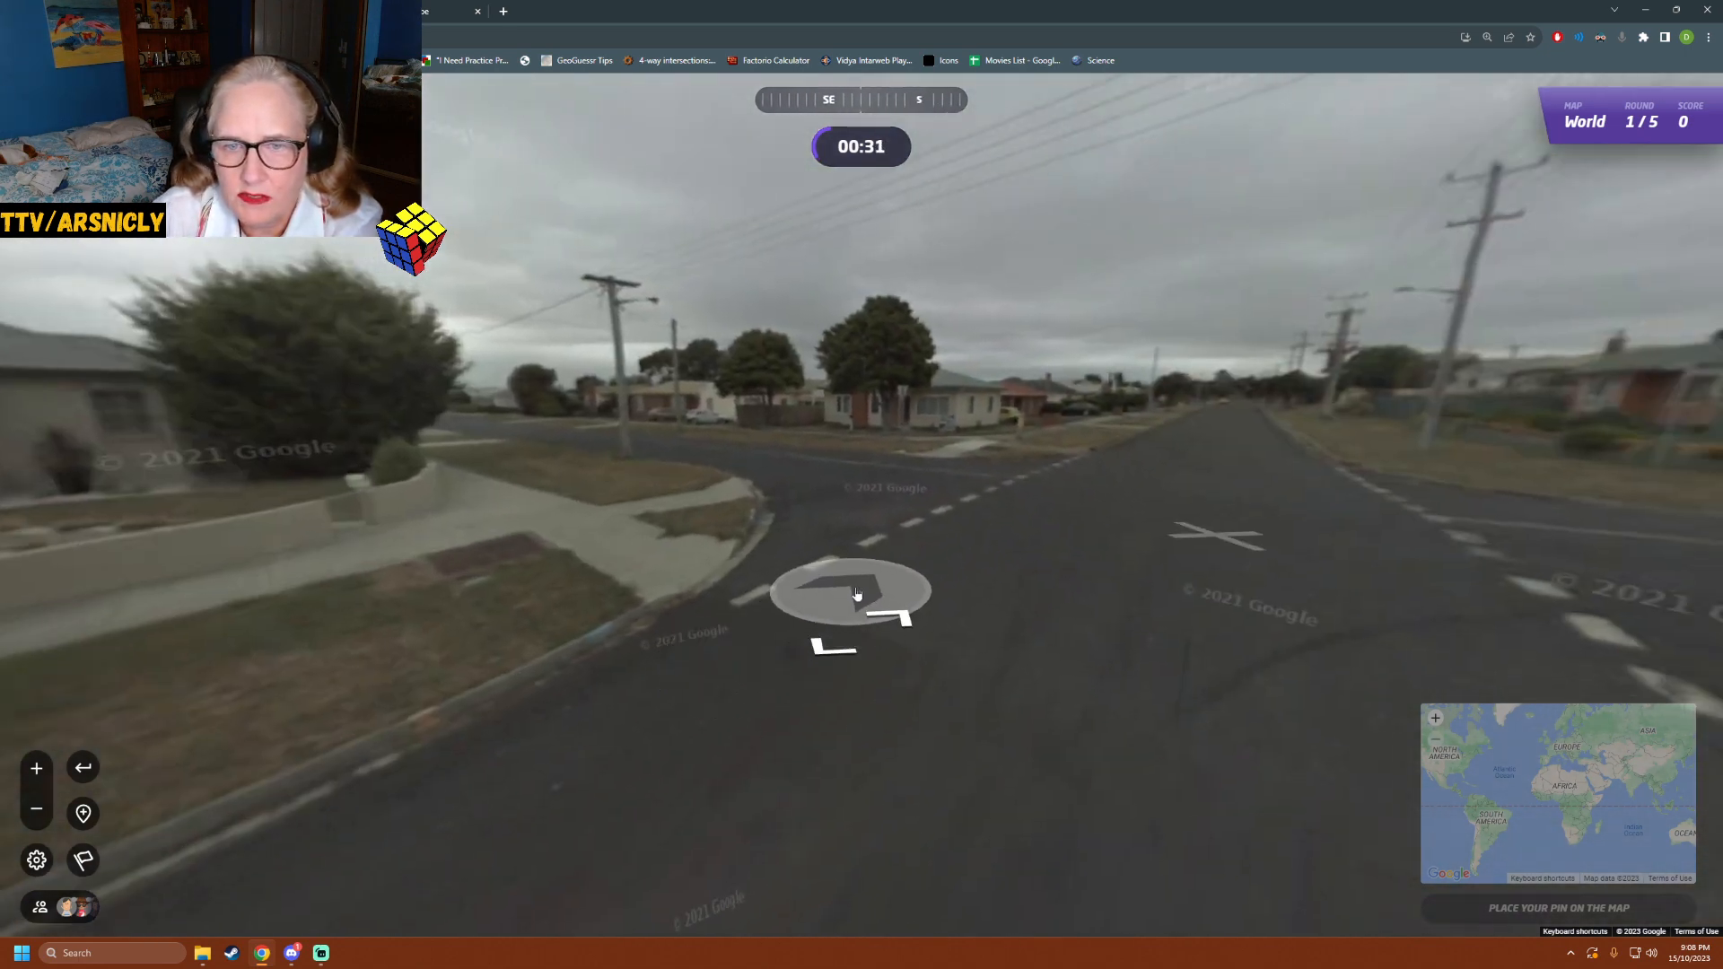
{"action": "left_click", "coordinate": [858, 594]}
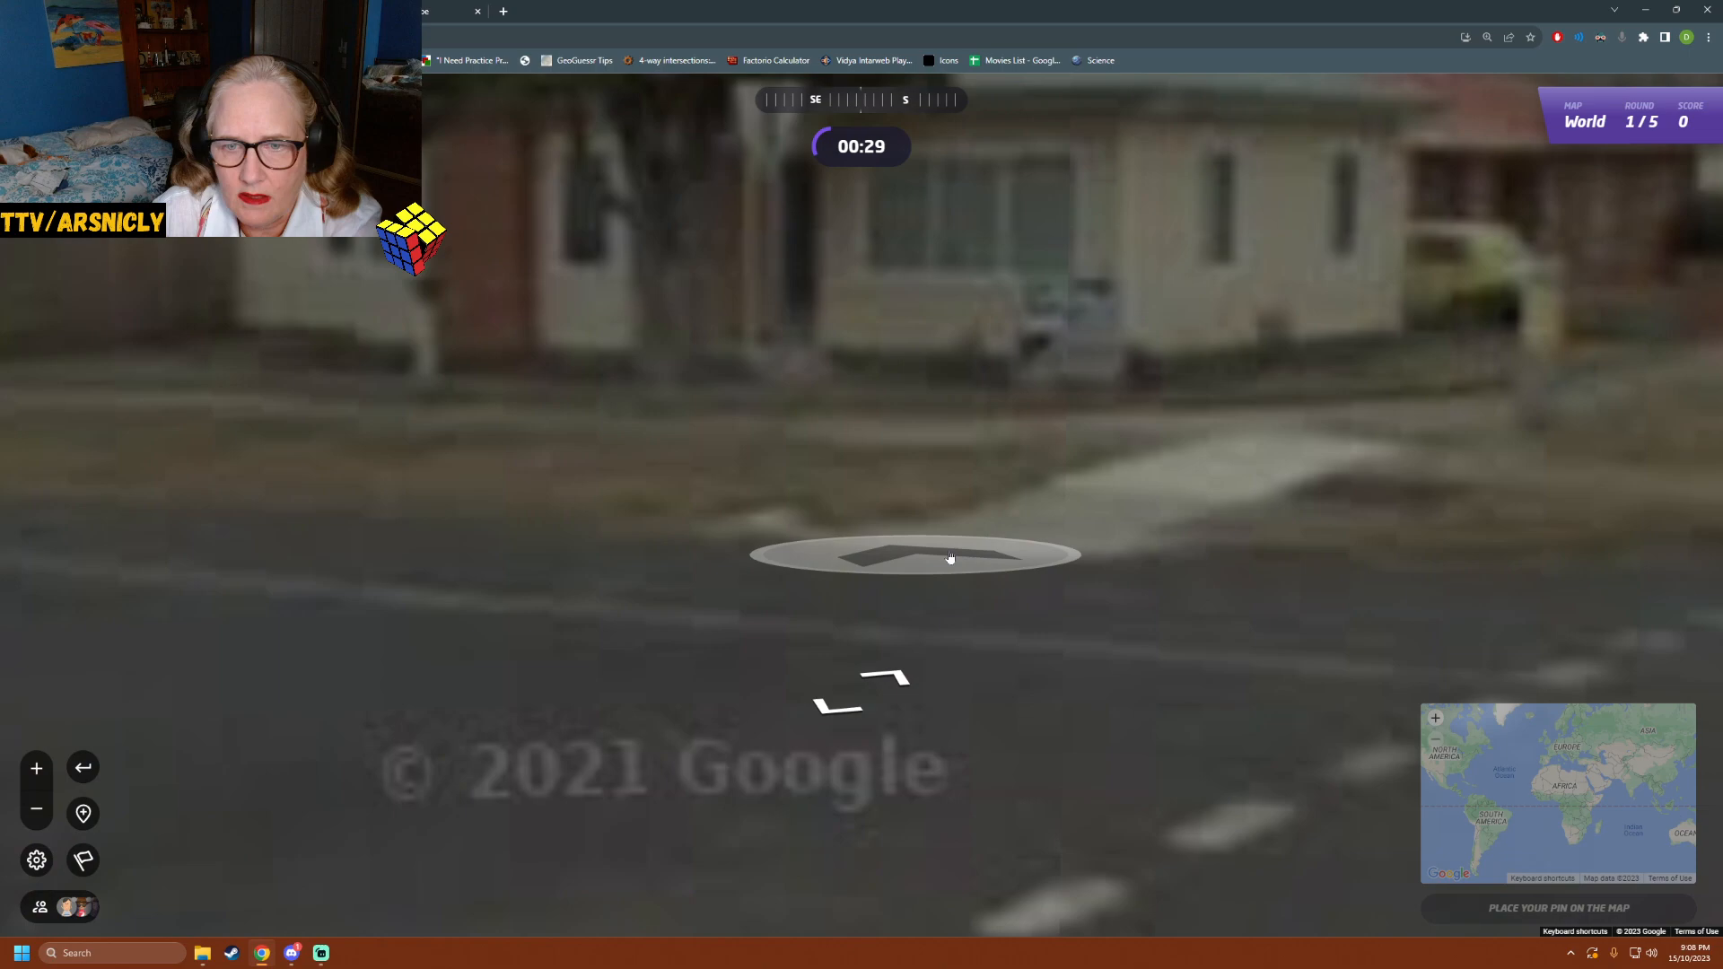
{"action": "left_click", "coordinate": [917, 555]}
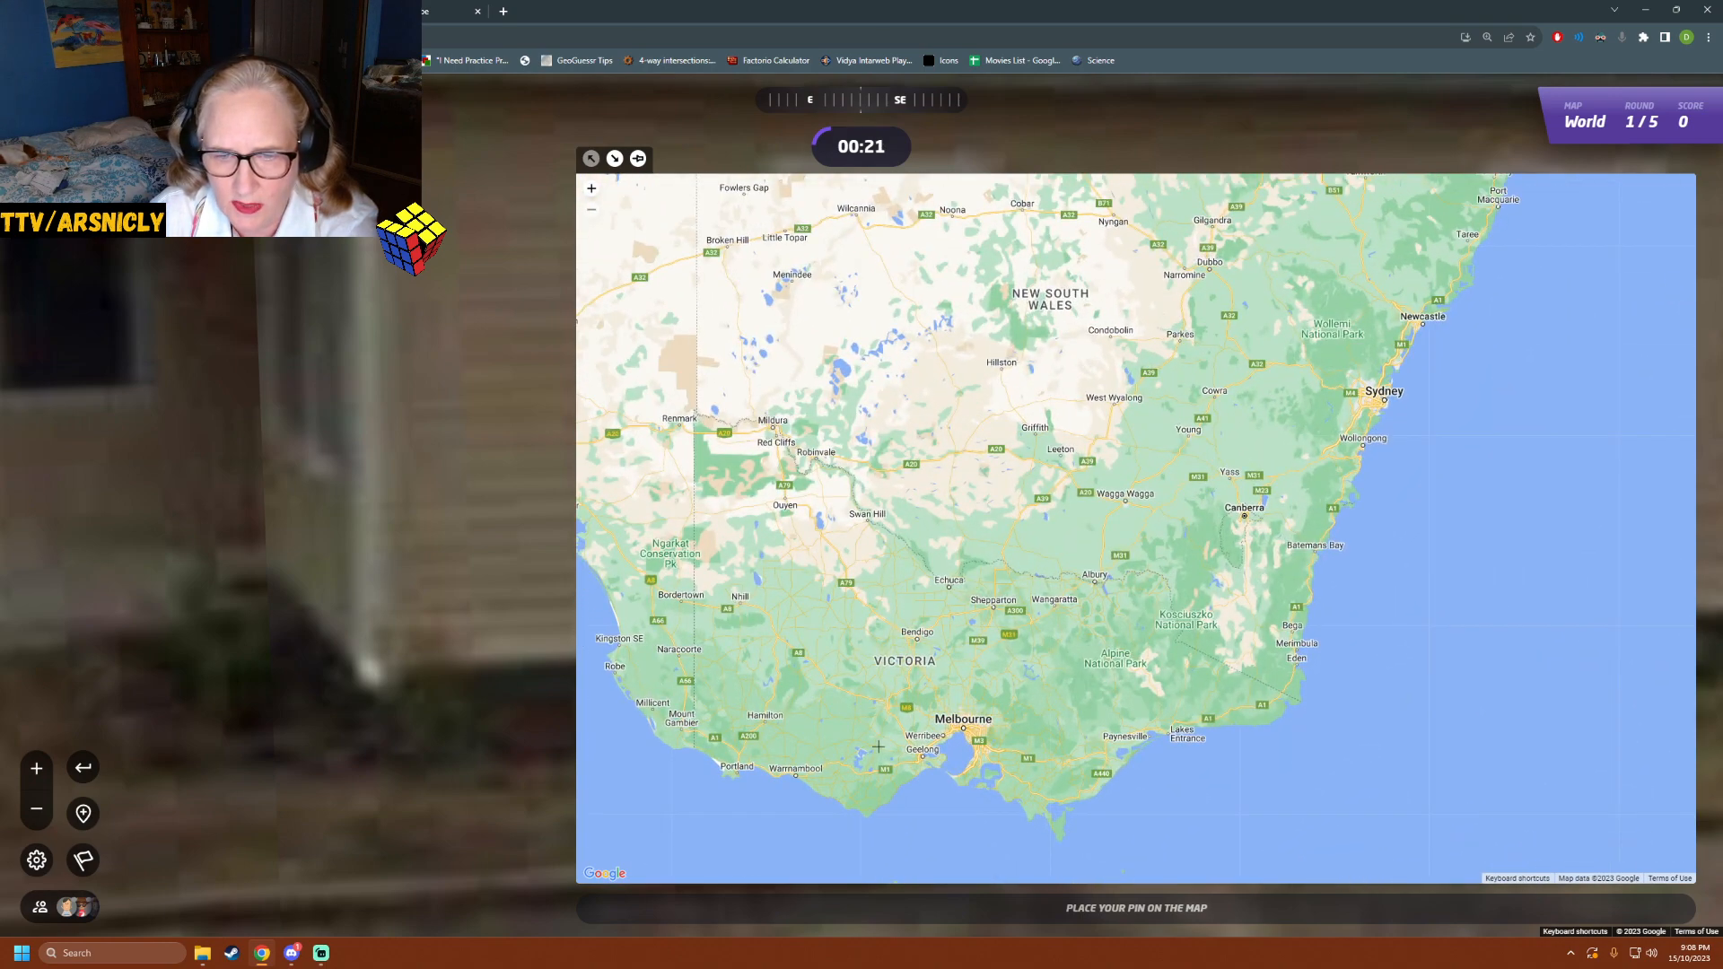
- Pin the round 1 guess near Upper Plenty north of Melbourne and submit it for 3,738 points
{"action": "scroll", "scroll_direction": "up", "scroll_amount": 3}
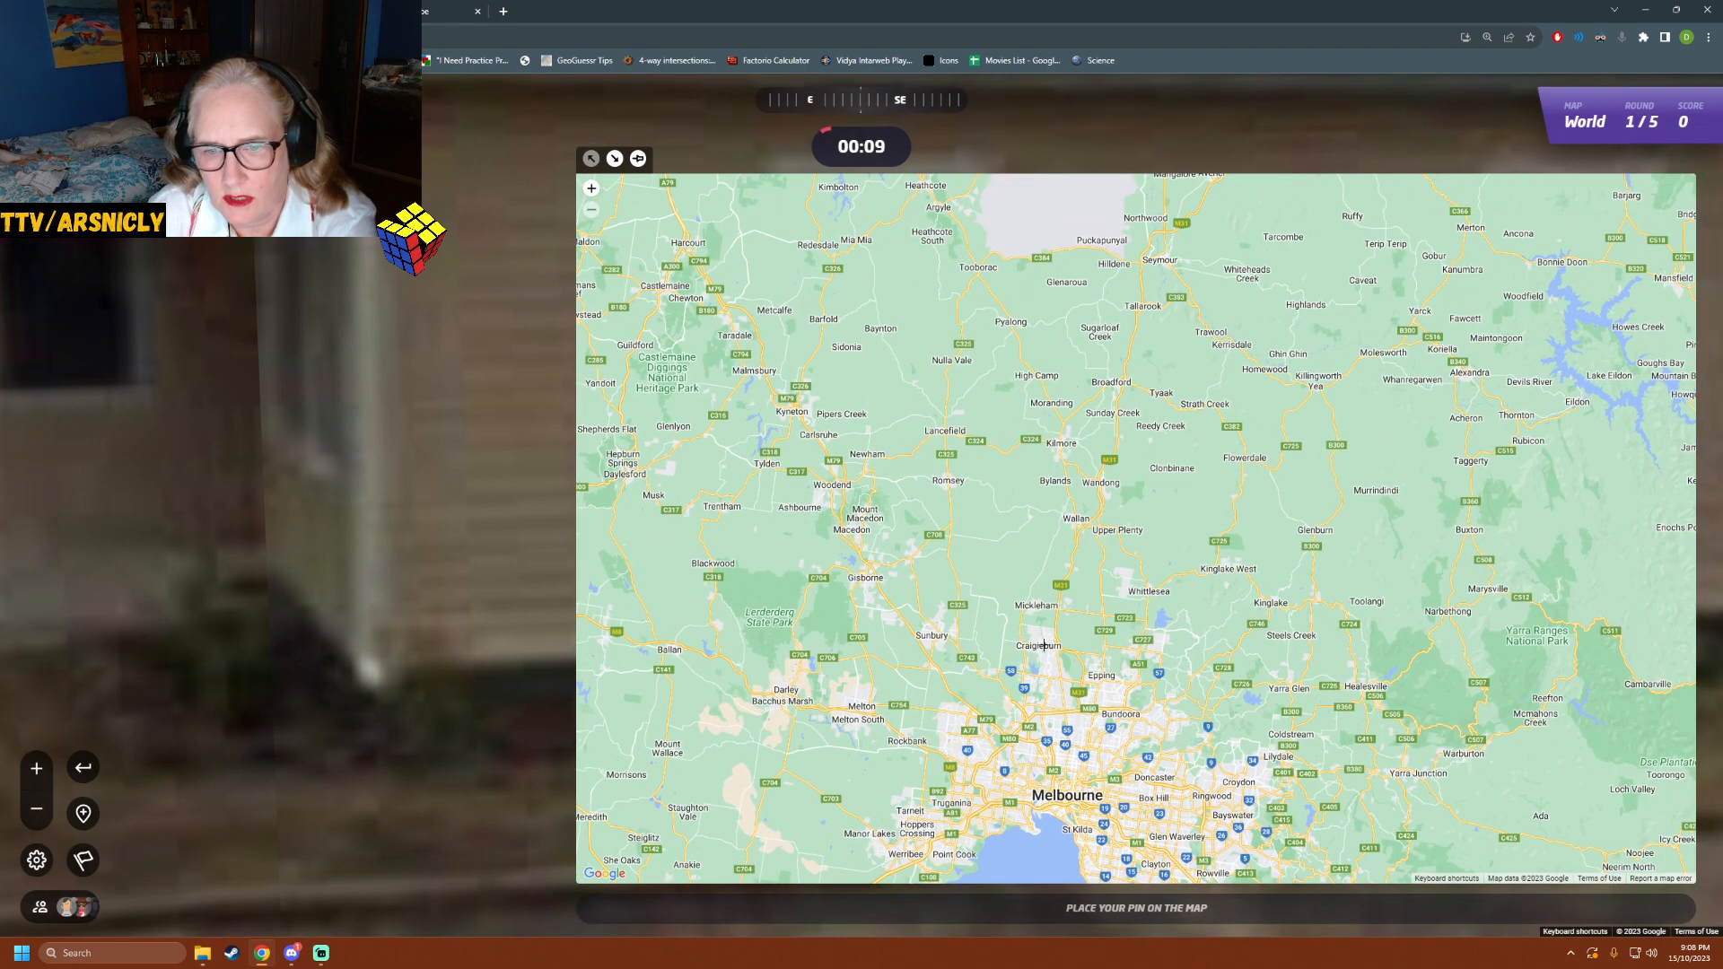
{"action": "left_click", "coordinate": [1076, 522]}
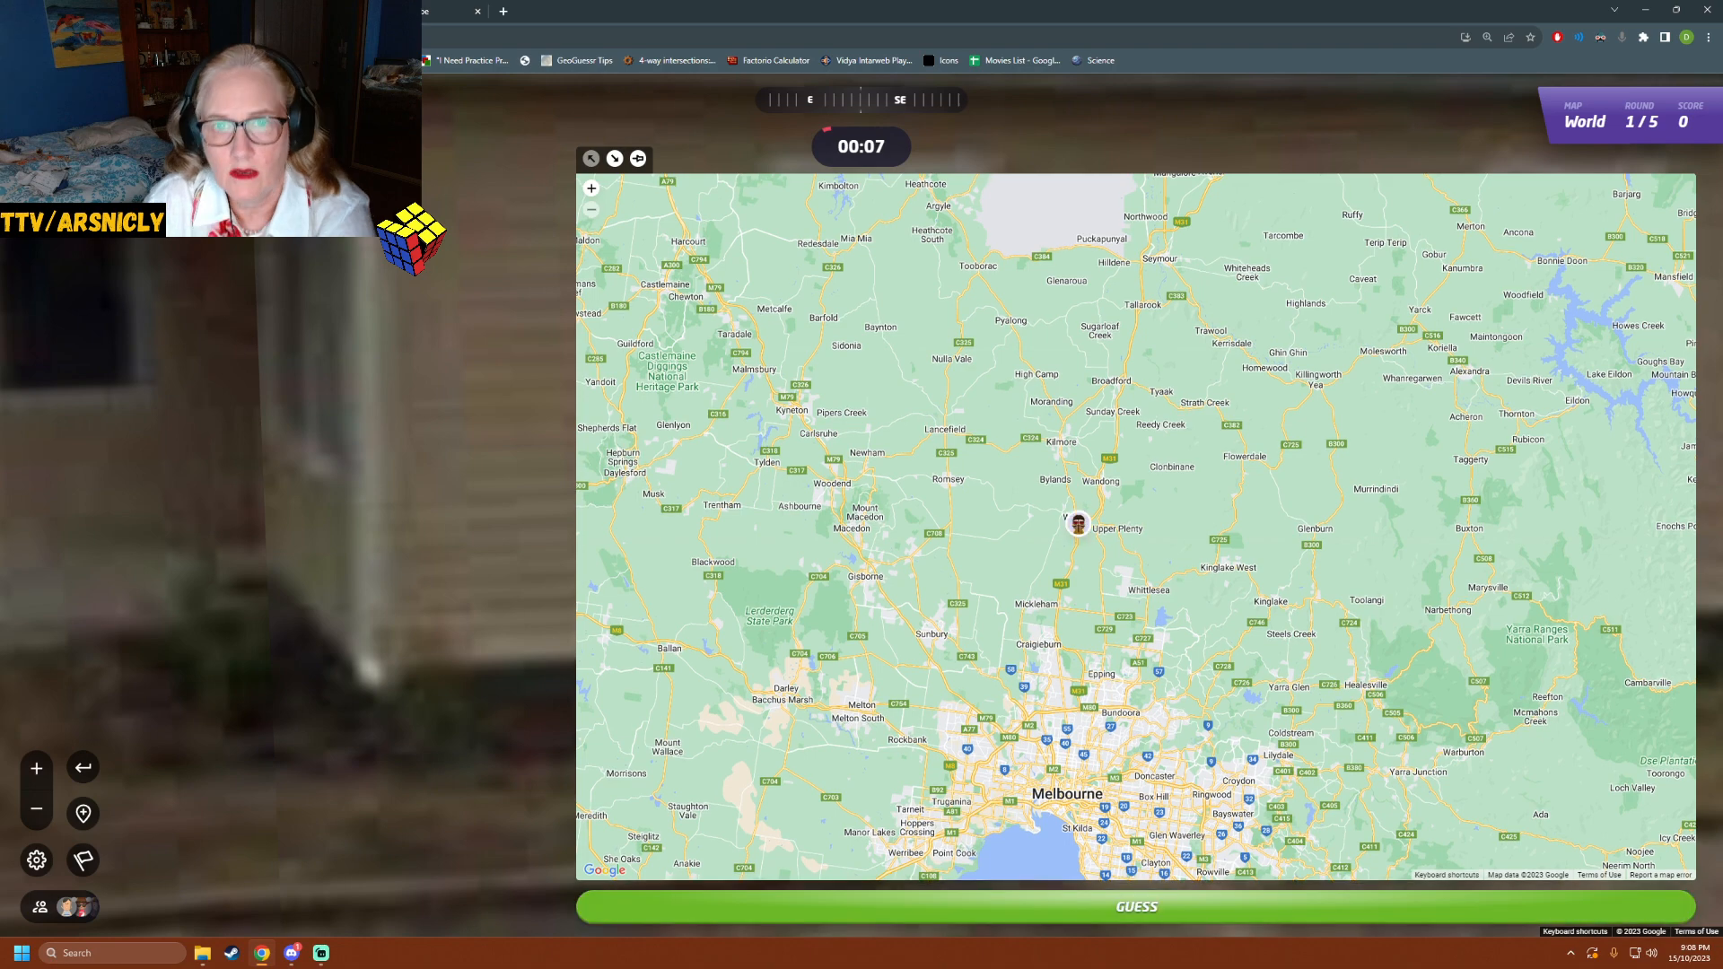
{"action": "left_click", "coordinate": [1134, 907]}
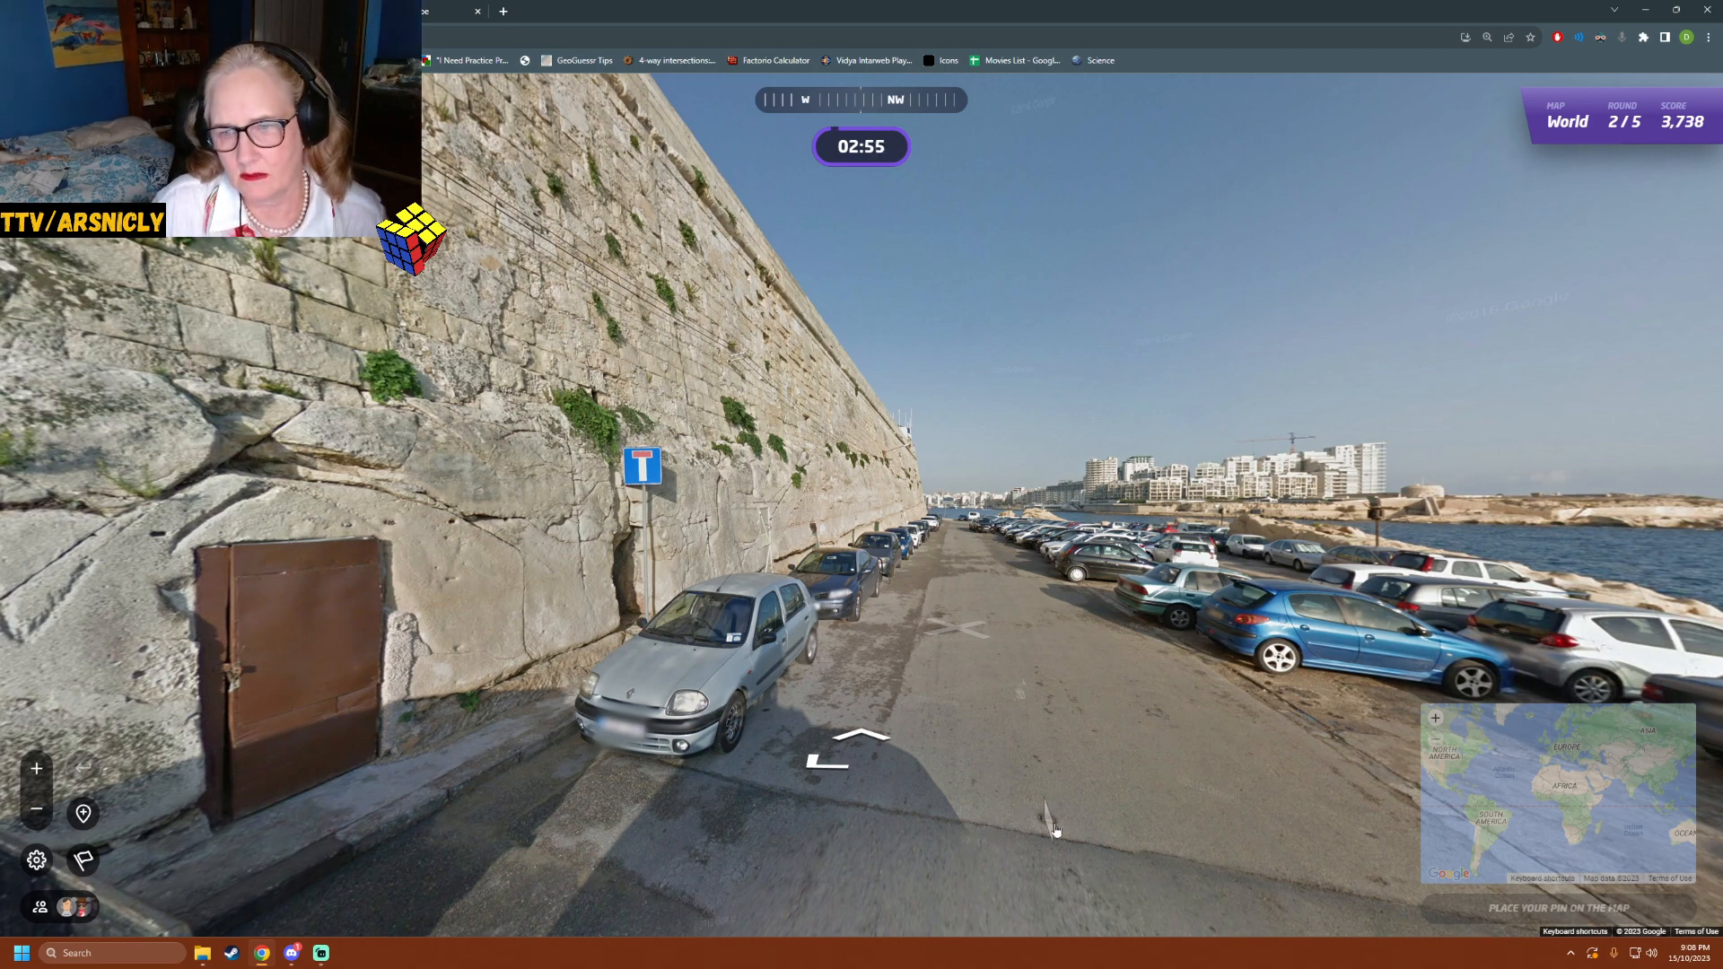
- Walk the round 2 harbourside road past parked cars beneath the fortress wall
{"action": "left_click", "coordinate": [864, 736]}
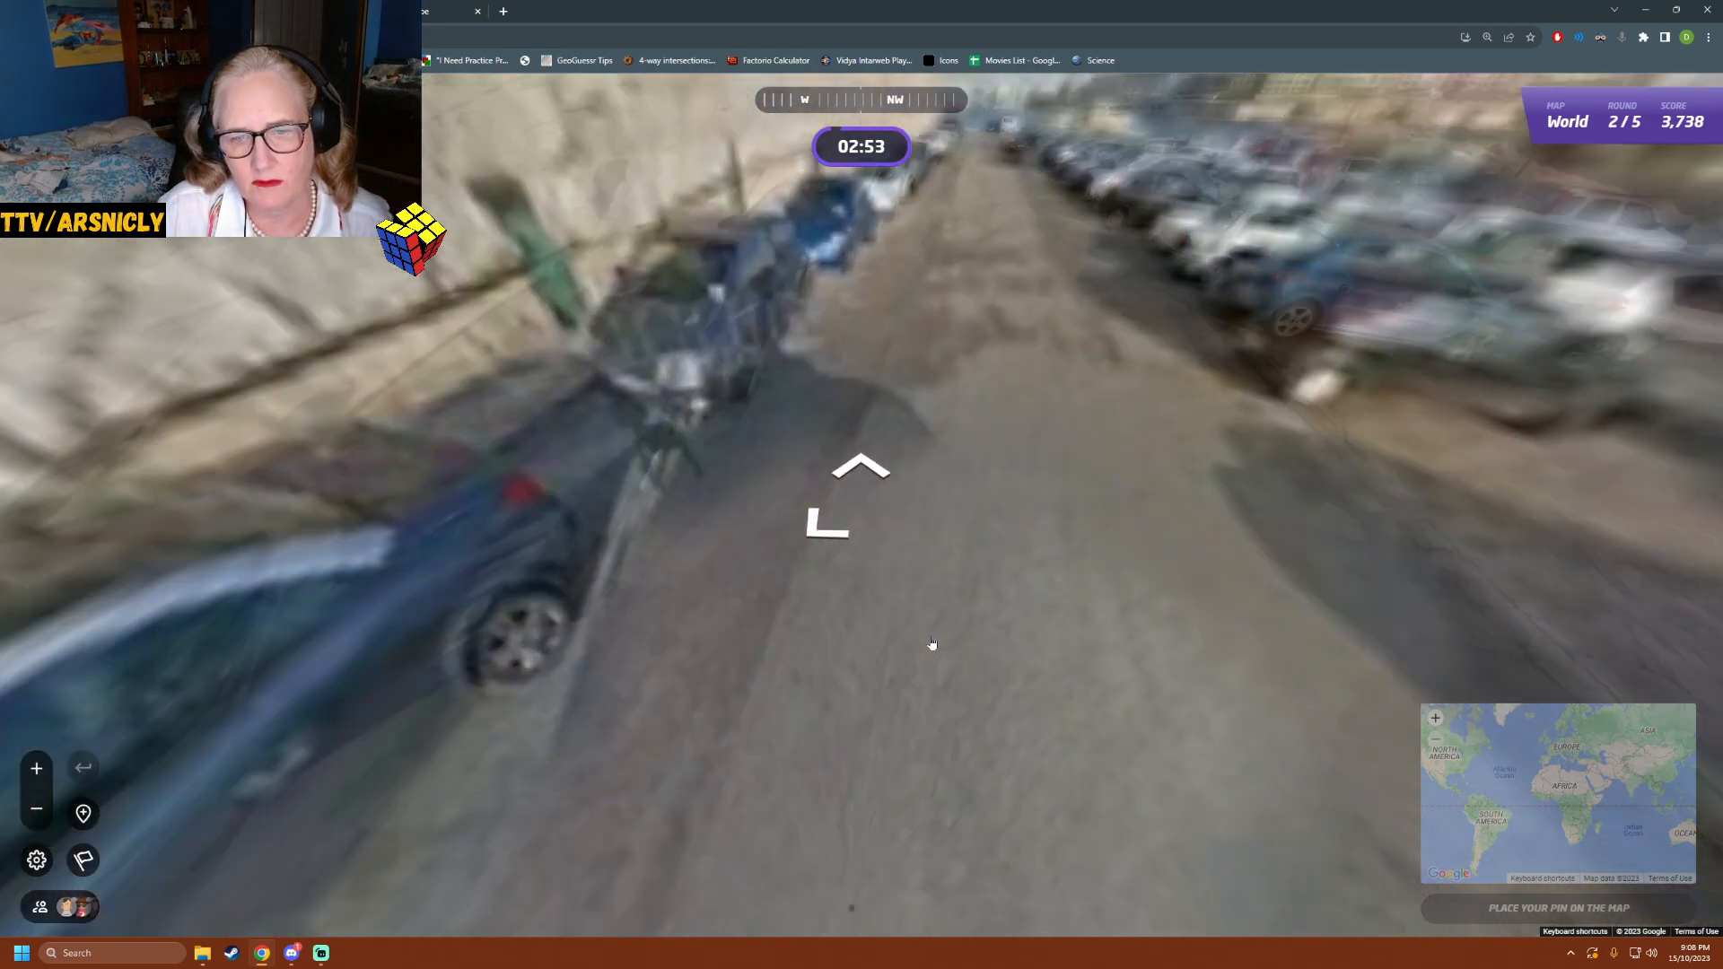
{"action": "left_click", "coordinate": [860, 483]}
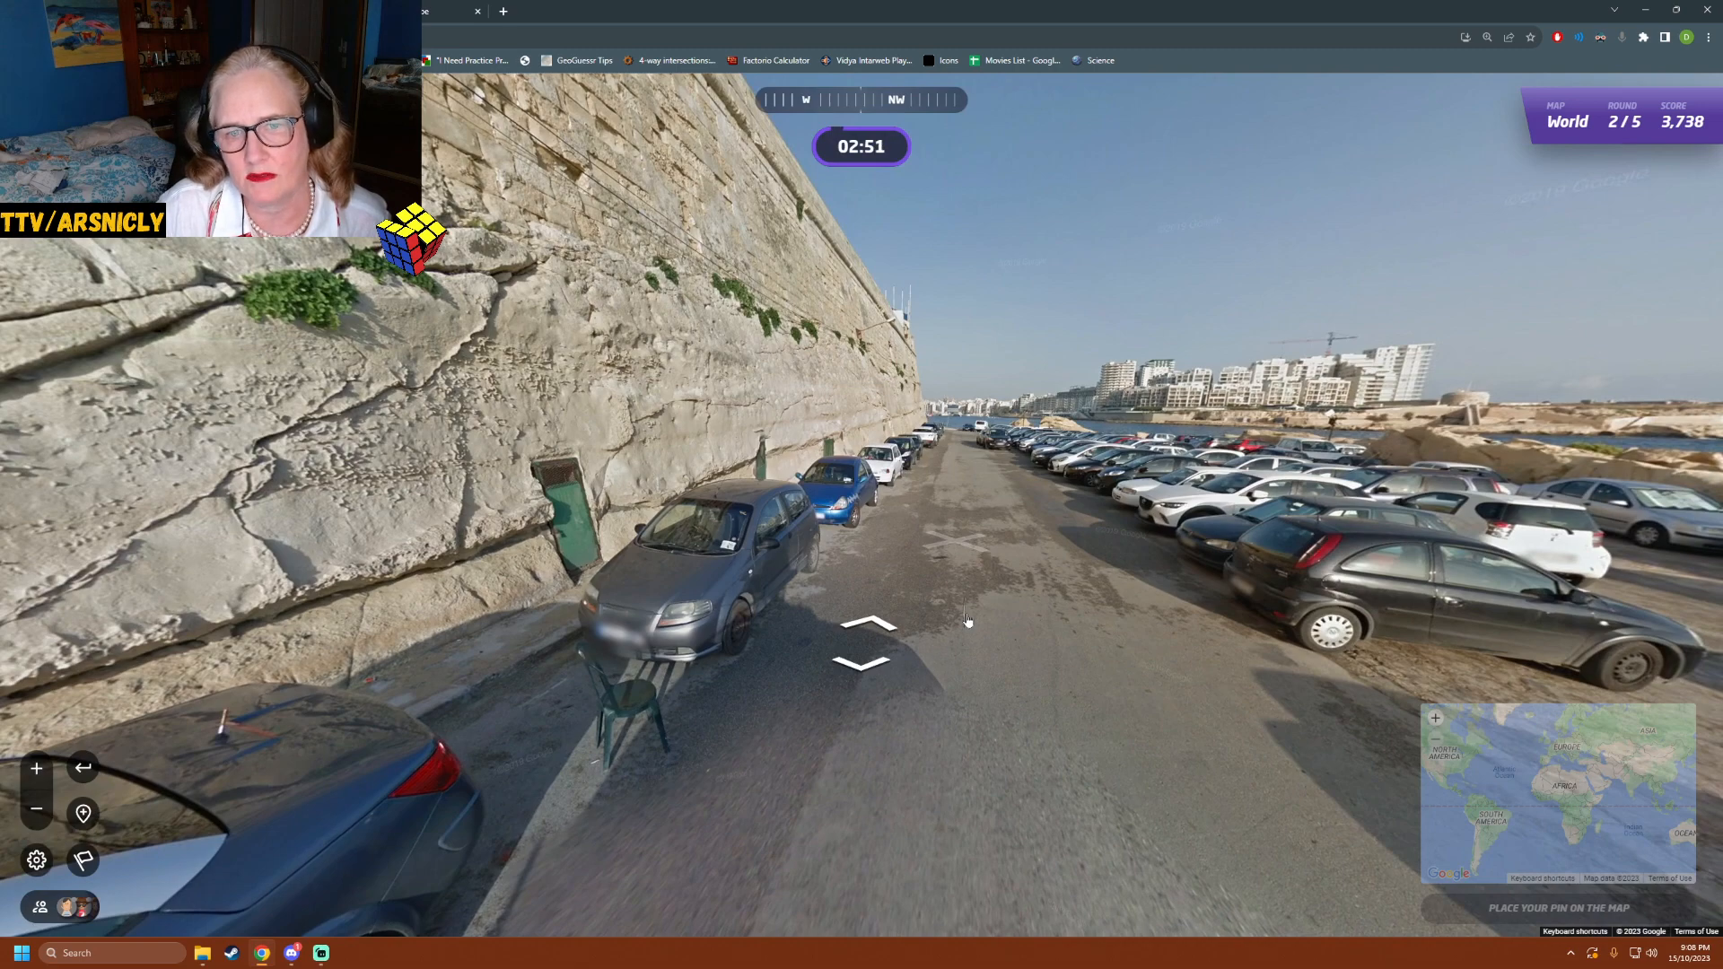
{"action": "left_click", "coordinate": [868, 624]}
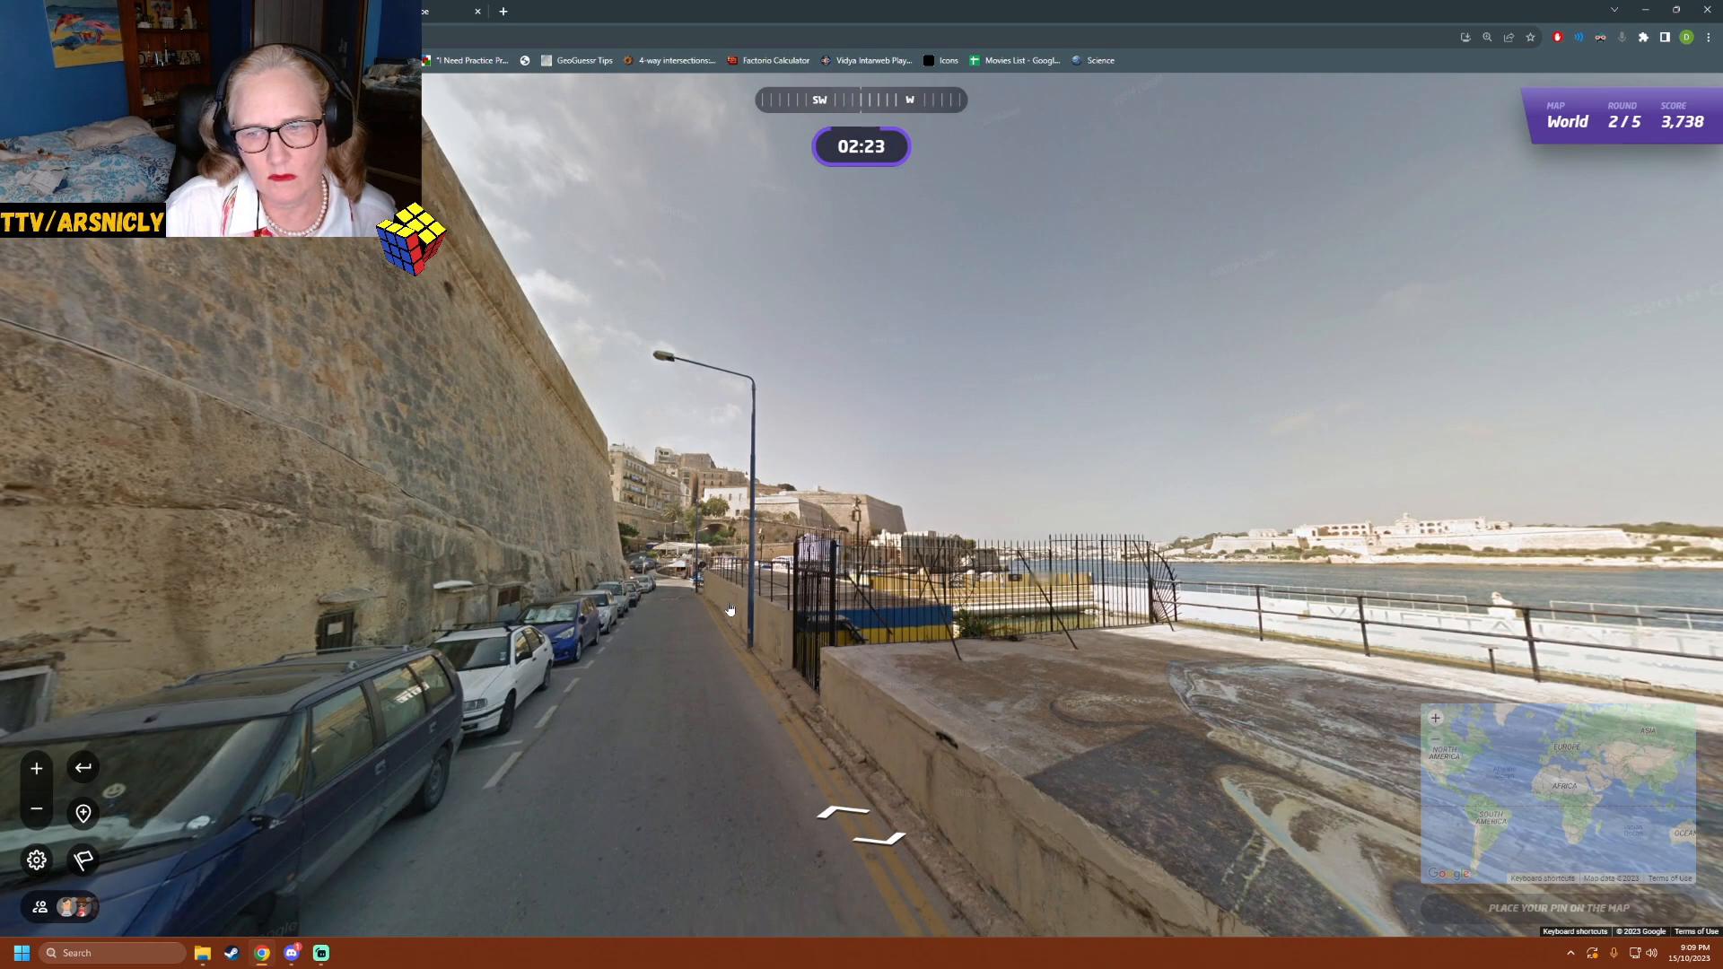
{"action": "left_click", "coordinate": [869, 834]}
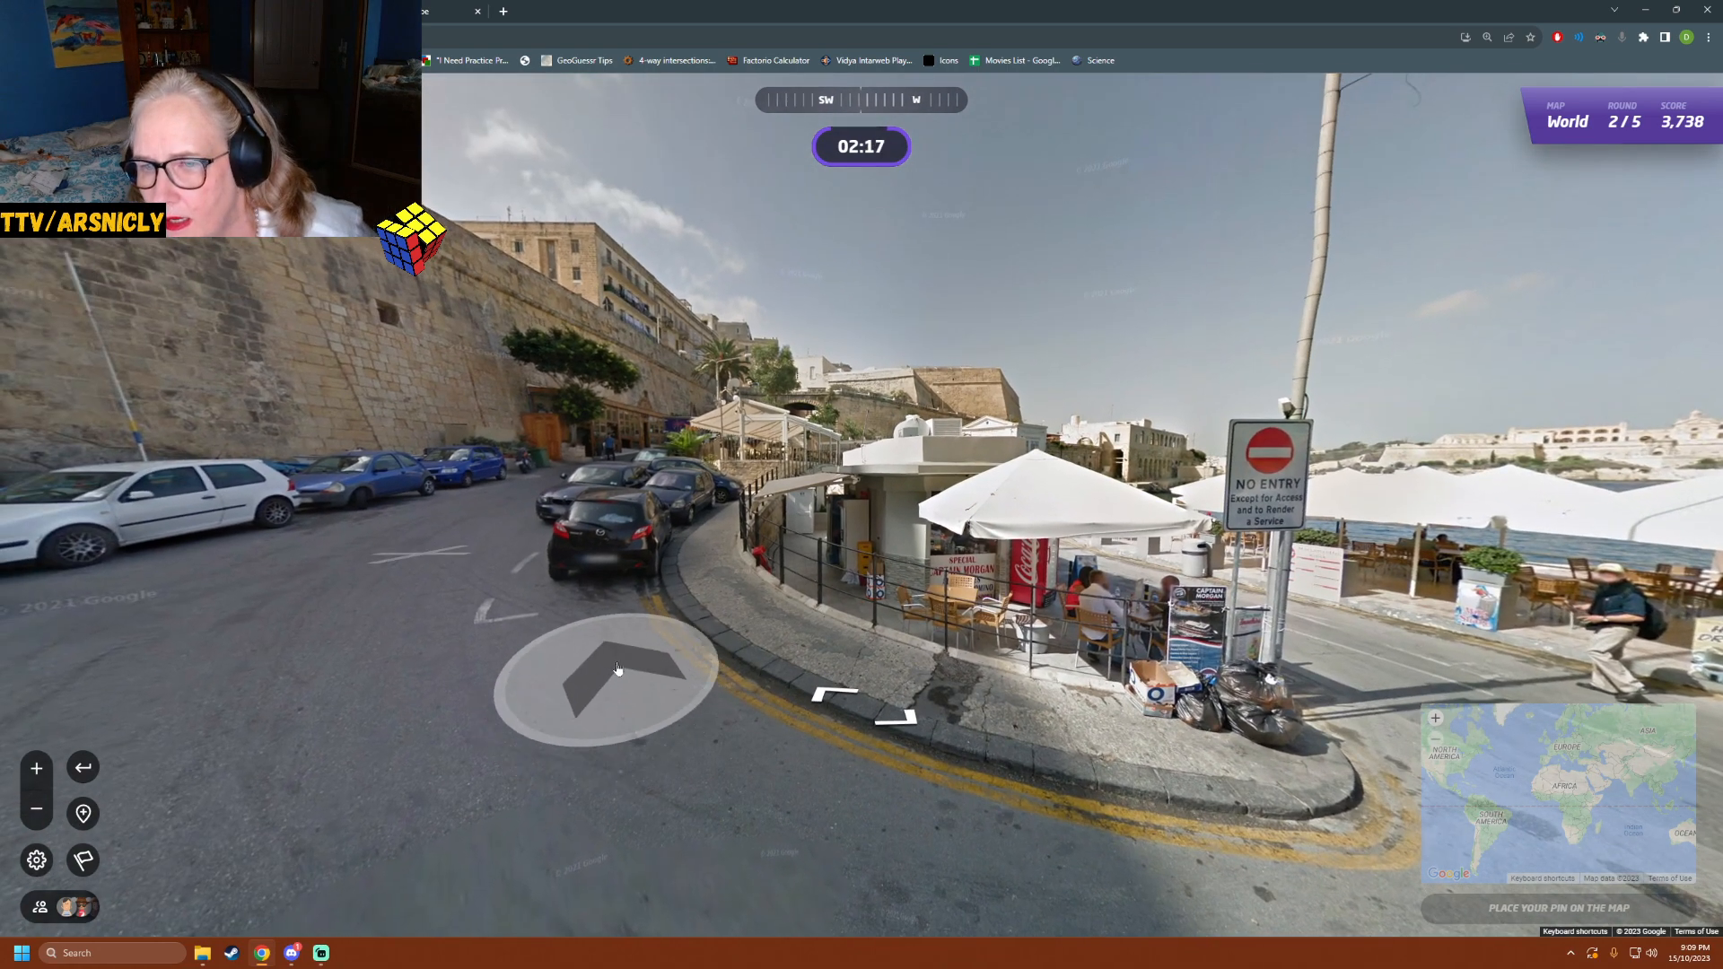
{"action": "mouse_move", "coordinate": [600, 630]}
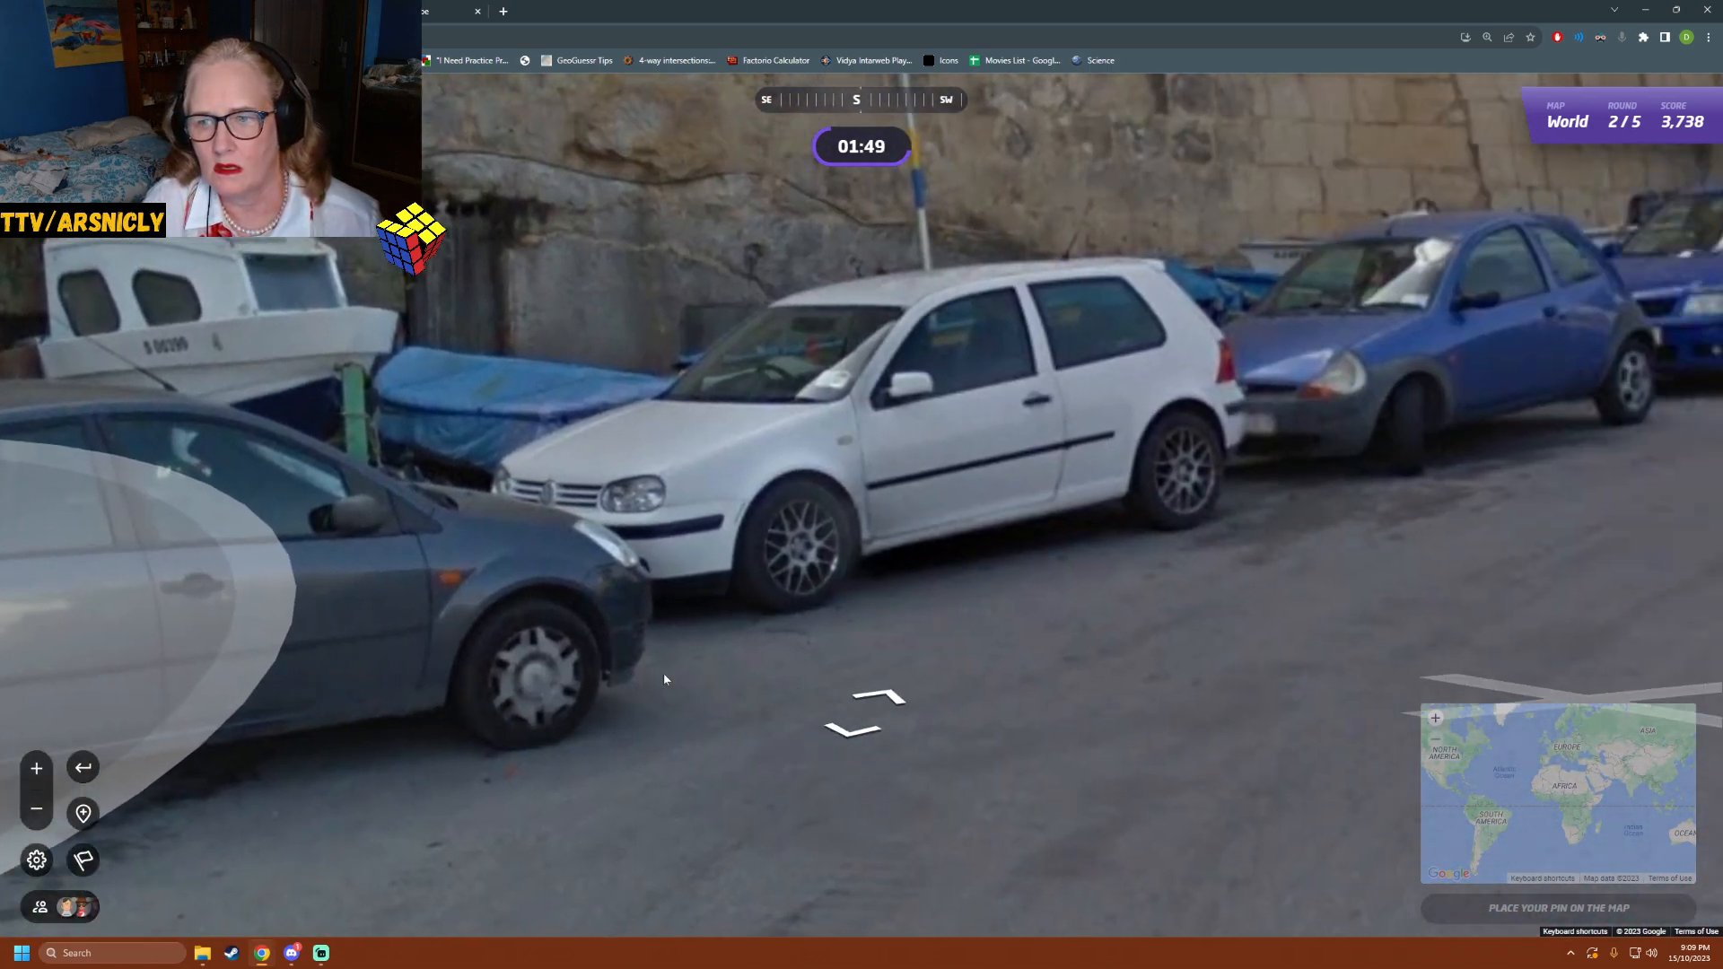
- Head up the narrow limestone street past the truck, pedestrian and white vans
{"action": "left_click", "coordinate": [859, 719]}
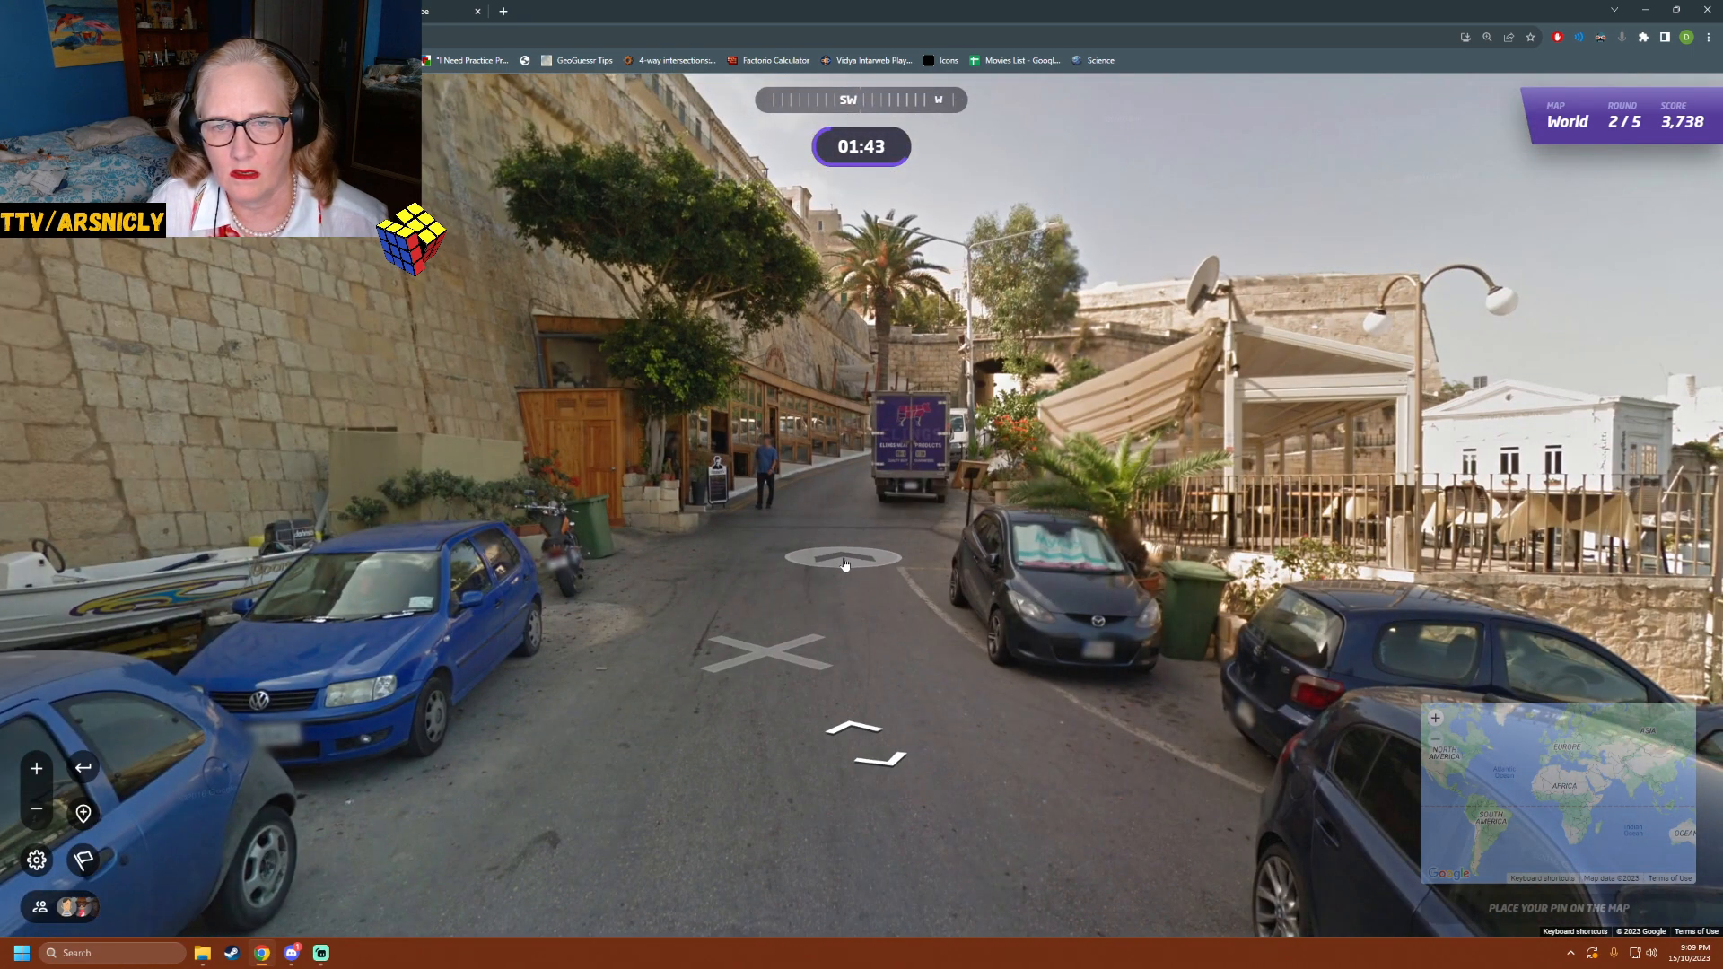
{"action": "left_click", "coordinate": [844, 560]}
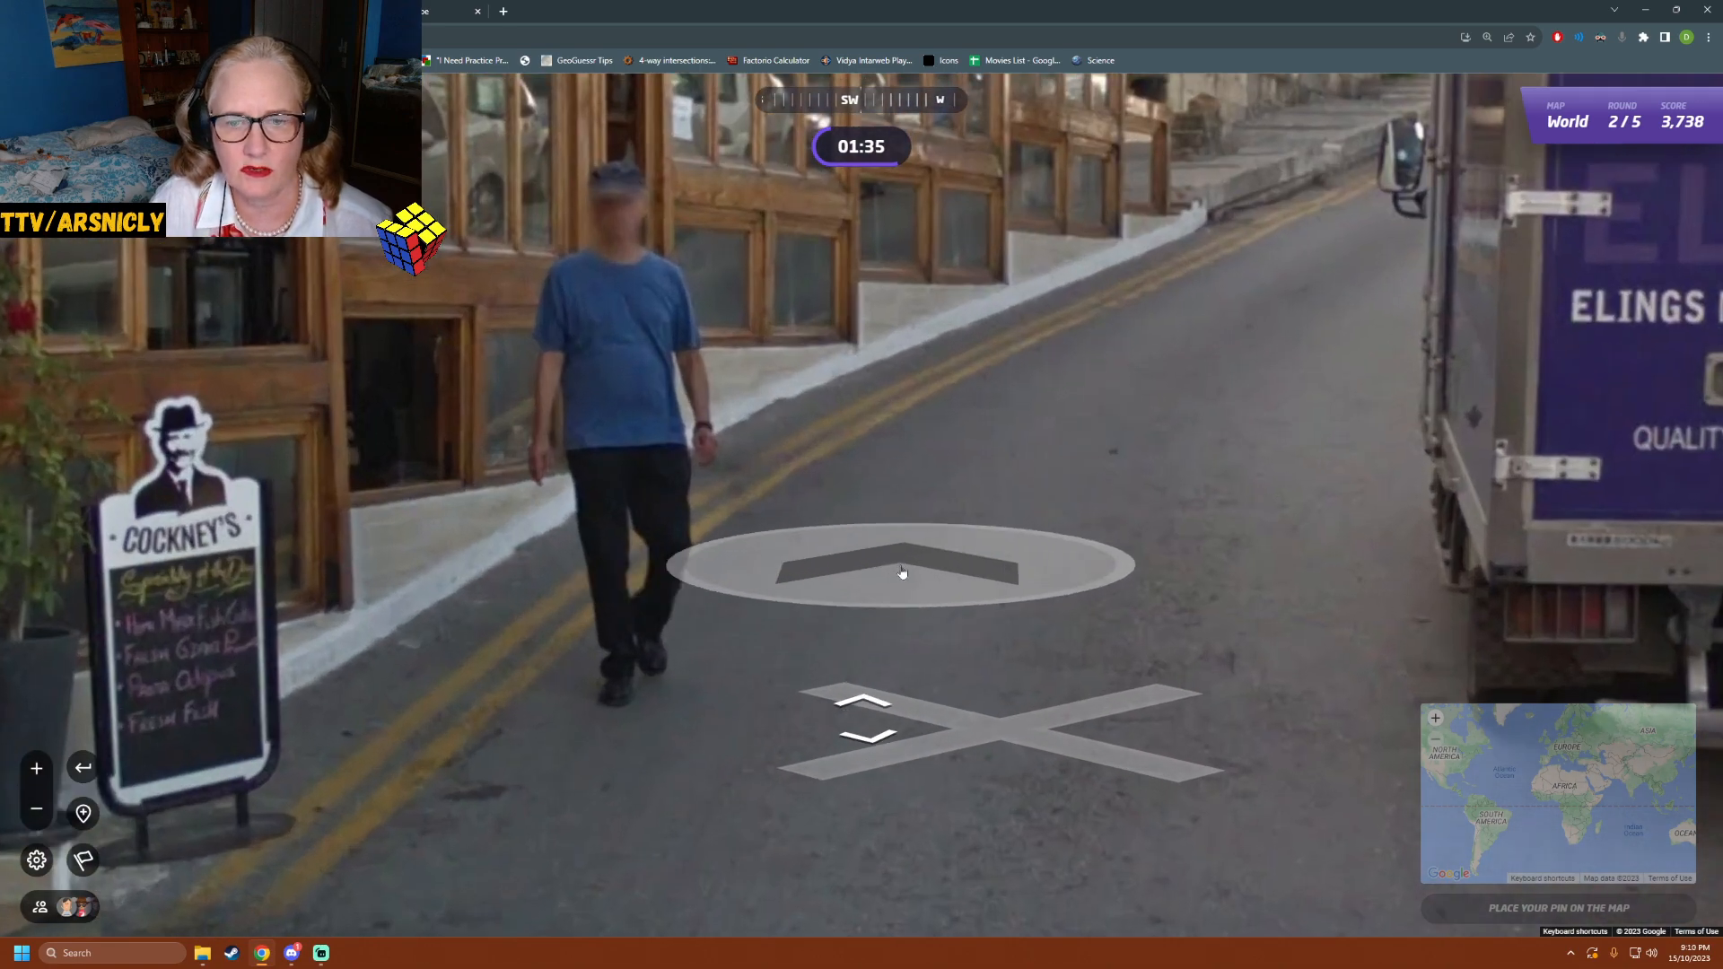
{"action": "left_click", "coordinate": [900, 569]}
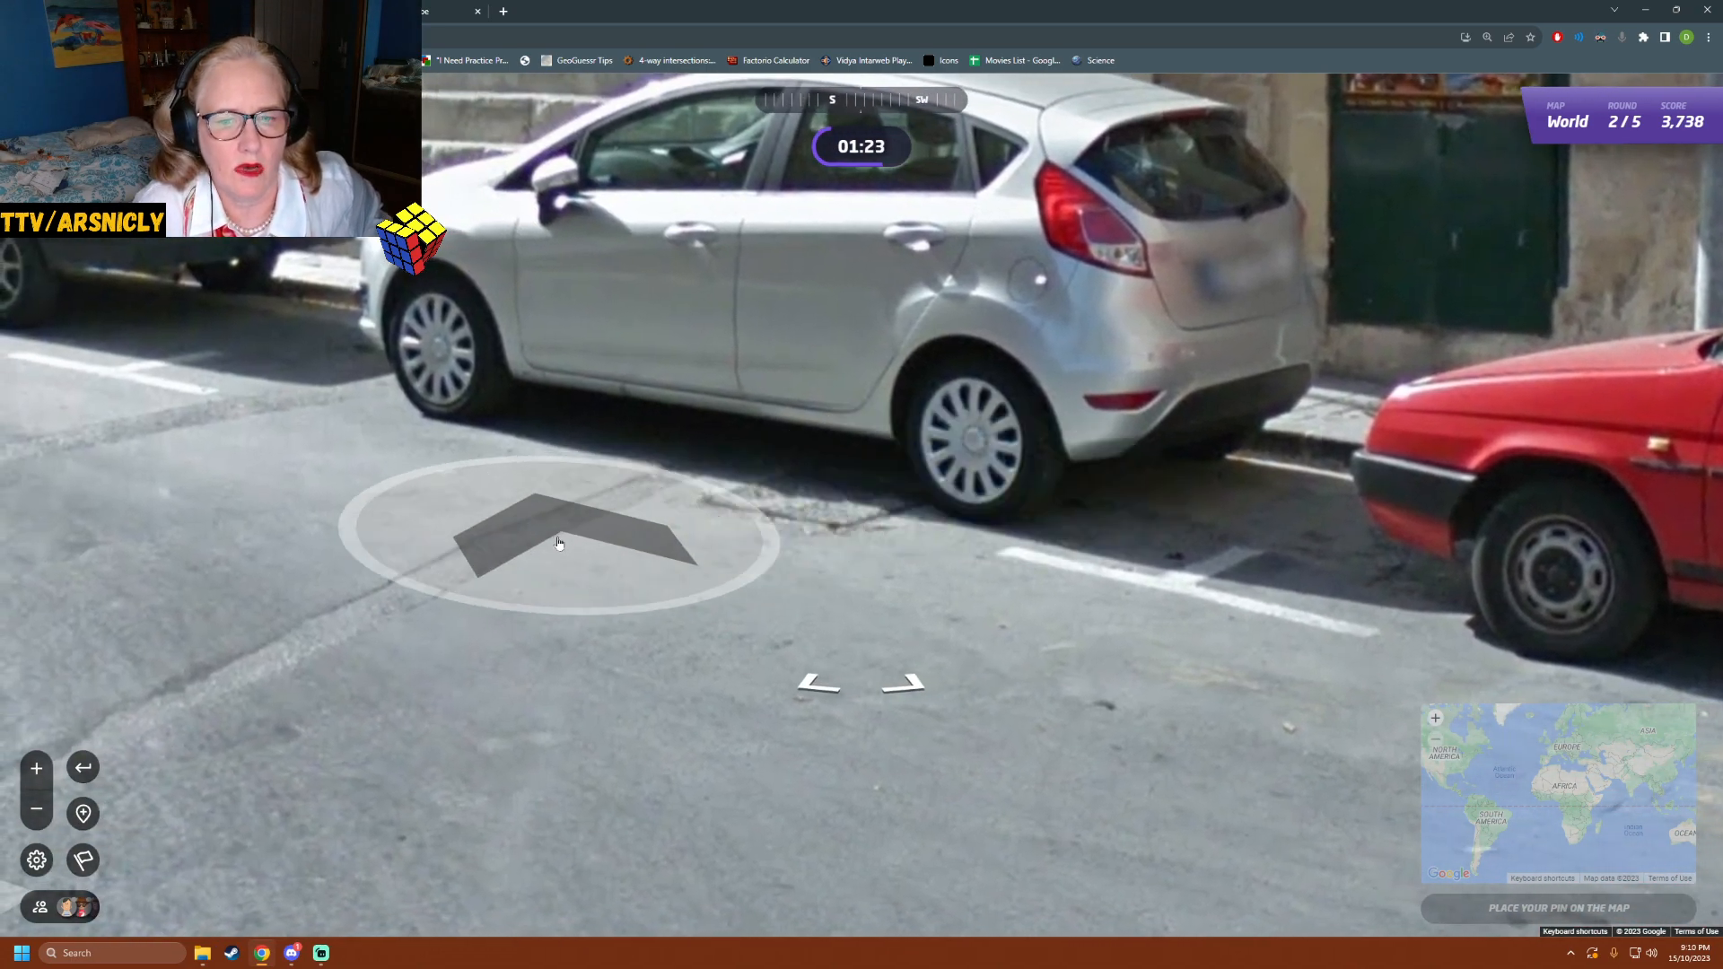
{"action": "left_click", "coordinate": [561, 538]}
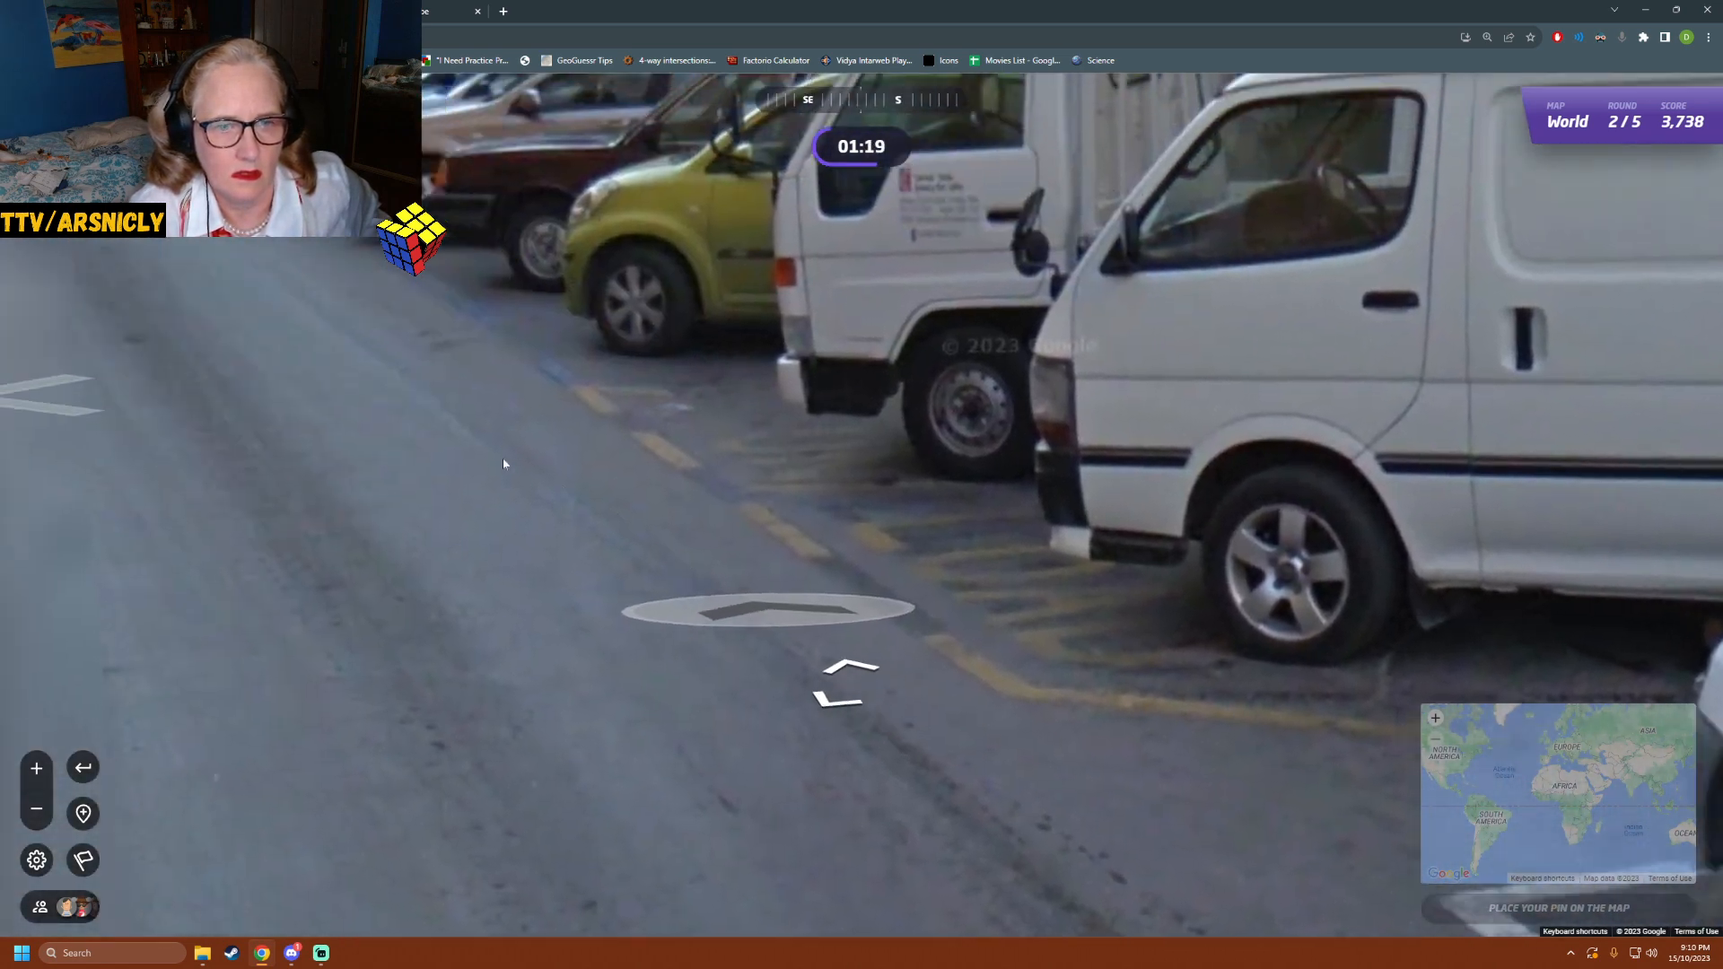
{"action": "left_click", "coordinate": [767, 610]}
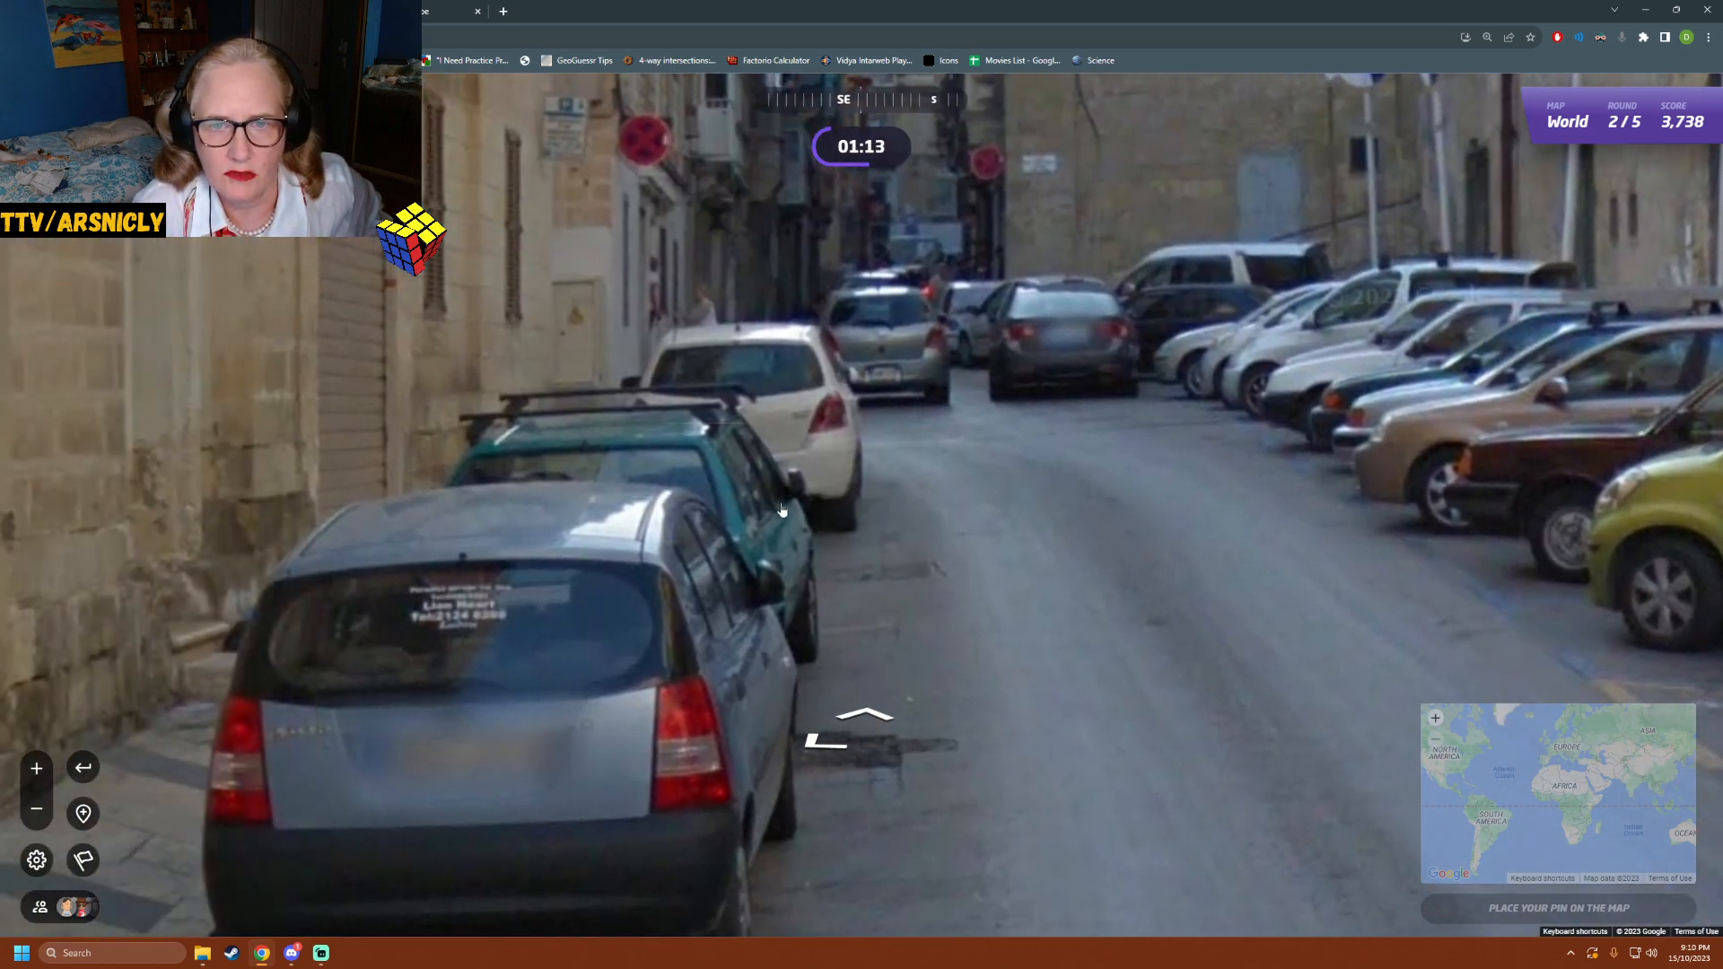
- Continue past the flags into the alley with the stop sign to its end
{"action": "left_click", "coordinate": [869, 715]}
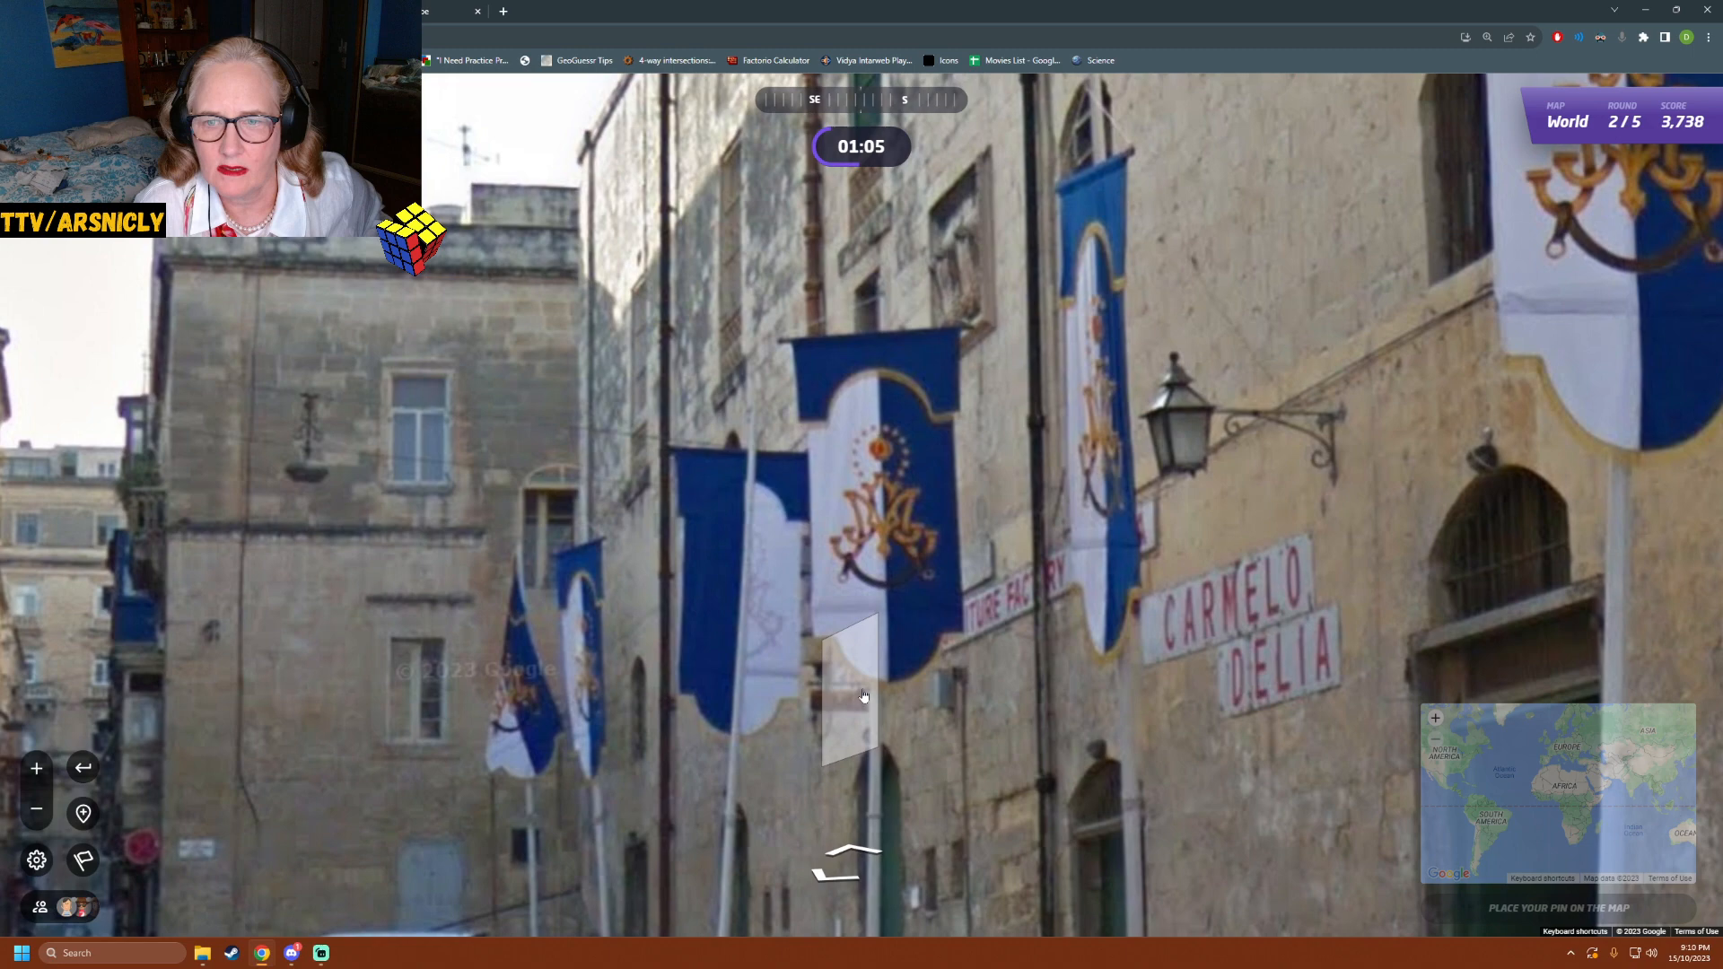
{"action": "left_click", "coordinate": [863, 696]}
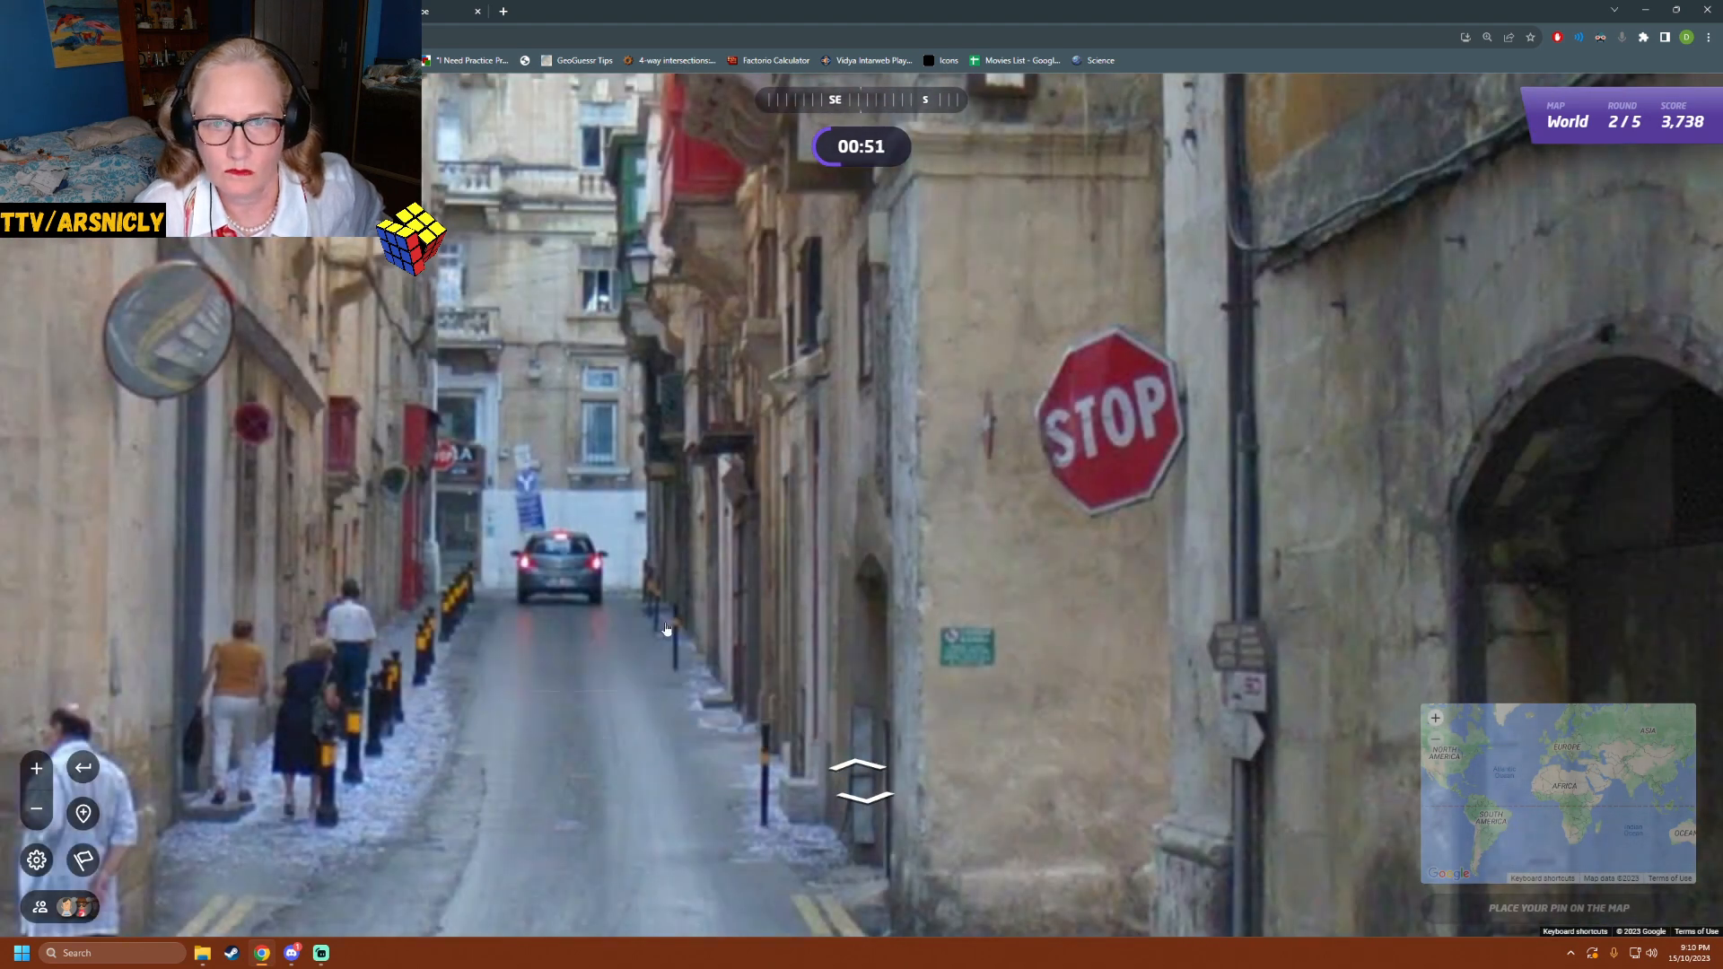
{"action": "left_click", "coordinate": [860, 781]}
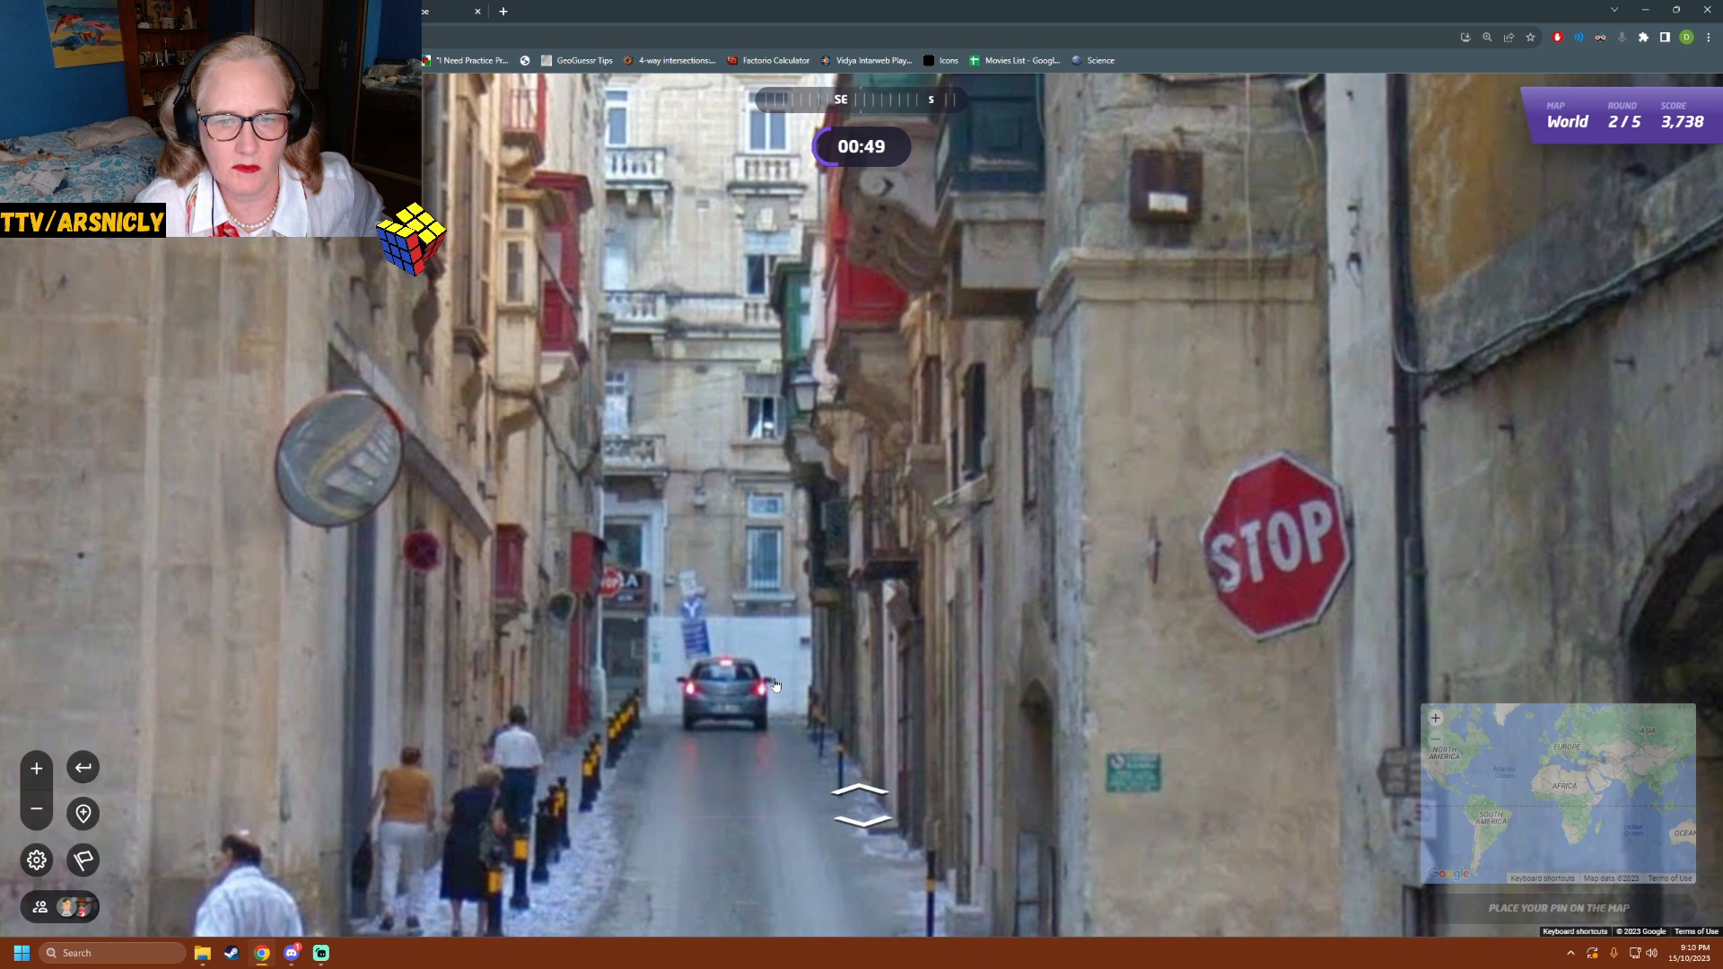
{"action": "left_click", "coordinate": [860, 803]}
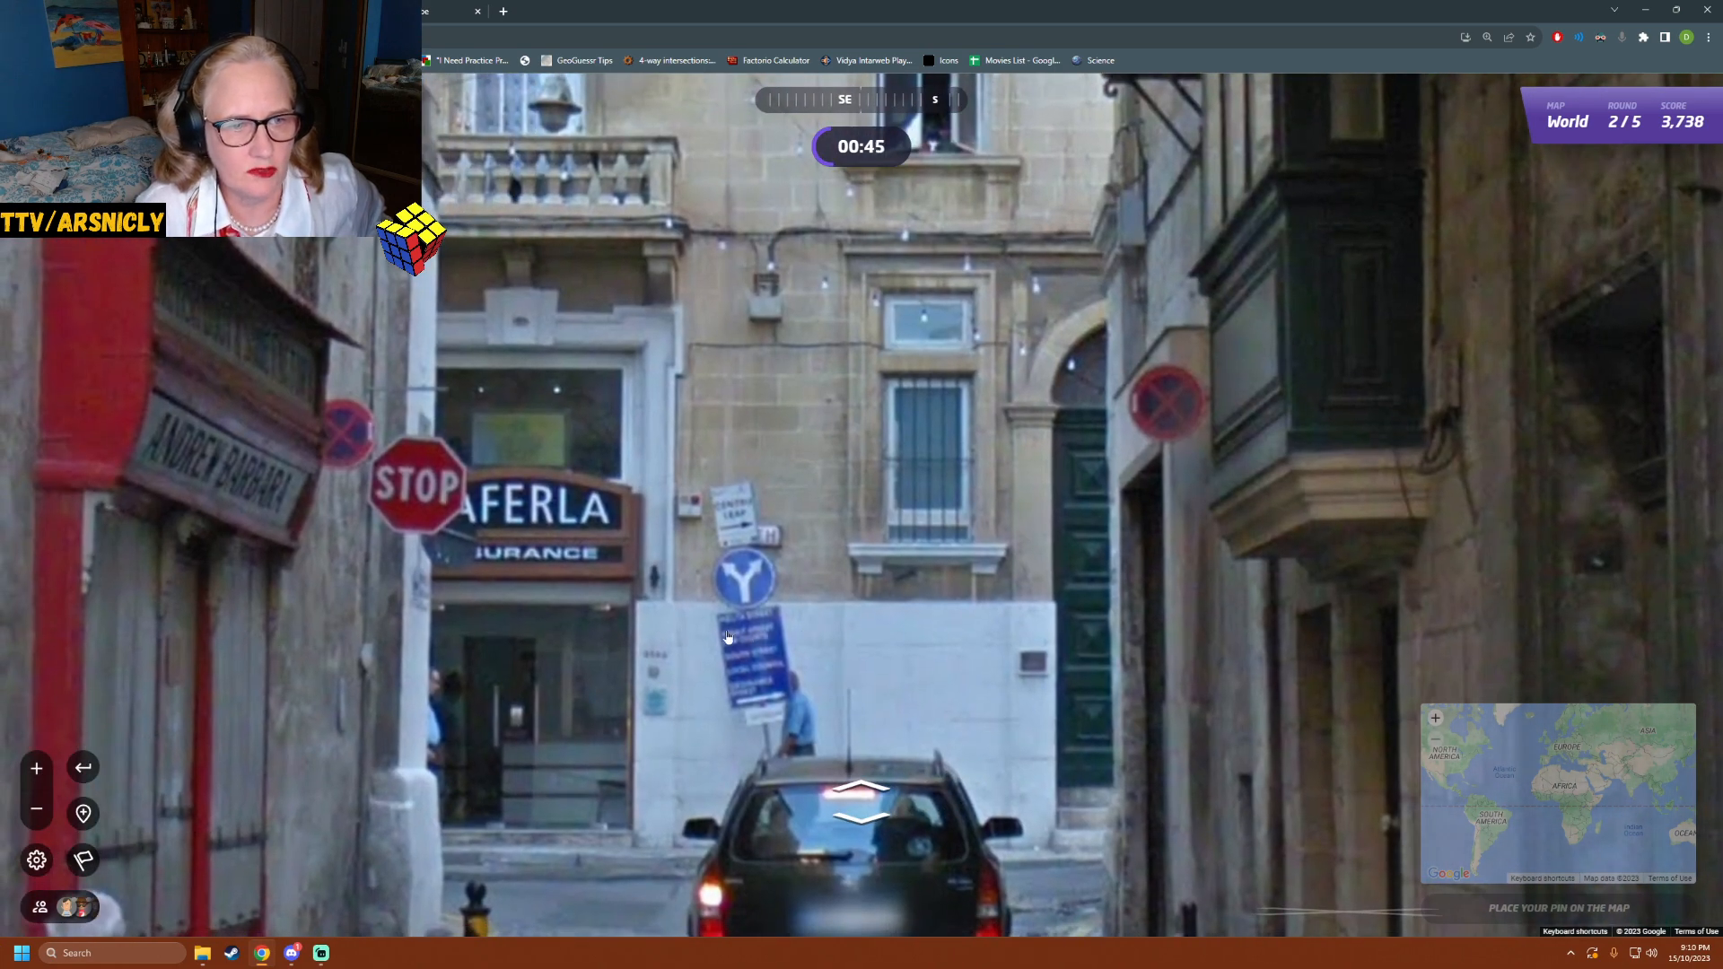
{"action": "left_click", "coordinate": [1558, 792]}
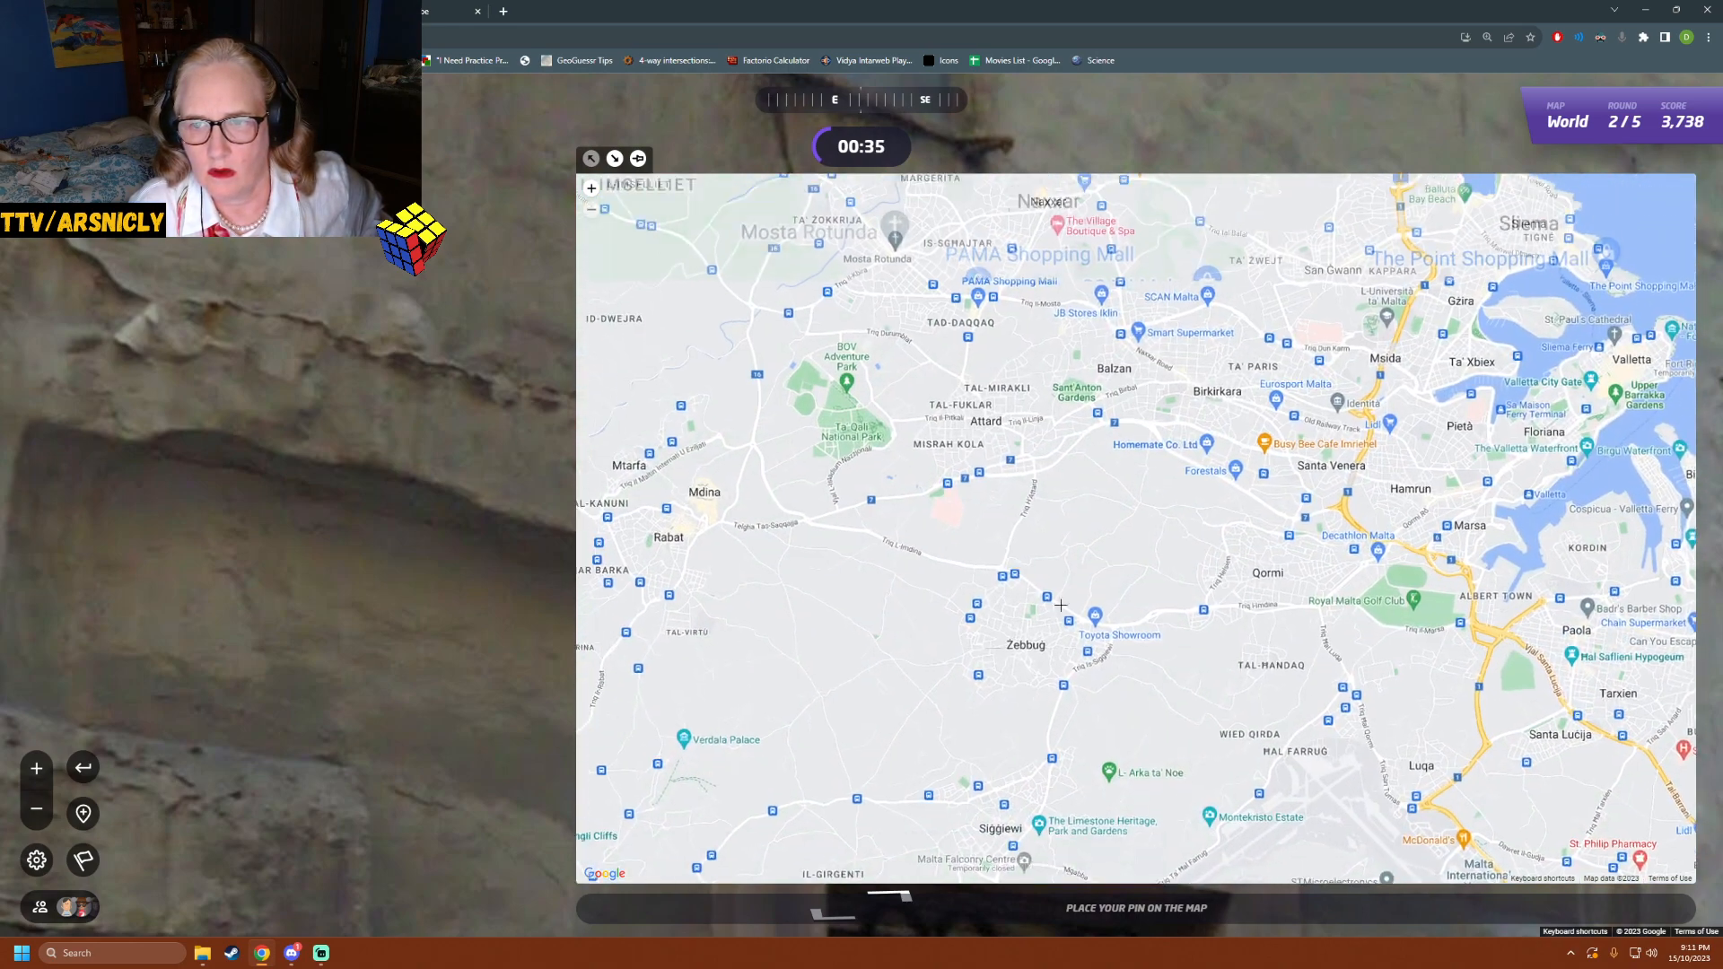
- Pin the round 2 guess near Pembroke on Malta and submit it for 4,981 points
{"action": "scroll", "scroll_direction": "down", "scroll_amount": 3}
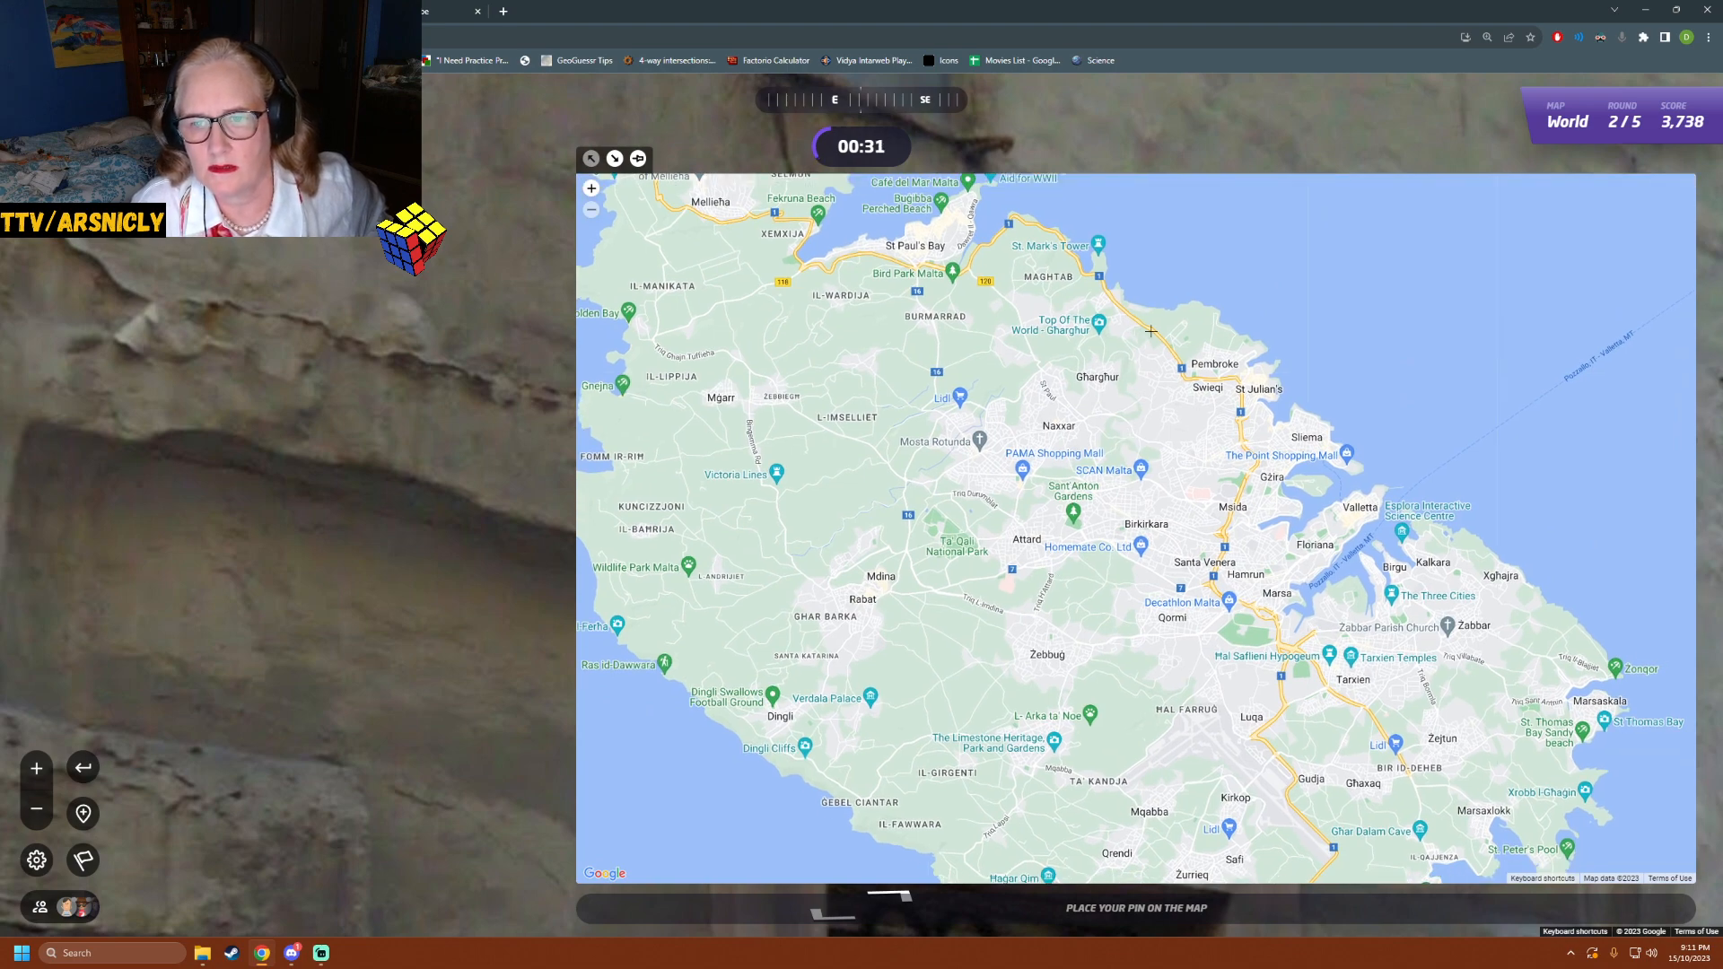
{"action": "left_click", "coordinate": [1151, 330]}
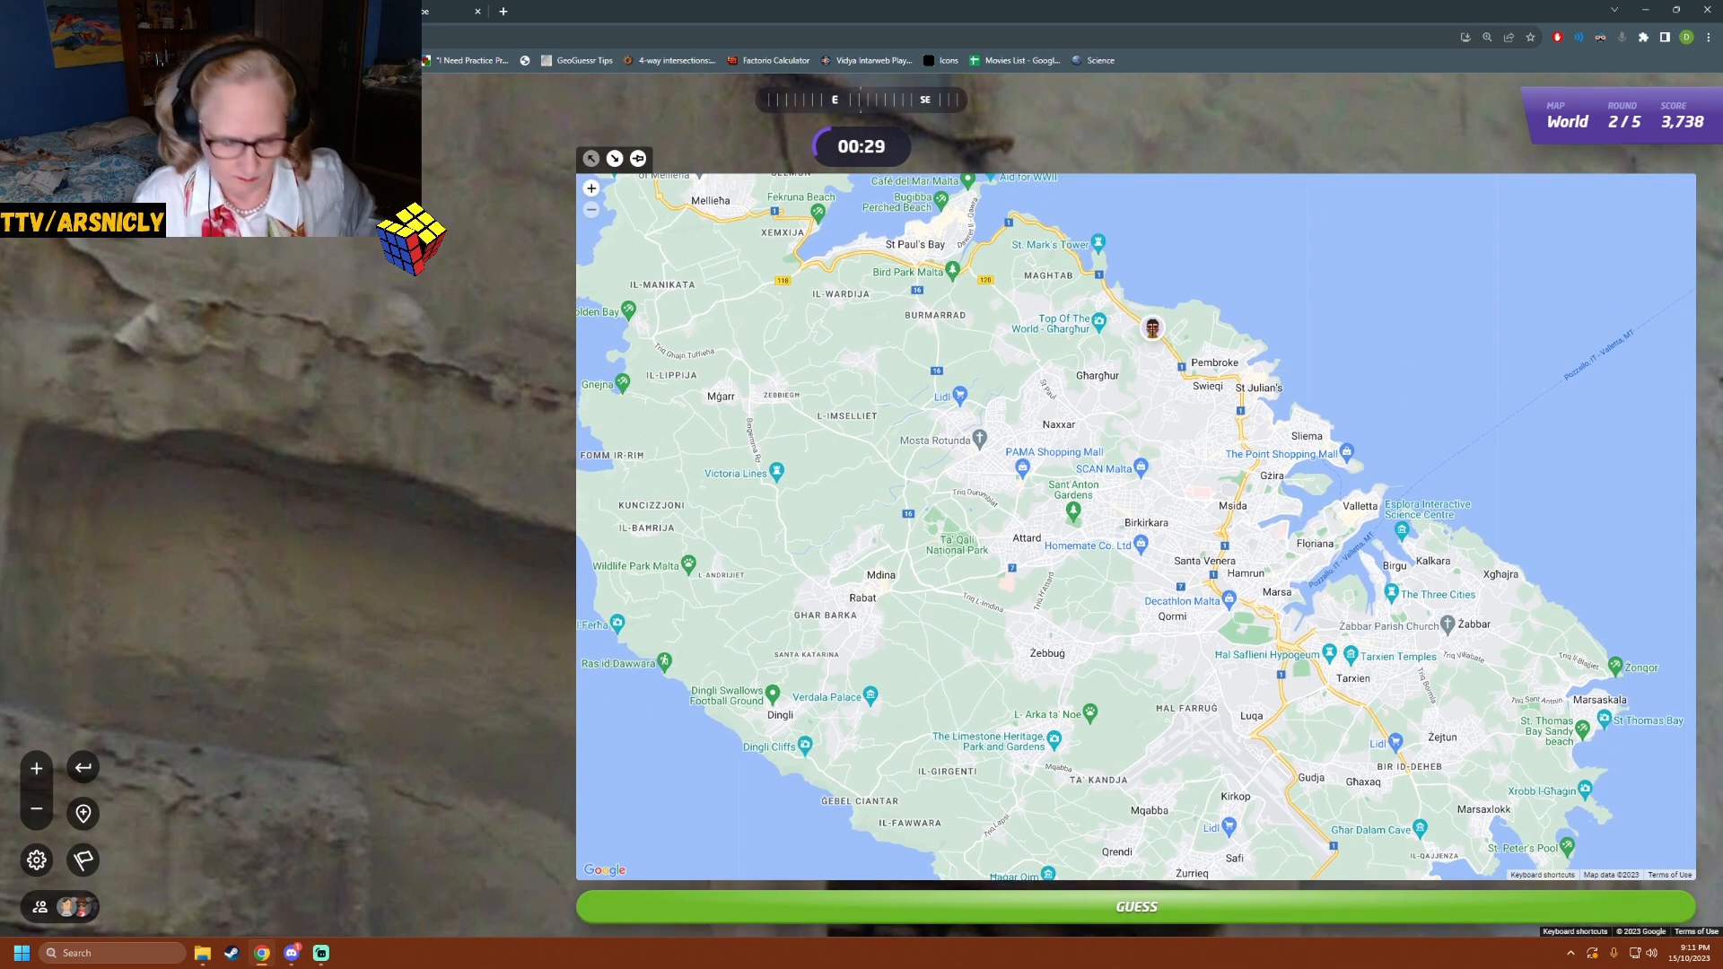
{"action": "left_click", "coordinate": [1134, 907]}
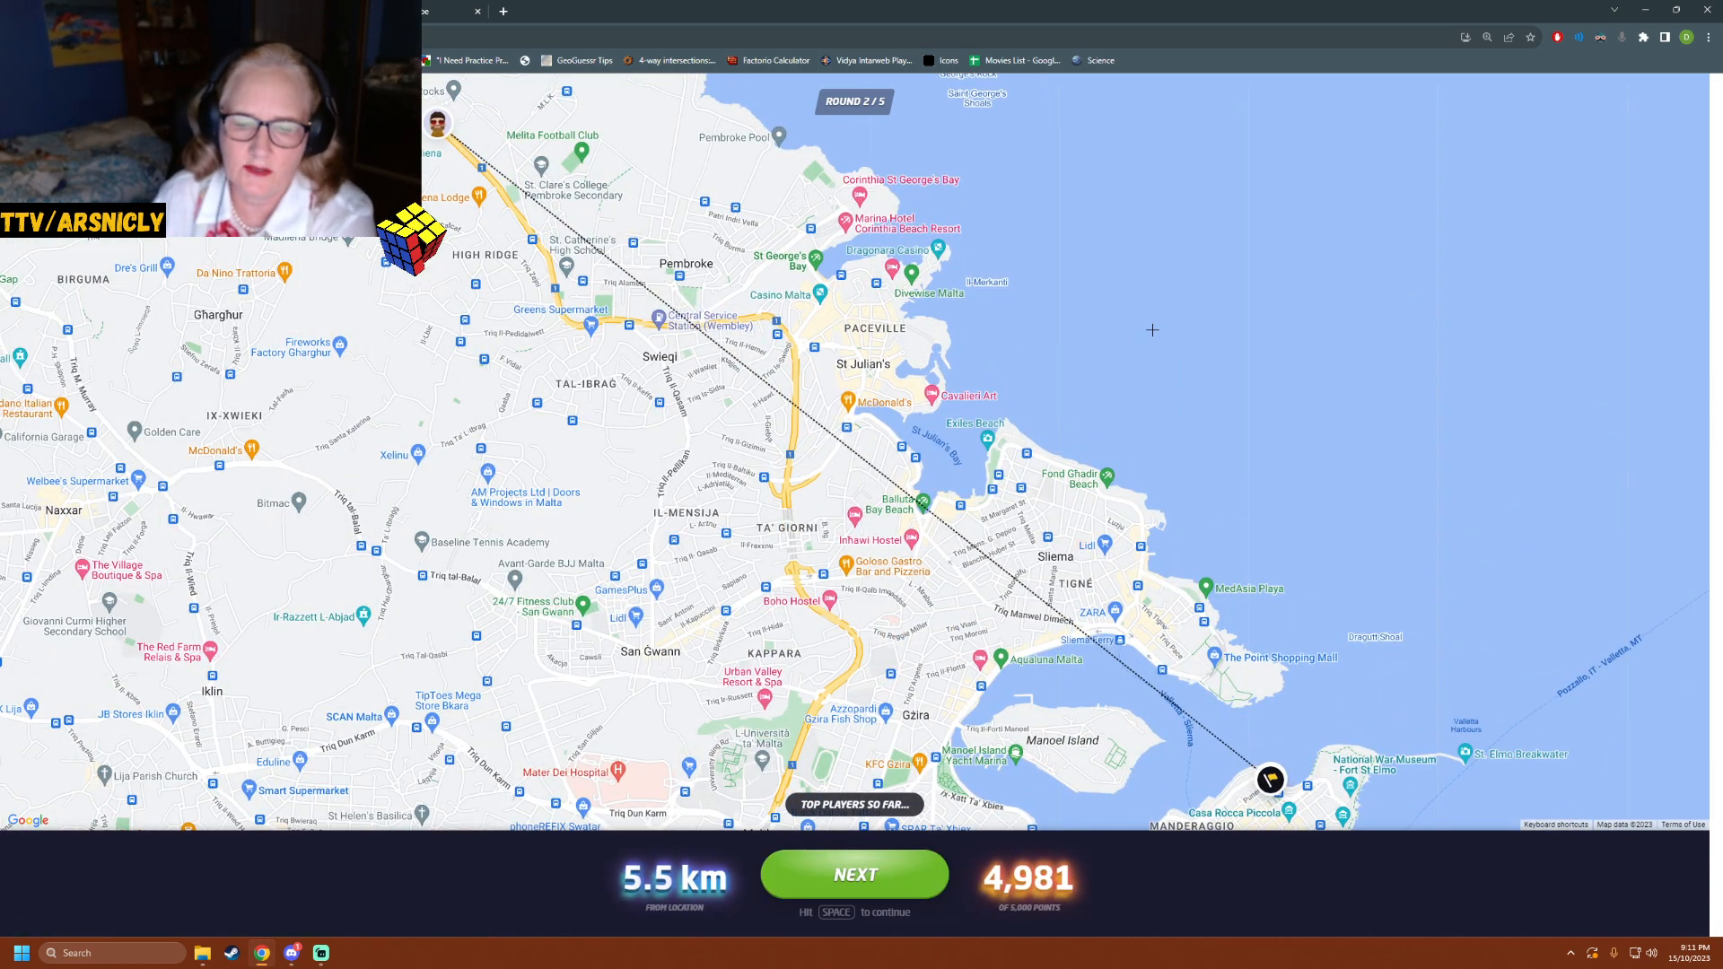
- Leave the round 2 result and start round 3 at 8,719 total points
{"action": "left_click", "coordinate": [854, 875]}
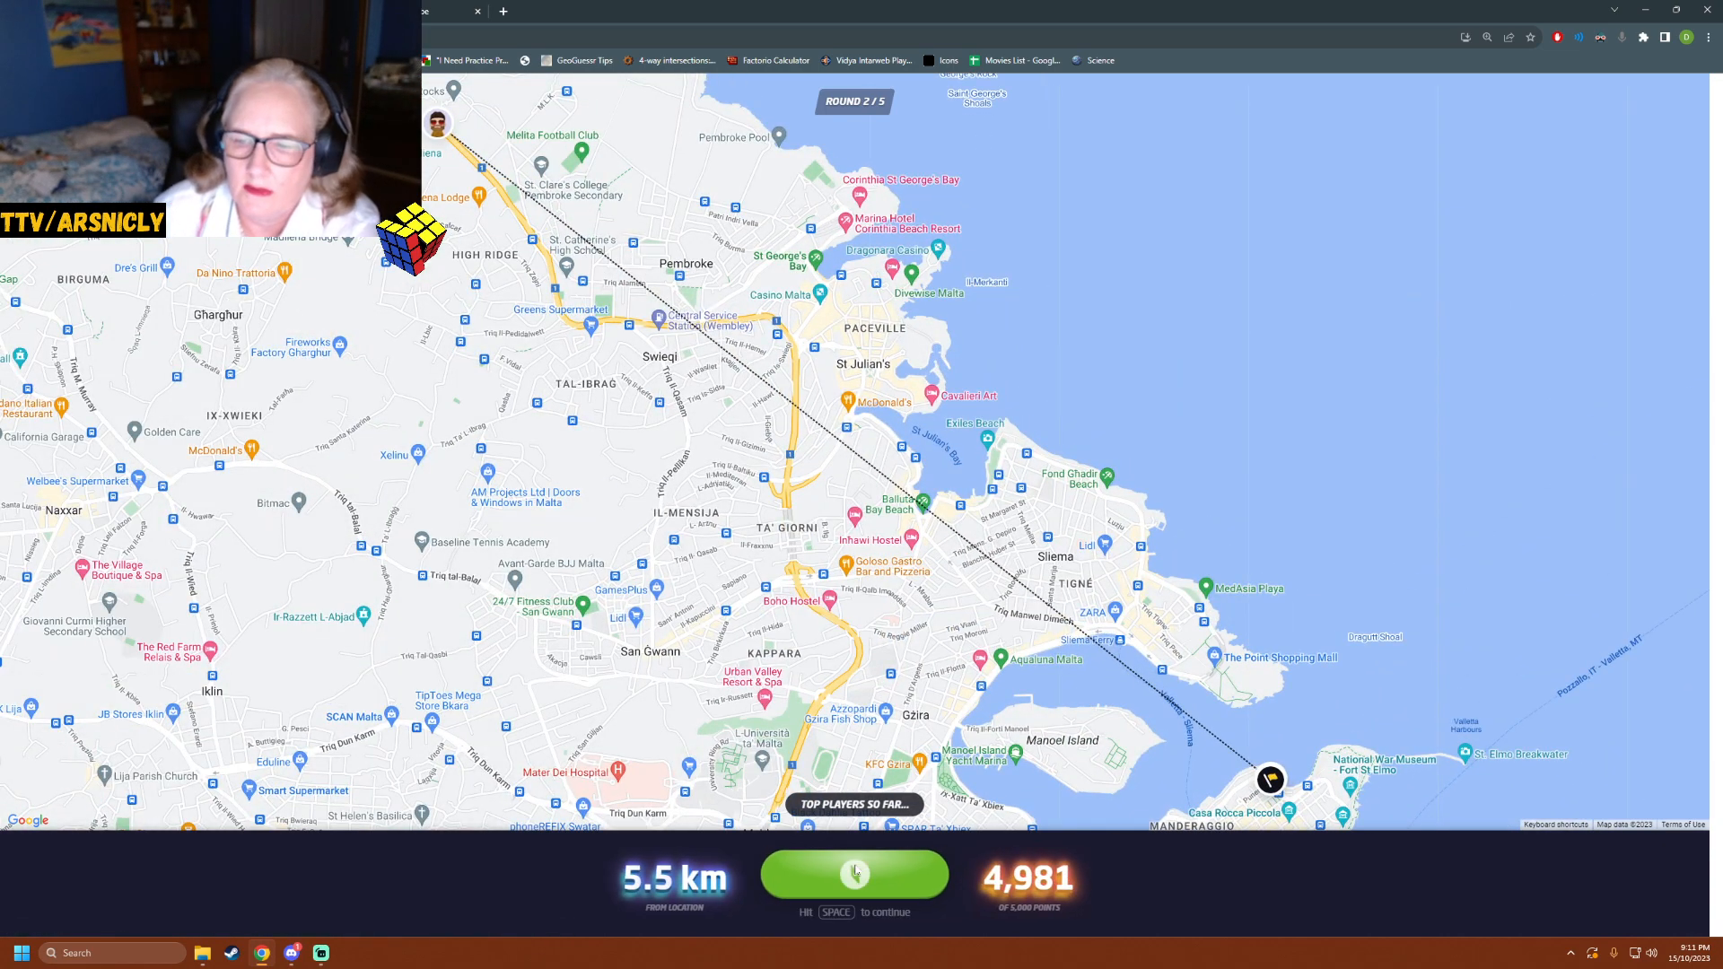
{"action": "key", "text": "space"}
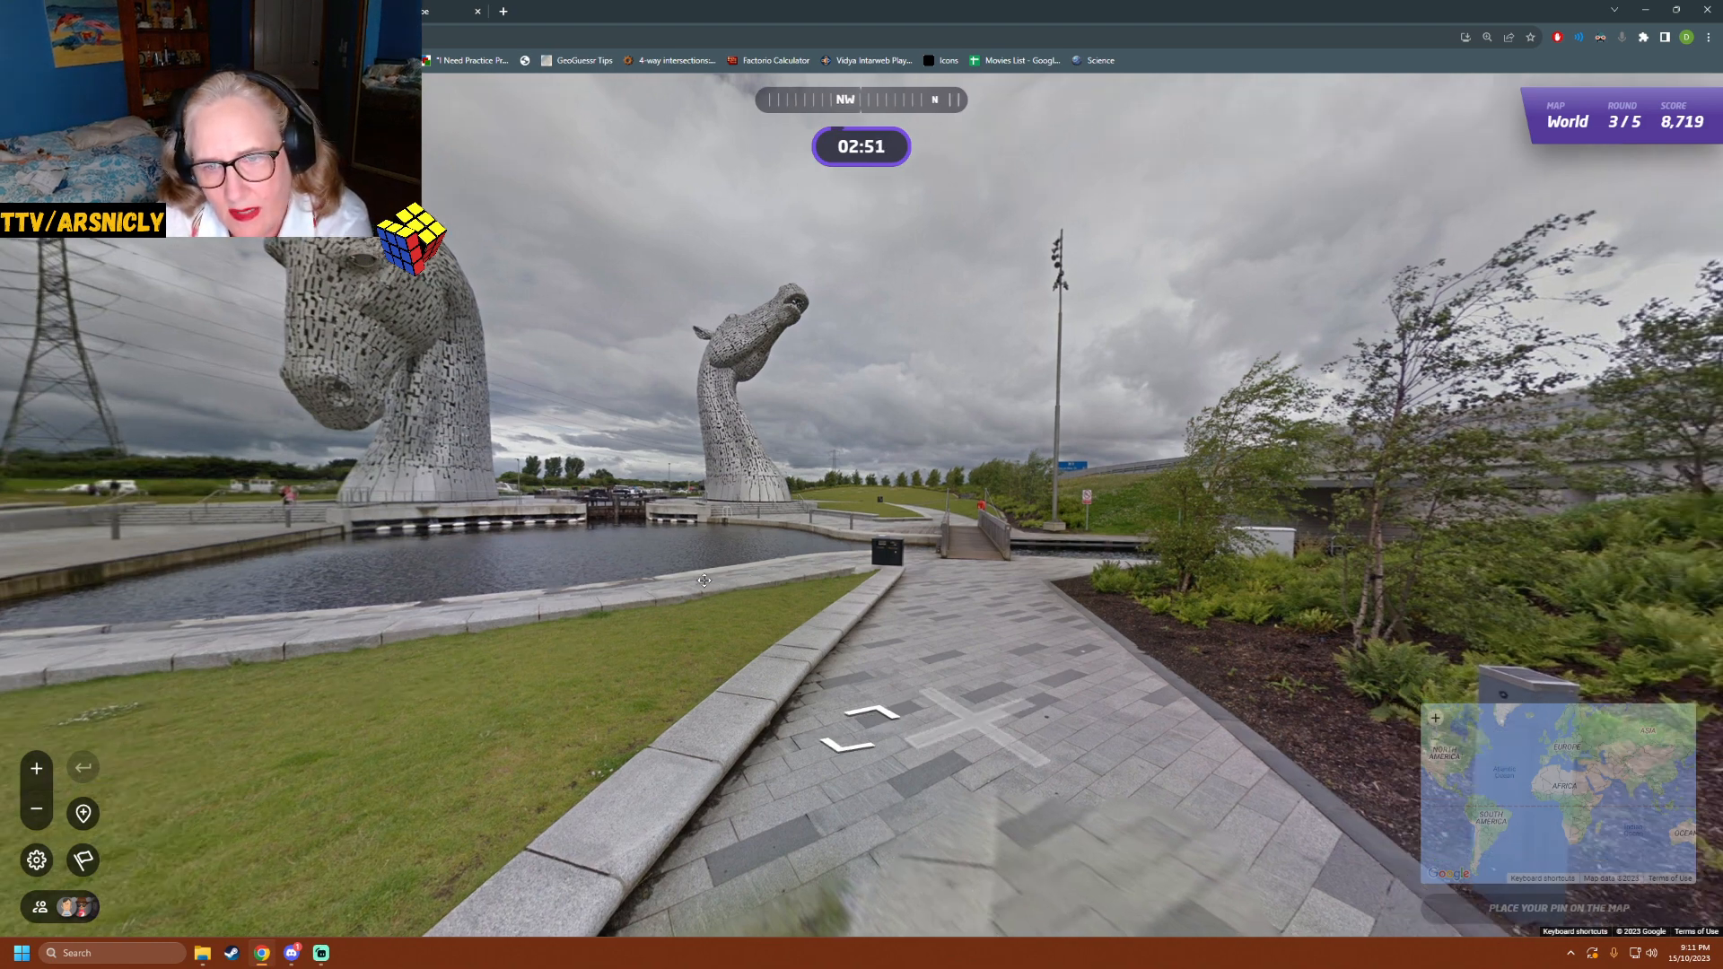
- Walk along the canal path past the horse-head sculptures and cross the footbridge
{"action": "left_click", "coordinate": [859, 719]}
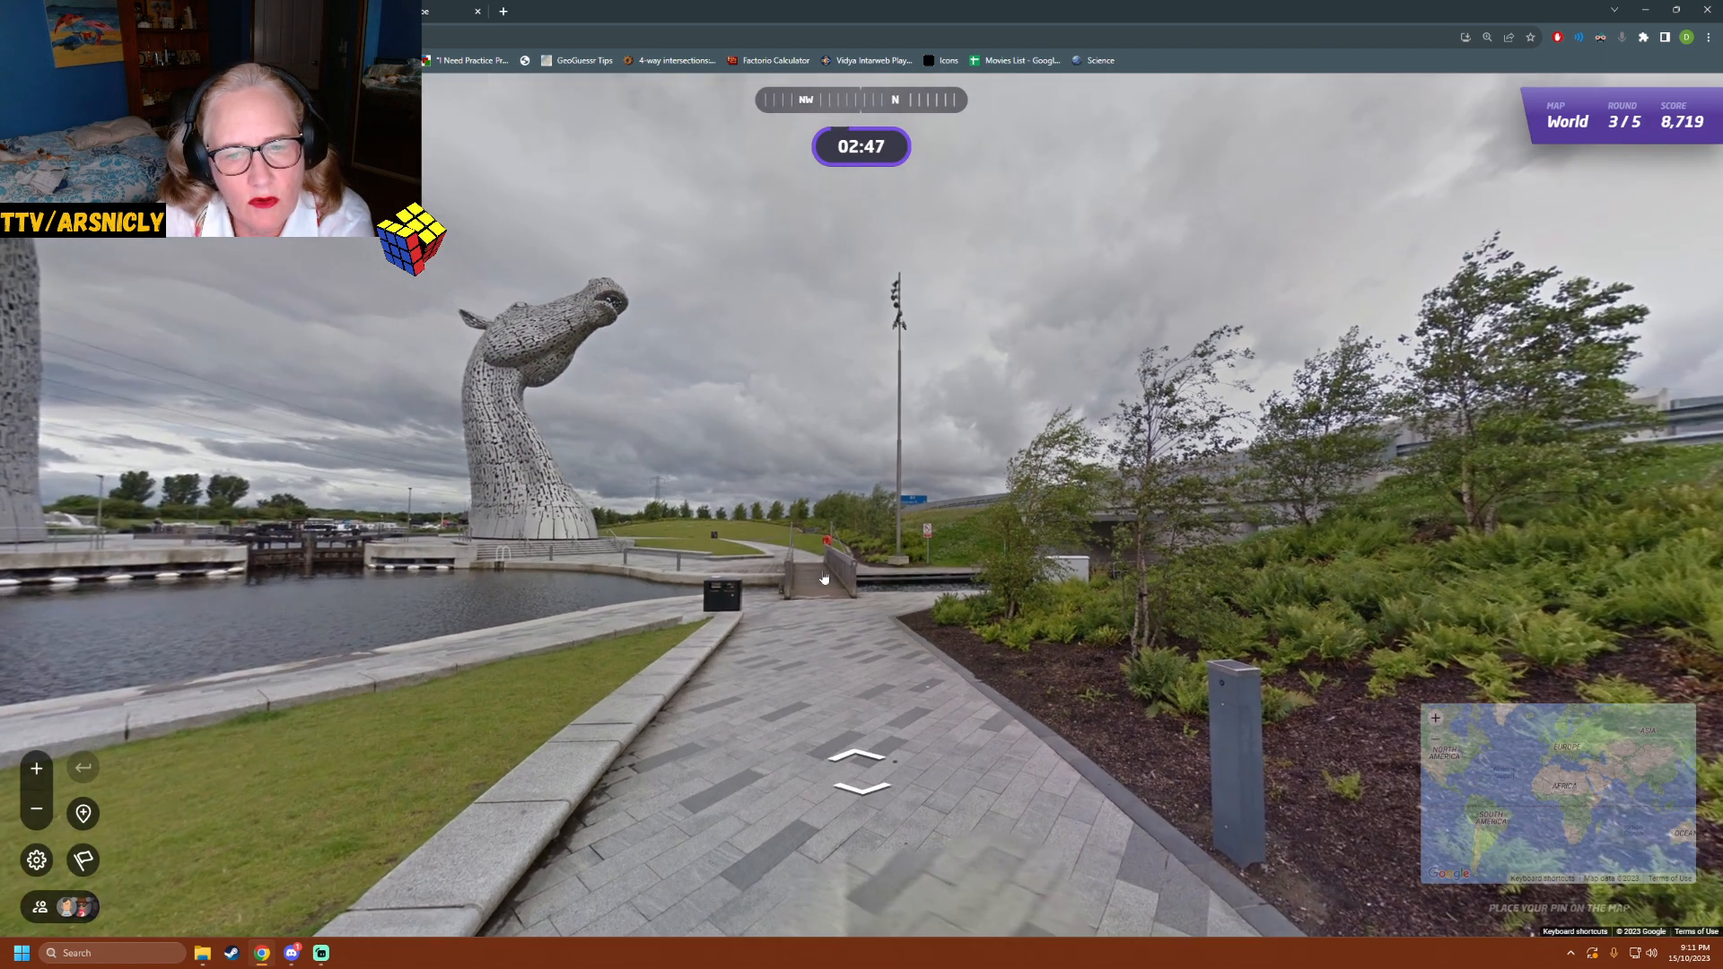
{"action": "left_click", "coordinate": [860, 770]}
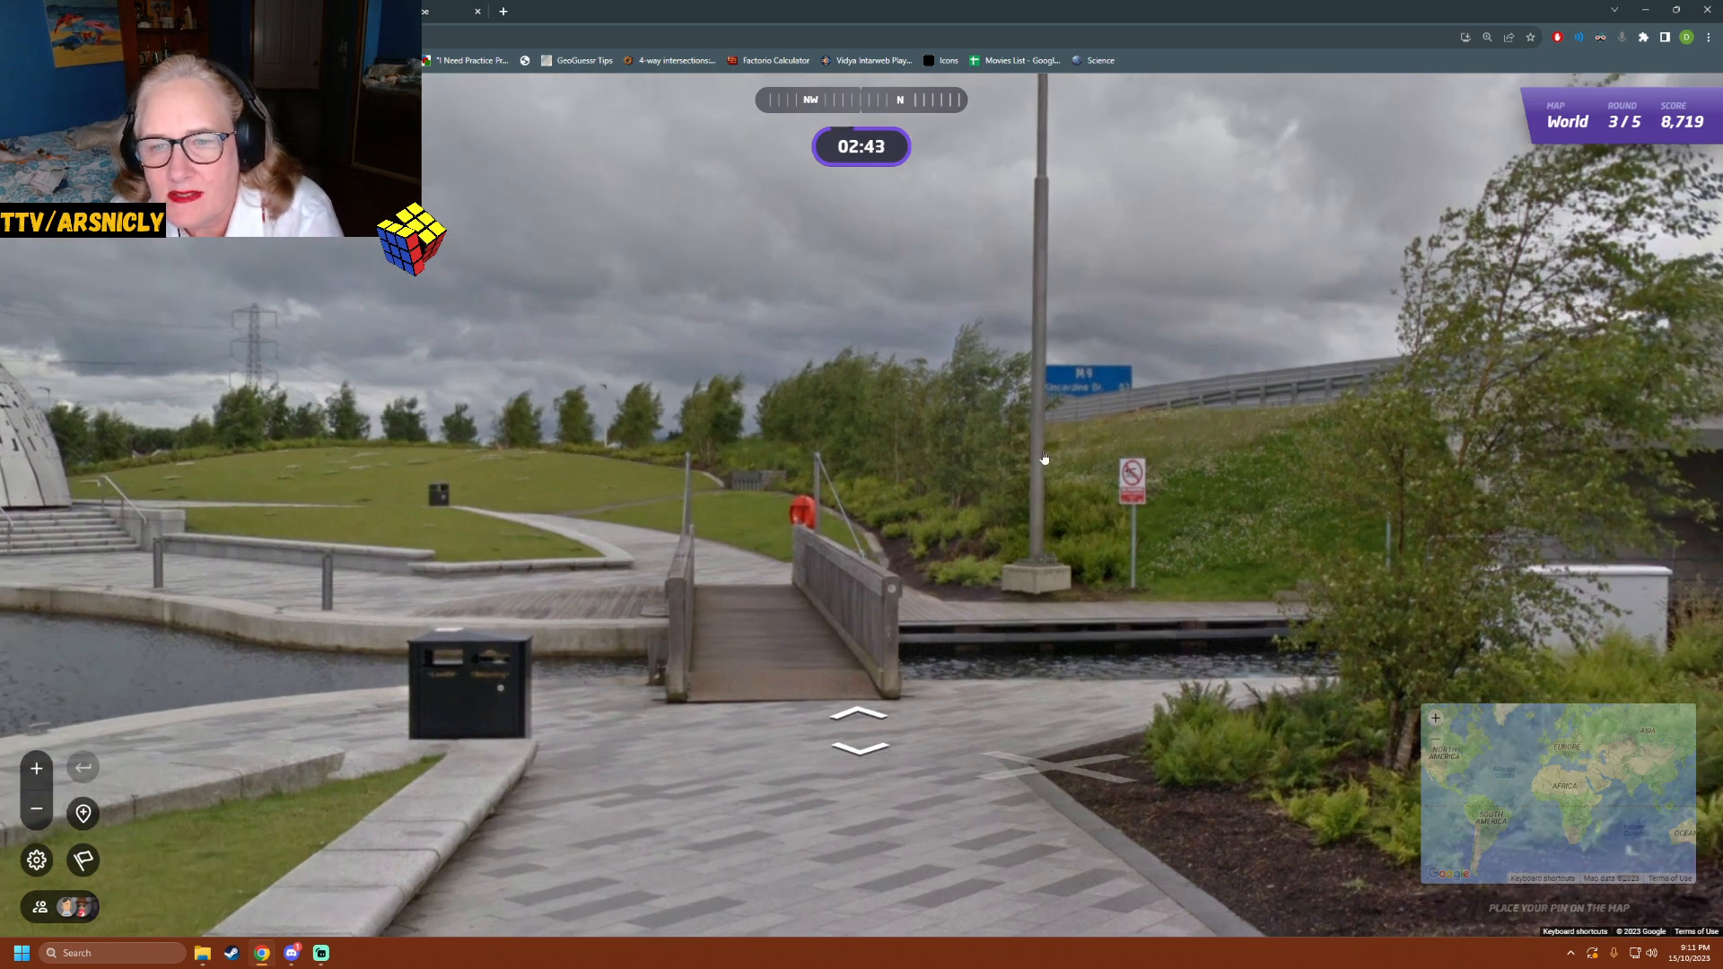
{"action": "left_click", "coordinate": [859, 714]}
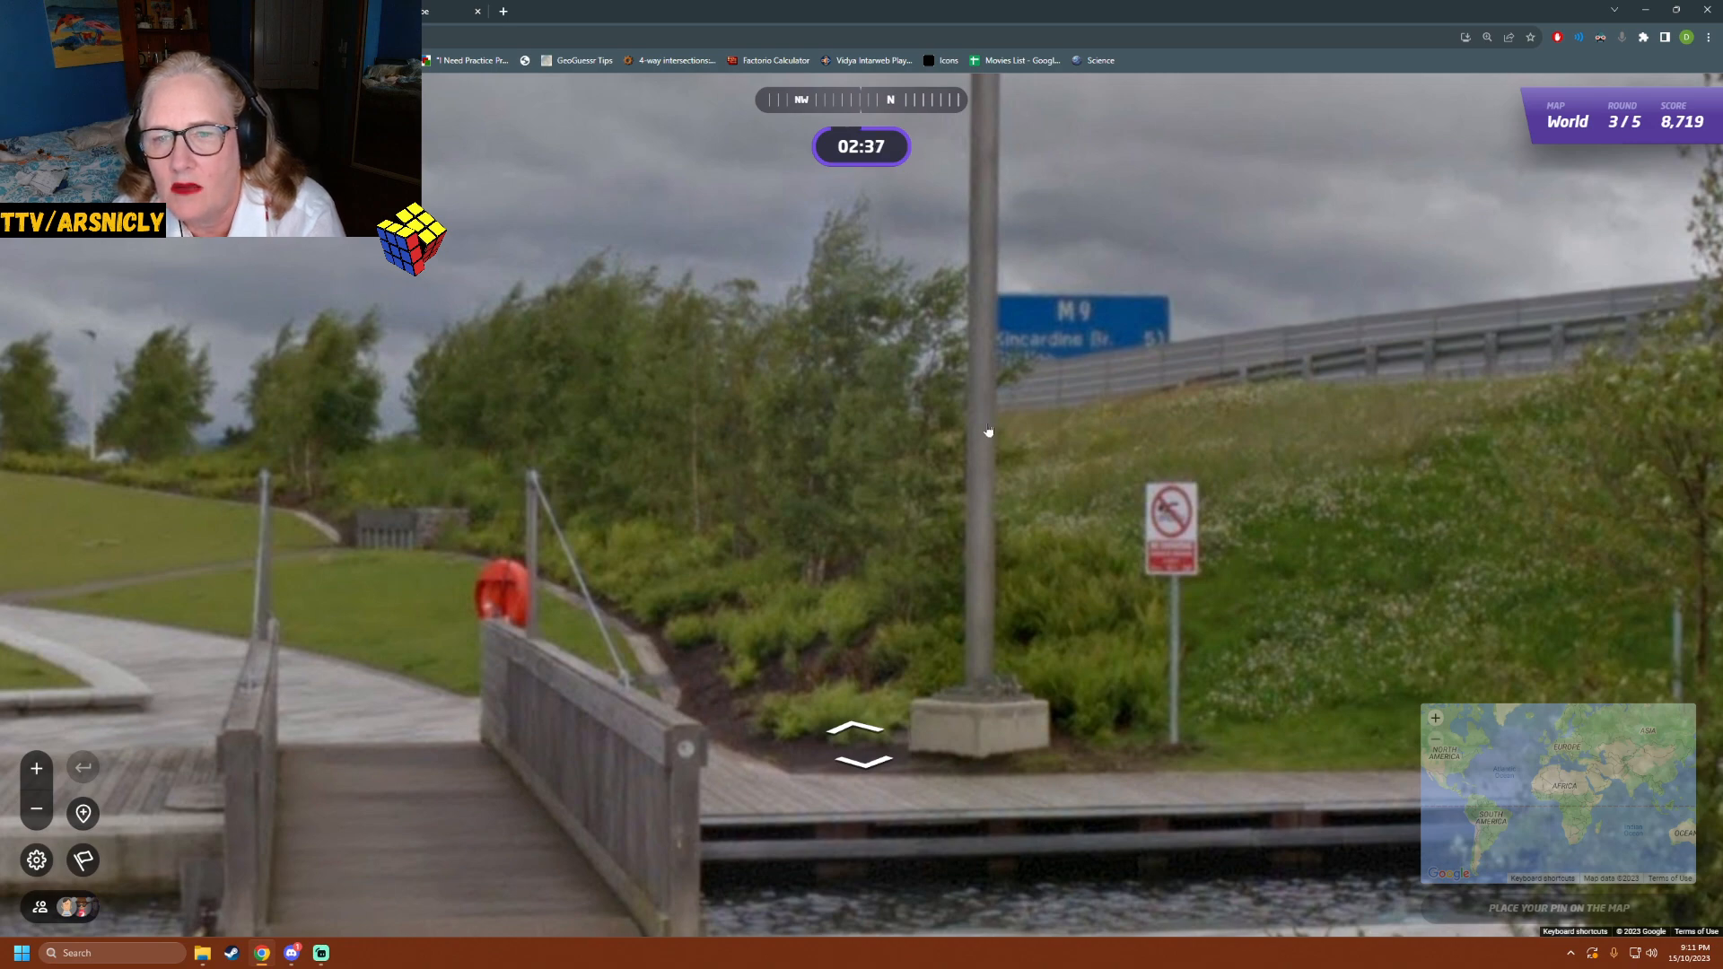
{"action": "left_click", "coordinate": [864, 726]}
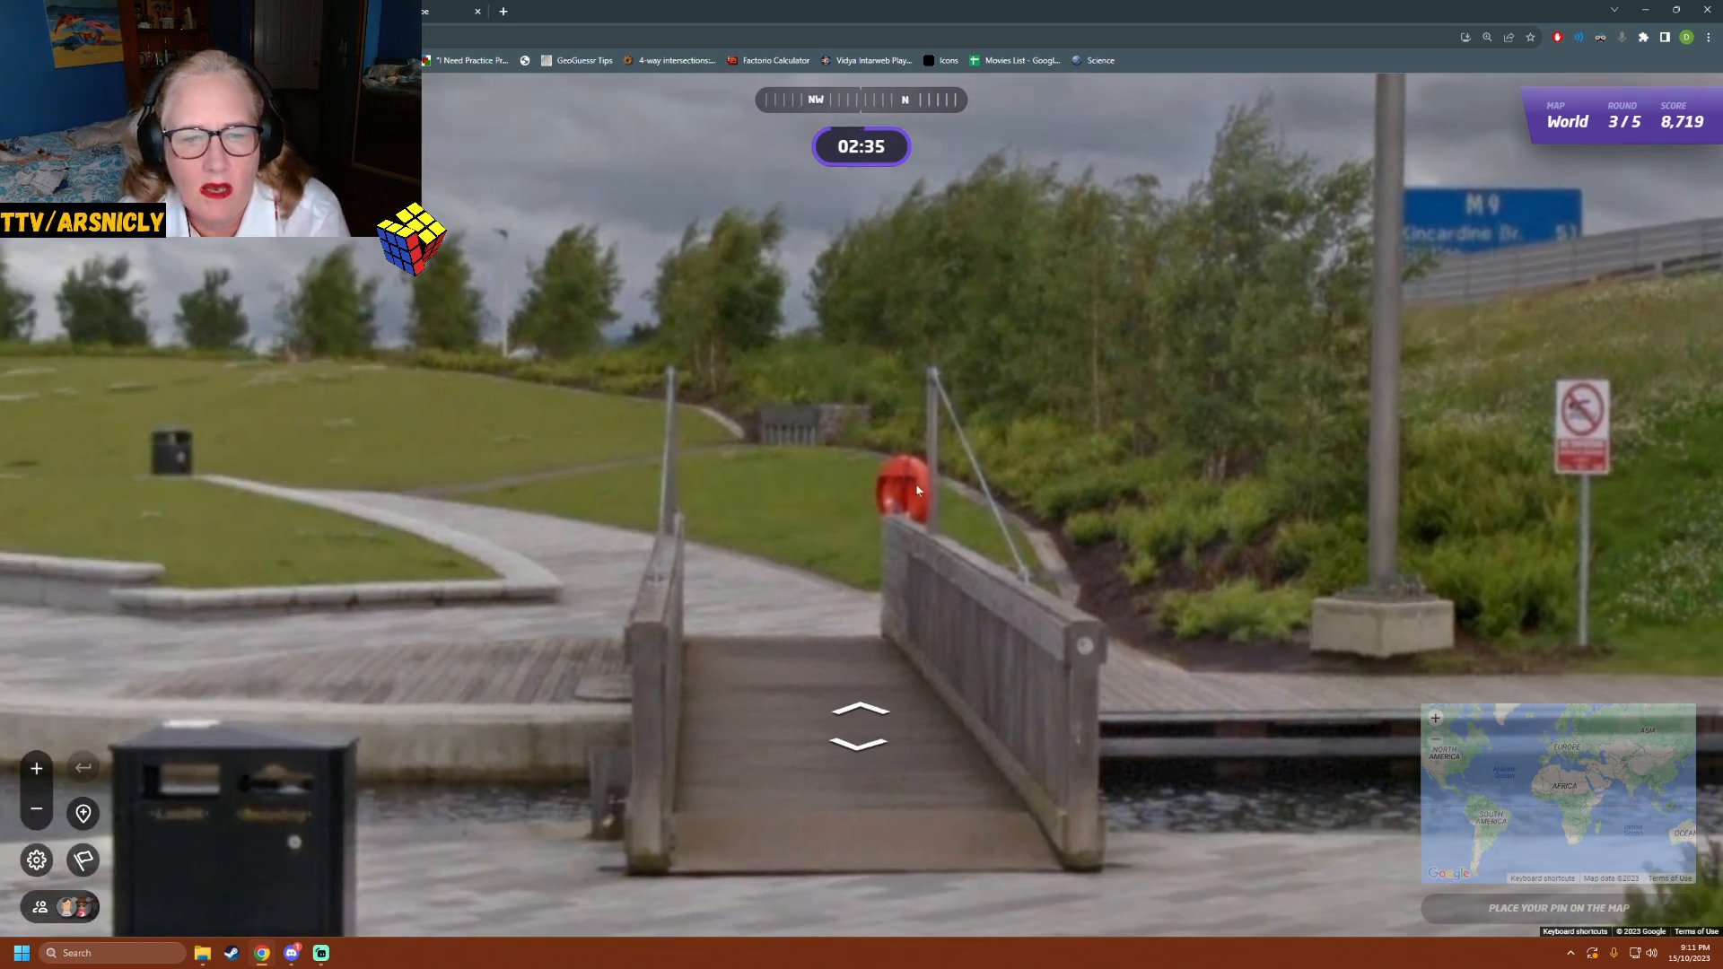
{"action": "left_click", "coordinate": [860, 726]}
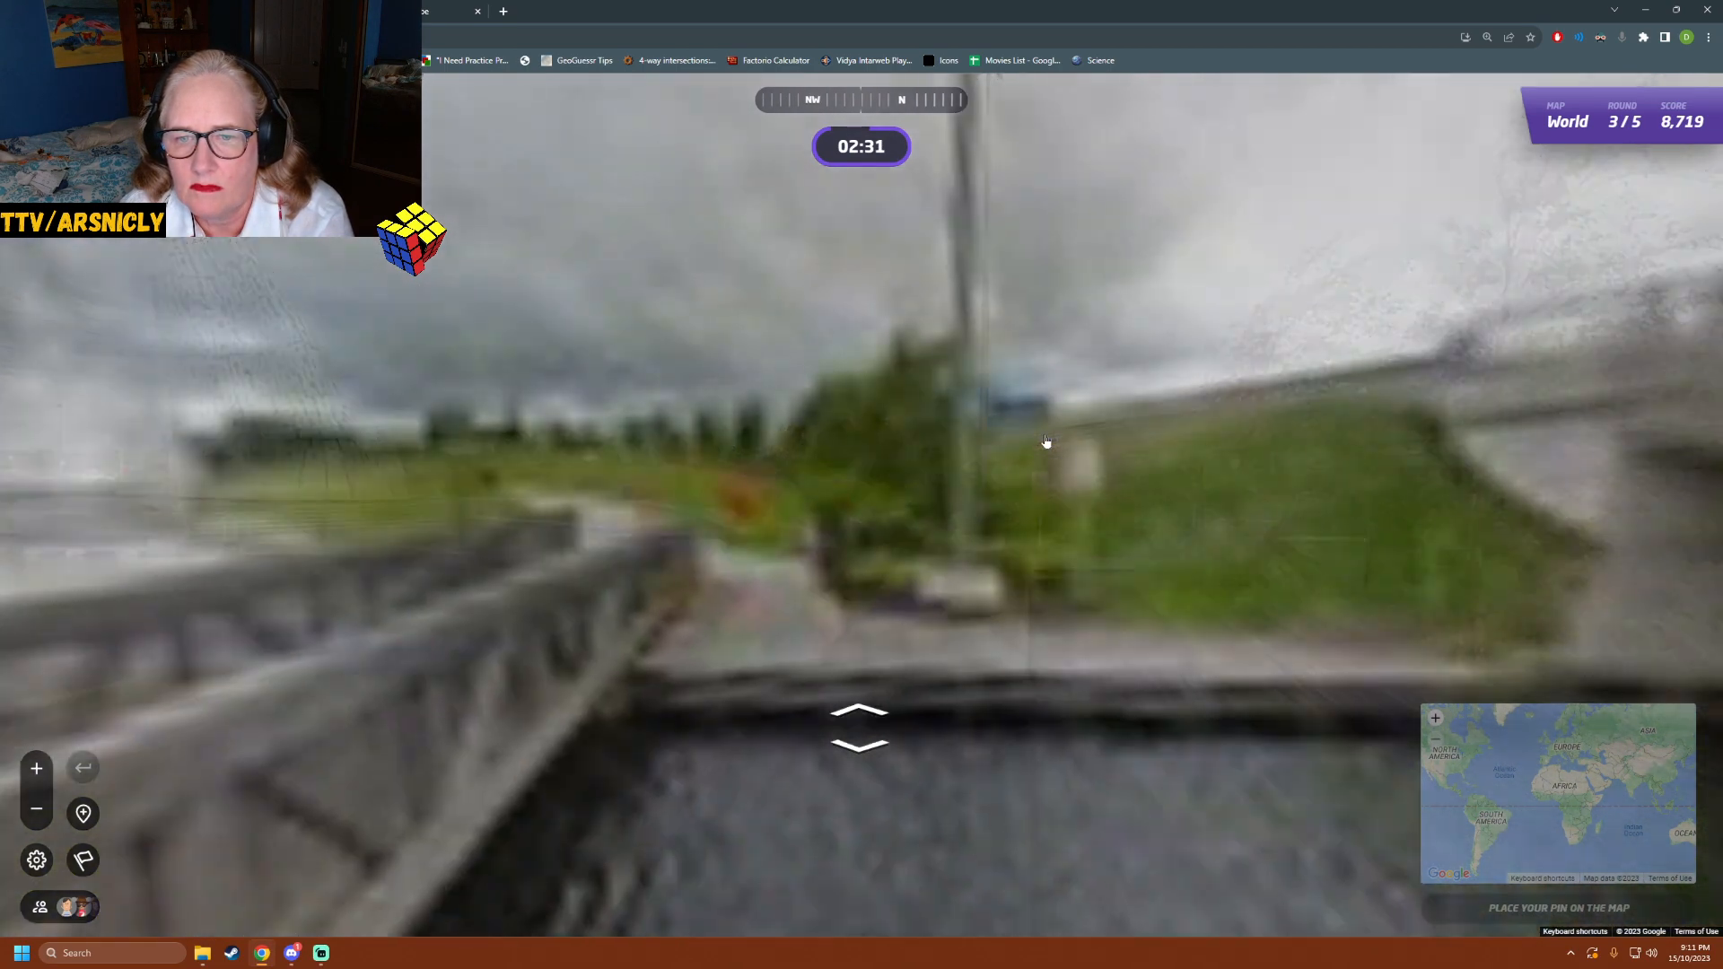
{"action": "left_click", "coordinate": [859, 725]}
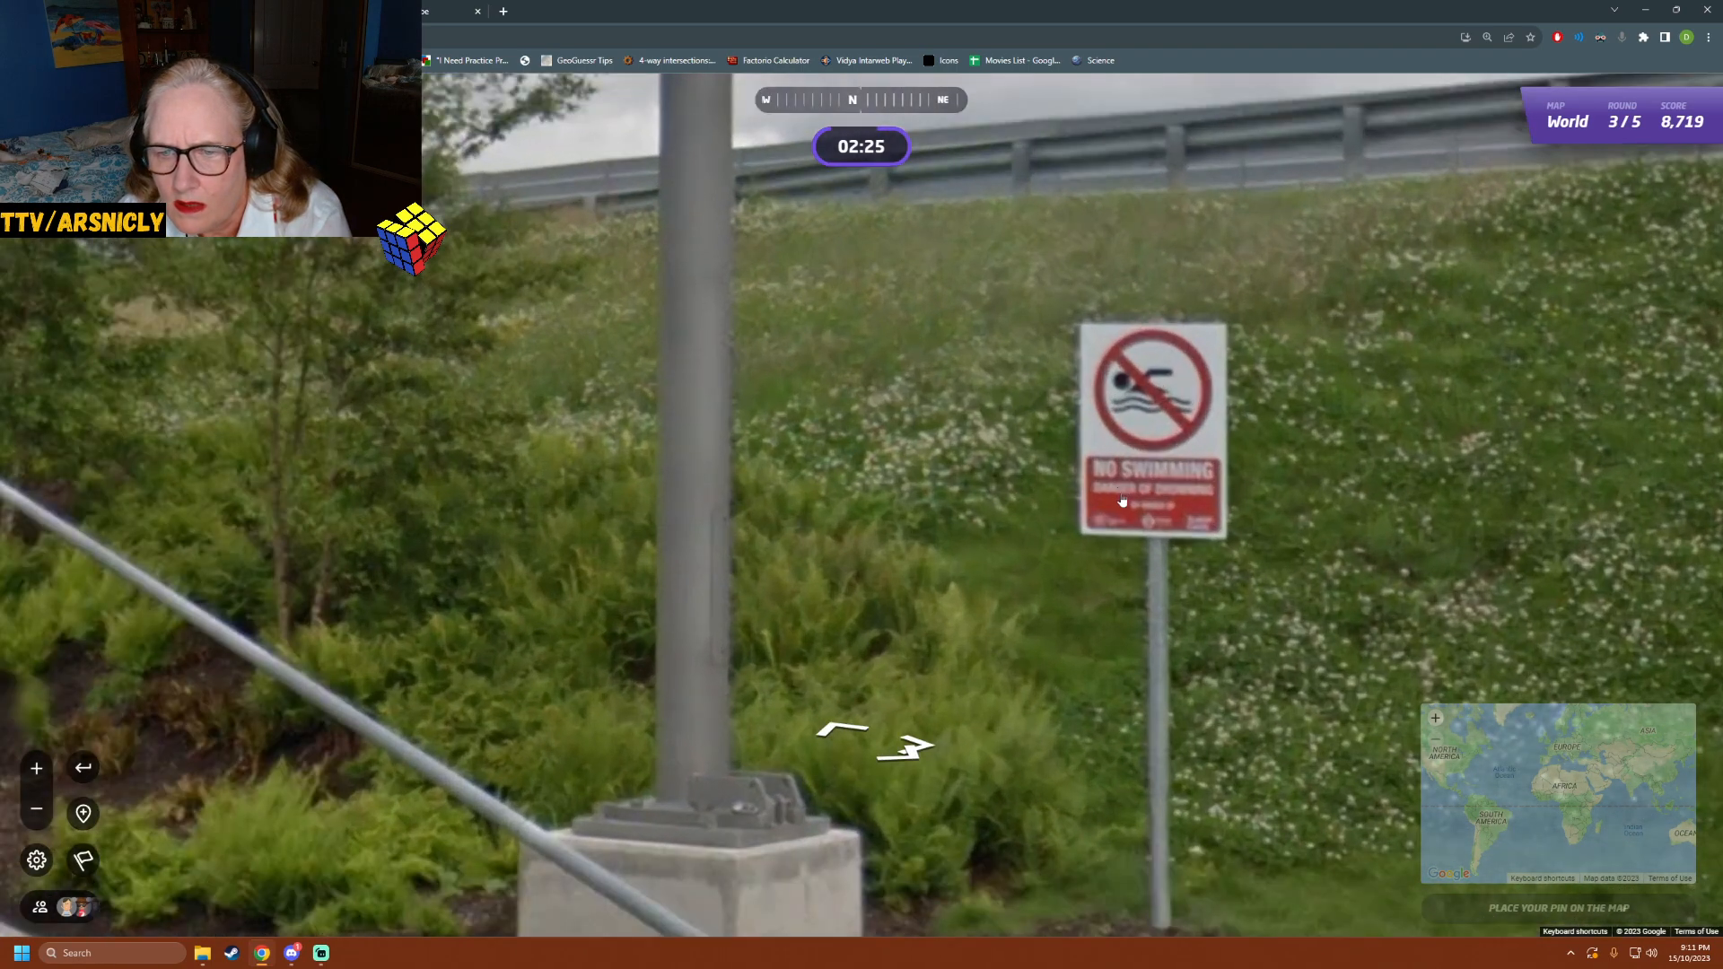
- Check the no-swimming sign, recross the bridge and head along the grassy path toward the buildings
{"action": "left_click", "coordinate": [879, 730]}
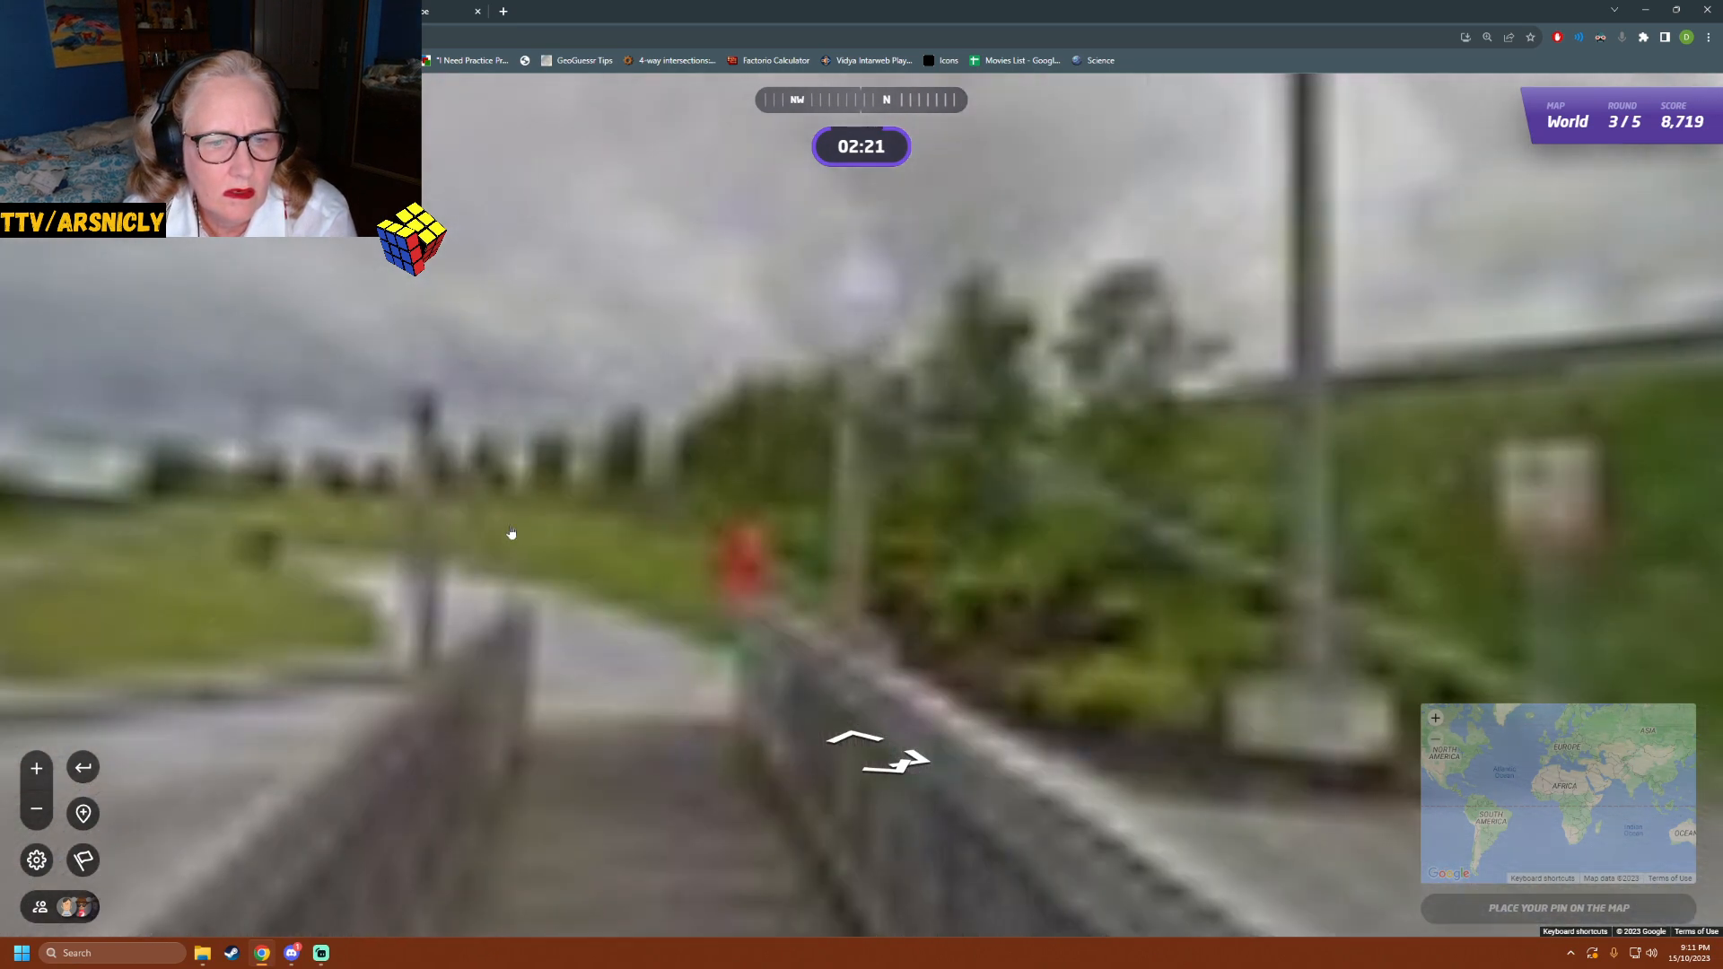
{"action": "left_click", "coordinate": [876, 752]}
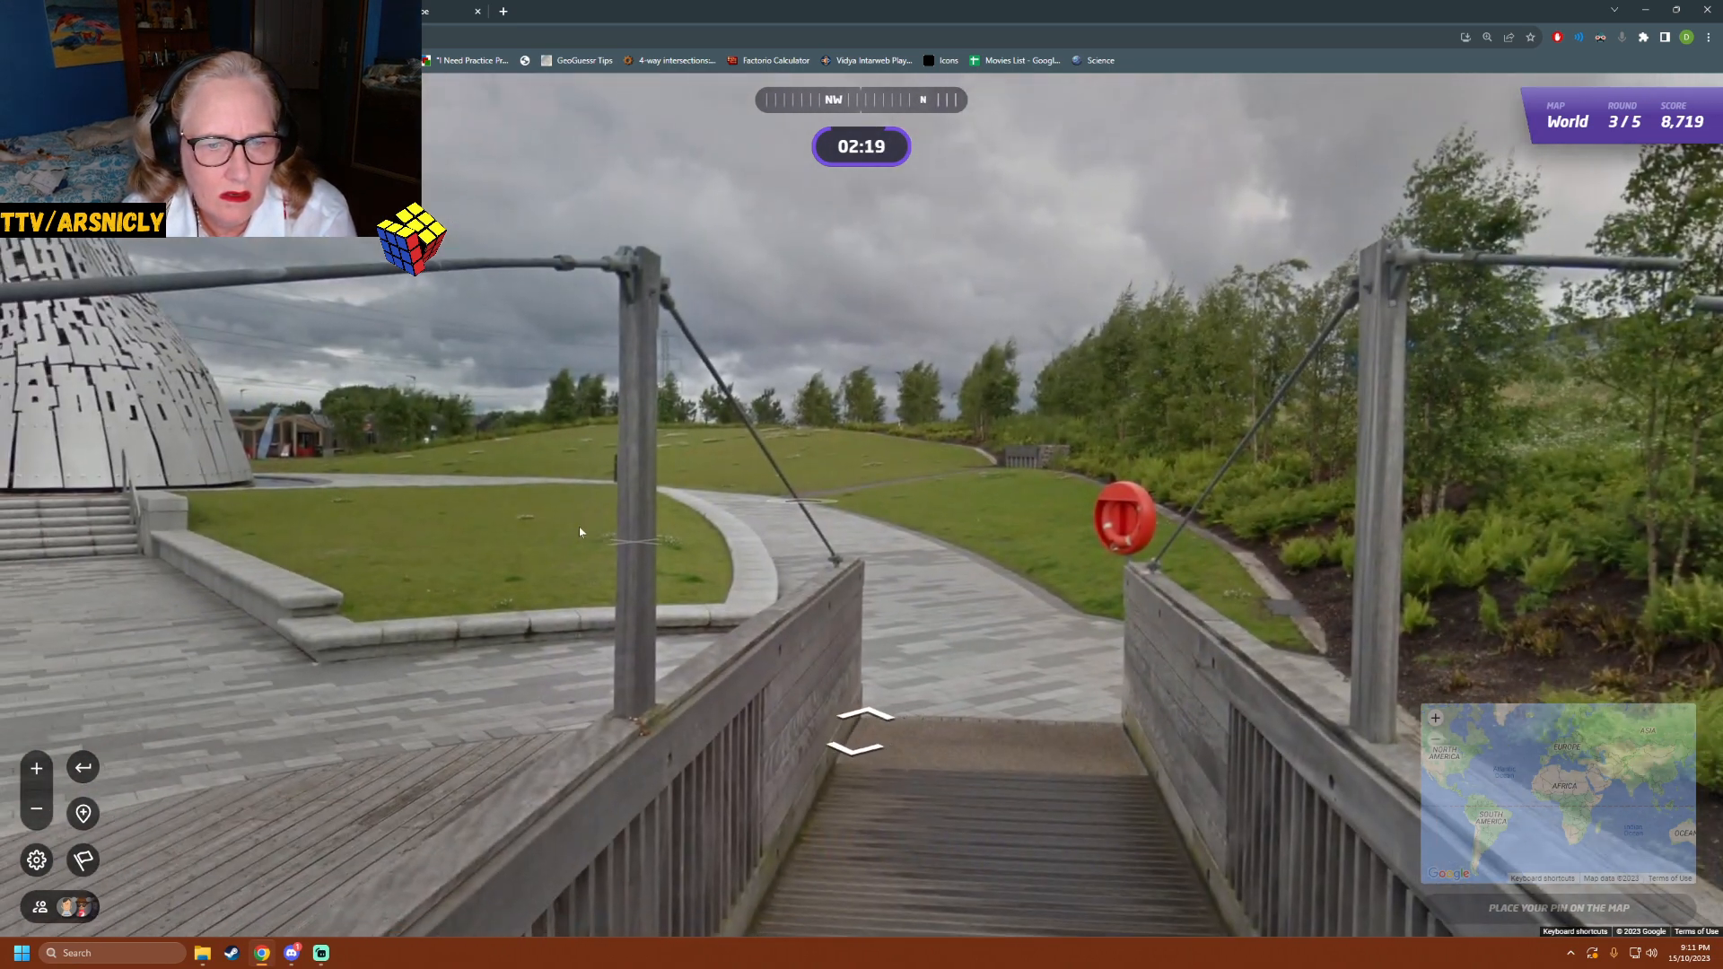
{"action": "left_click", "coordinate": [864, 730]}
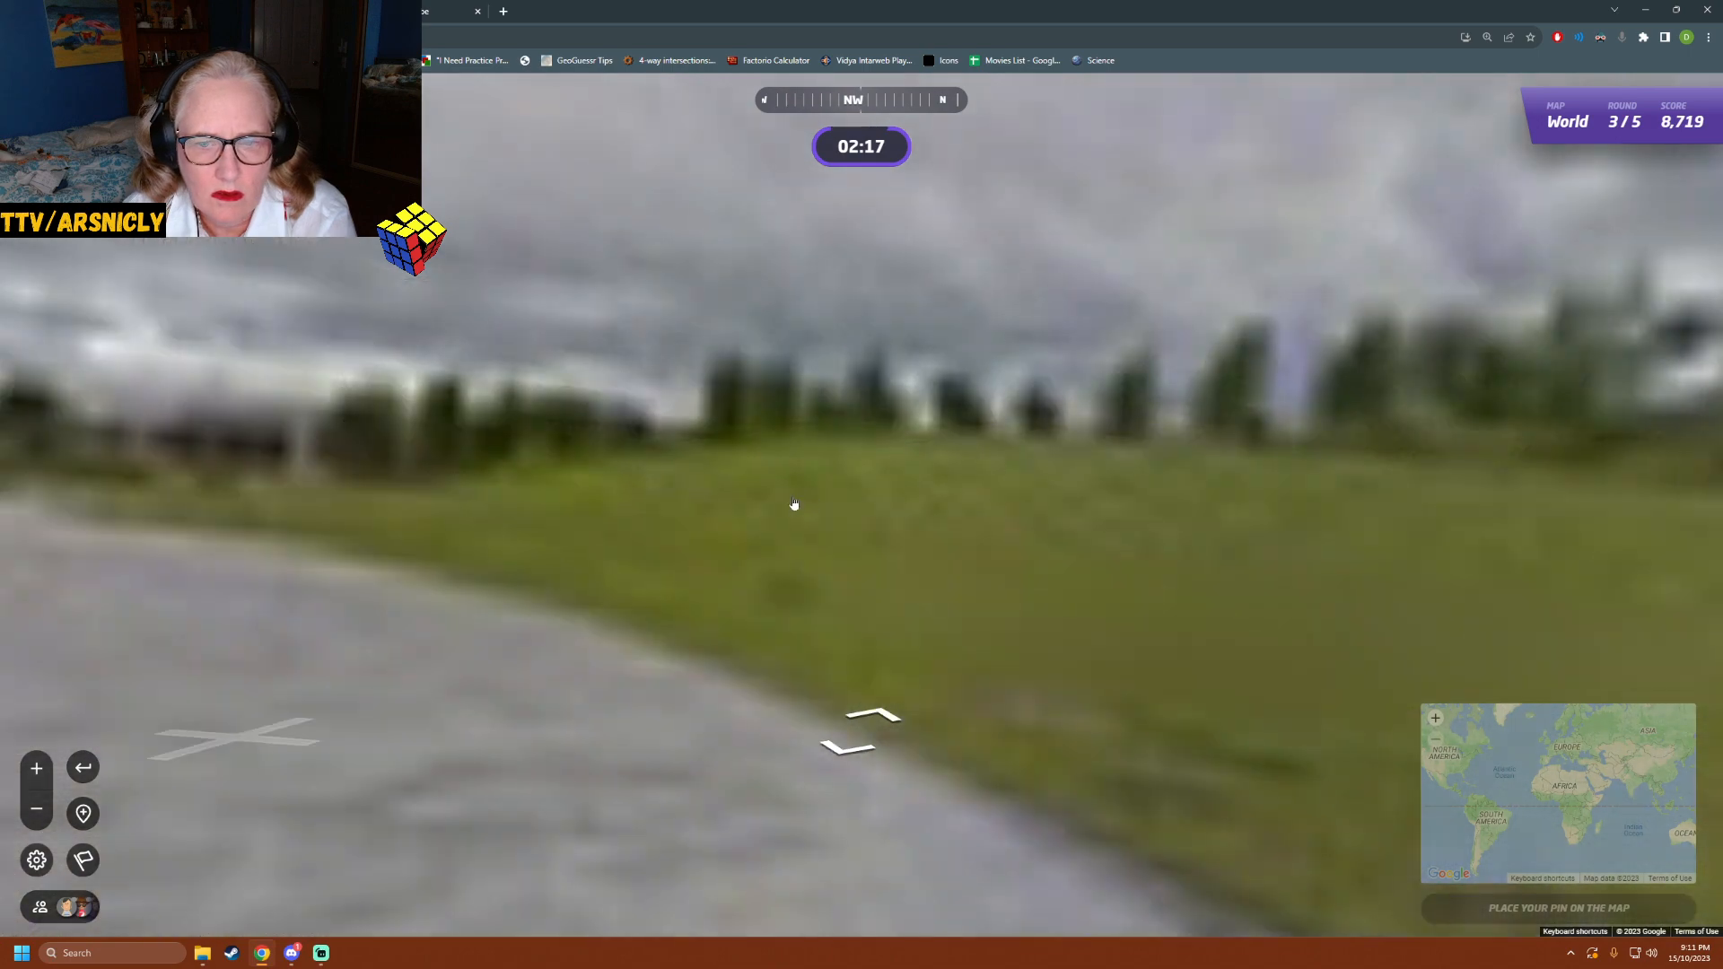
{"action": "left_click", "coordinate": [860, 725]}
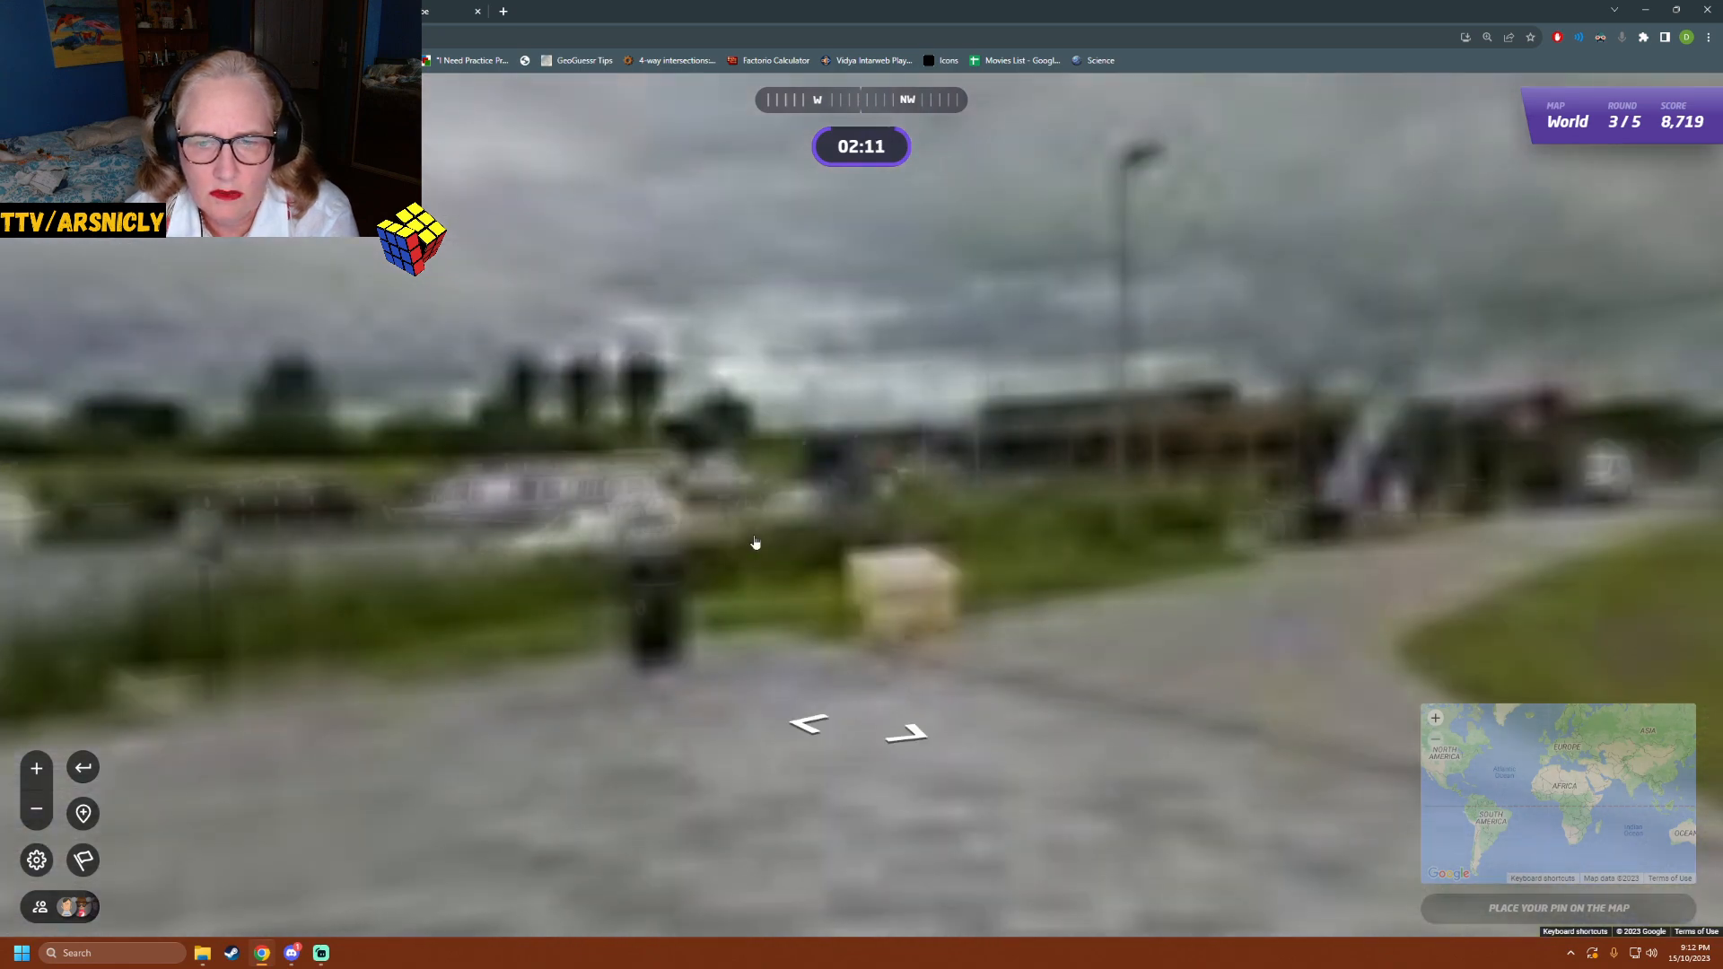
{"action": "left_click", "coordinate": [903, 732]}
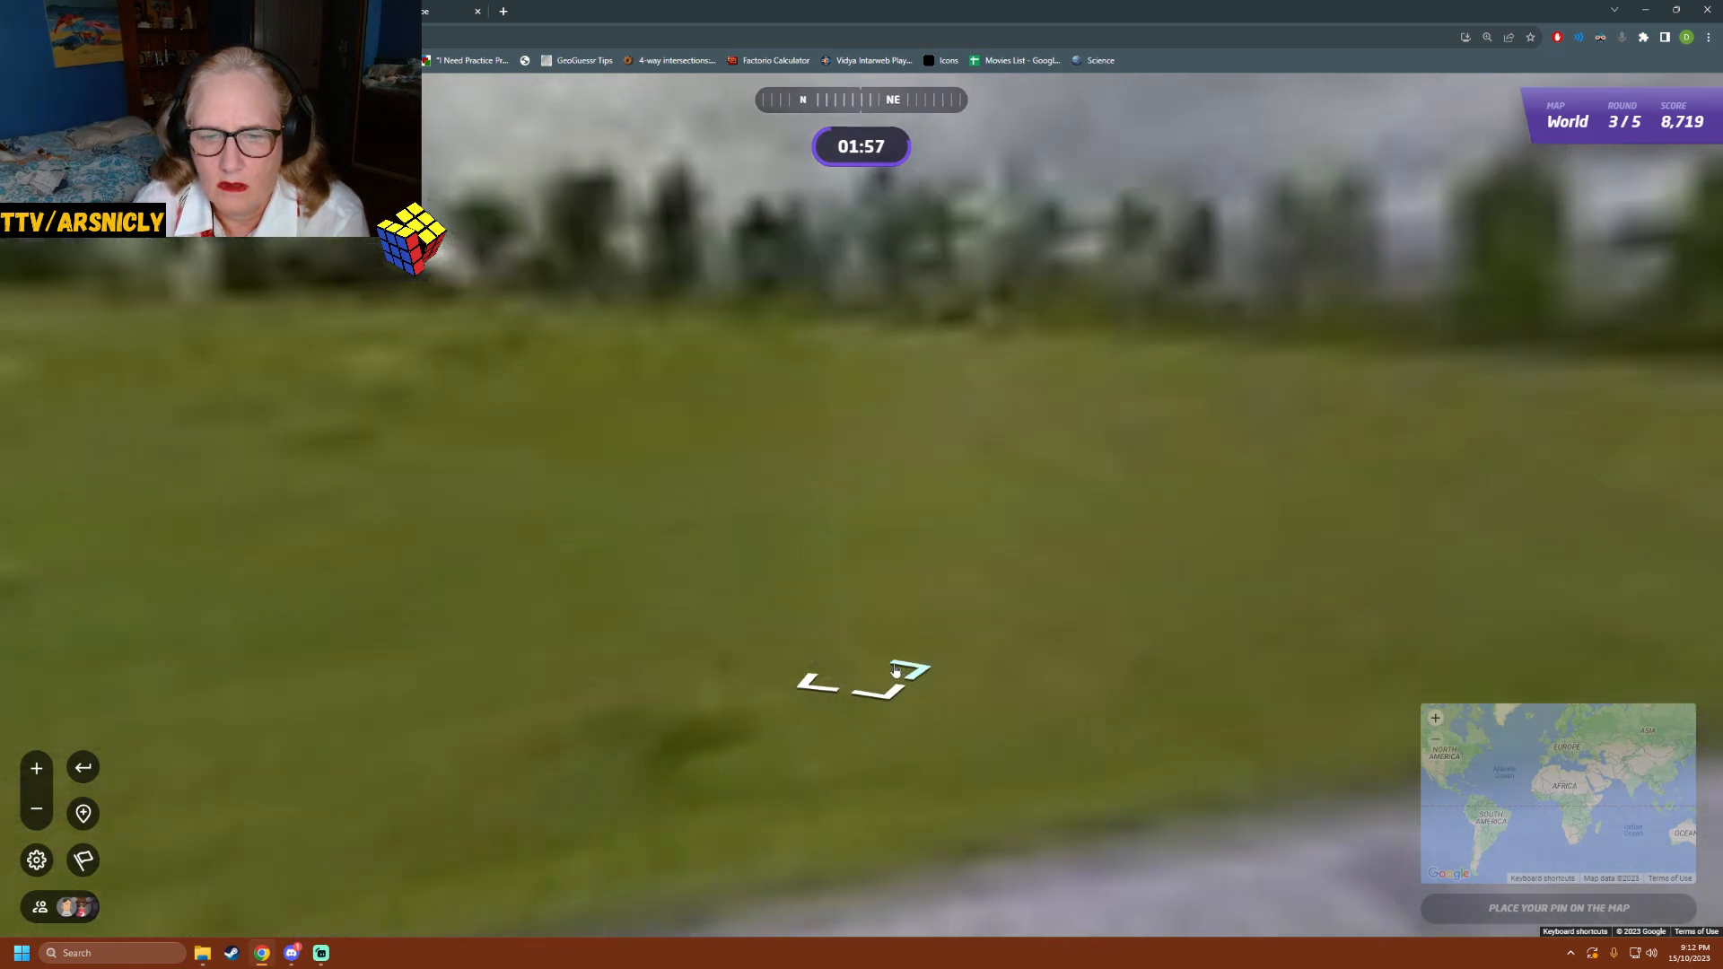
- Walk along the paved path by the wall toward the horse-head sculpture
{"action": "left_click", "coordinate": [864, 682]}
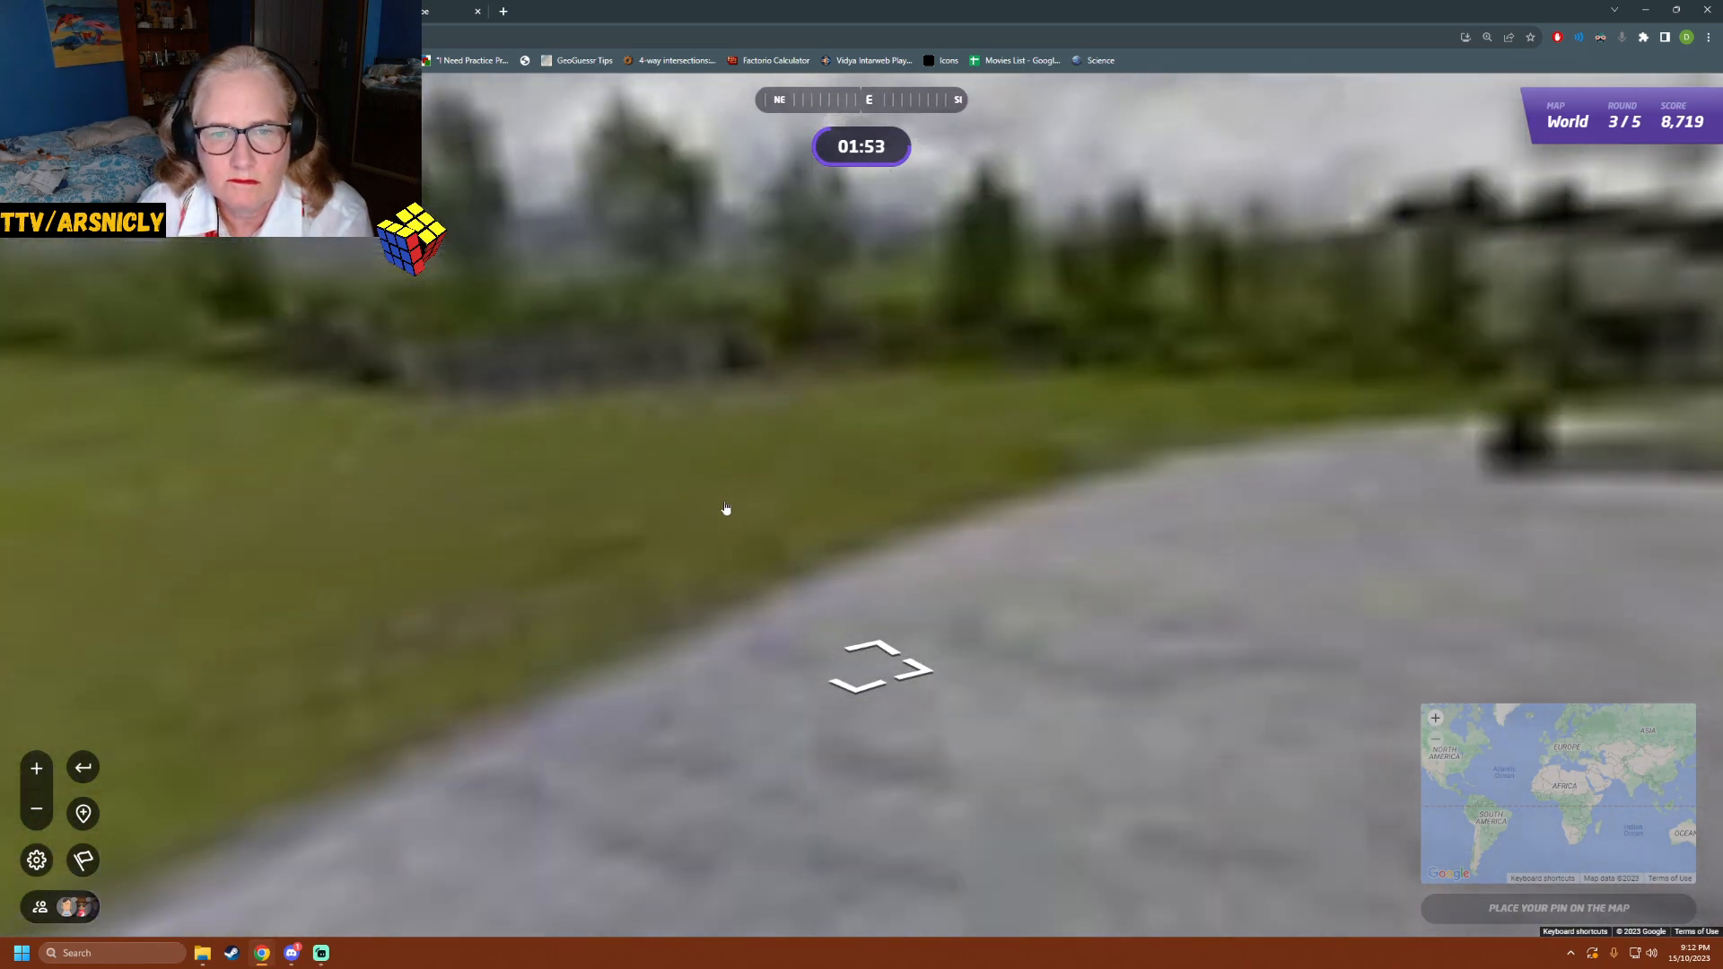
{"action": "left_click", "coordinate": [879, 668]}
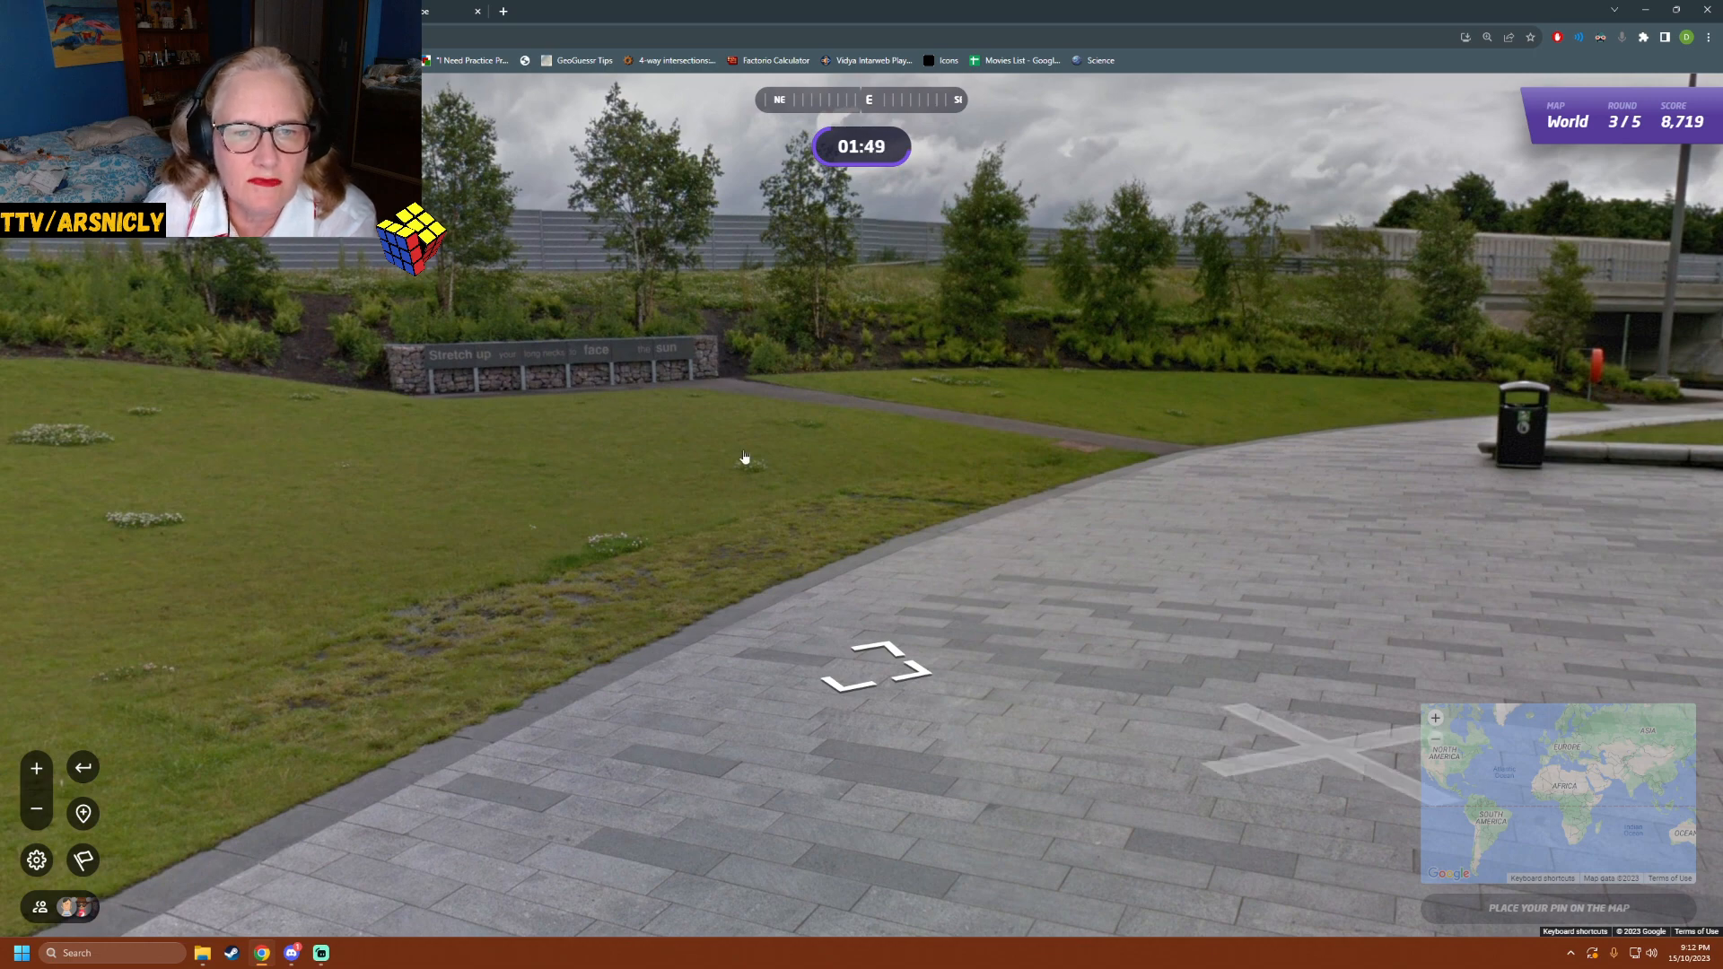
{"action": "left_click", "coordinate": [876, 668]}
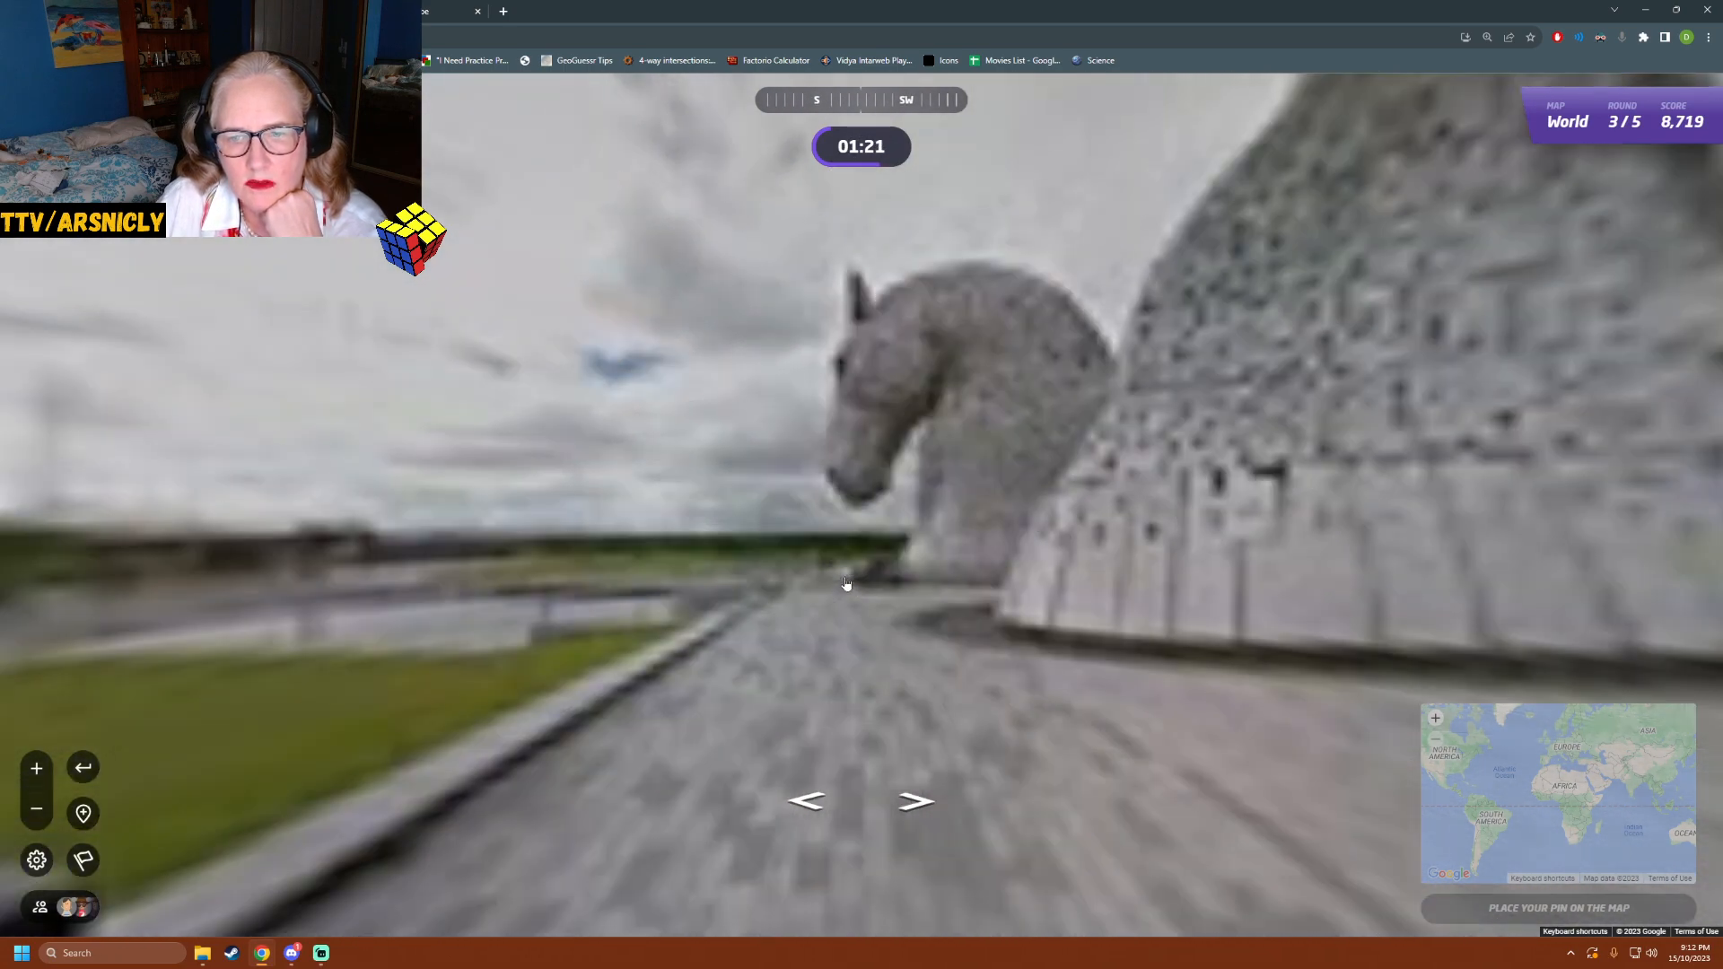
{"action": "left_click", "coordinate": [845, 582]}
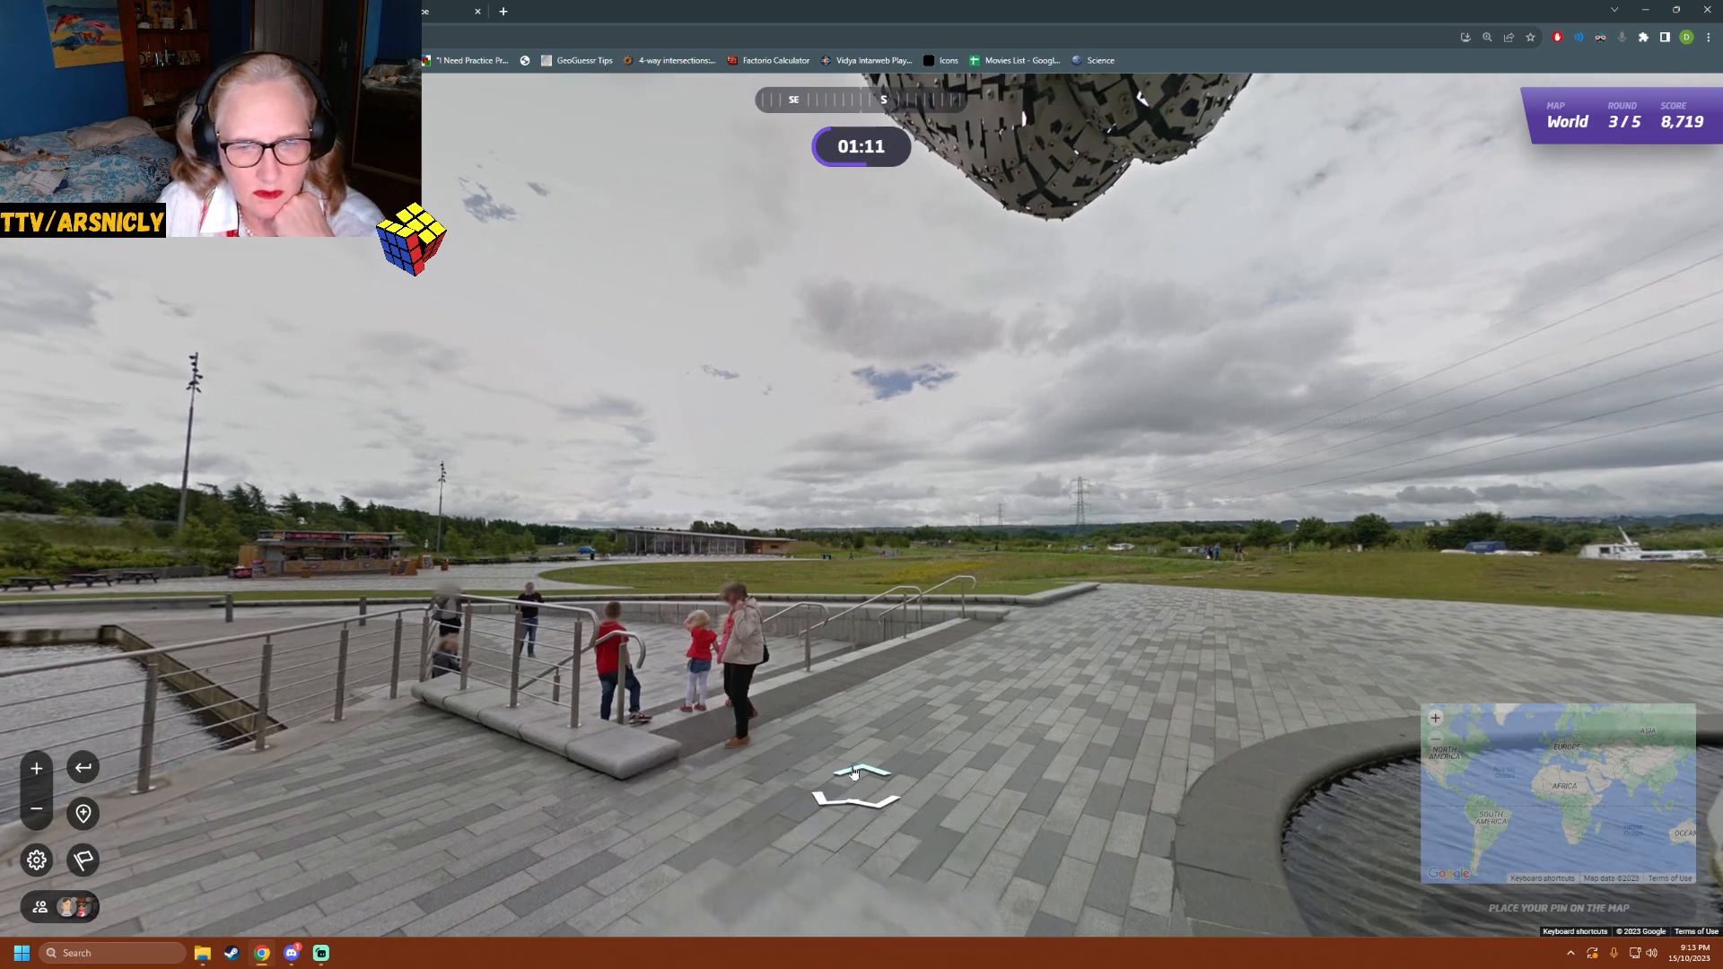
- Cross the plaza past the railings and bike racks to the wooden building by the road
{"action": "left_click", "coordinate": [854, 770]}
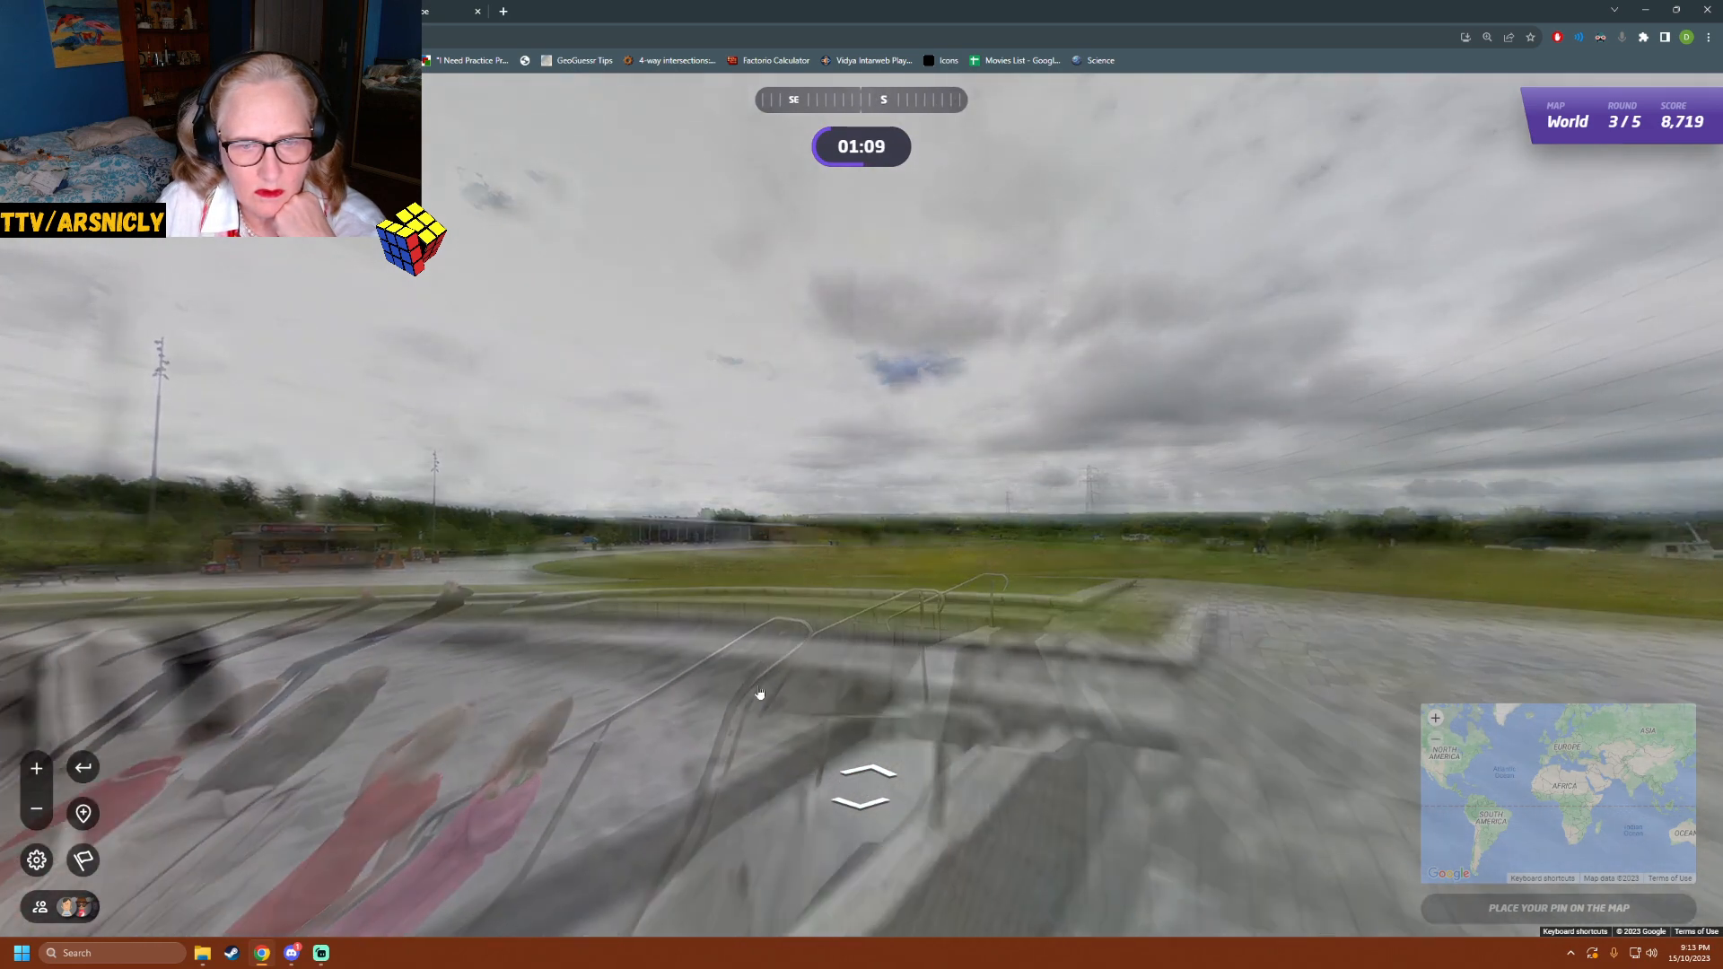
{"action": "left_click", "coordinate": [860, 792]}
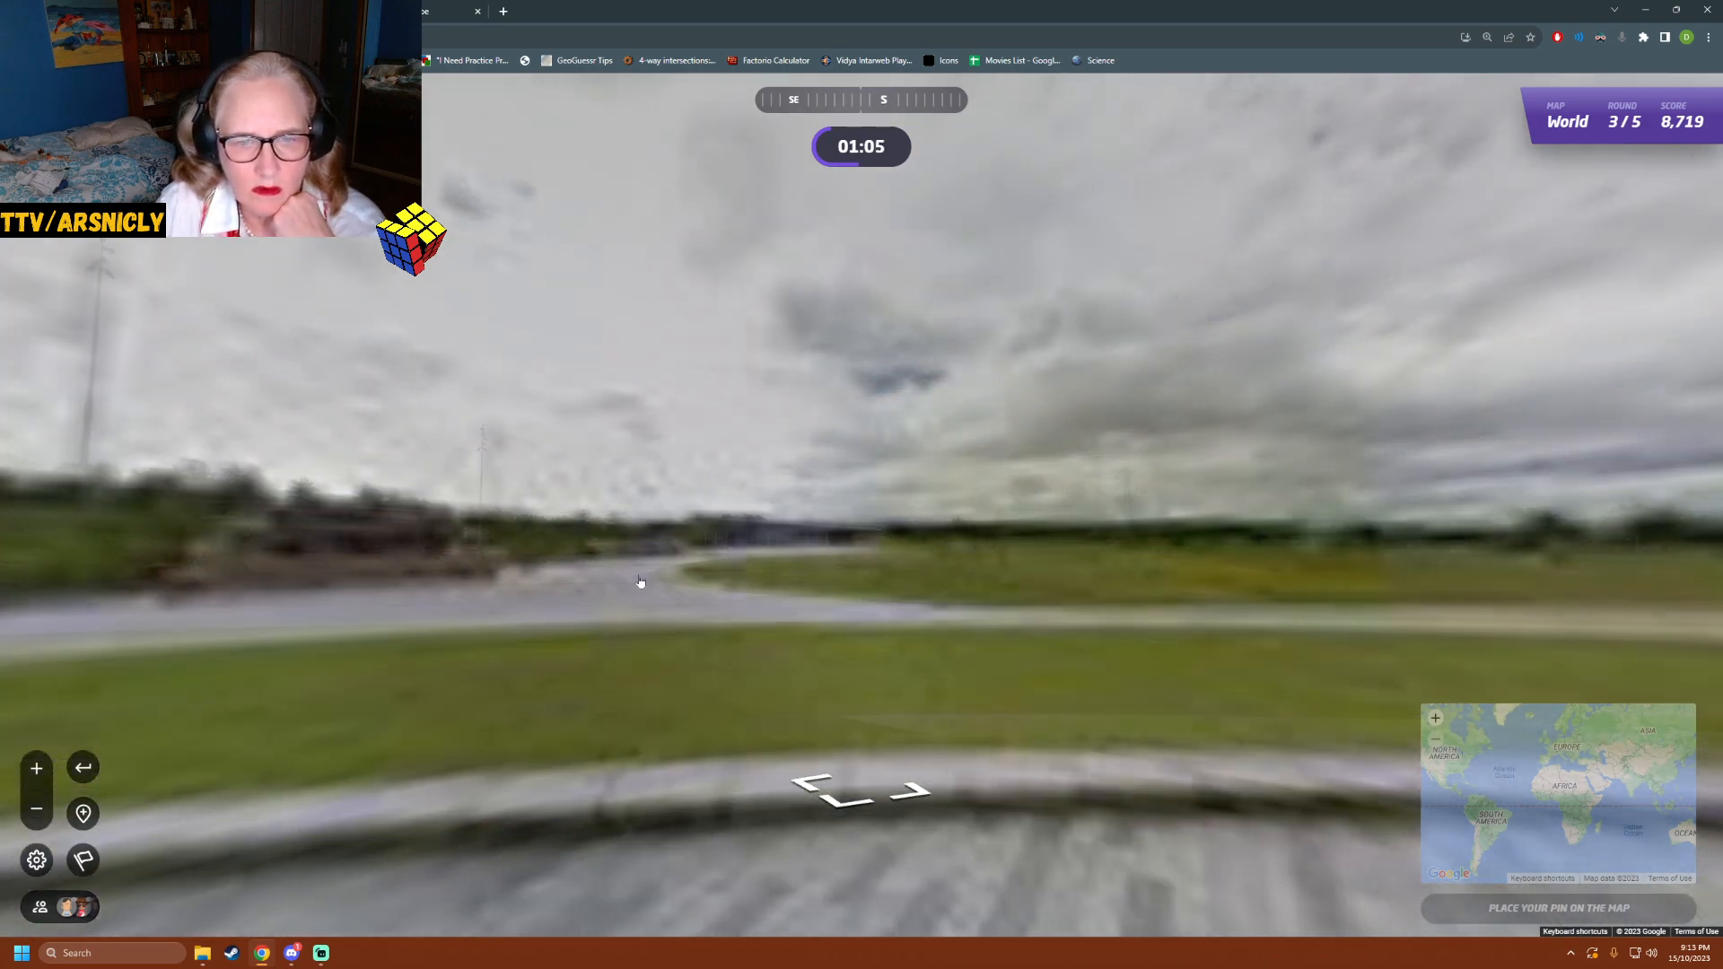
{"action": "left_click", "coordinate": [864, 786]}
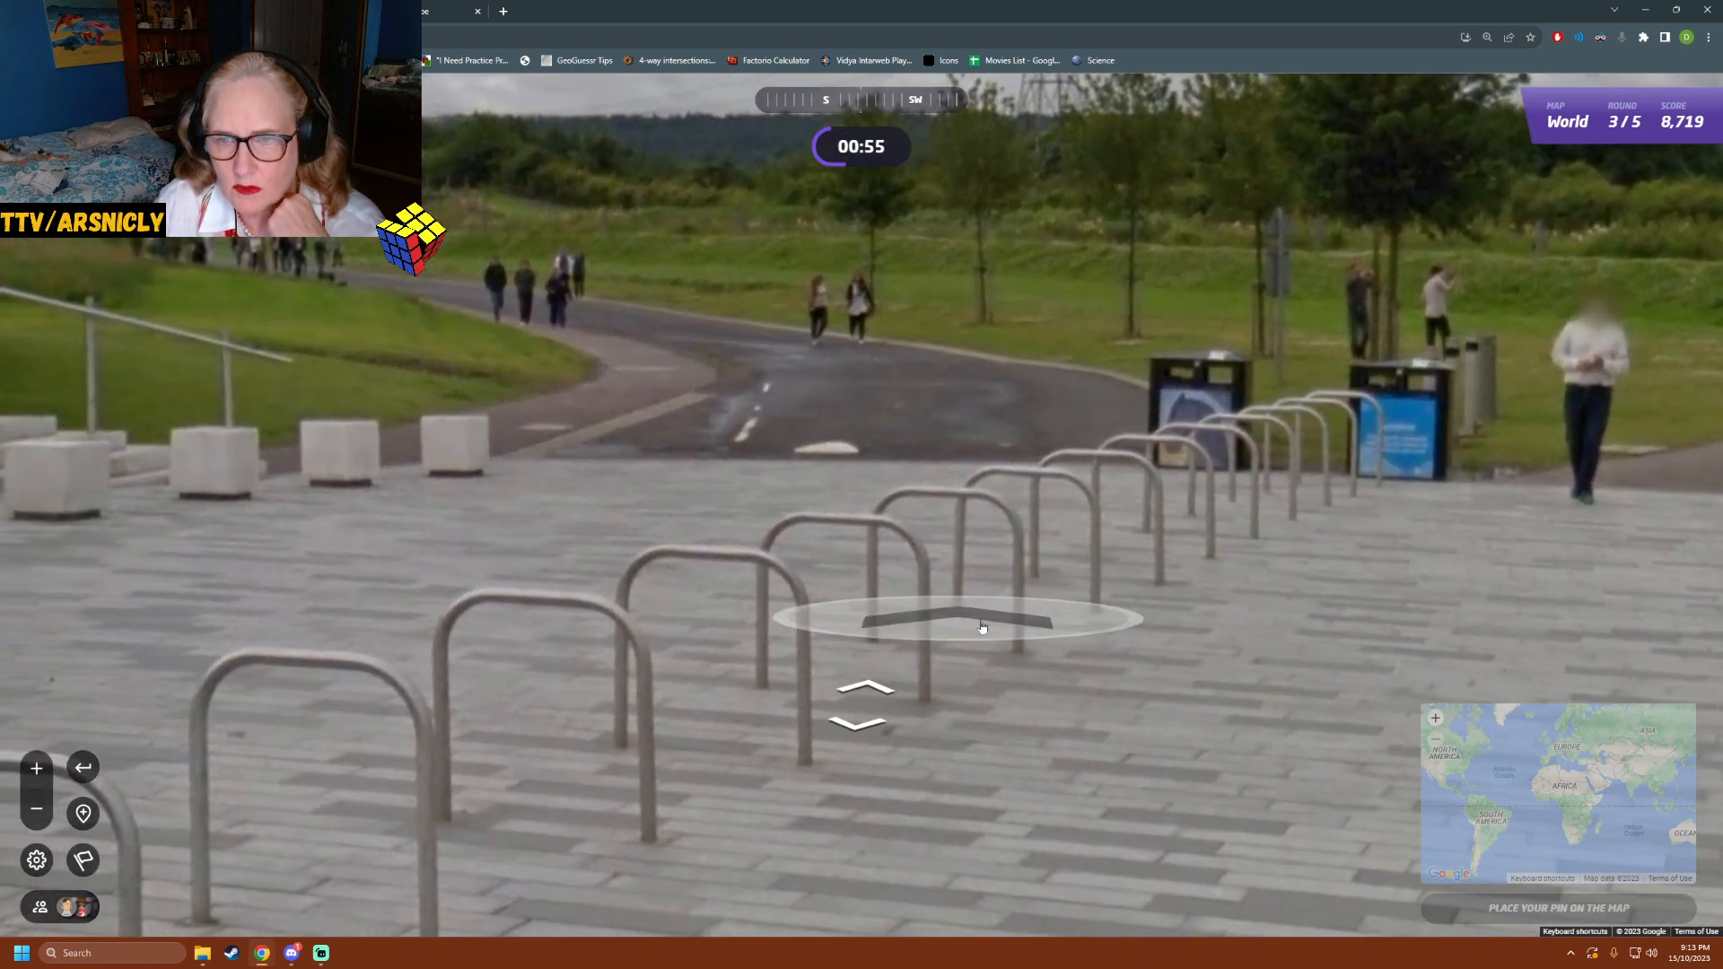
{"action": "left_click", "coordinate": [948, 619]}
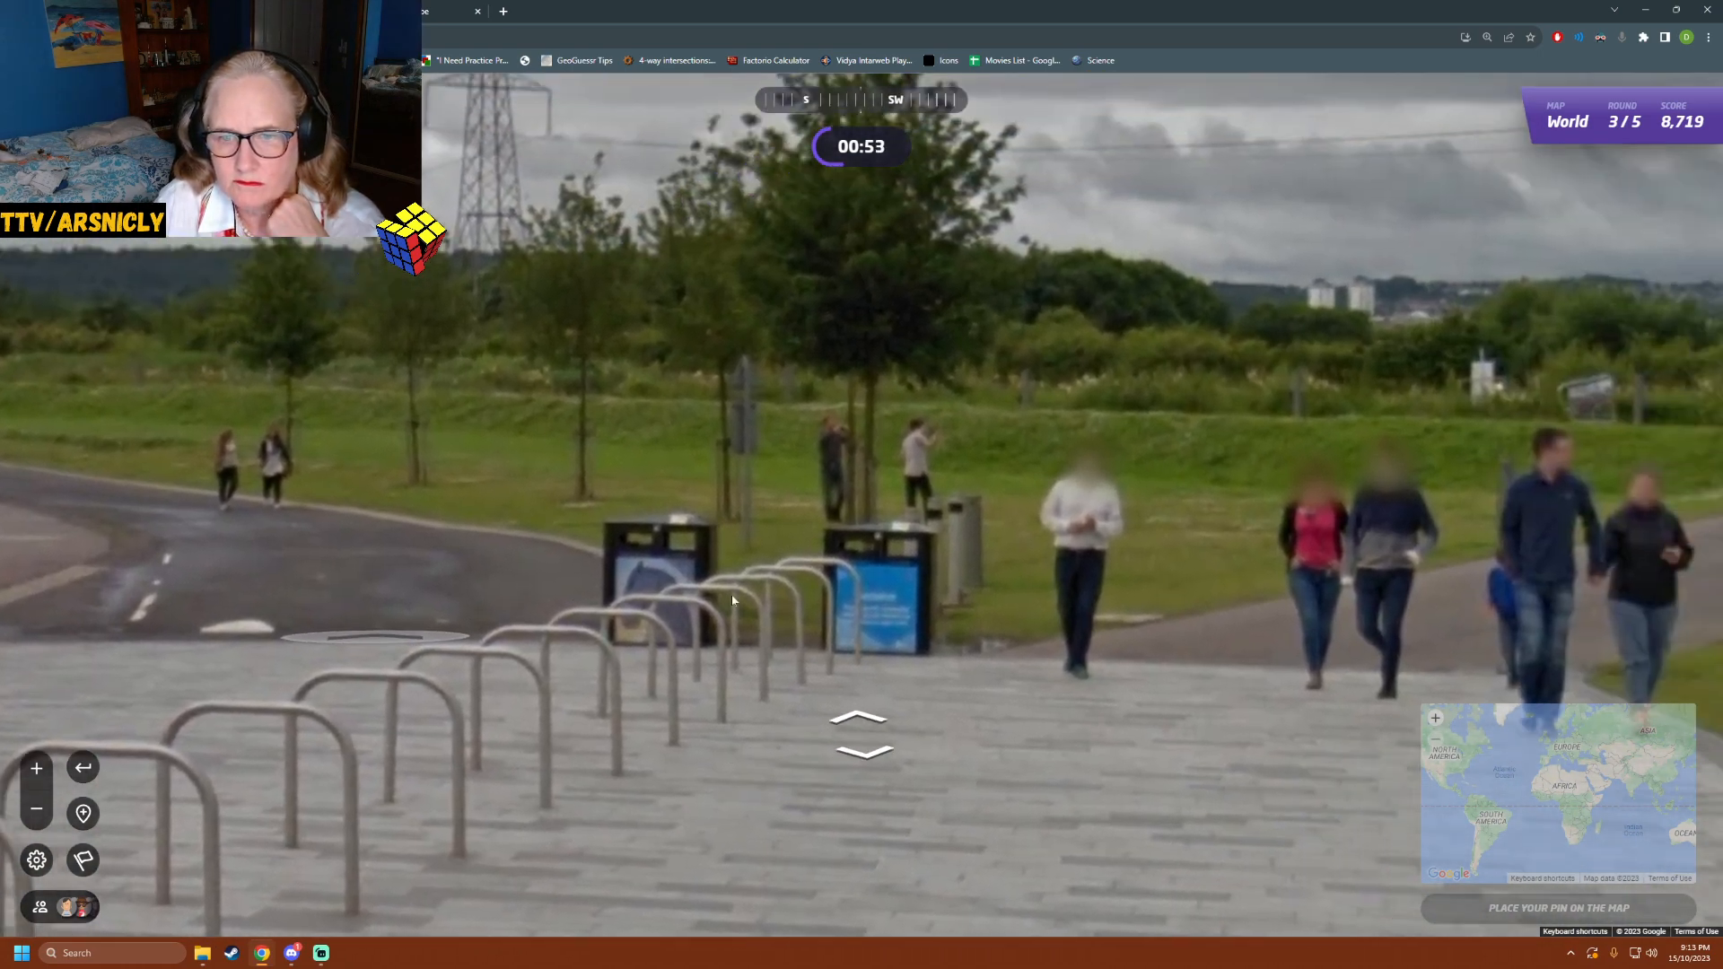
{"action": "left_click", "coordinate": [858, 726]}
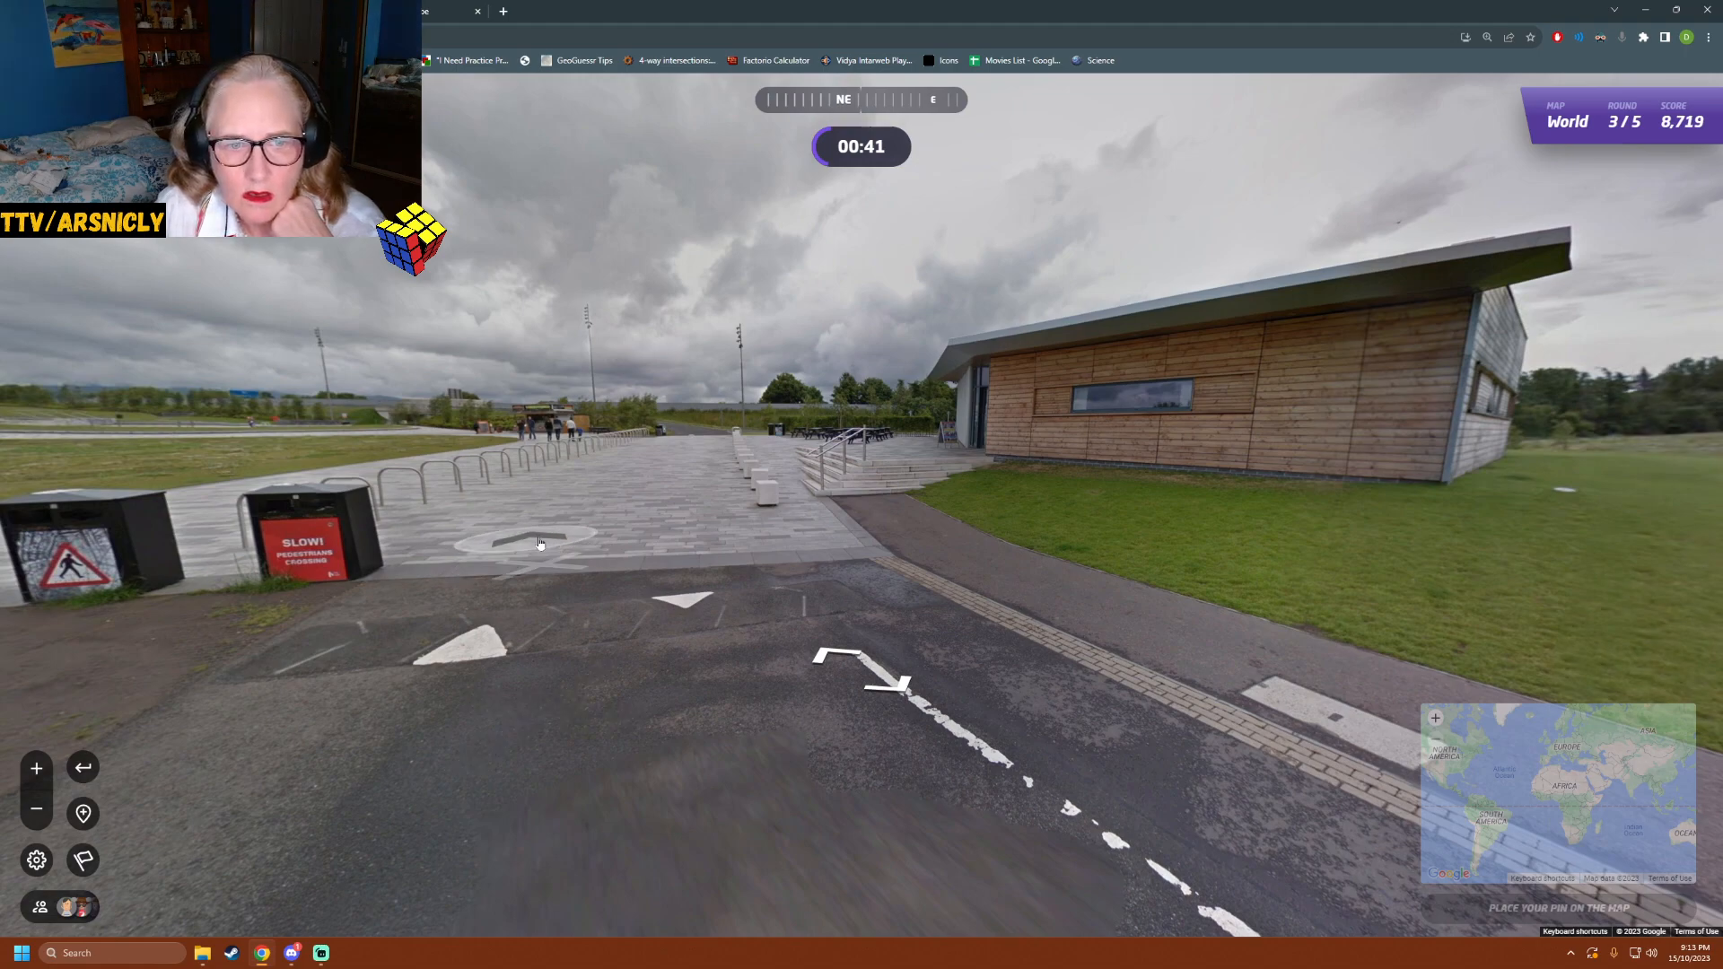
{"action": "left_click", "coordinate": [538, 542]}
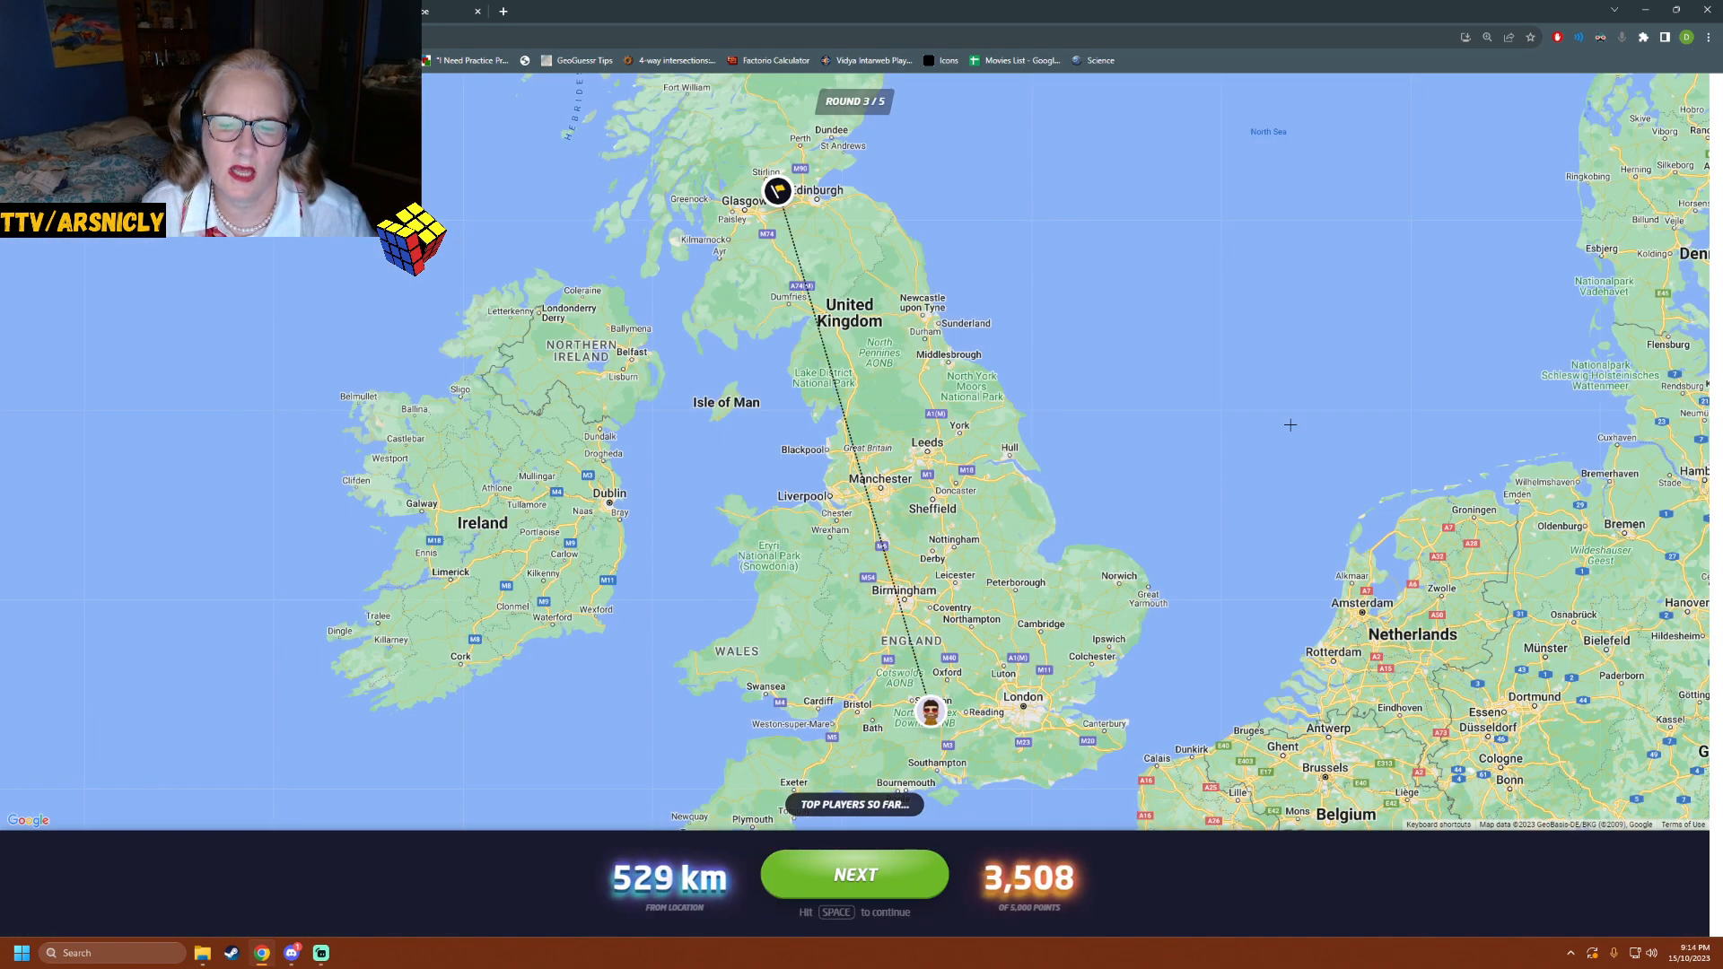
- Leave the round 3 result and start round 4 on a flat rural road
{"action": "scroll", "scroll_direction": "down", "scroll_amount": 3}
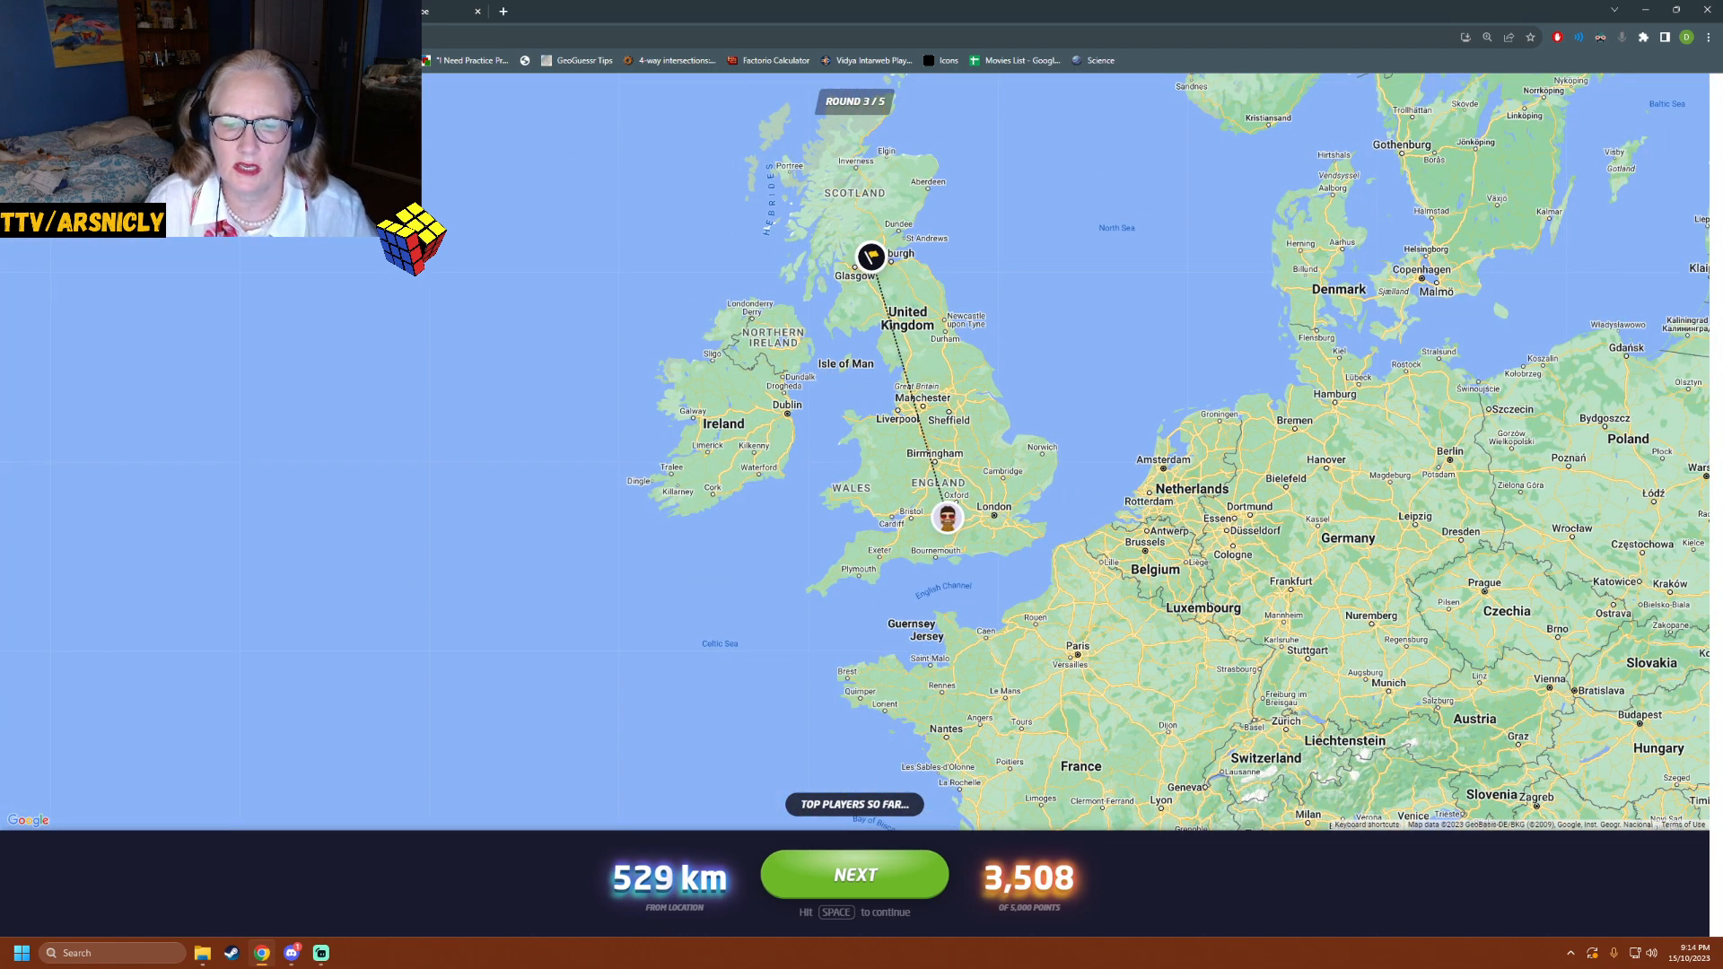
{"action": "left_click", "coordinate": [855, 874]}
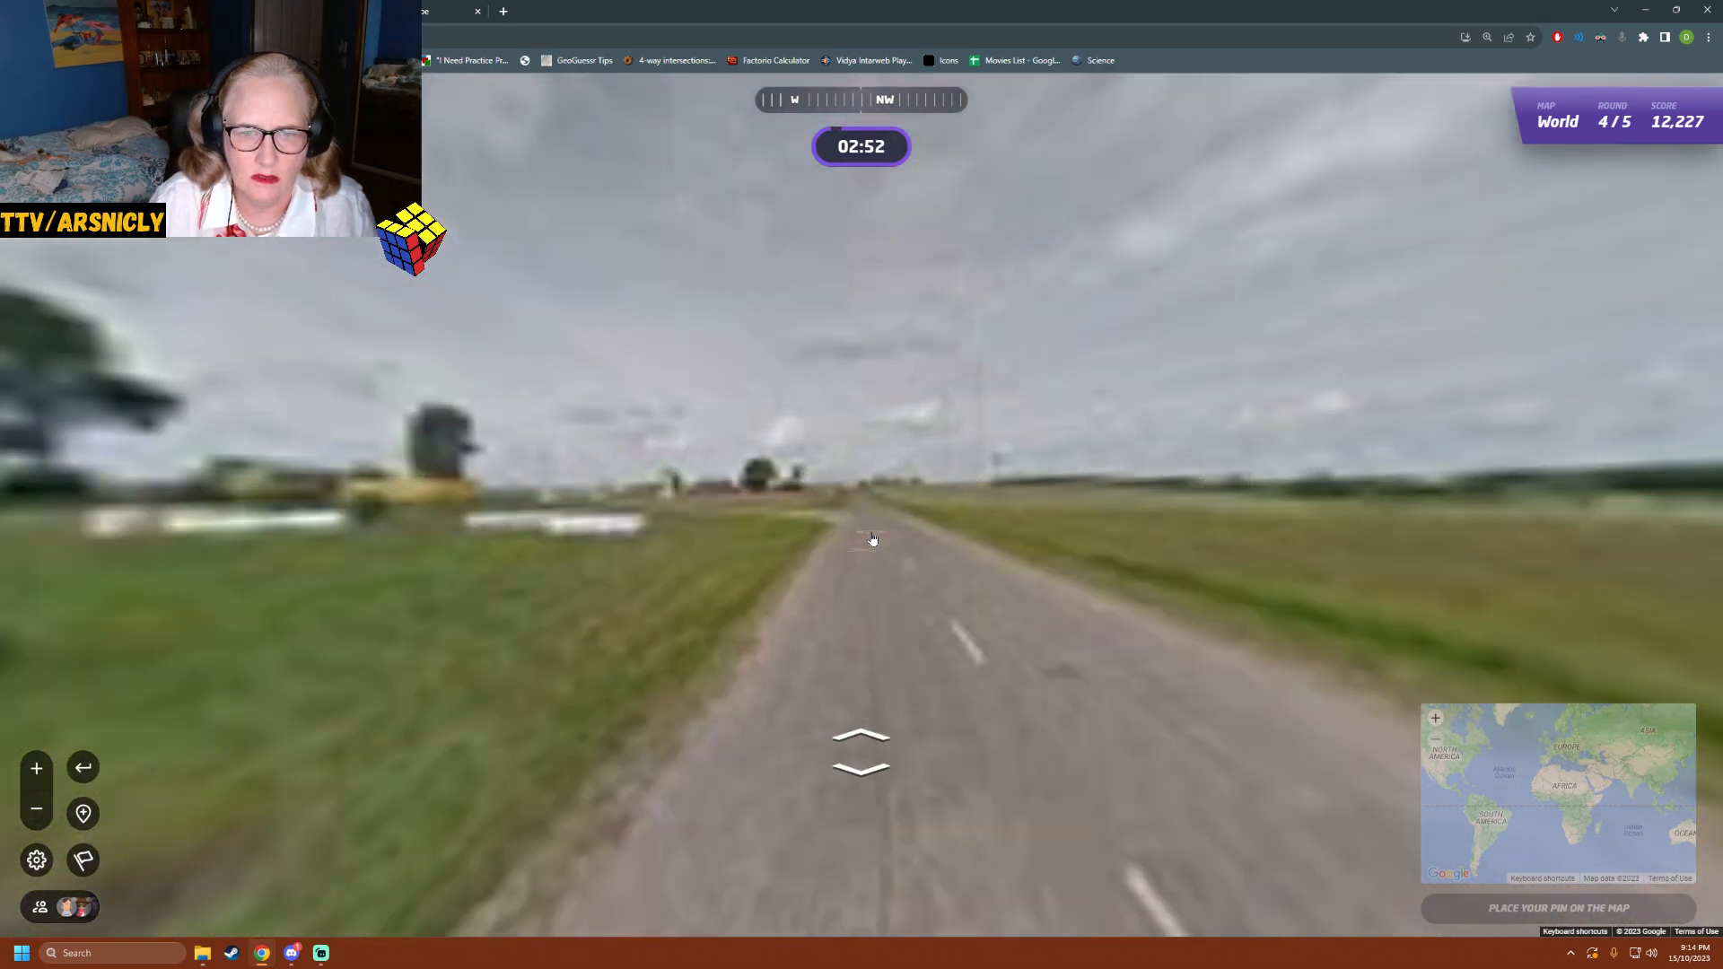
- Drive forward along the country road past the fields toward the village
{"action": "left_click", "coordinate": [859, 736]}
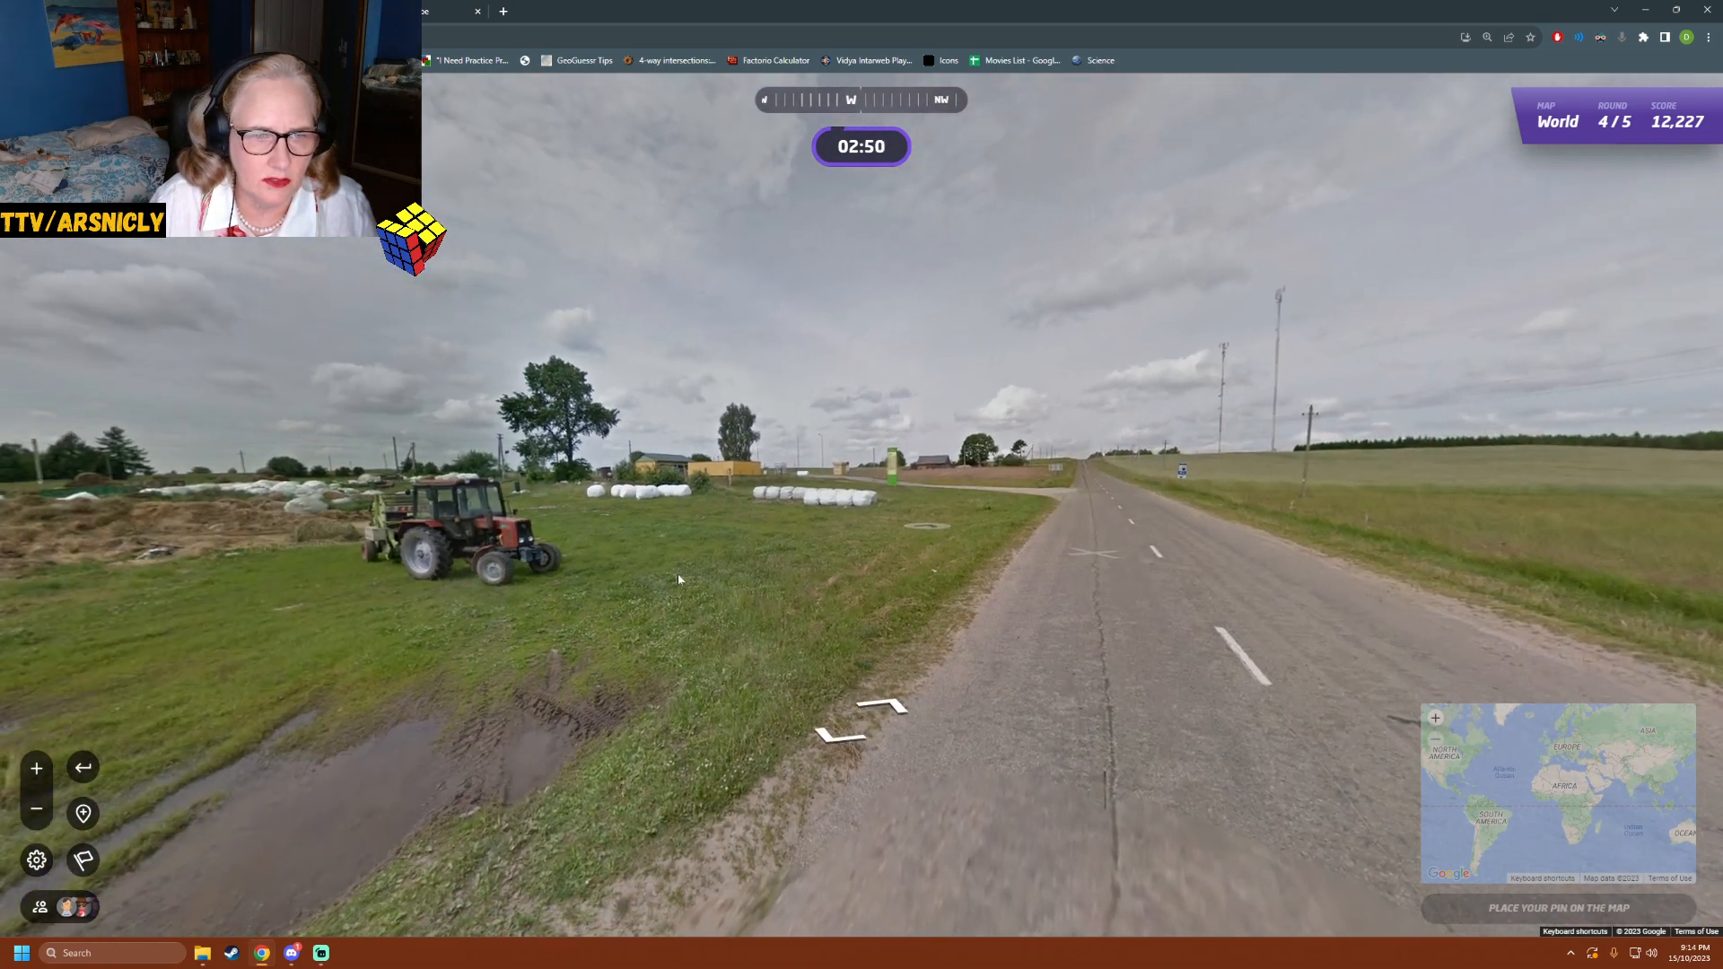
{"action": "left_click", "coordinate": [855, 609]}
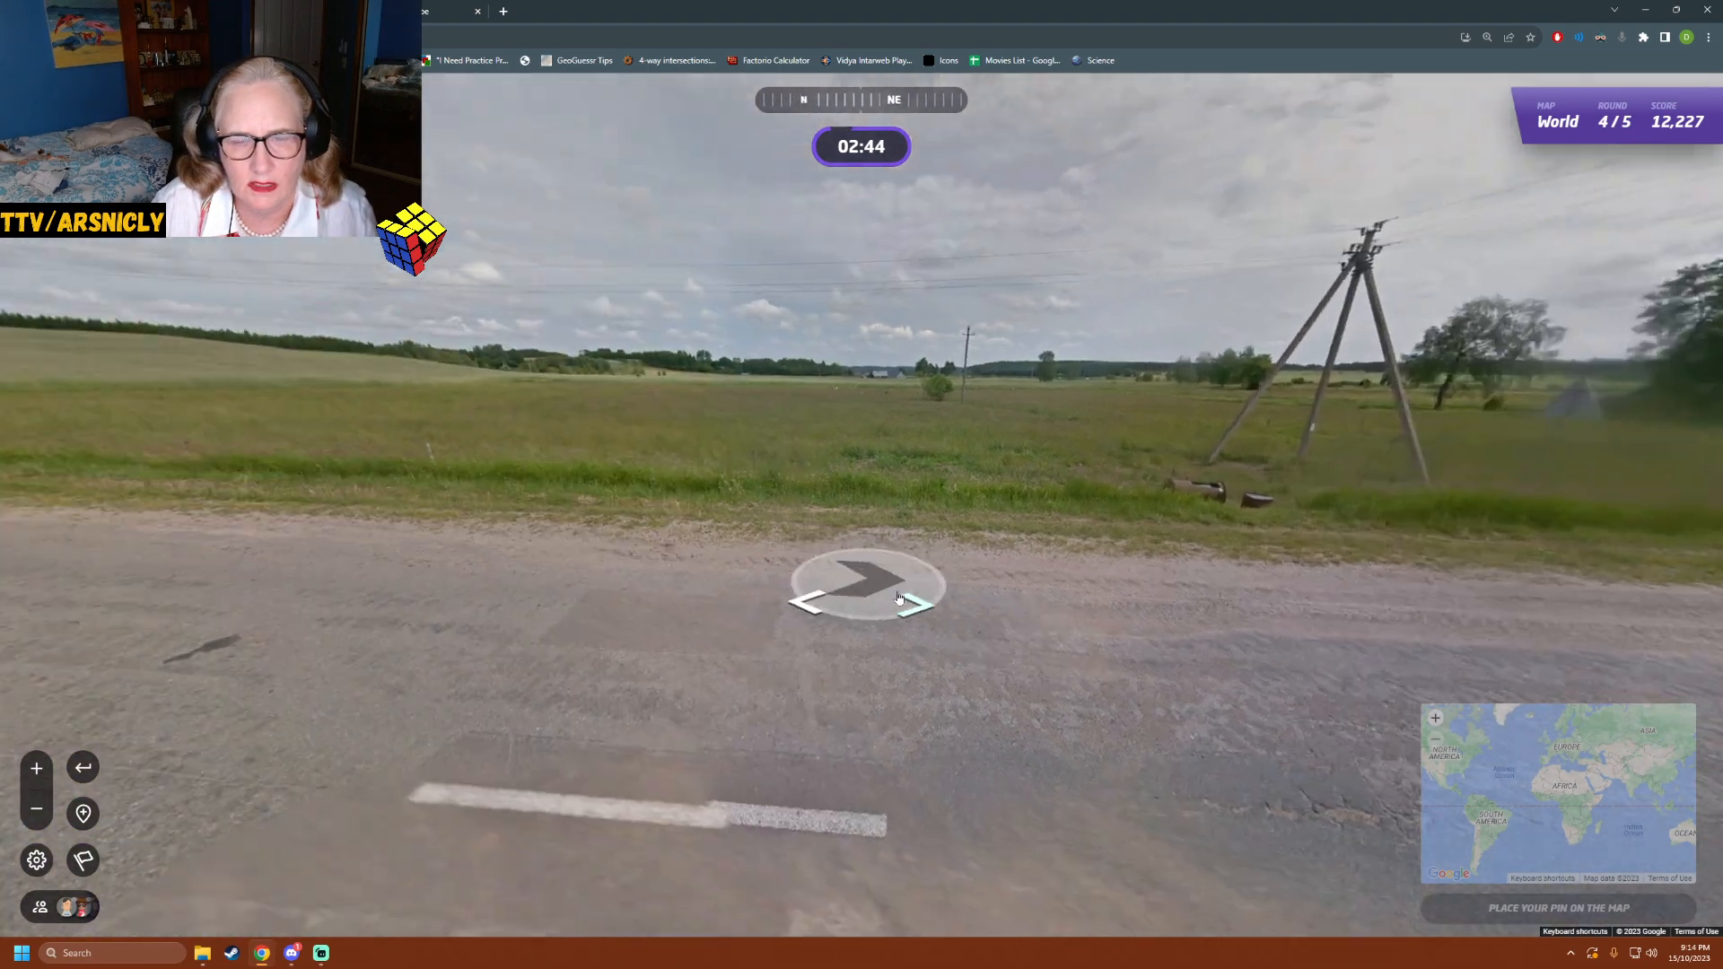
{"action": "left_click", "coordinate": [865, 582]}
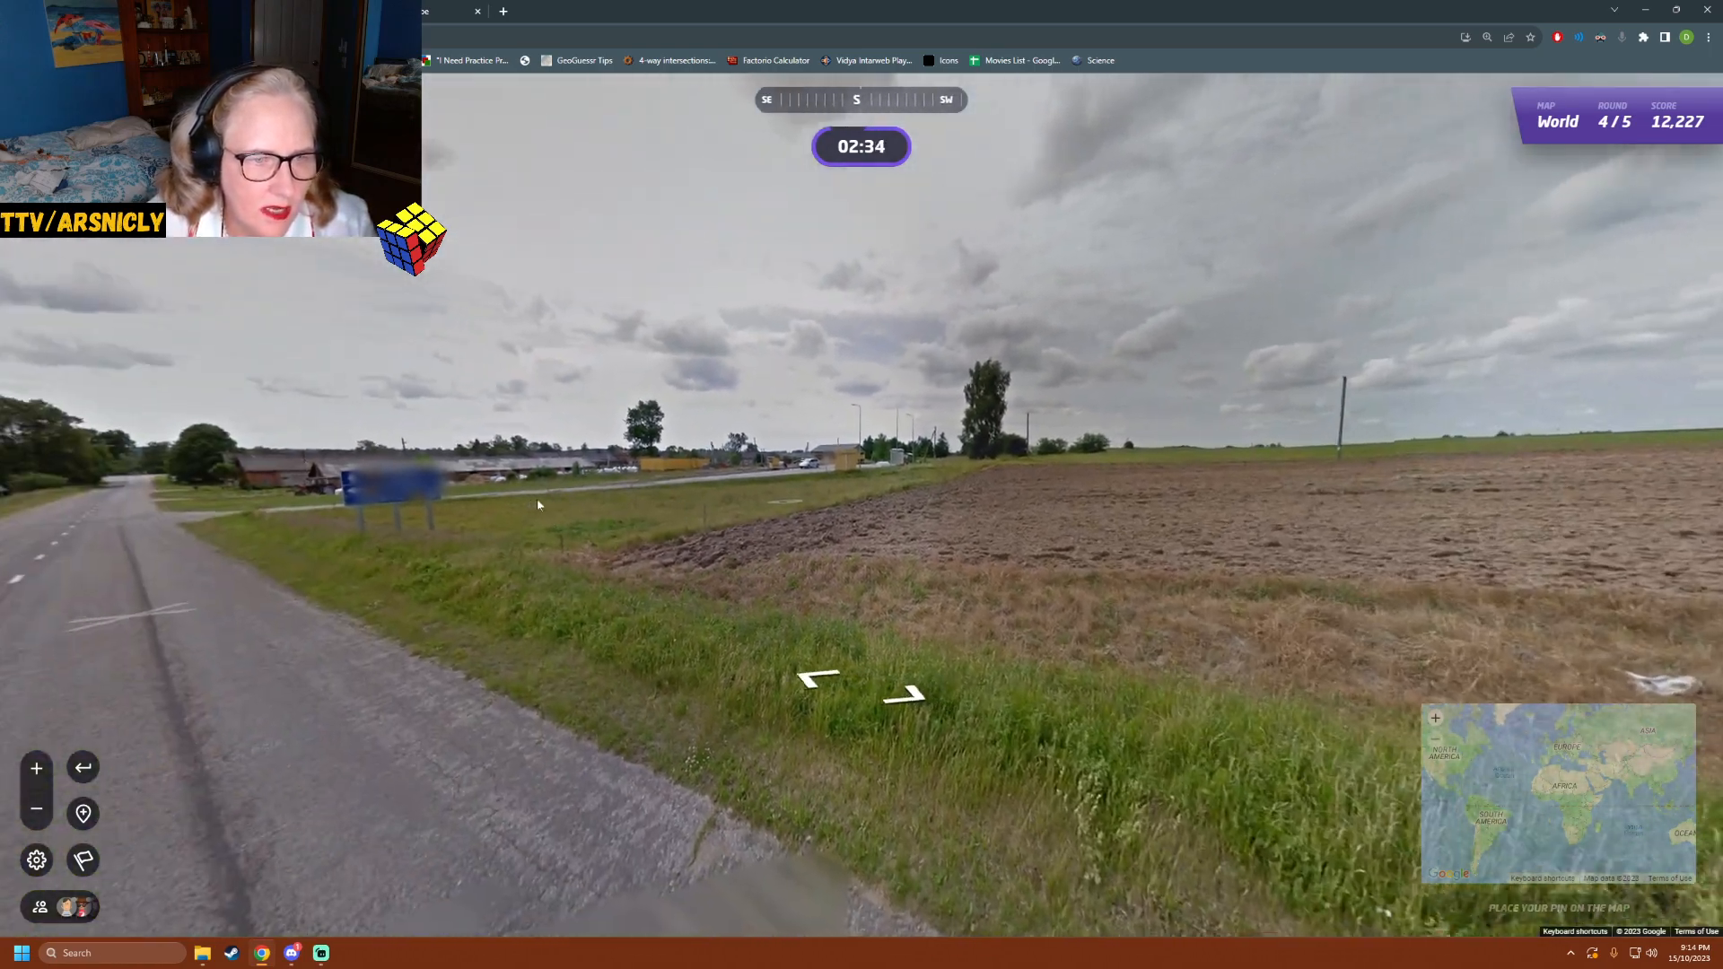
{"action": "left_click", "coordinate": [819, 679]}
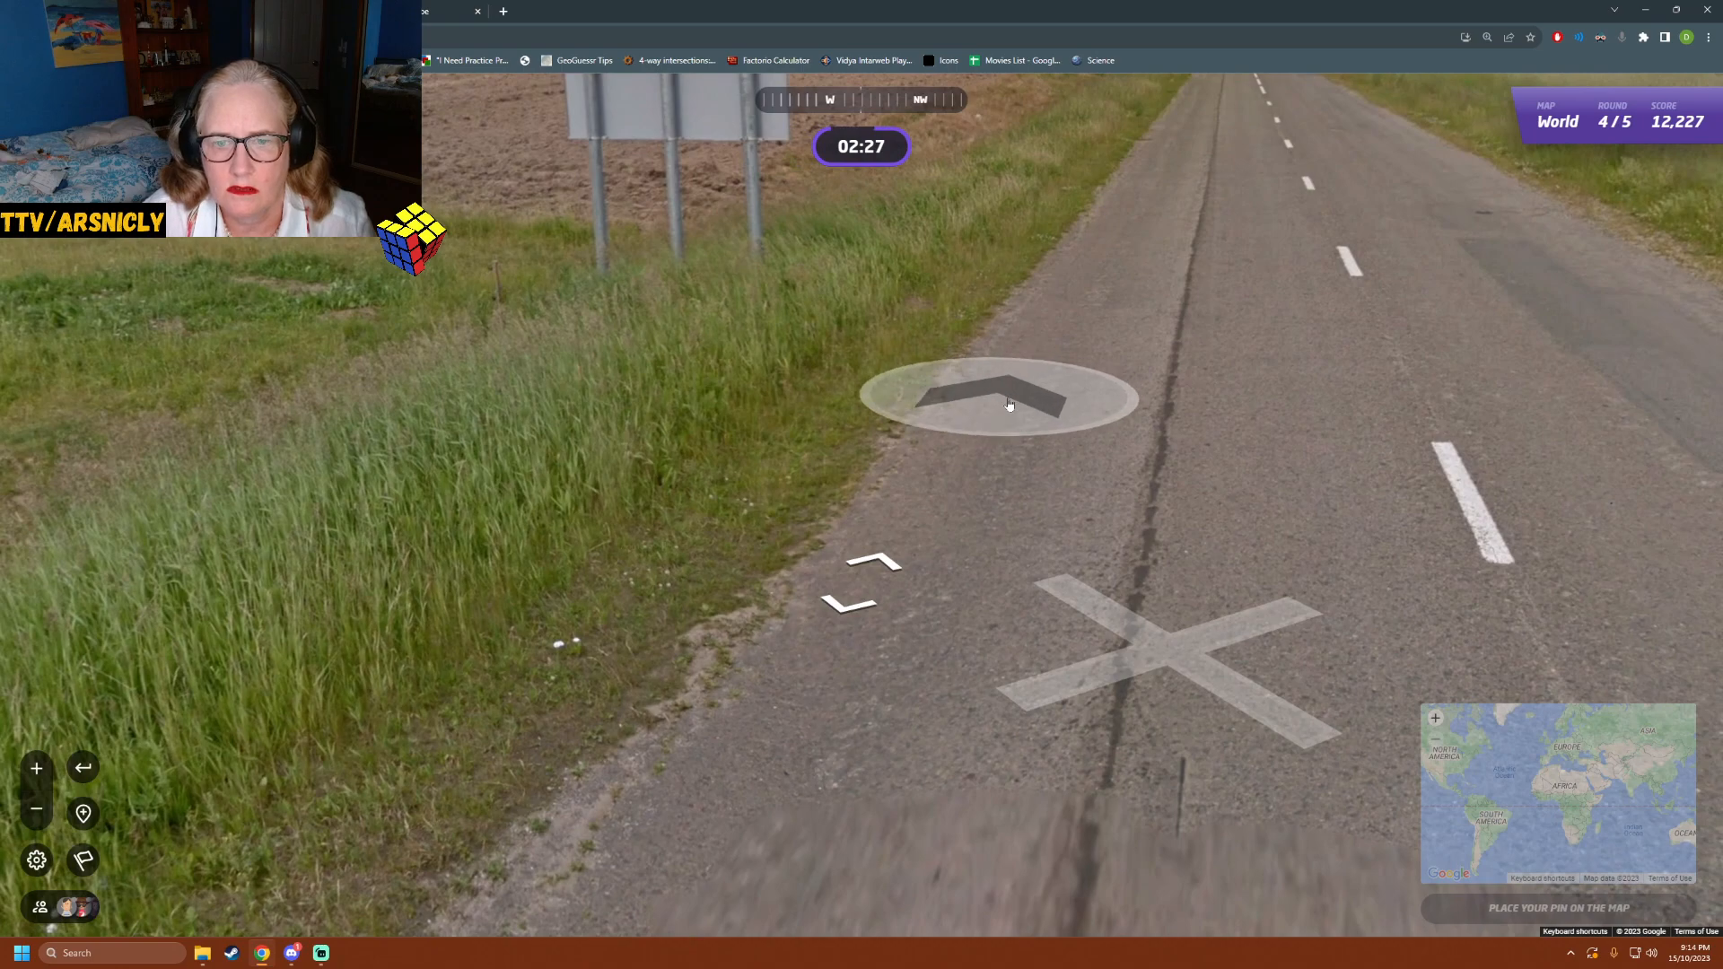
- Continue down the road along the field edge past the tractor to the next viewpoint
{"action": "left_click", "coordinate": [1000, 395]}
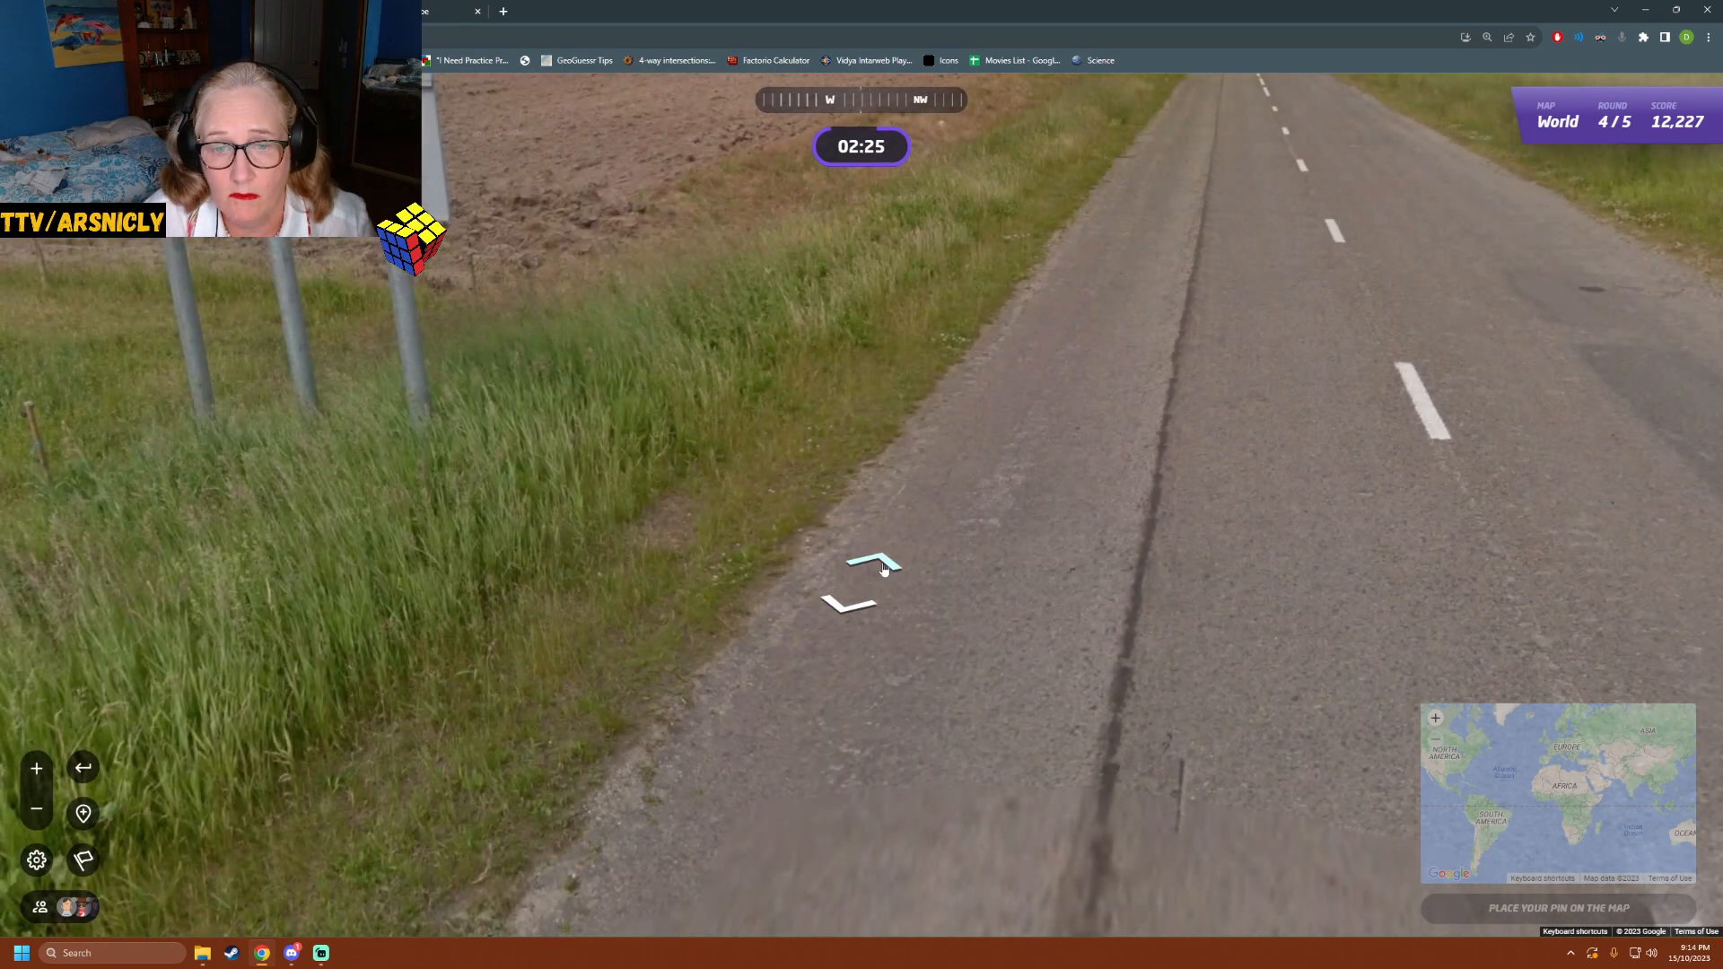
{"action": "left_click", "coordinate": [874, 560]}
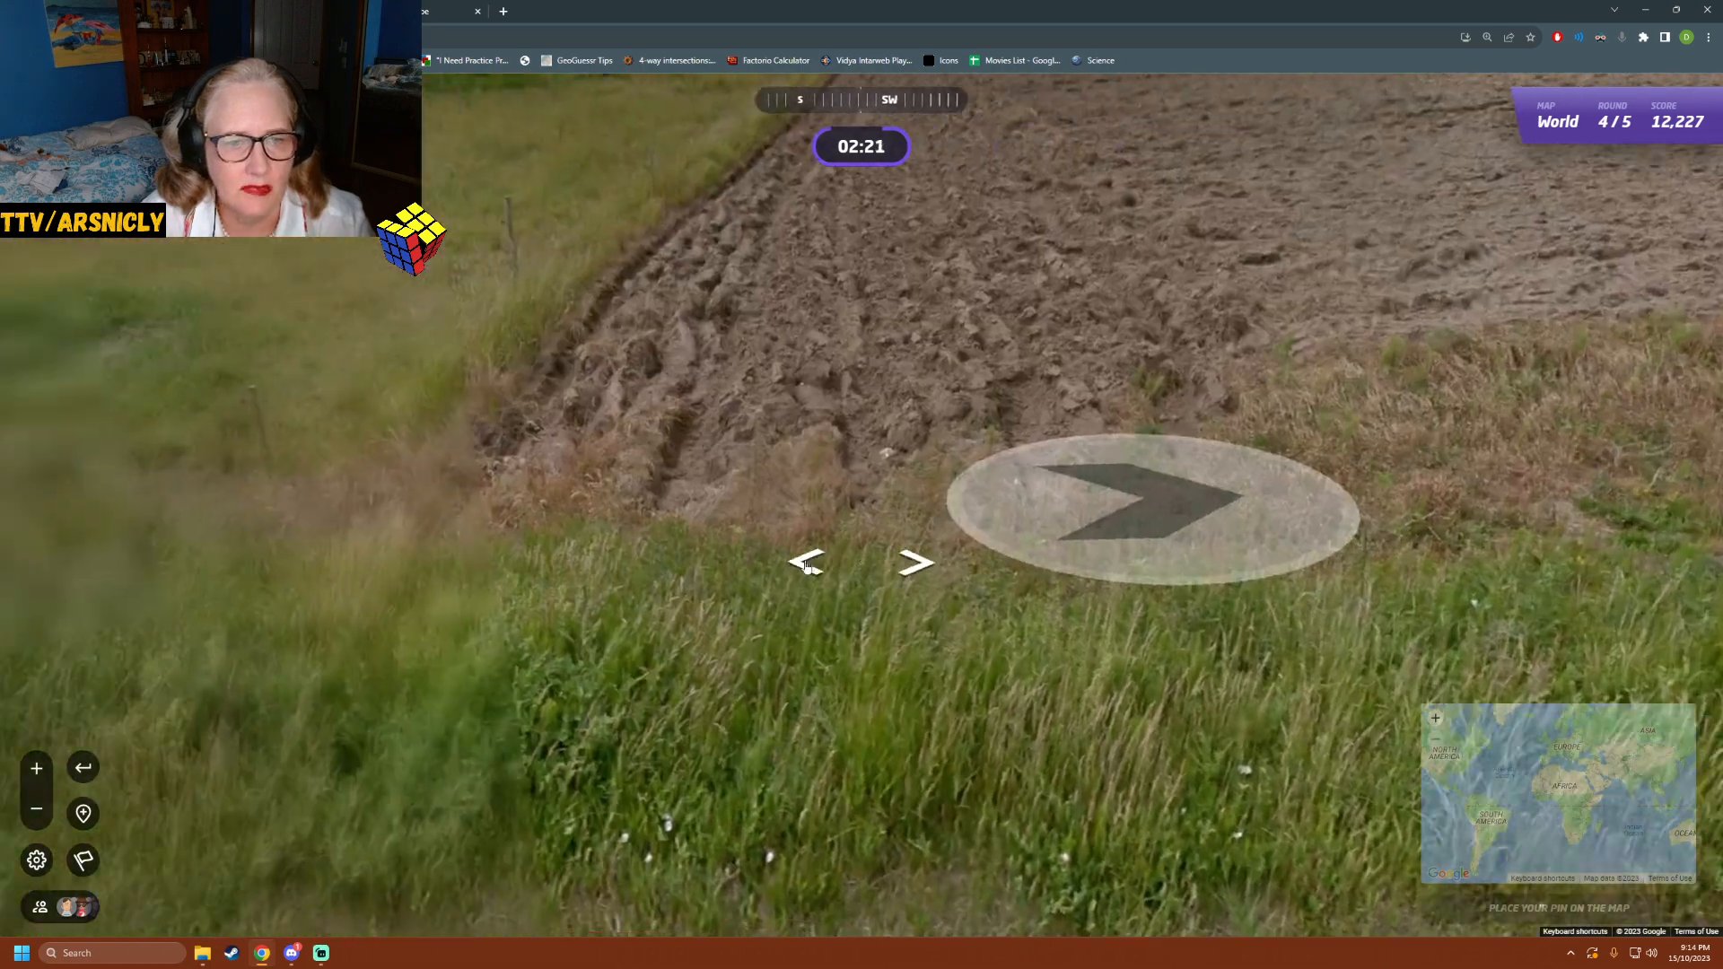
{"action": "left_click", "coordinate": [1151, 501]}
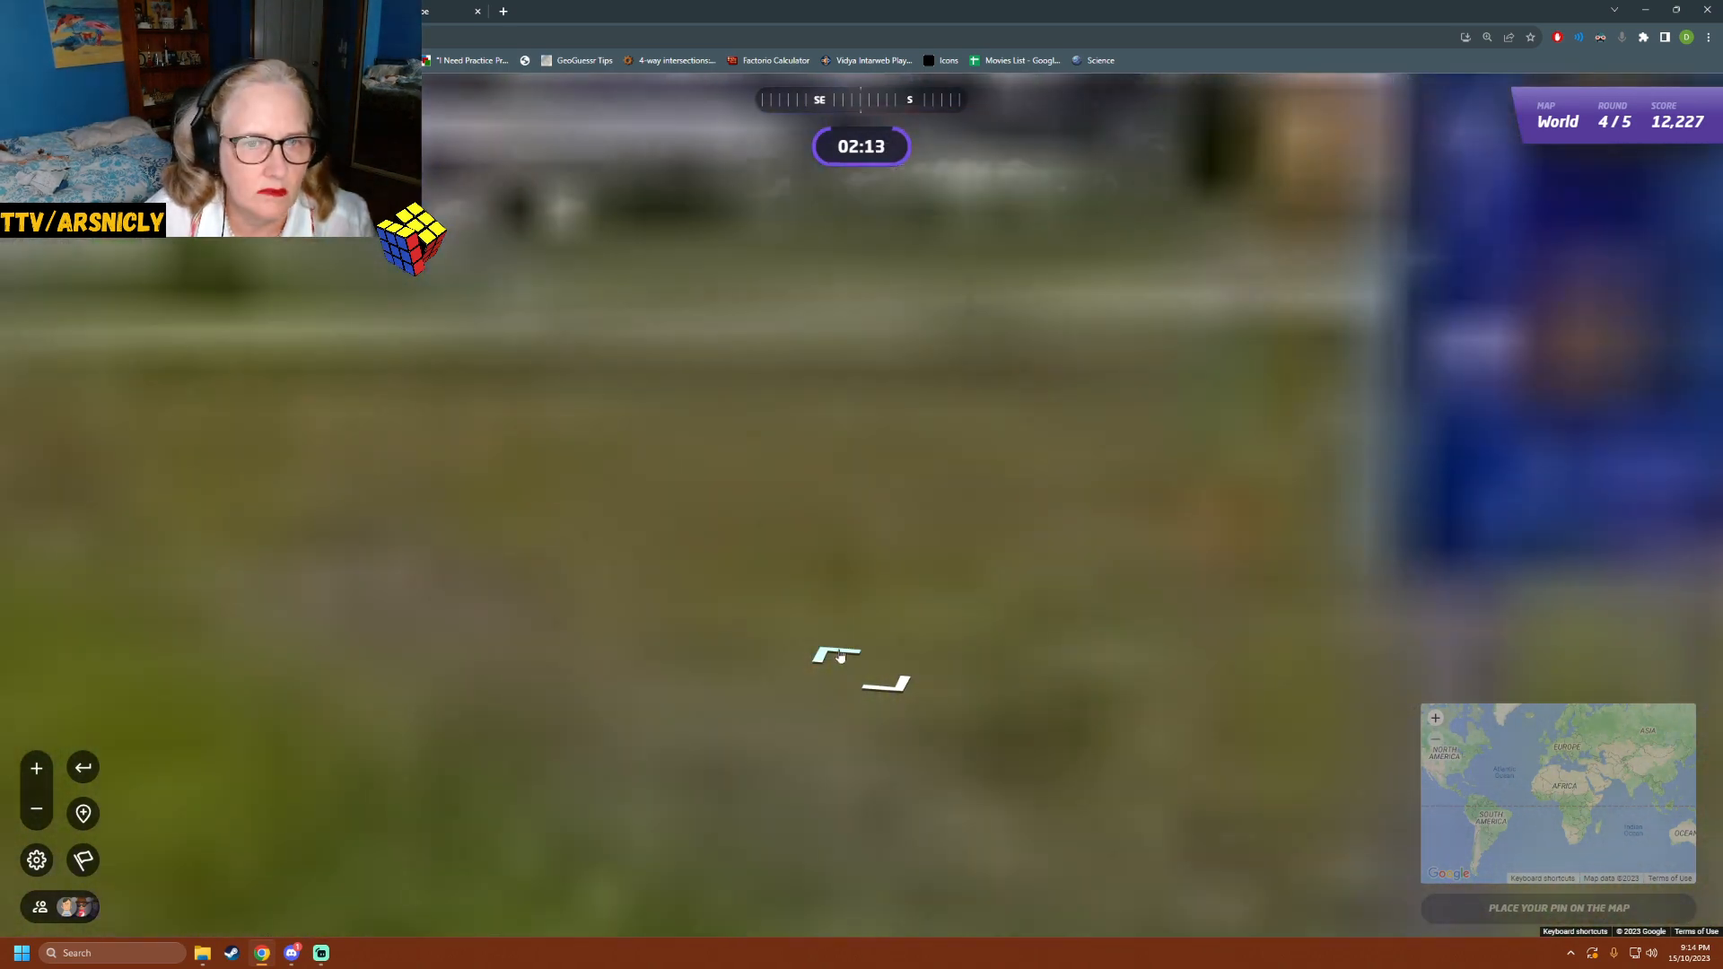
{"action": "left_click", "coordinate": [834, 657]}
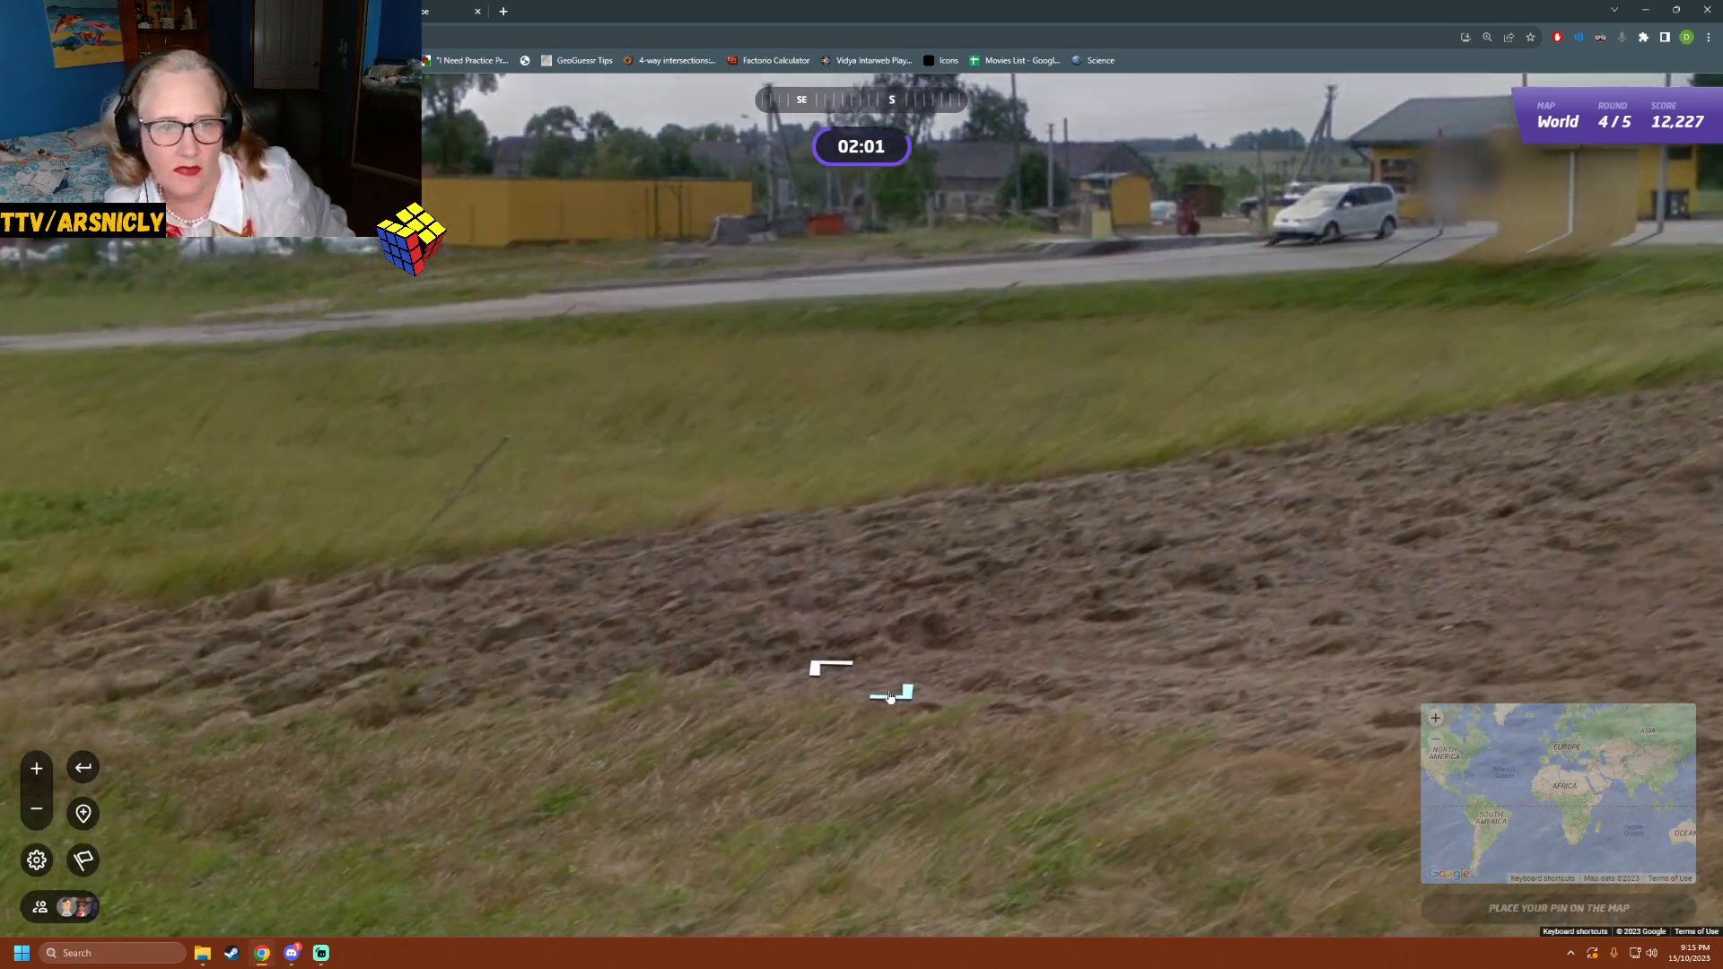
- Approach the village junction and get close to the blue direction sign
{"action": "left_click", "coordinate": [1097, 496]}
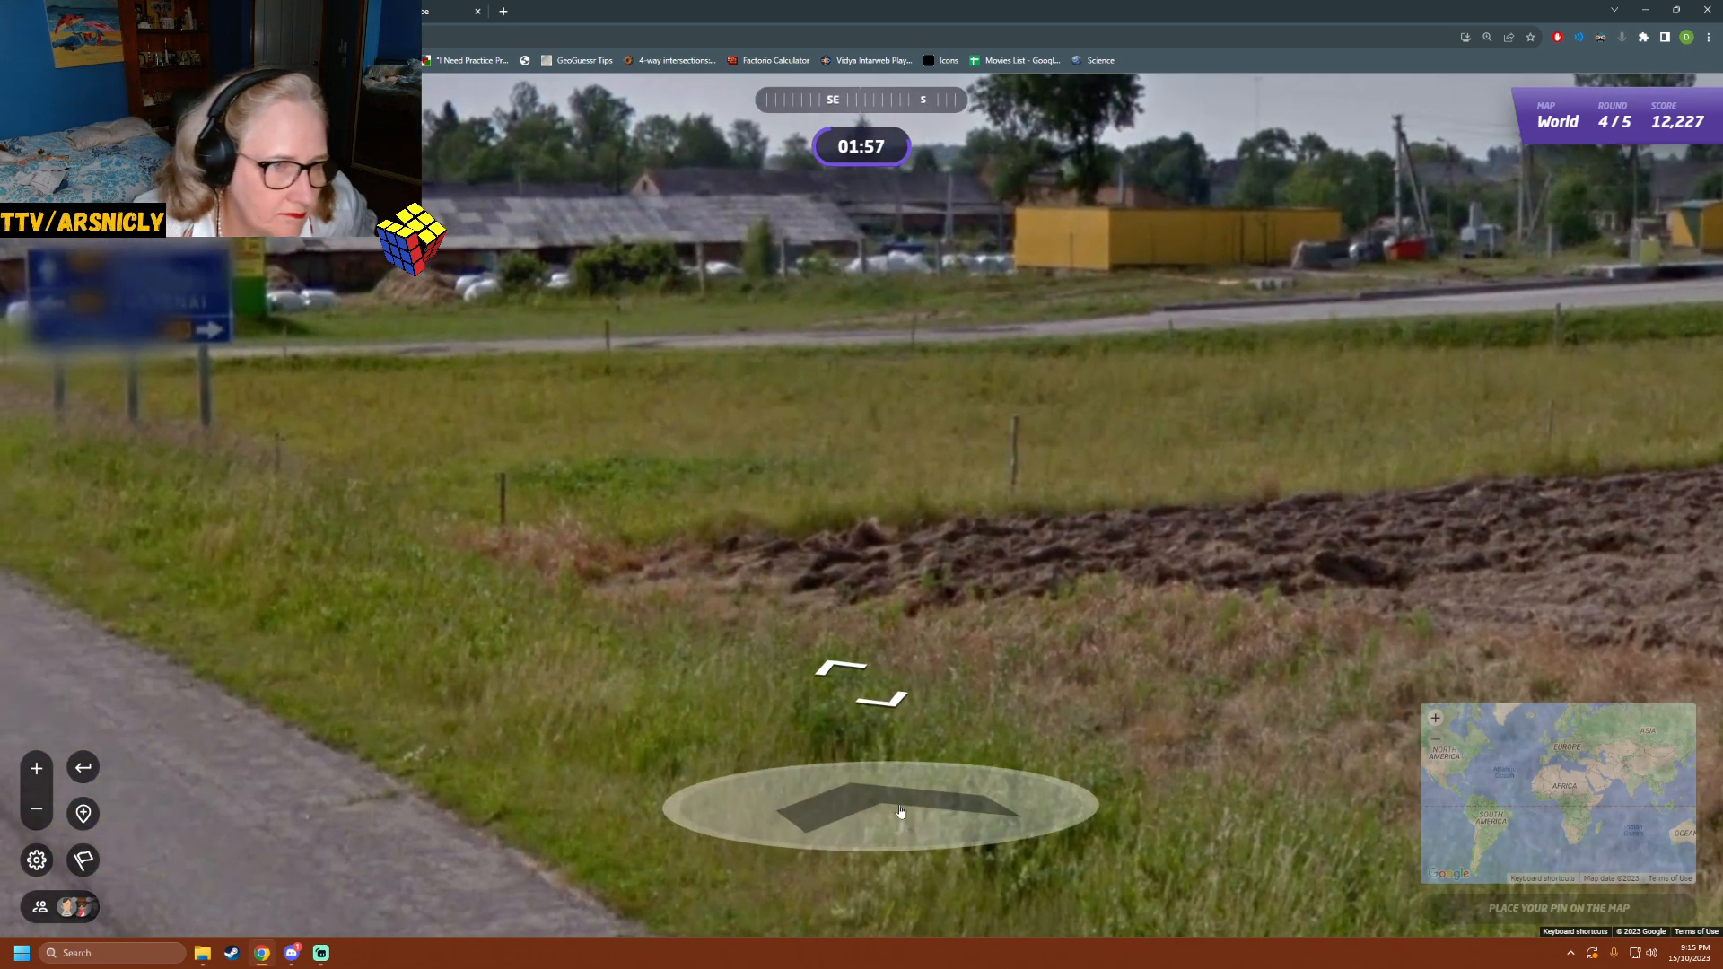
{"action": "left_click", "coordinate": [899, 811]}
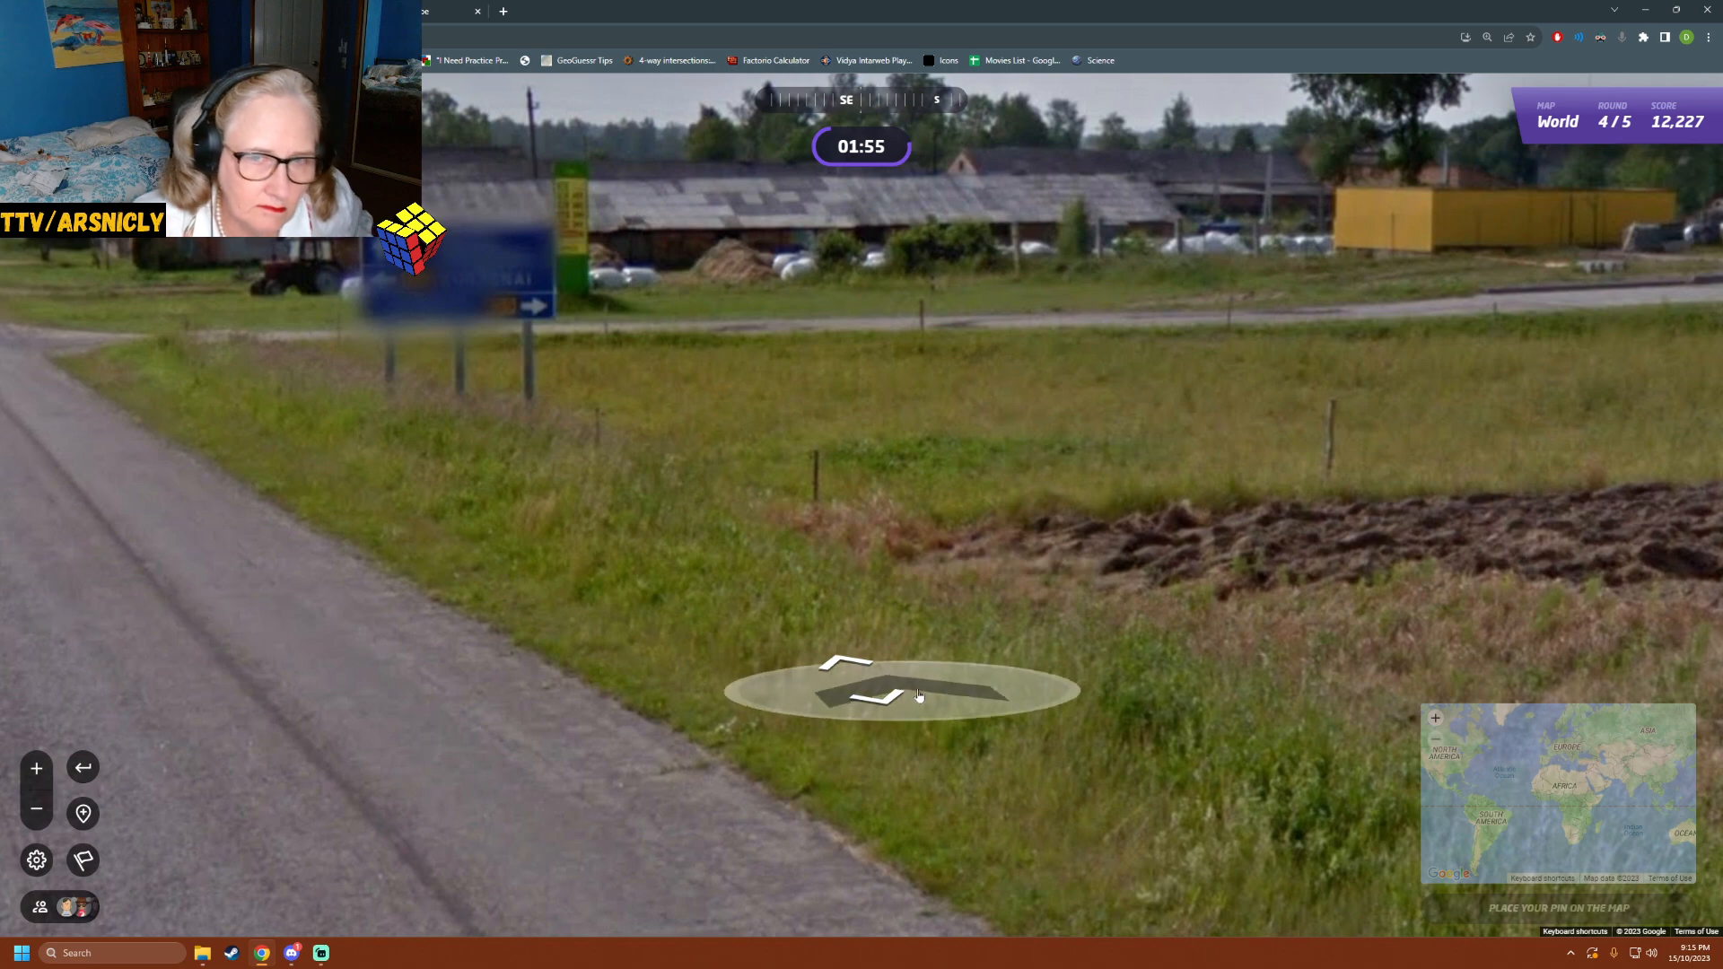
{"action": "left_click", "coordinate": [901, 689]}
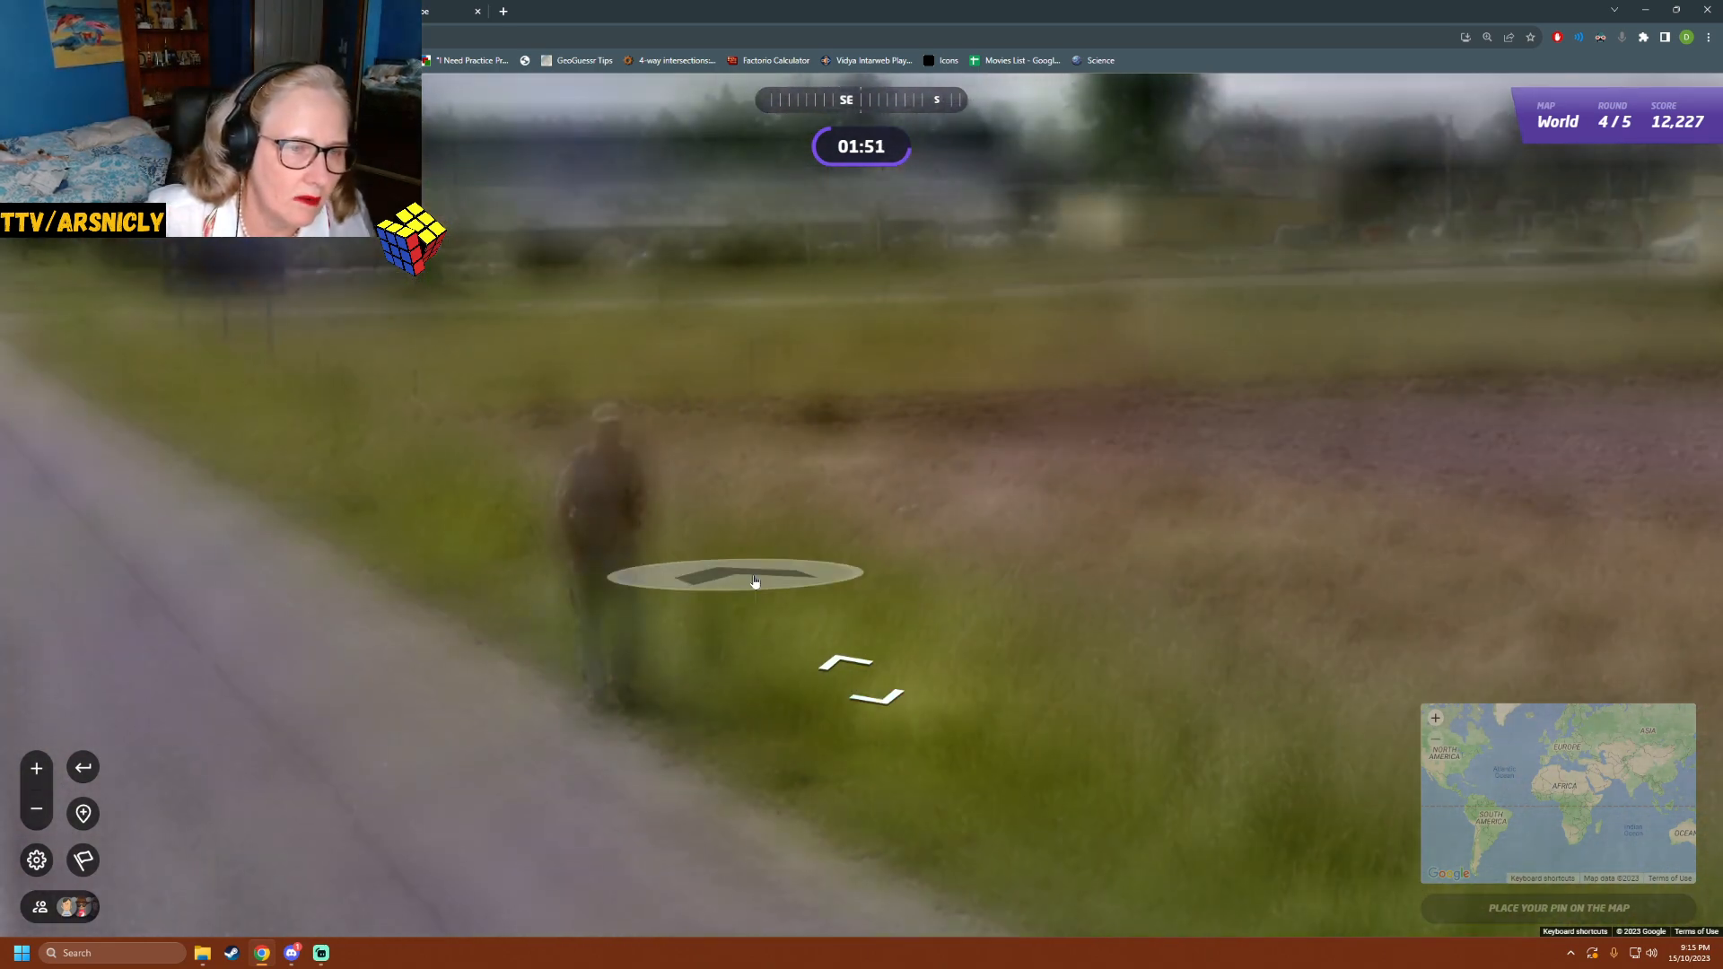
{"action": "left_click", "coordinate": [734, 576]}
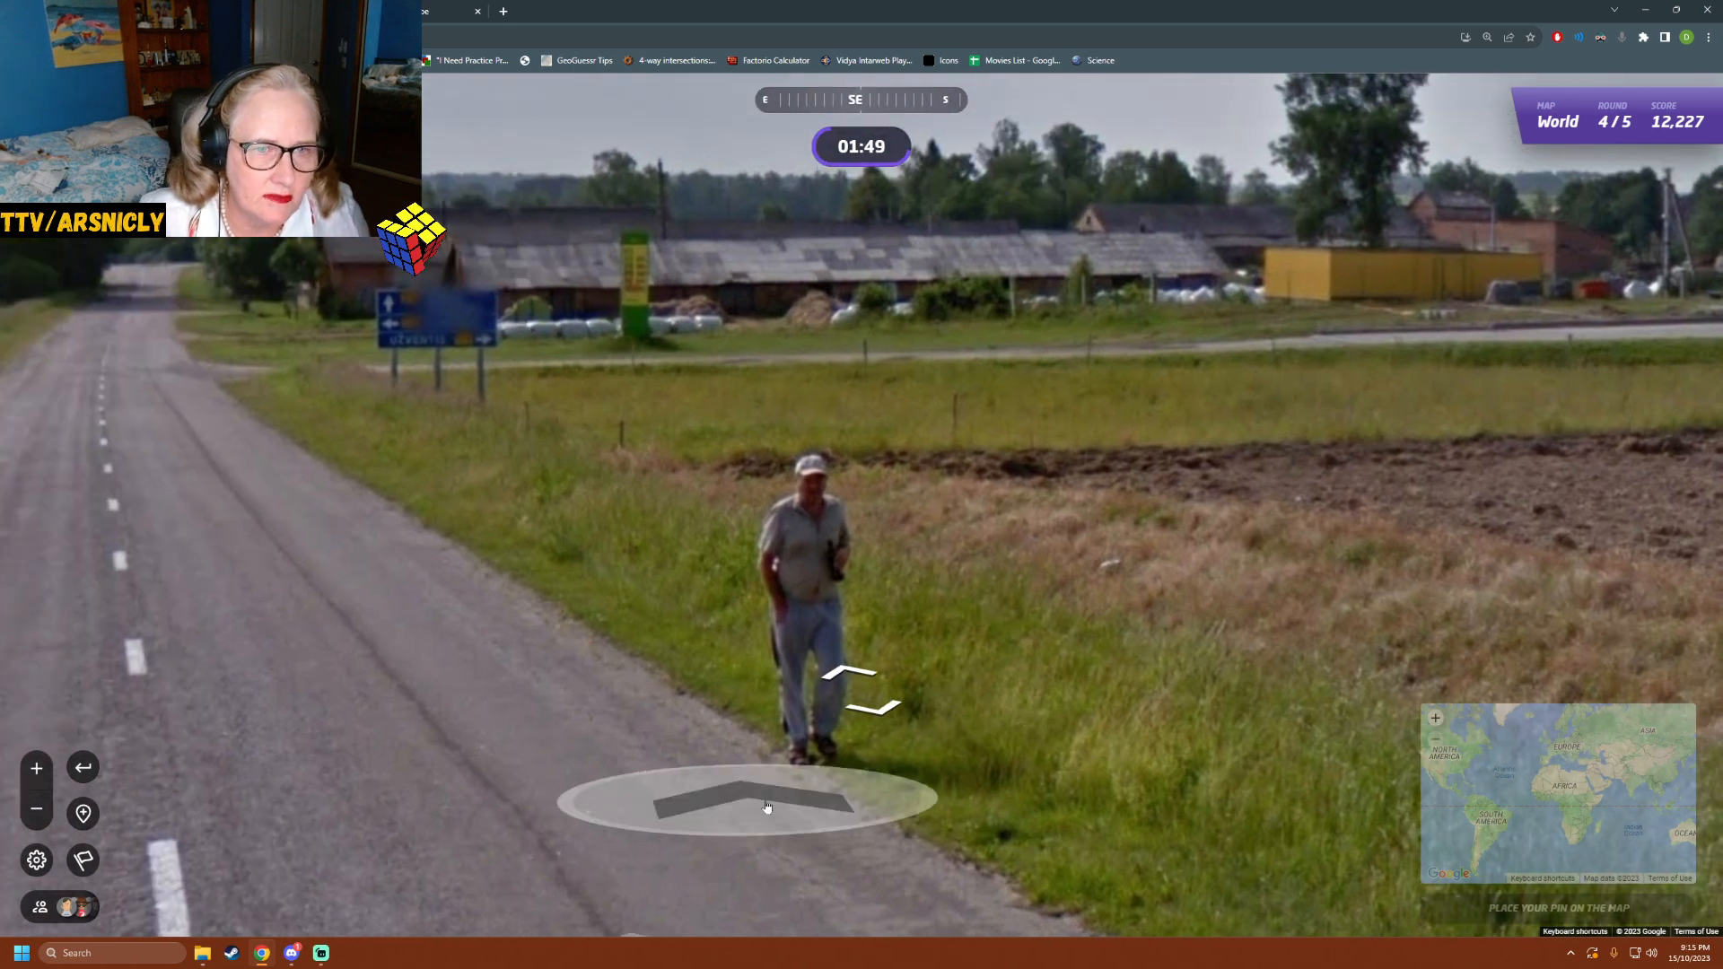
{"action": "left_click", "coordinate": [767, 806]}
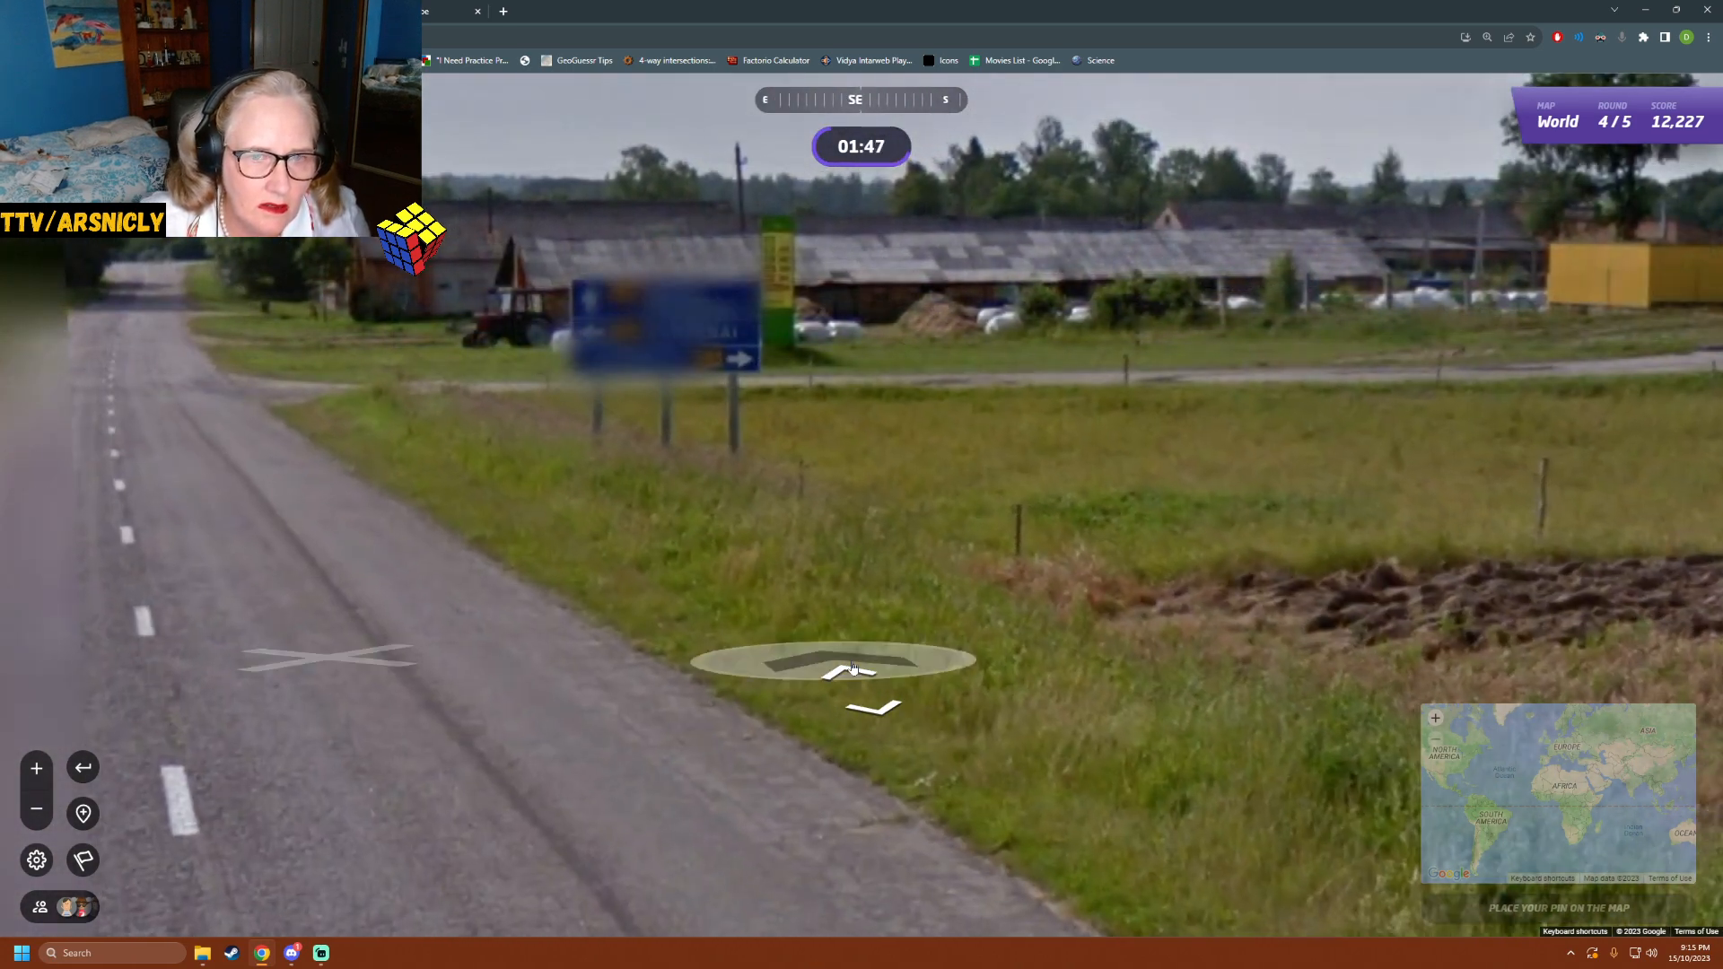
{"action": "left_click", "coordinate": [831, 659]}
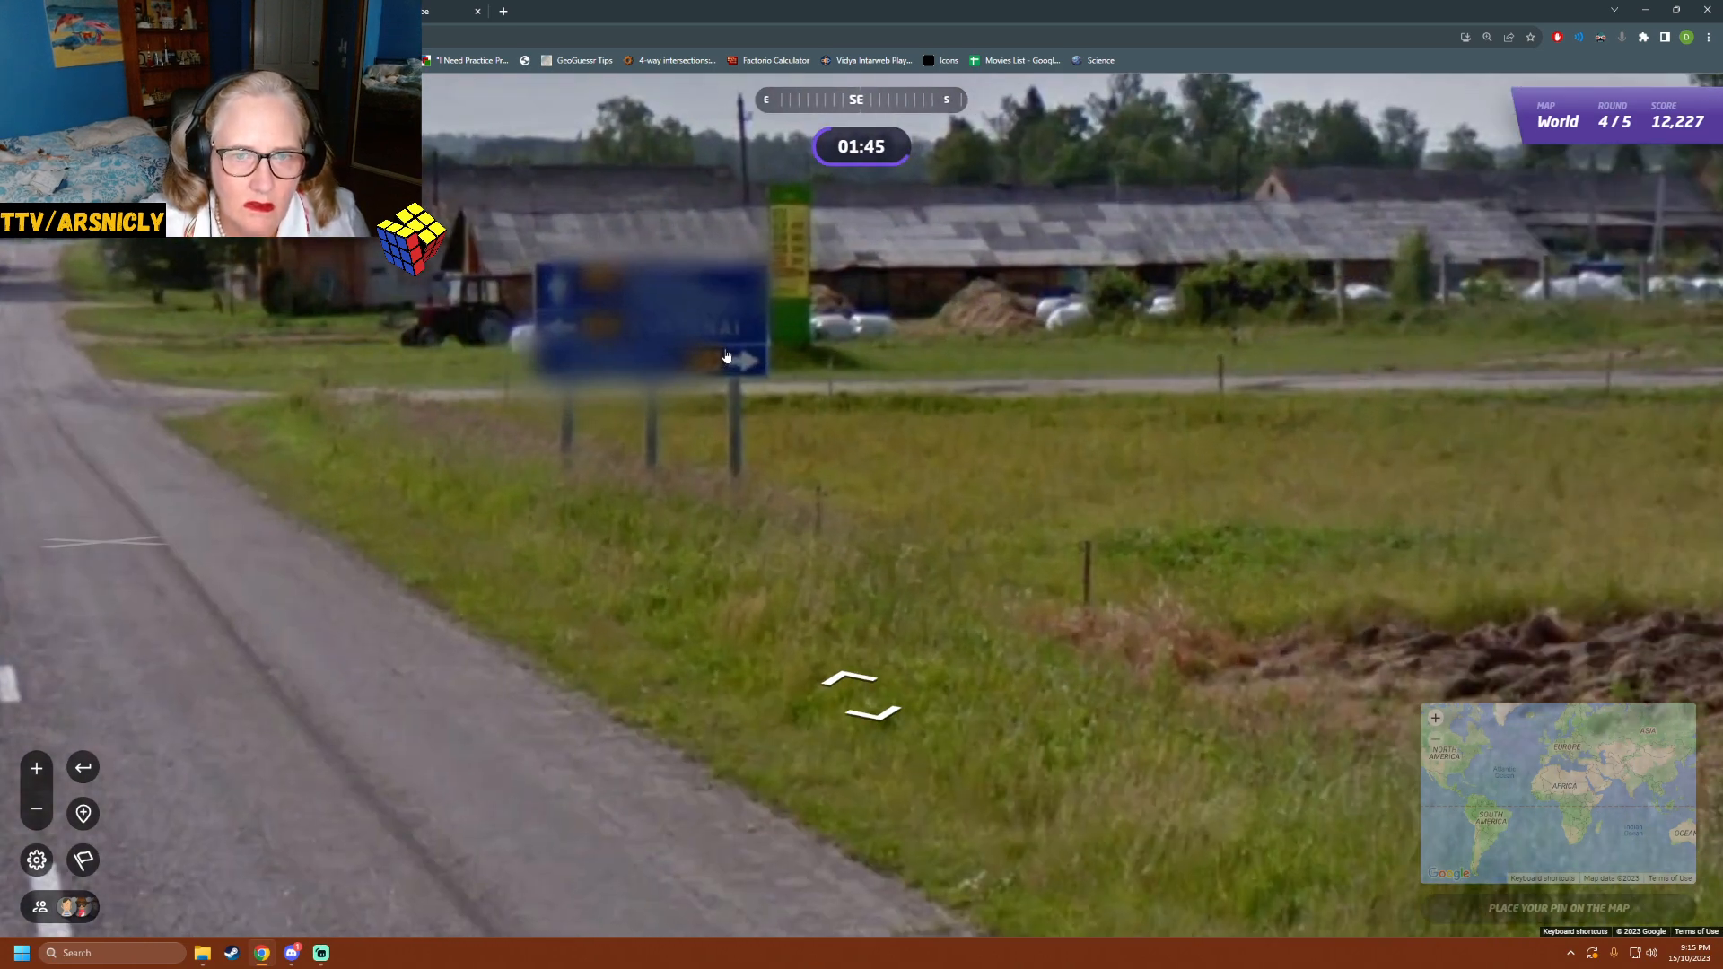
{"action": "left_click", "coordinate": [864, 704]}
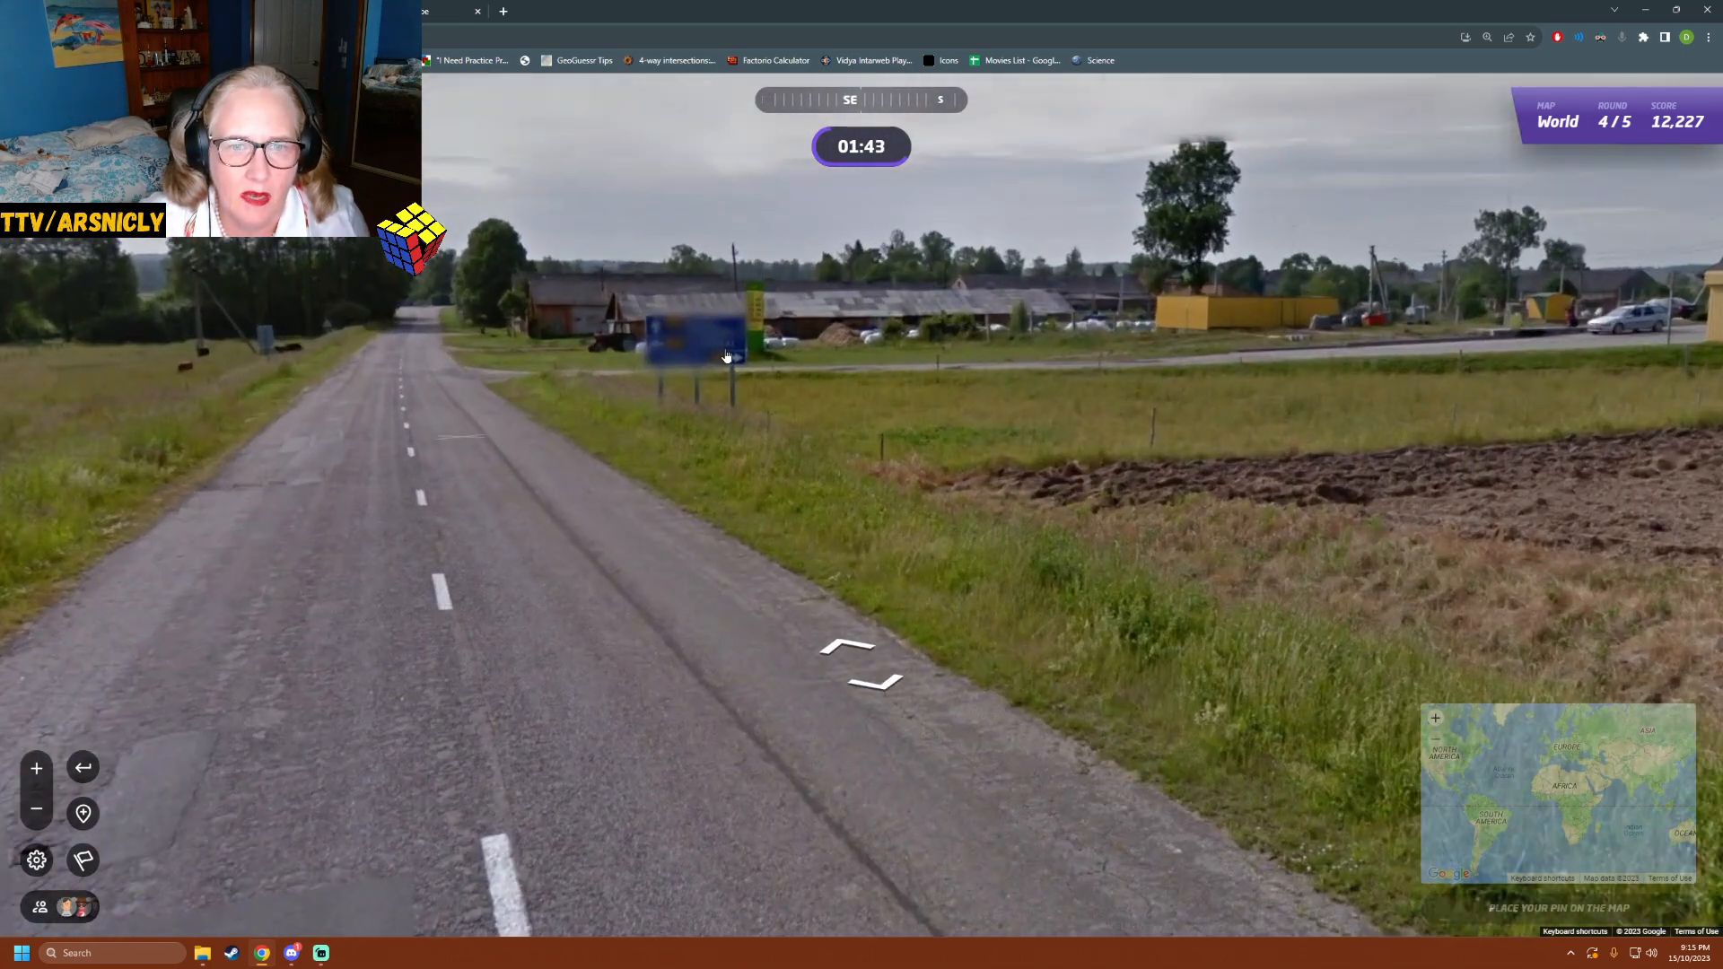
- Reposition beside the blue sign to read it before bringing up the Eastern Europe map
{"action": "left_click", "coordinate": [858, 658]}
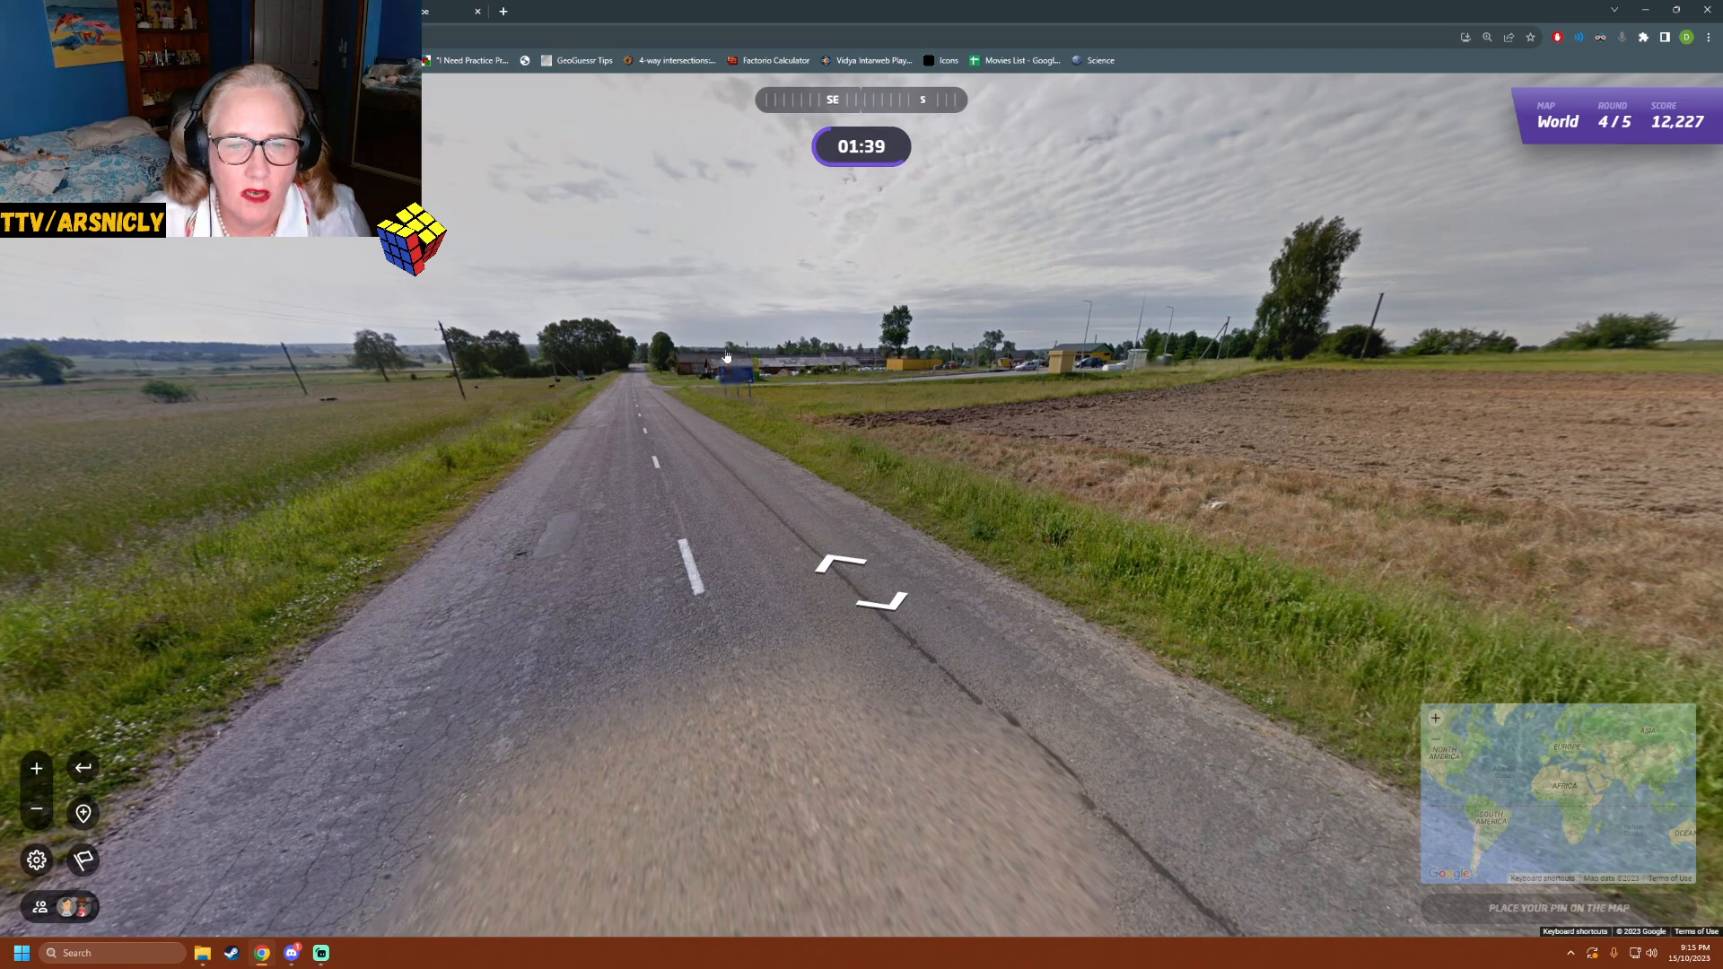
{"action": "left_click", "coordinate": [846, 571]}
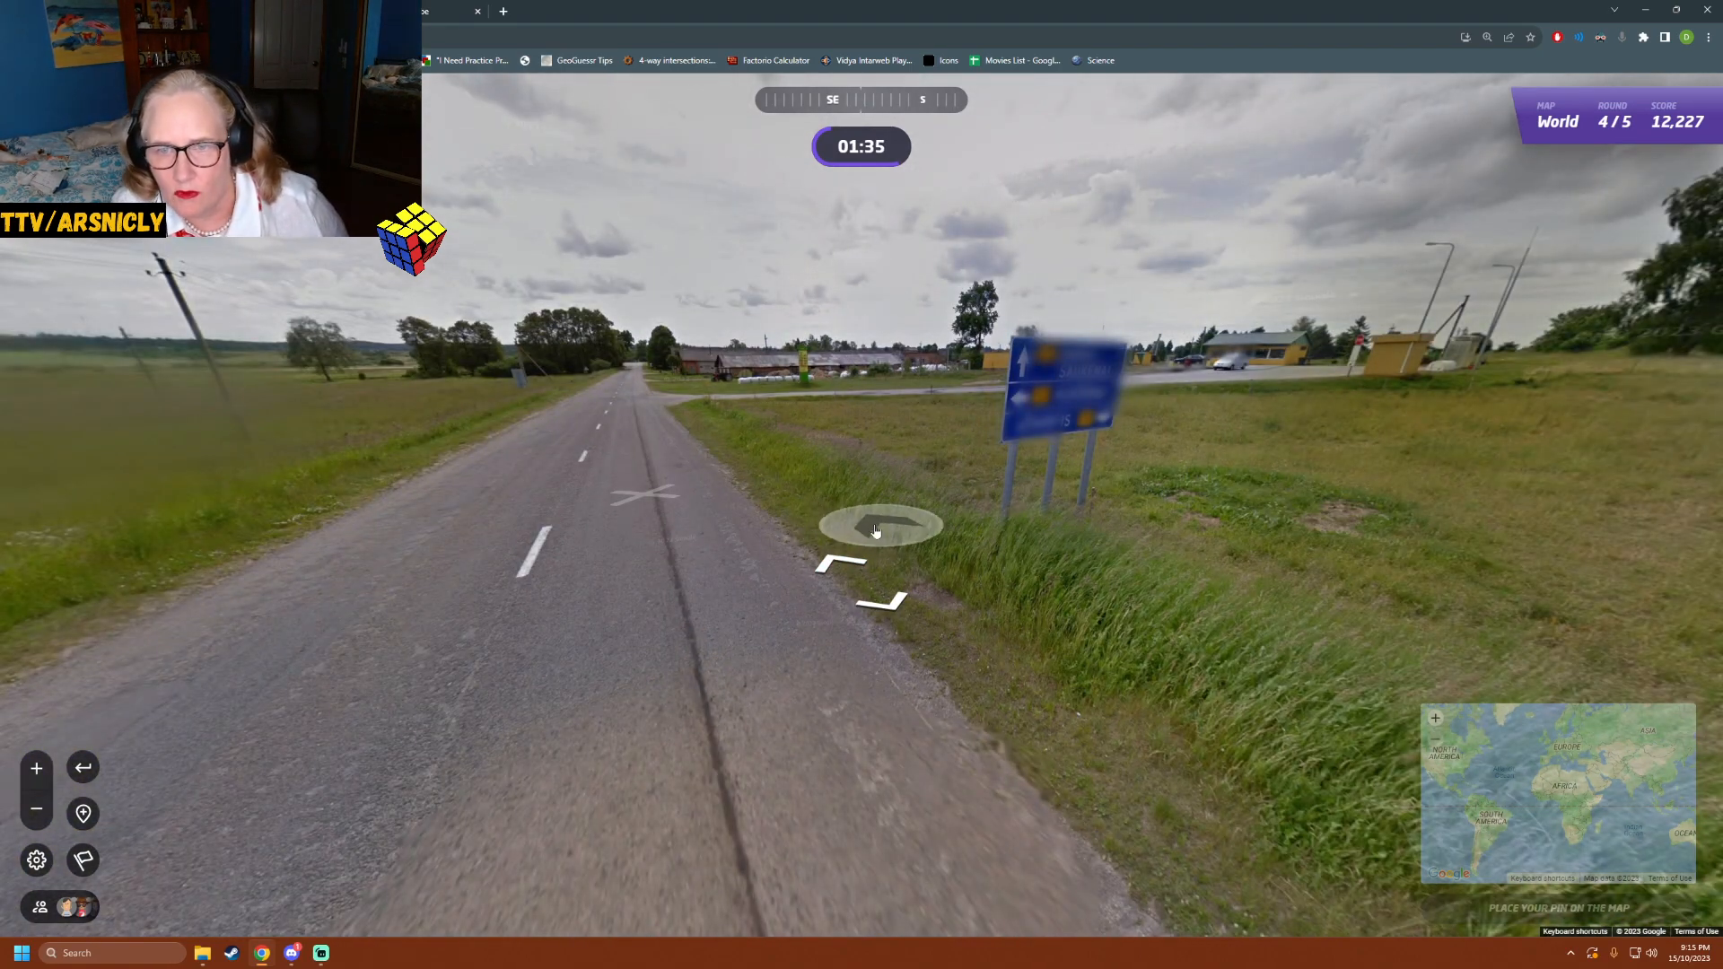
{"action": "left_click", "coordinate": [879, 526]}
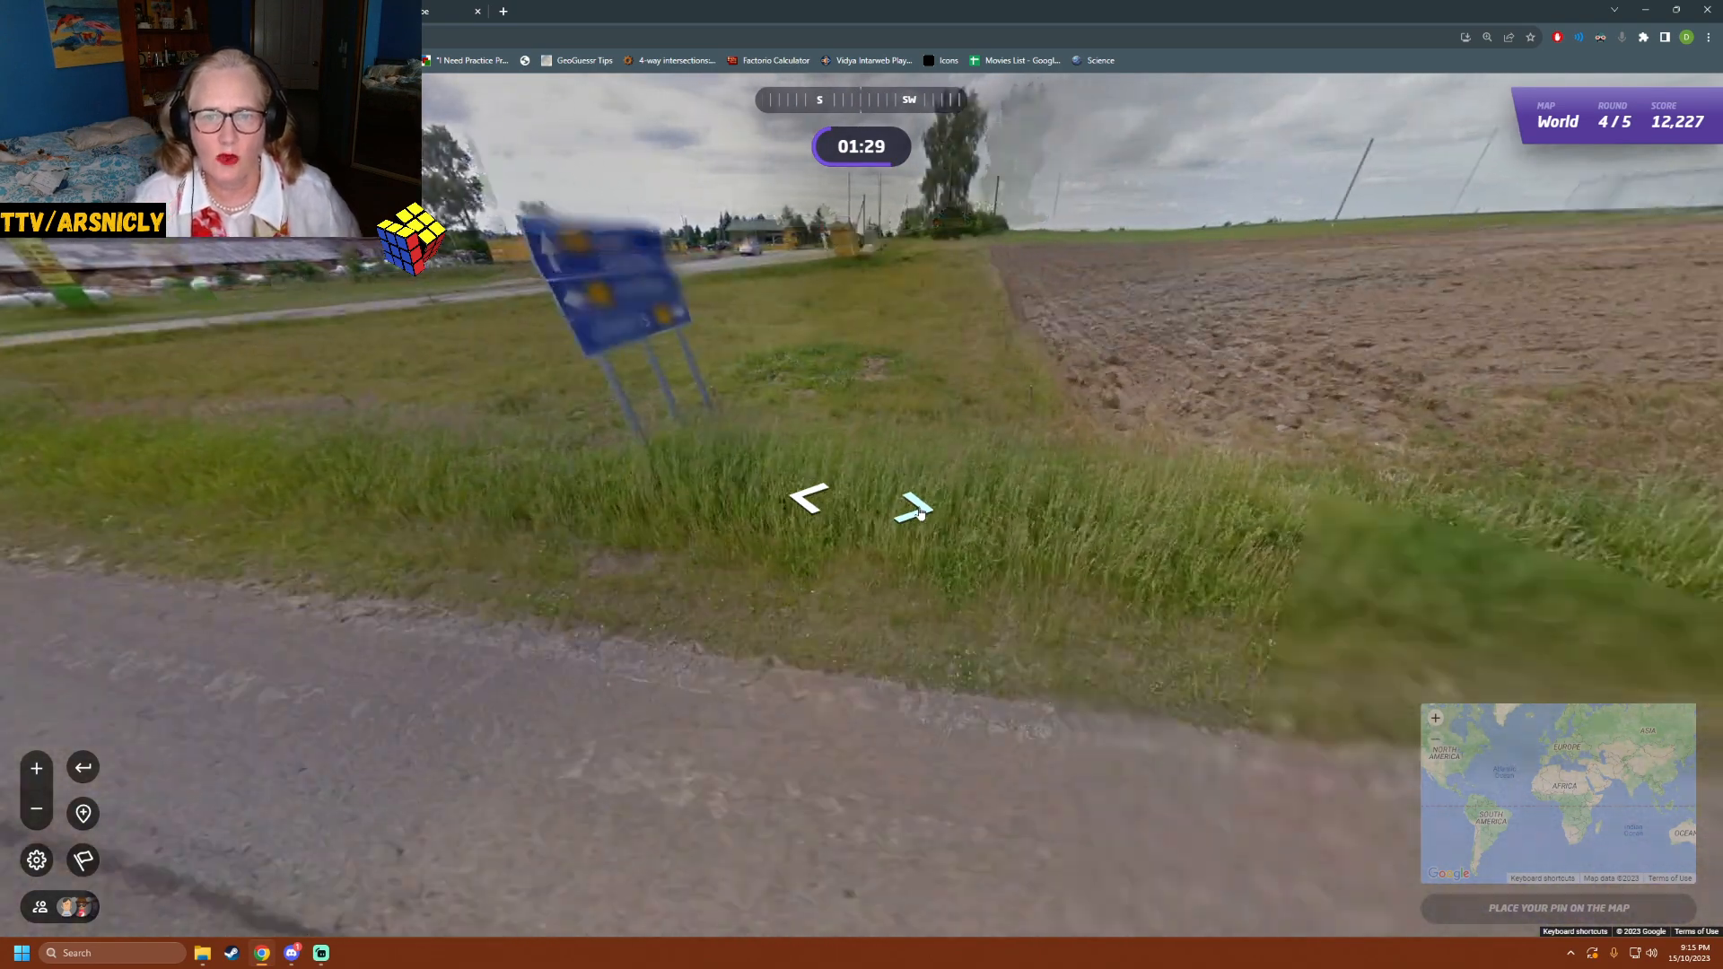
{"action": "left_click", "coordinate": [912, 511]}
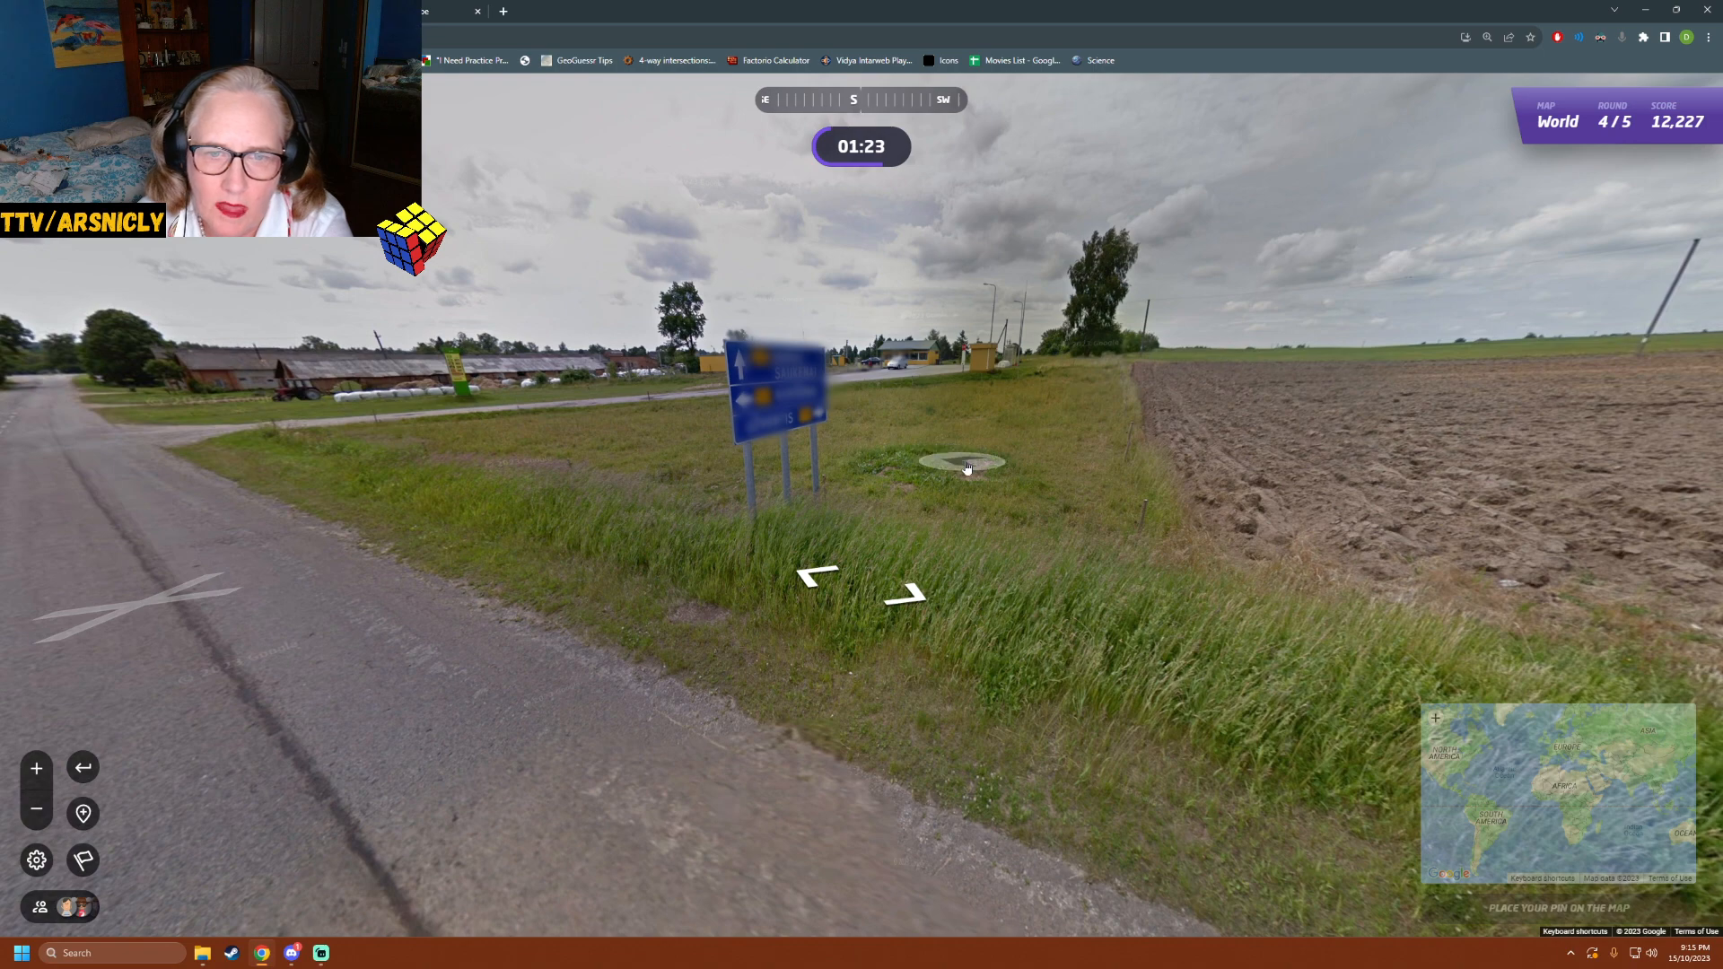
{"action": "mouse_move", "coordinate": [1228, 566]}
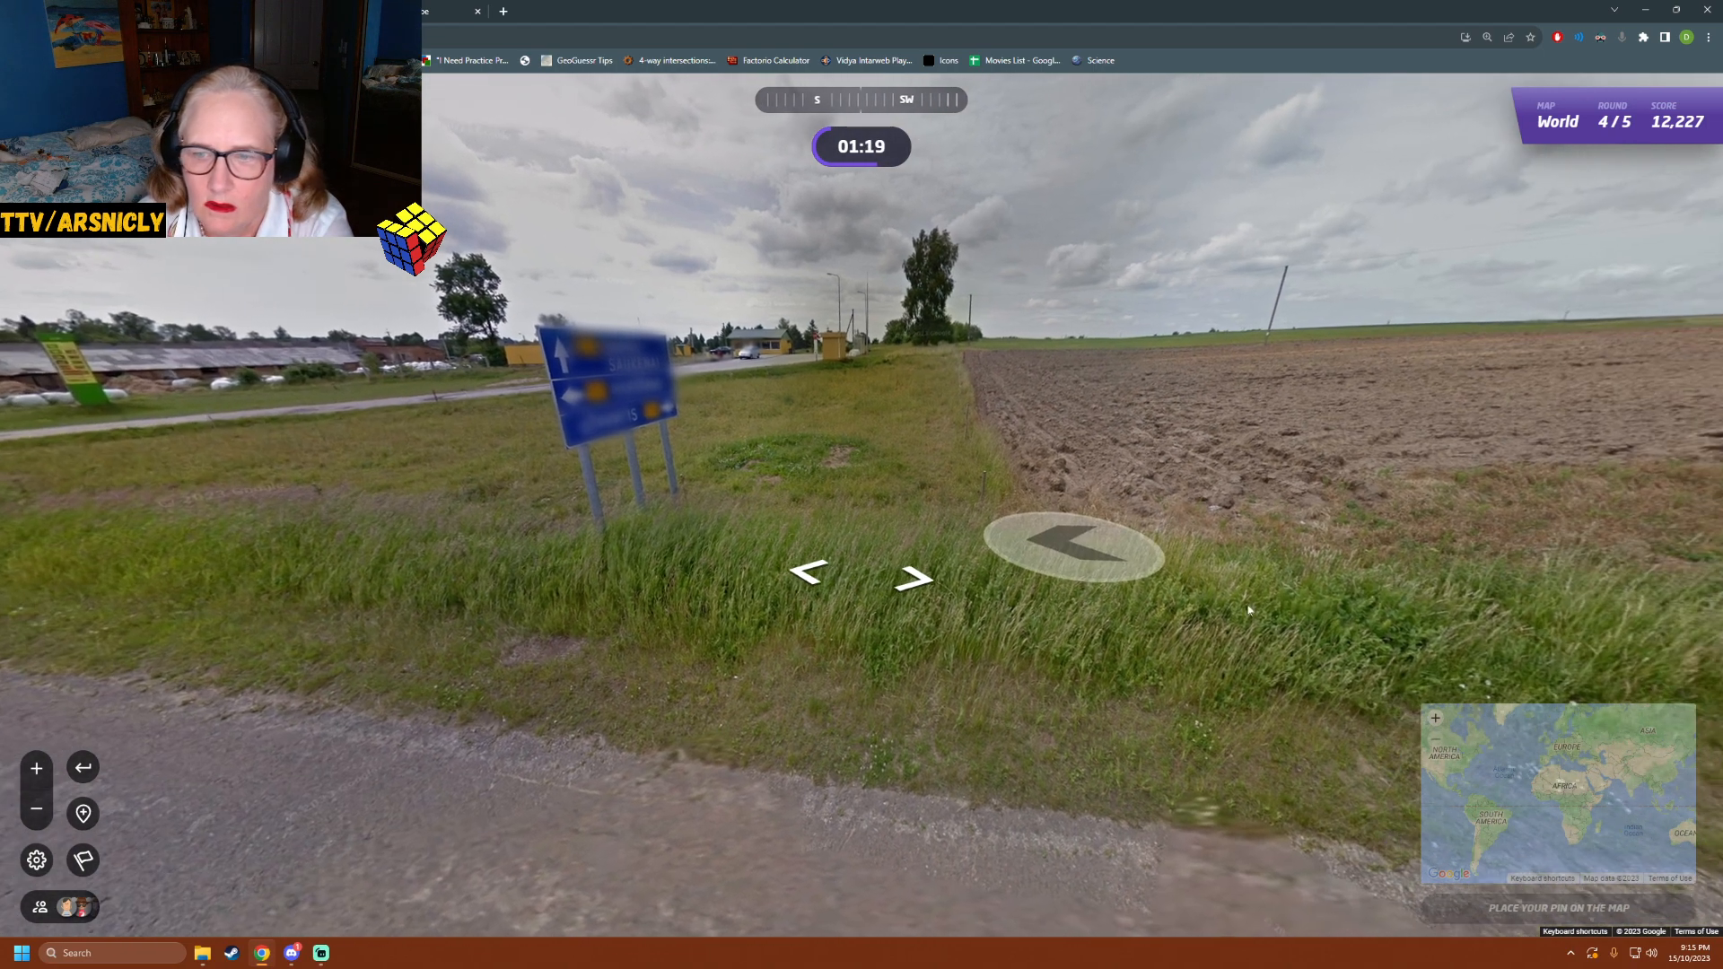
{"action": "left_click", "coordinate": [1557, 792]}
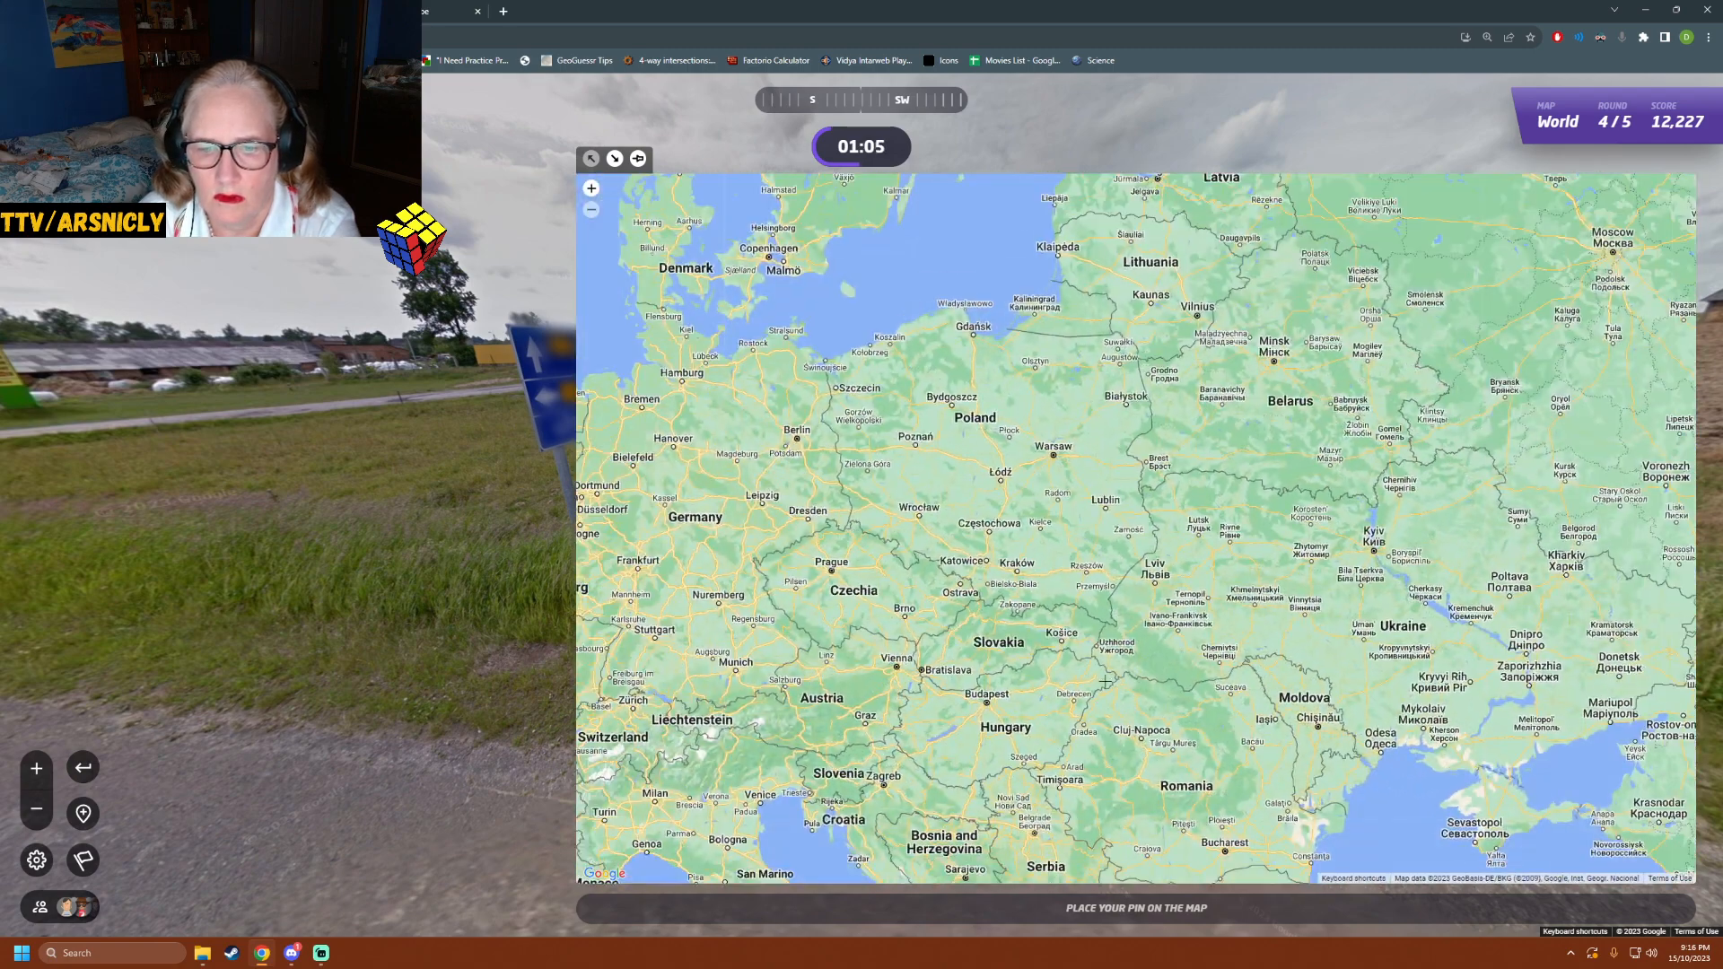
- Drop a pin near Budapest, then zoom out and move it into Lithuania
{"action": "left_click", "coordinate": [982, 717]}
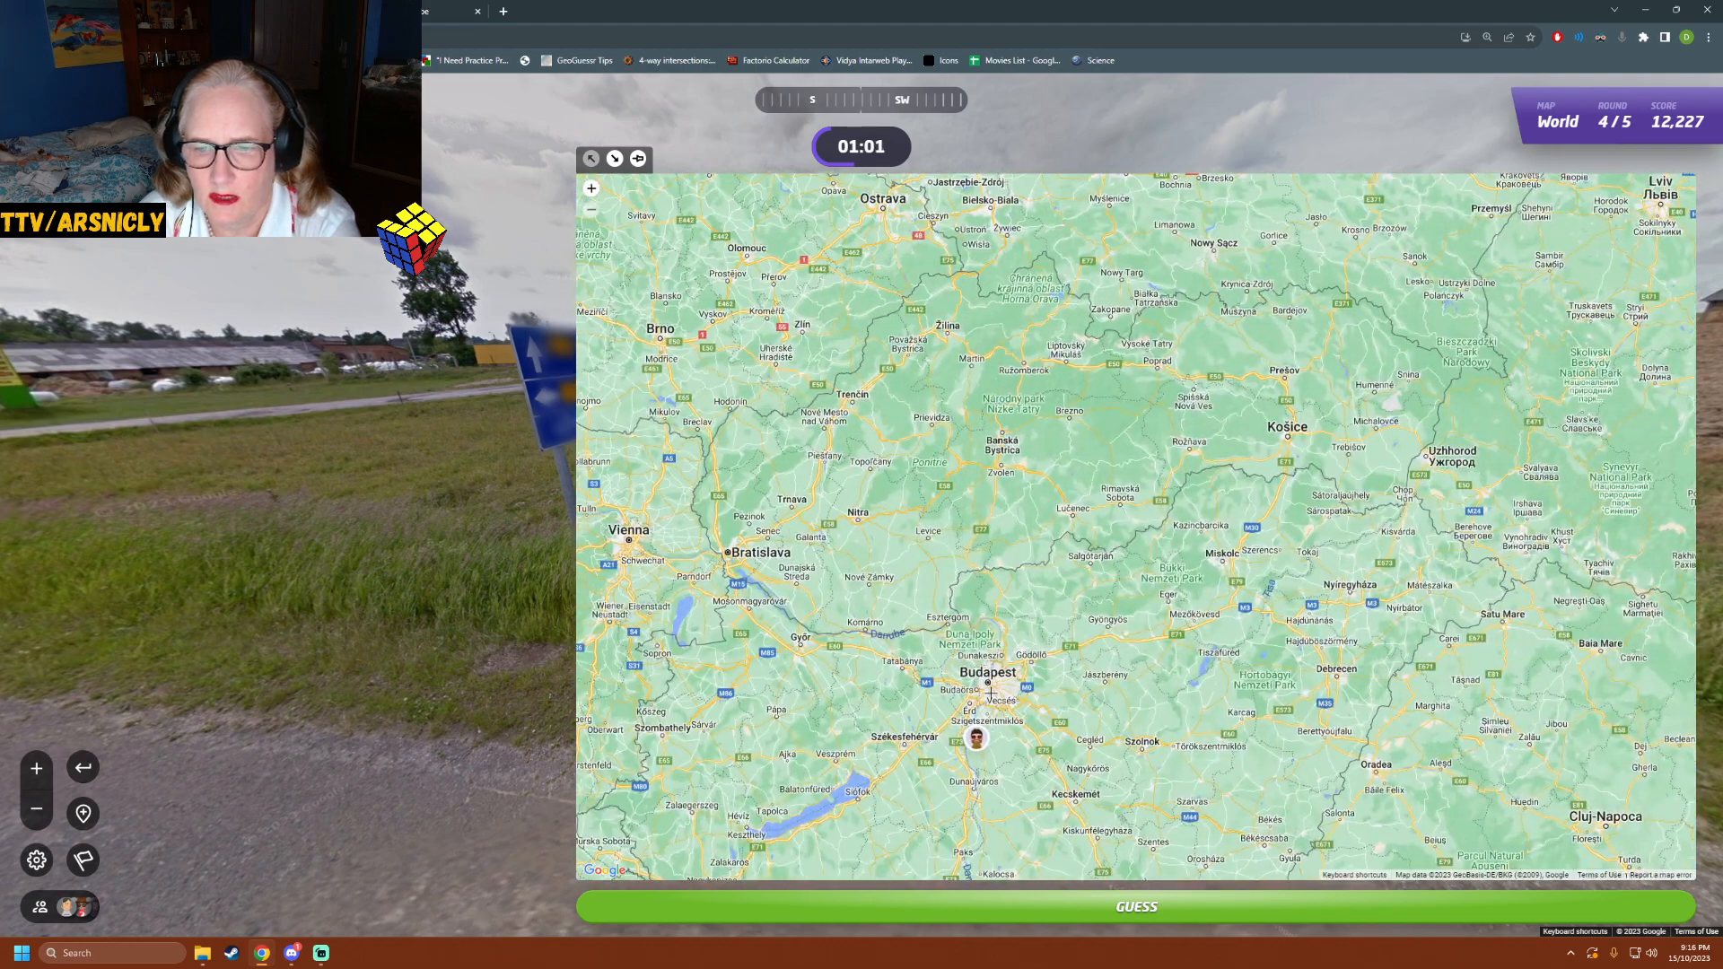
{"action": "scroll", "scroll_direction": "up", "scroll_amount": 3}
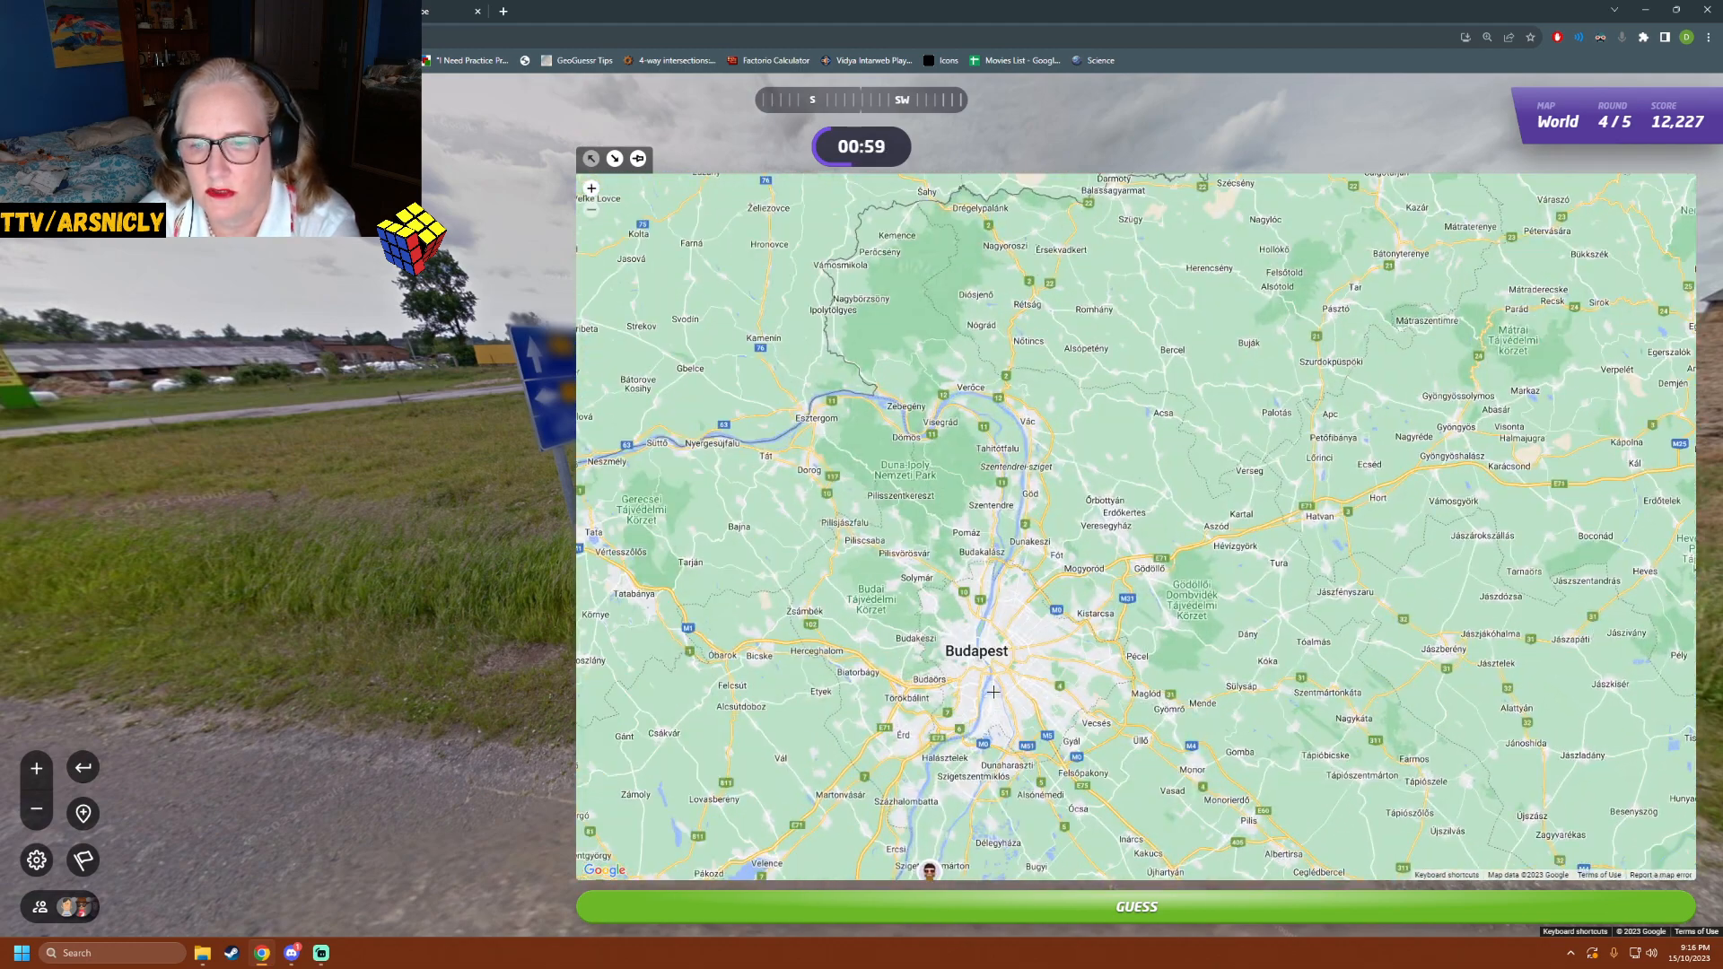
{"action": "scroll", "scroll_direction": "down", "scroll_amount": 3}
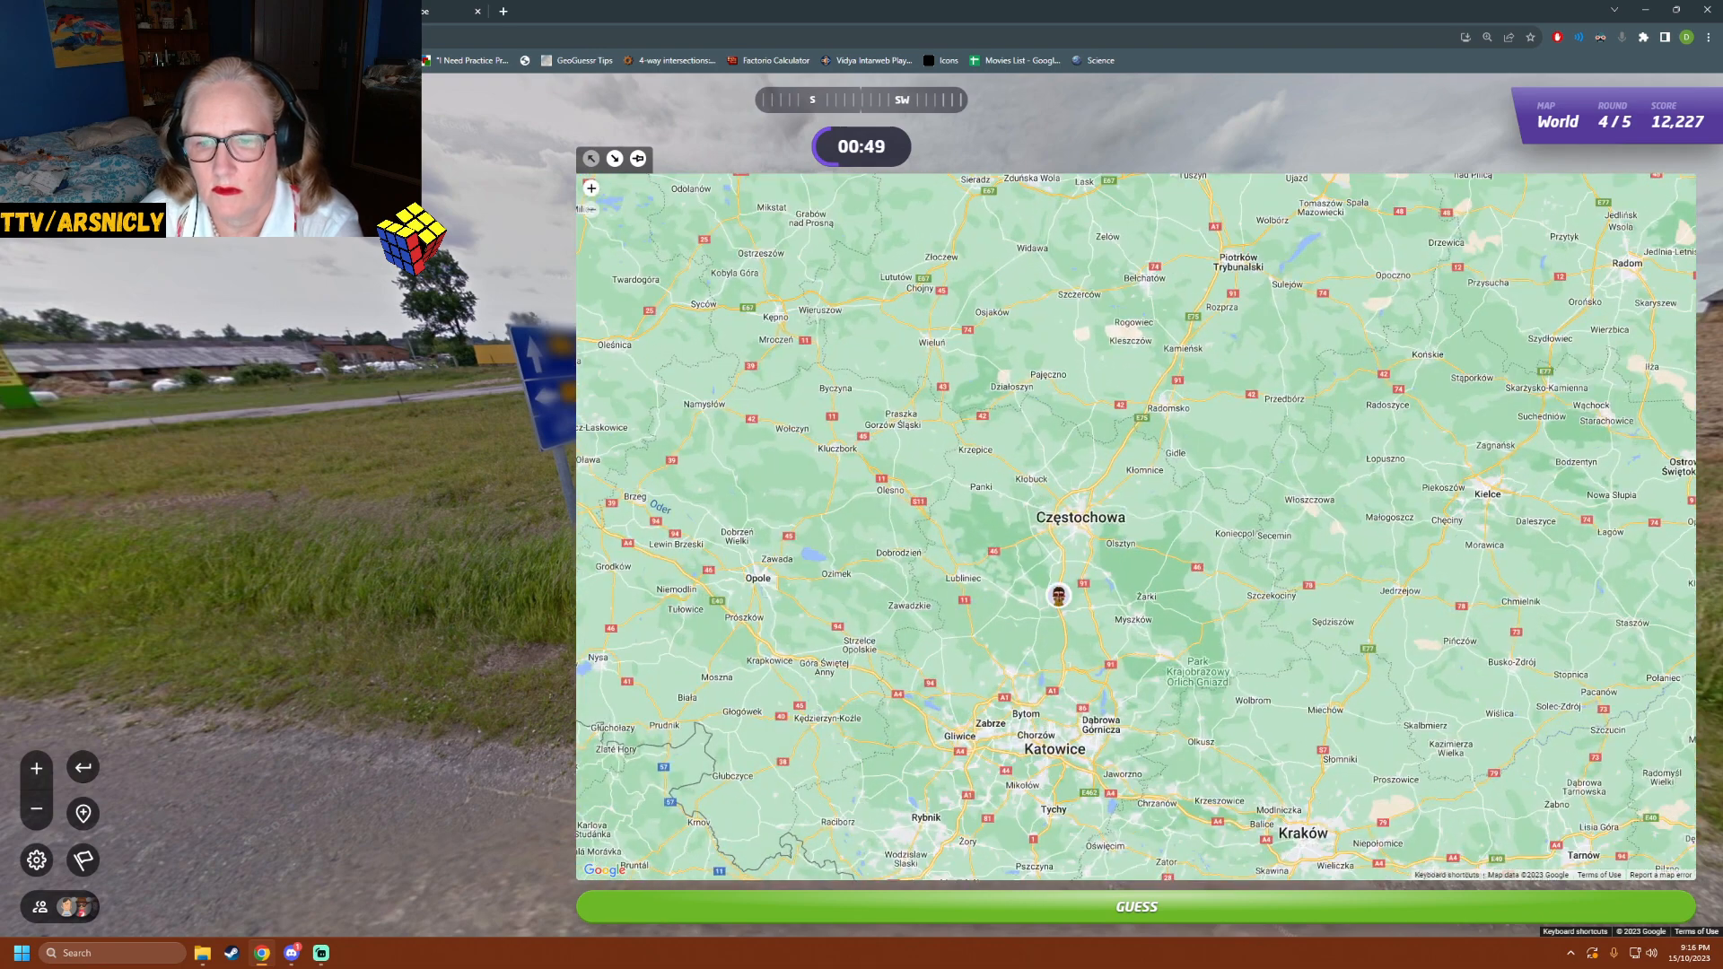
{"action": "scroll", "scroll_direction": "up", "scroll_amount": 3}
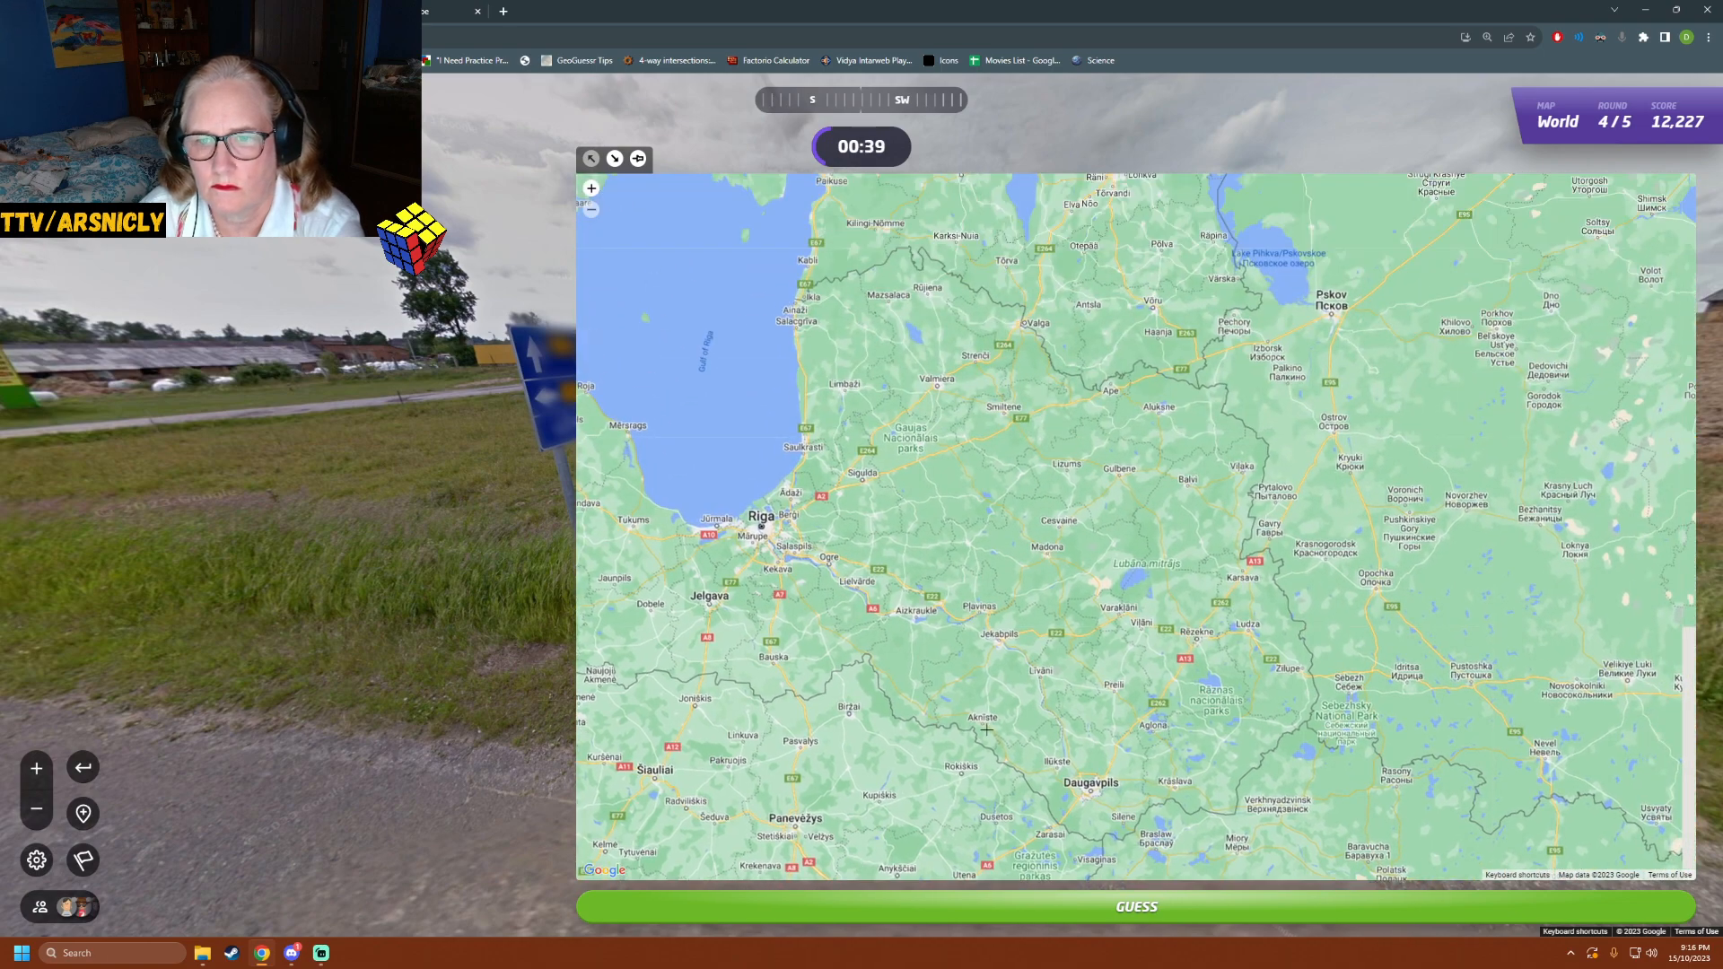
{"action": "left_click", "coordinate": [591, 210]}
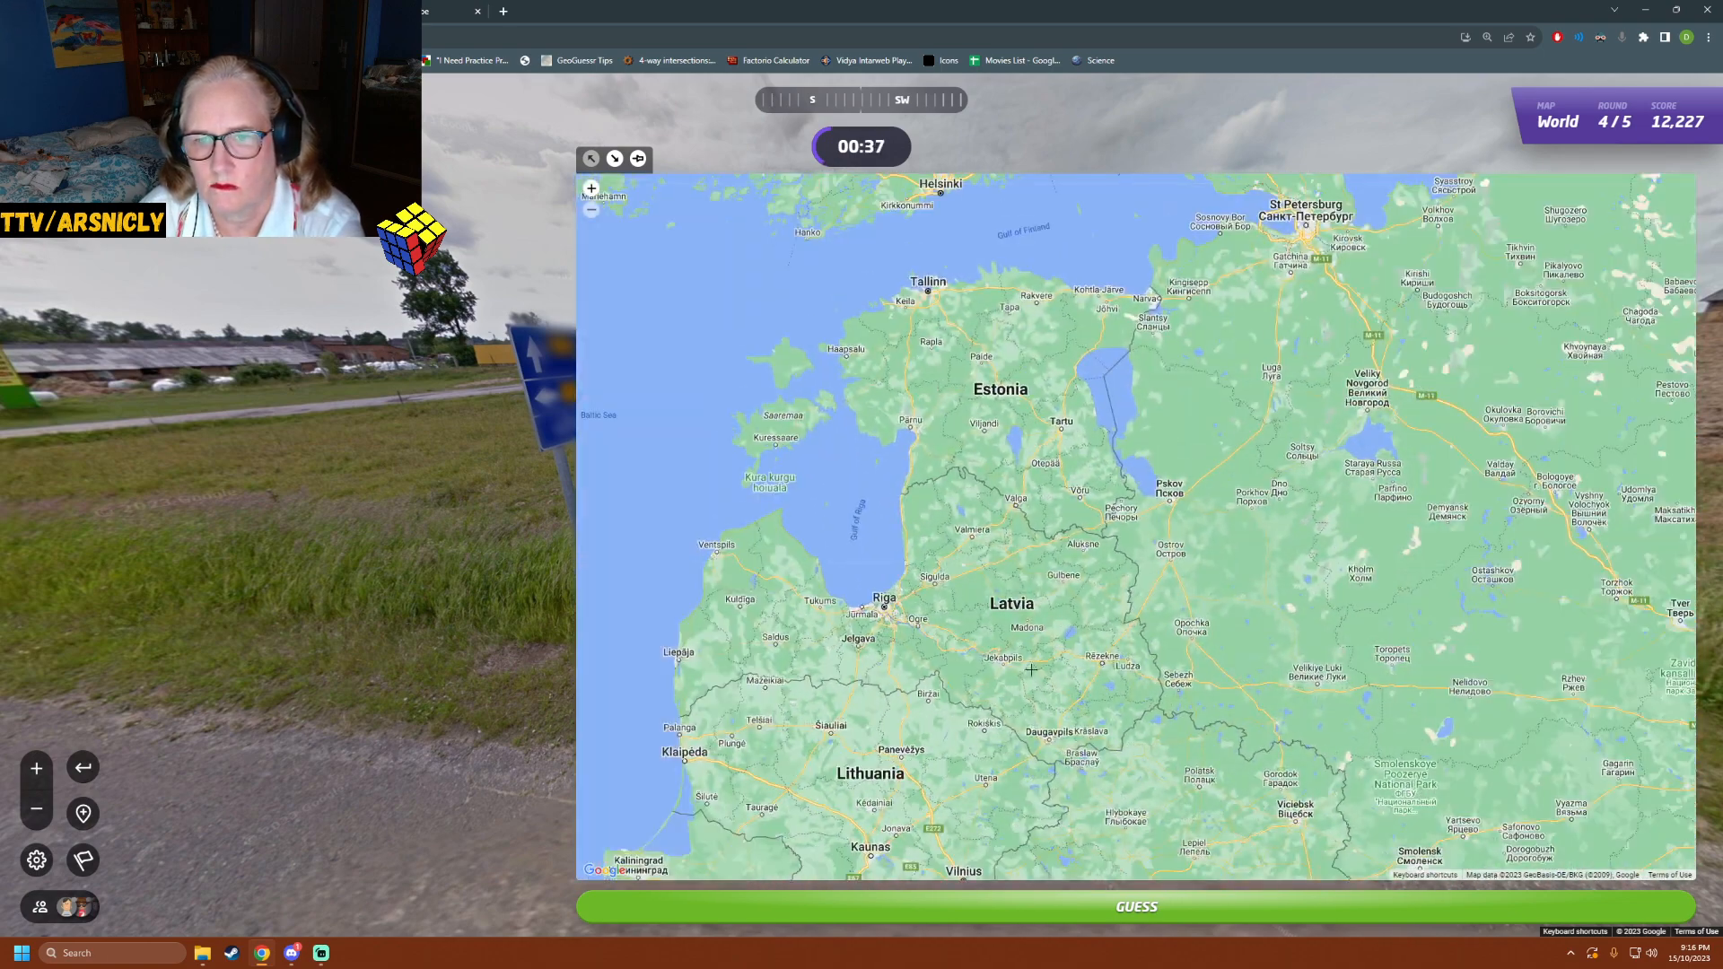
{"action": "left_click", "coordinate": [1027, 384]}
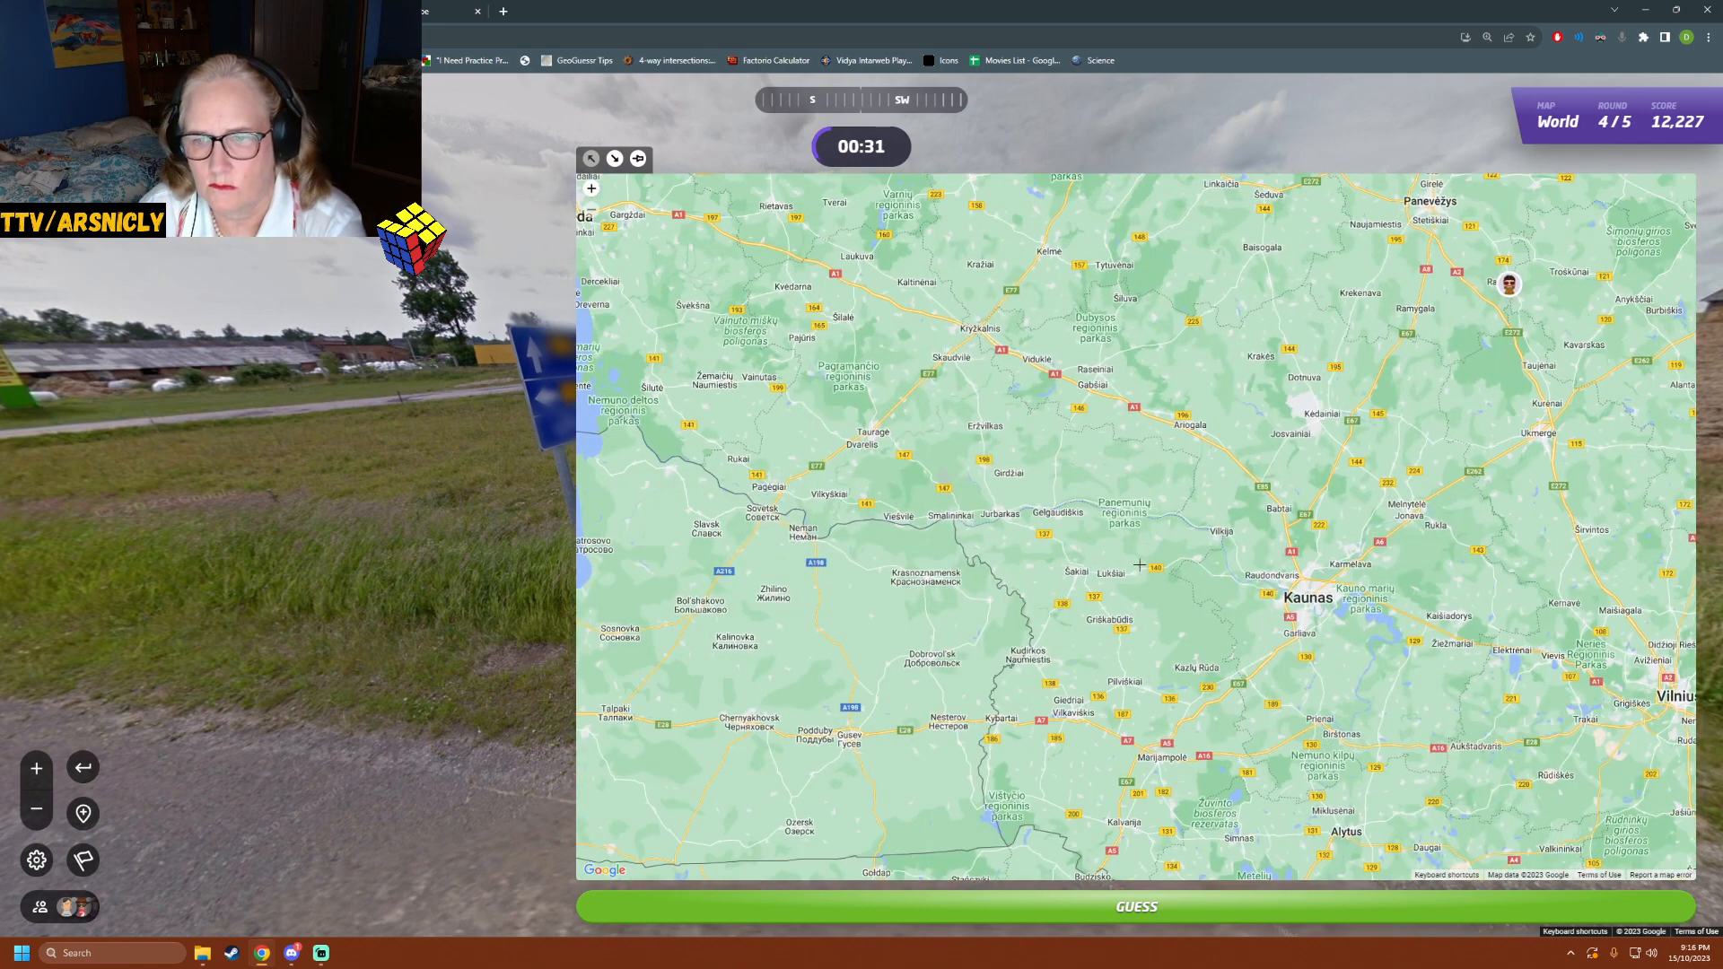
{"action": "mouse_move", "coordinate": [1201, 648]}
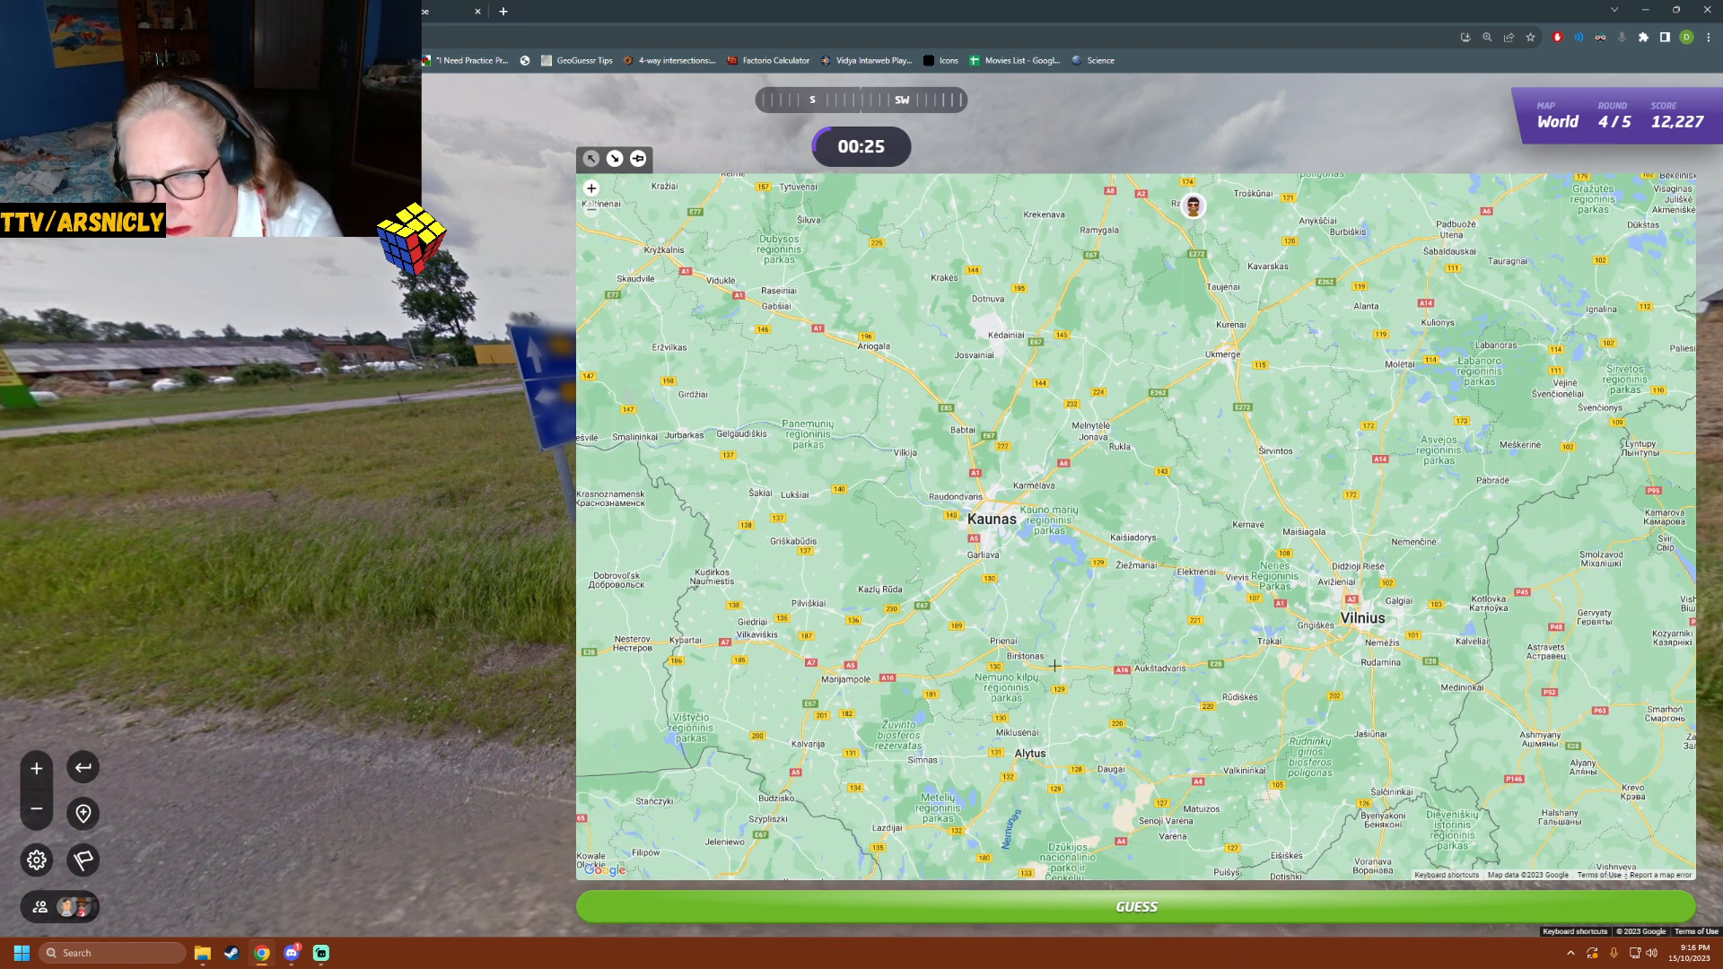
{"action": "mouse_move", "coordinate": [1182, 705]}
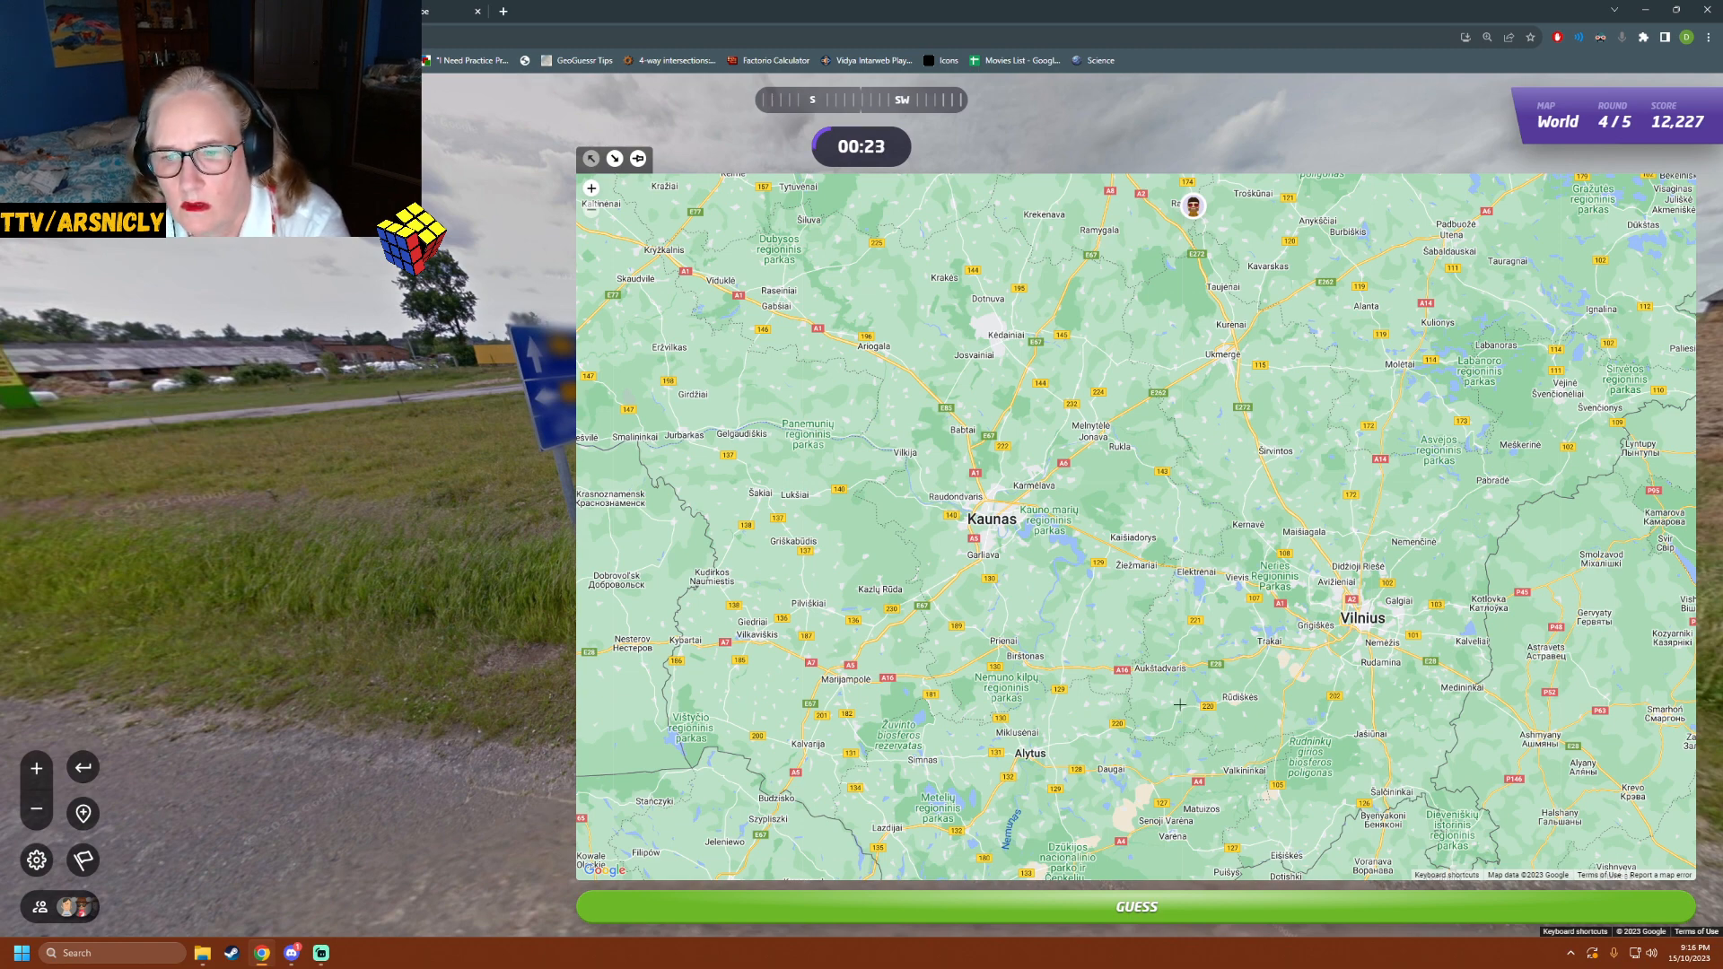
{"action": "mouse_move", "coordinate": [1128, 559]}
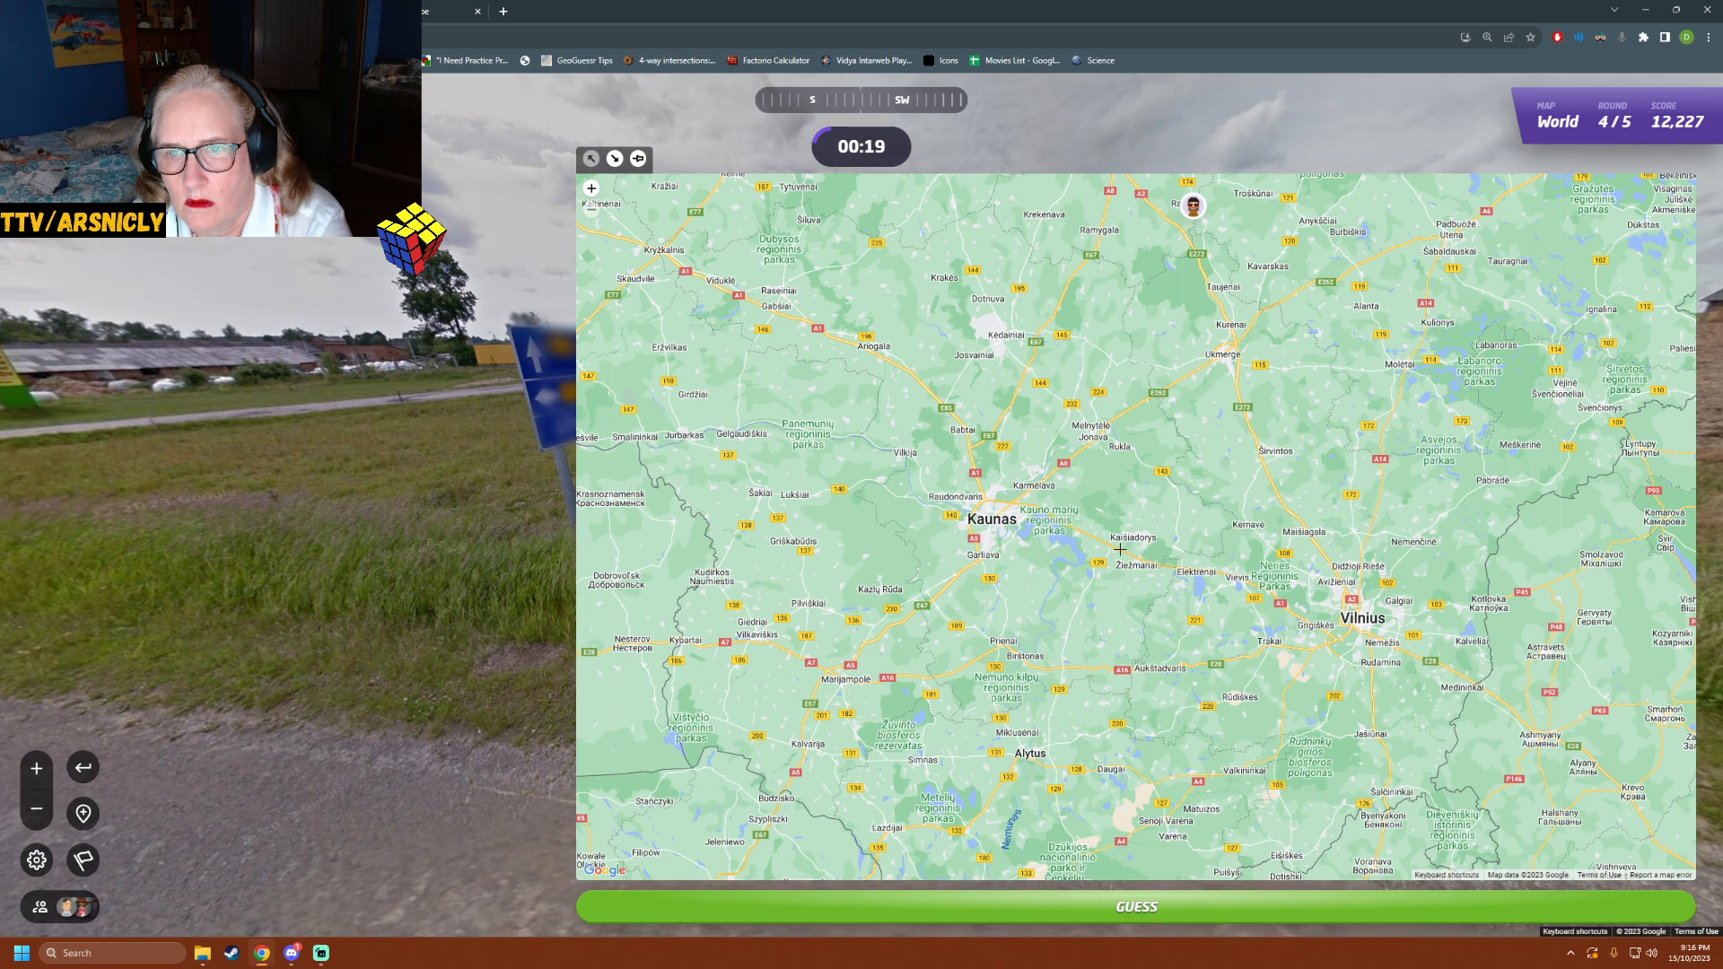
- Pin east of Kaunas, submit for 4,531 points at 147 km, and continue to round 5
{"action": "left_click", "coordinate": [1120, 549]}
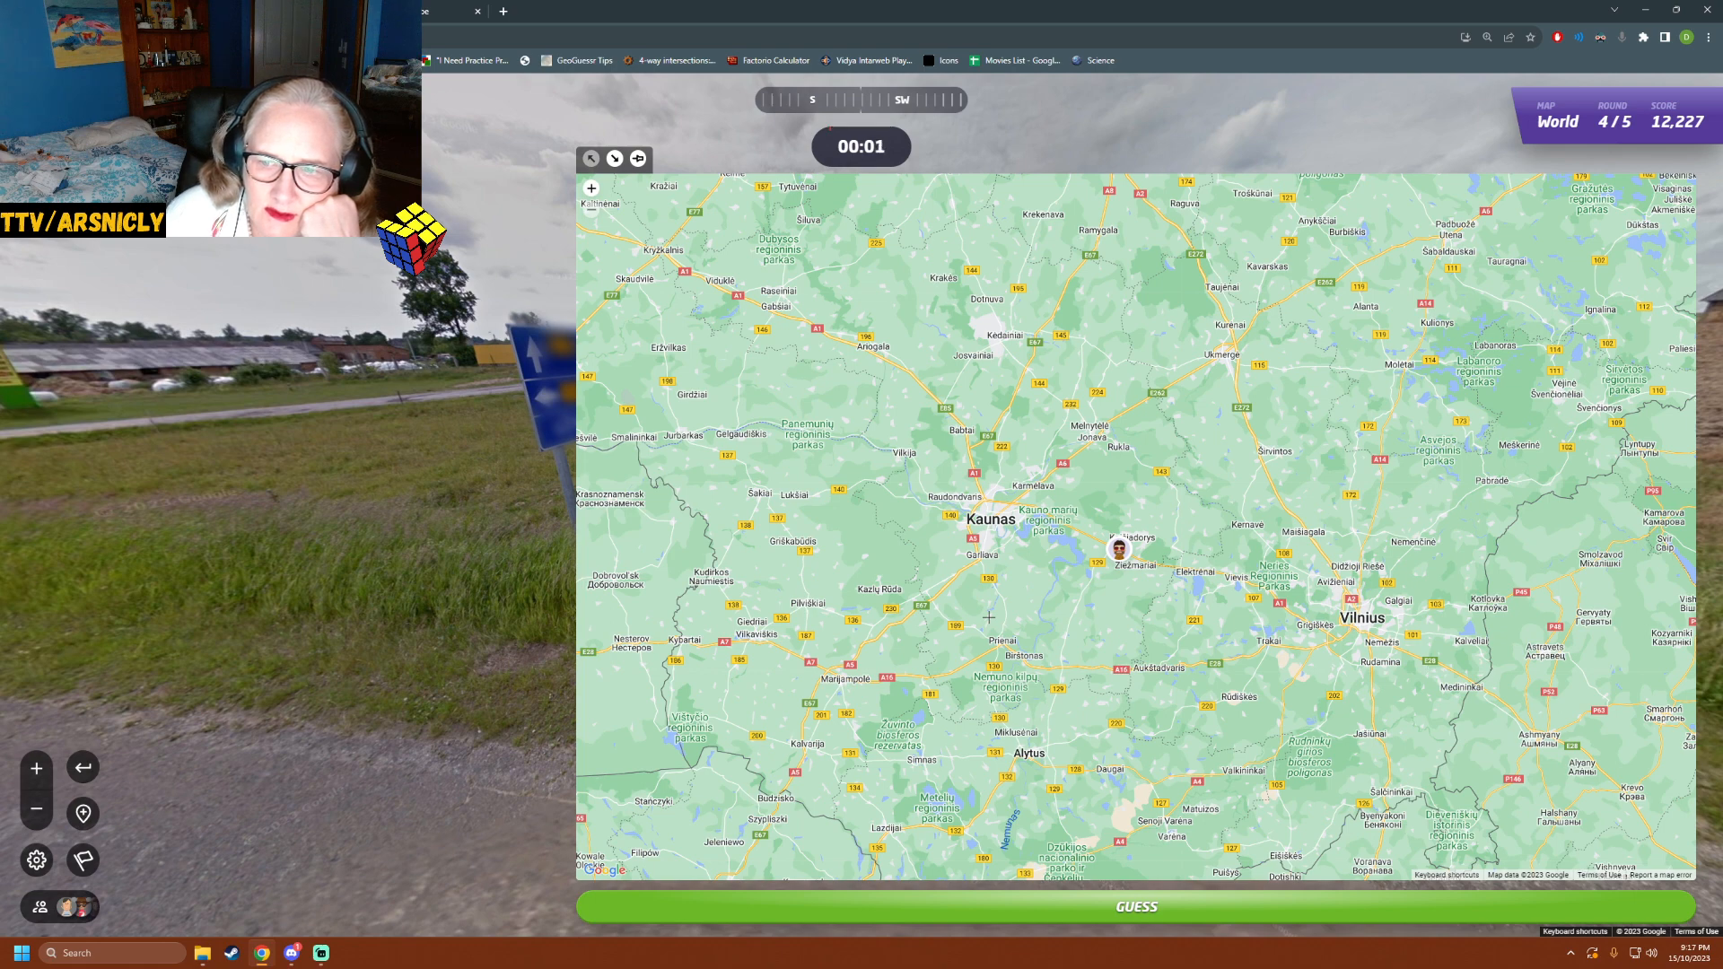
{"action": "left_click", "coordinate": [1134, 906]}
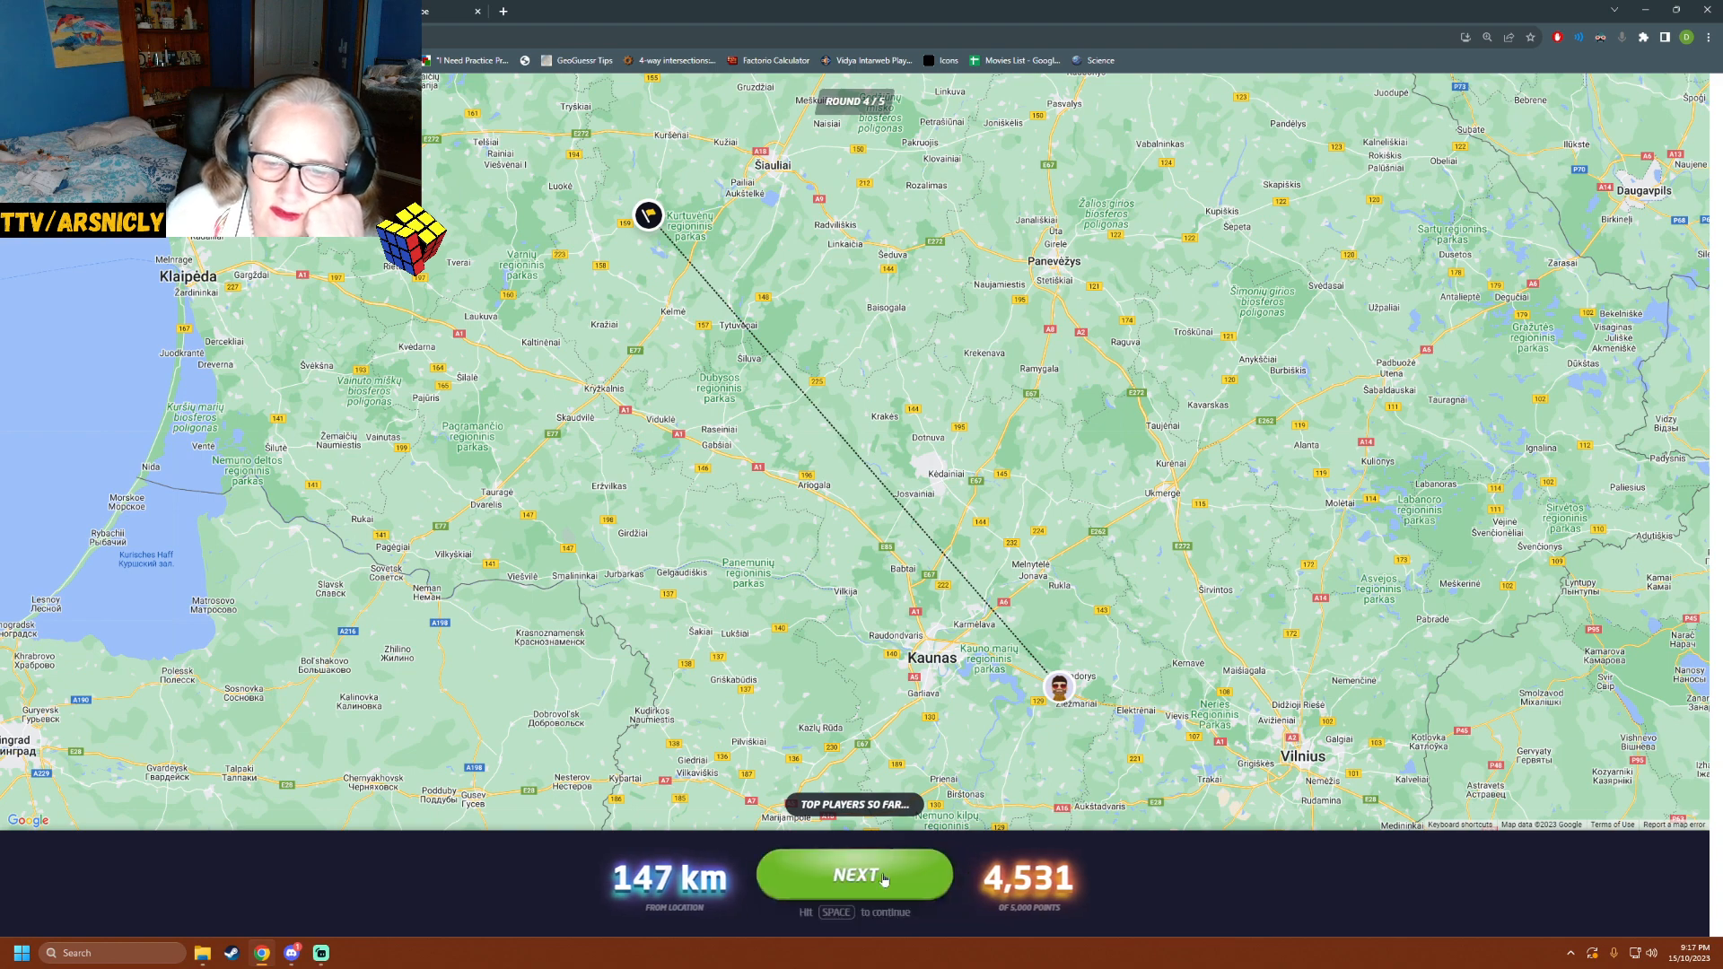
{"action": "left_click", "coordinate": [853, 874]}
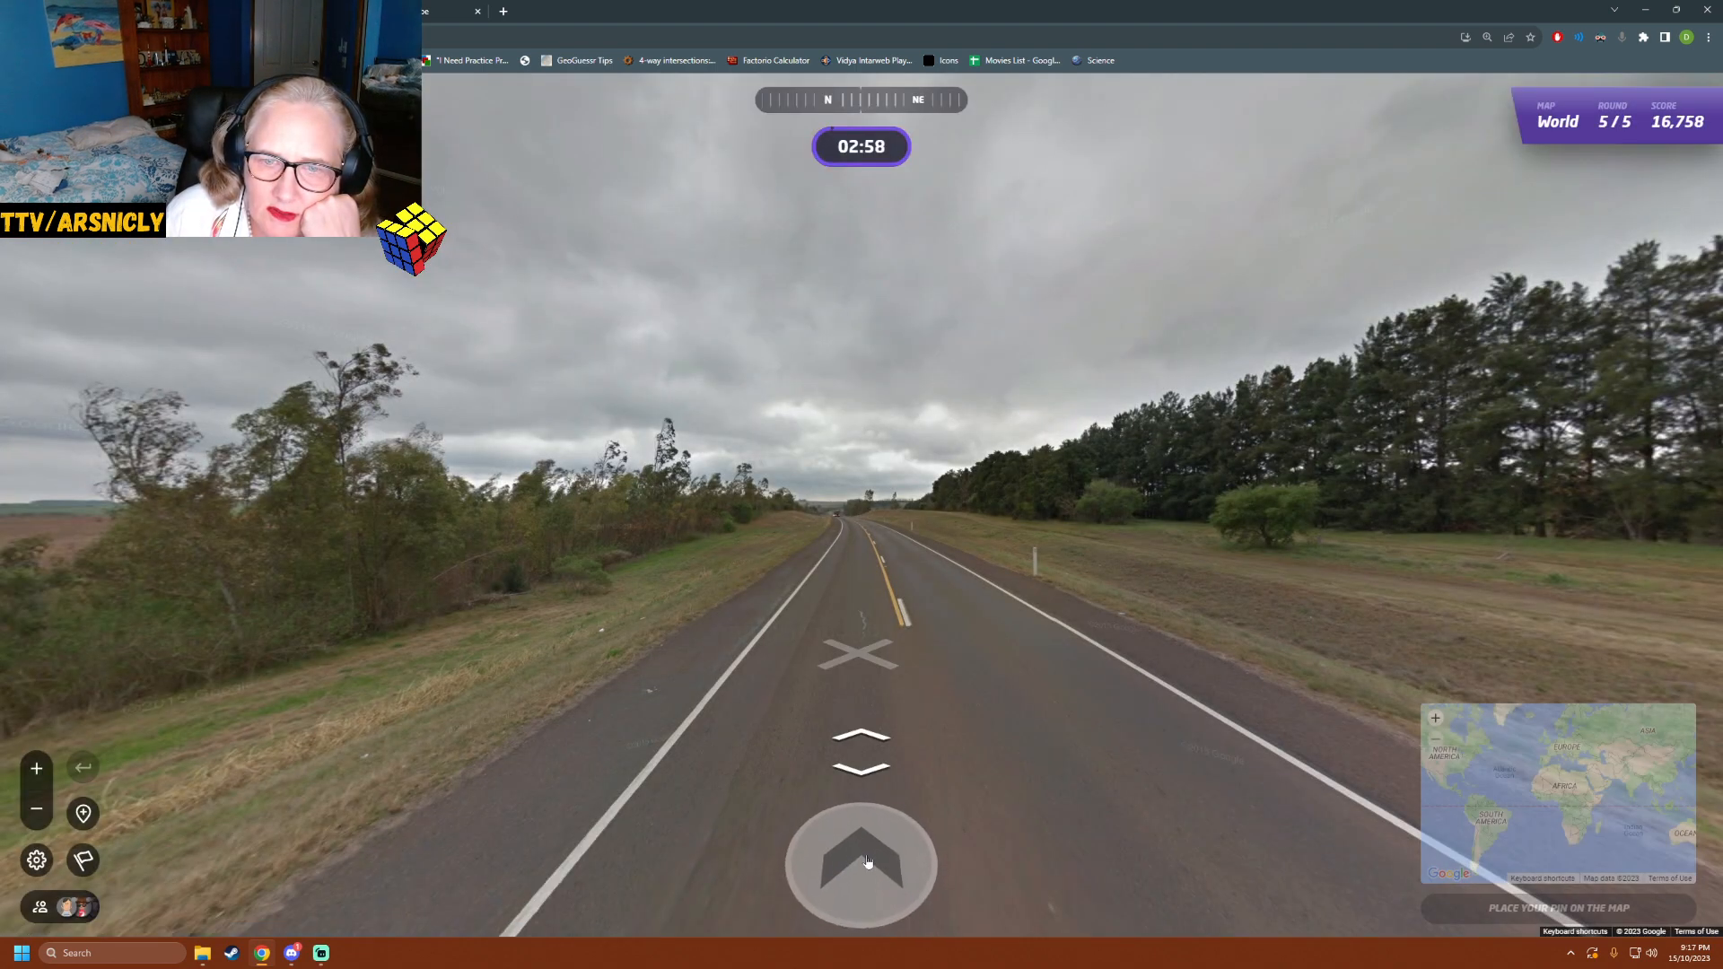
- Drive forward along the round 5 highway looking for clues
{"action": "left_click", "coordinate": [860, 864]}
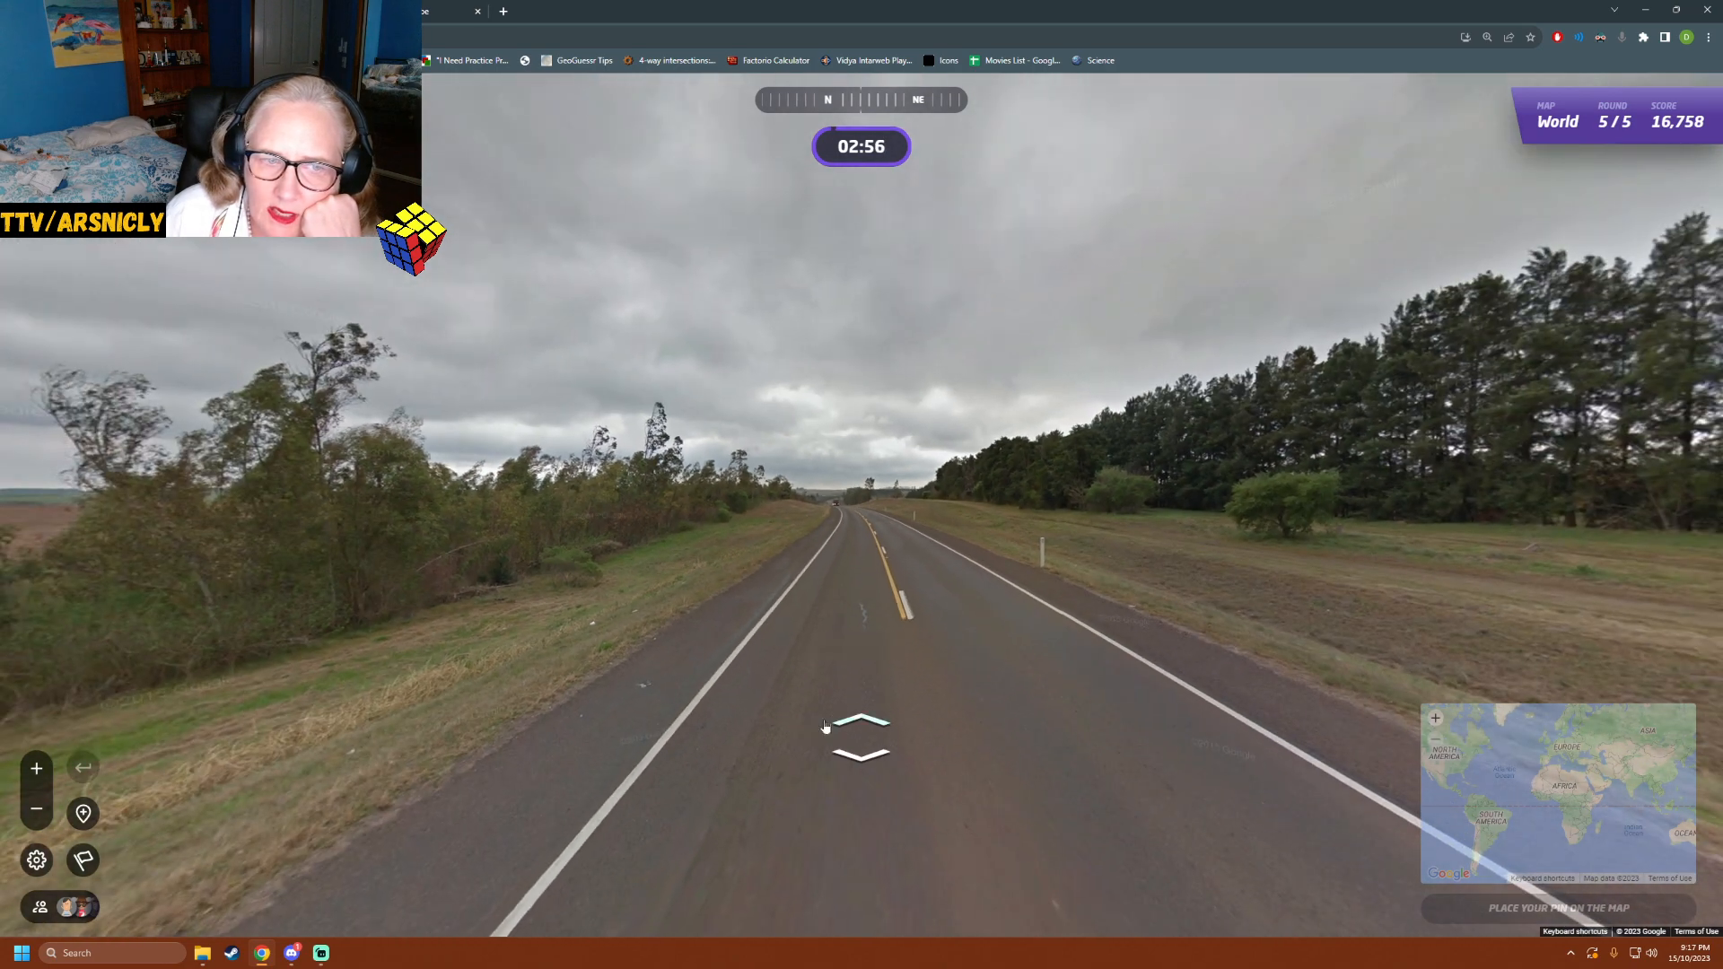
{"action": "left_click", "coordinate": [862, 726]}
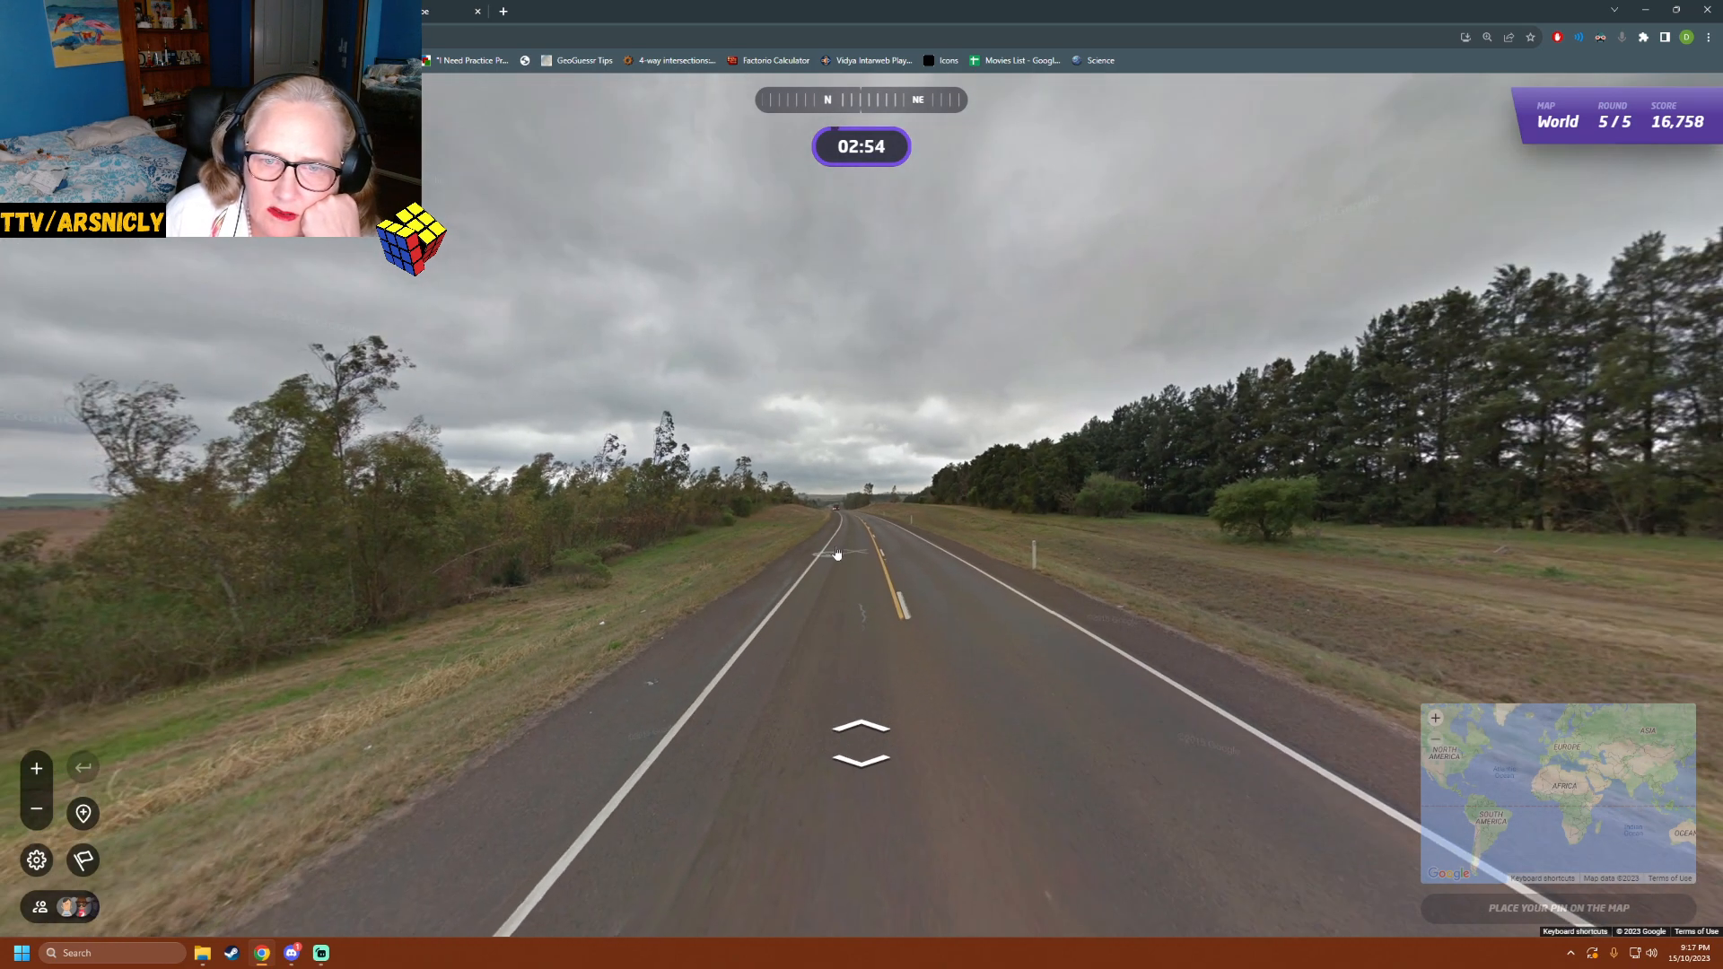
{"action": "left_click", "coordinate": [835, 526]}
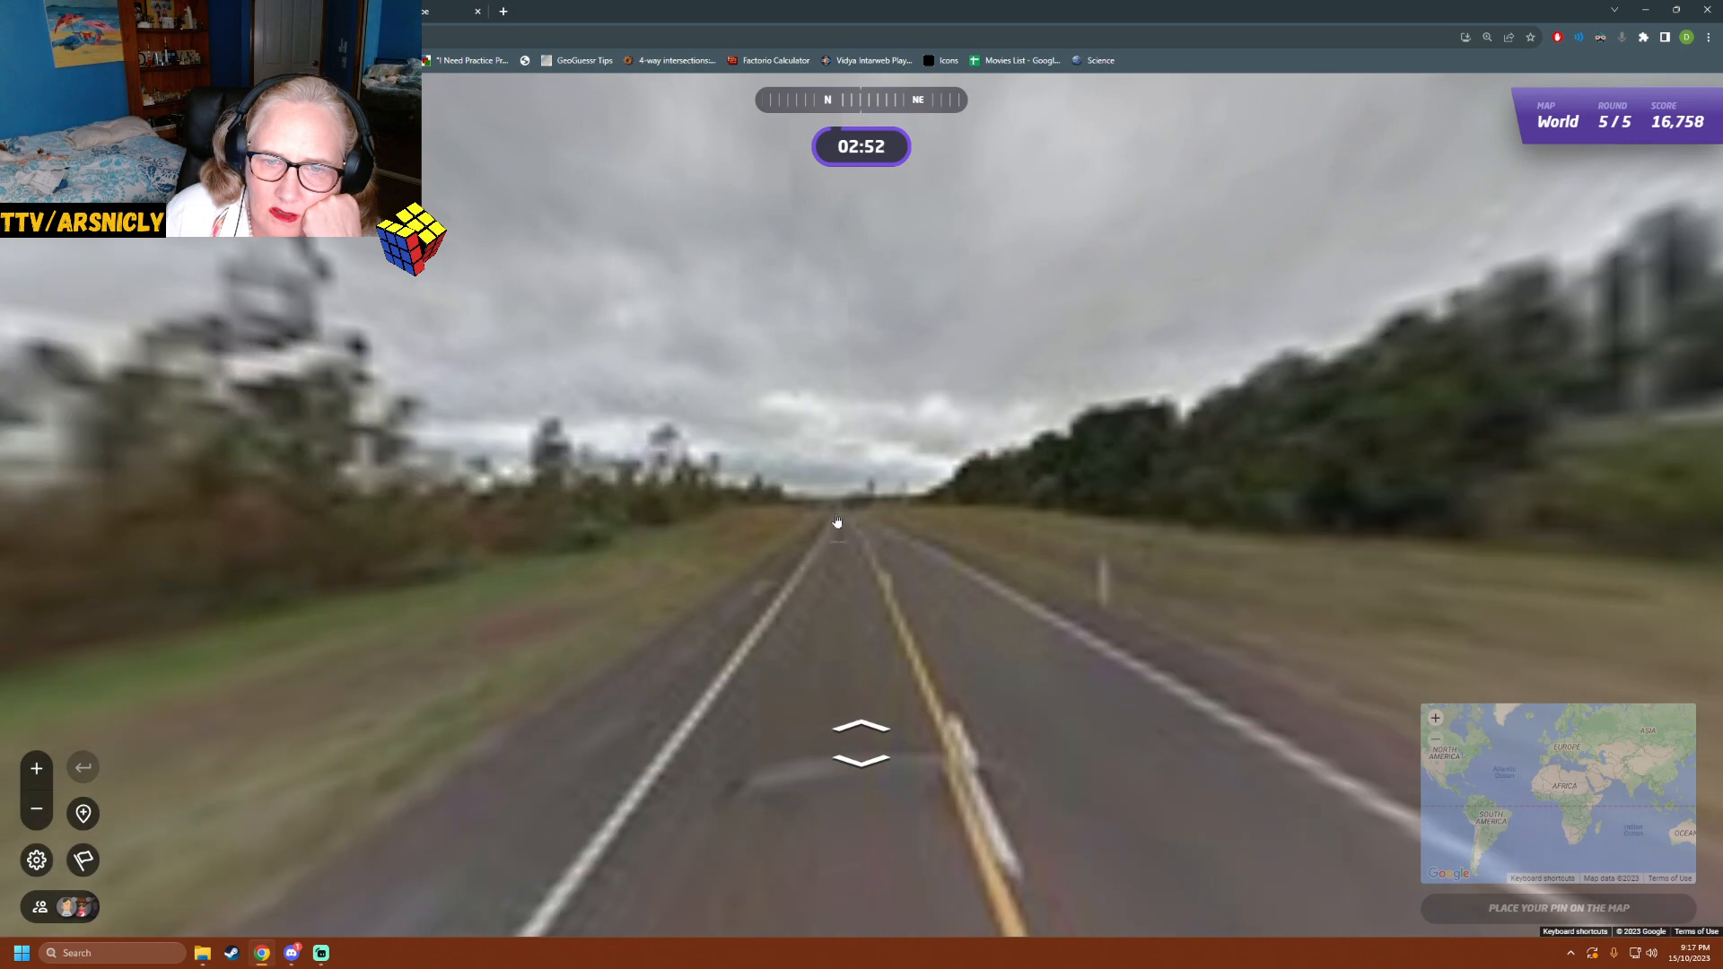
{"action": "left_click", "coordinate": [860, 512]}
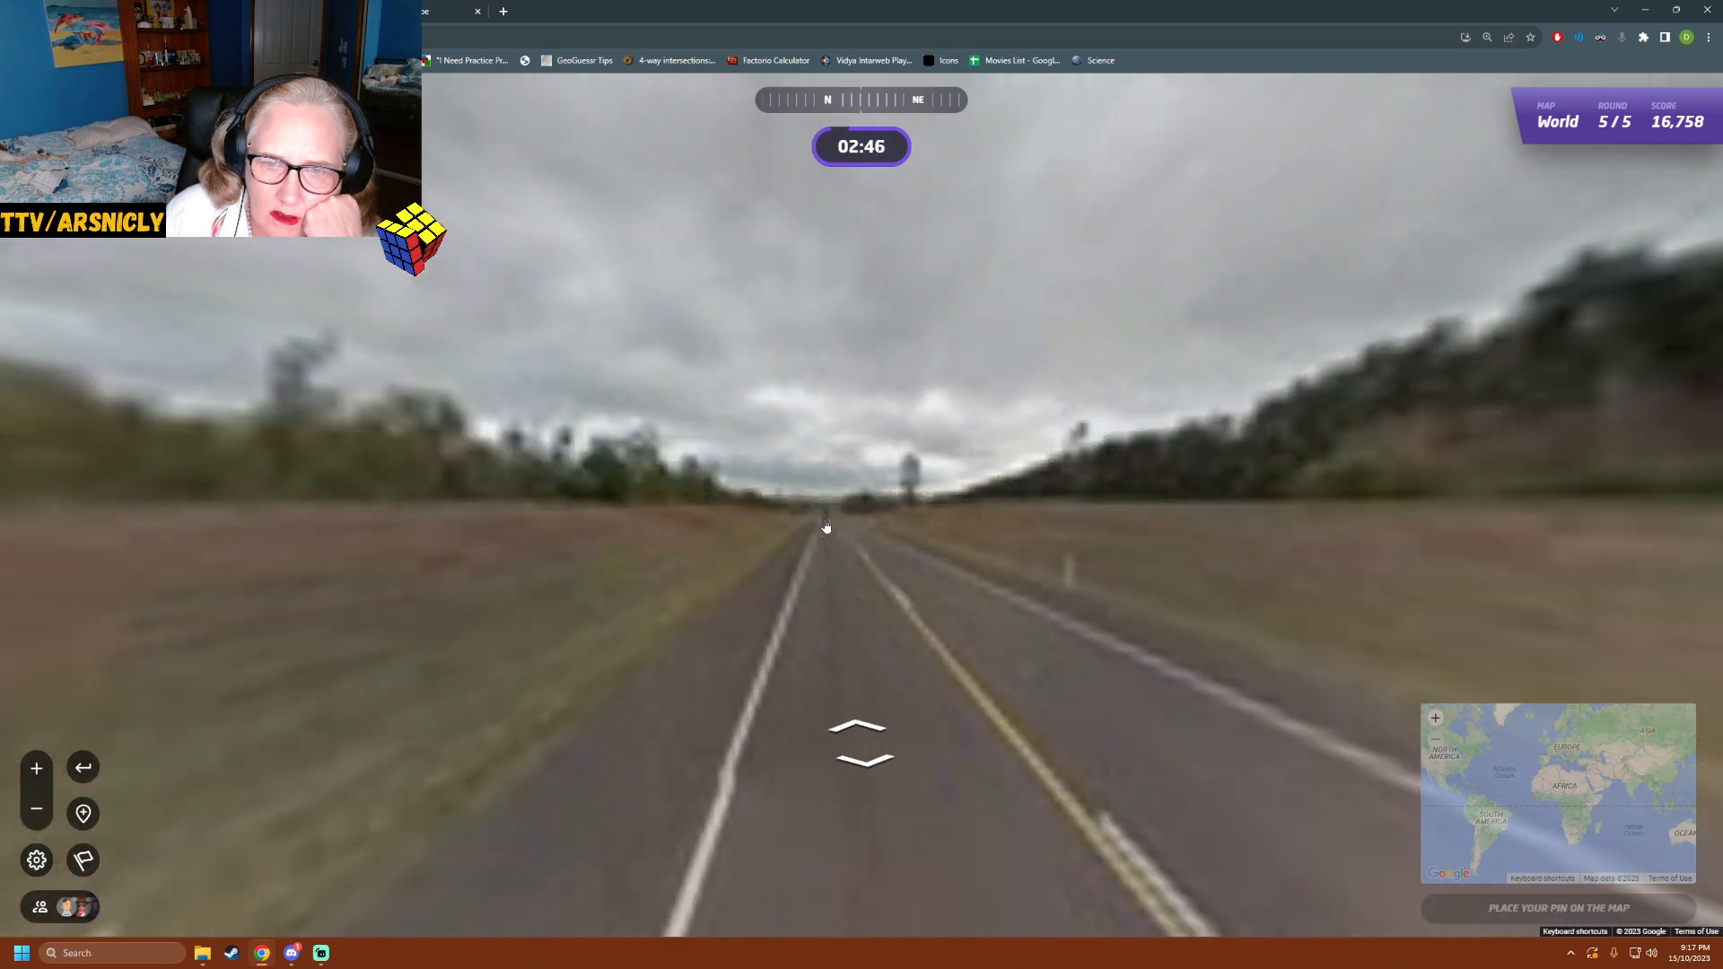
{"action": "left_click", "coordinate": [826, 526]}
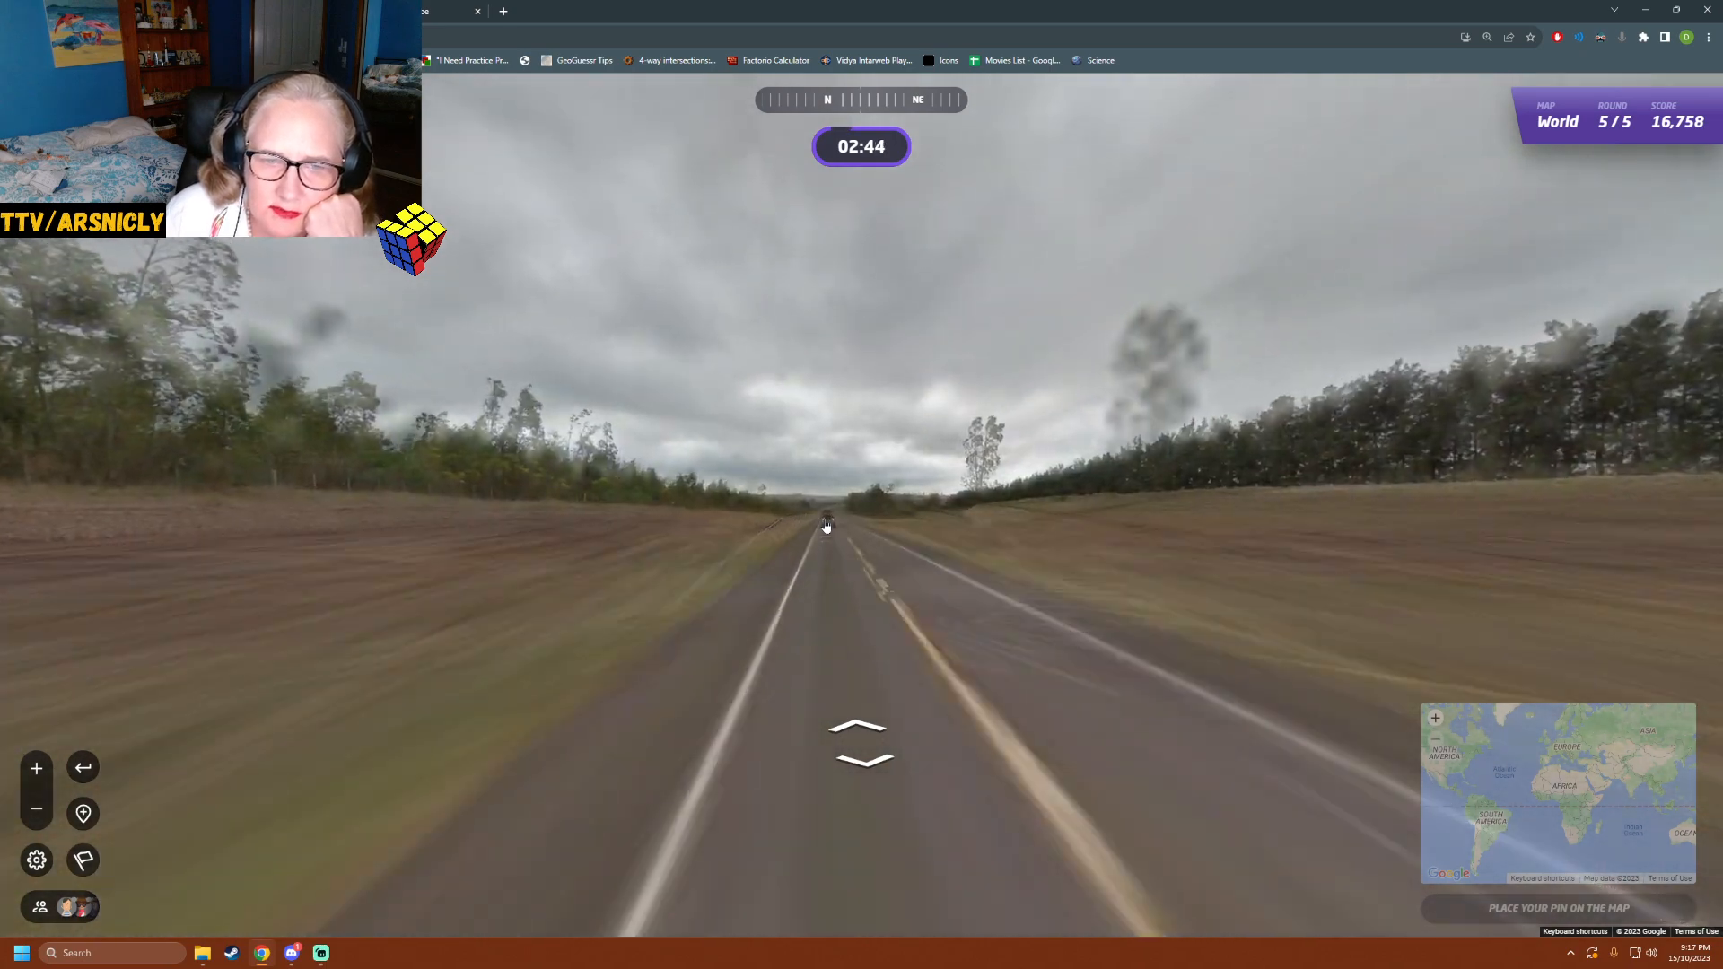
{"action": "left_click", "coordinate": [826, 526]}
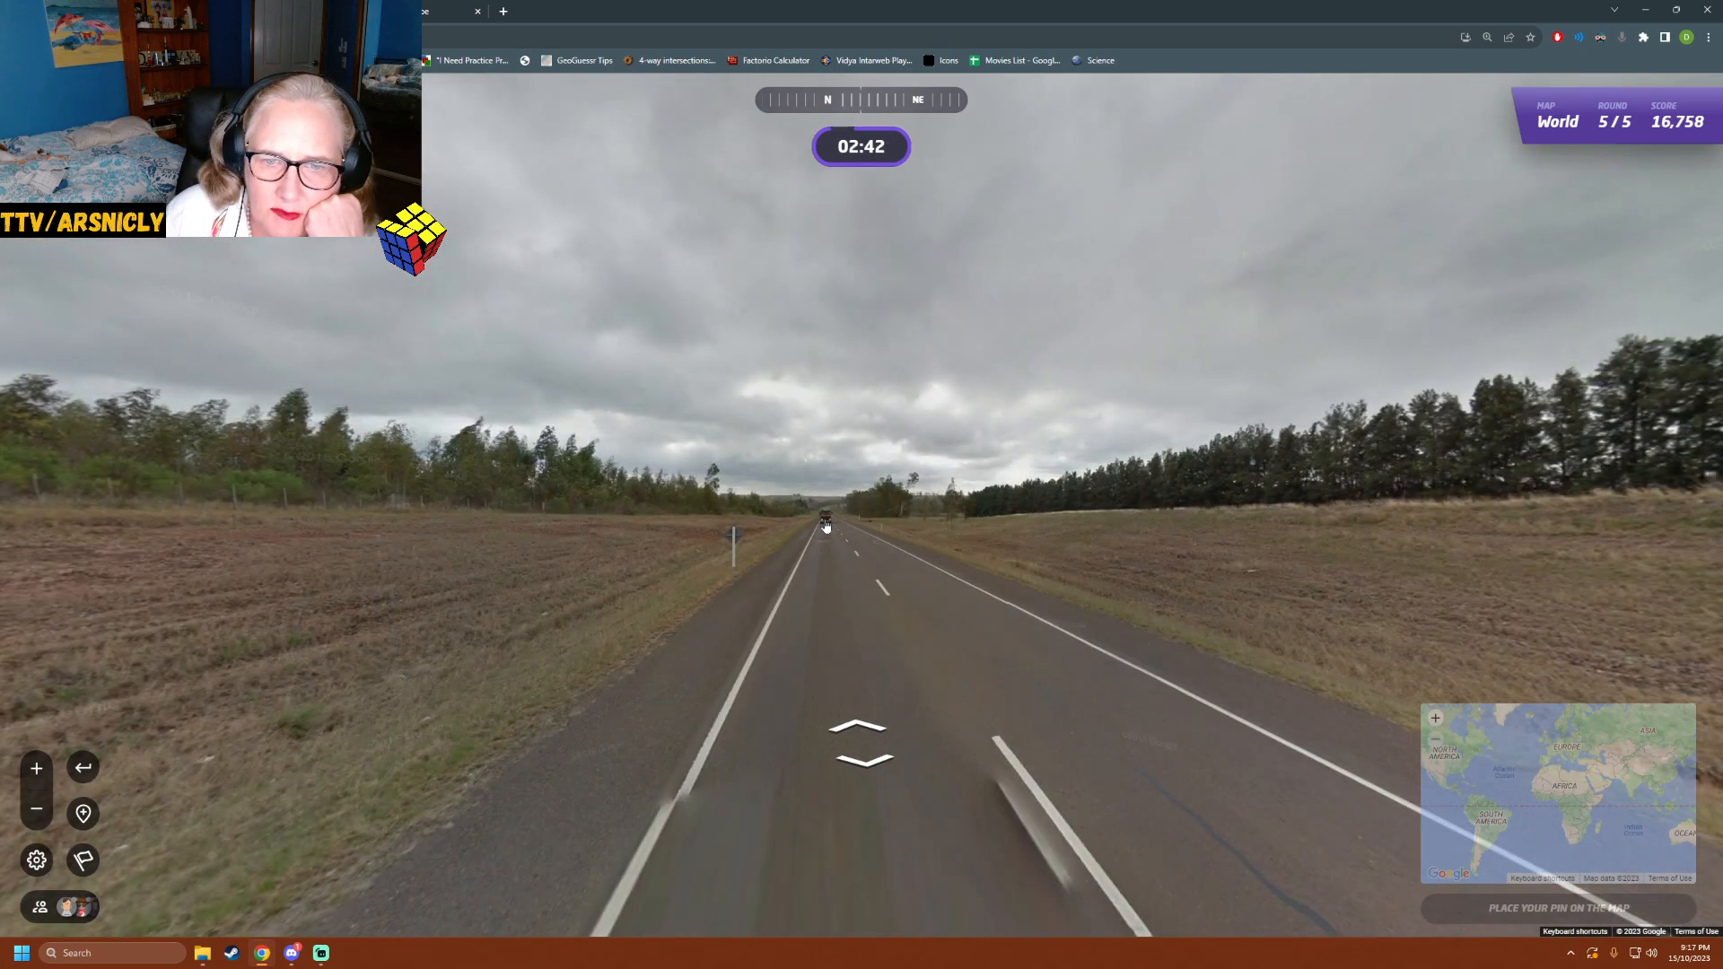
{"action": "left_click", "coordinate": [859, 522]}
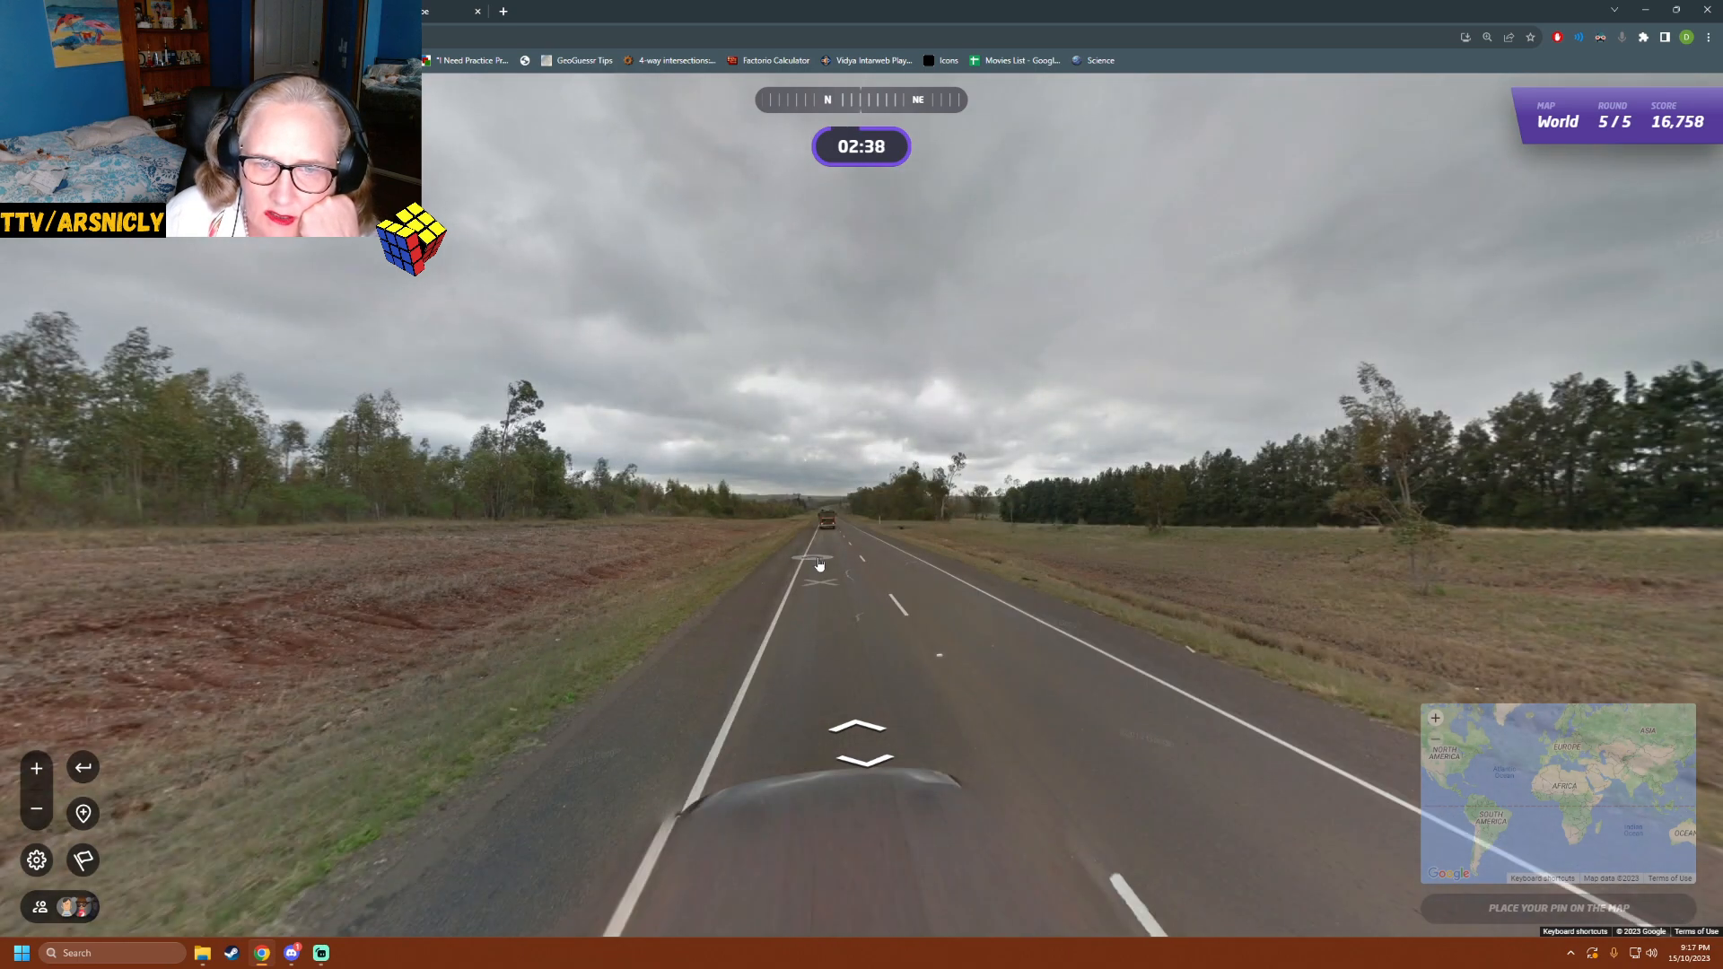
- Pass the parked truck and get close to the blue roadside sign
{"action": "left_click", "coordinate": [819, 562]}
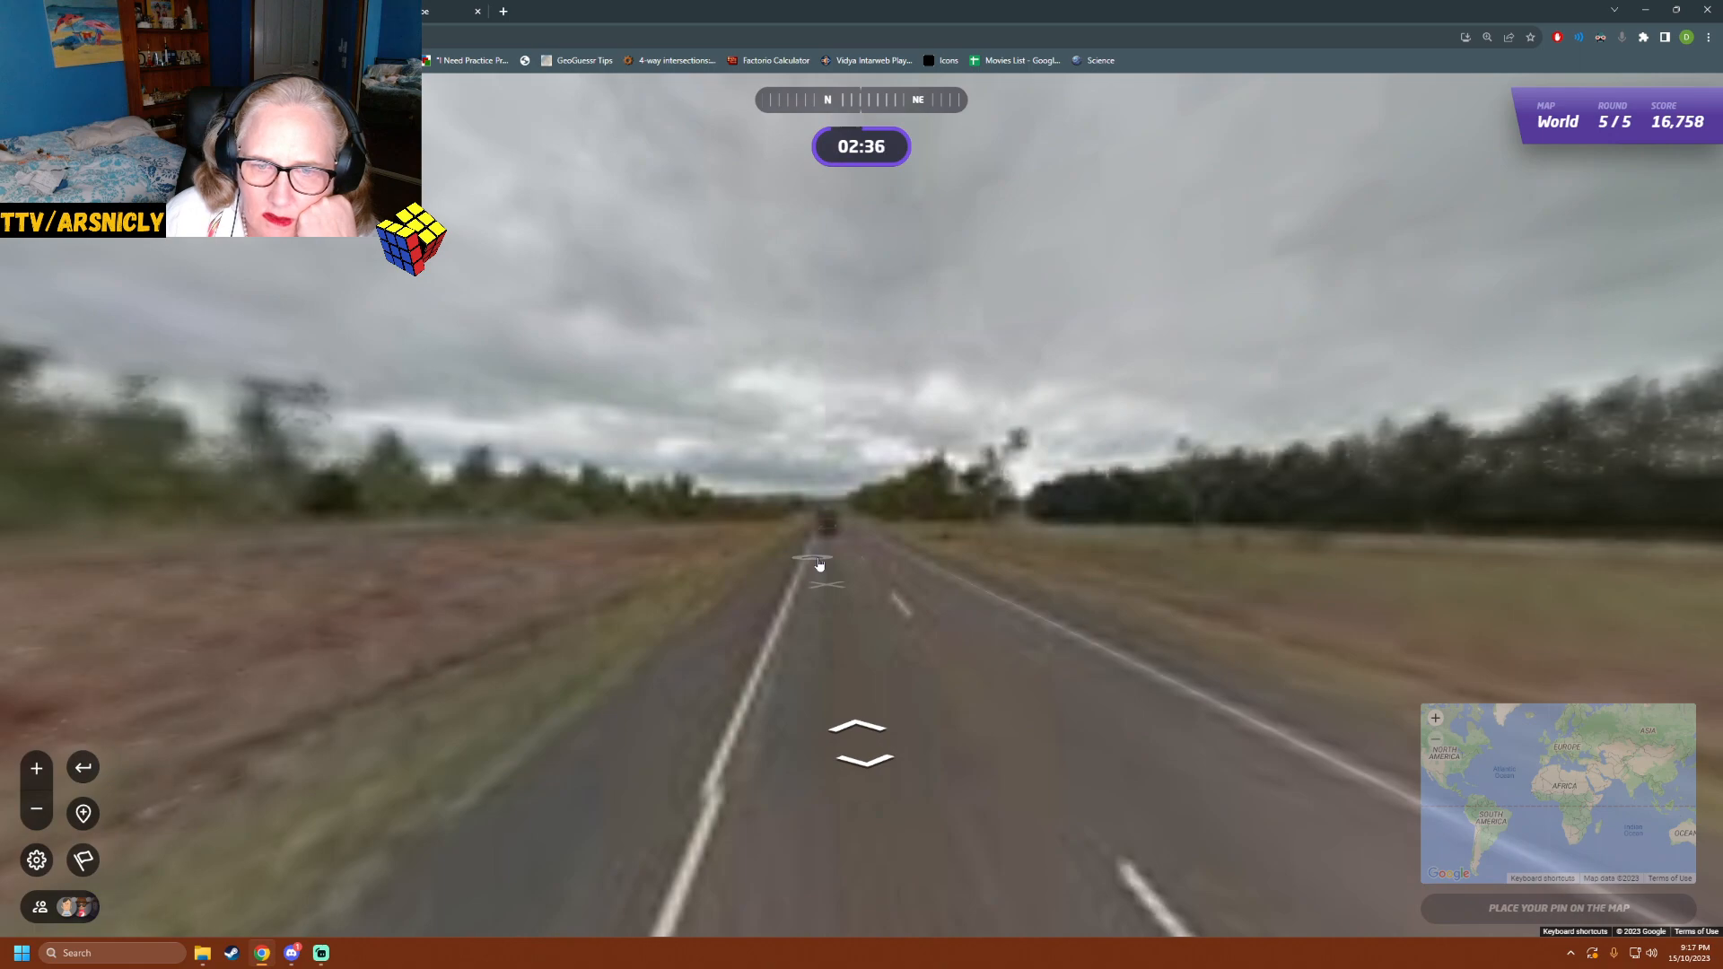
{"action": "left_click", "coordinate": [818, 564]}
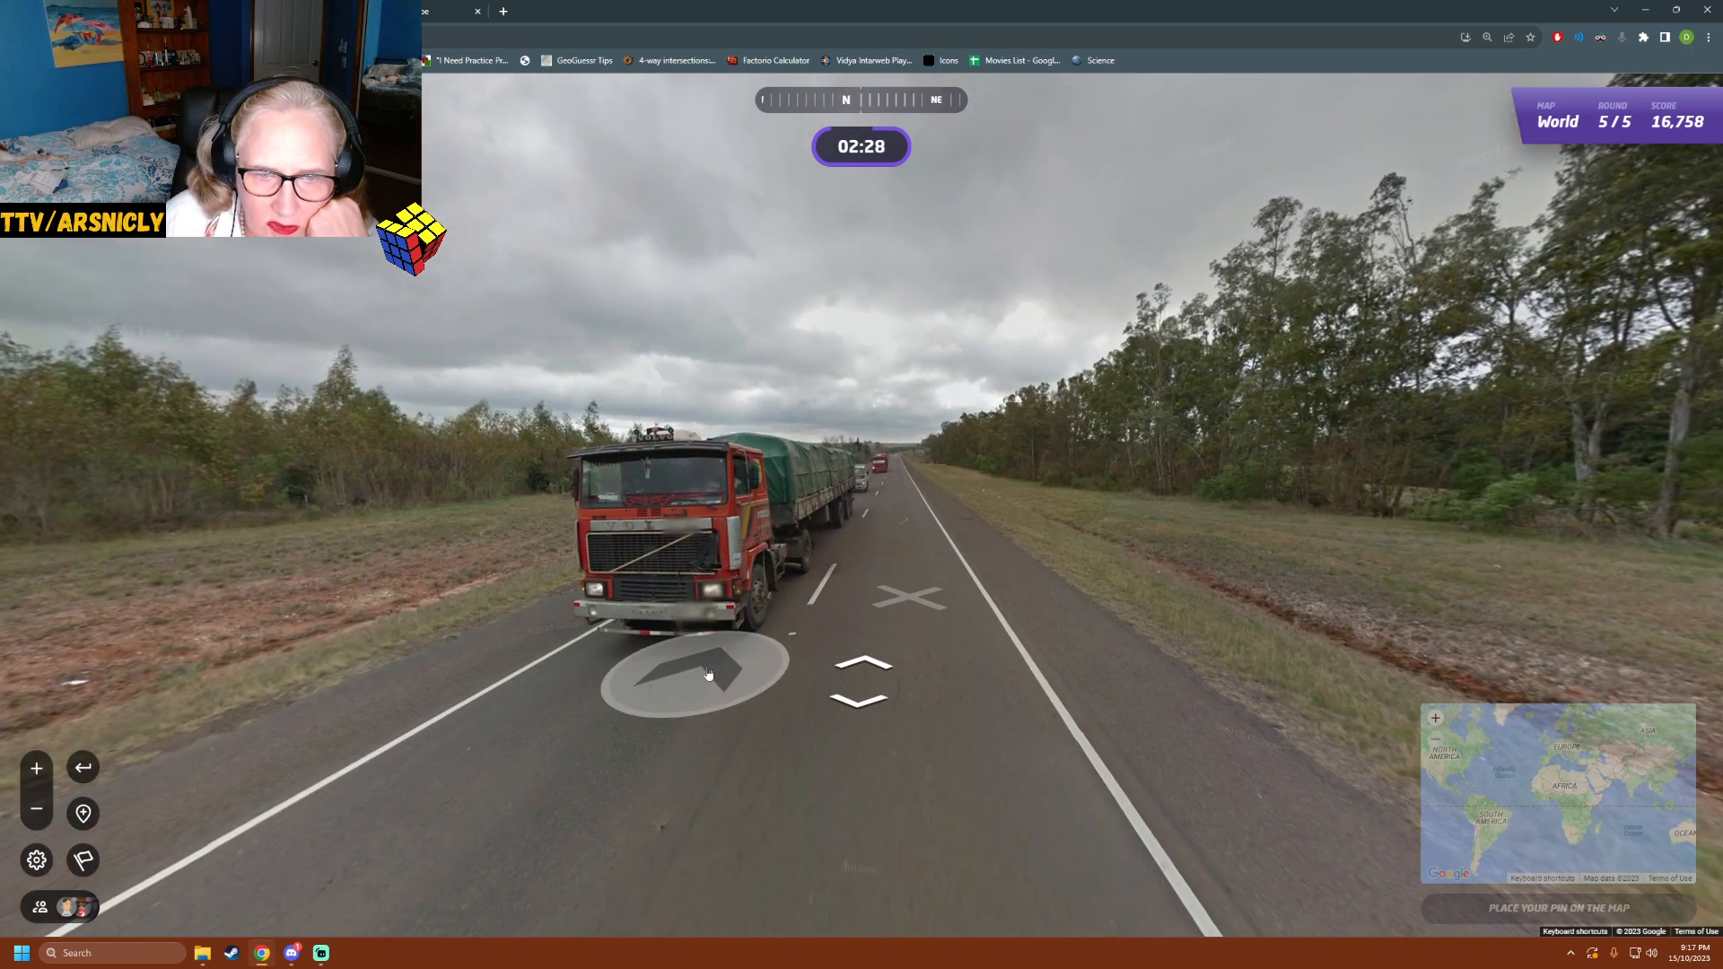
{"action": "left_click", "coordinate": [891, 610]}
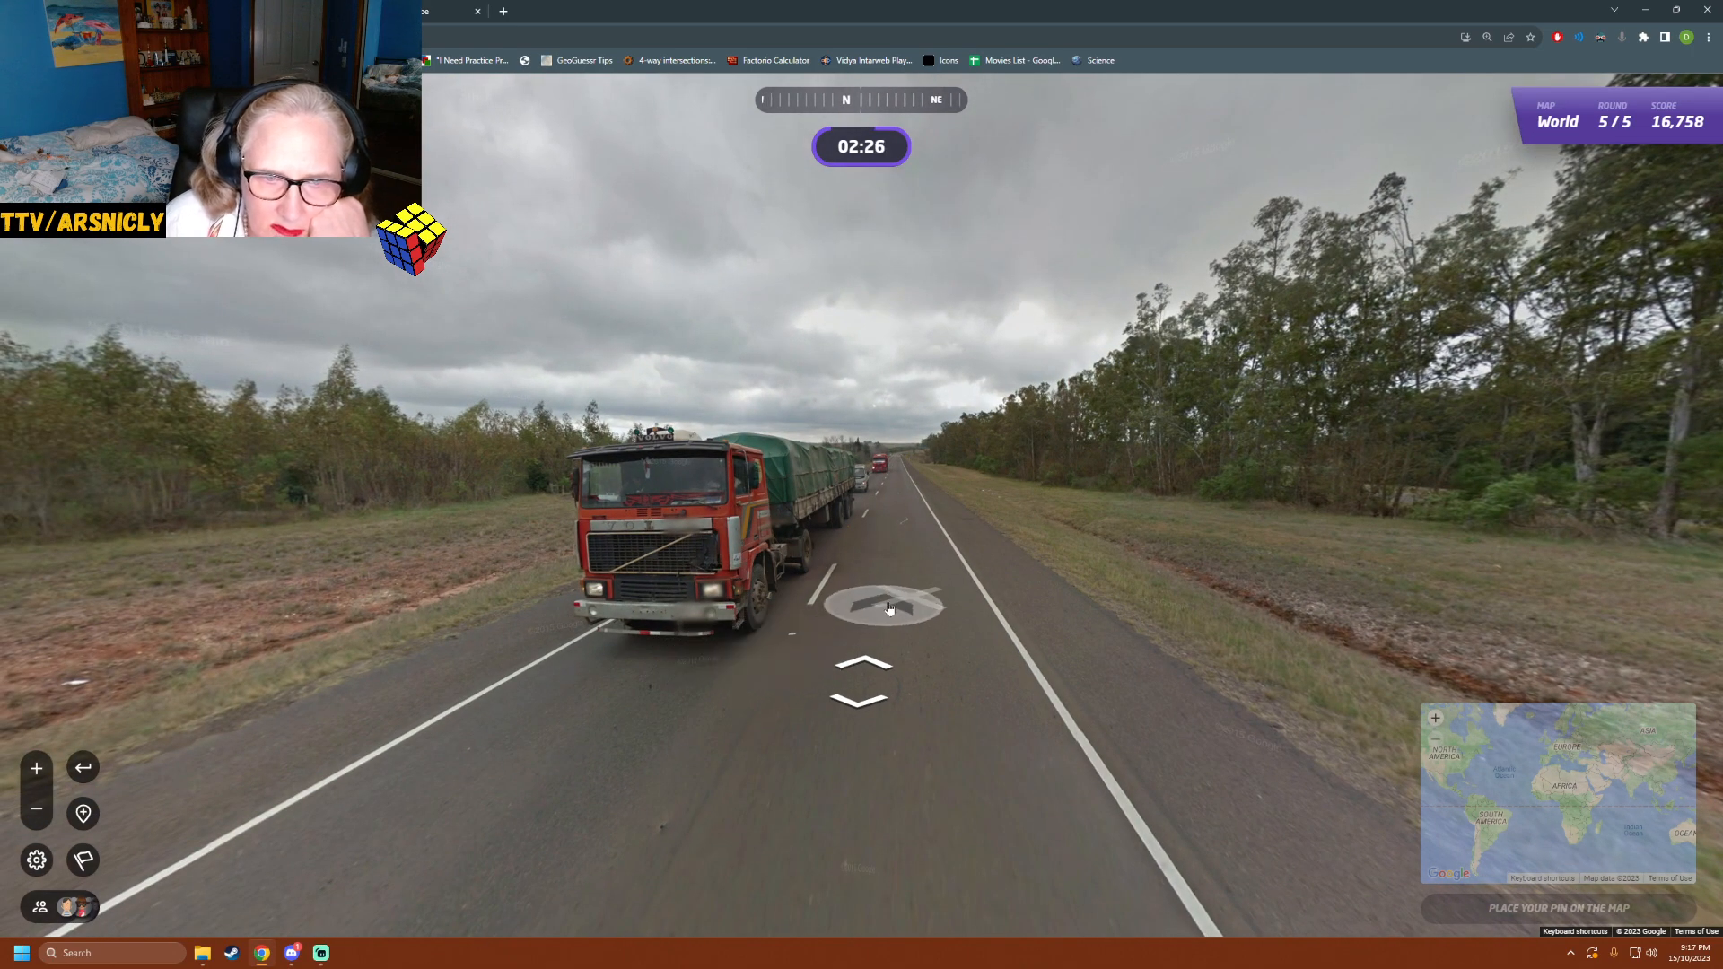
{"action": "left_click", "coordinate": [883, 603]}
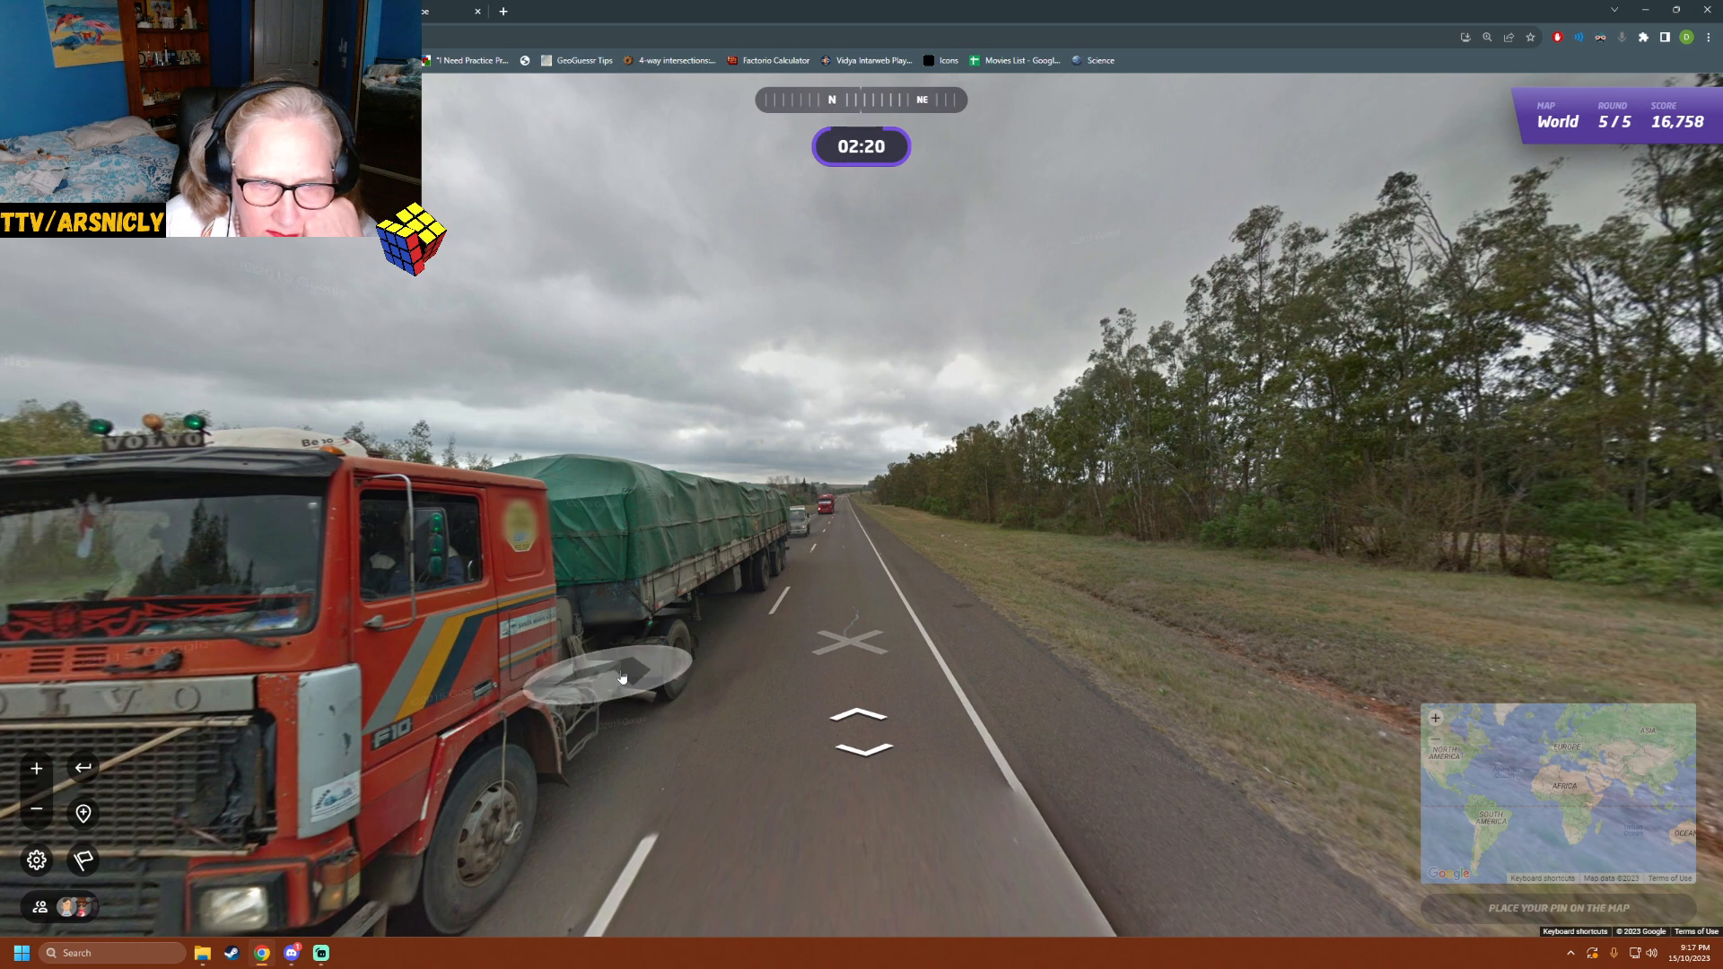
{"action": "left_click", "coordinate": [861, 728]}
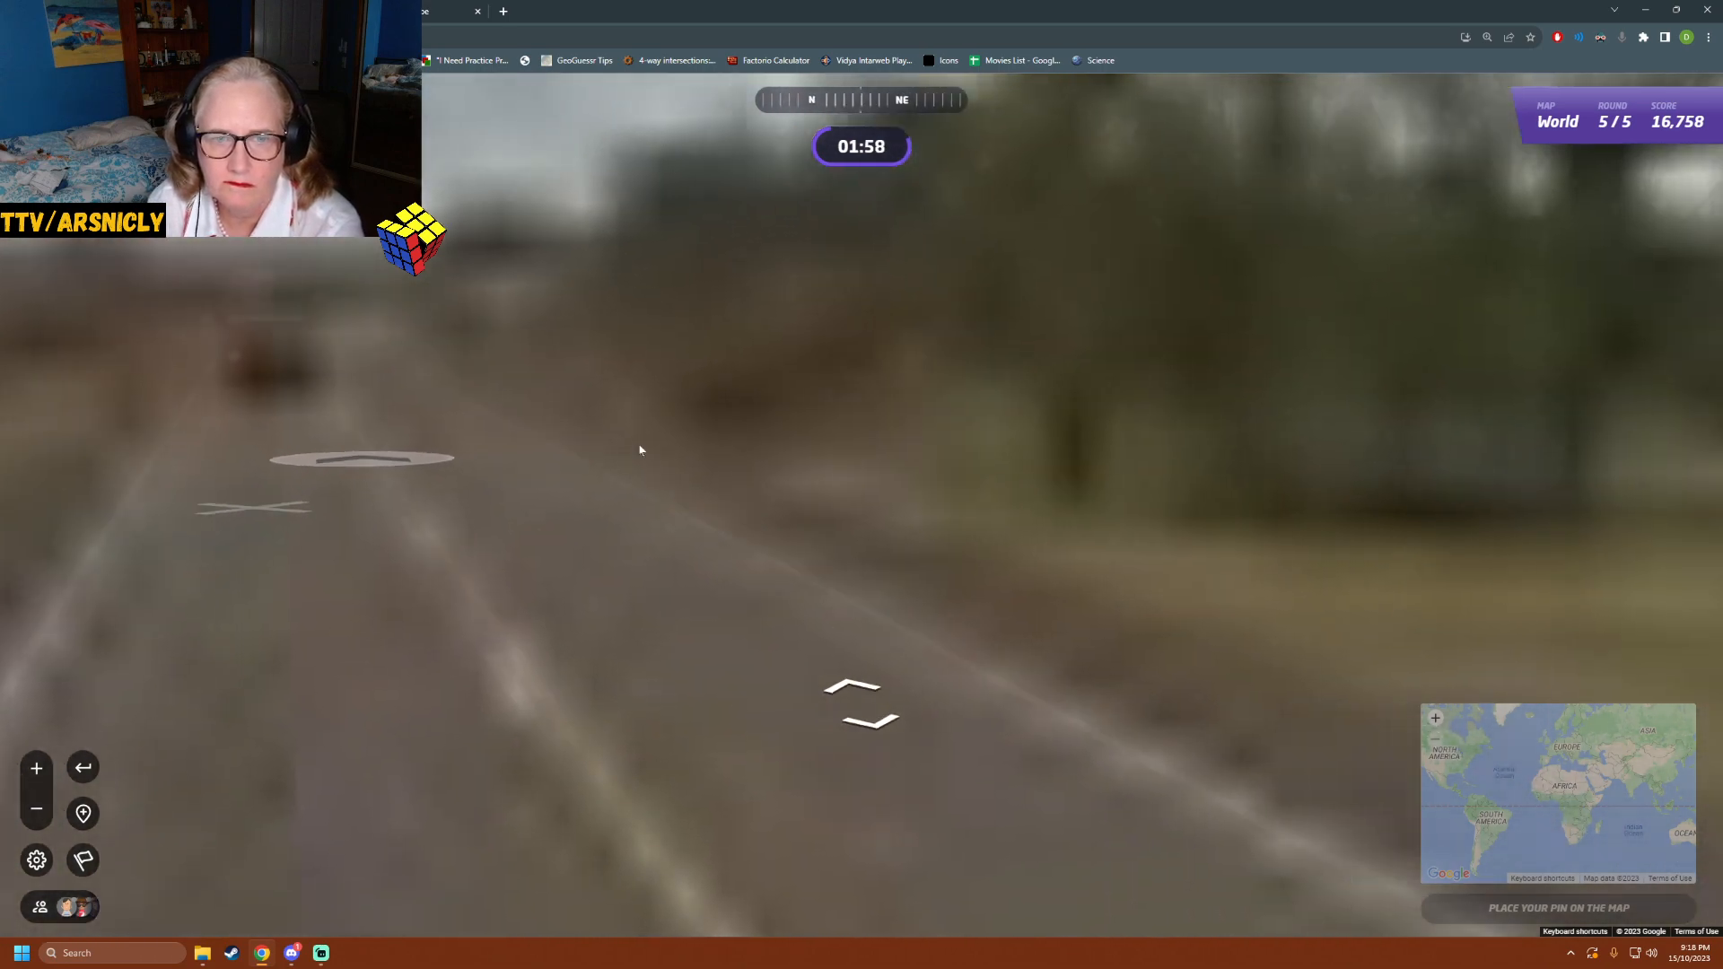
{"action": "left_click", "coordinate": [864, 704]}
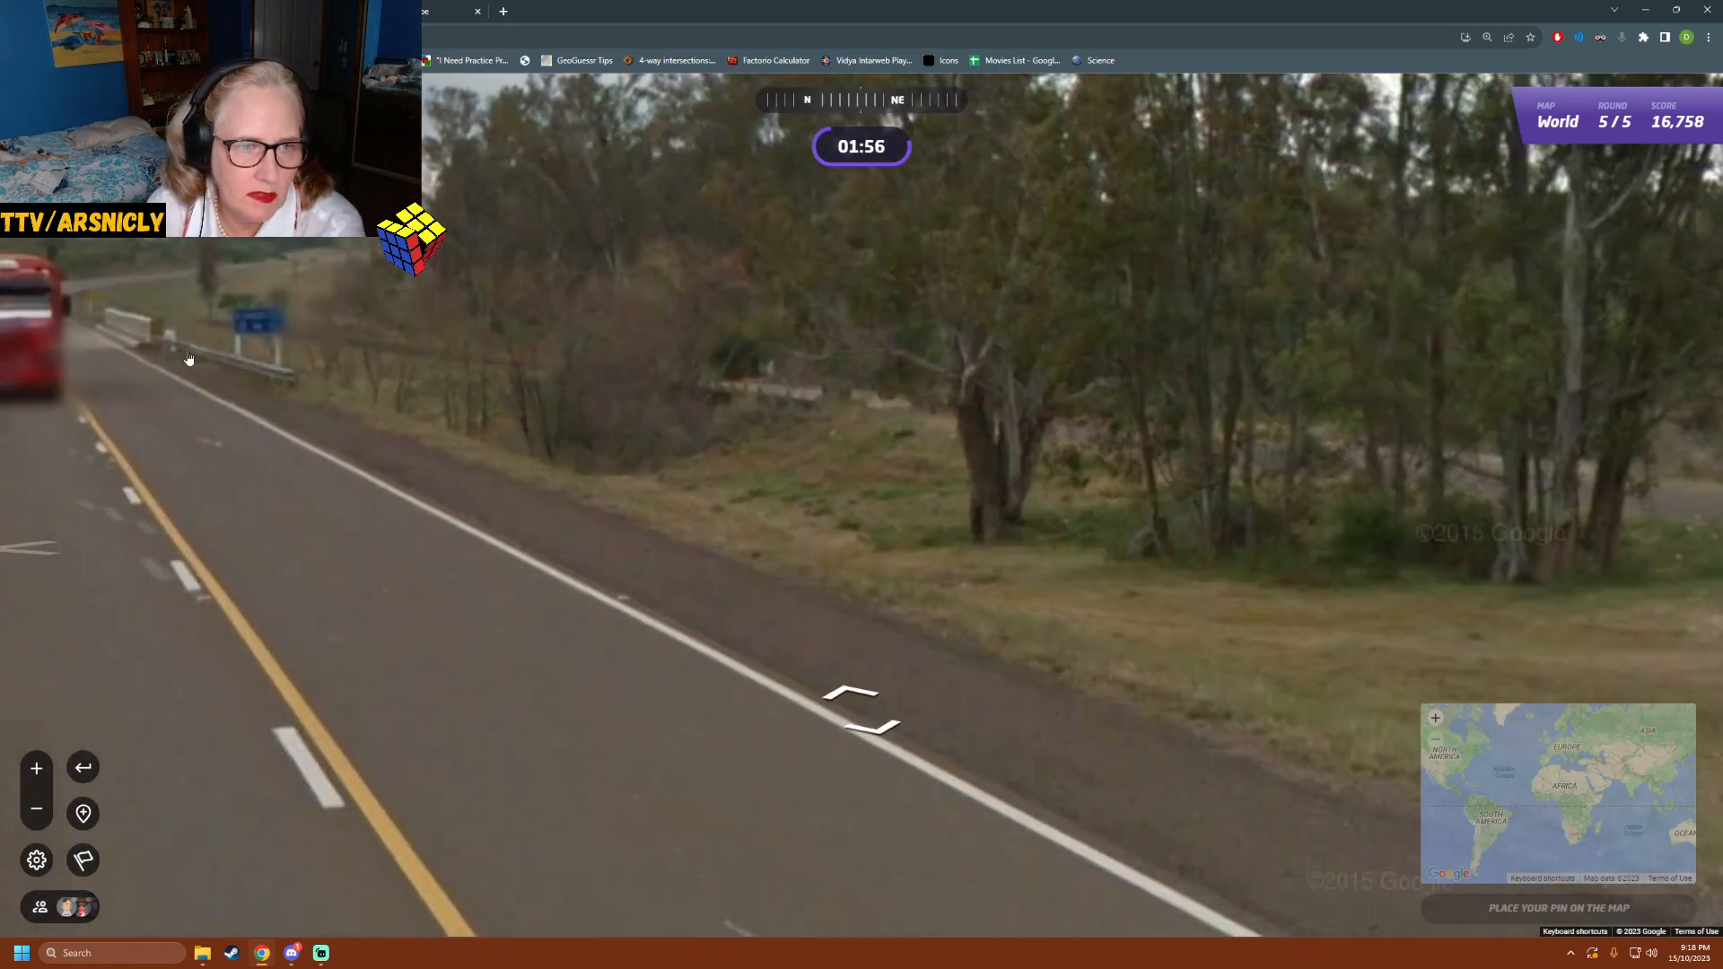
{"action": "mouse_move", "coordinate": [230, 377]}
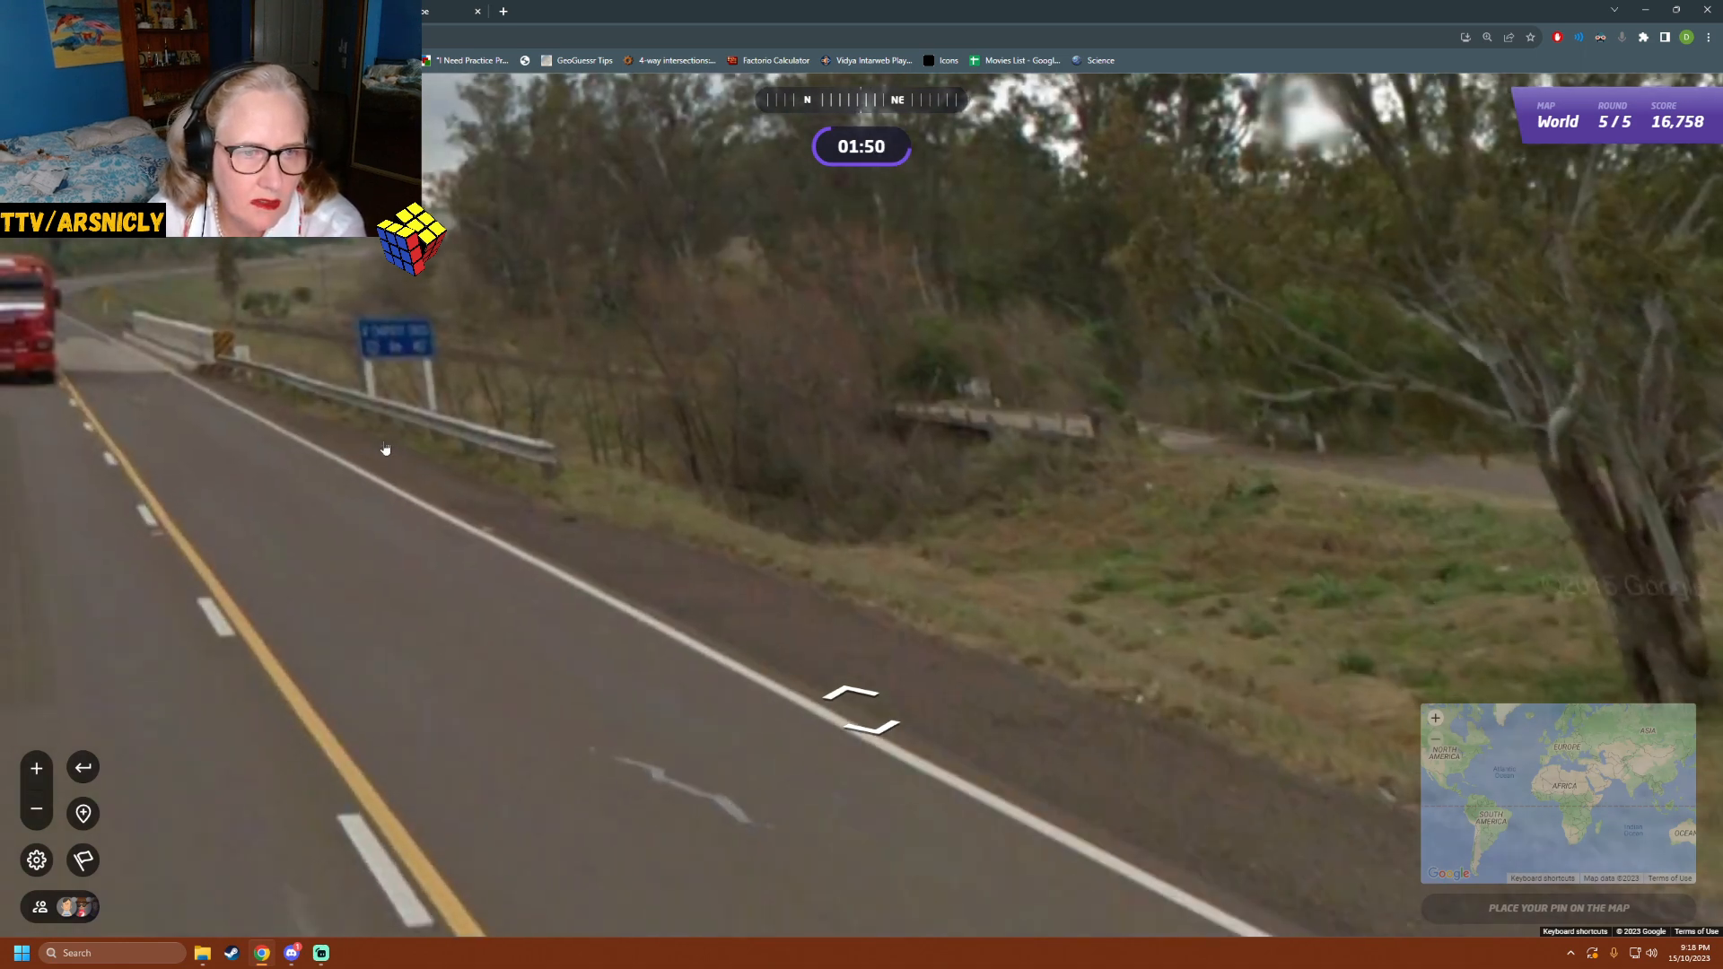
{"action": "left_click", "coordinate": [846, 703]}
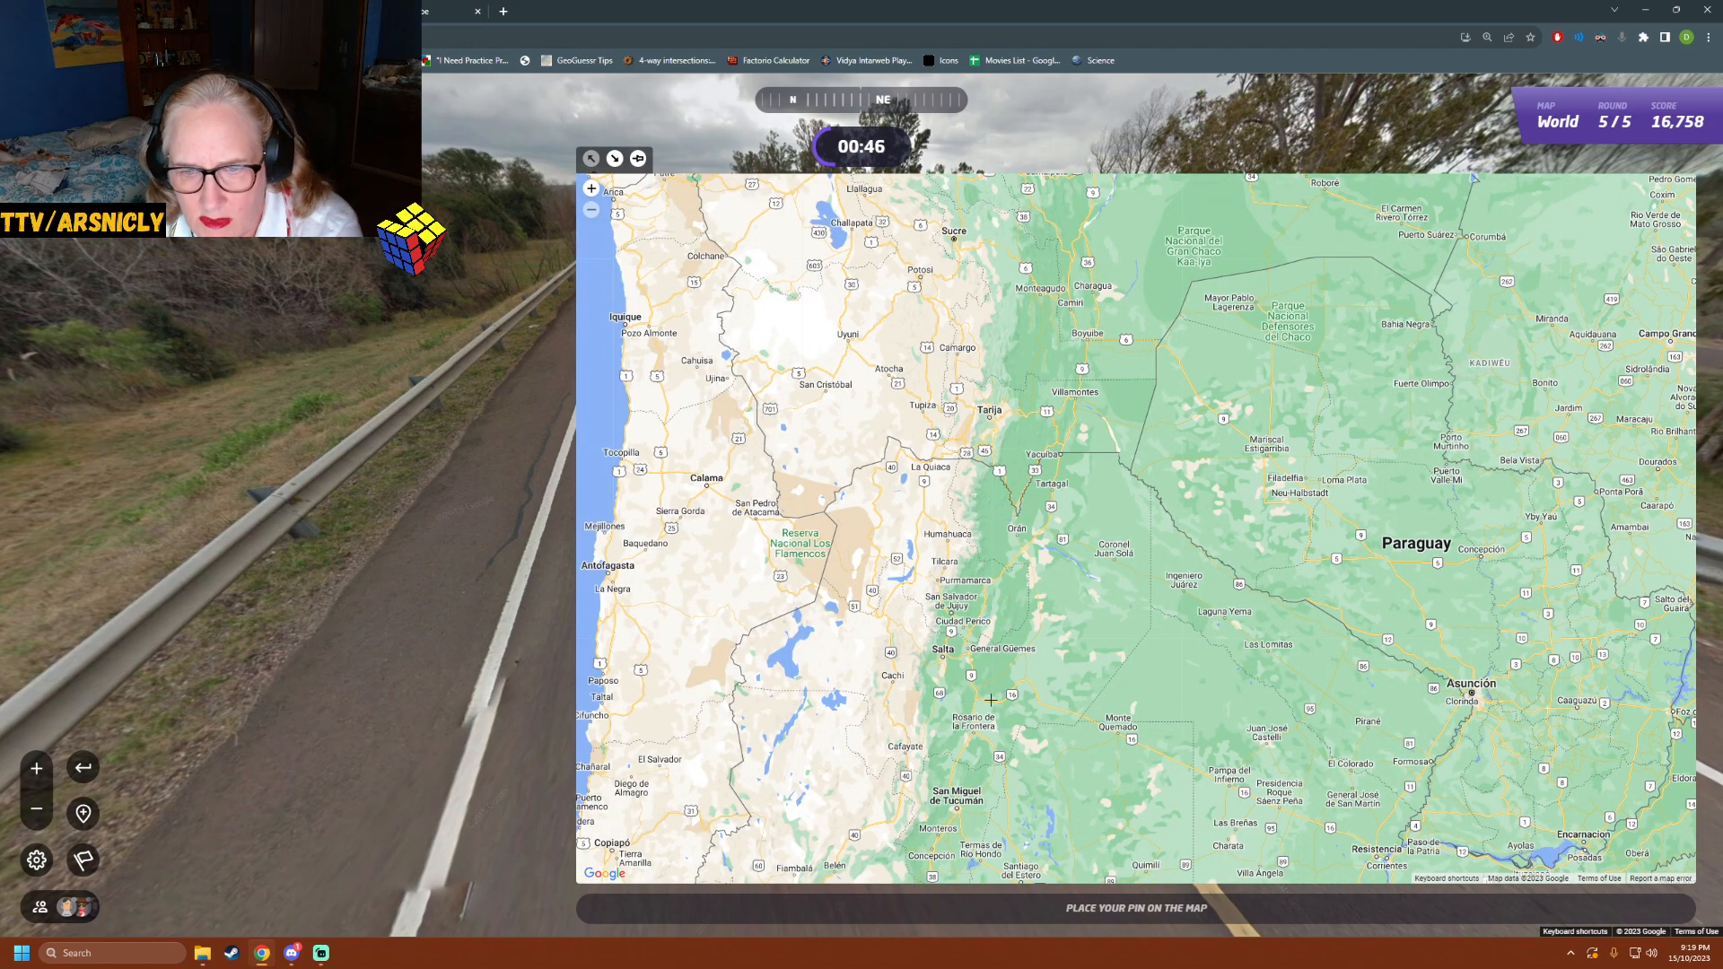
- Pan south, pin near Villa María/Santa Rosa in Argentina and submit for 3,019 points at 752 km
{"action": "scroll", "scroll_direction": "down", "scroll_amount": 3}
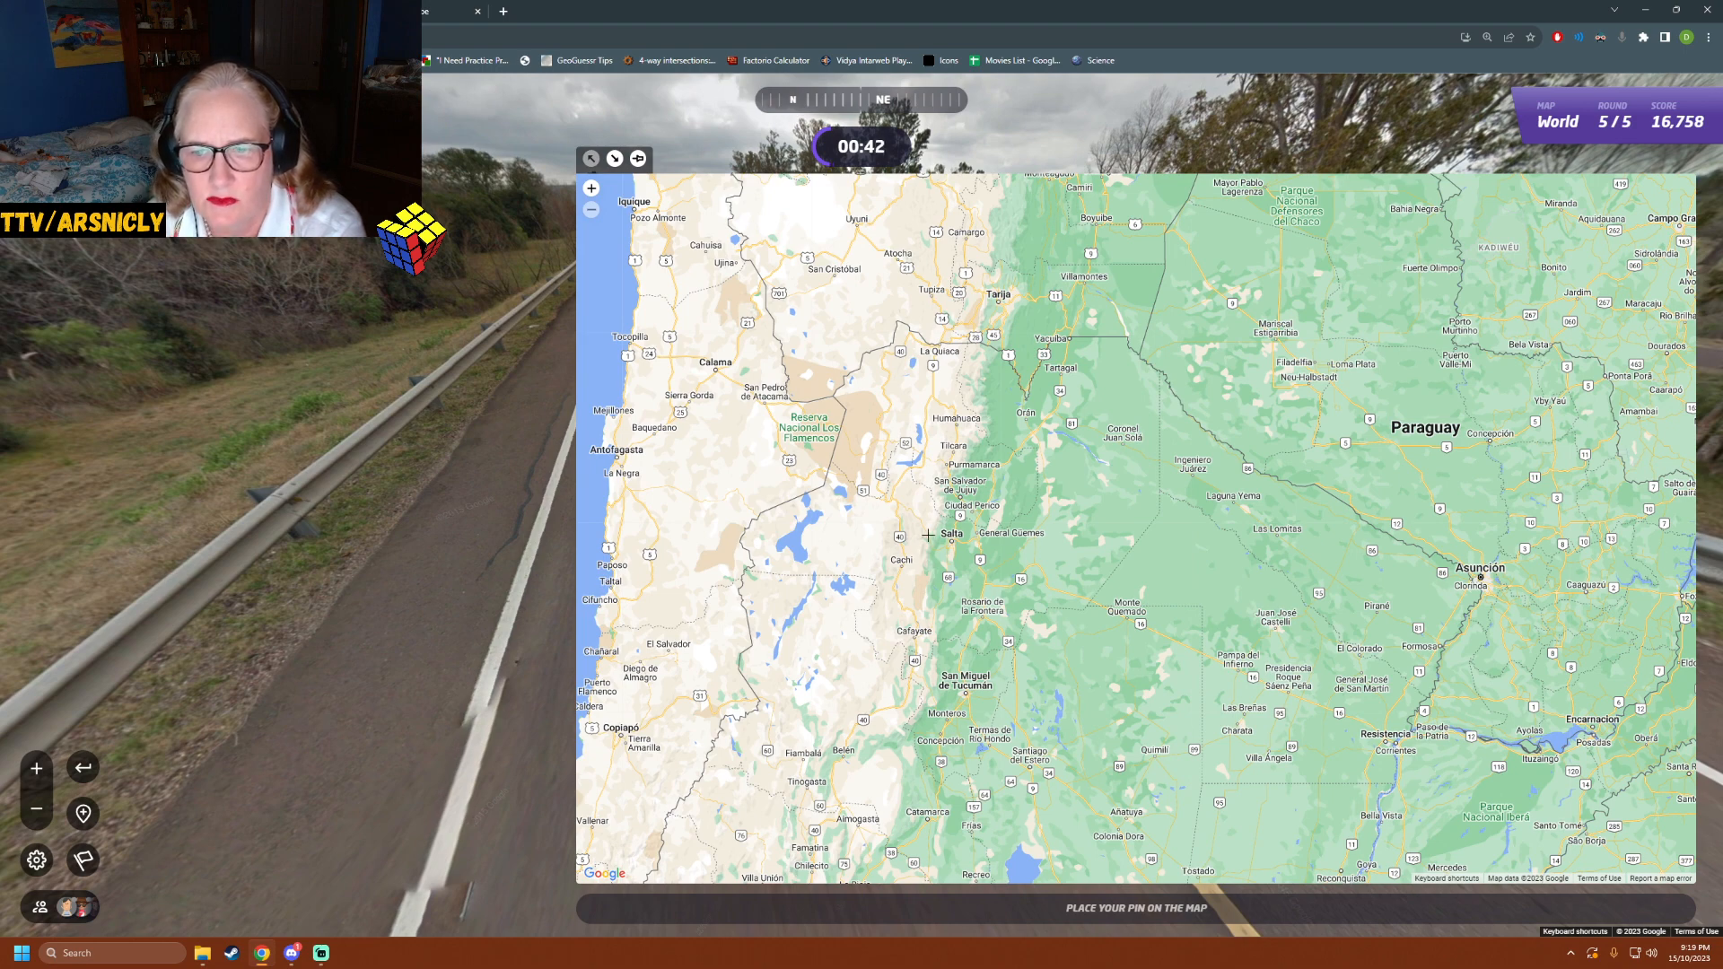
{"action": "left_click", "coordinate": [591, 208]}
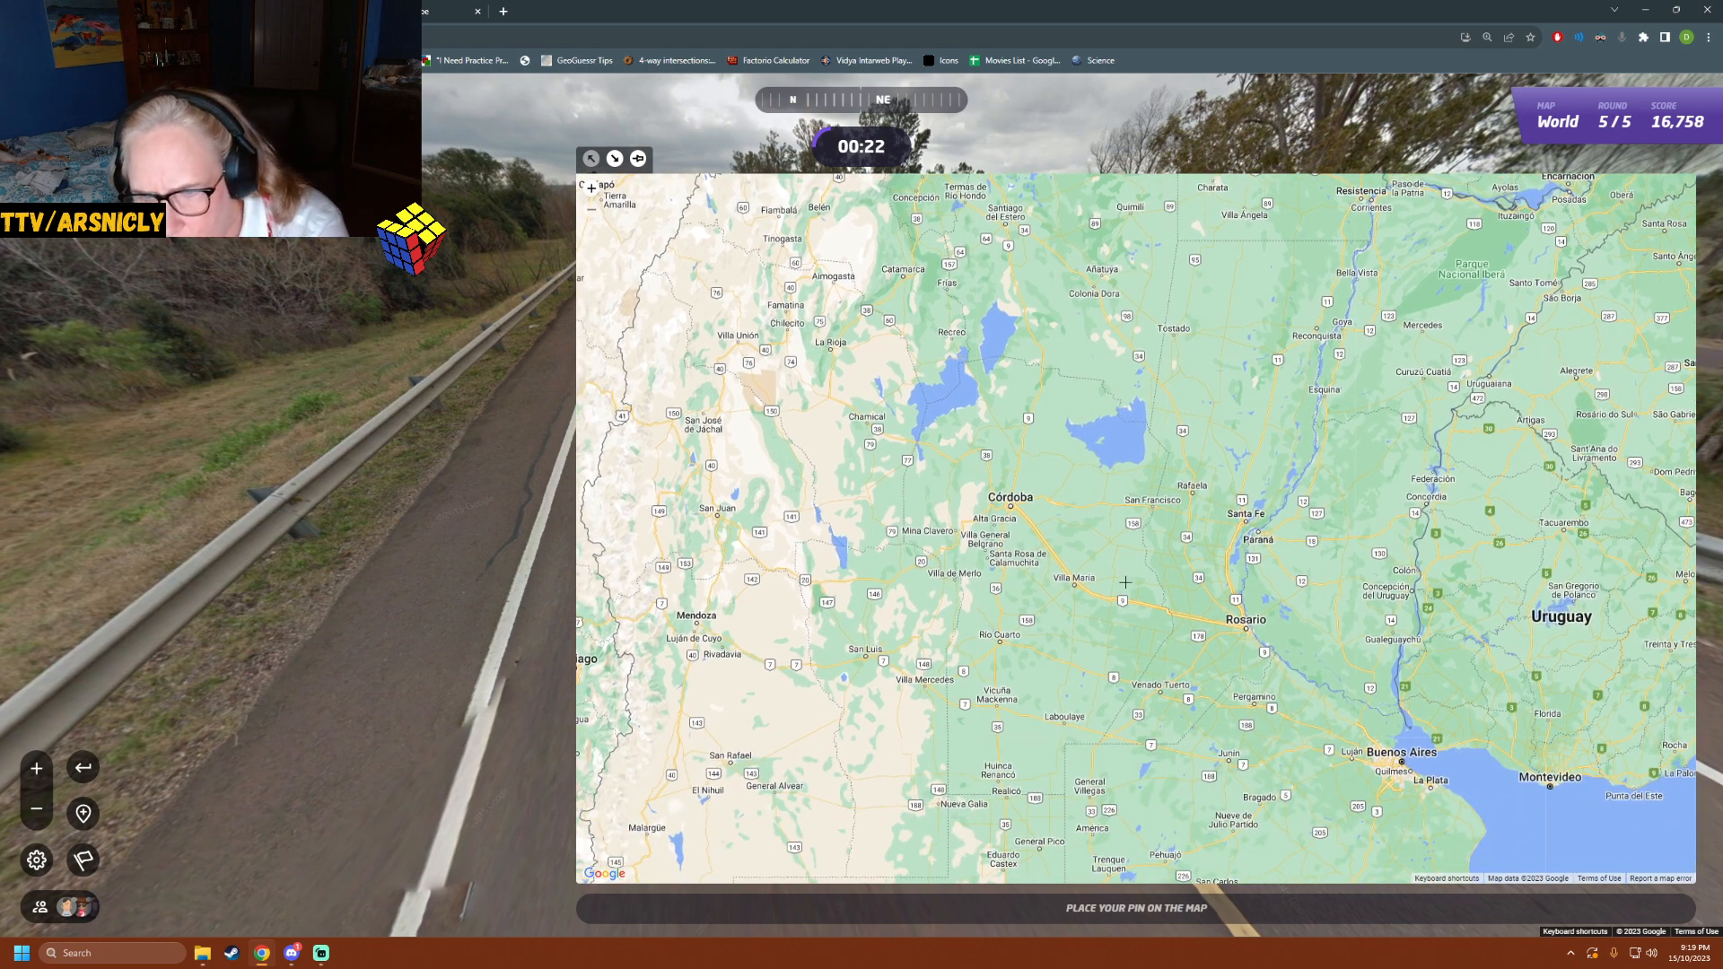
{"action": "left_click", "coordinate": [1060, 508]}
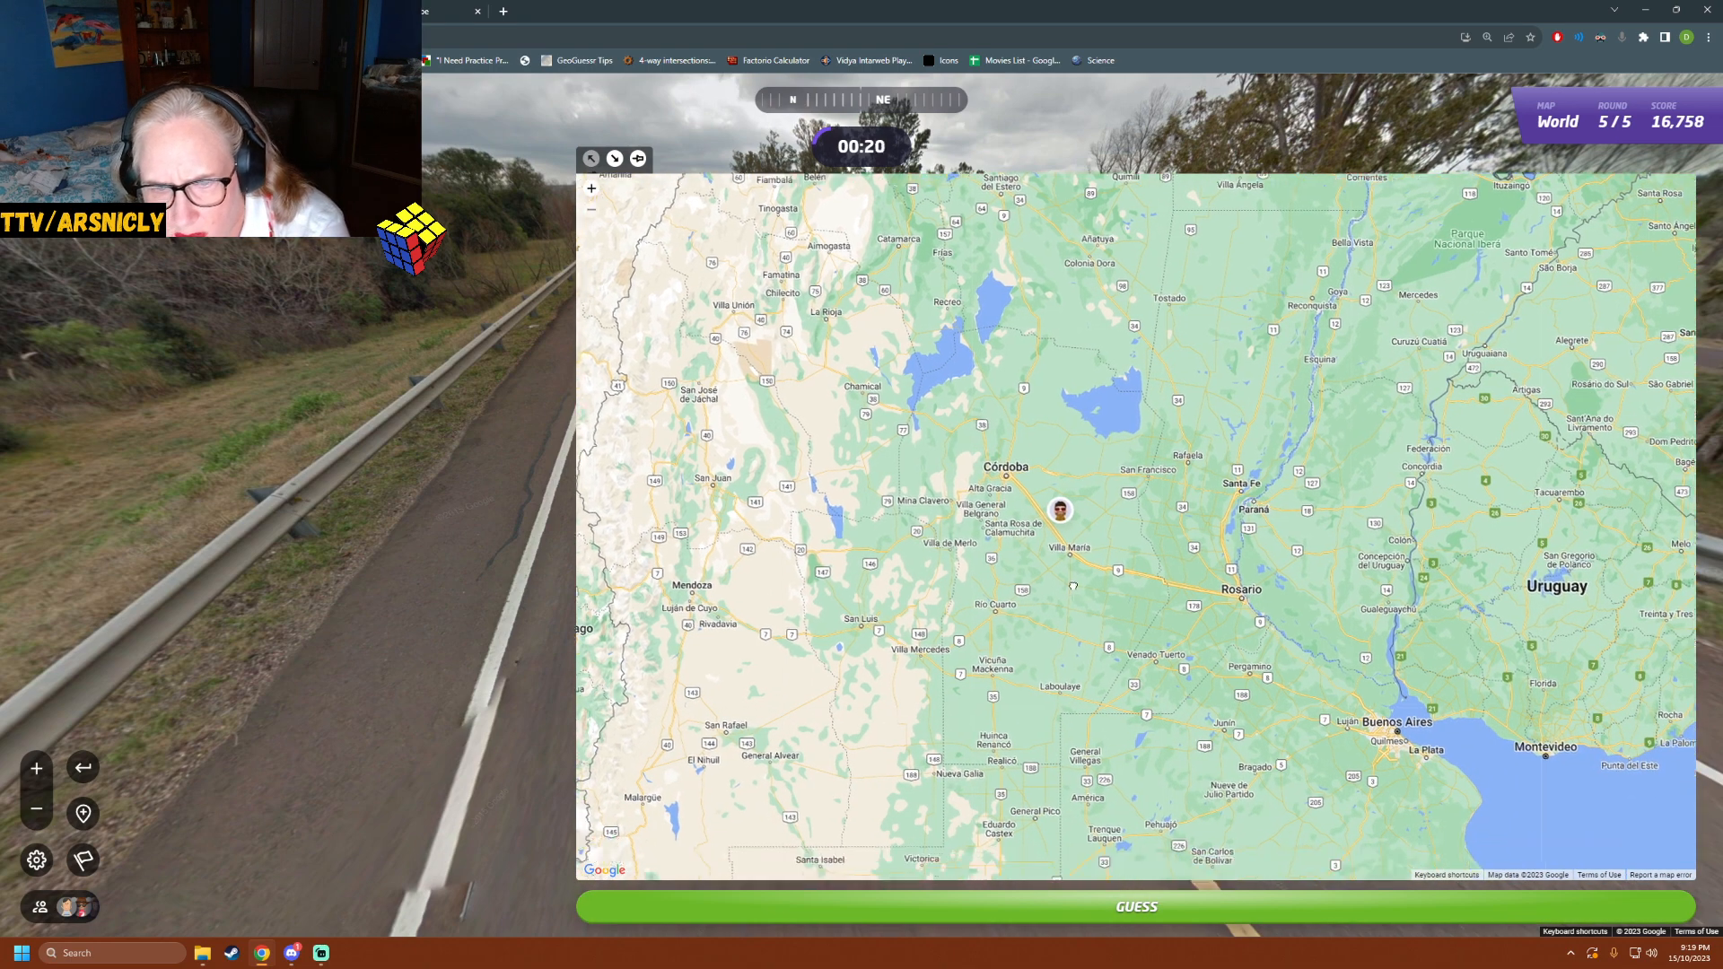
{"action": "scroll", "scroll_direction": "down", "scroll_amount": 3}
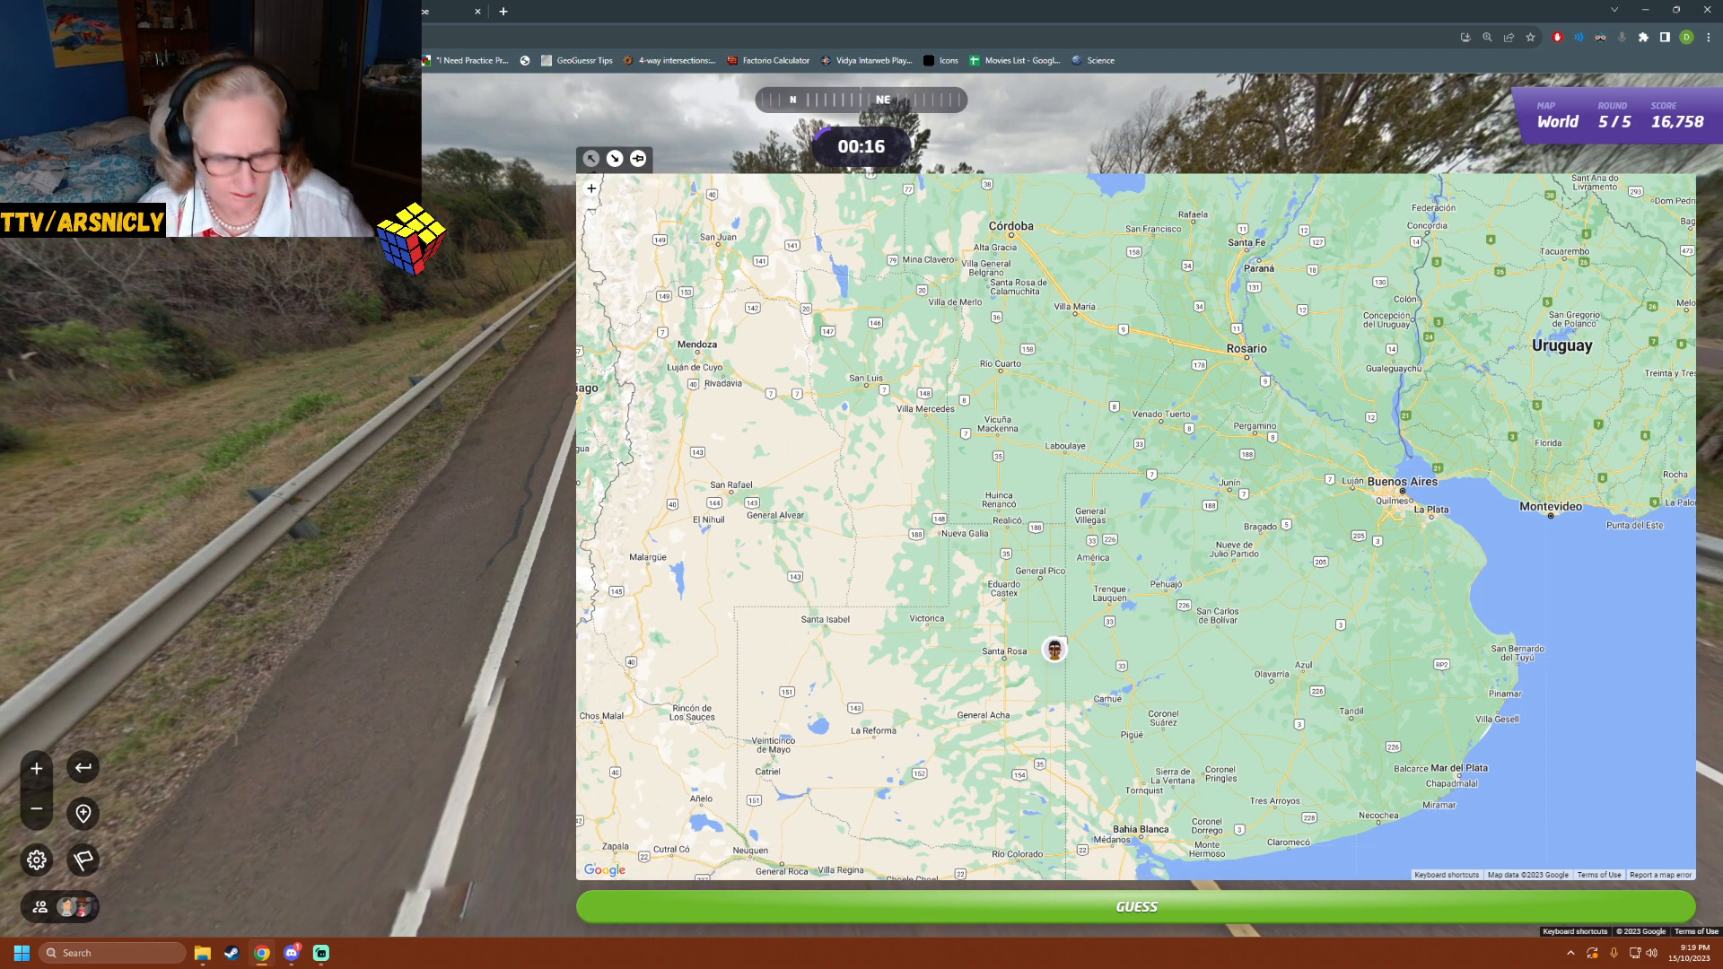
{"action": "left_click", "coordinate": [1135, 907]}
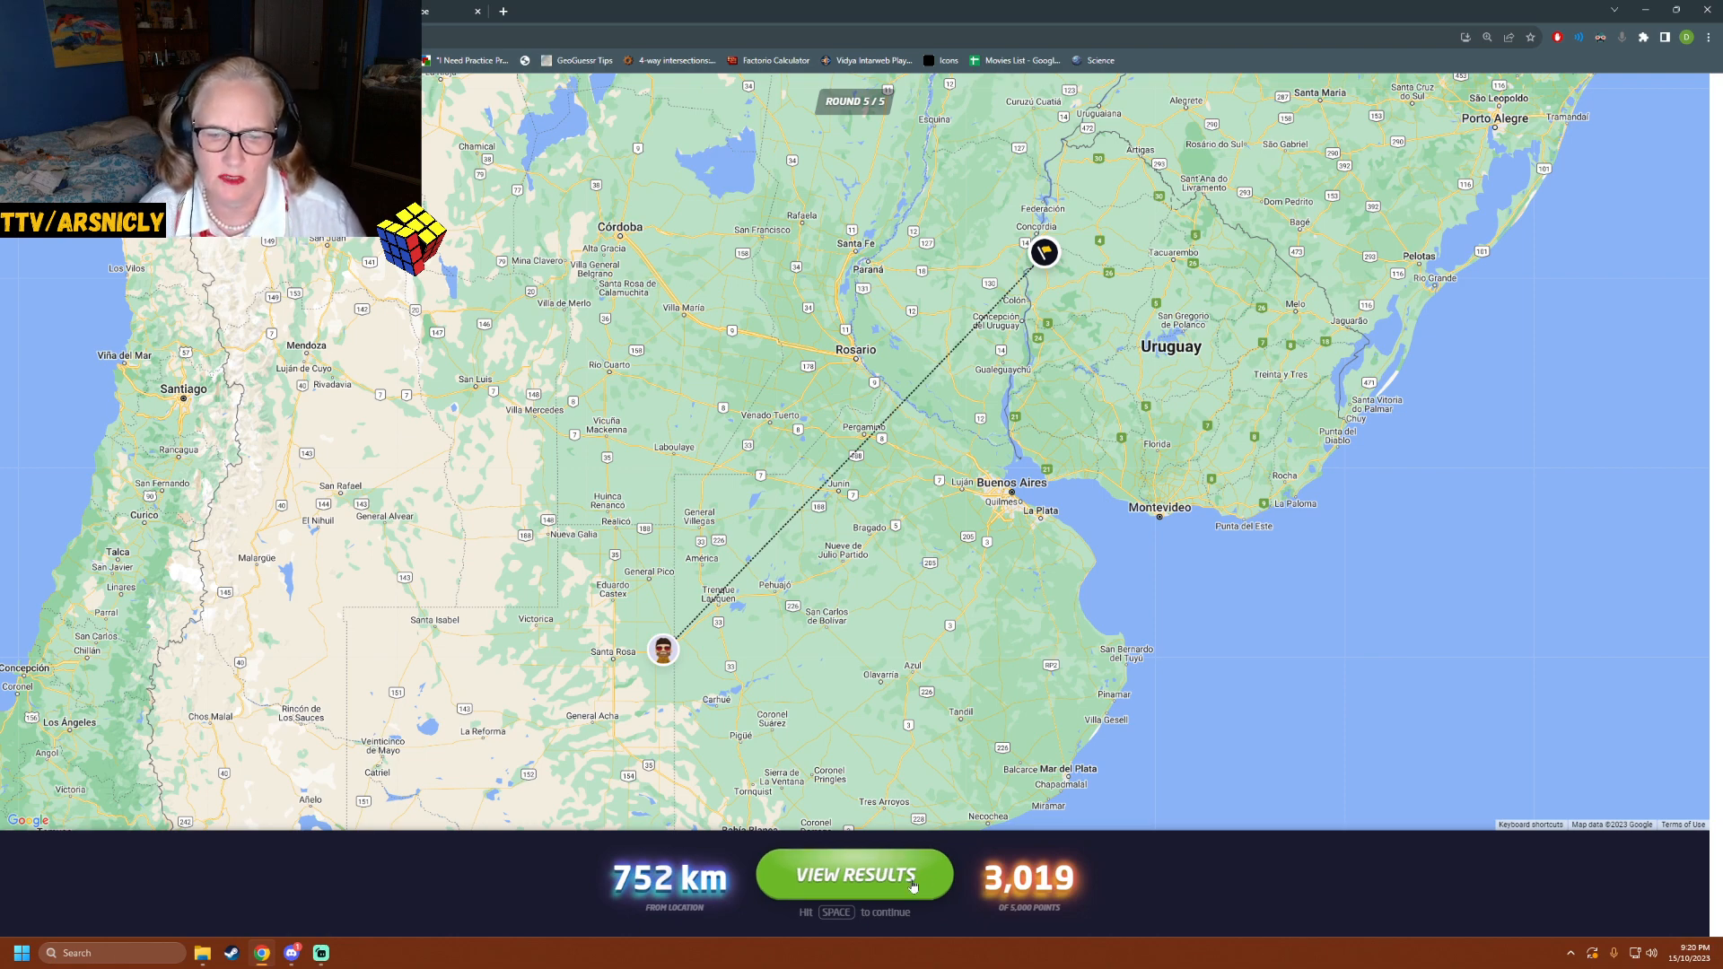
- View the final 19,777-point result and the Daily Challenge score breakdown
{"action": "left_click", "coordinate": [855, 874]}
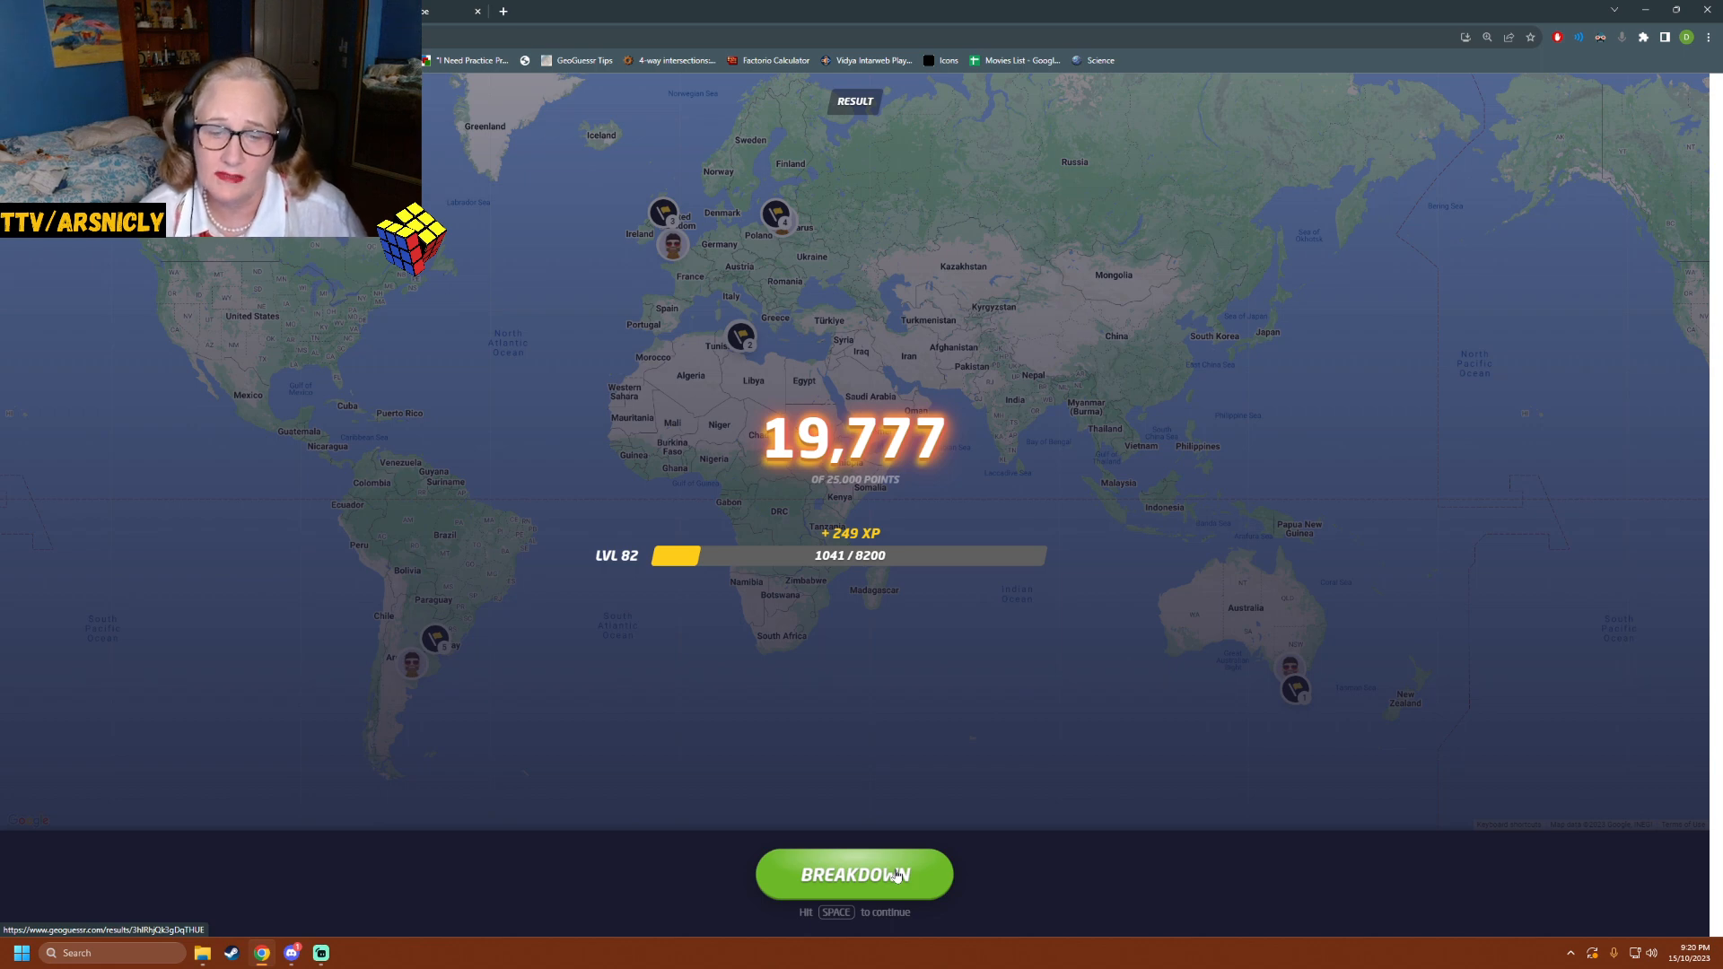
{"action": "left_click", "coordinate": [855, 874]}
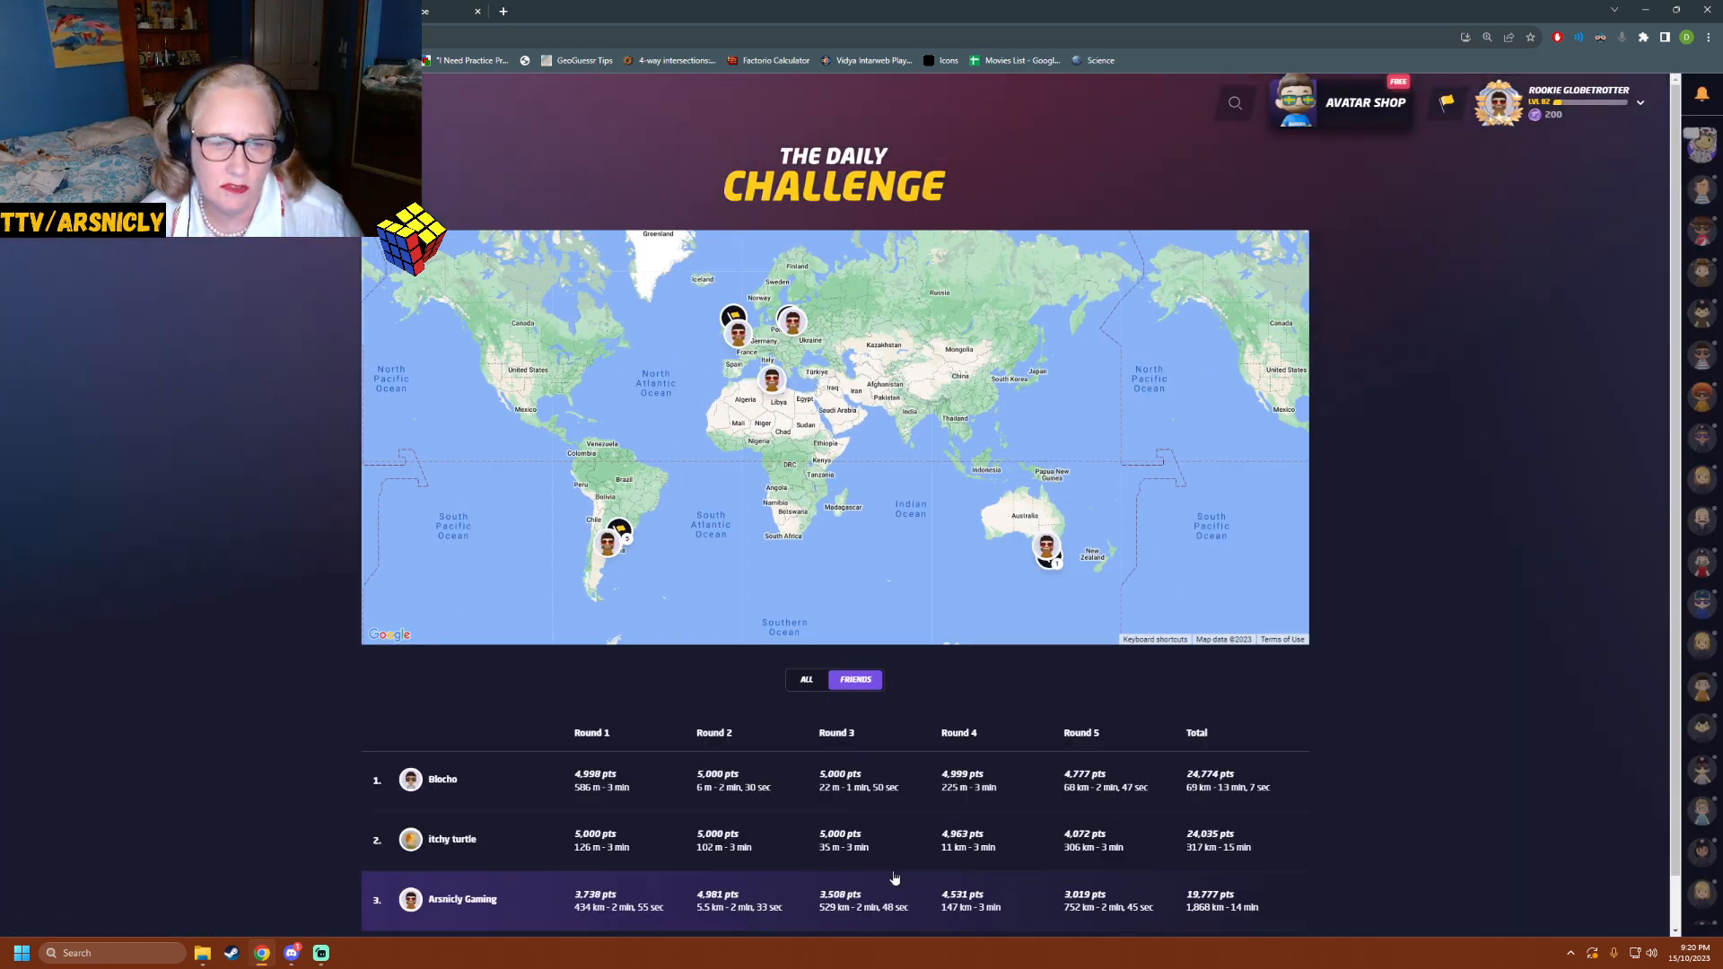
- Switch from the GeoGuessr leaderboard to the NYT Connections tab for October 15, 2023
{"action": "scroll", "scroll_direction": "down", "scroll_amount": 3}
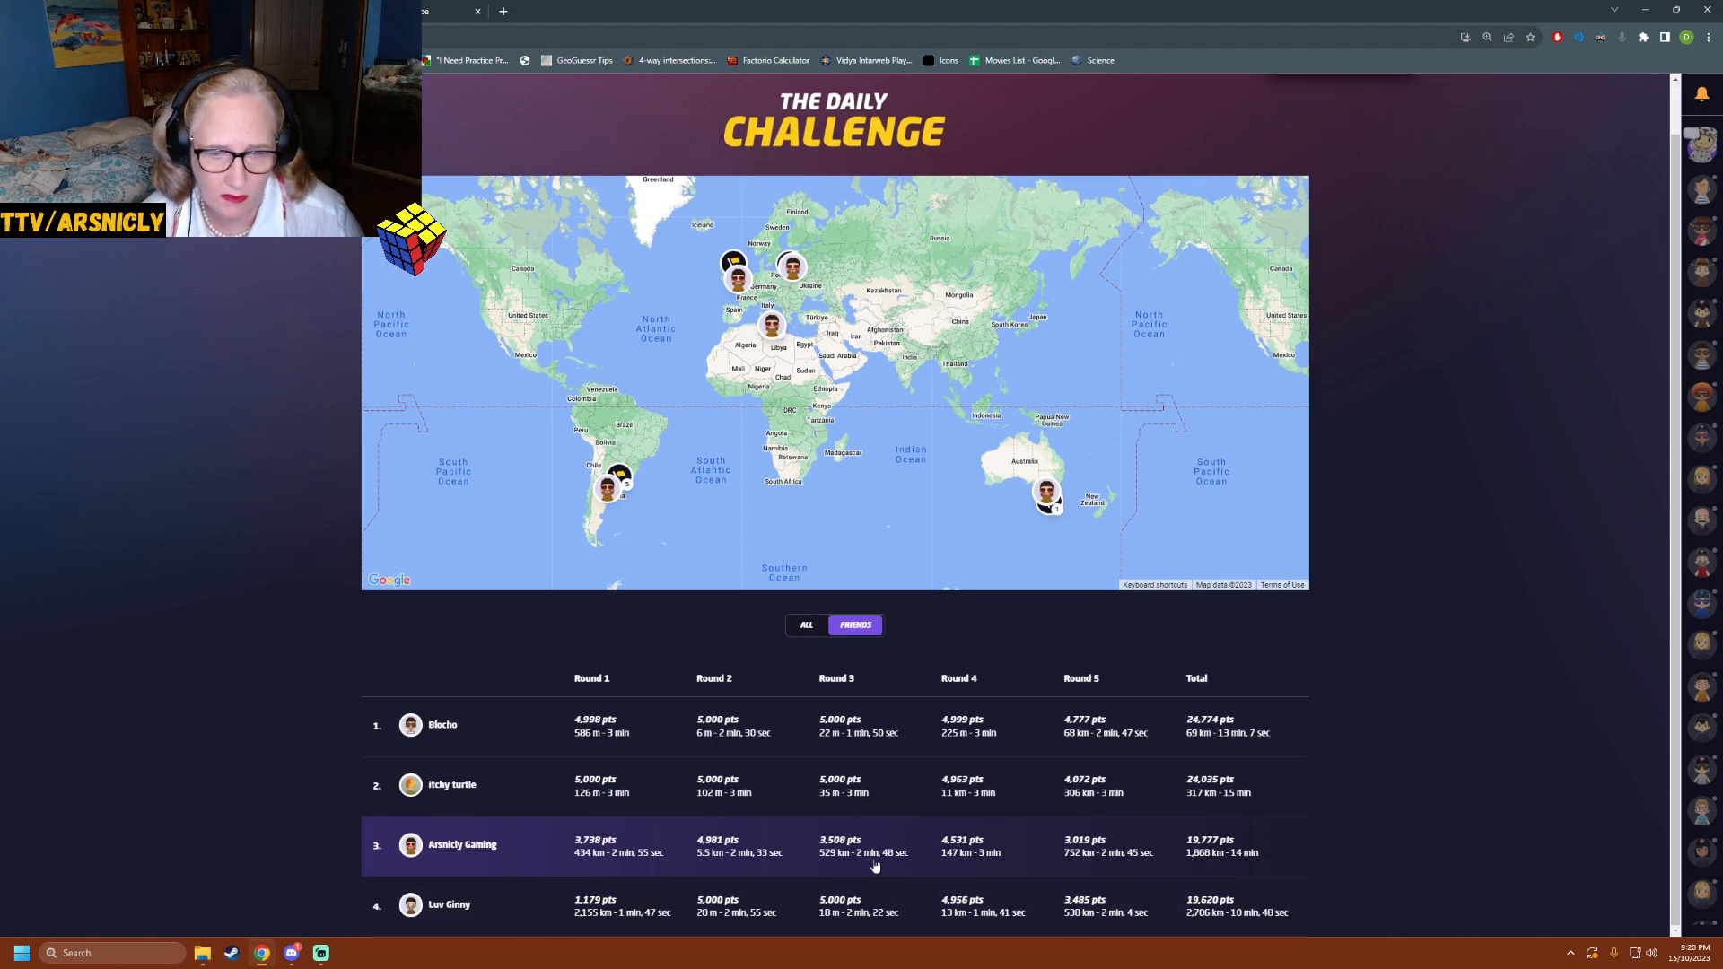
{"action": "mouse_move", "coordinate": [707, 808]}
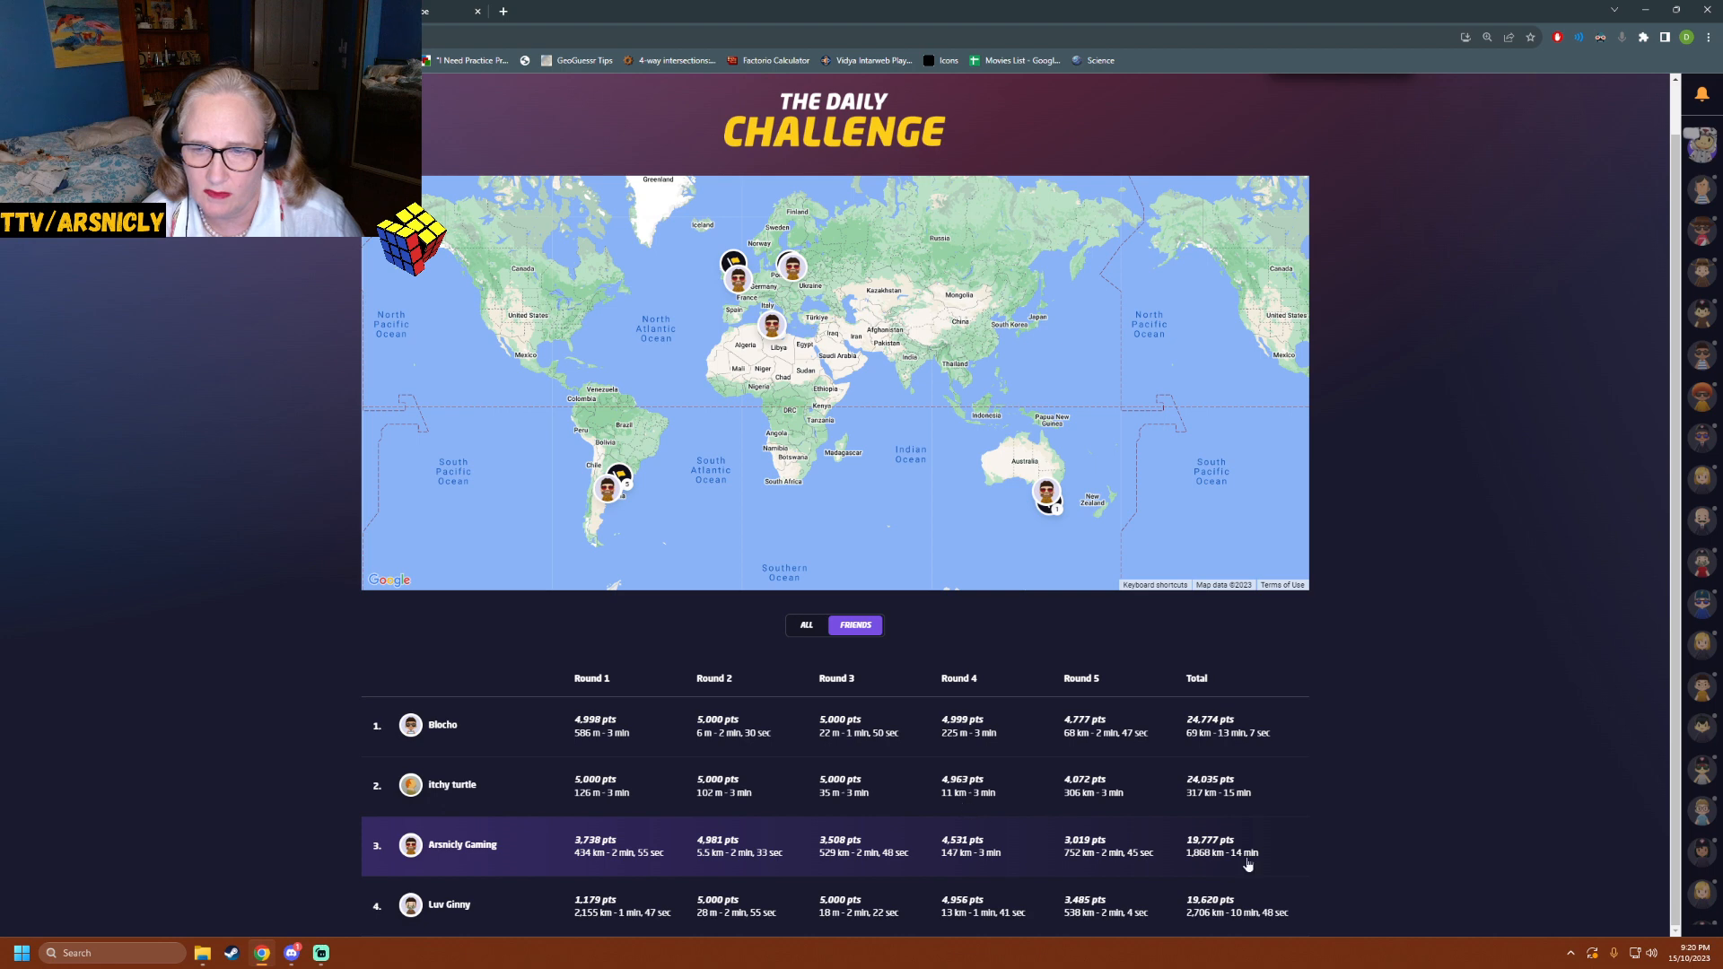
{"action": "mouse_move", "coordinate": [1209, 812]}
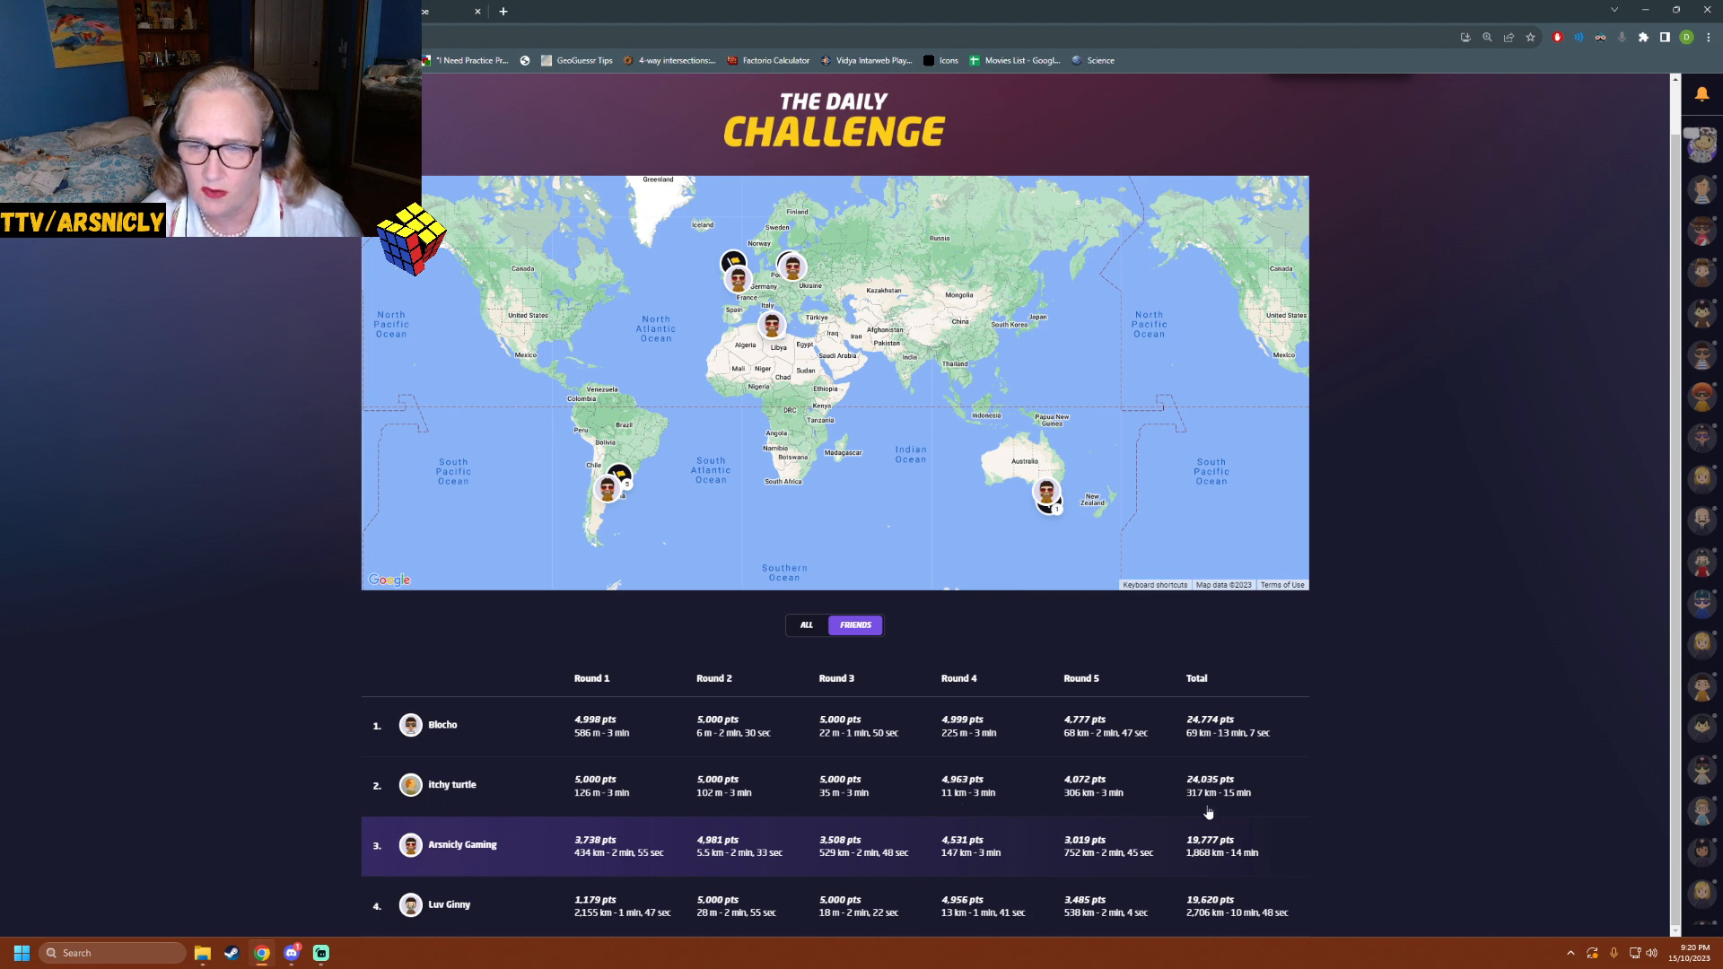
{"action": "mouse_move", "coordinate": [752, 785]}
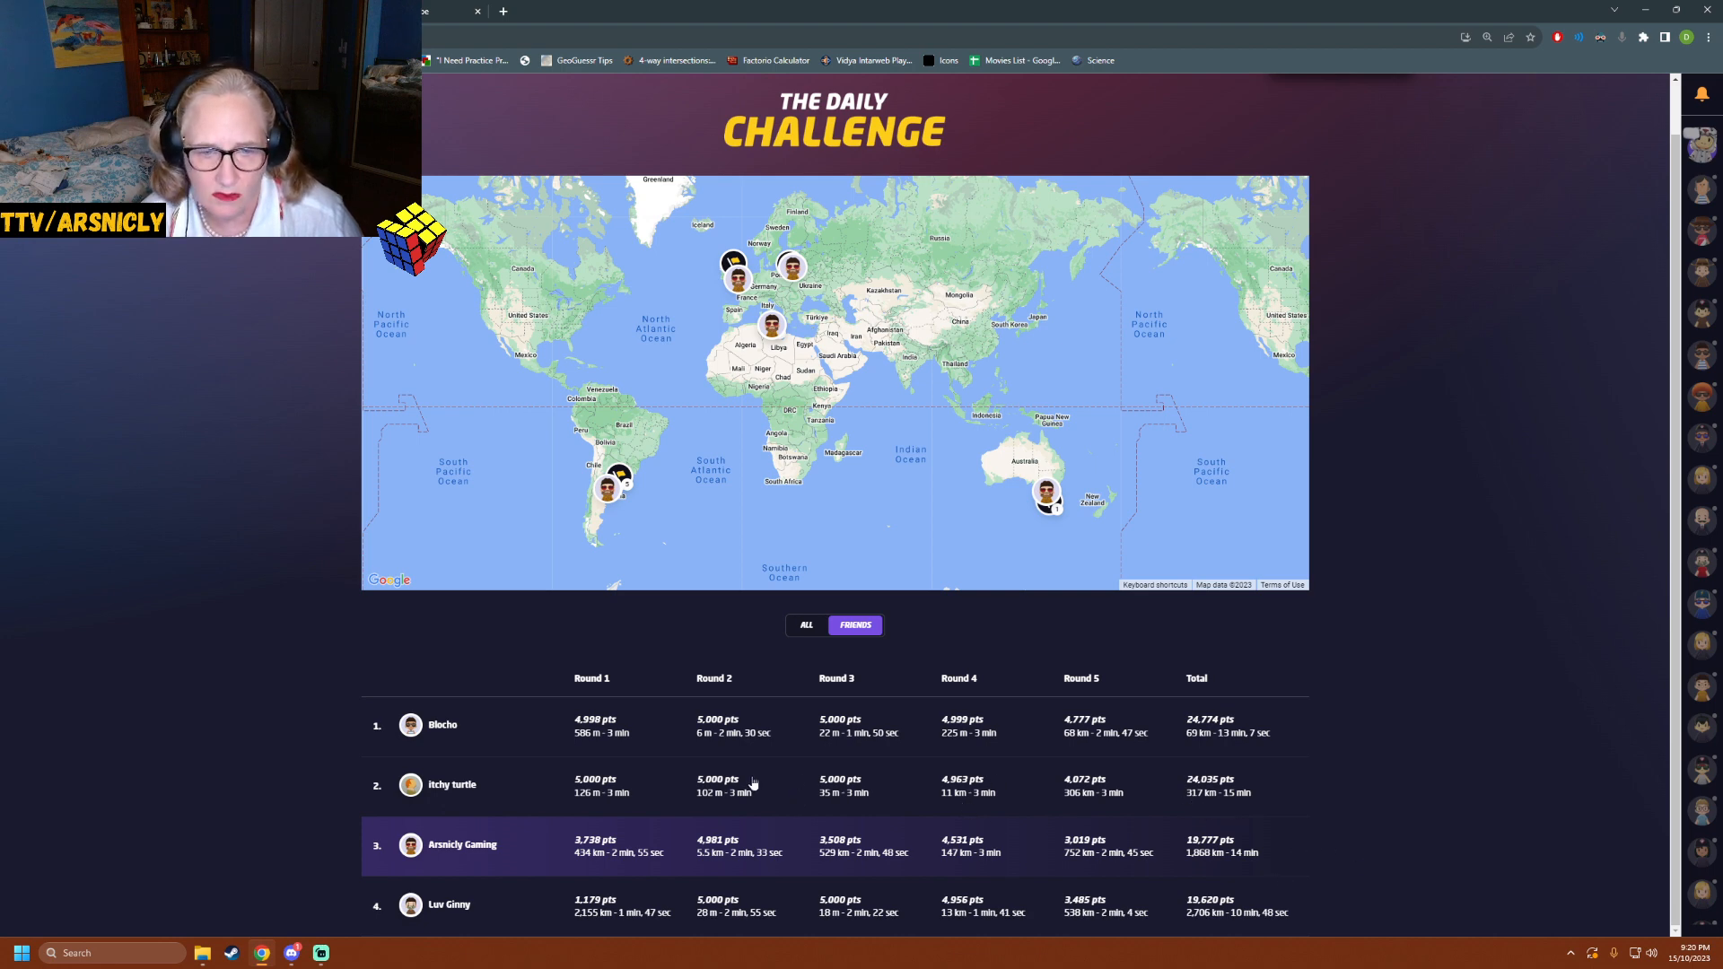
{"action": "mouse_move", "coordinate": [461, 799]}
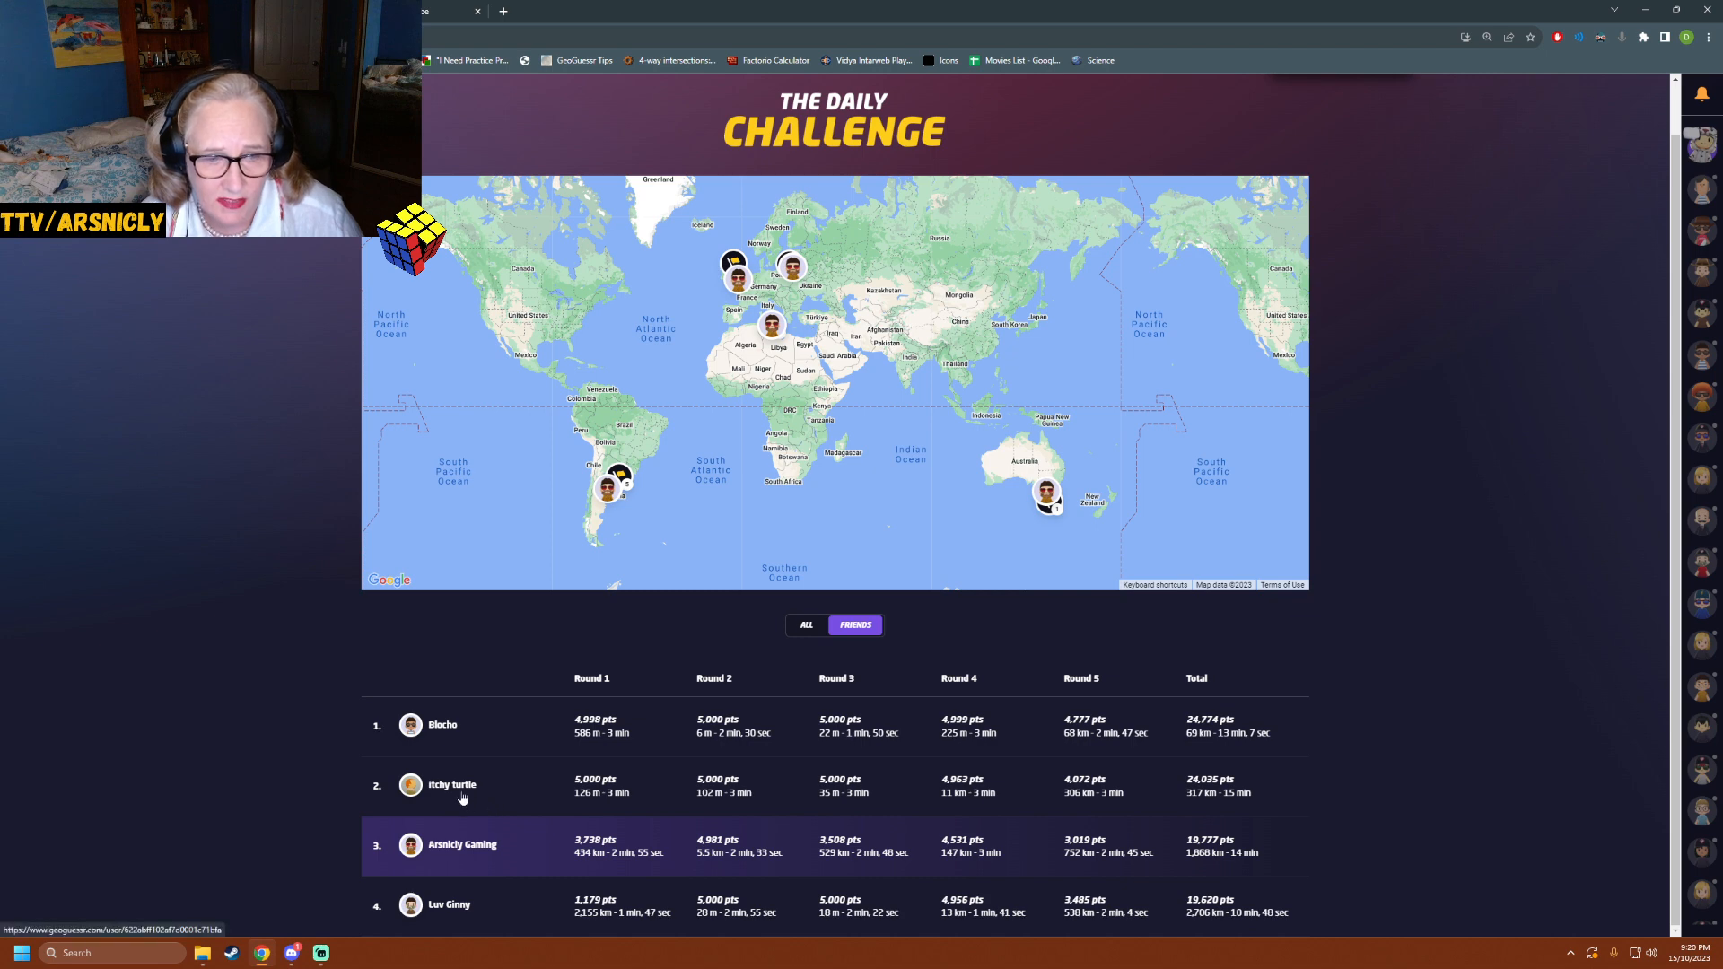
{"action": "mouse_move", "coordinate": [508, 801]}
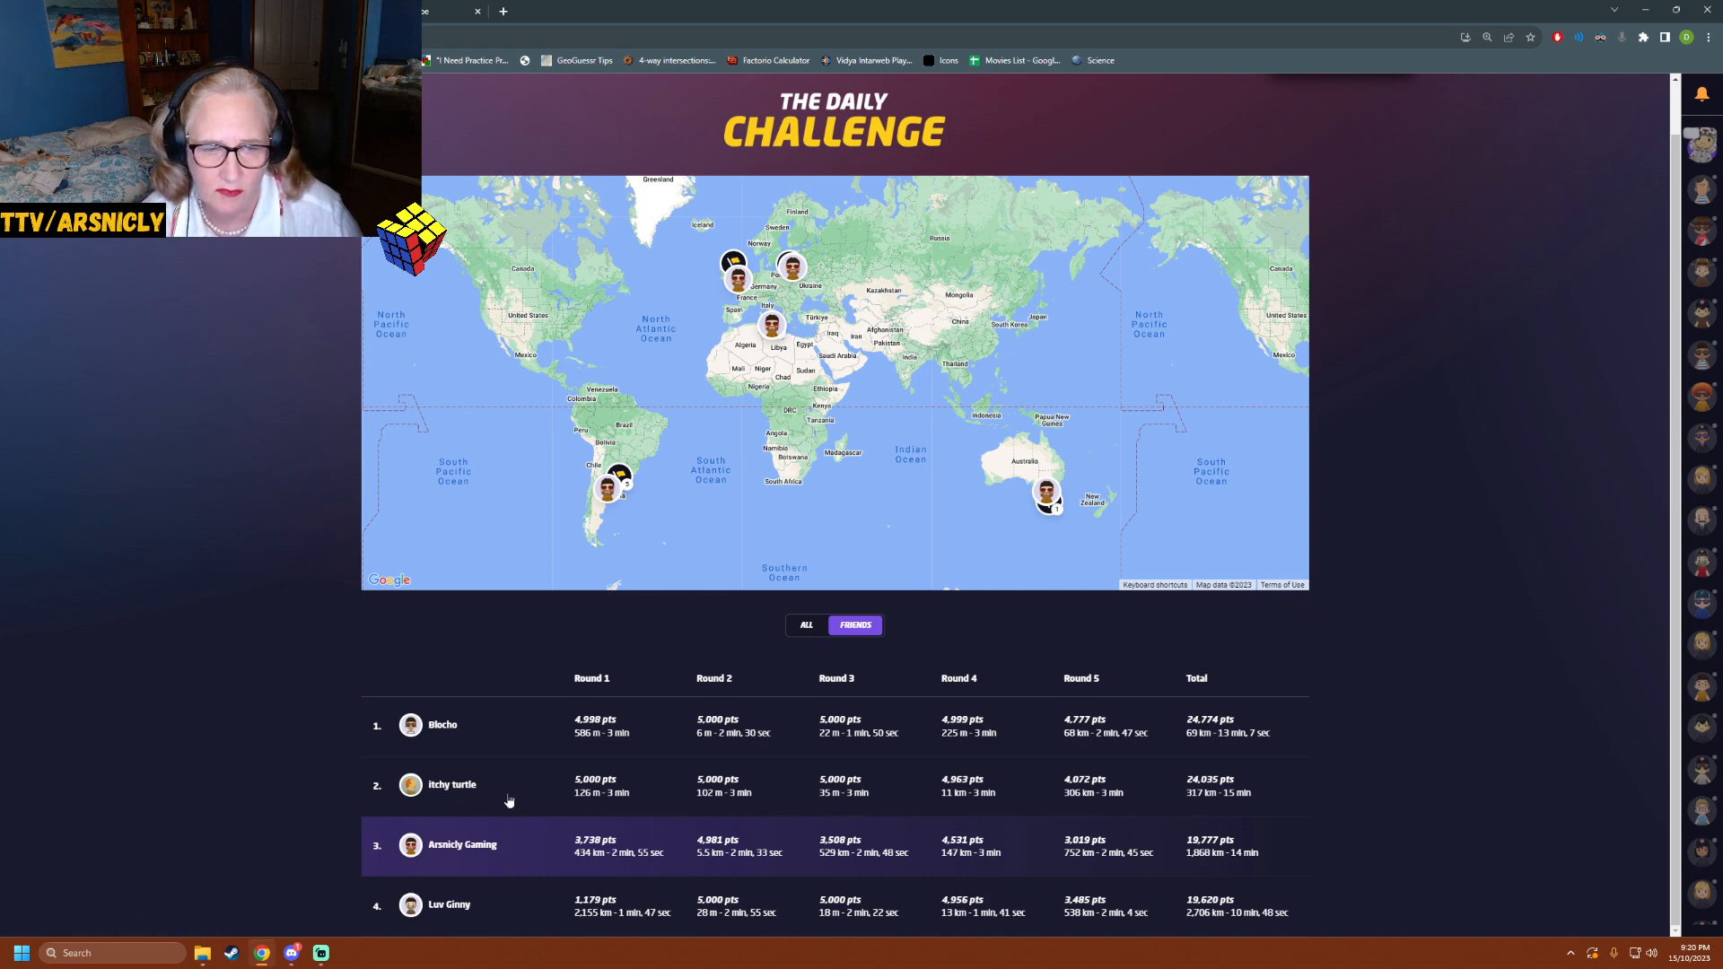
{"action": "mouse_move", "coordinate": [704, 755]}
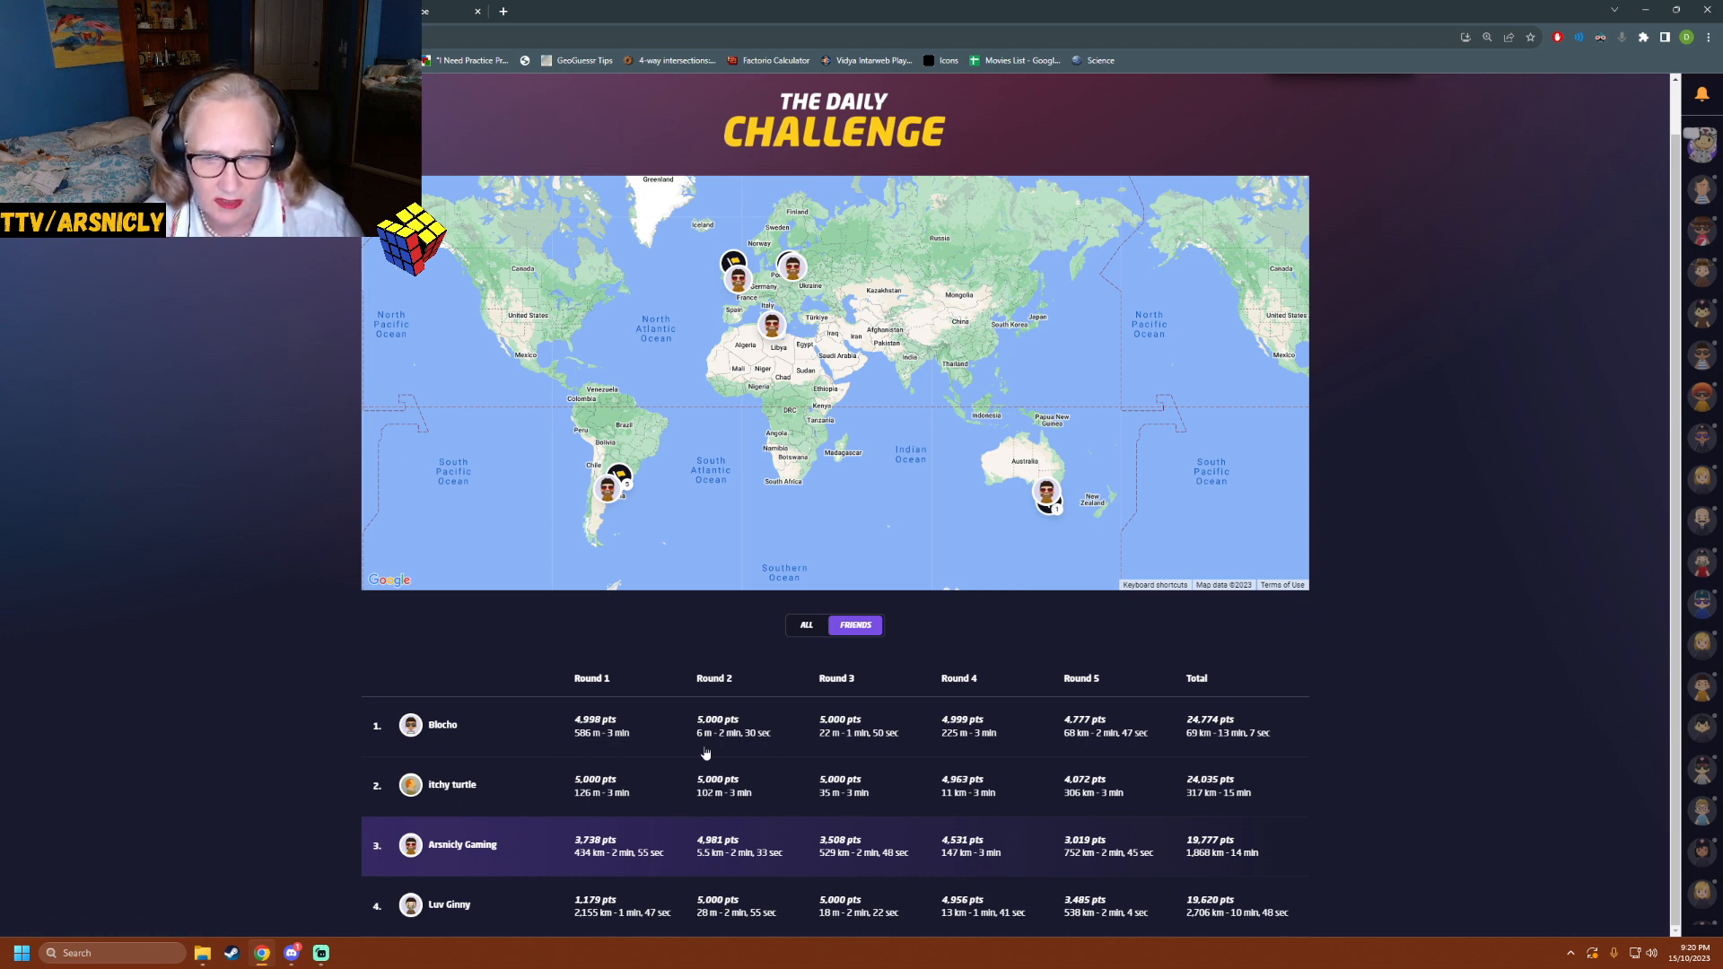
{"action": "mouse_move", "coordinate": [928, 821]}
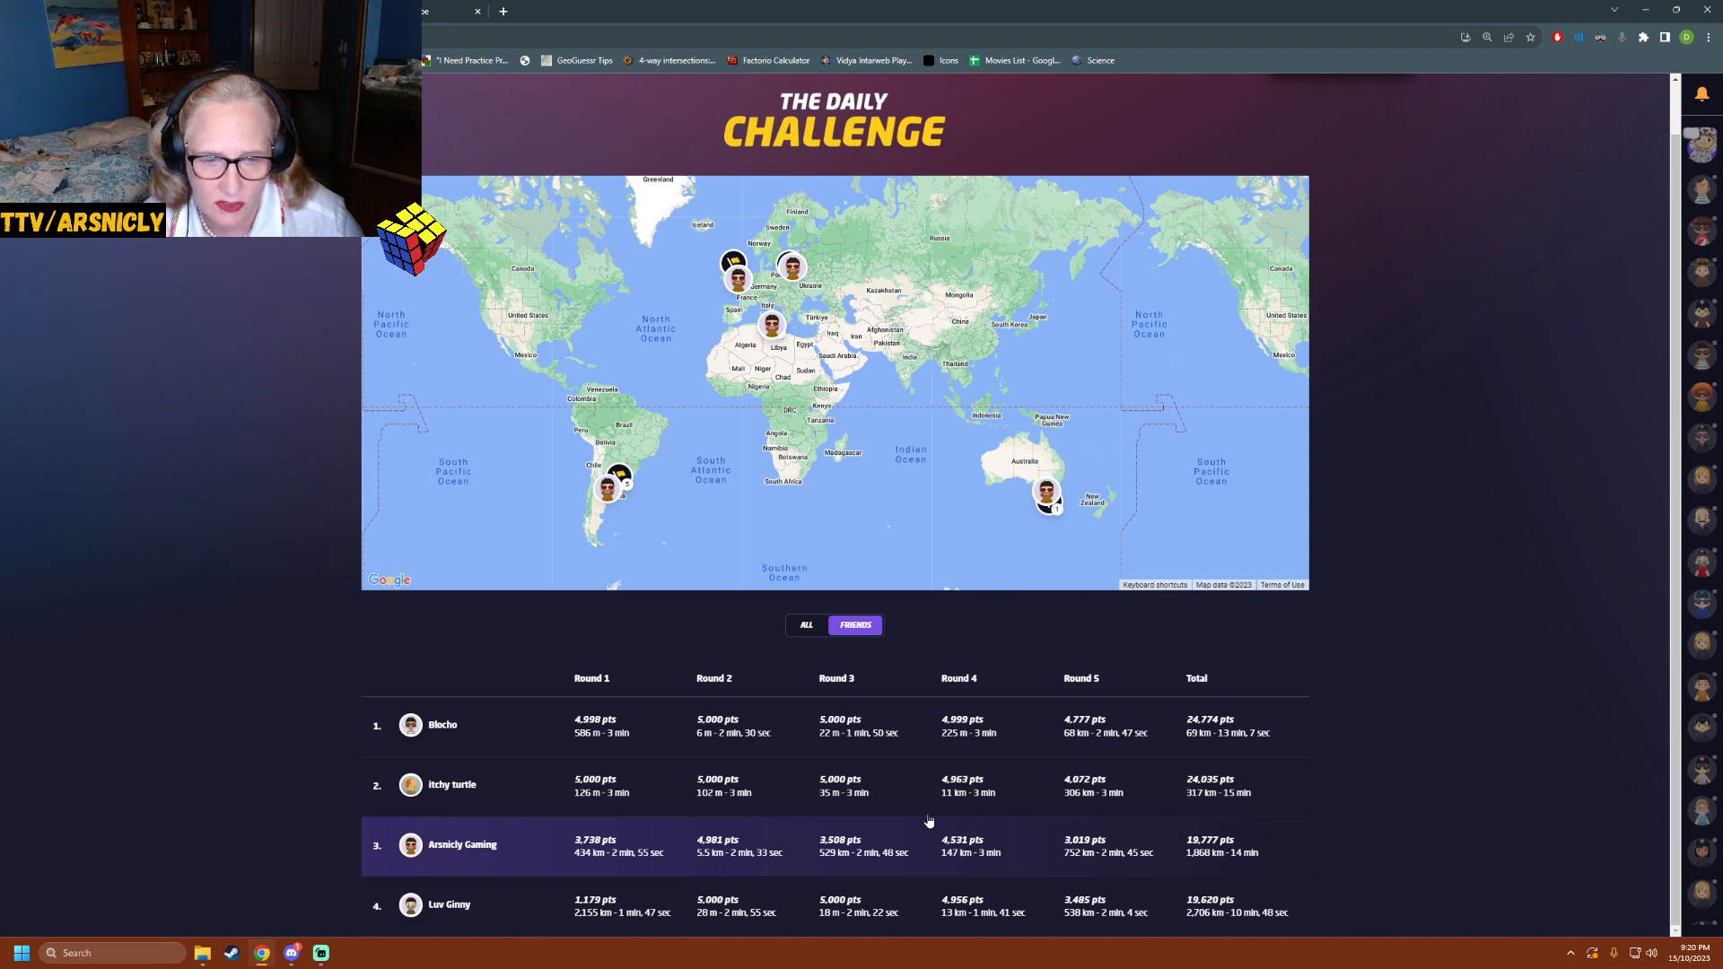
{"action": "mouse_move", "coordinate": [1174, 840]}
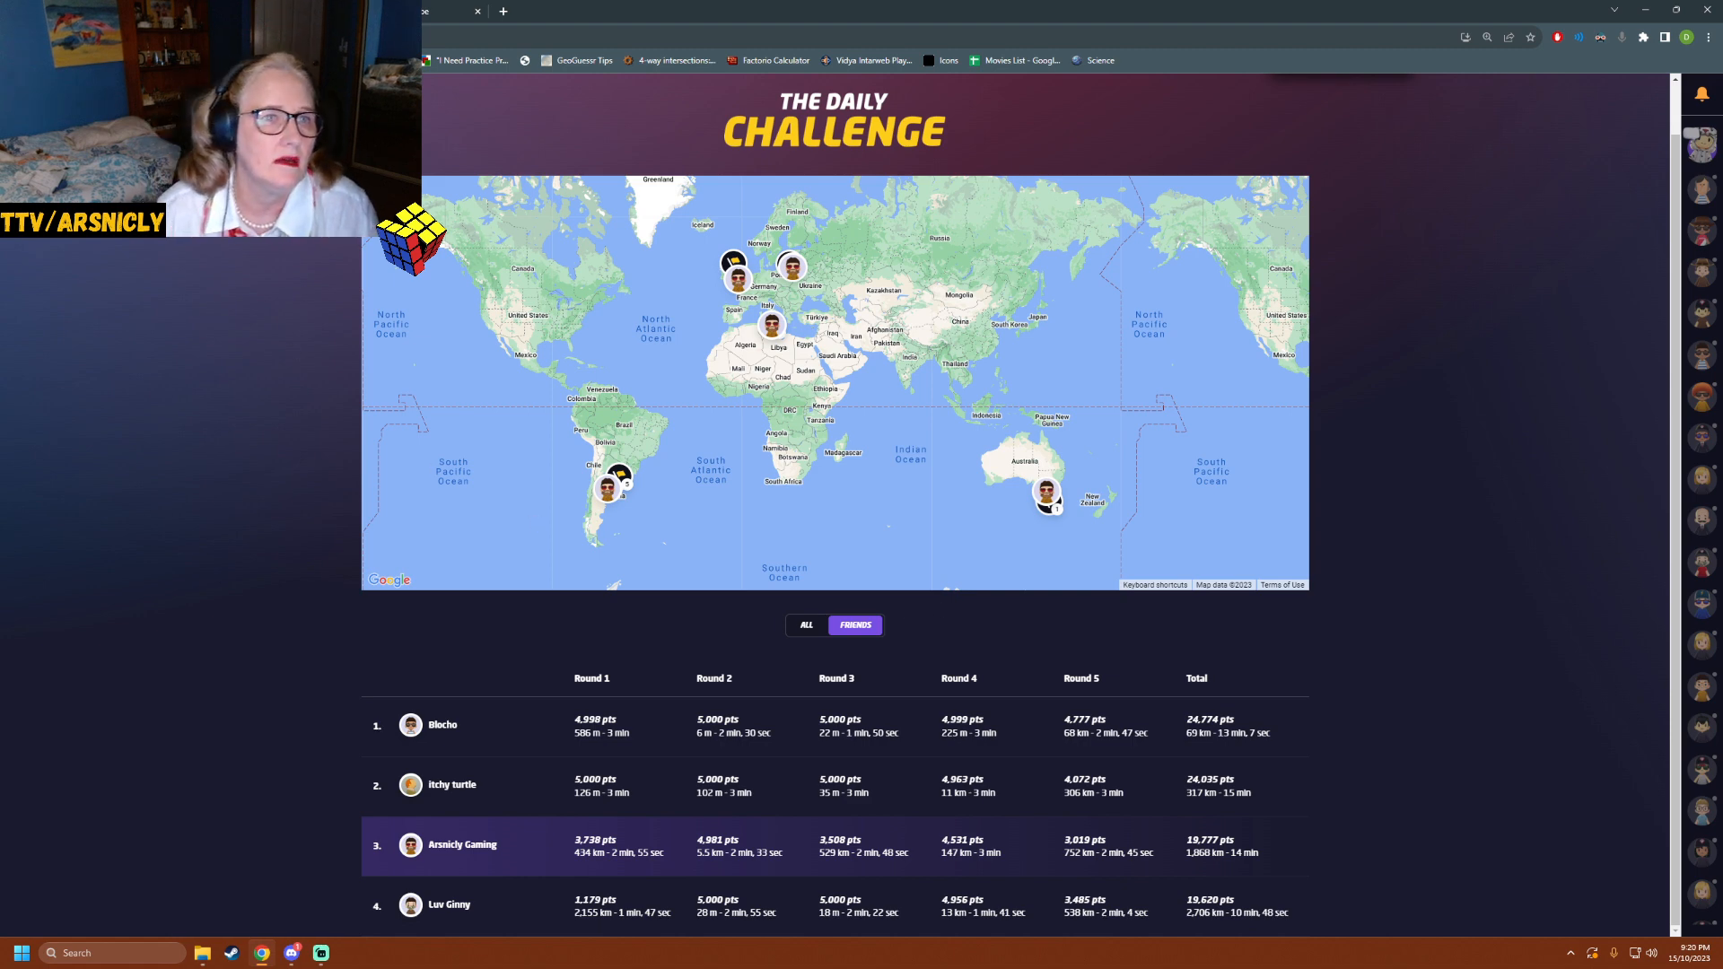
{"action": "mouse_move", "coordinate": [541, 139]}
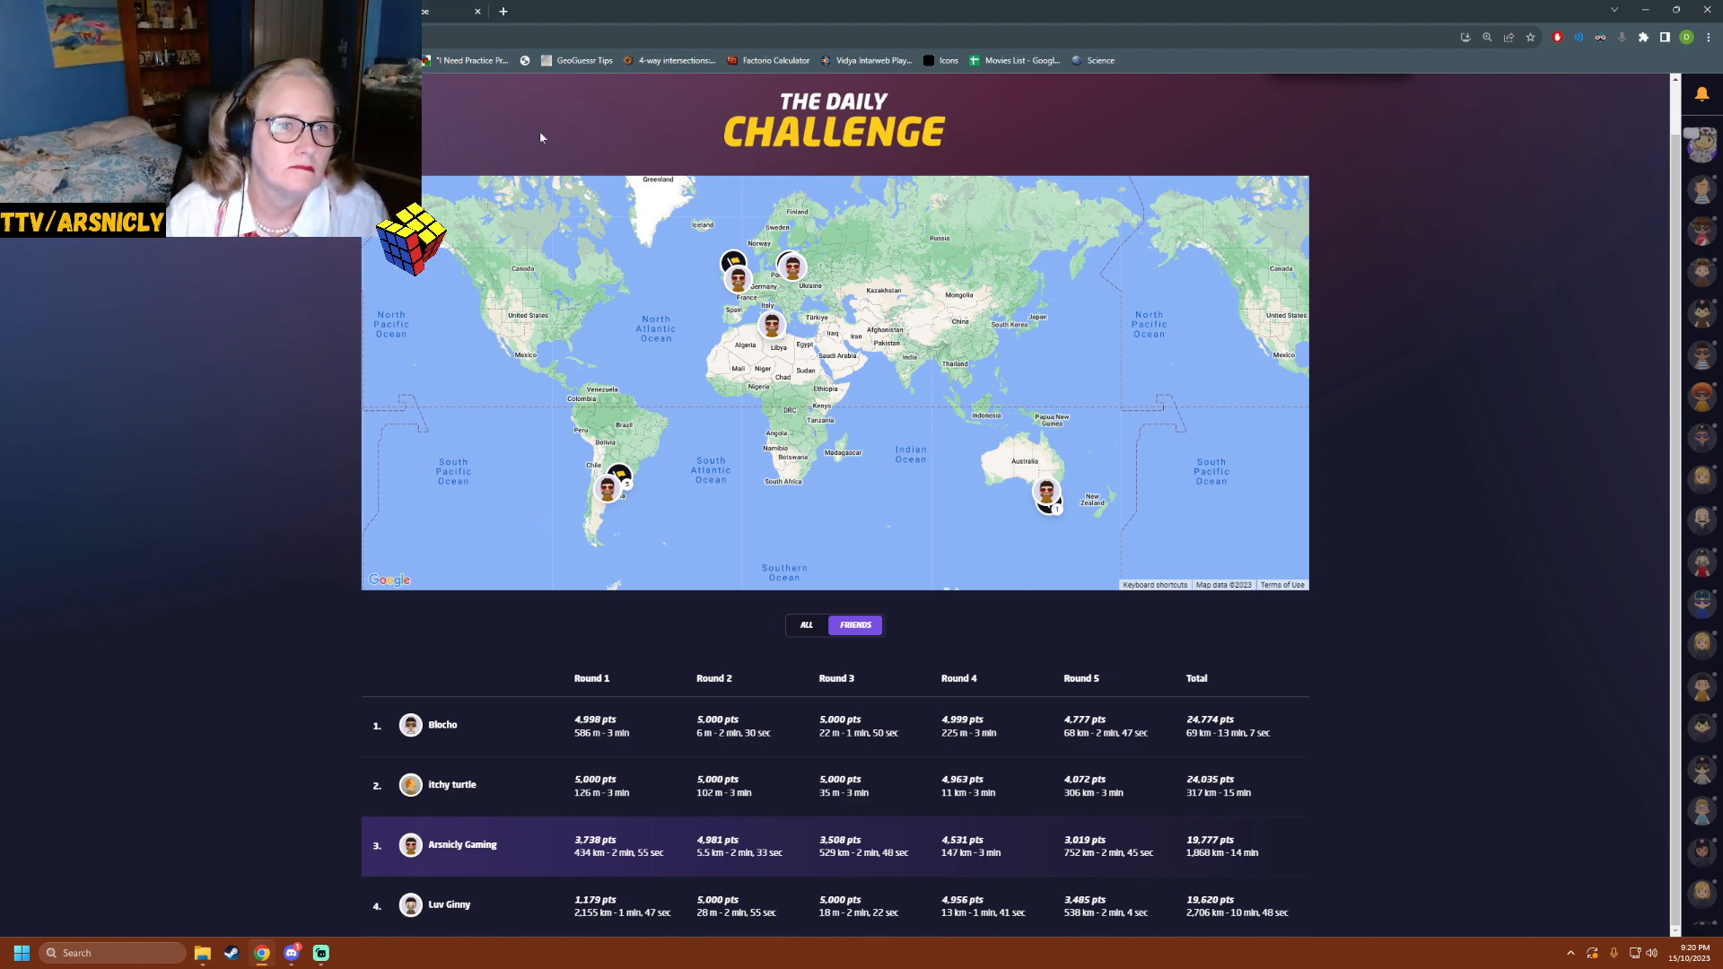
{"action": "left_click", "coordinate": [663, 11]}
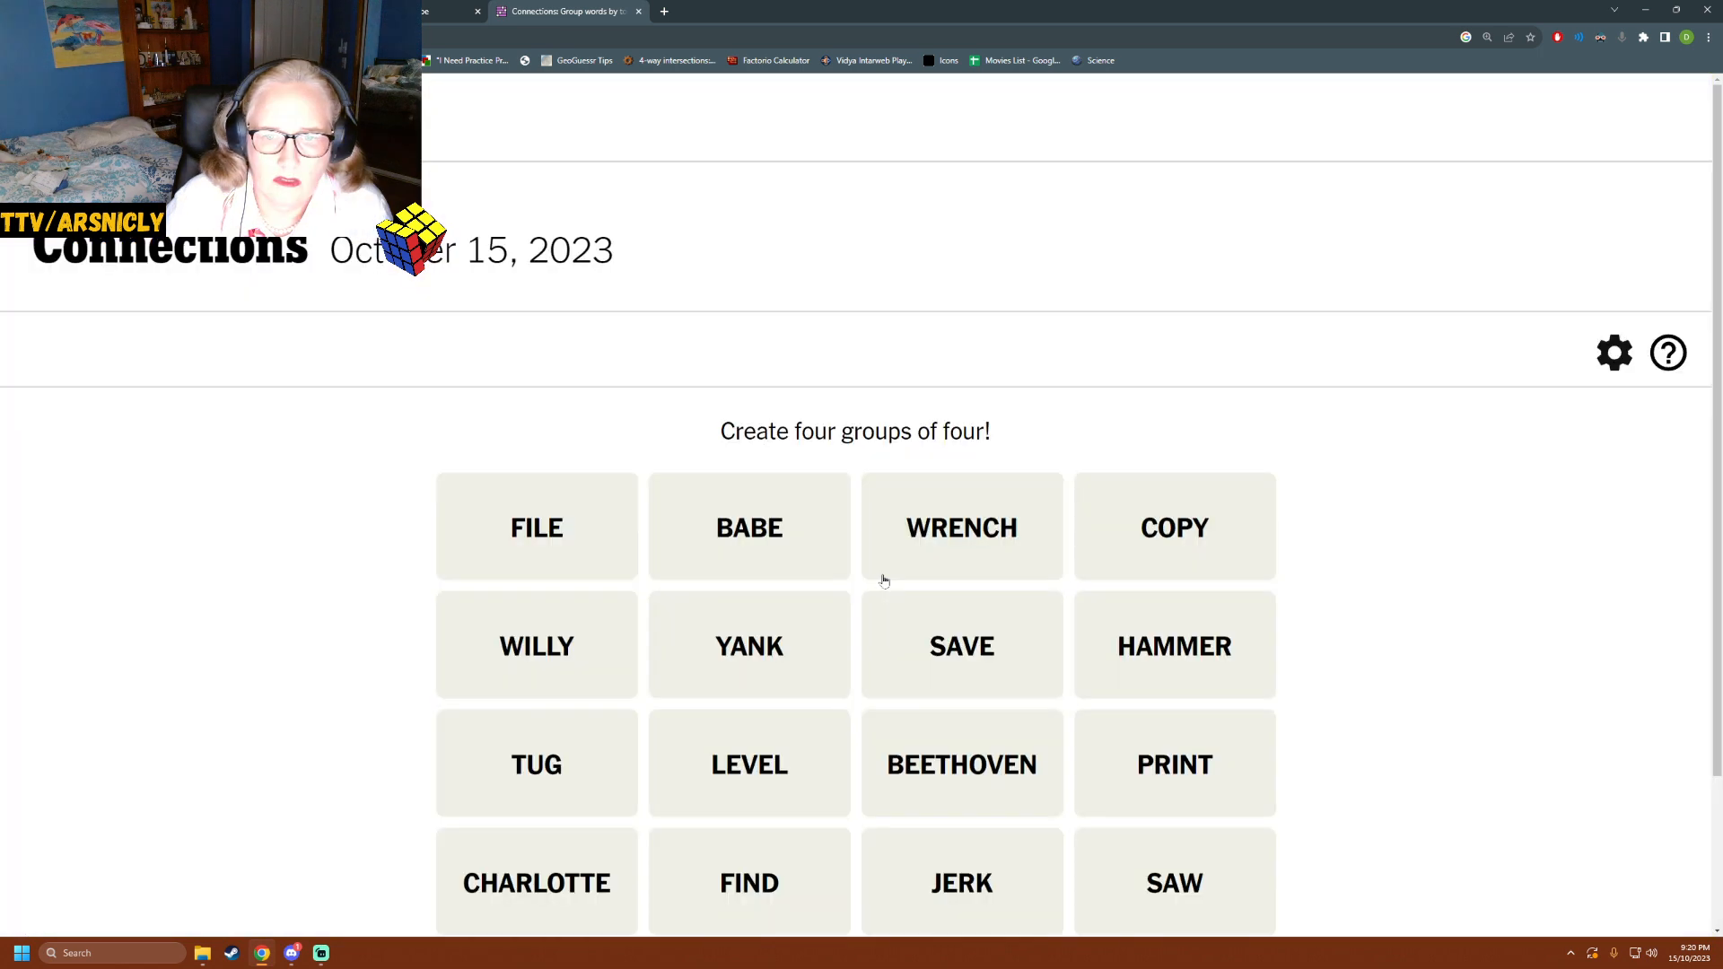
- Submit FILE, HAMMER, LEVEL, SAW as the Tools group
{"action": "scroll", "scroll_direction": "down", "scroll_amount": 3}
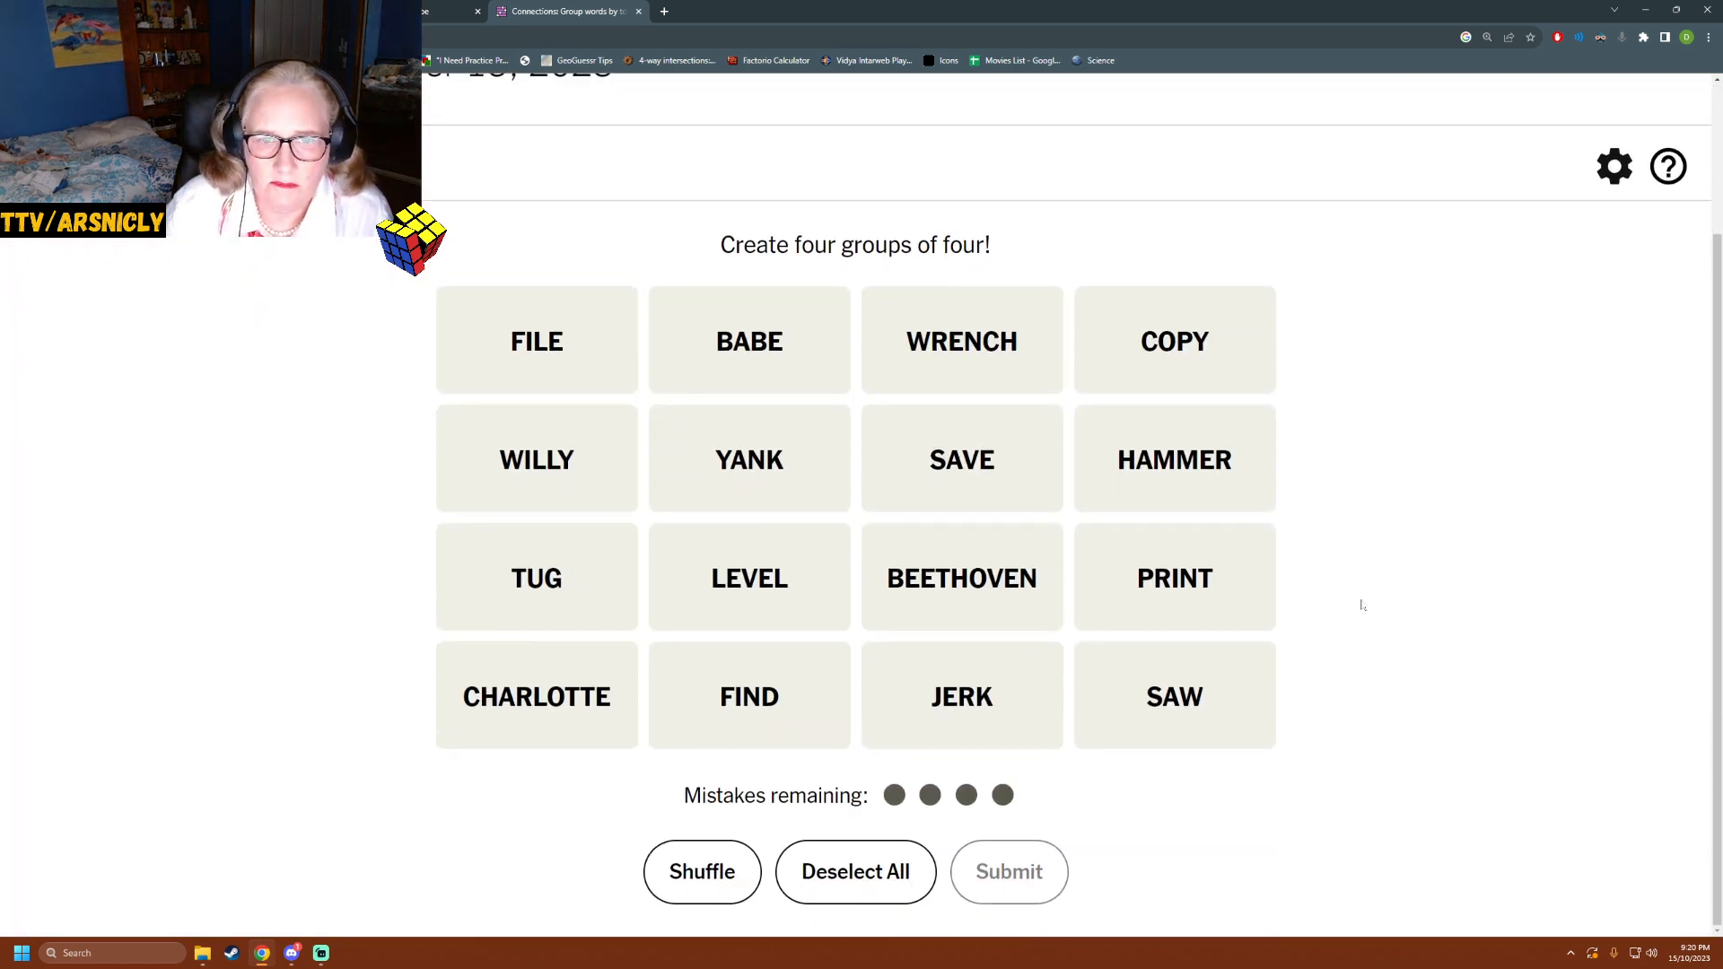
{"action": "mouse_move", "coordinate": [774, 377]}
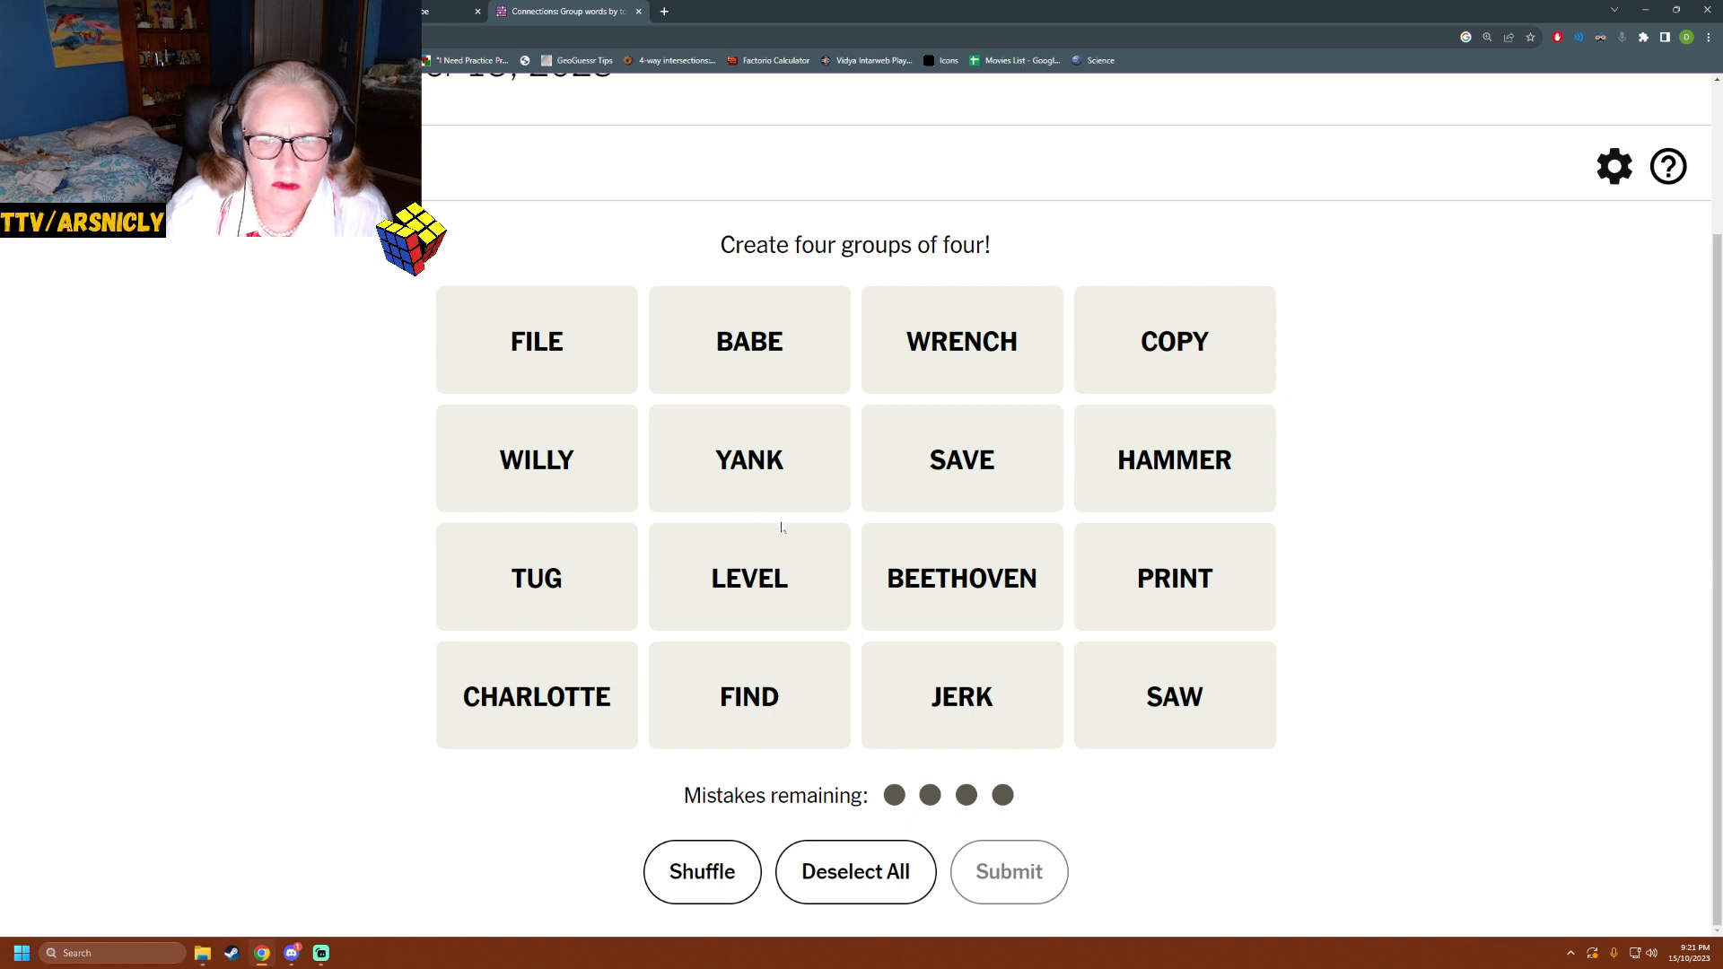
{"action": "mouse_move", "coordinate": [987, 624]}
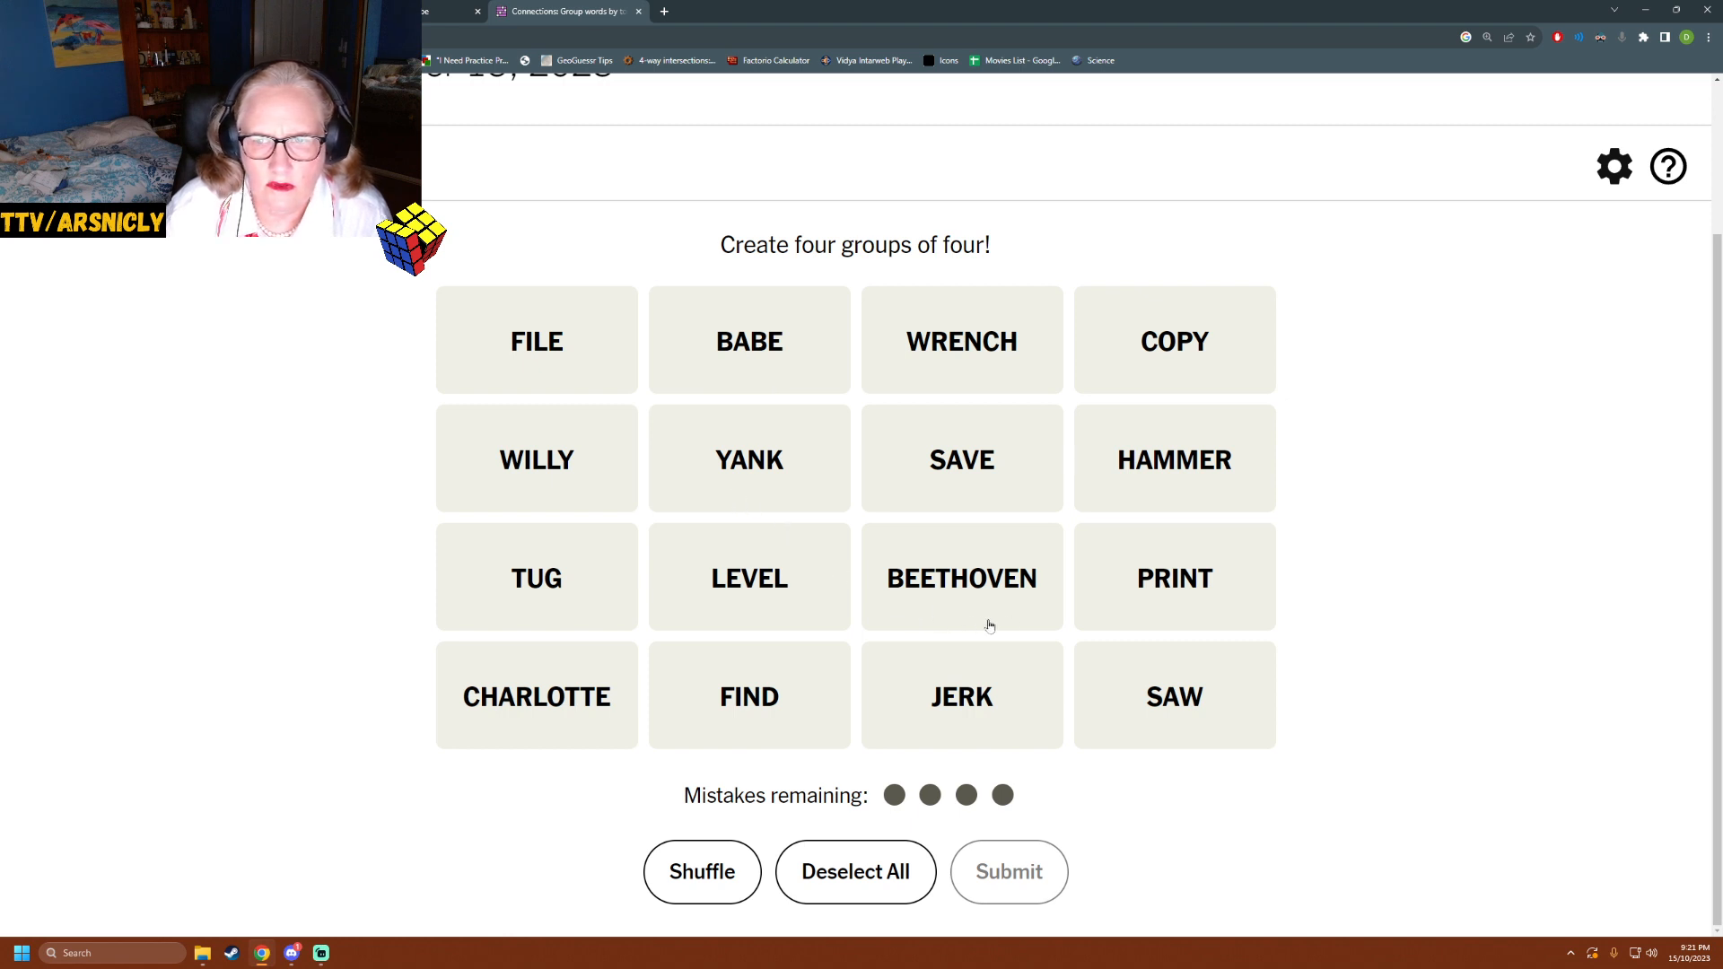
{"action": "mouse_move", "coordinate": [1201, 663]}
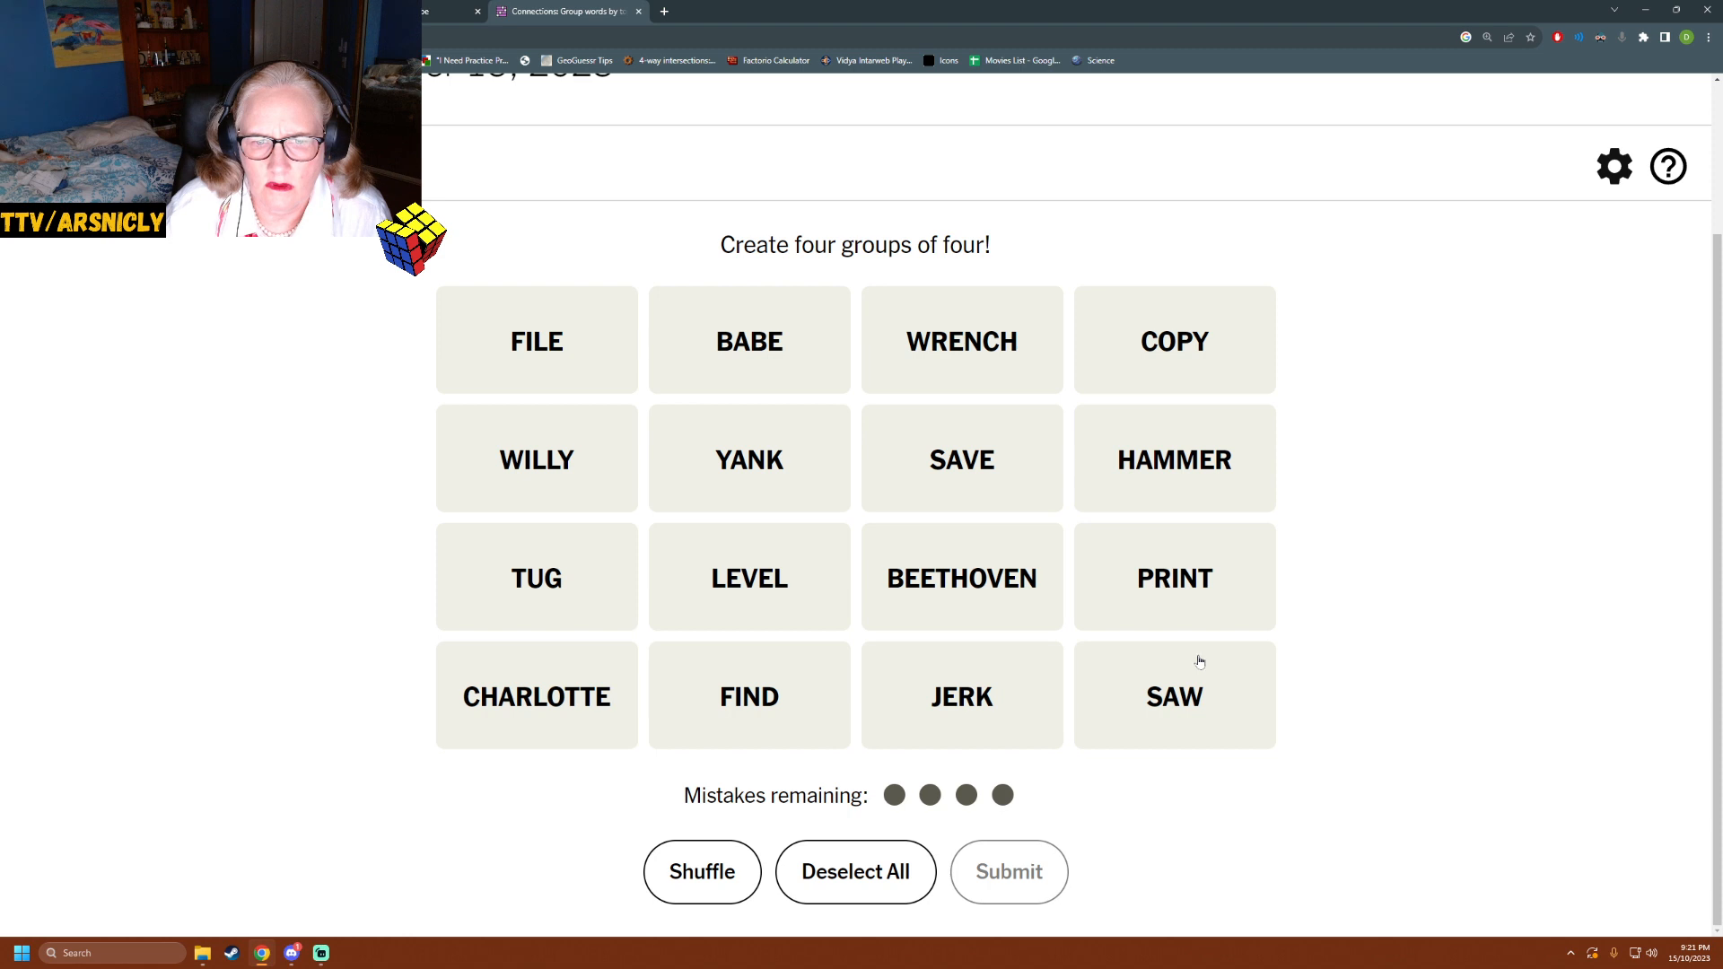
{"action": "left_click", "coordinate": [748, 576]}
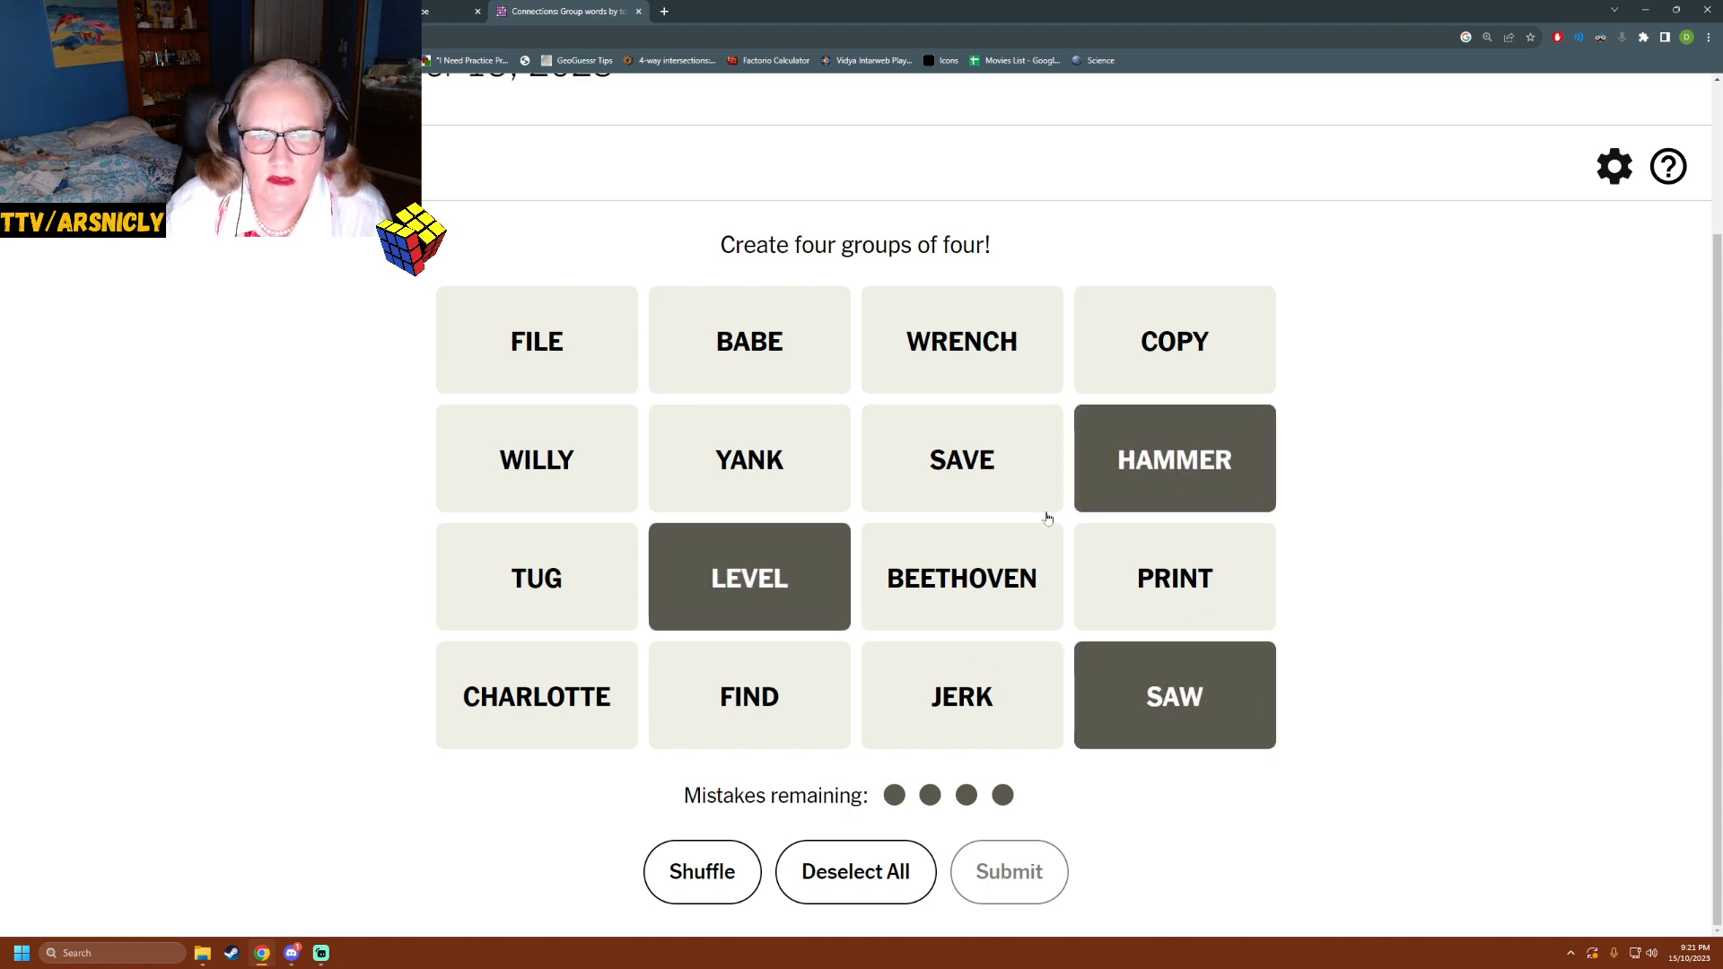
{"action": "left_click", "coordinate": [536, 341]}
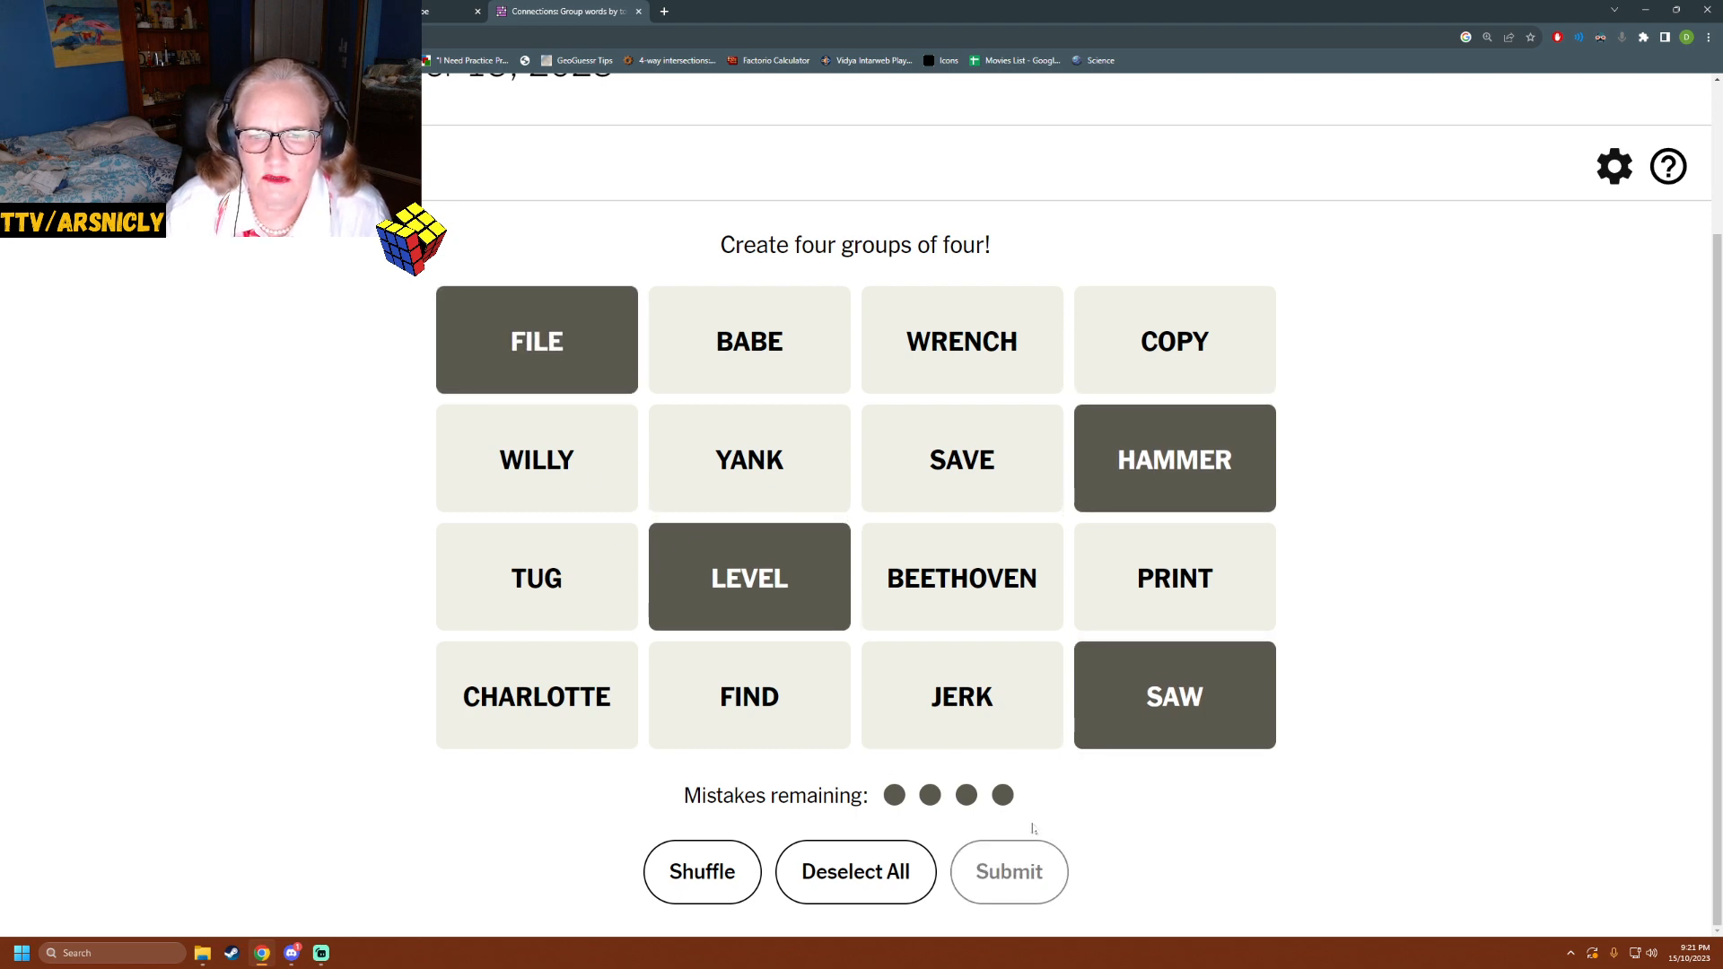
{"action": "left_click", "coordinate": [1007, 872]}
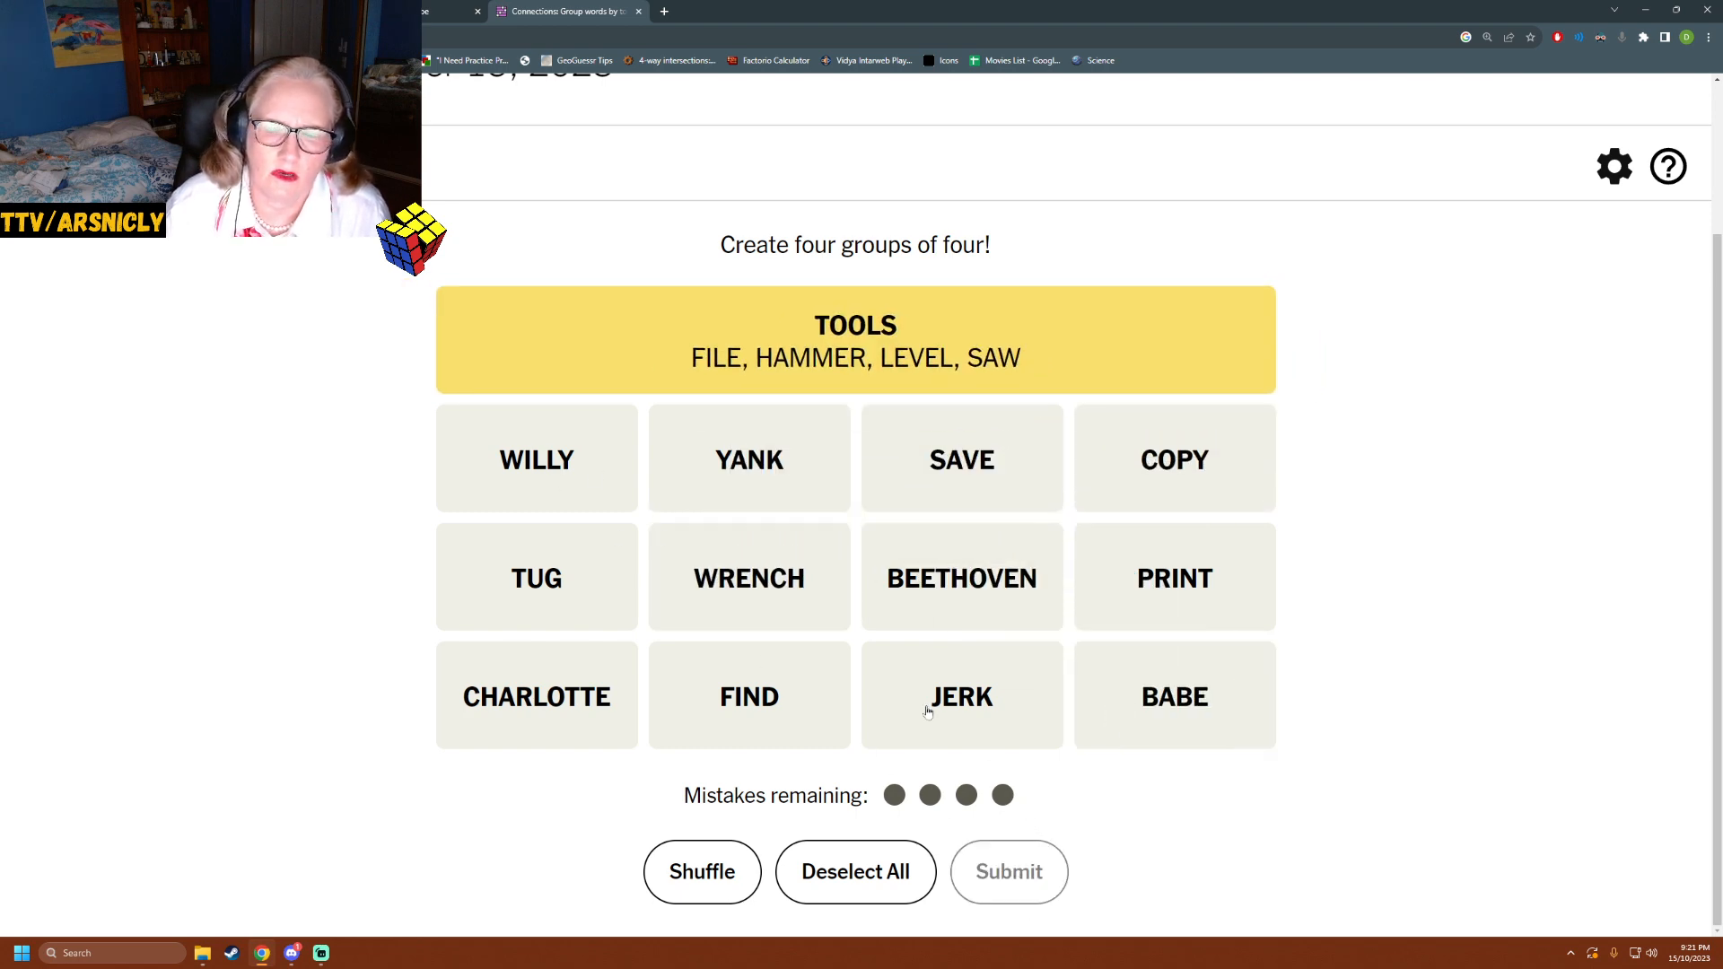
{"action": "mouse_move", "coordinate": [919, 618]}
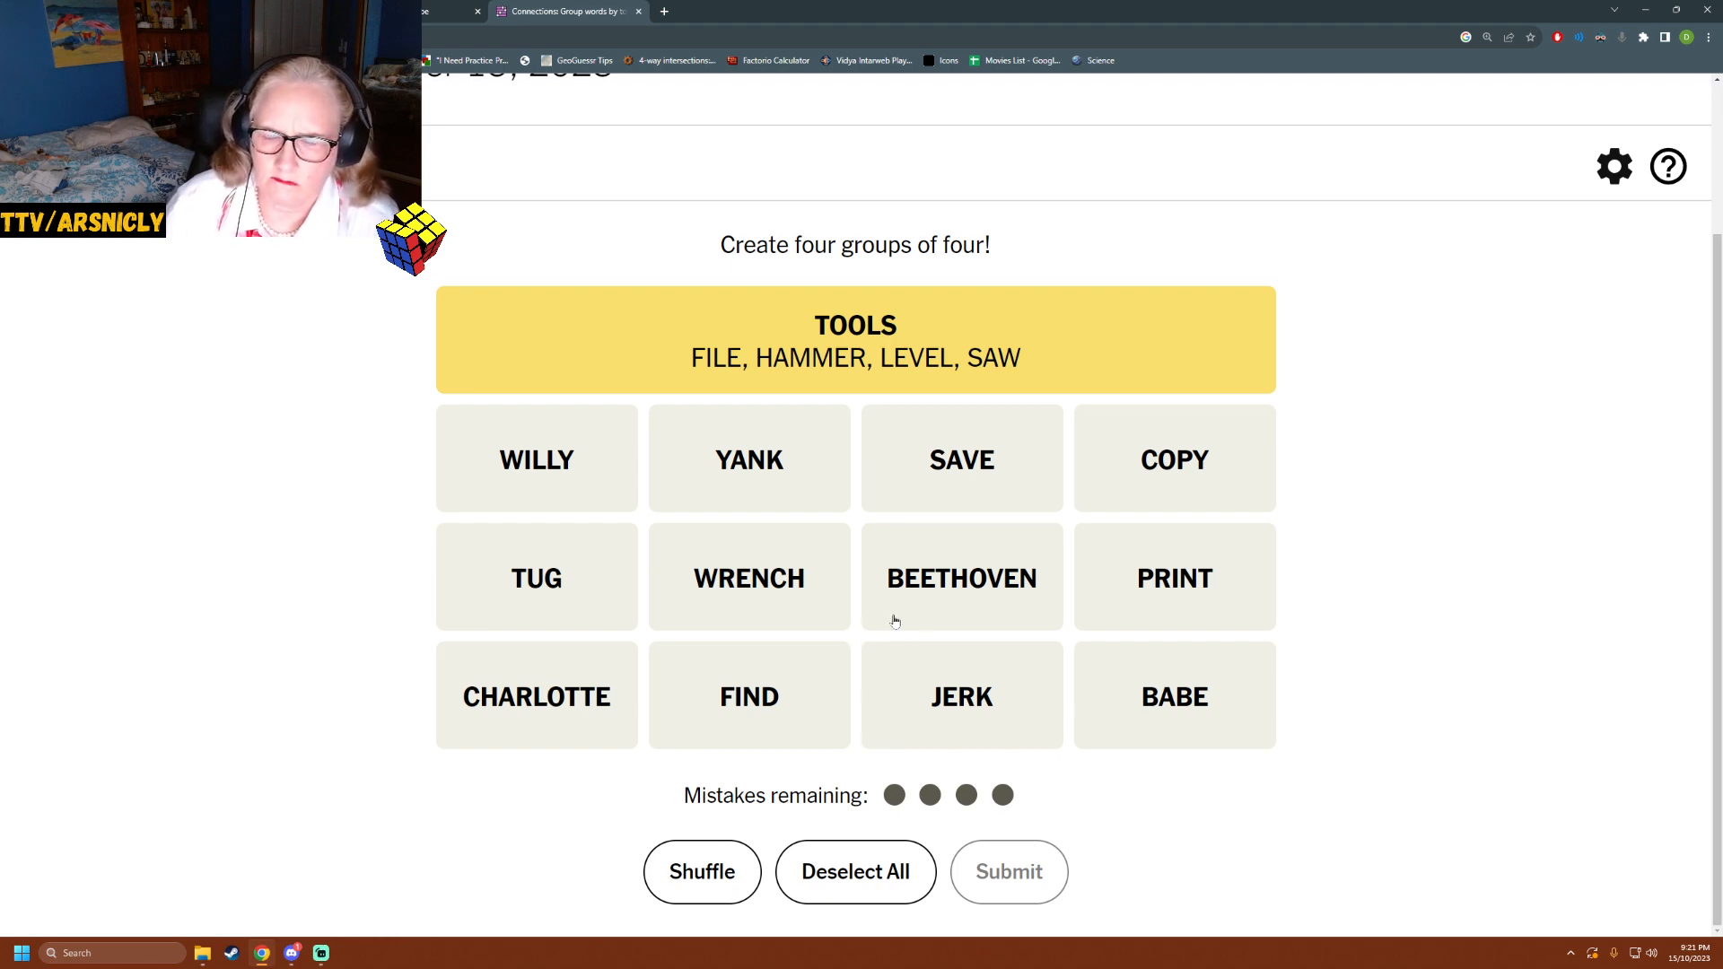
- Submit JERK, TUG, WRENCH, YANK as the Pull group
{"action": "left_click", "coordinate": [748, 459]}
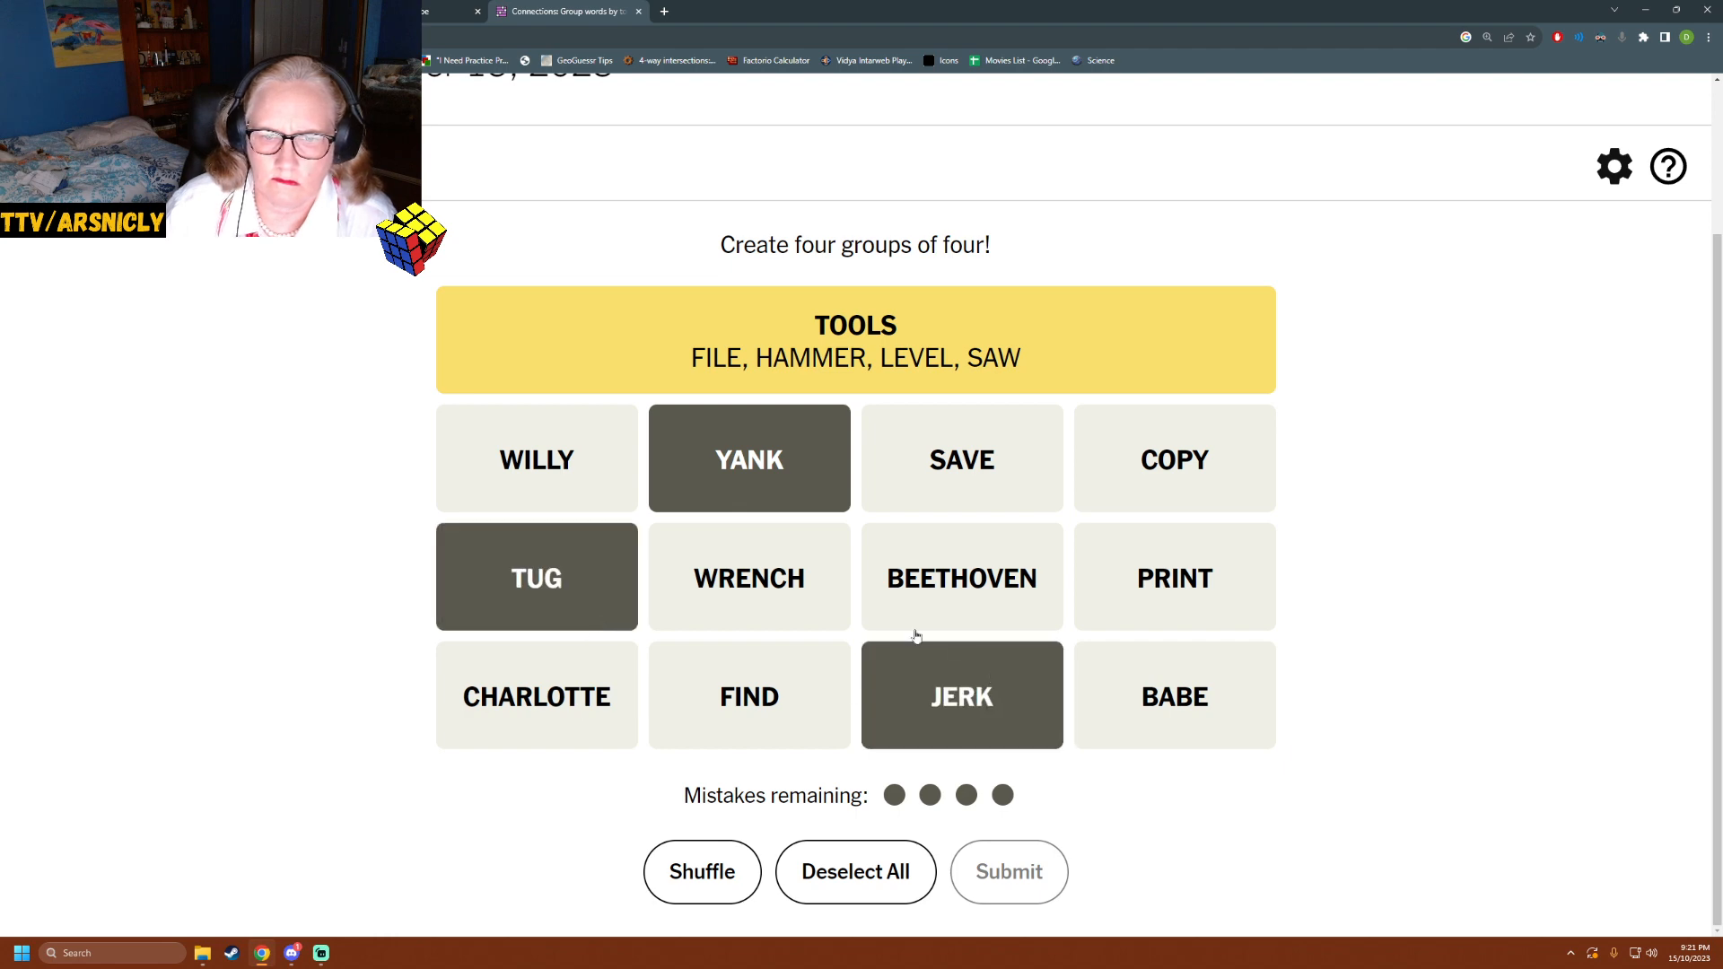
{"action": "left_click", "coordinate": [748, 577]}
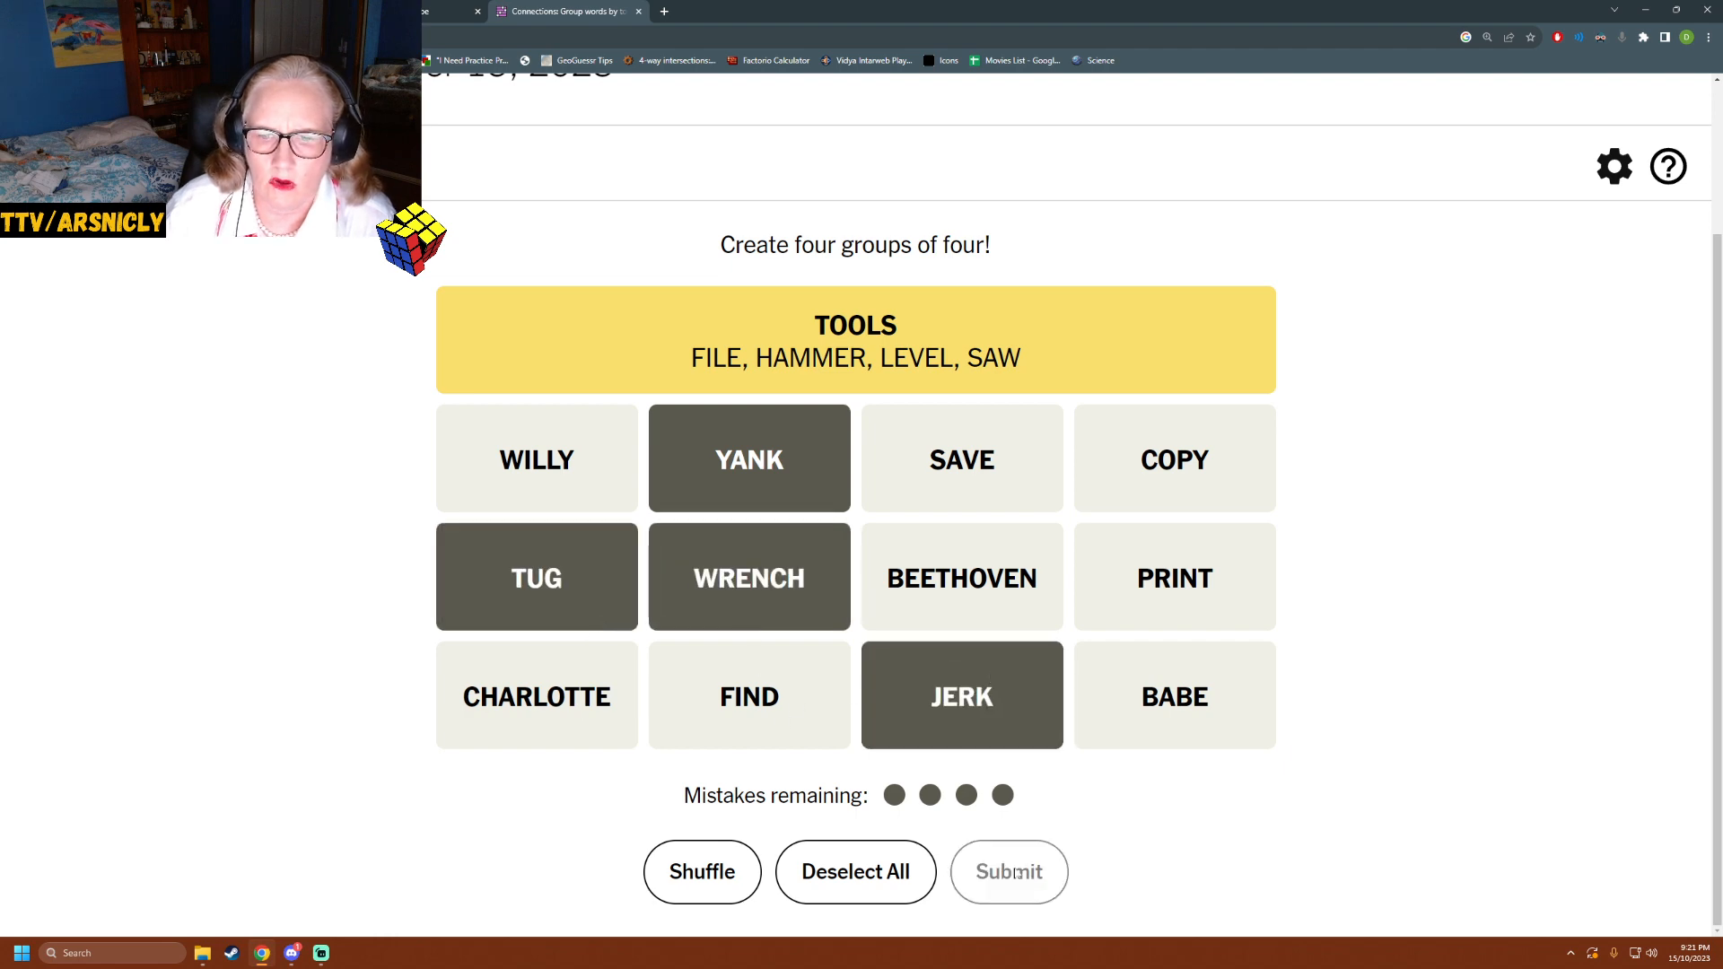
{"action": "left_click", "coordinate": [1007, 873]}
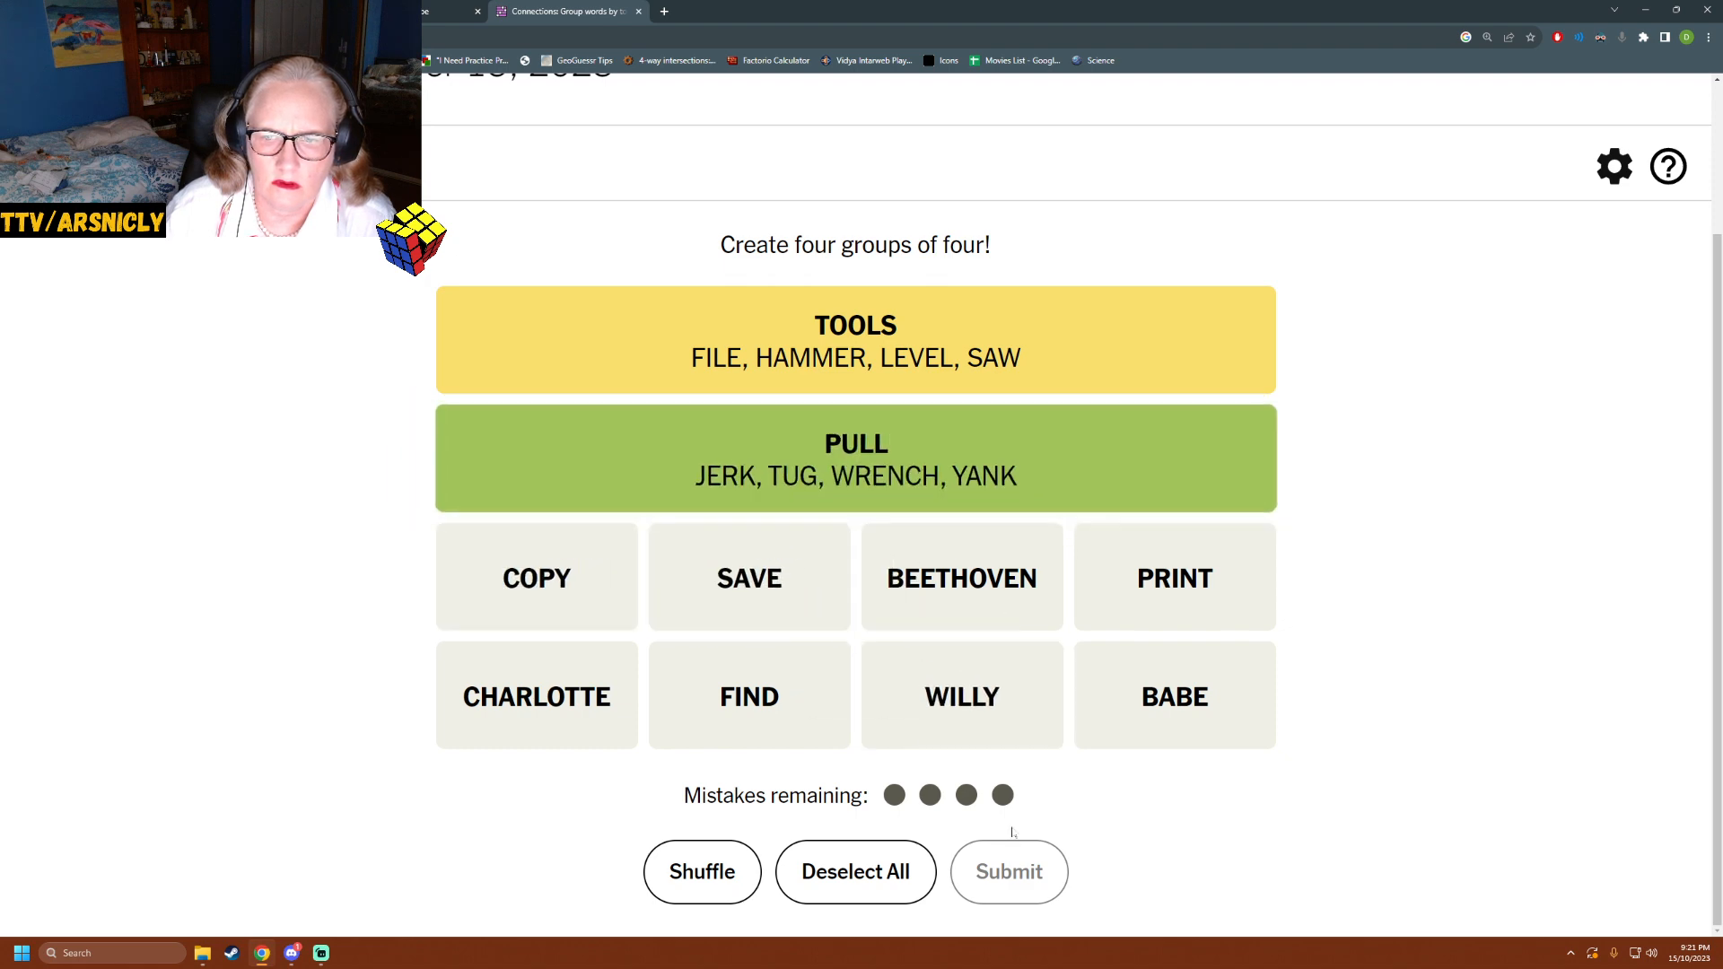
{"action": "mouse_move", "coordinate": [569, 747]}
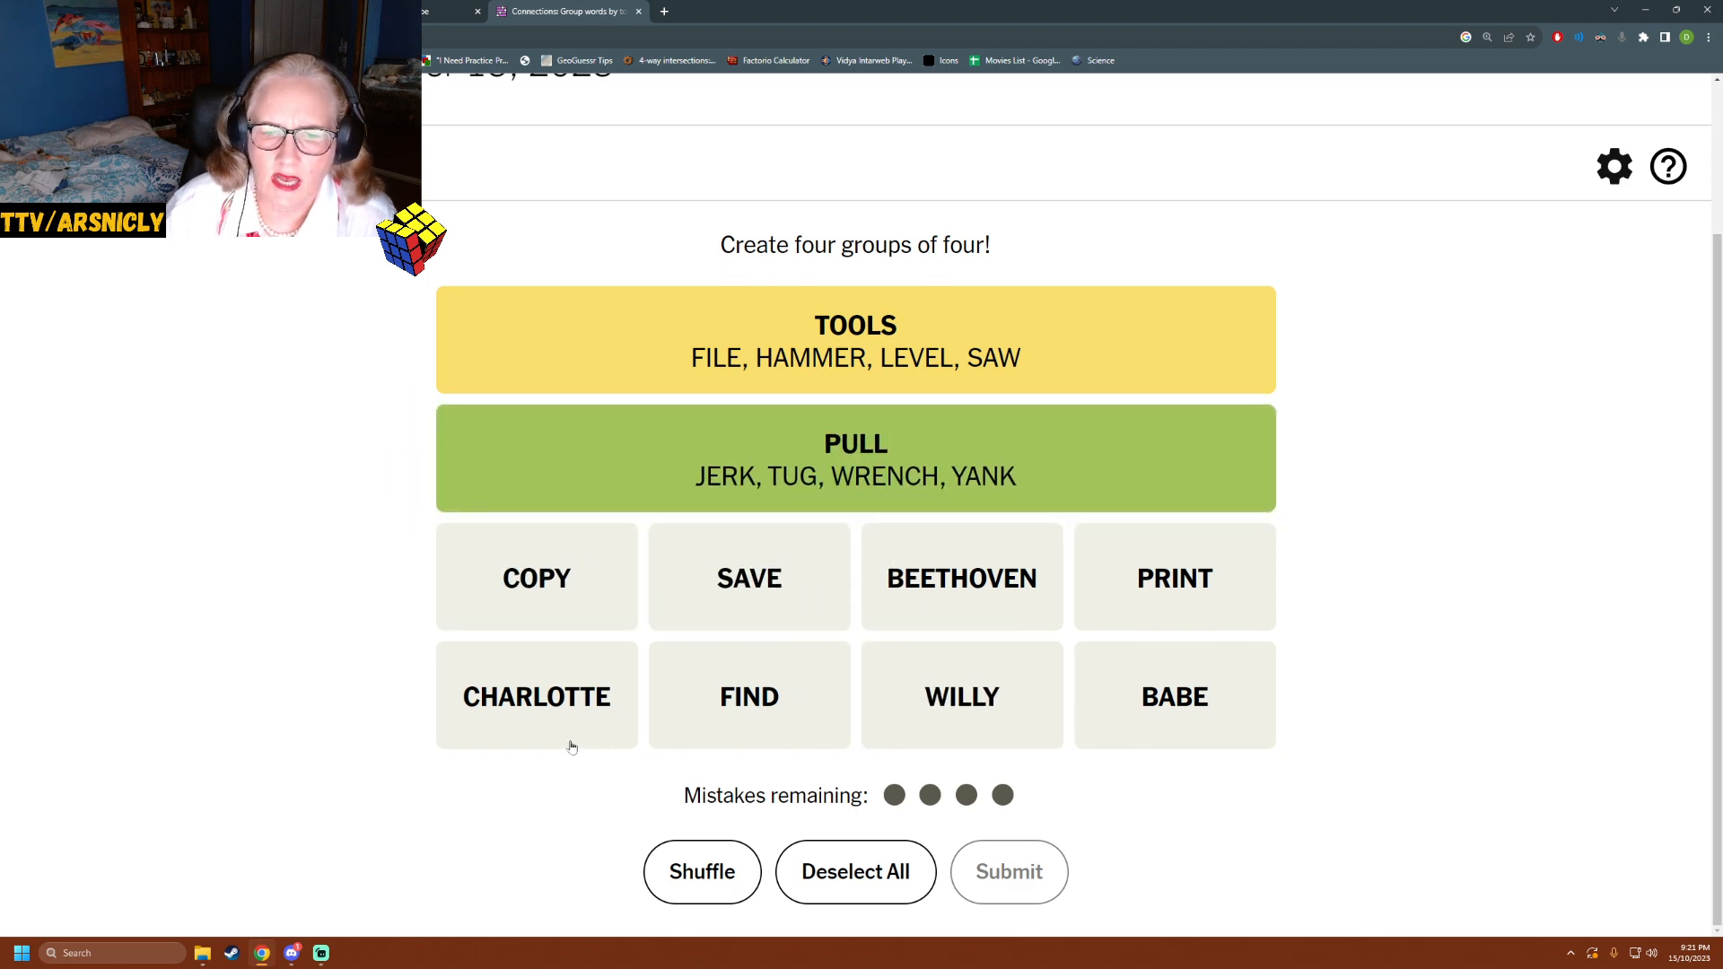
{"action": "mouse_move", "coordinate": [569, 743]}
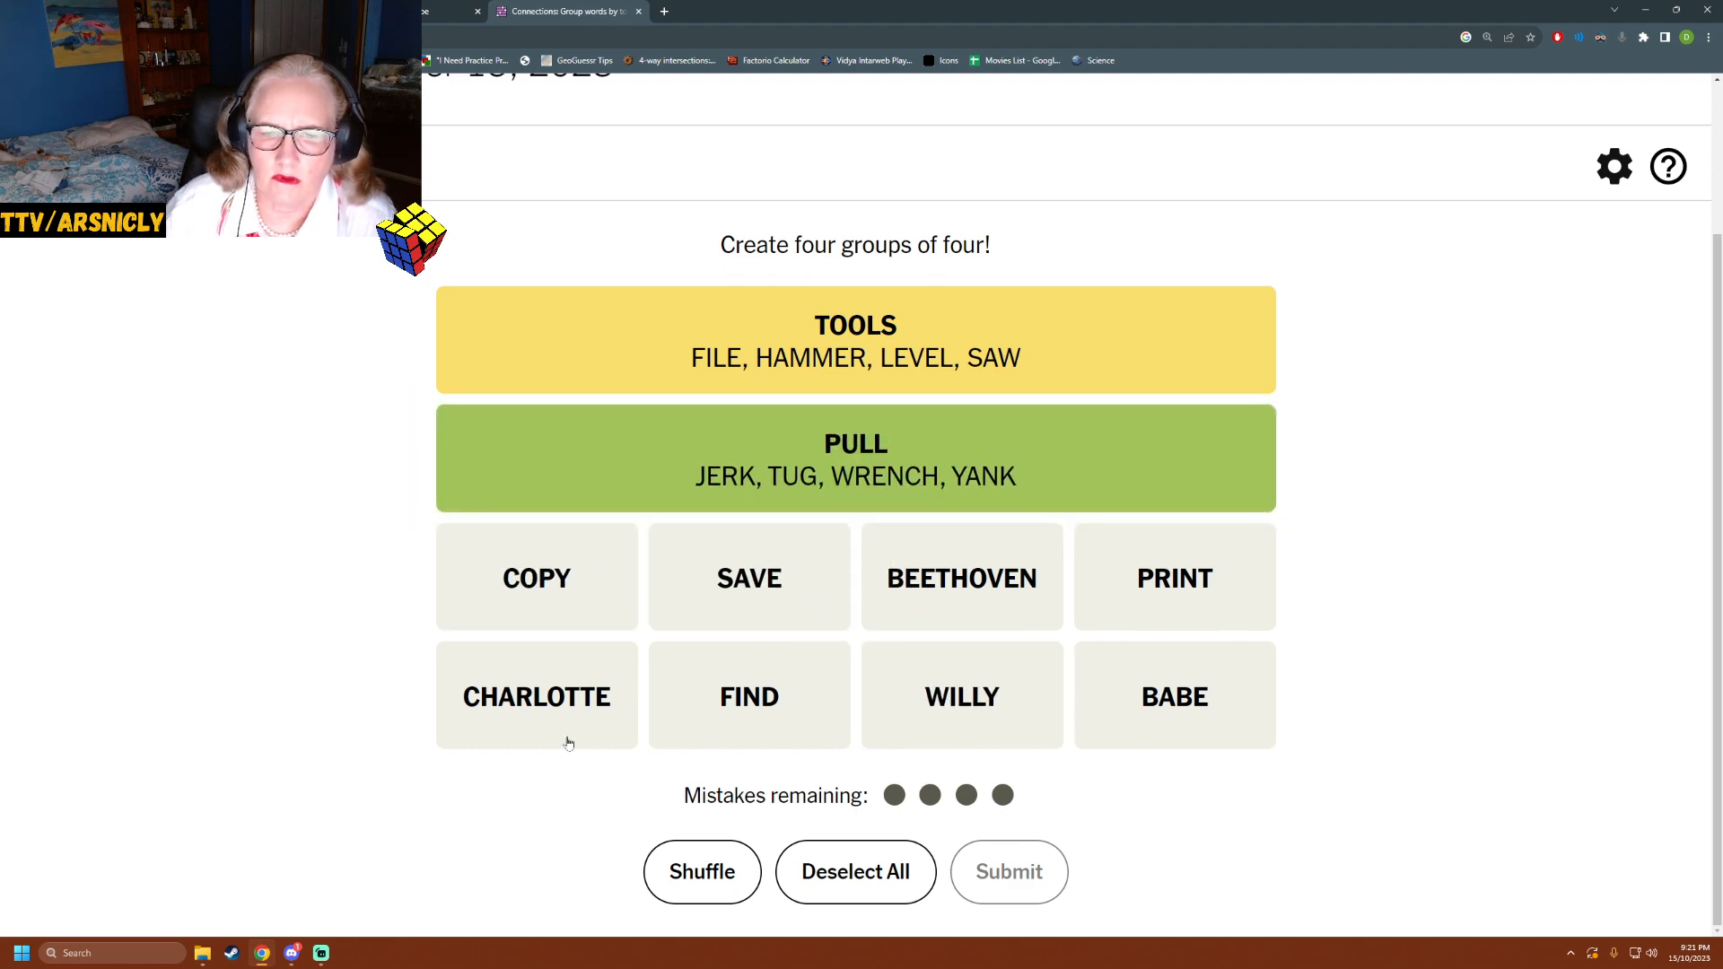
- Solve TITLE MOVIE ANIMALS by submitting CHARLOTTE, BEETHOVEN, BABE and WILLY
{"action": "left_click", "coordinate": [537, 696]}
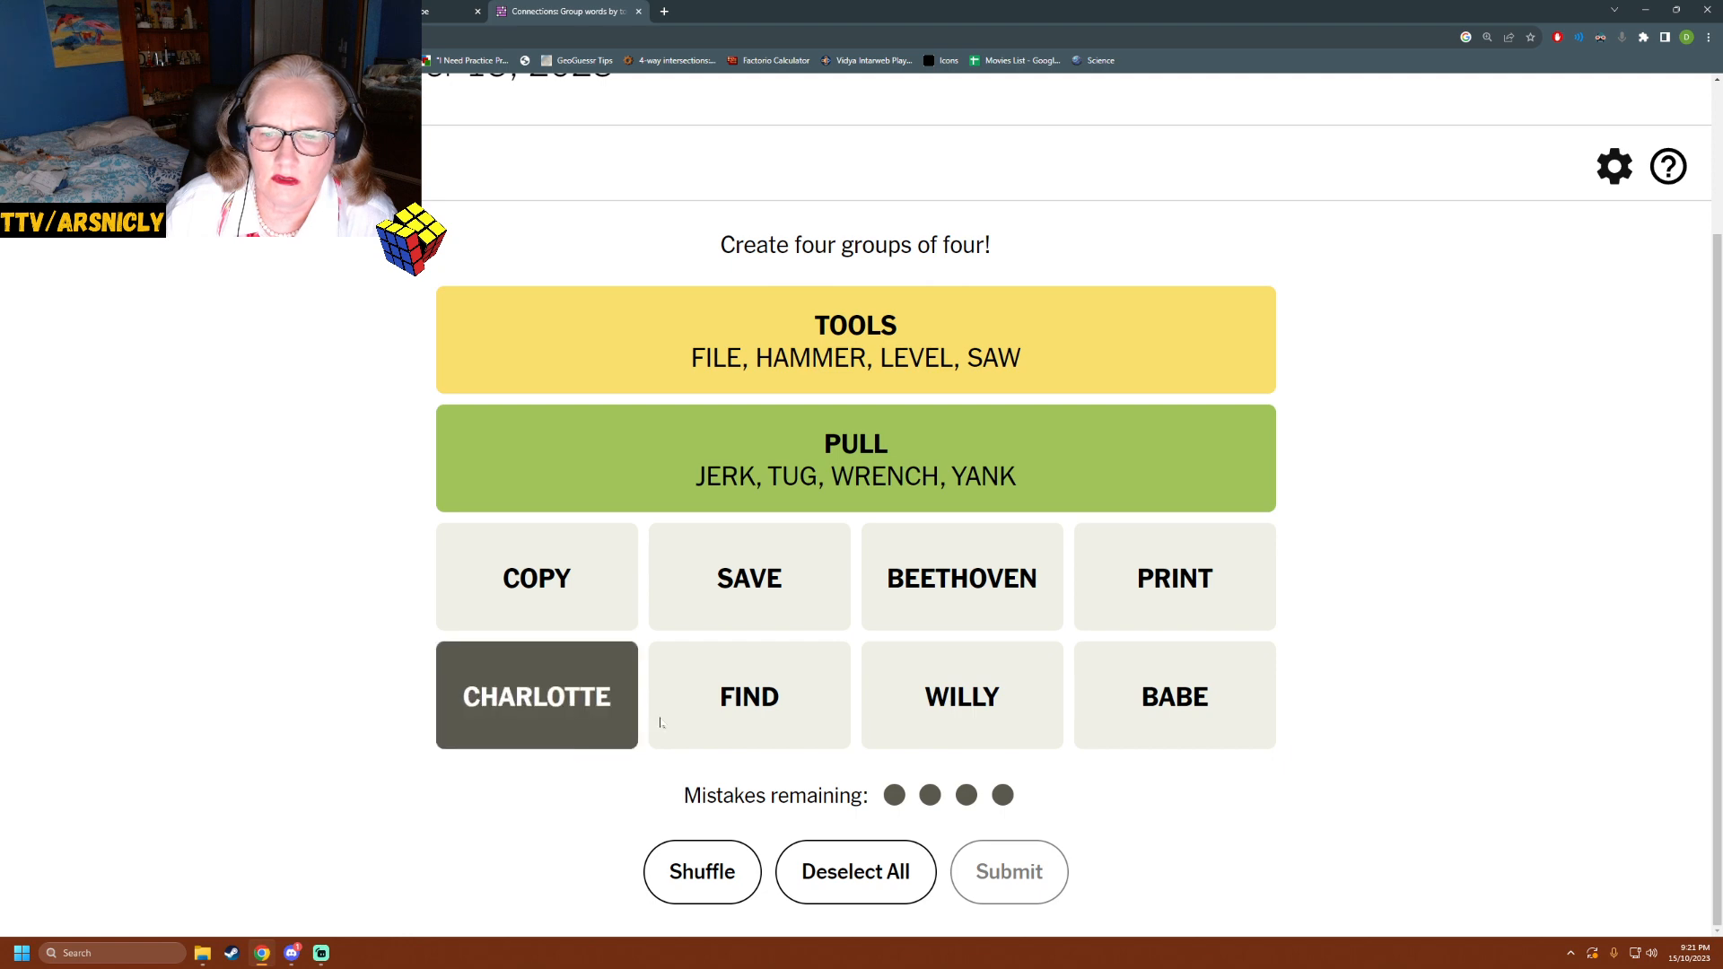
{"action": "left_click", "coordinate": [961, 577]}
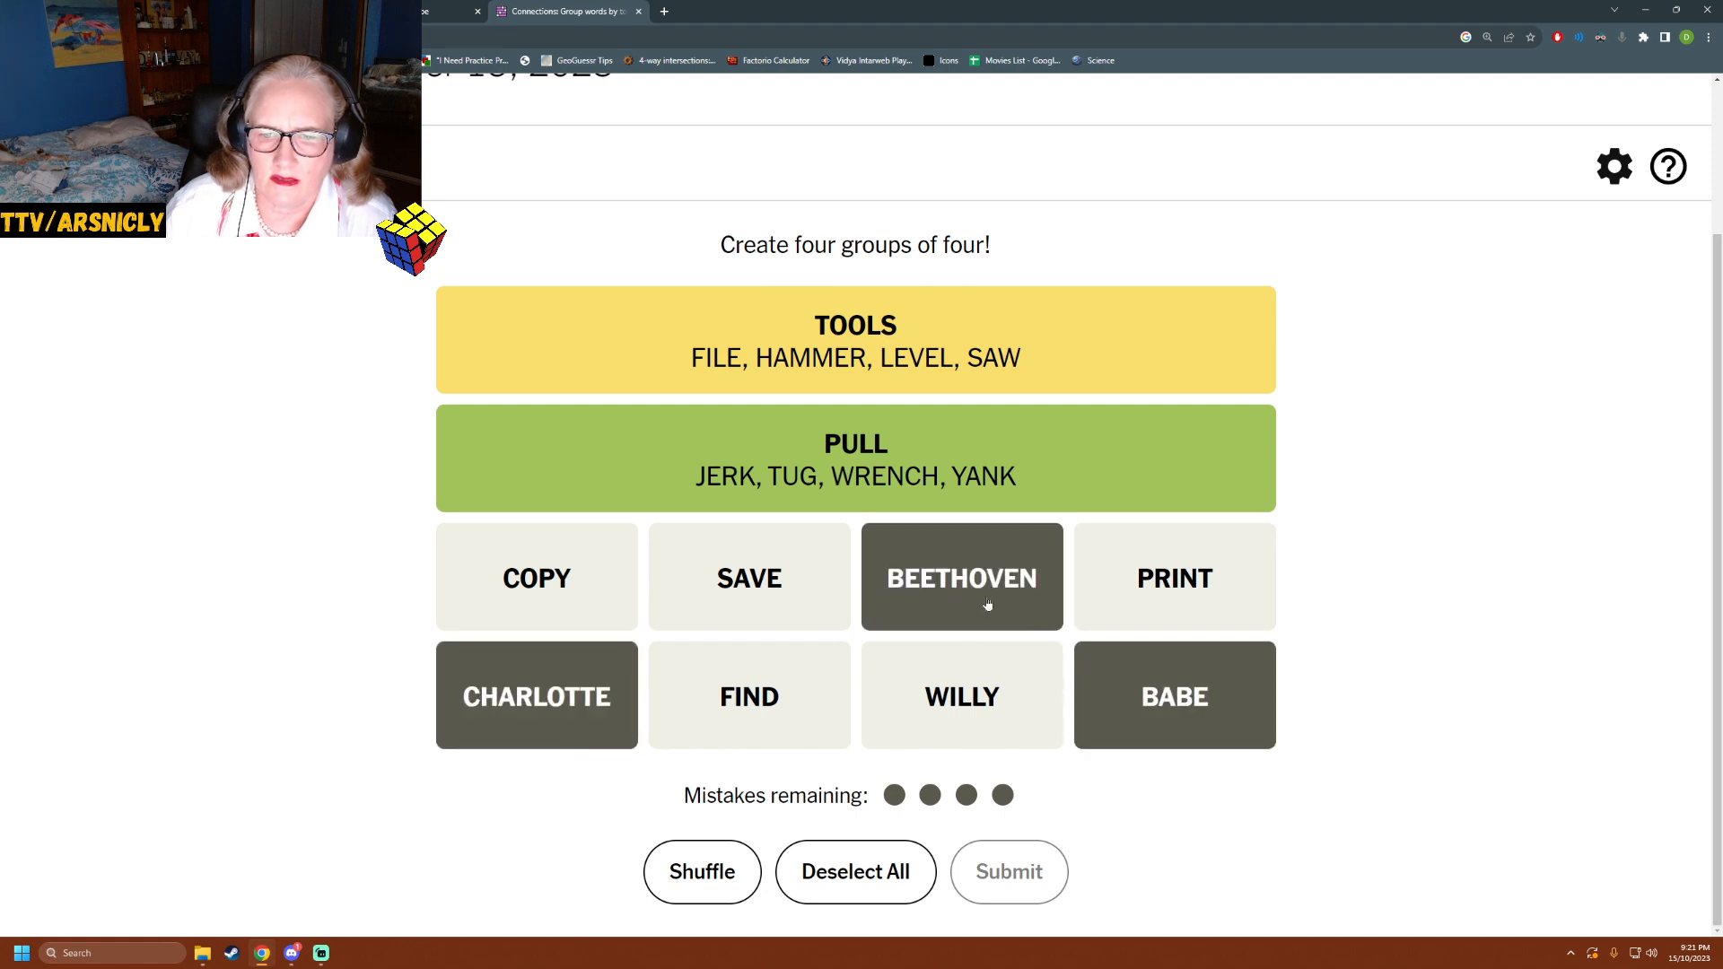
{"action": "left_click", "coordinate": [961, 695]}
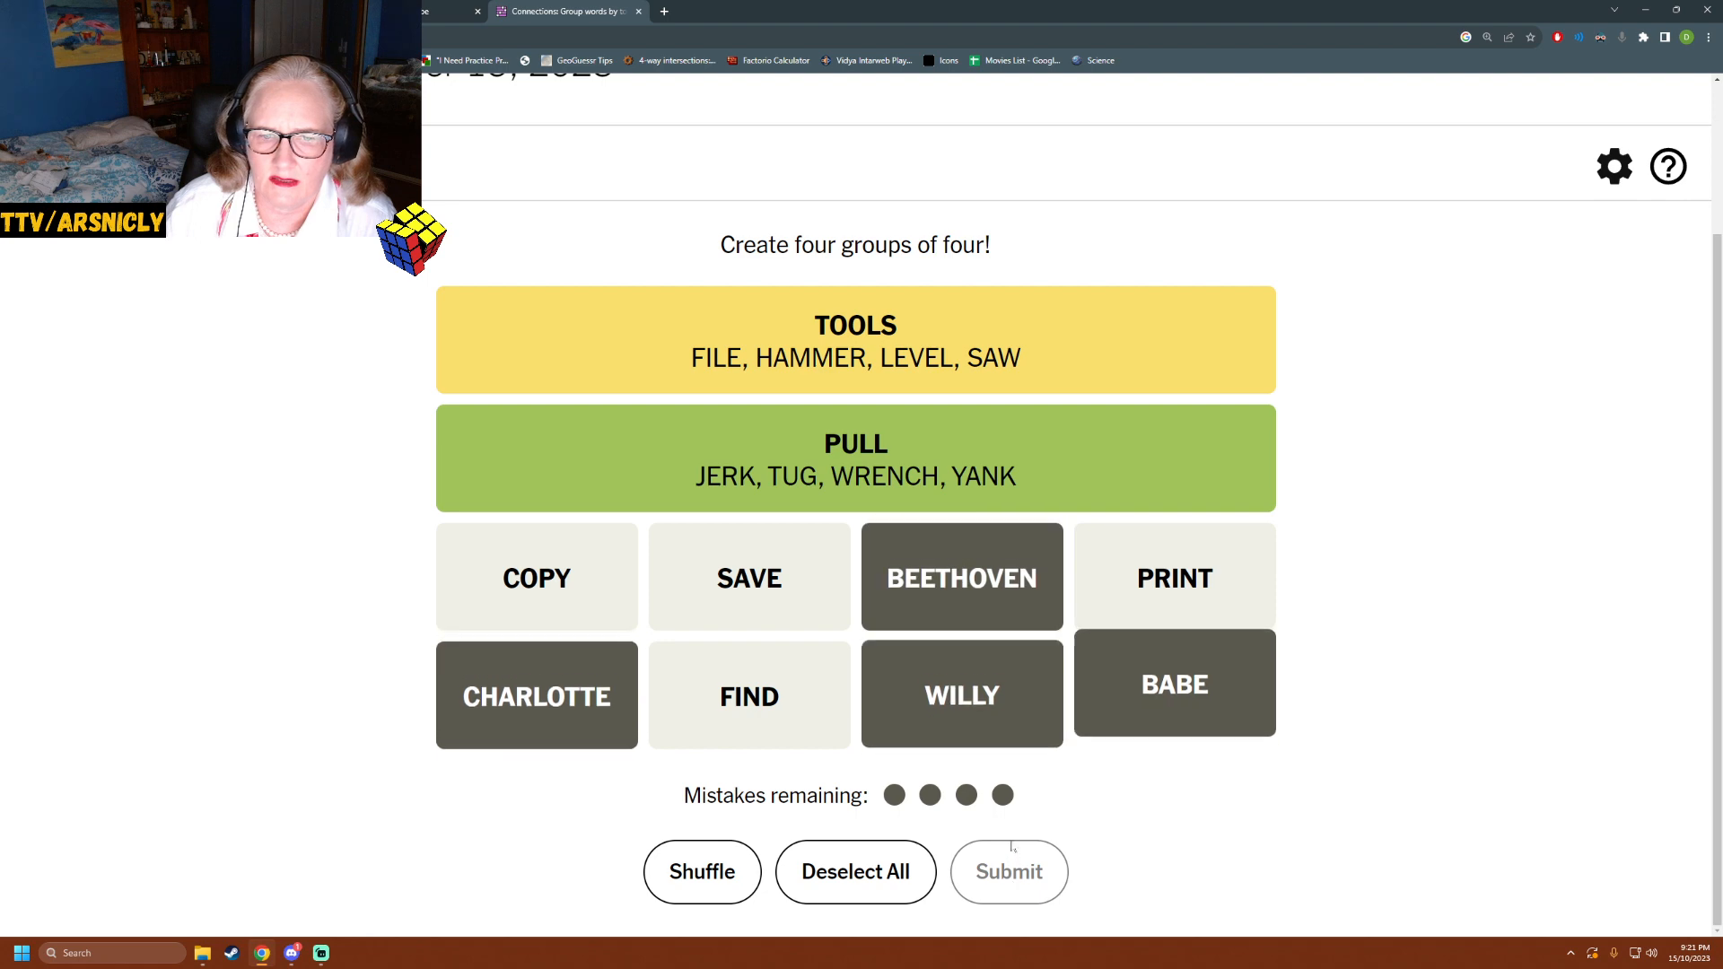
{"action": "left_click", "coordinate": [1007, 872]}
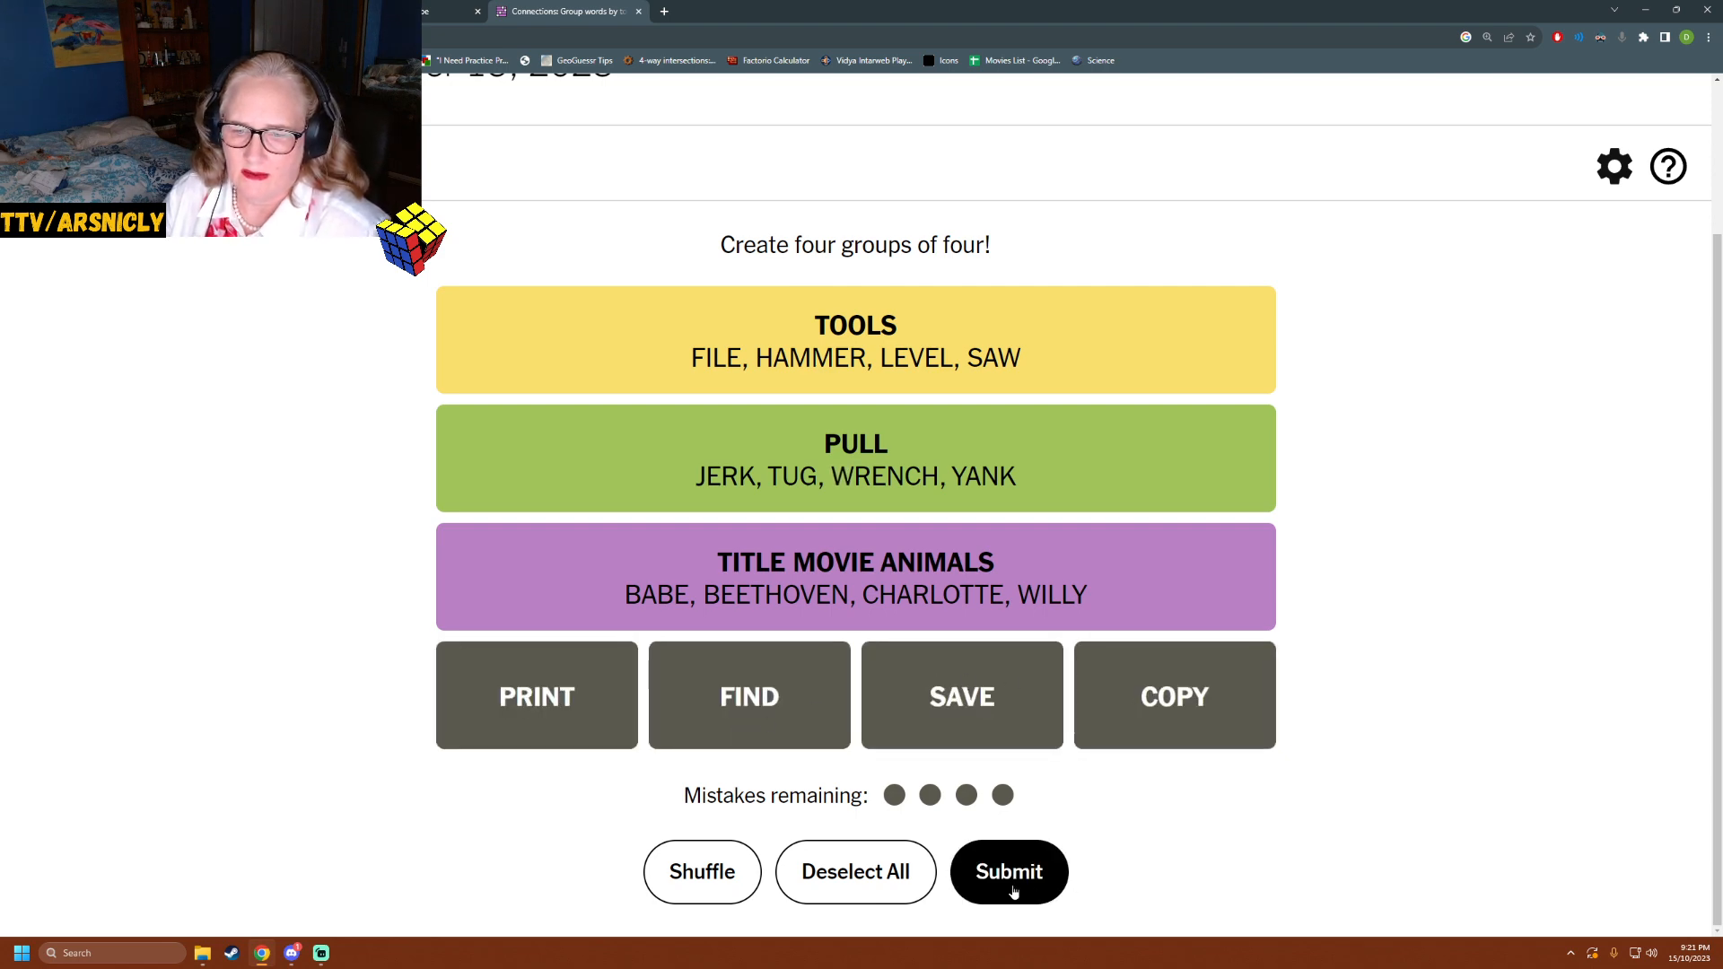
- Submit the remaining COPY, FIND, PRINT, SAVE as SHORTCUT COMMANDS for a Perfect result
{"action": "left_click", "coordinate": [1007, 873]}
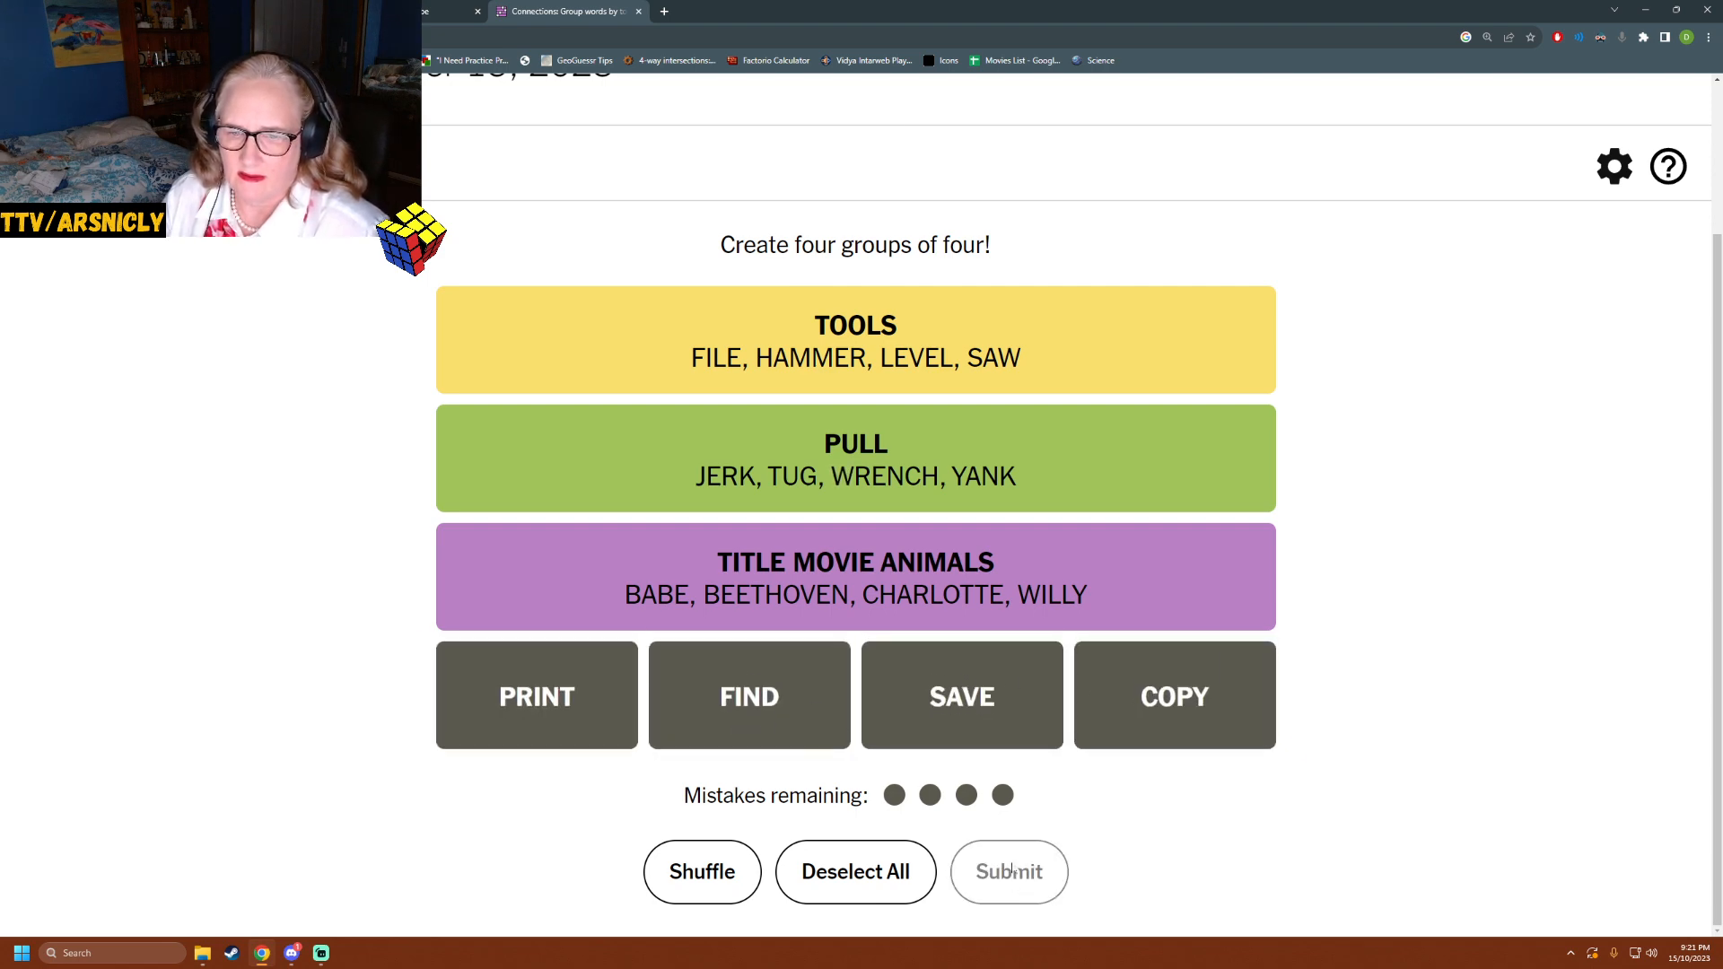
{"action": "left_click", "coordinate": [1007, 873]}
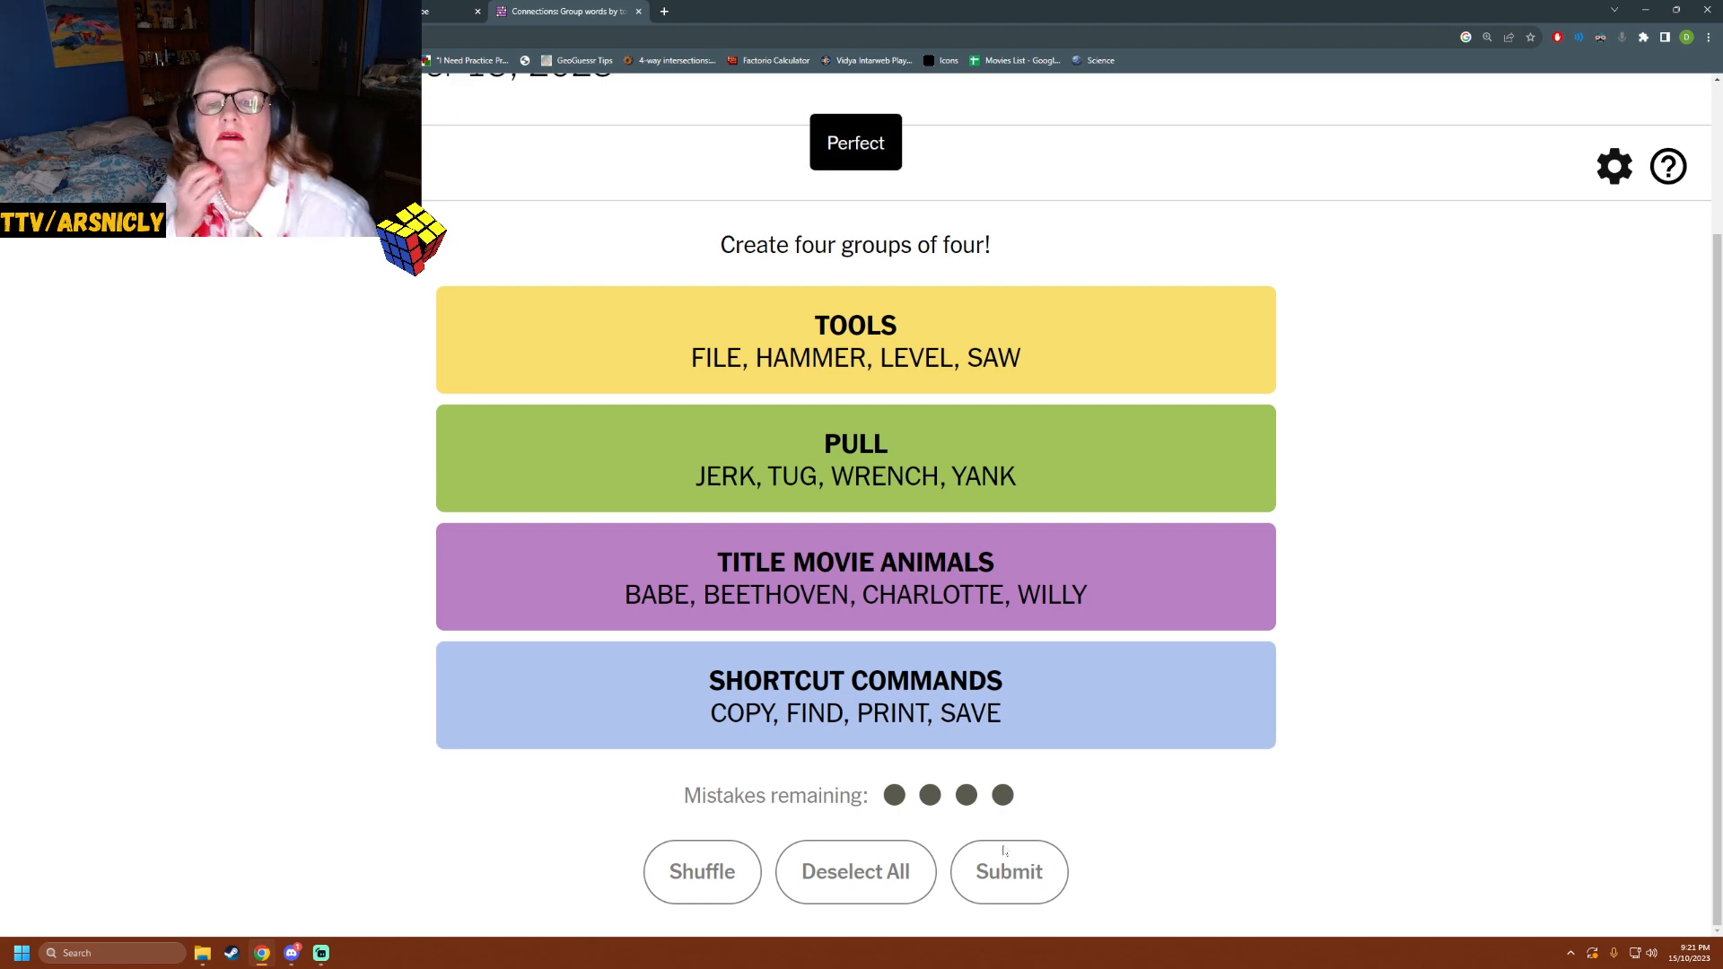
{"action": "left_click", "coordinate": [1007, 872]}
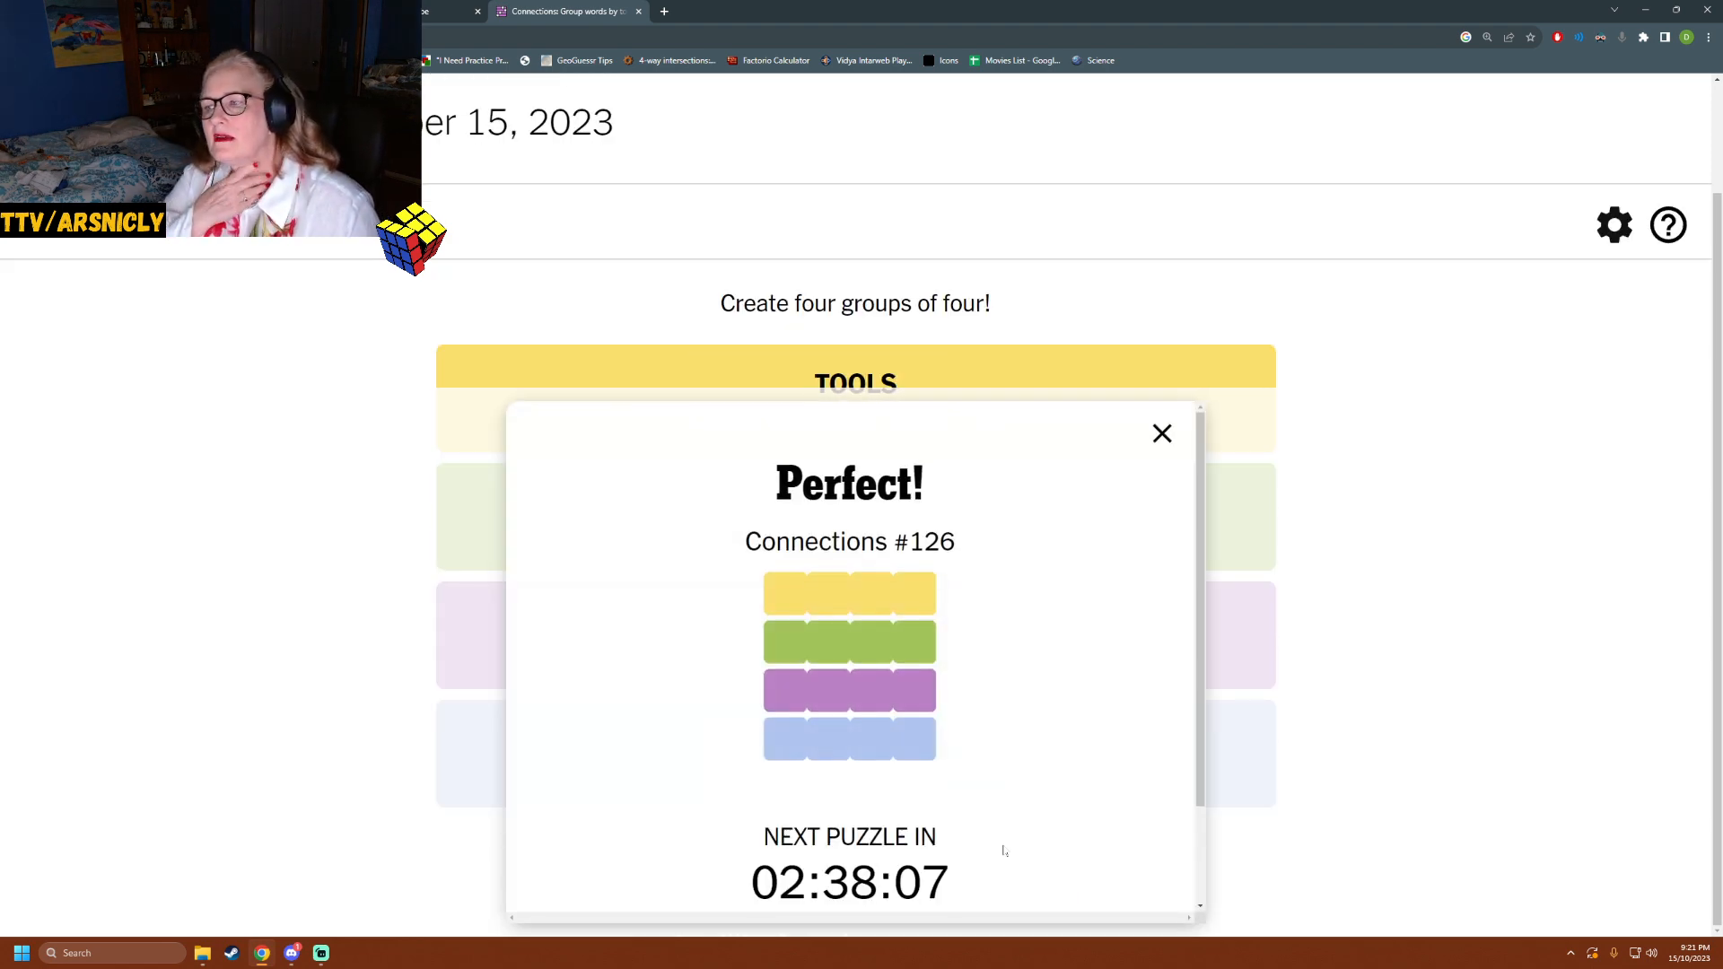